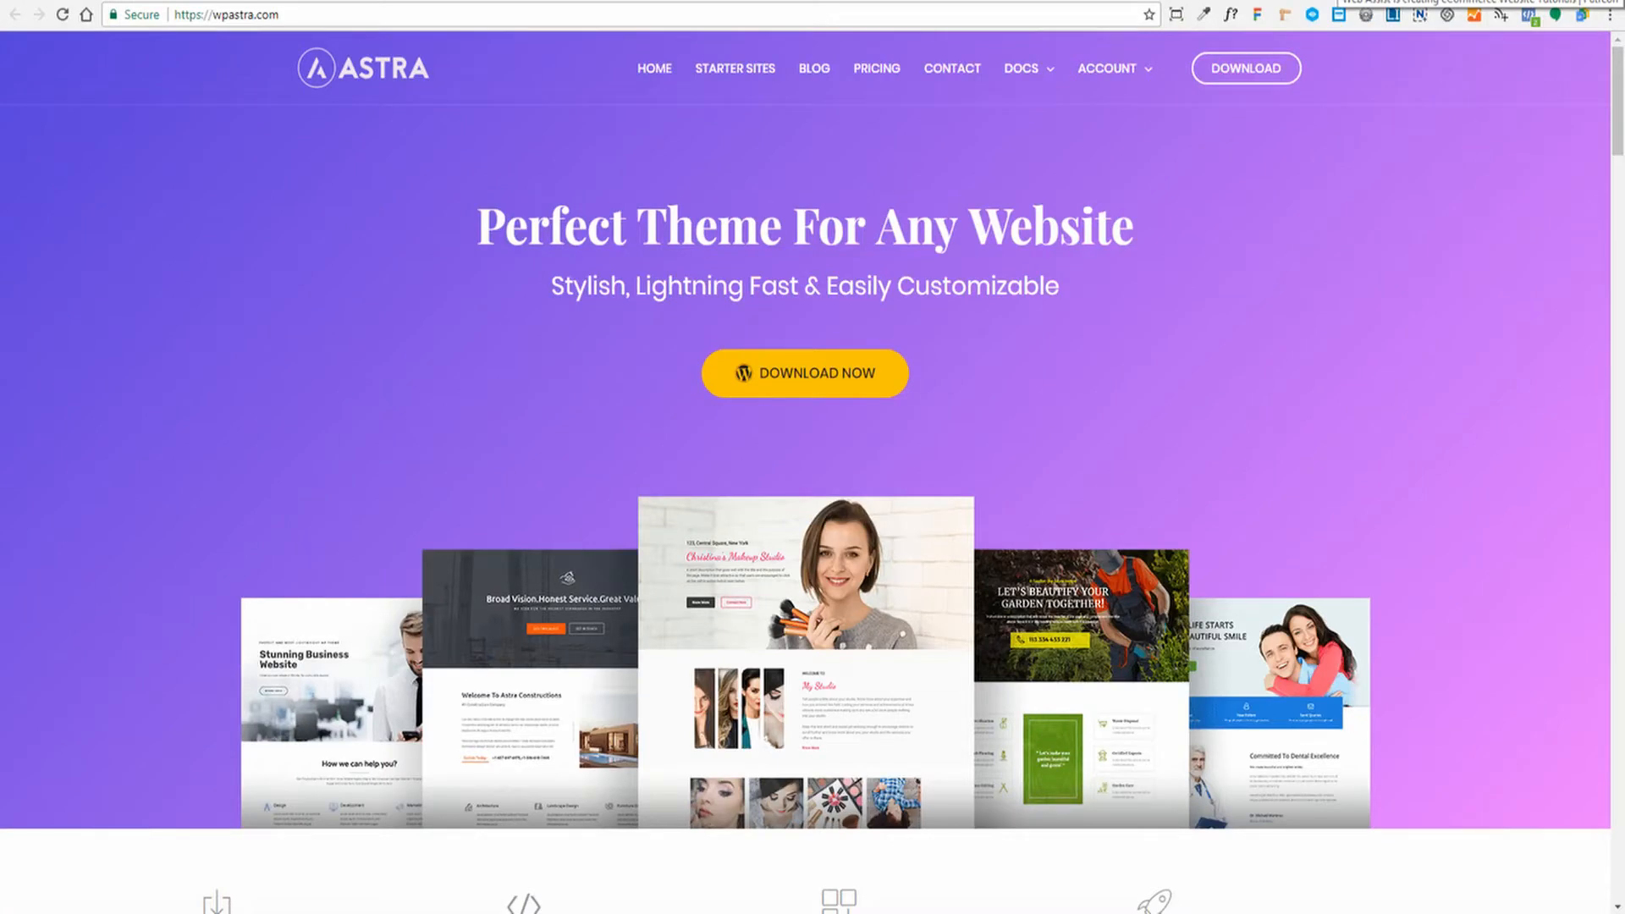
mouse_move(355, 323)
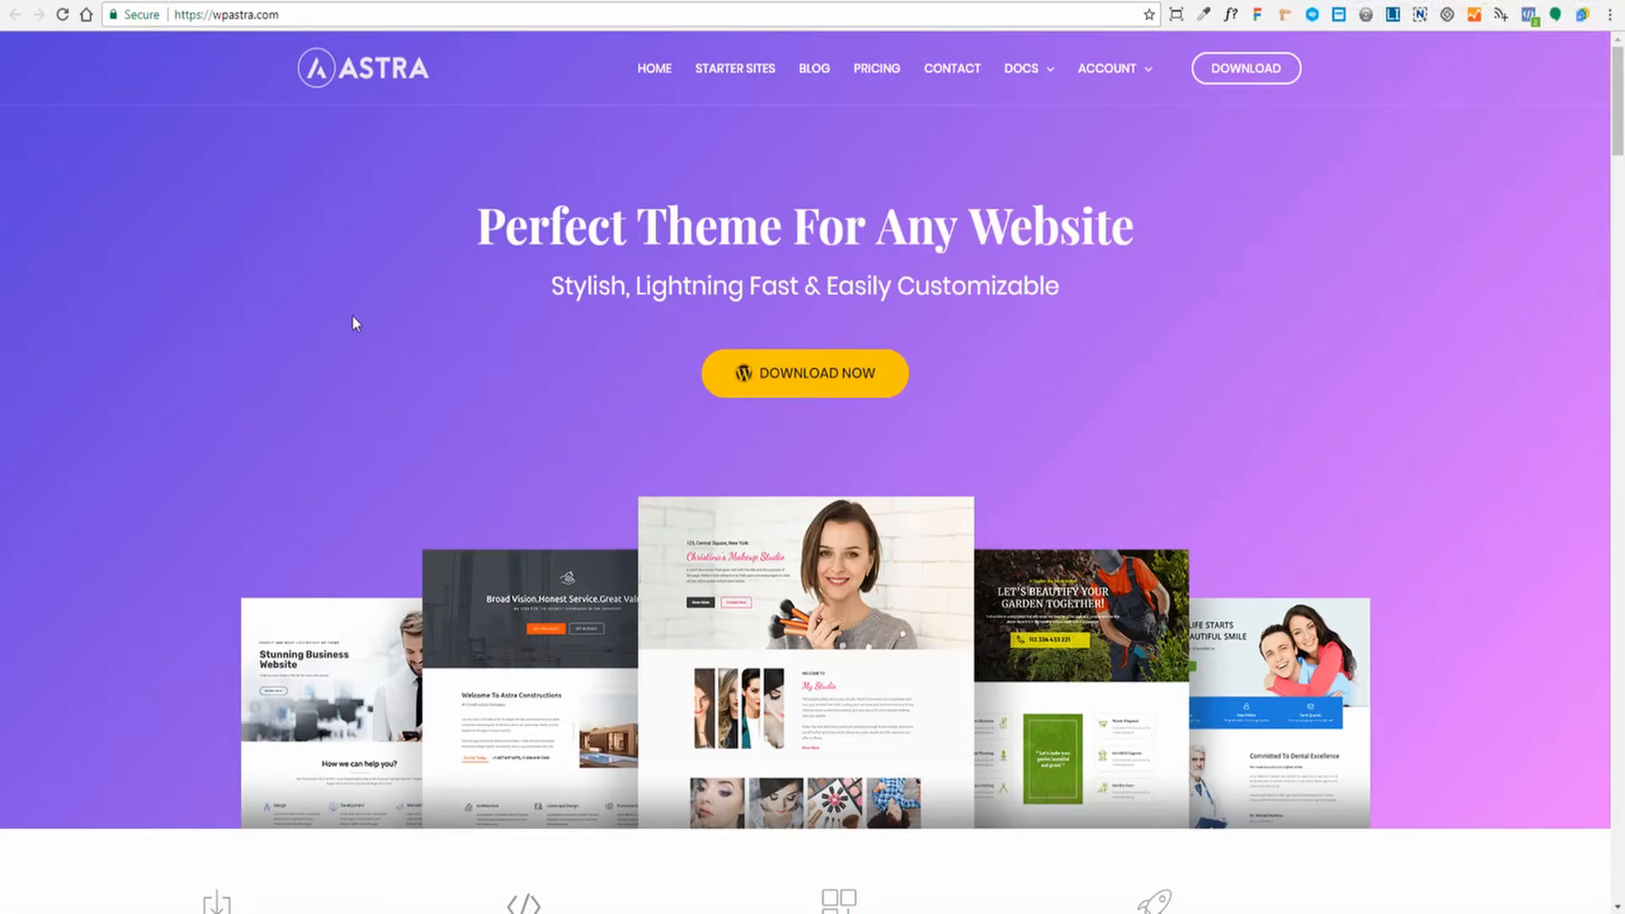
mouse_move(459, 345)
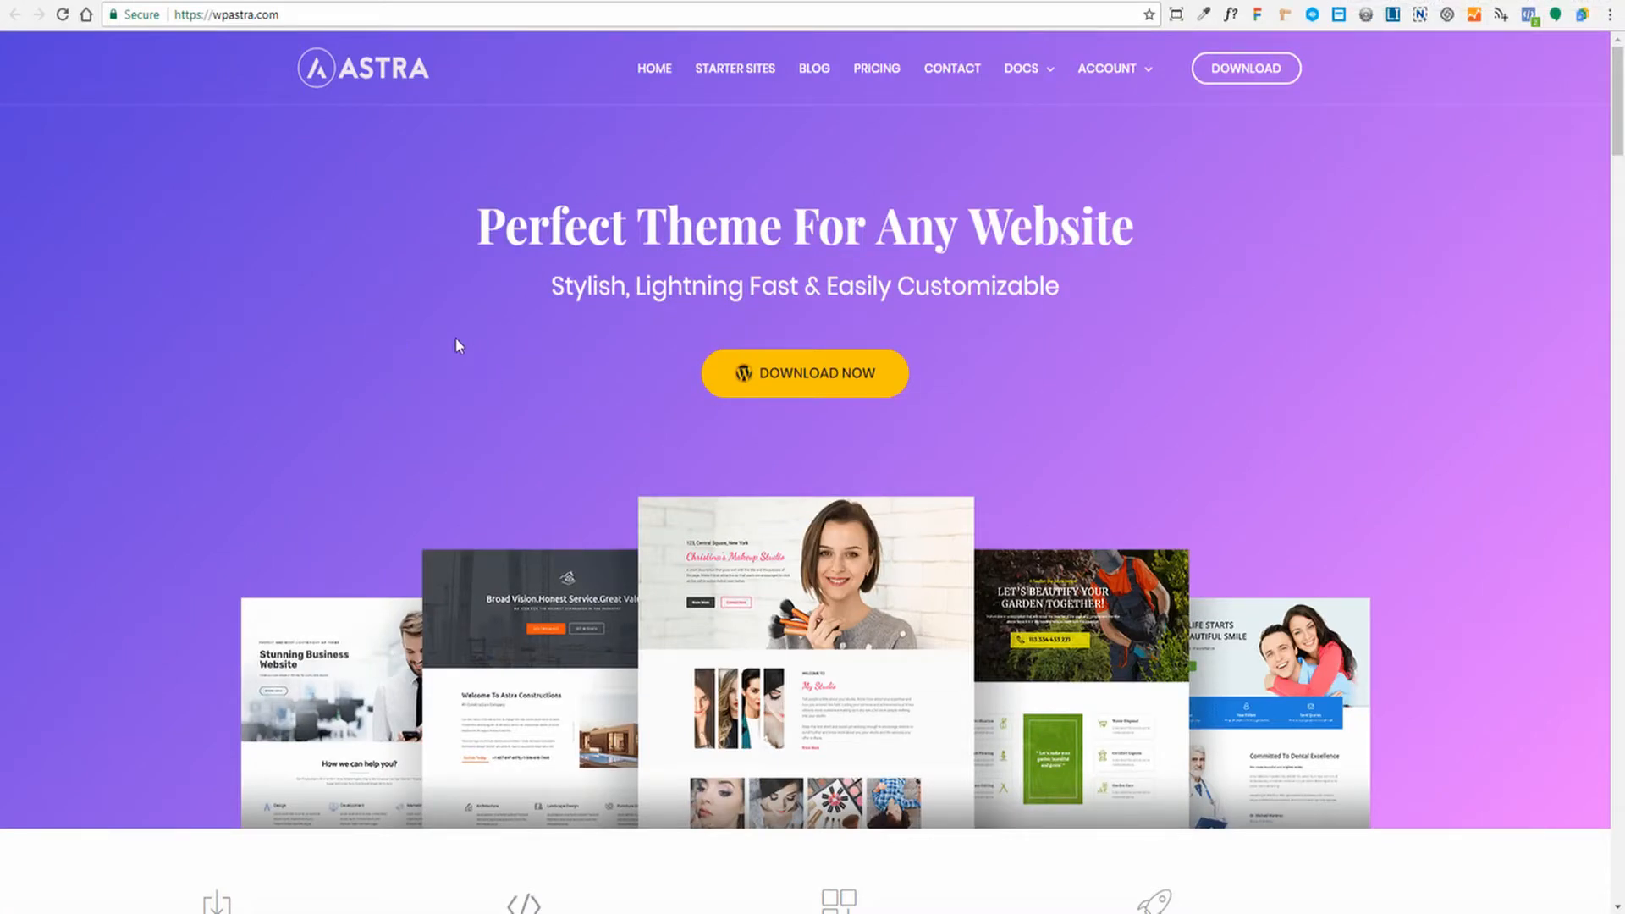
Step: Scroll the wpastra.com homepage past the hero banner to the four feature highlights
scroll(down, 3)
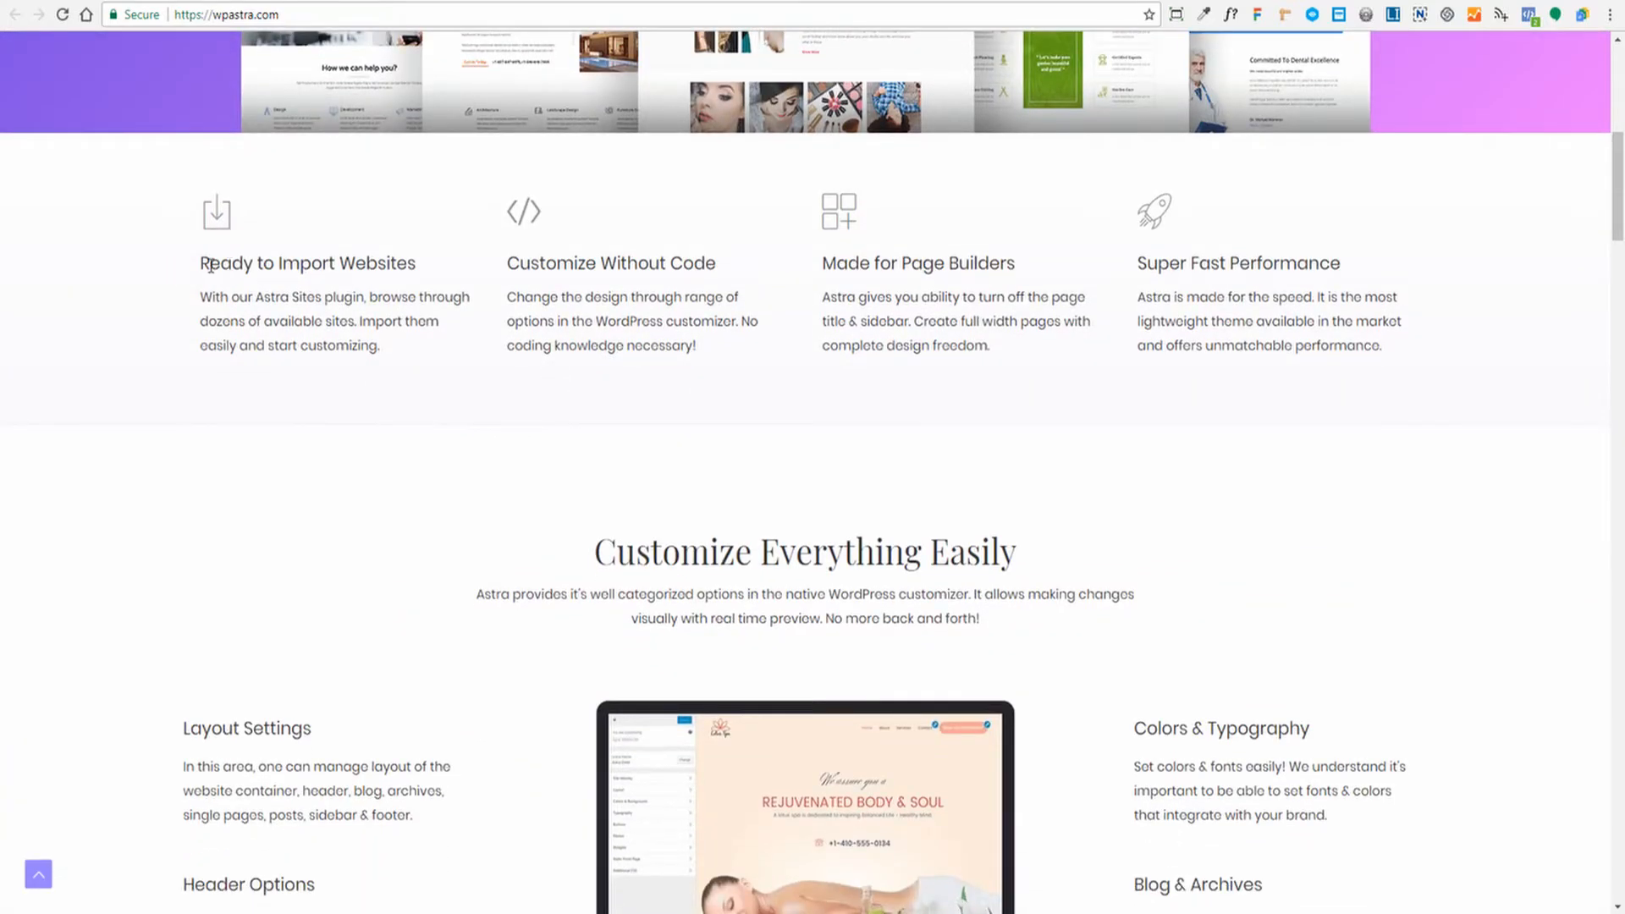
mouse_move(415, 288)
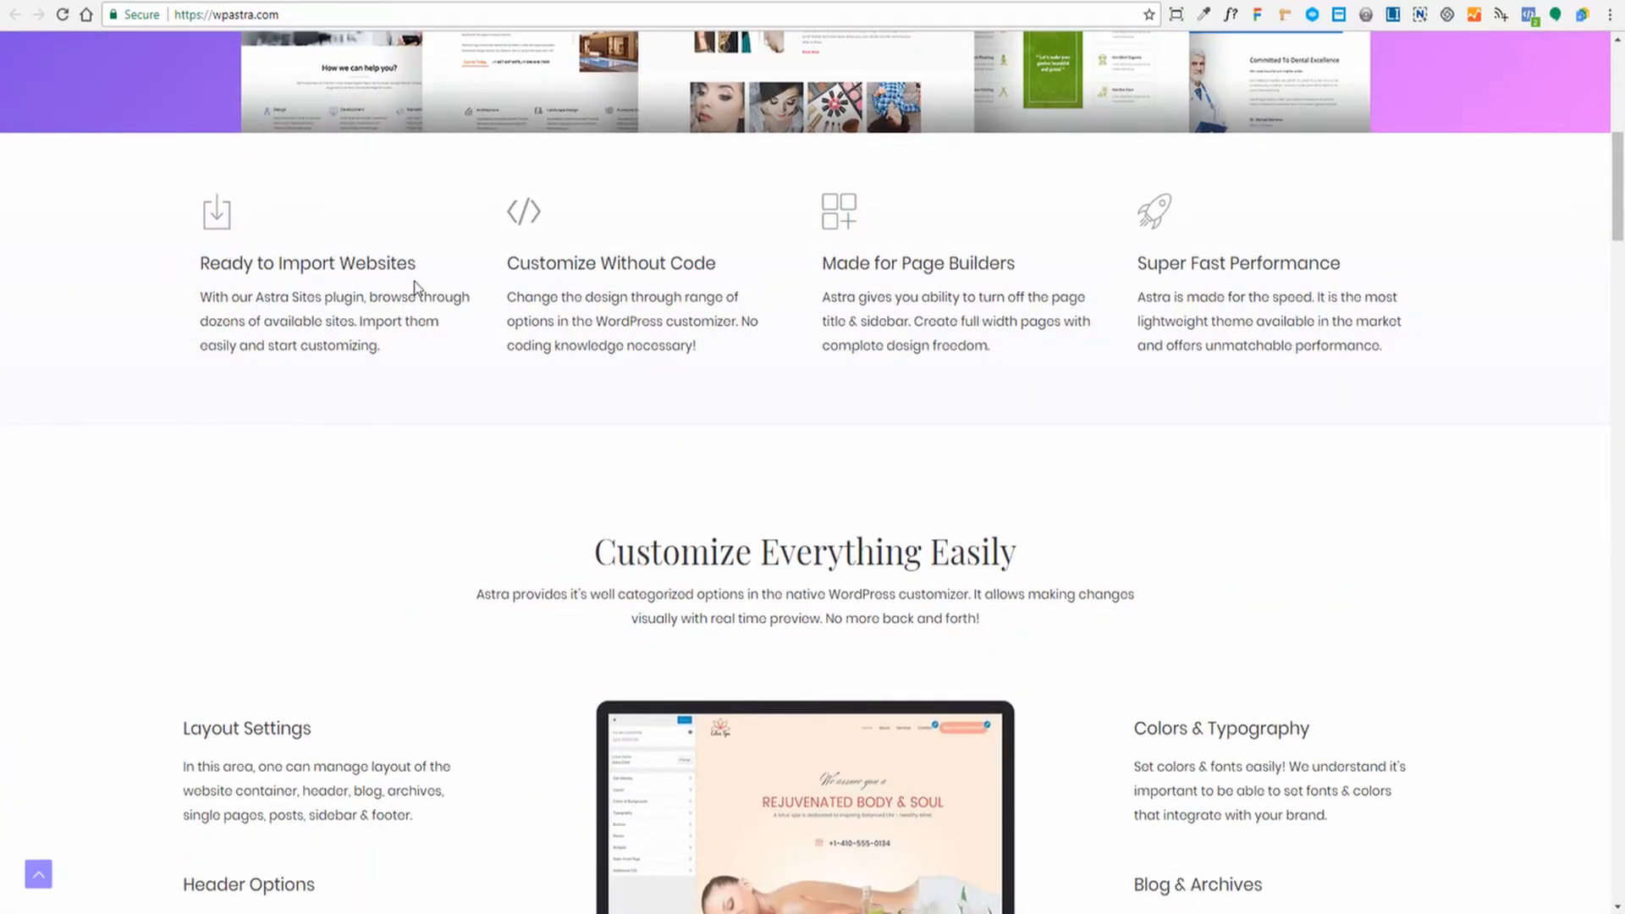
mouse_move(754, 275)
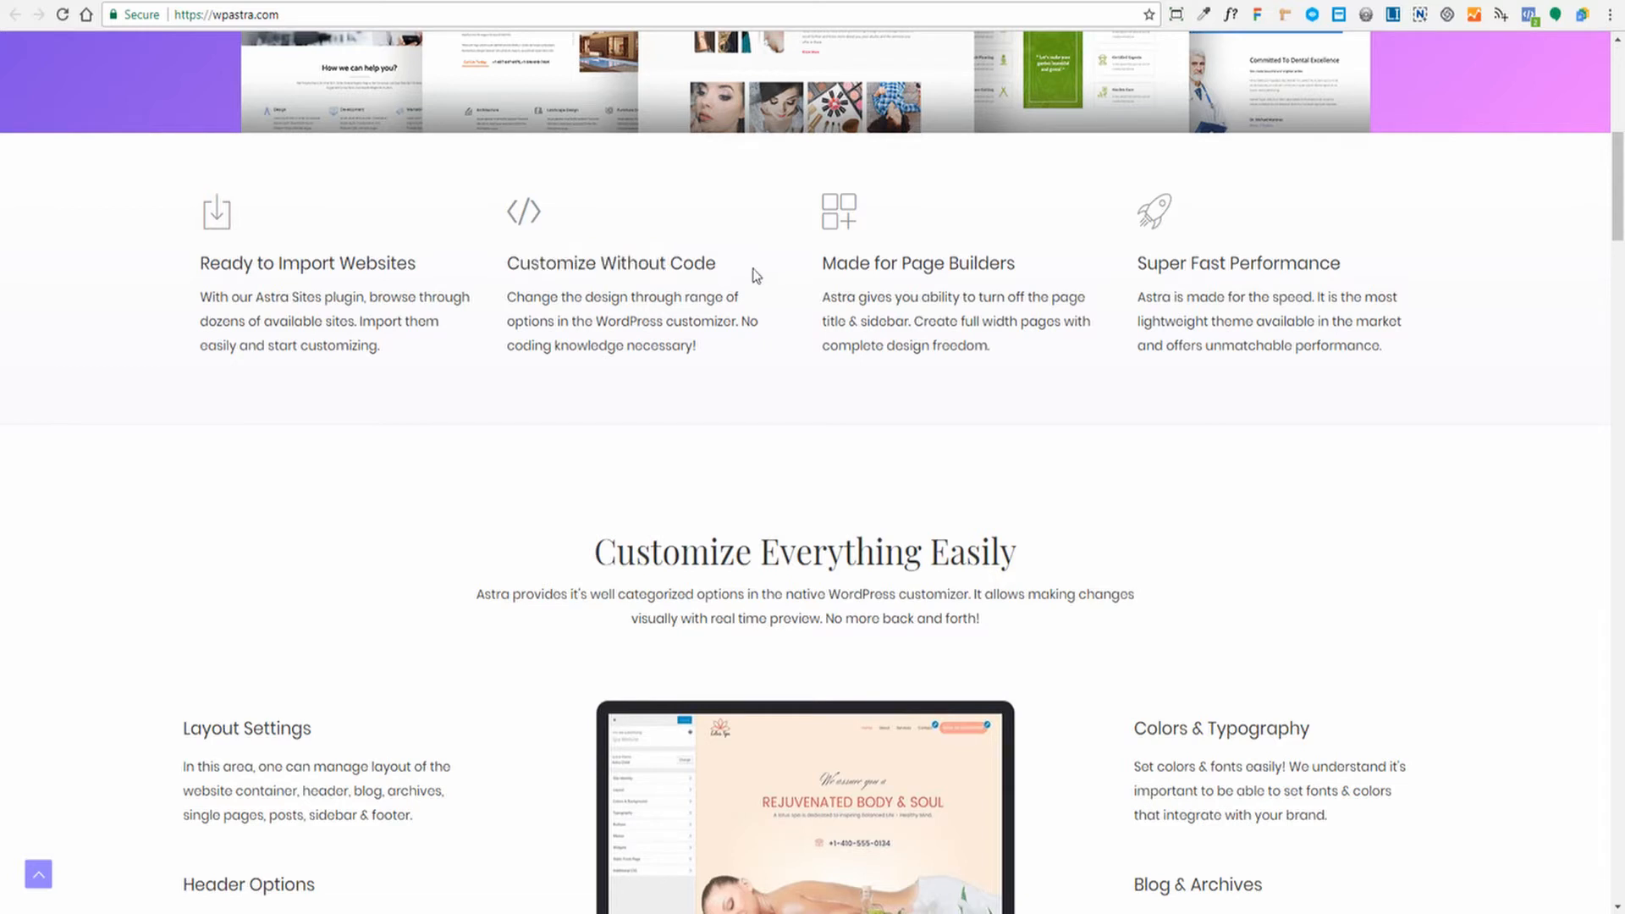
mouse_move(996, 287)
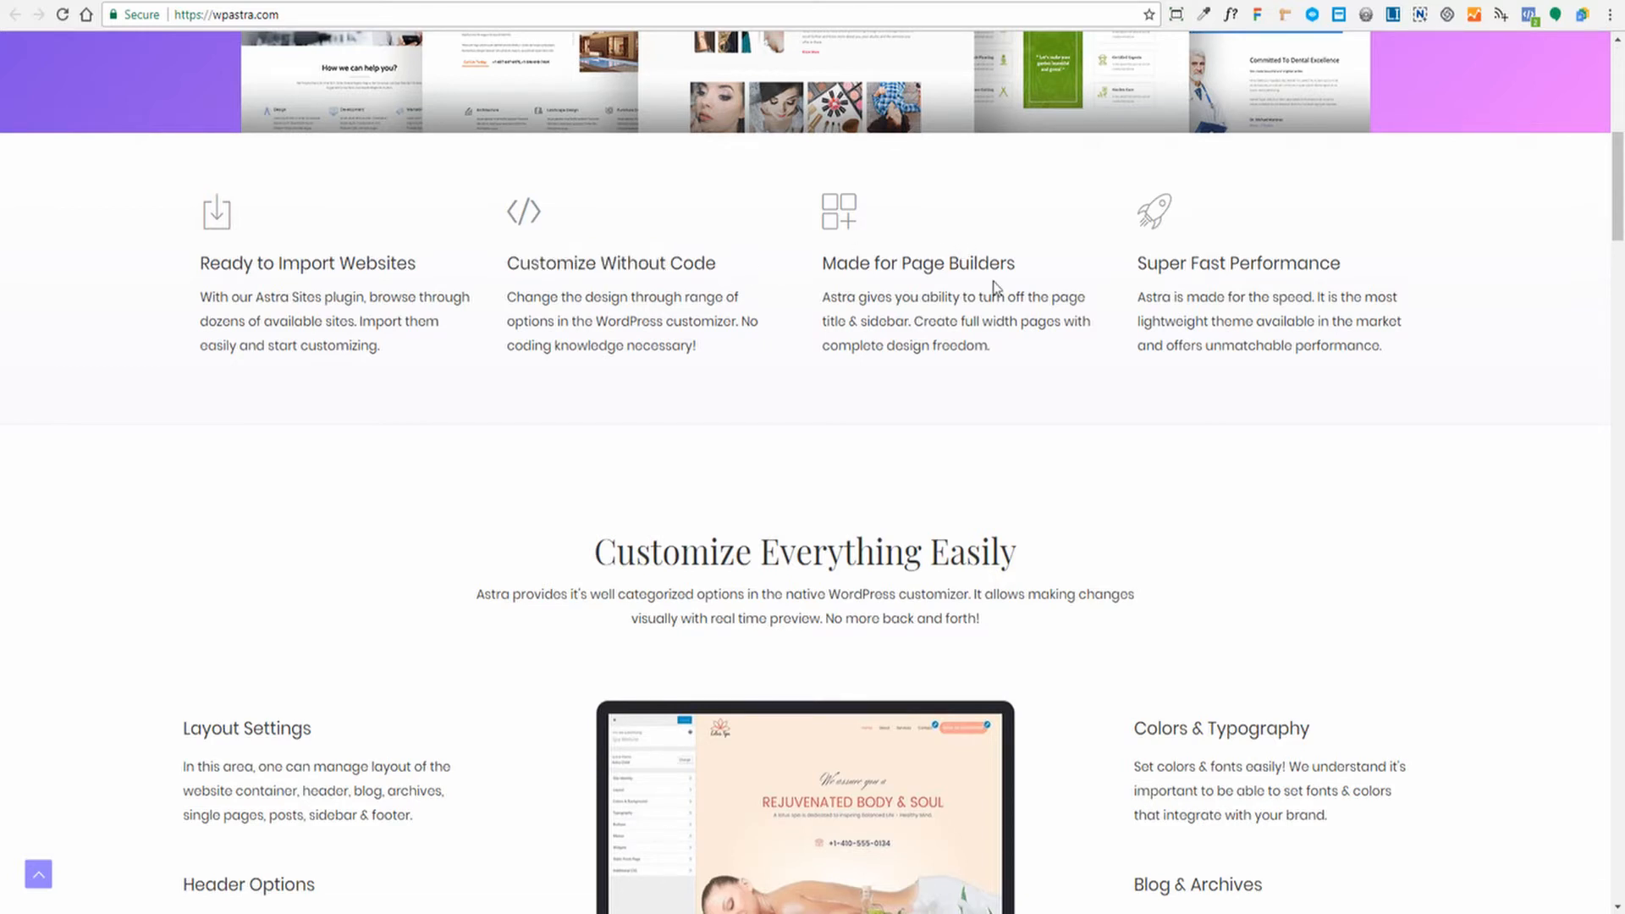
mouse_move(1016, 378)
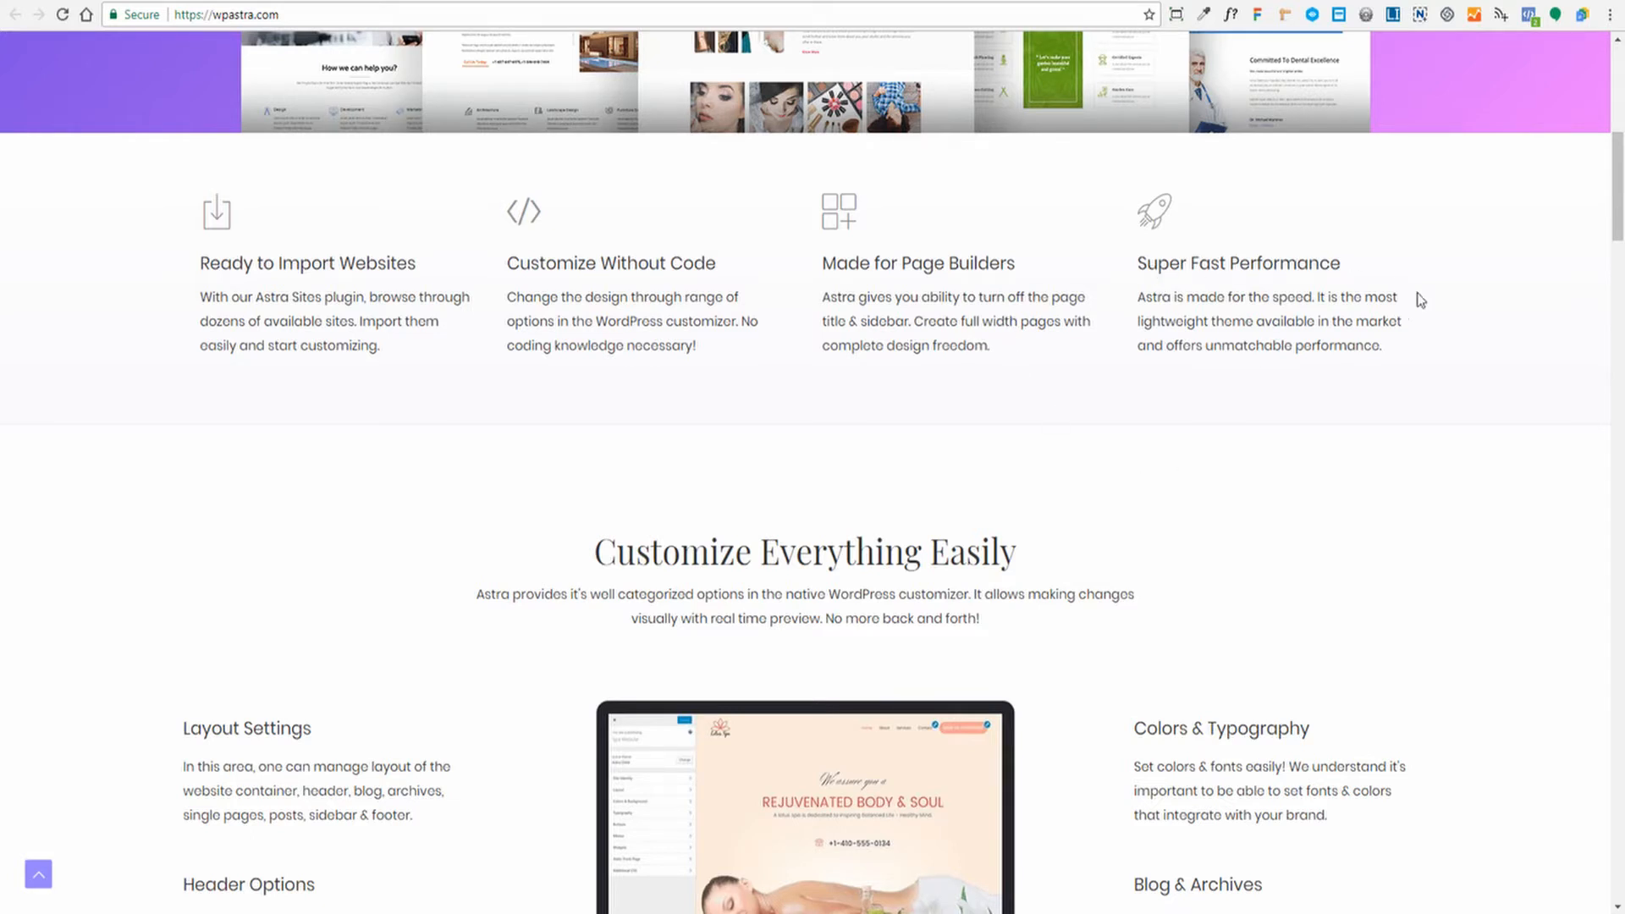
mouse_move(1519, 384)
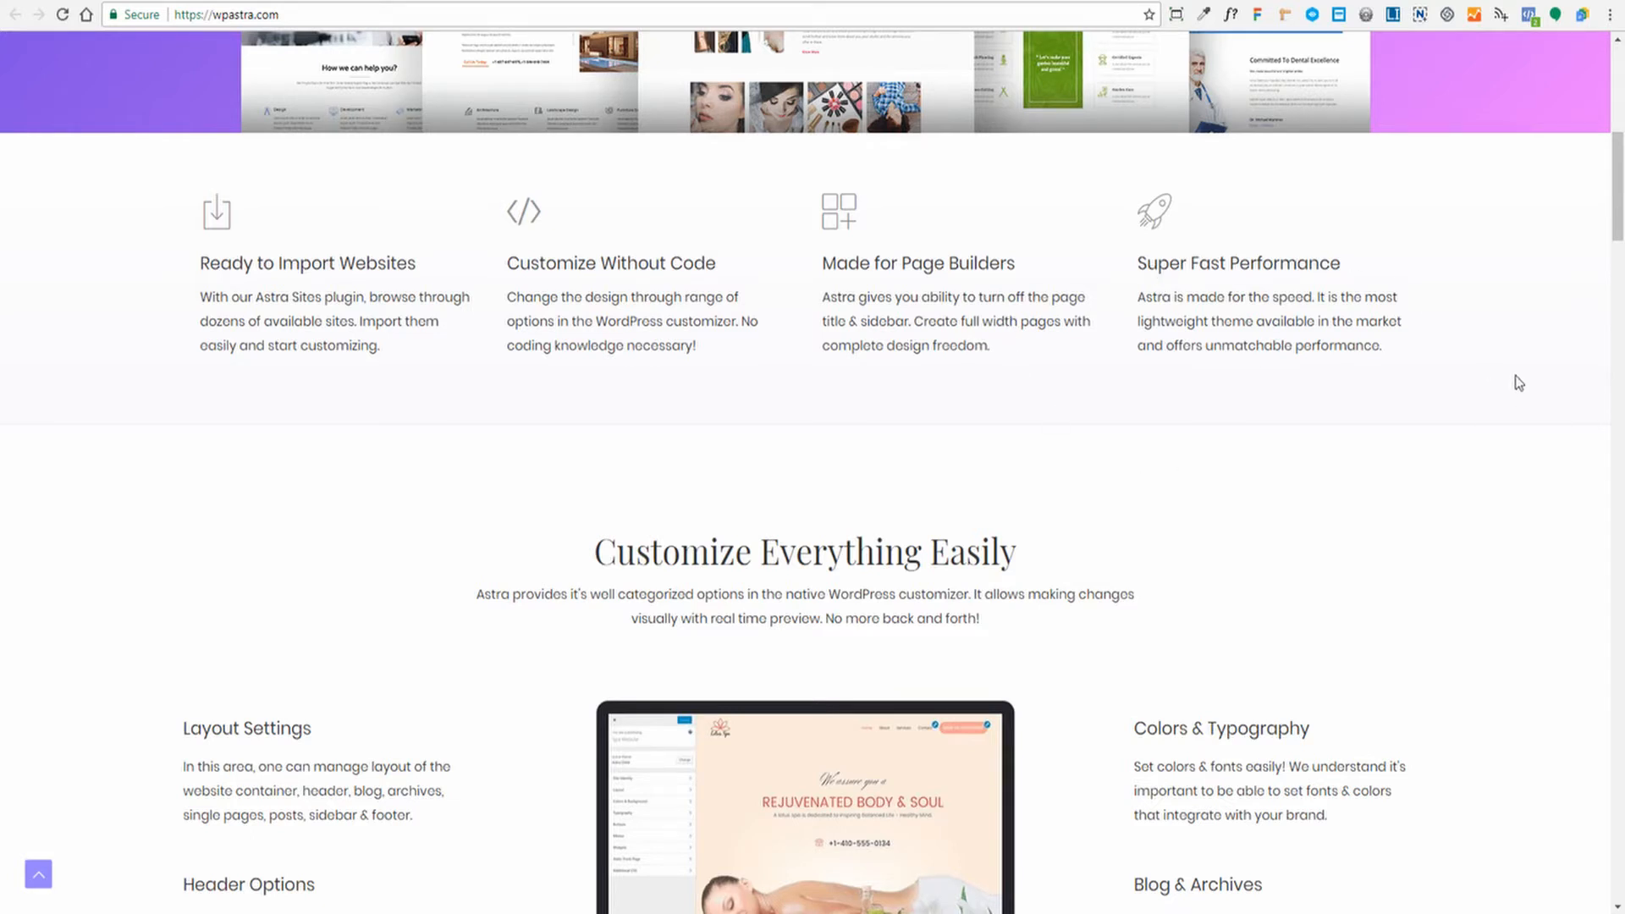
Step: Scroll past Customize Everything Easily to the integration logos and Unparalleled Performance section
scroll(down, 3)
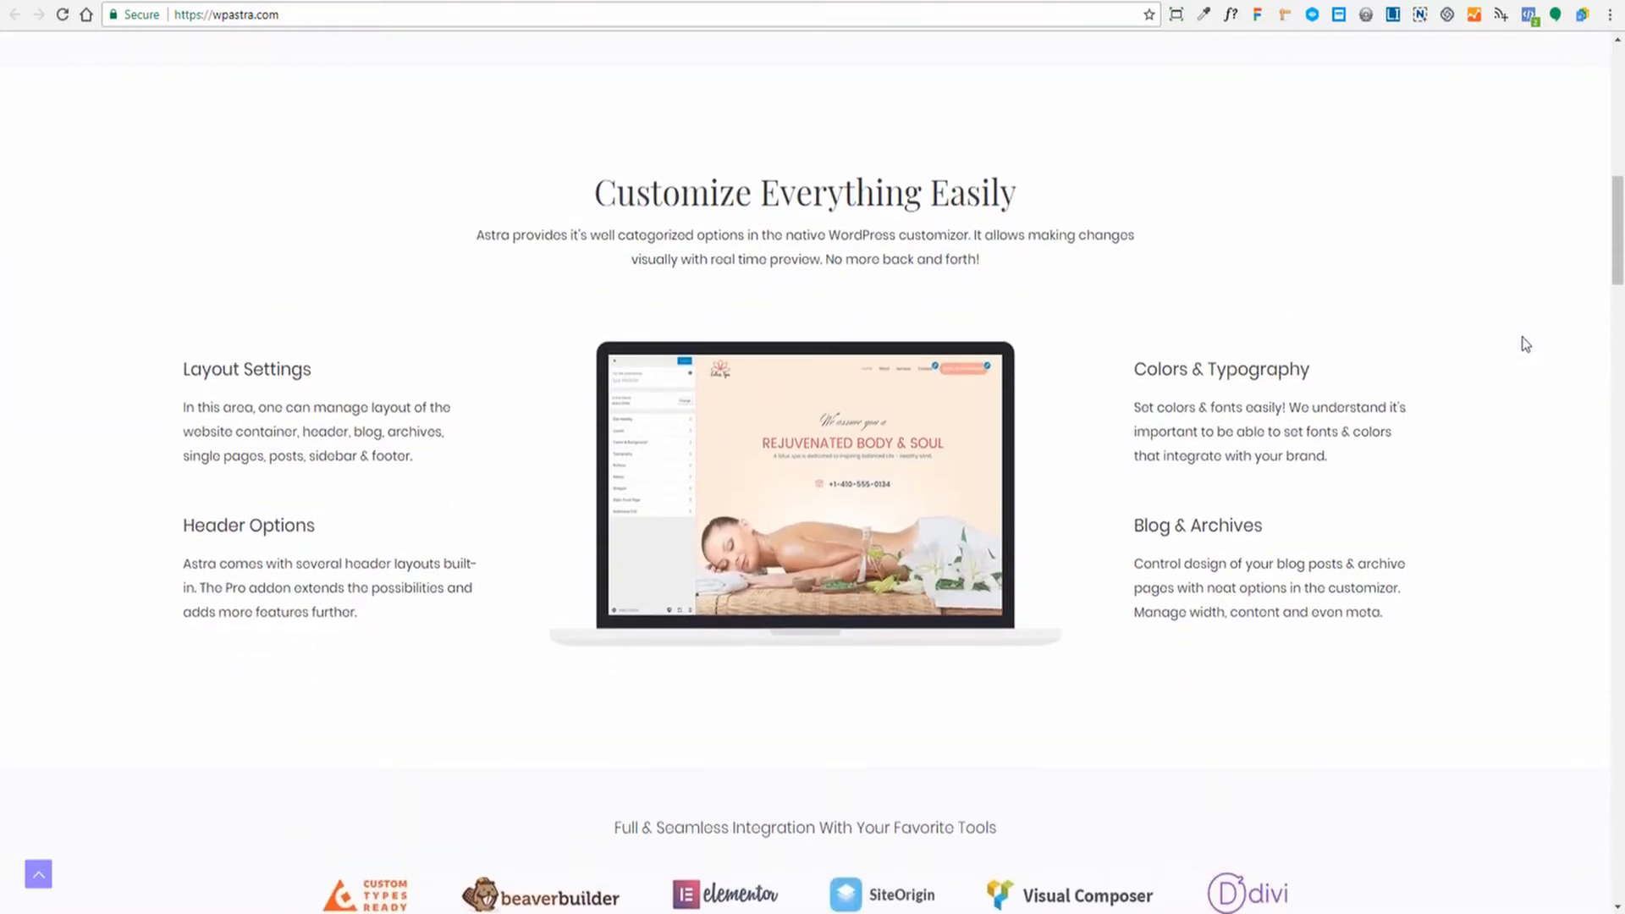
mouse_move(273, 363)
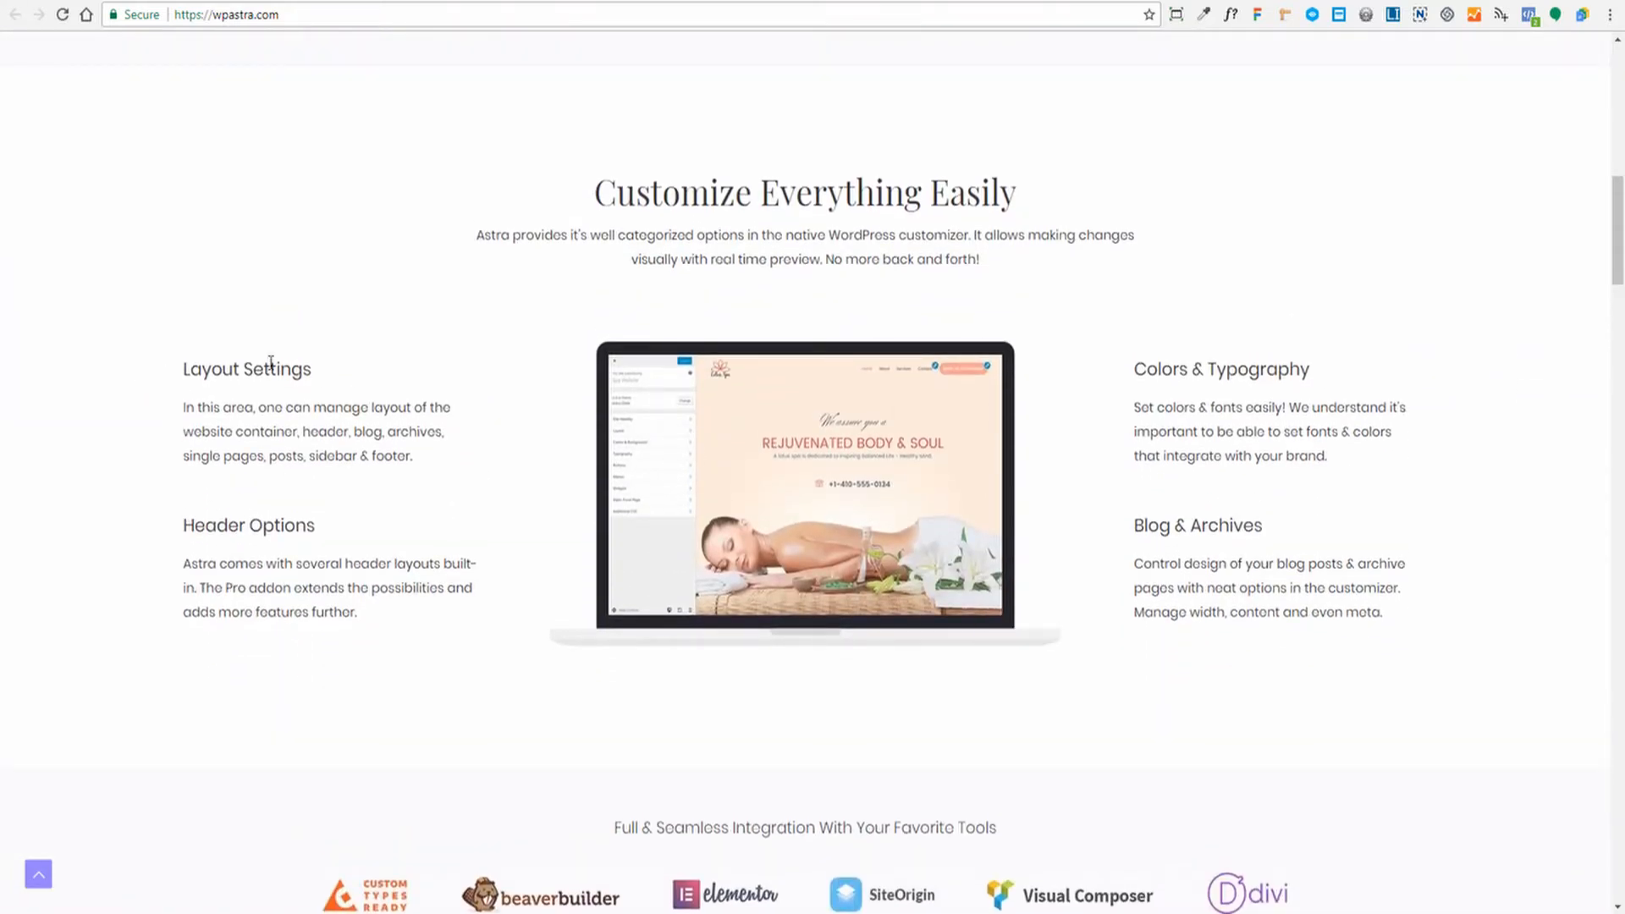
mouse_move(299, 518)
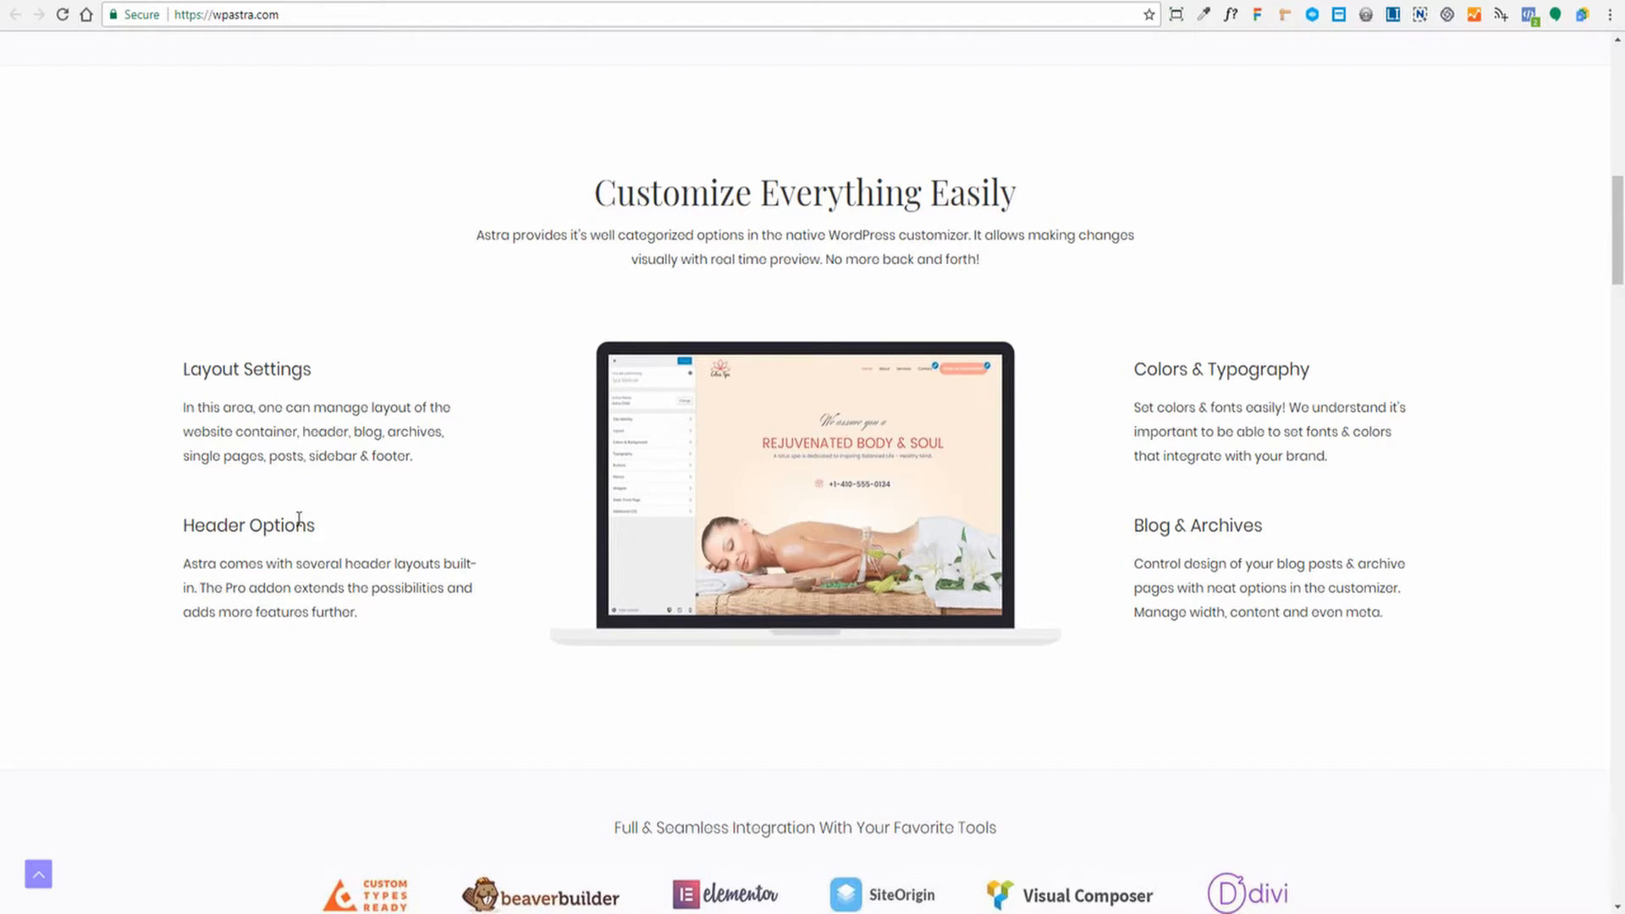
mouse_move(1344, 566)
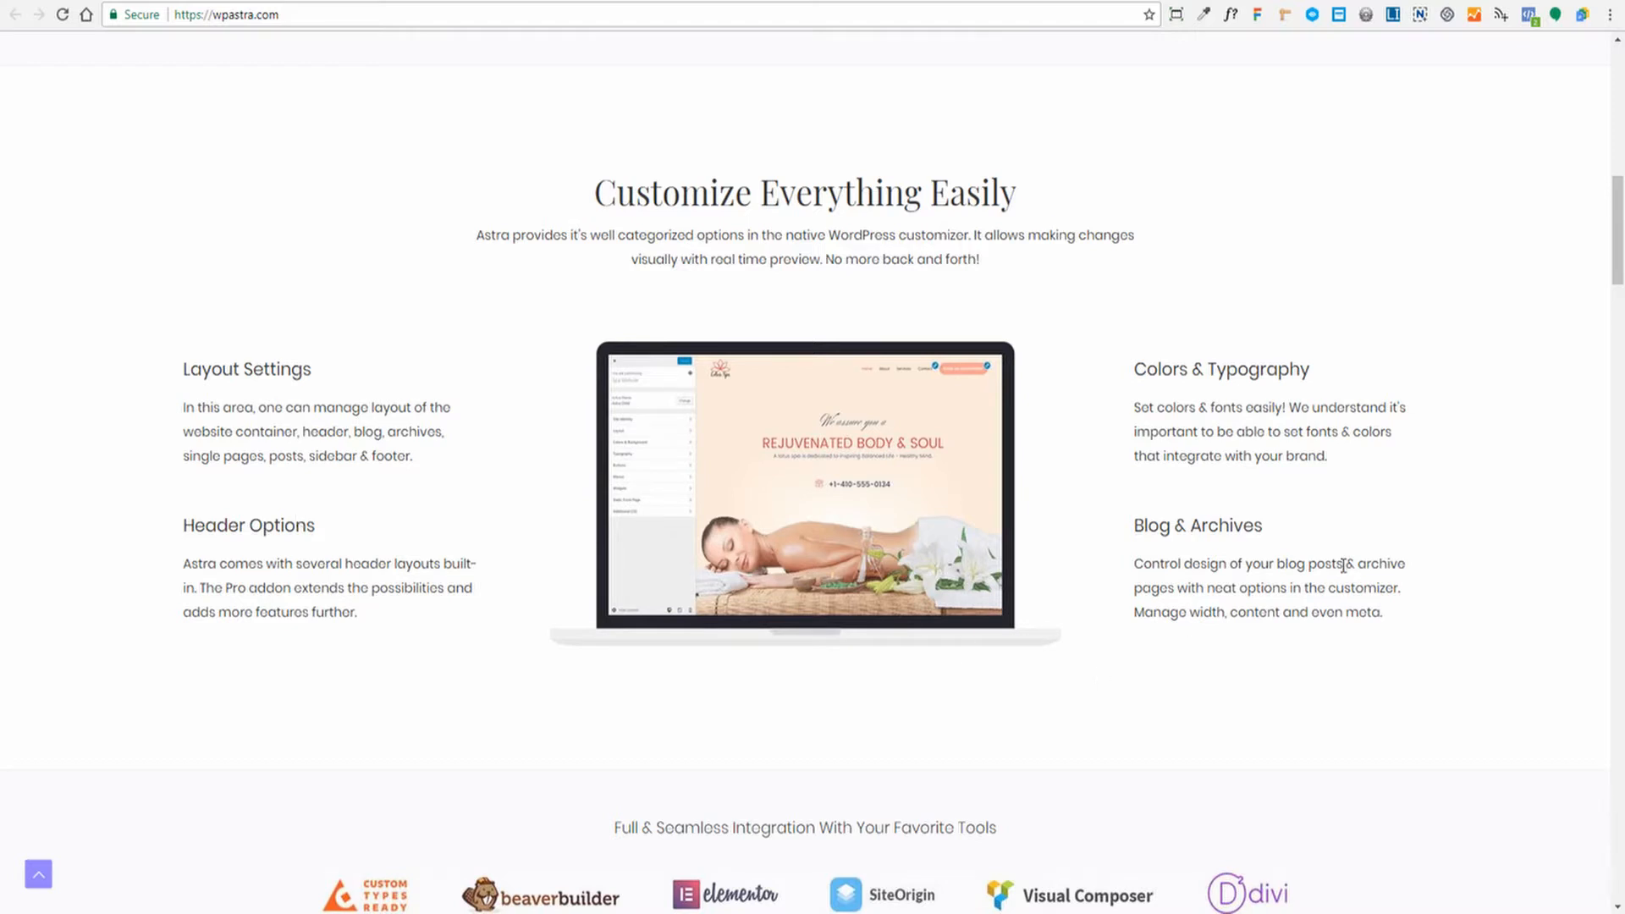
mouse_move(1223, 403)
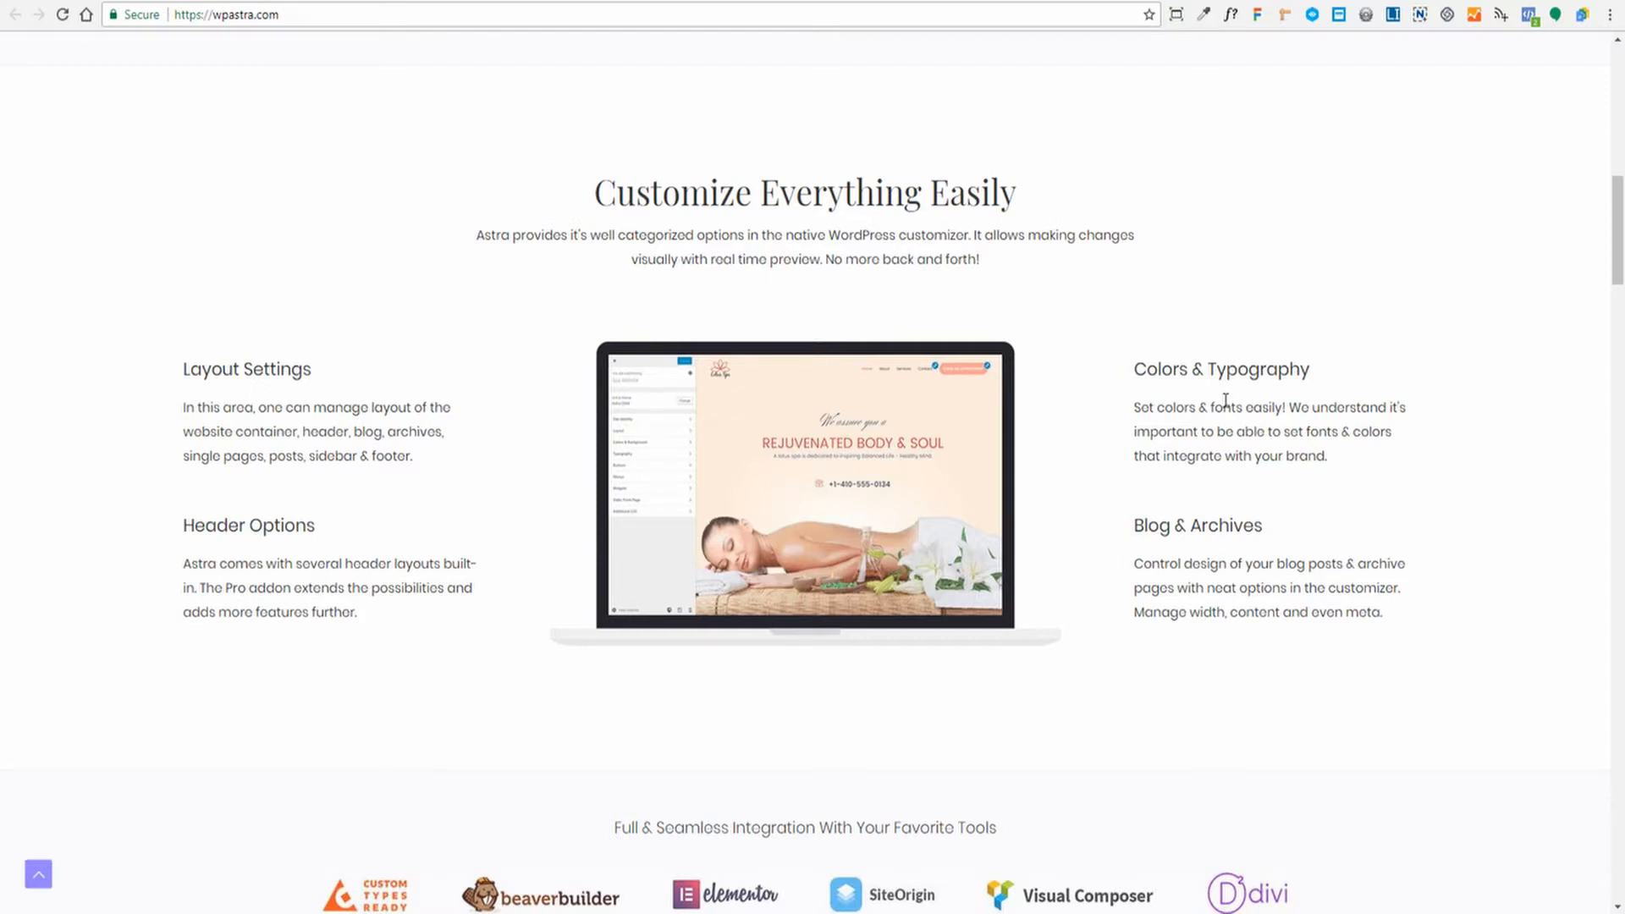
scroll(down, 3)
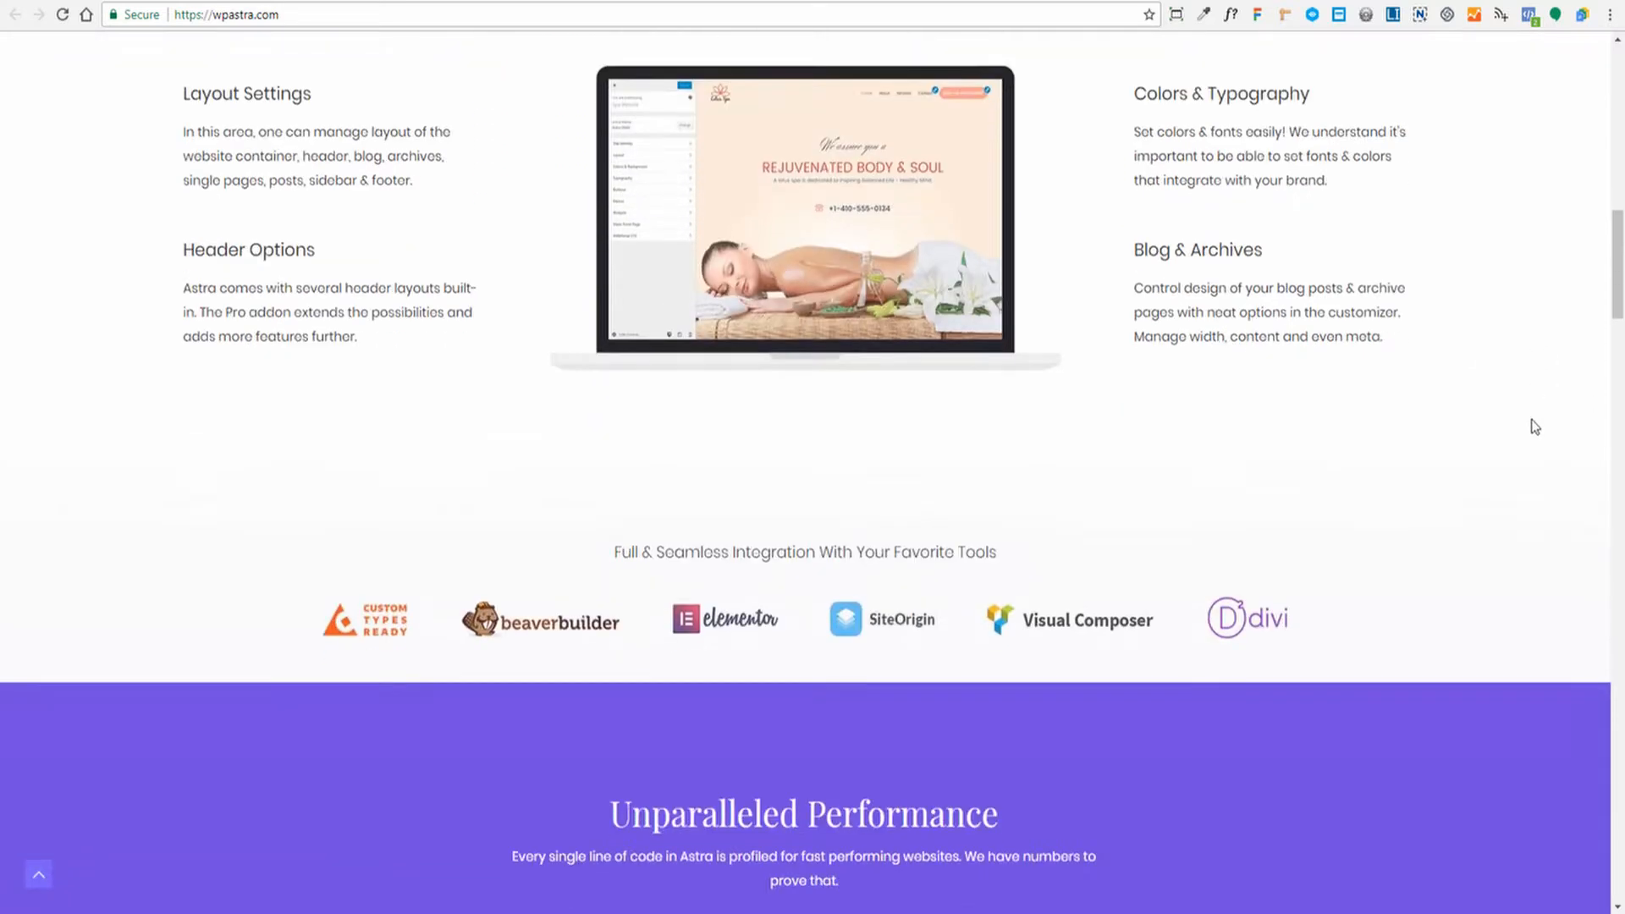
scroll(down, 3)
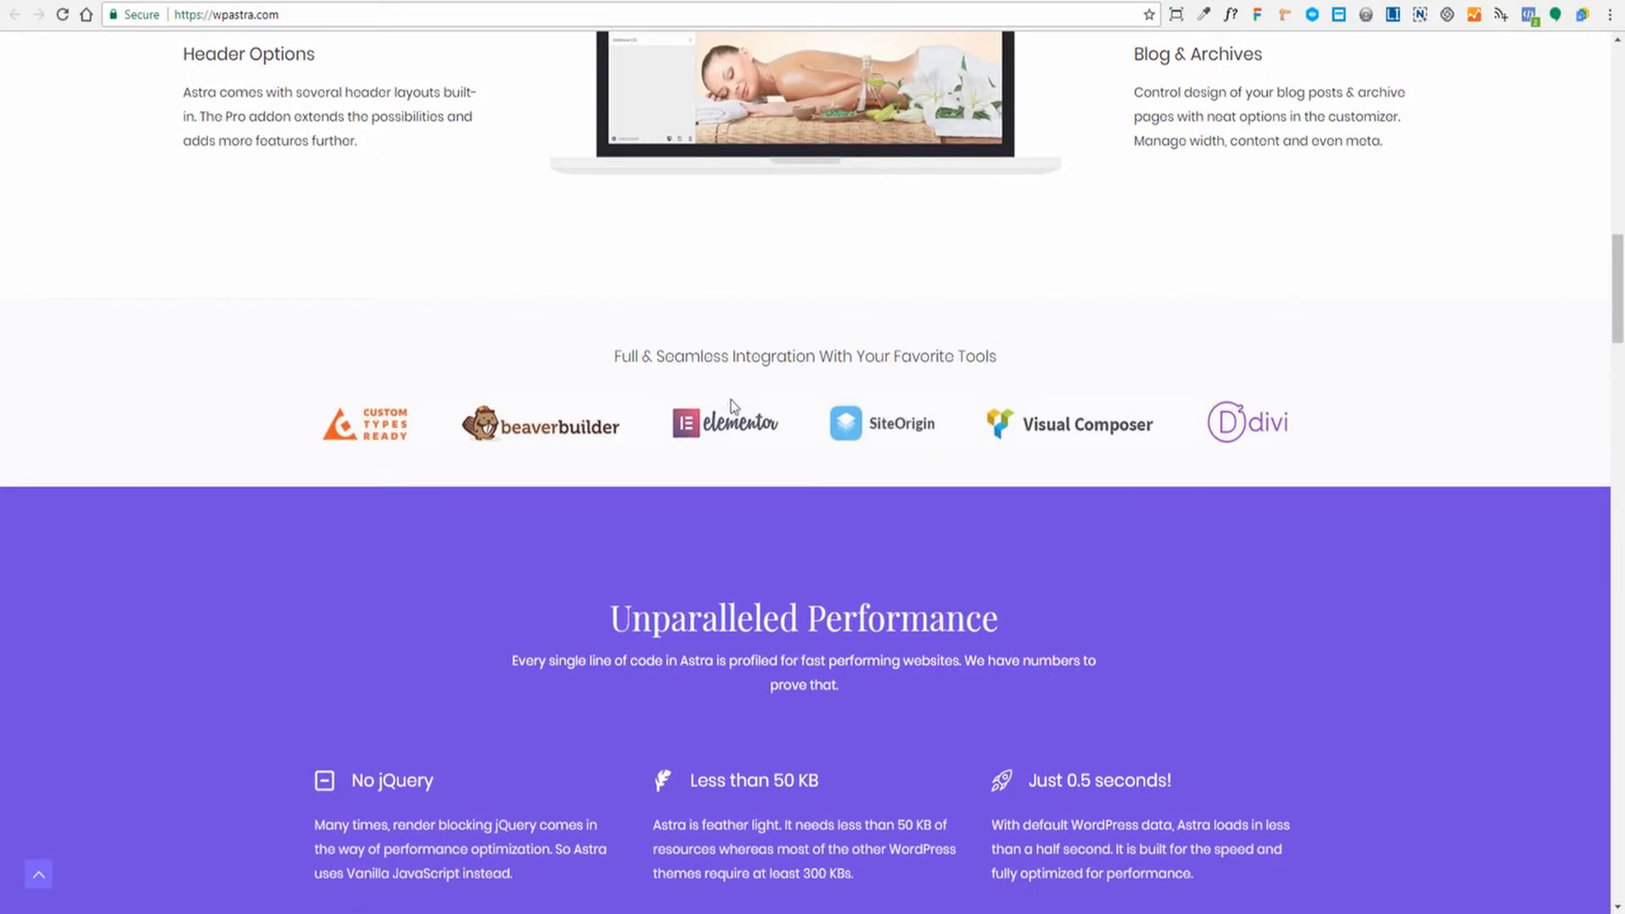
mouse_move(391, 499)
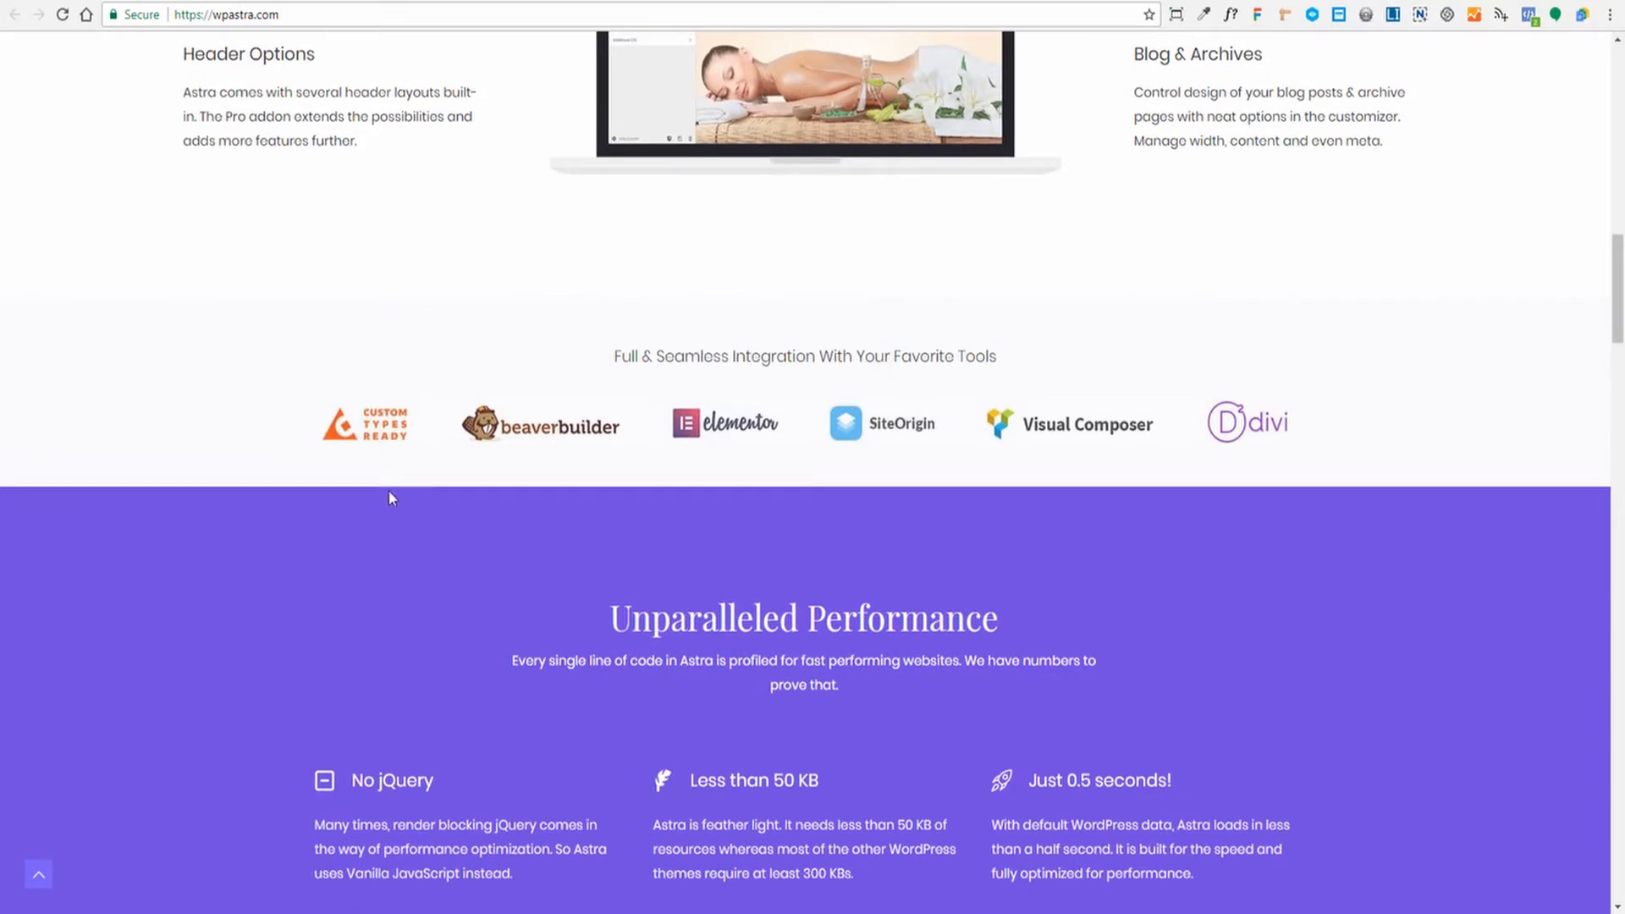
mouse_move(495, 456)
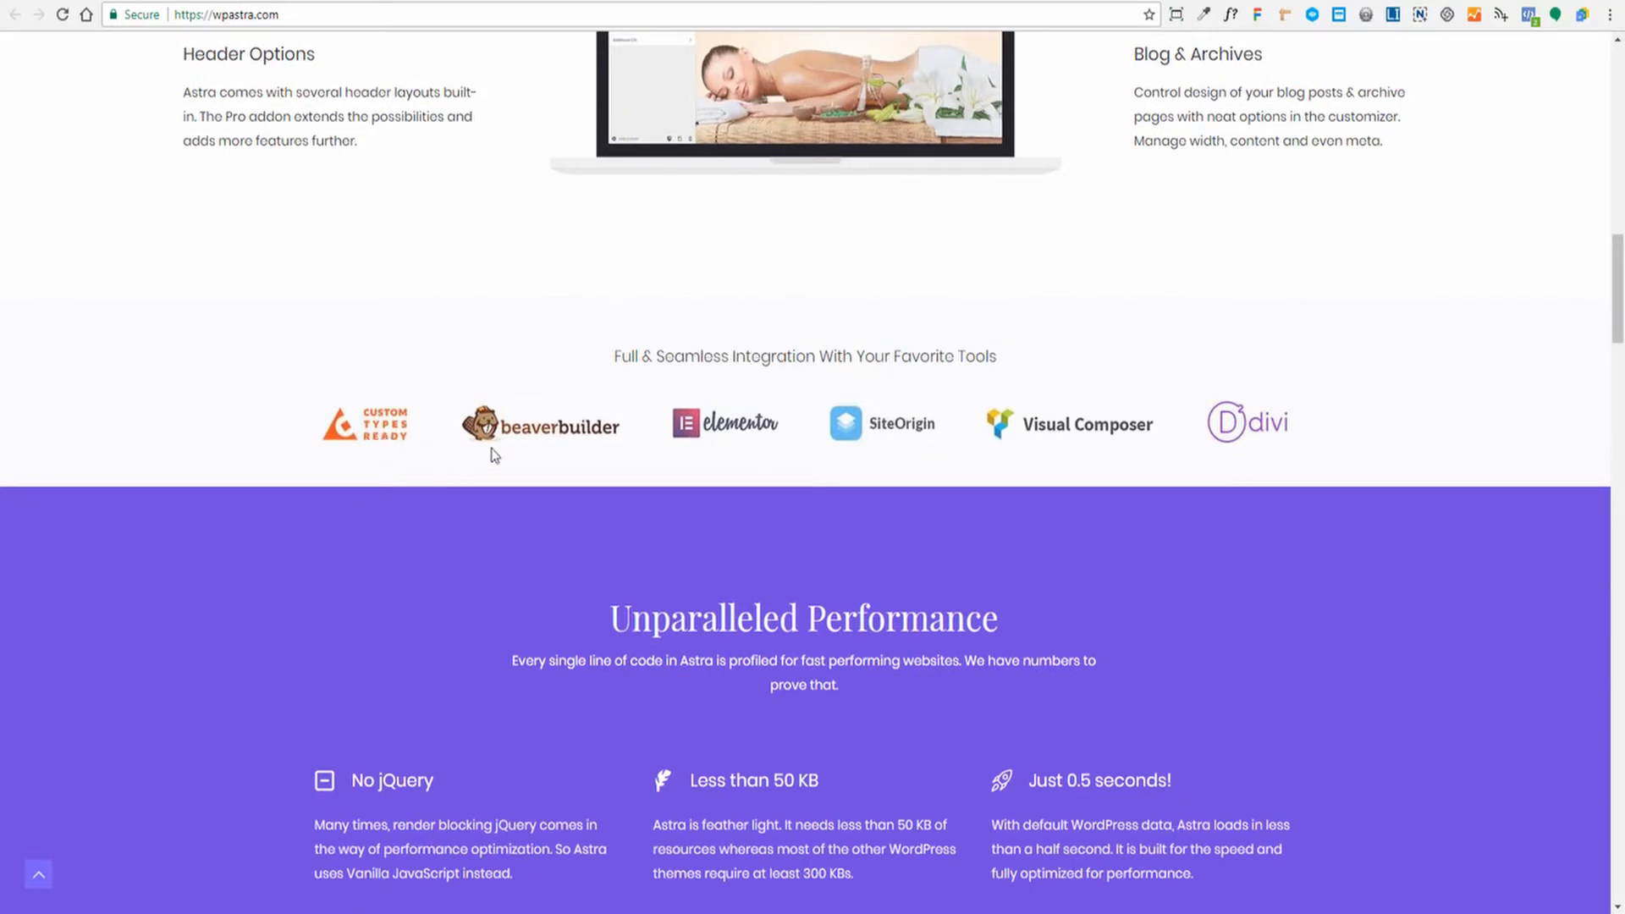
mouse_move(694, 428)
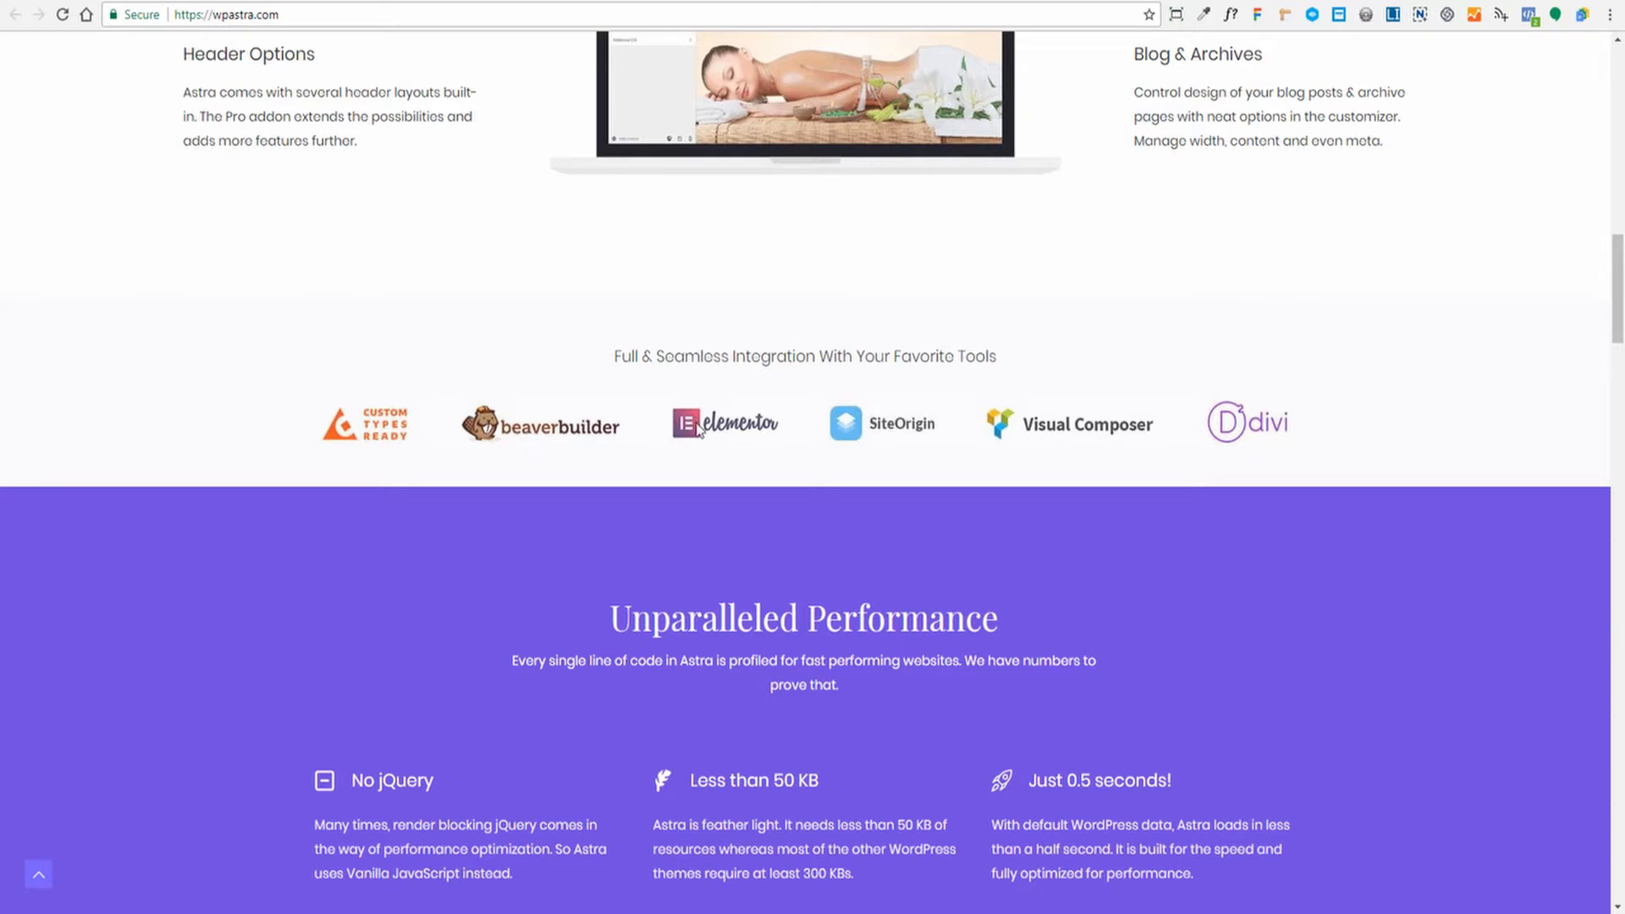
mouse_move(1059, 494)
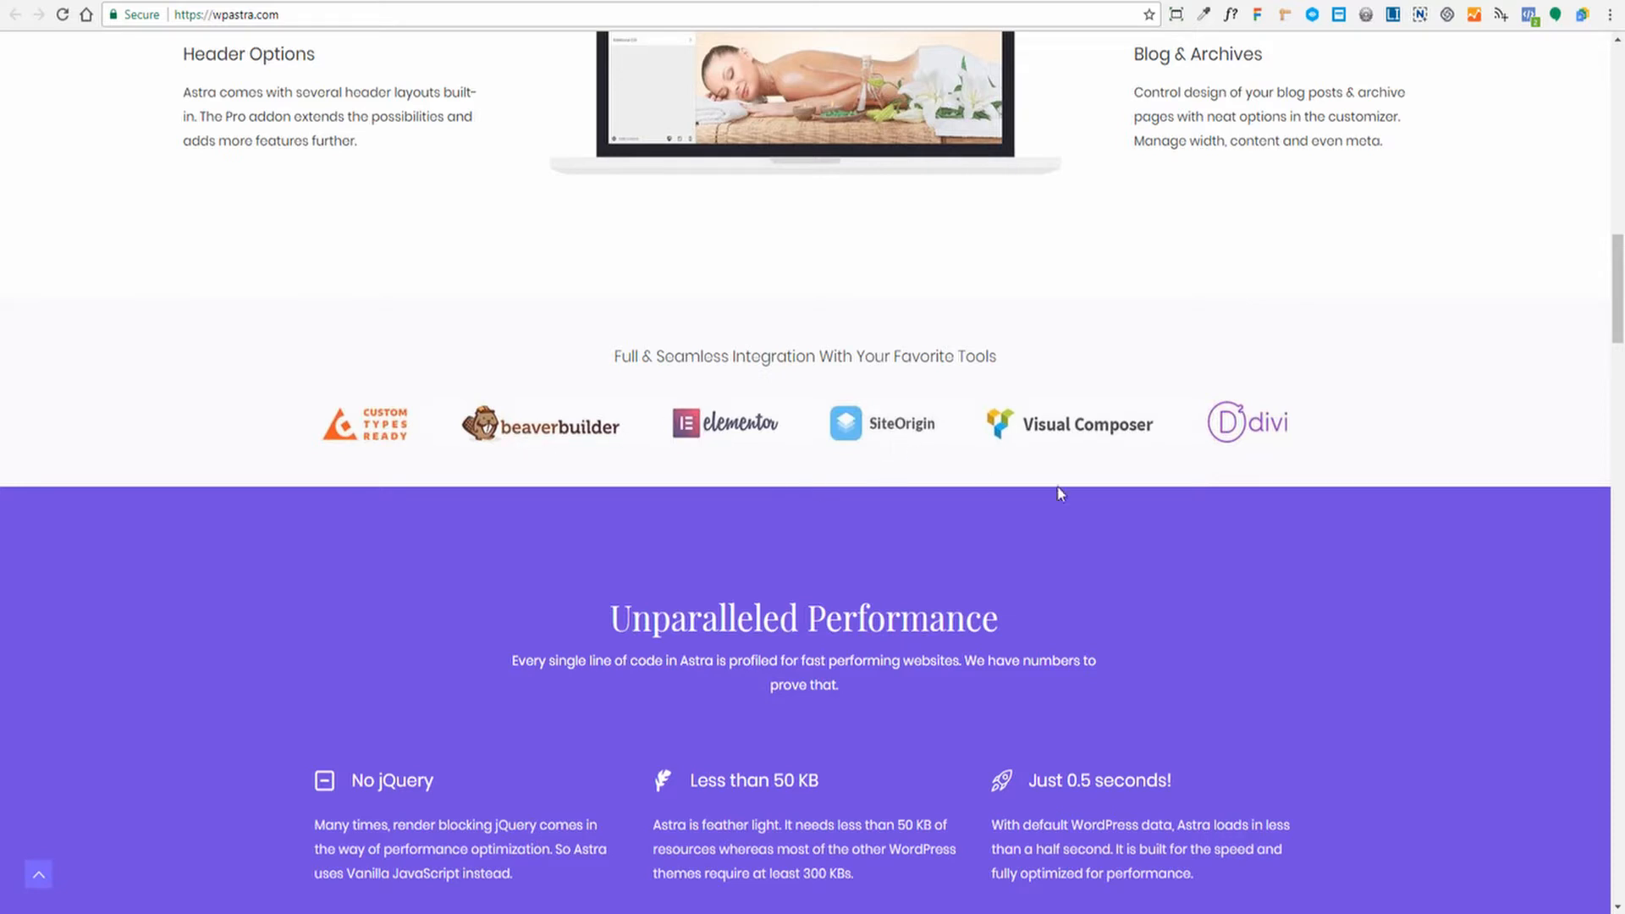
Step: Scroll down to the Pingdom, Google Dev, GTmetrix and YSlow speed score cards
scroll(down, 3)
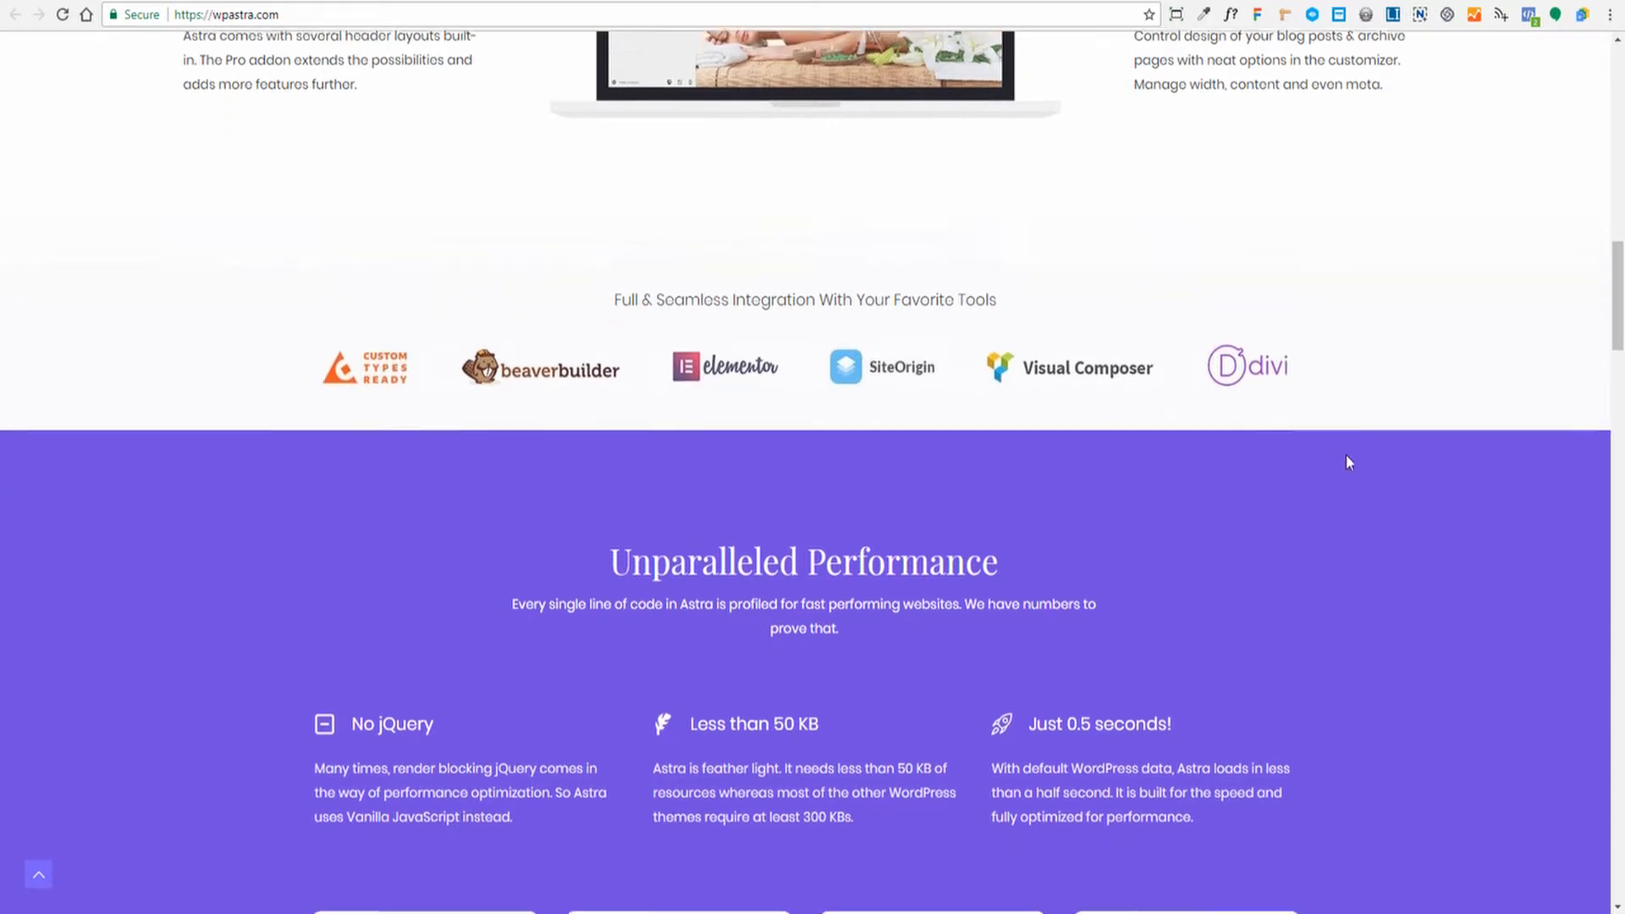
scroll(down, 3)
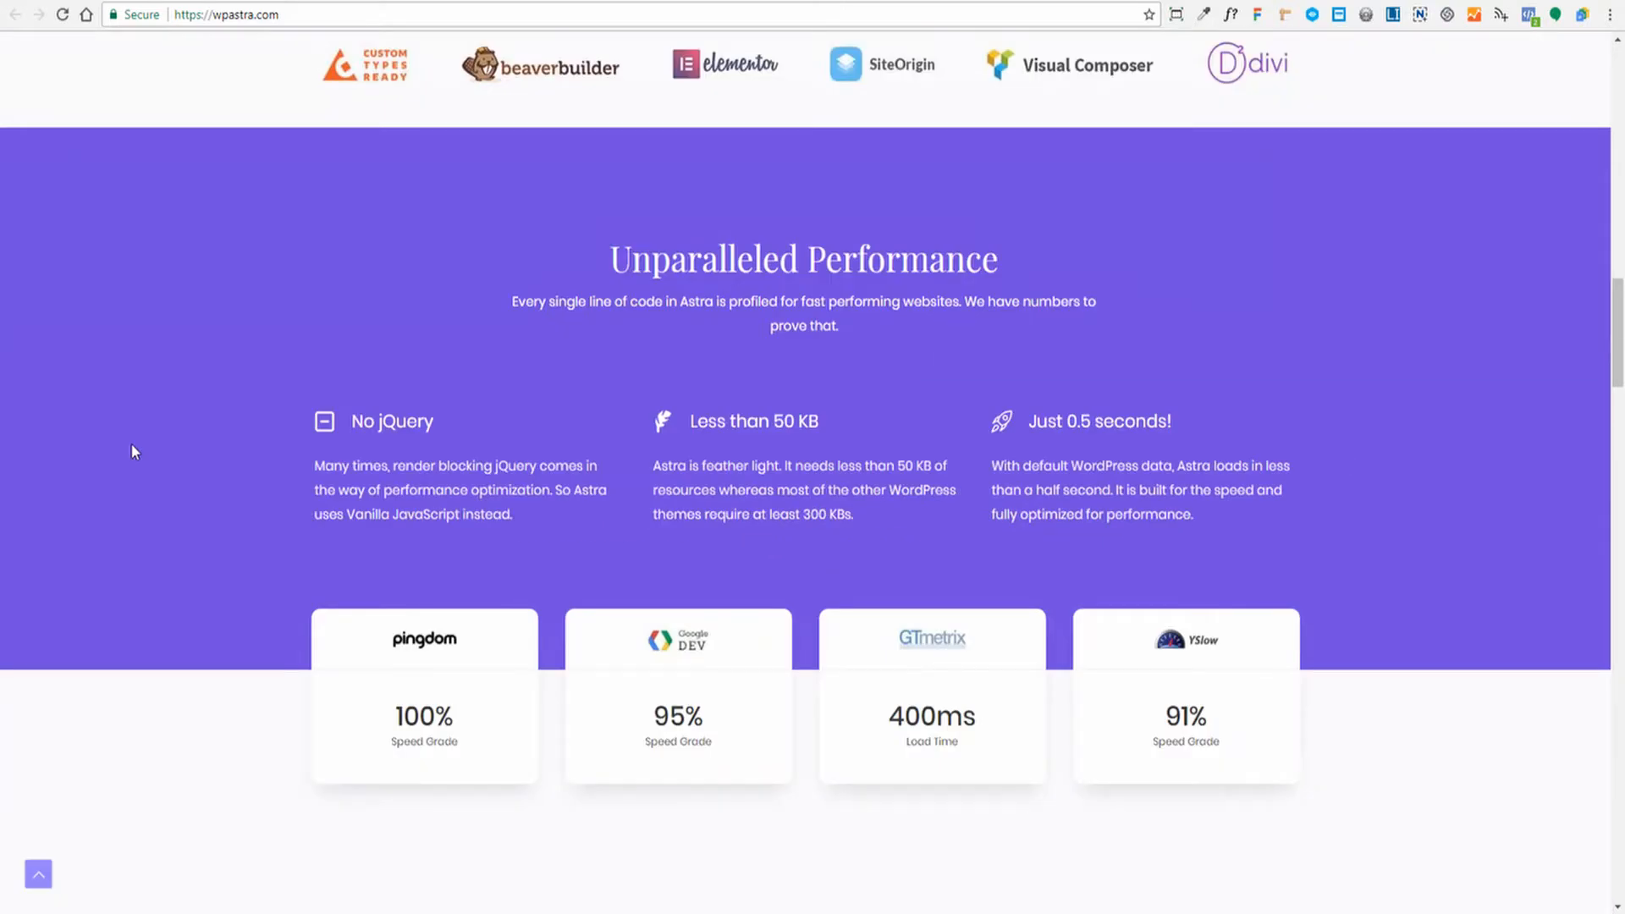
mouse_move(239, 500)
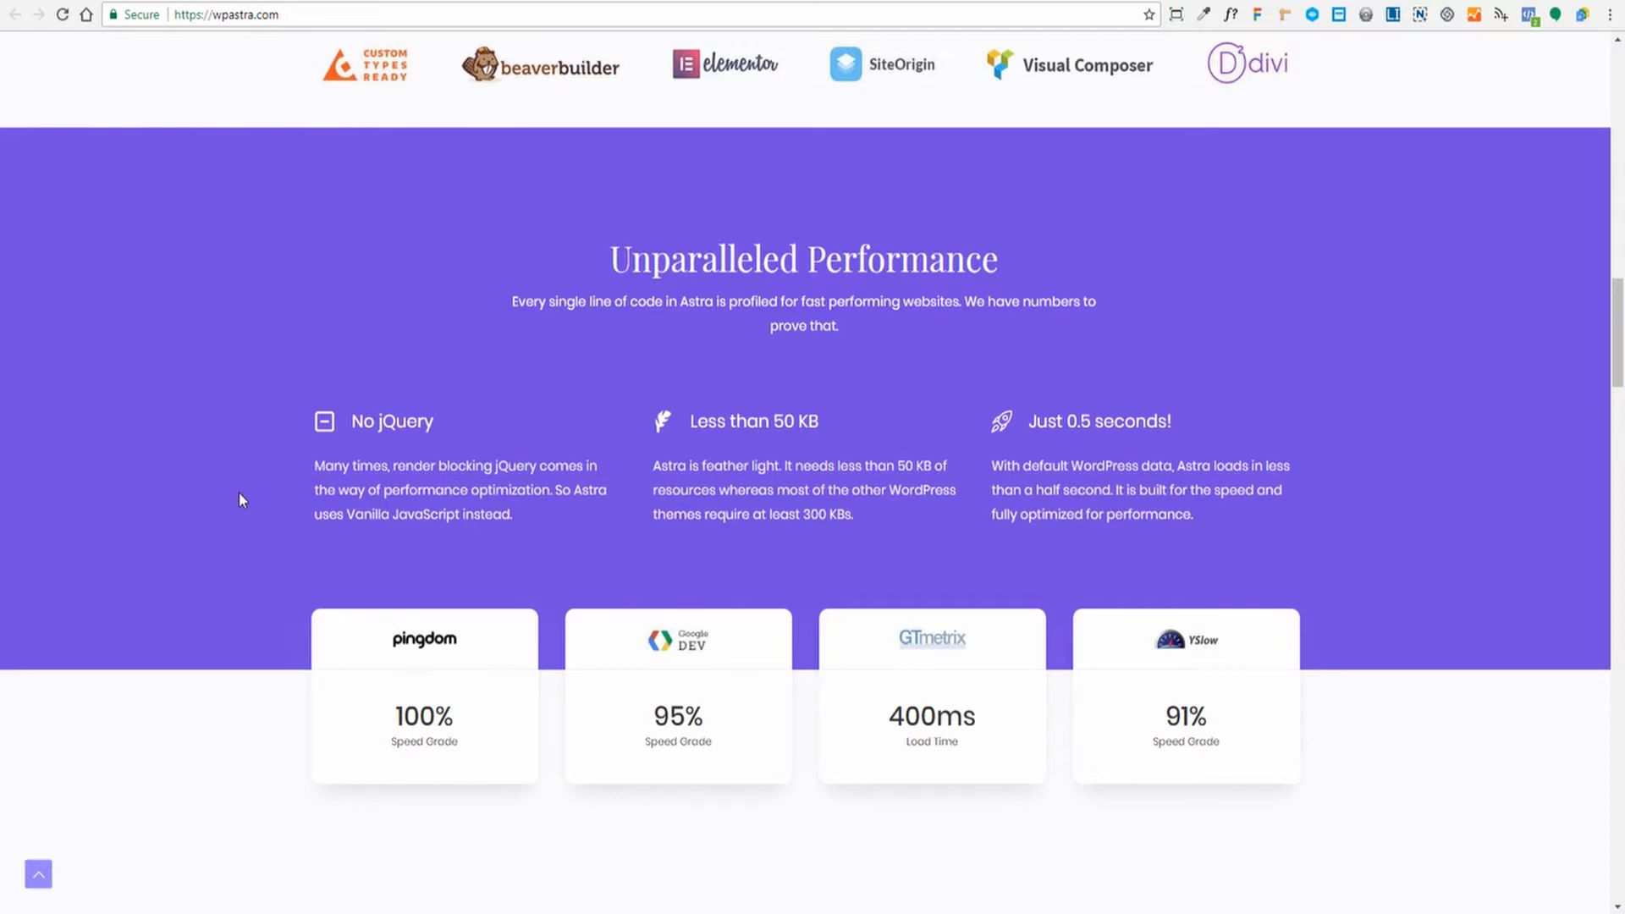
Step: Scroll down to the Library of Sites Available to Import gallery of site previews
scroll(down, 3)
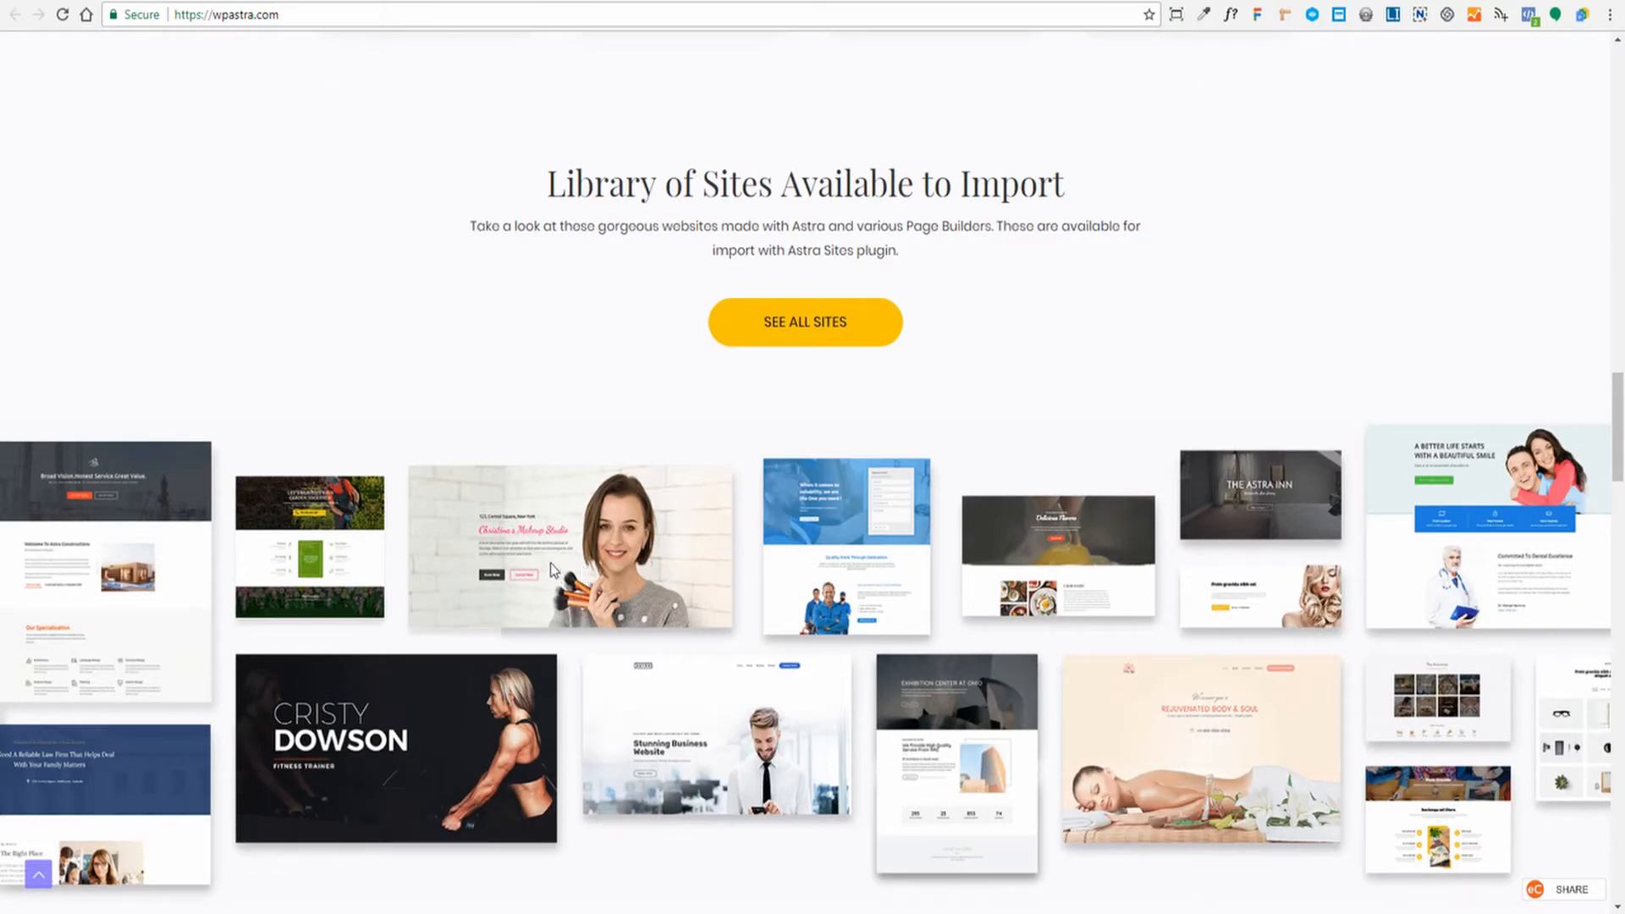
mouse_move(444, 359)
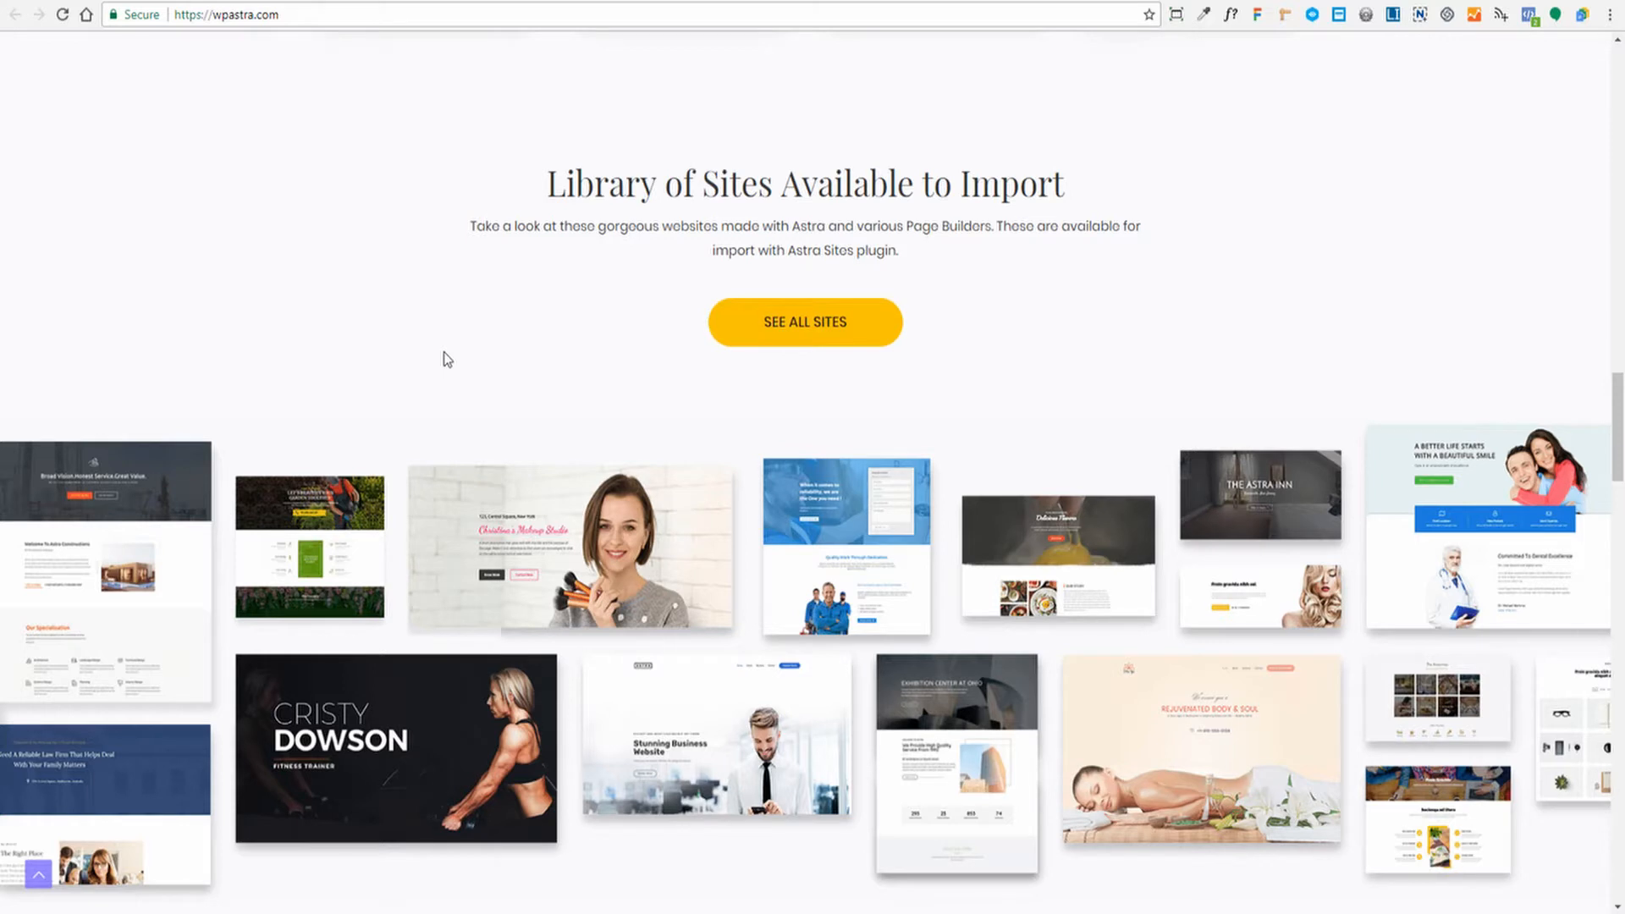
scroll(down, 3)
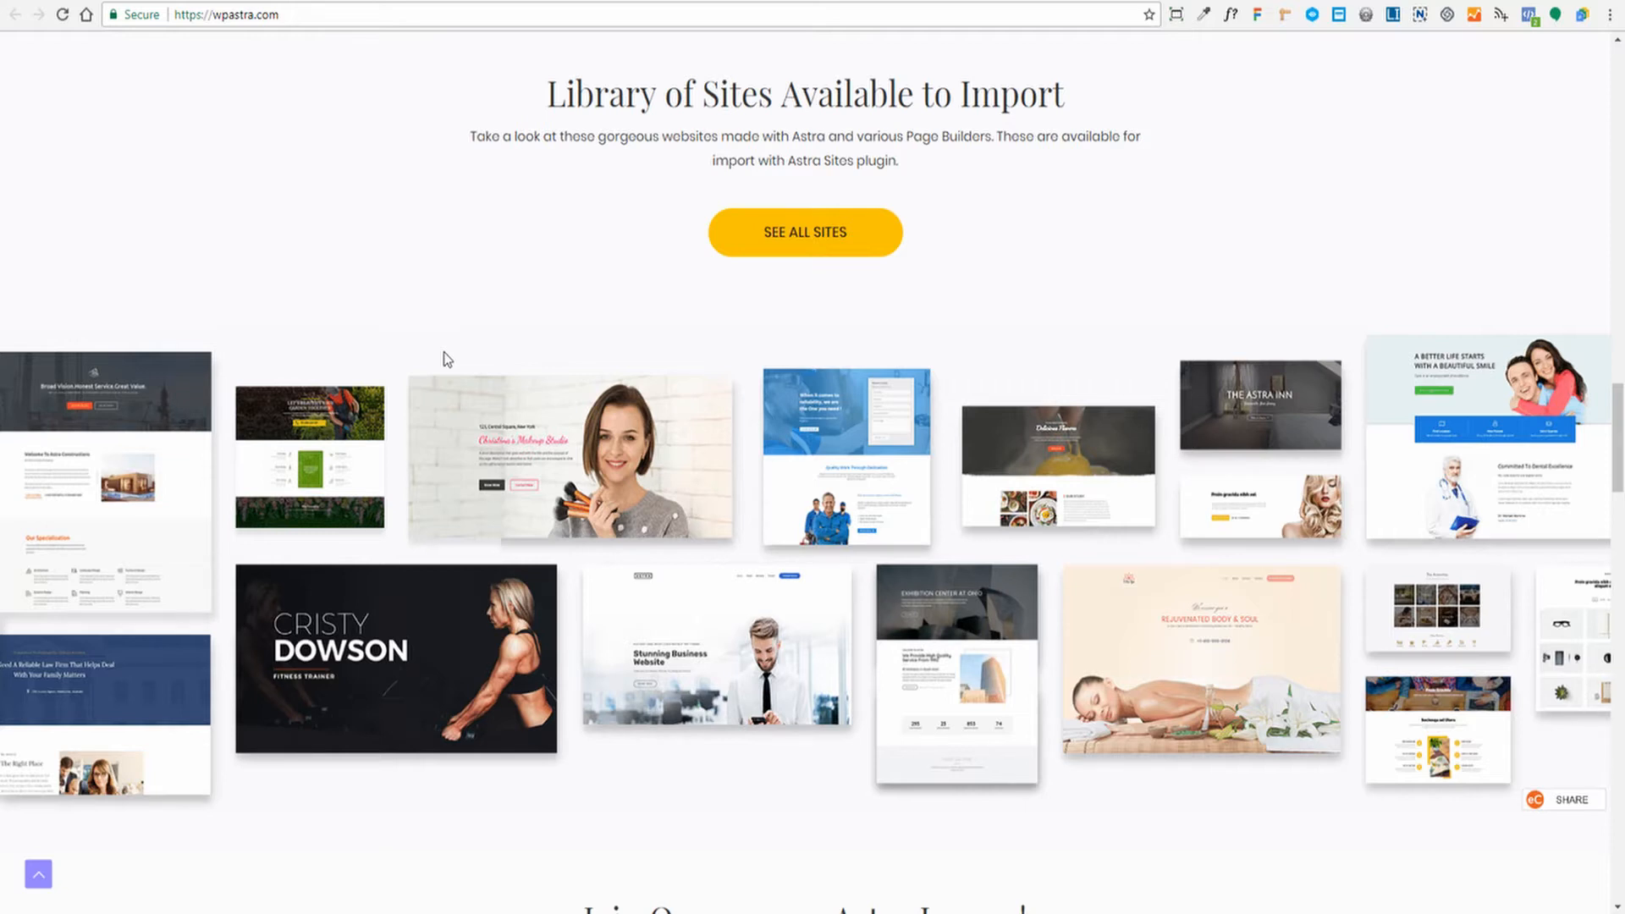
Step: Scroll down the homepage past the WooCommerce section to the 'Astra is Free' section
scroll(down, 3)
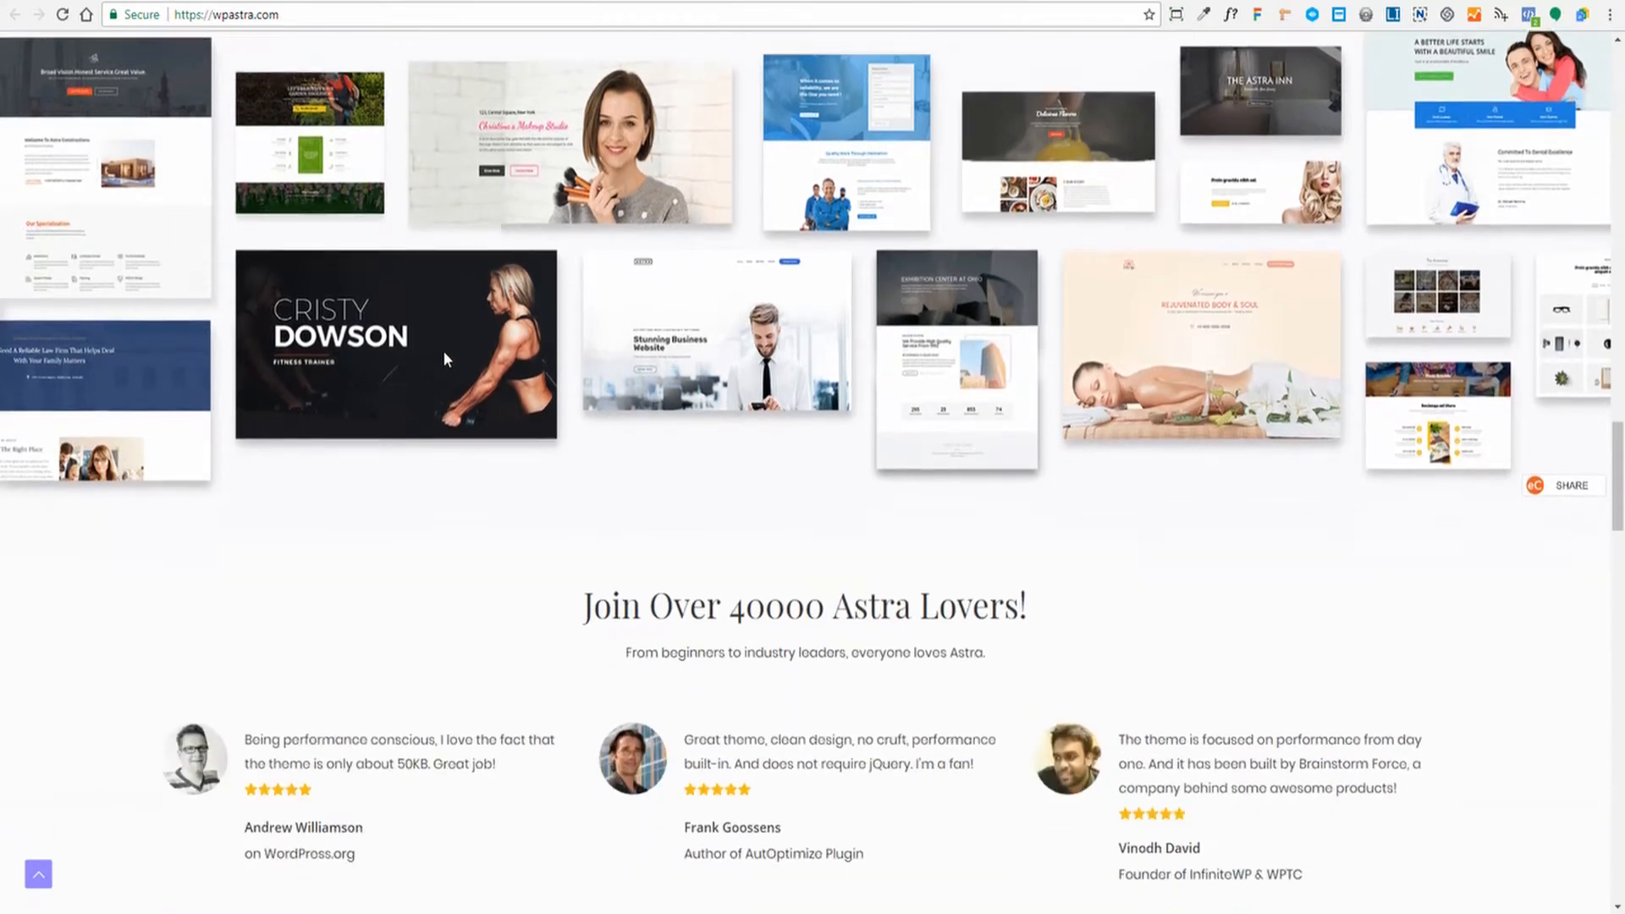
scroll(down, 3)
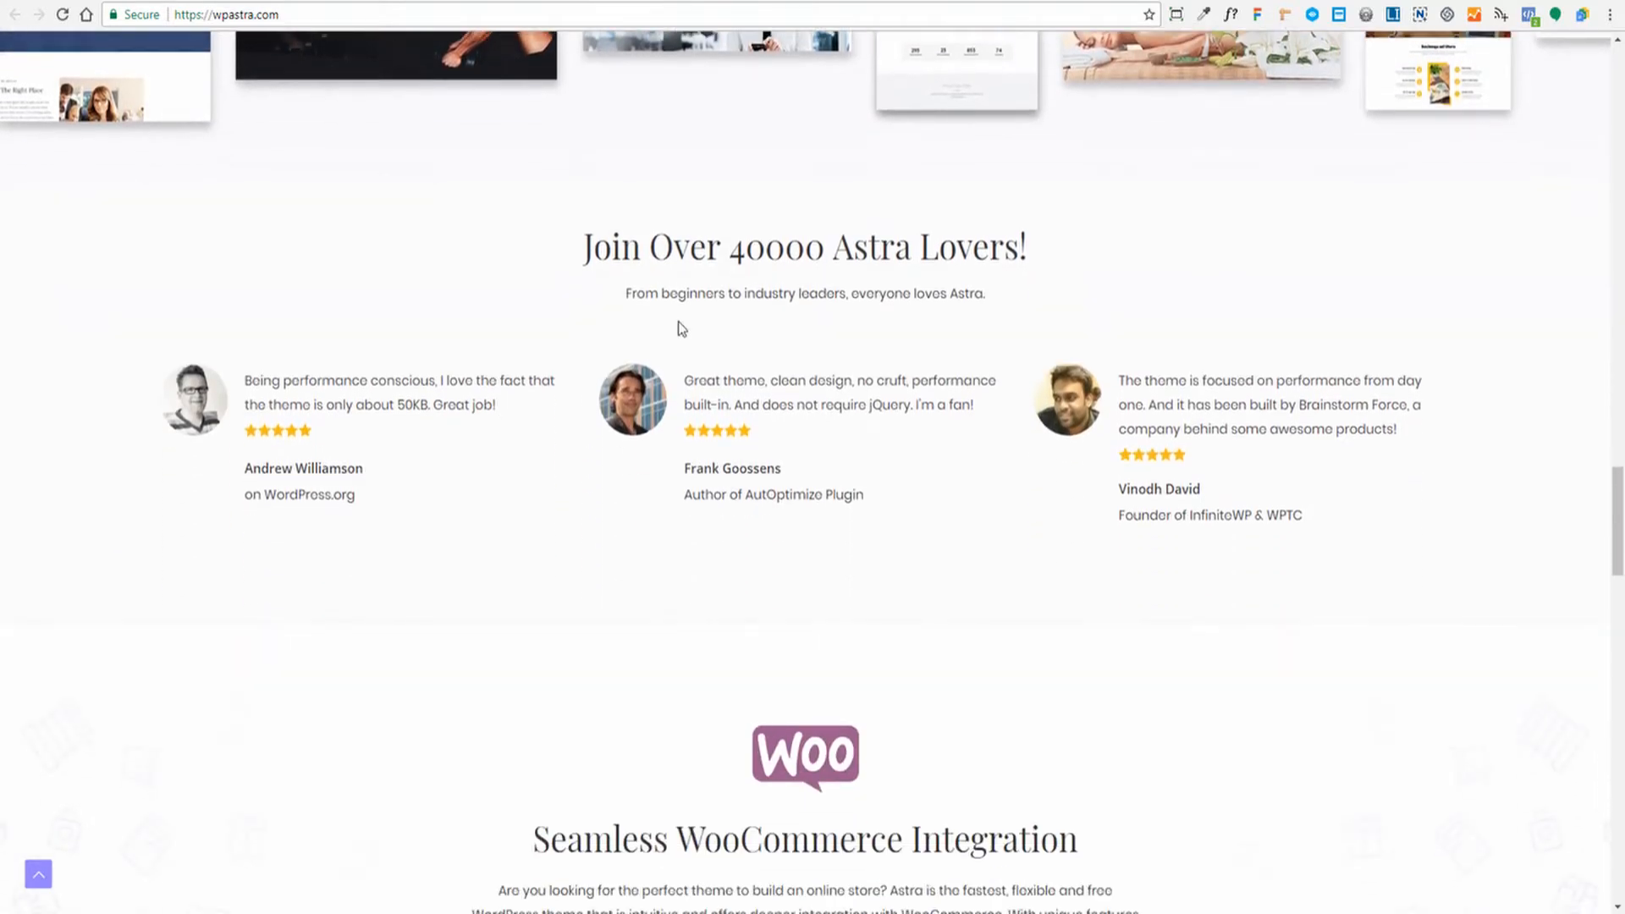
scroll(down, 3)
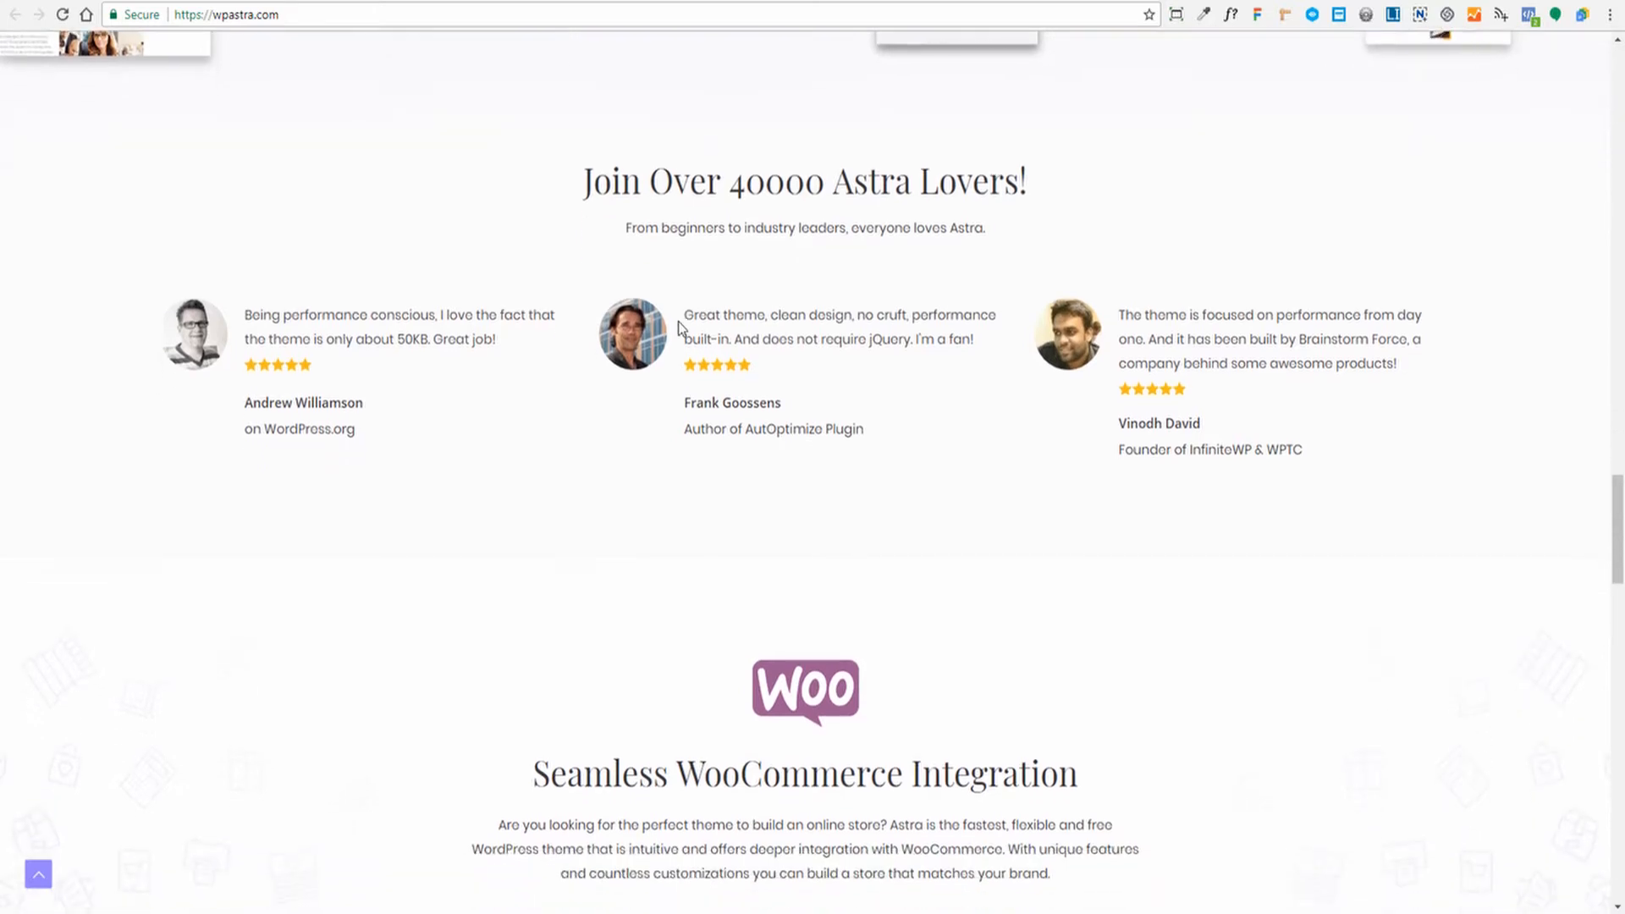
scroll(down, 3)
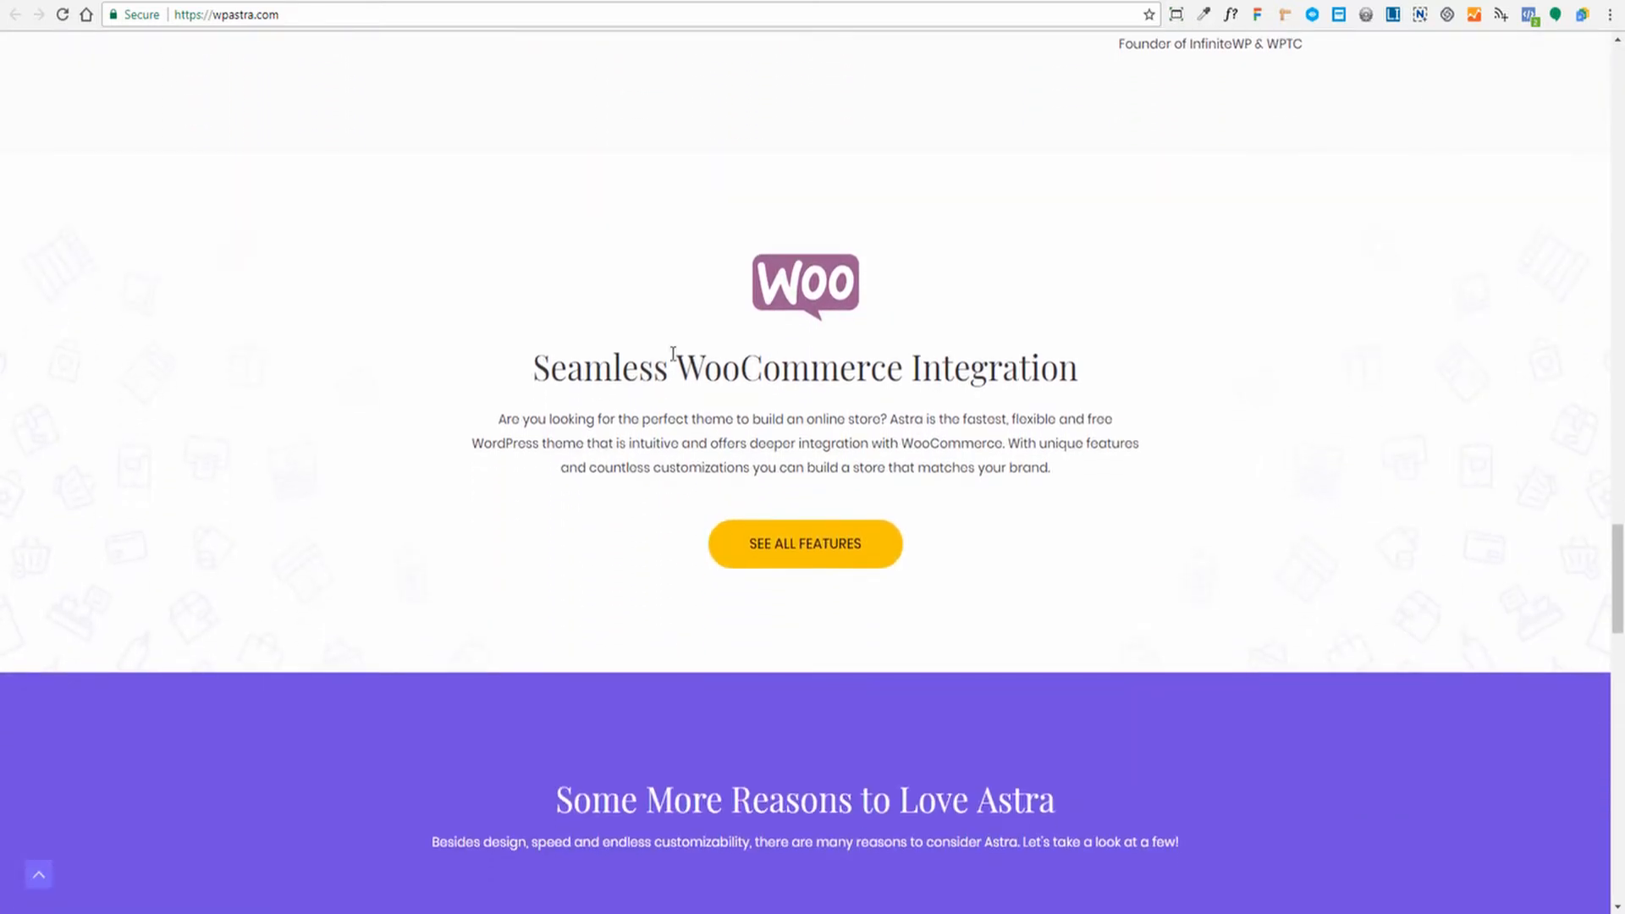
mouse_move(901, 404)
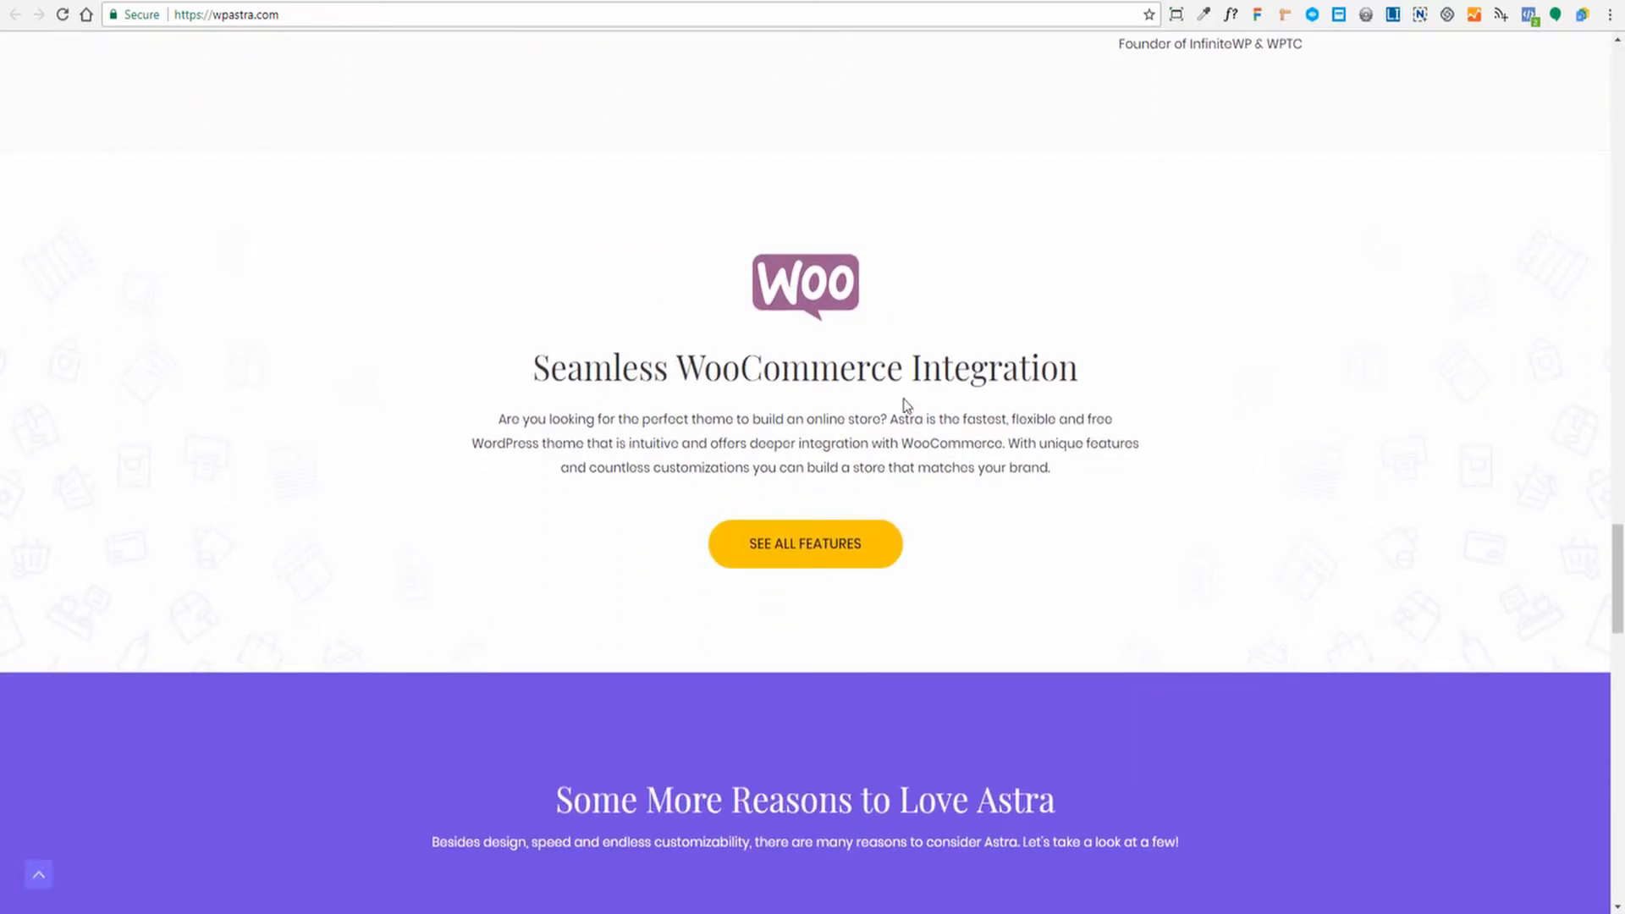
scroll(down, 3)
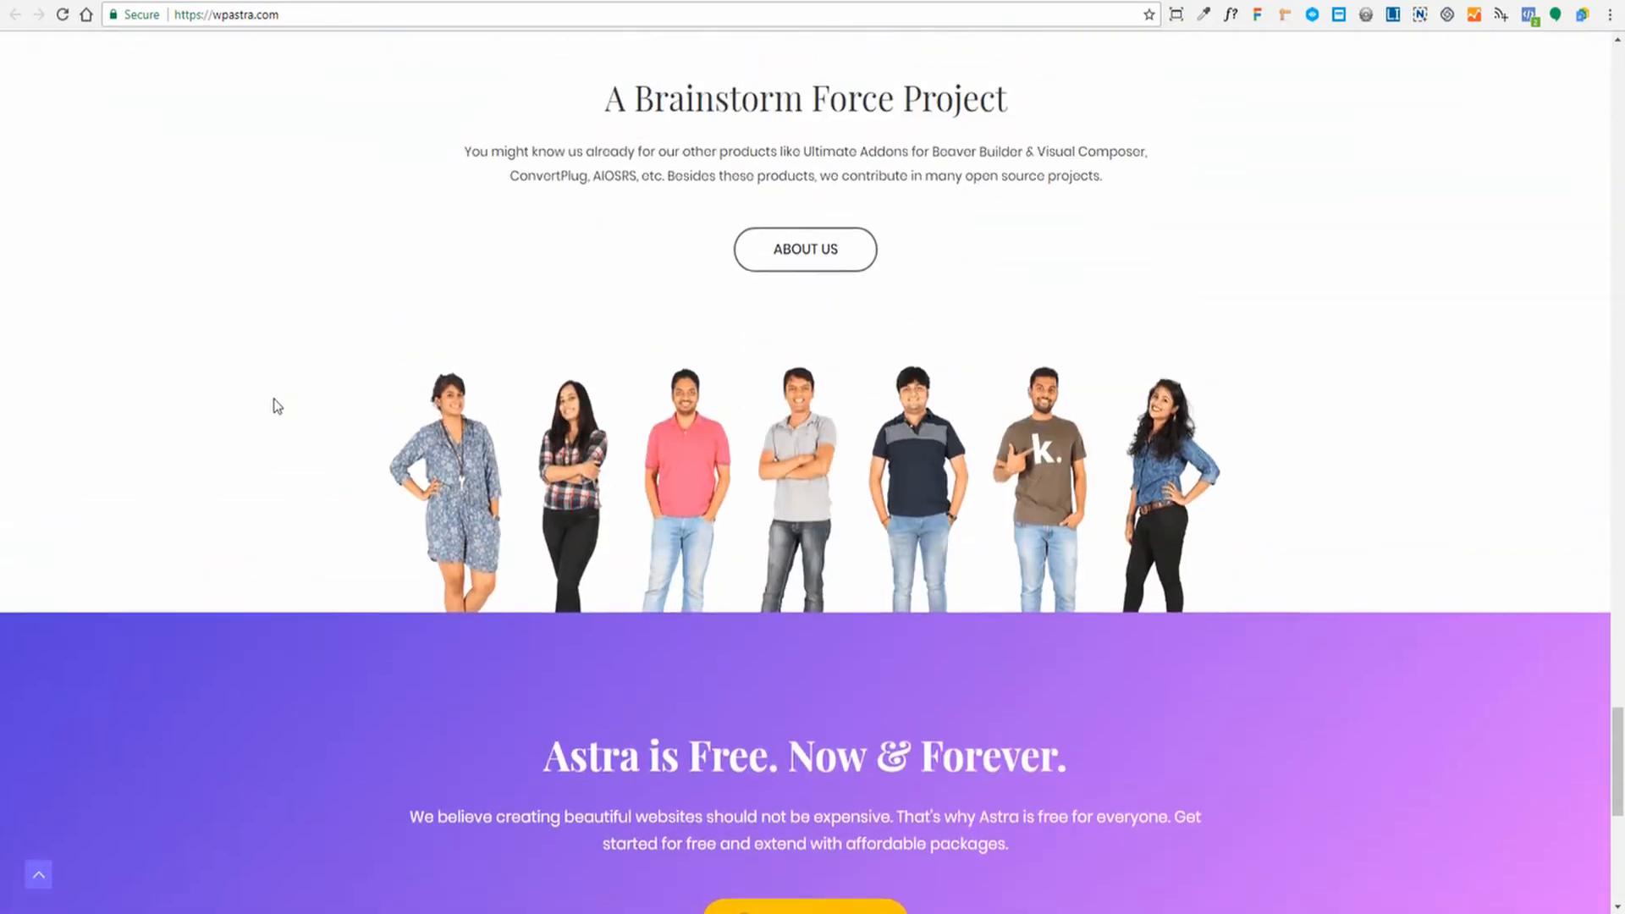
scroll(up, 3)
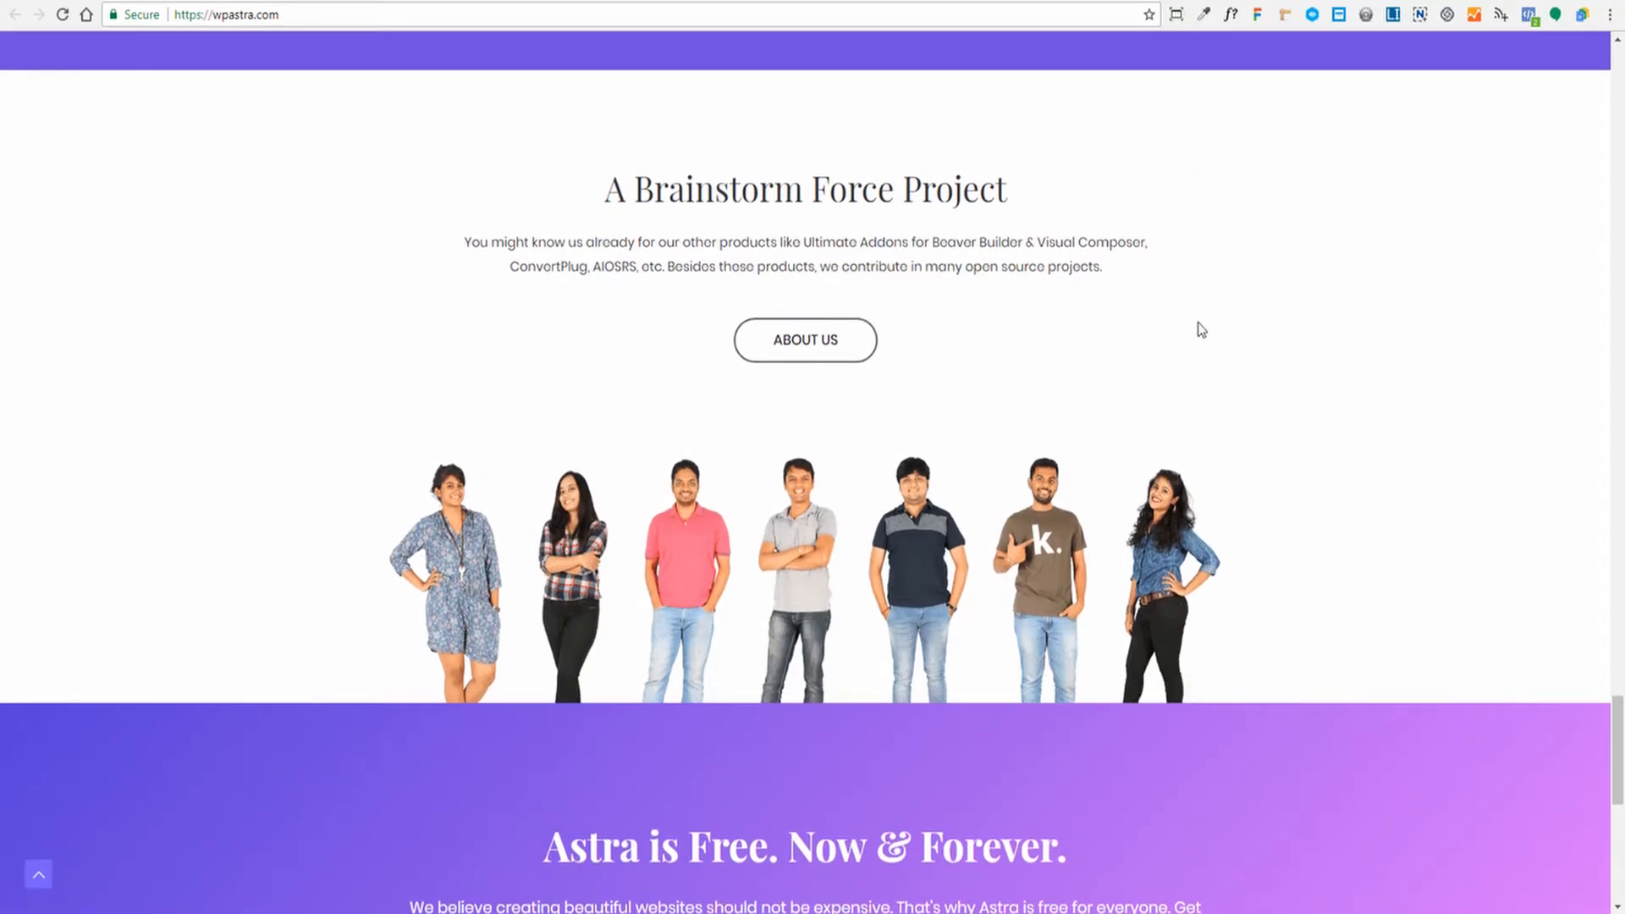
scroll(down, 3)
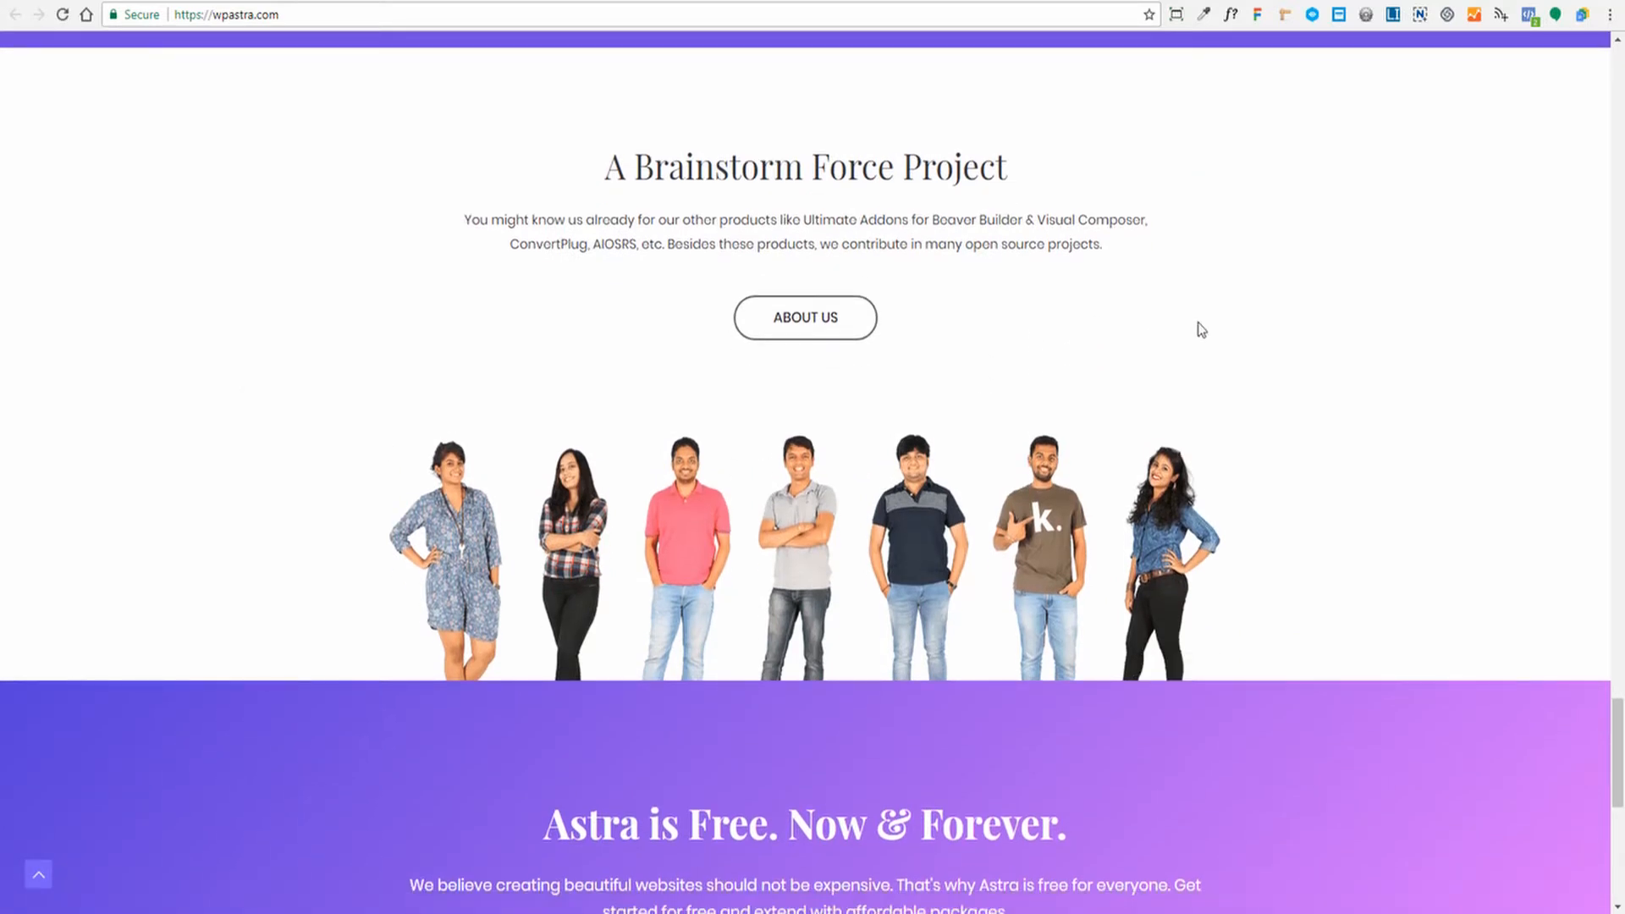
scroll(down, 3)
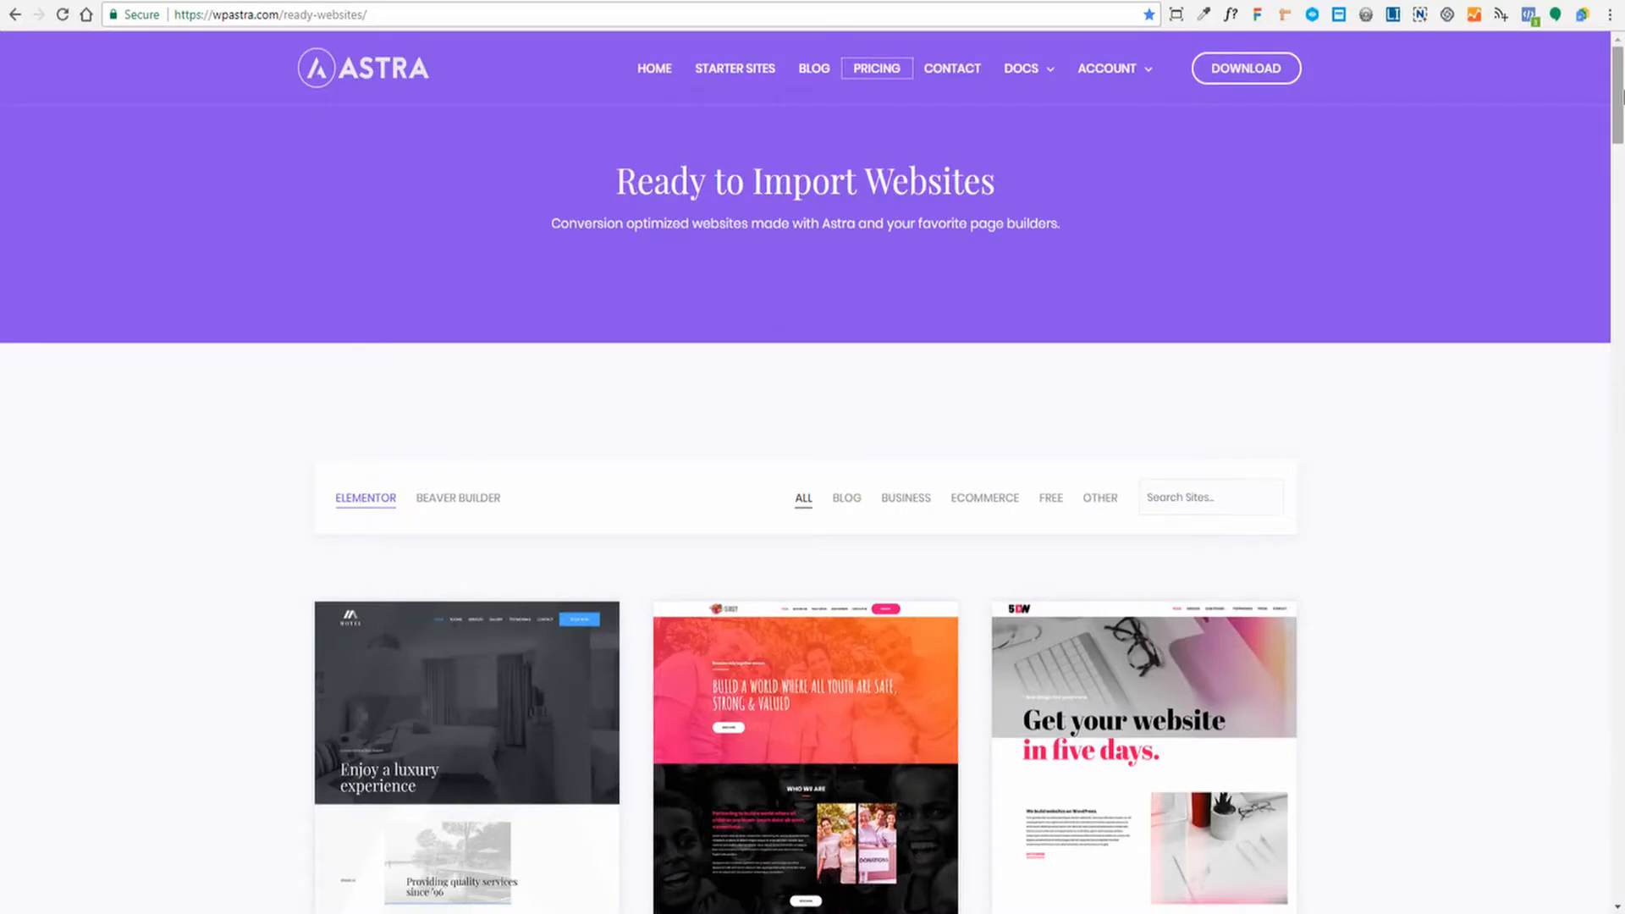
mouse_move(1307, 380)
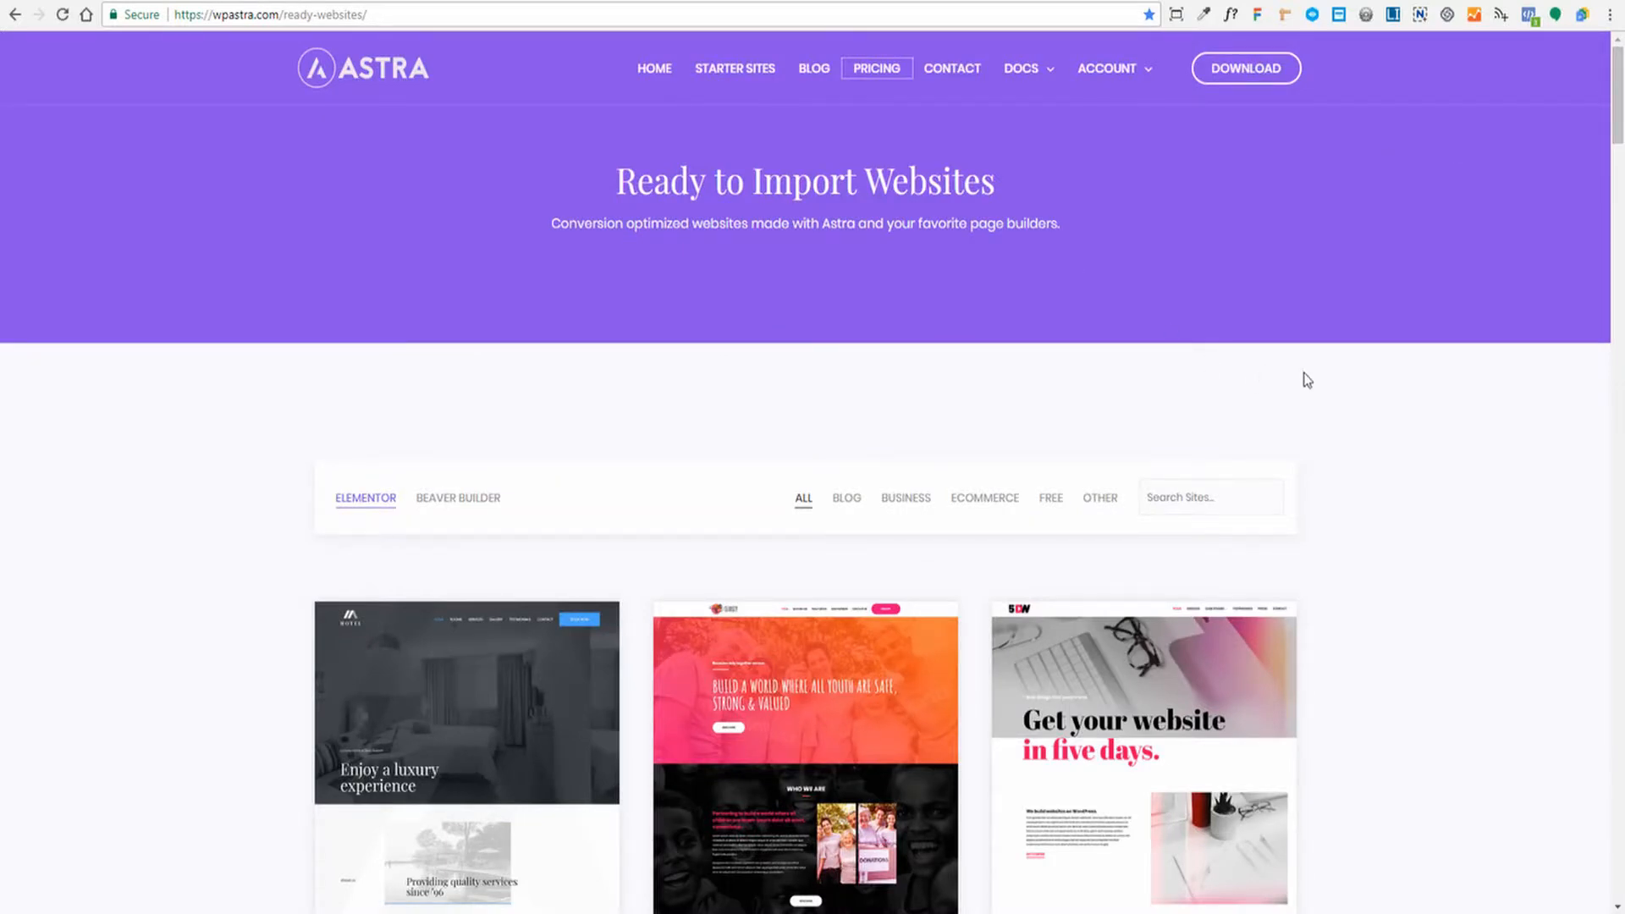
scroll(down, 3)
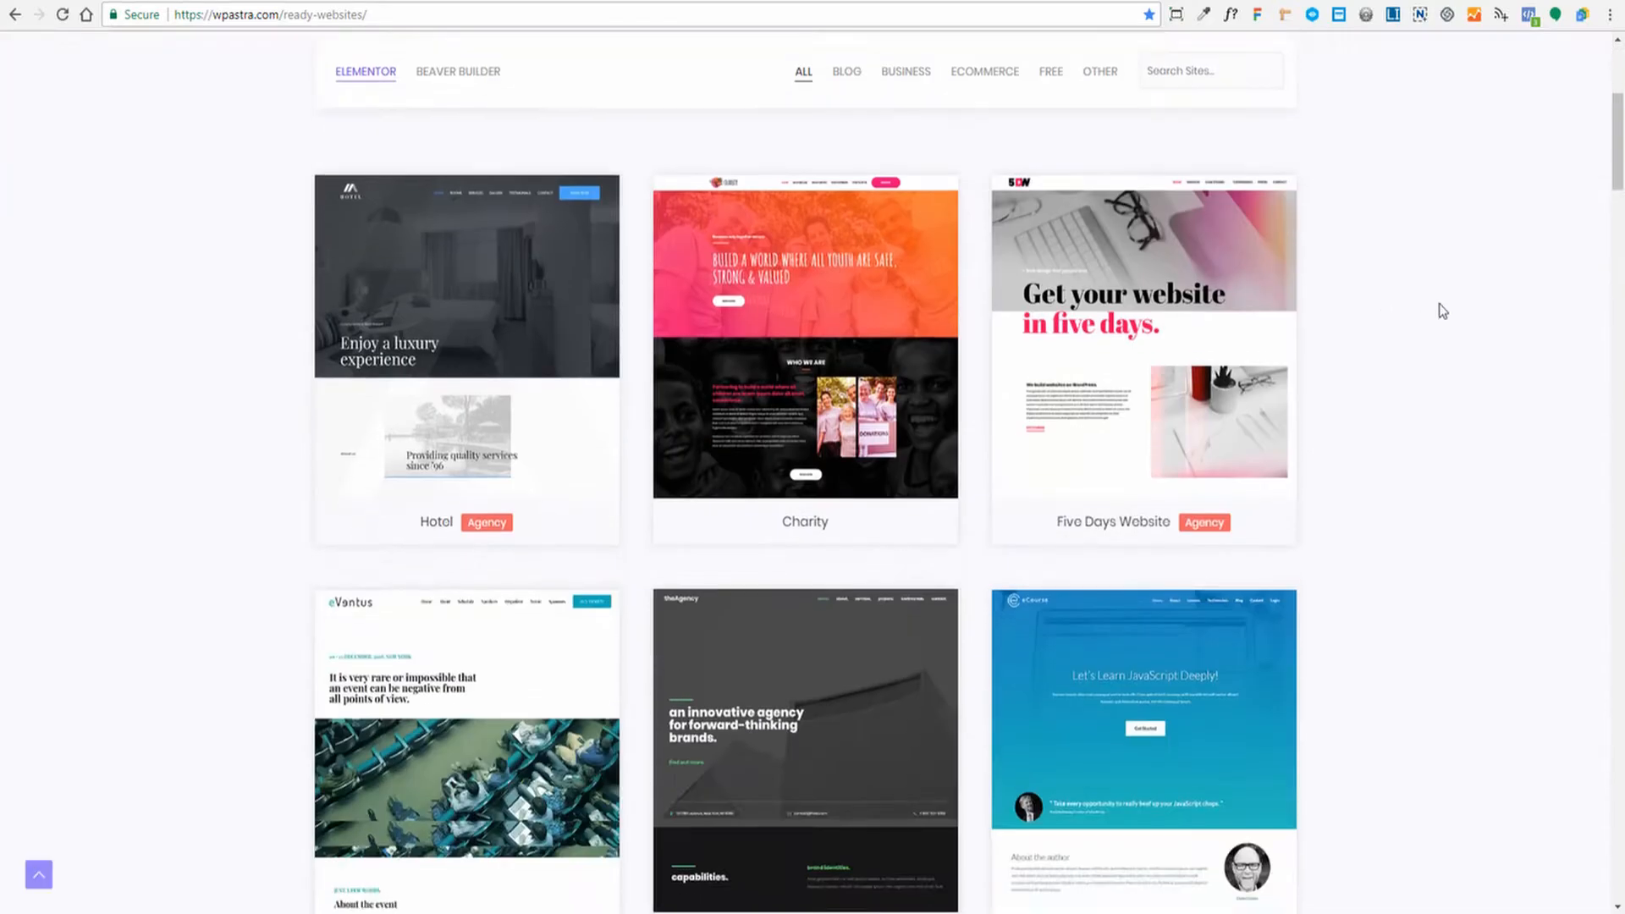
scroll(down, 3)
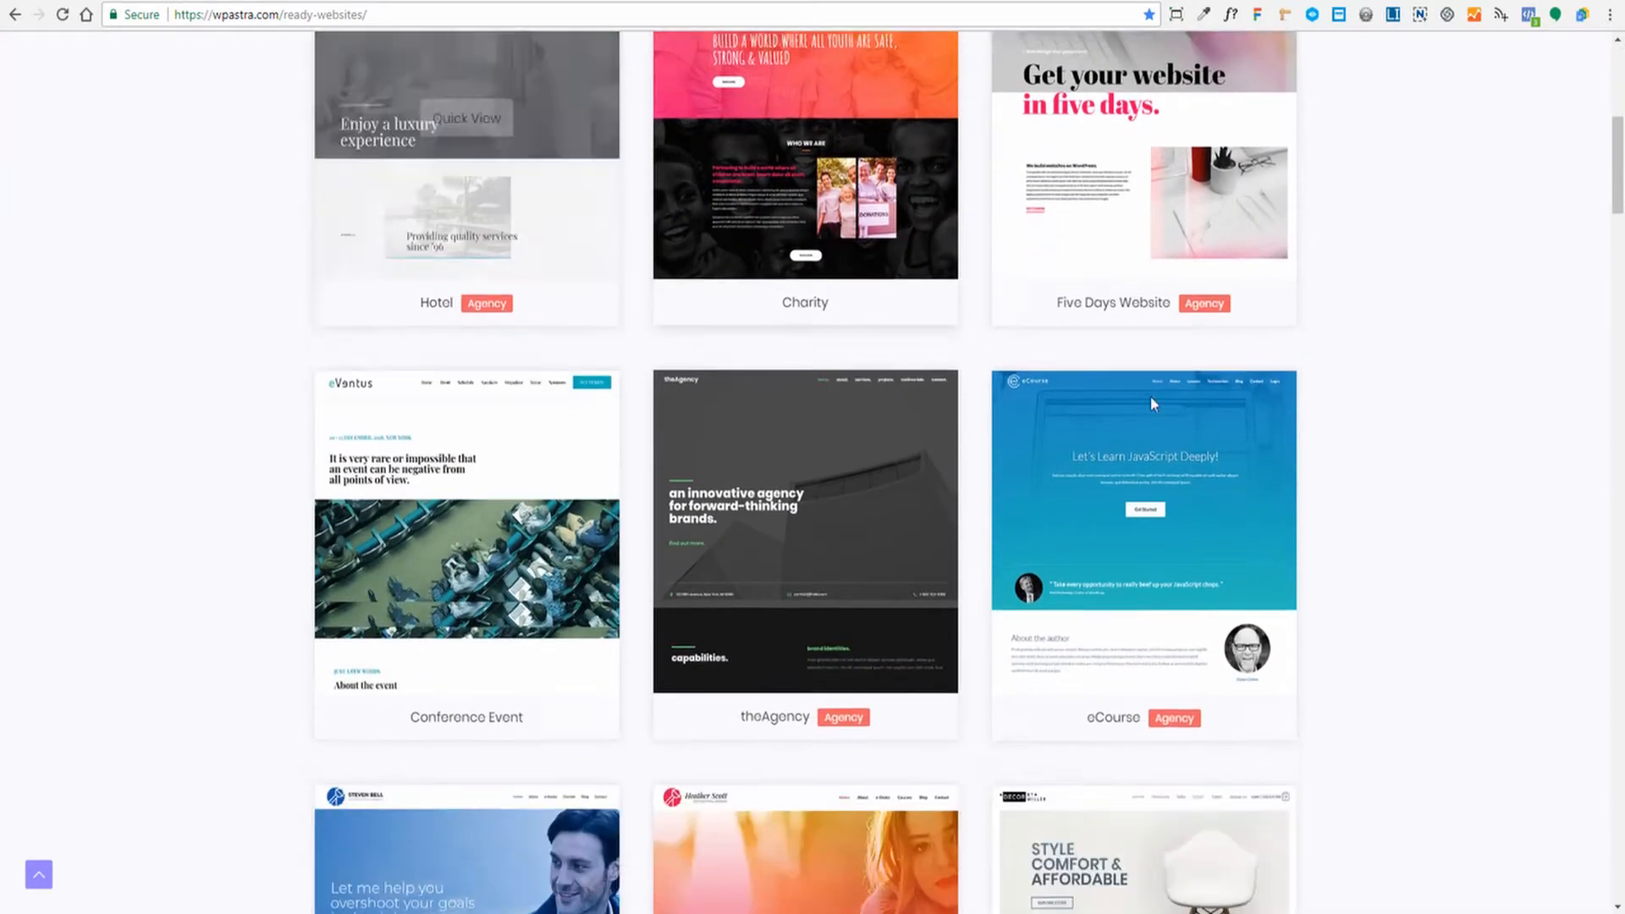
scroll(down, 3)
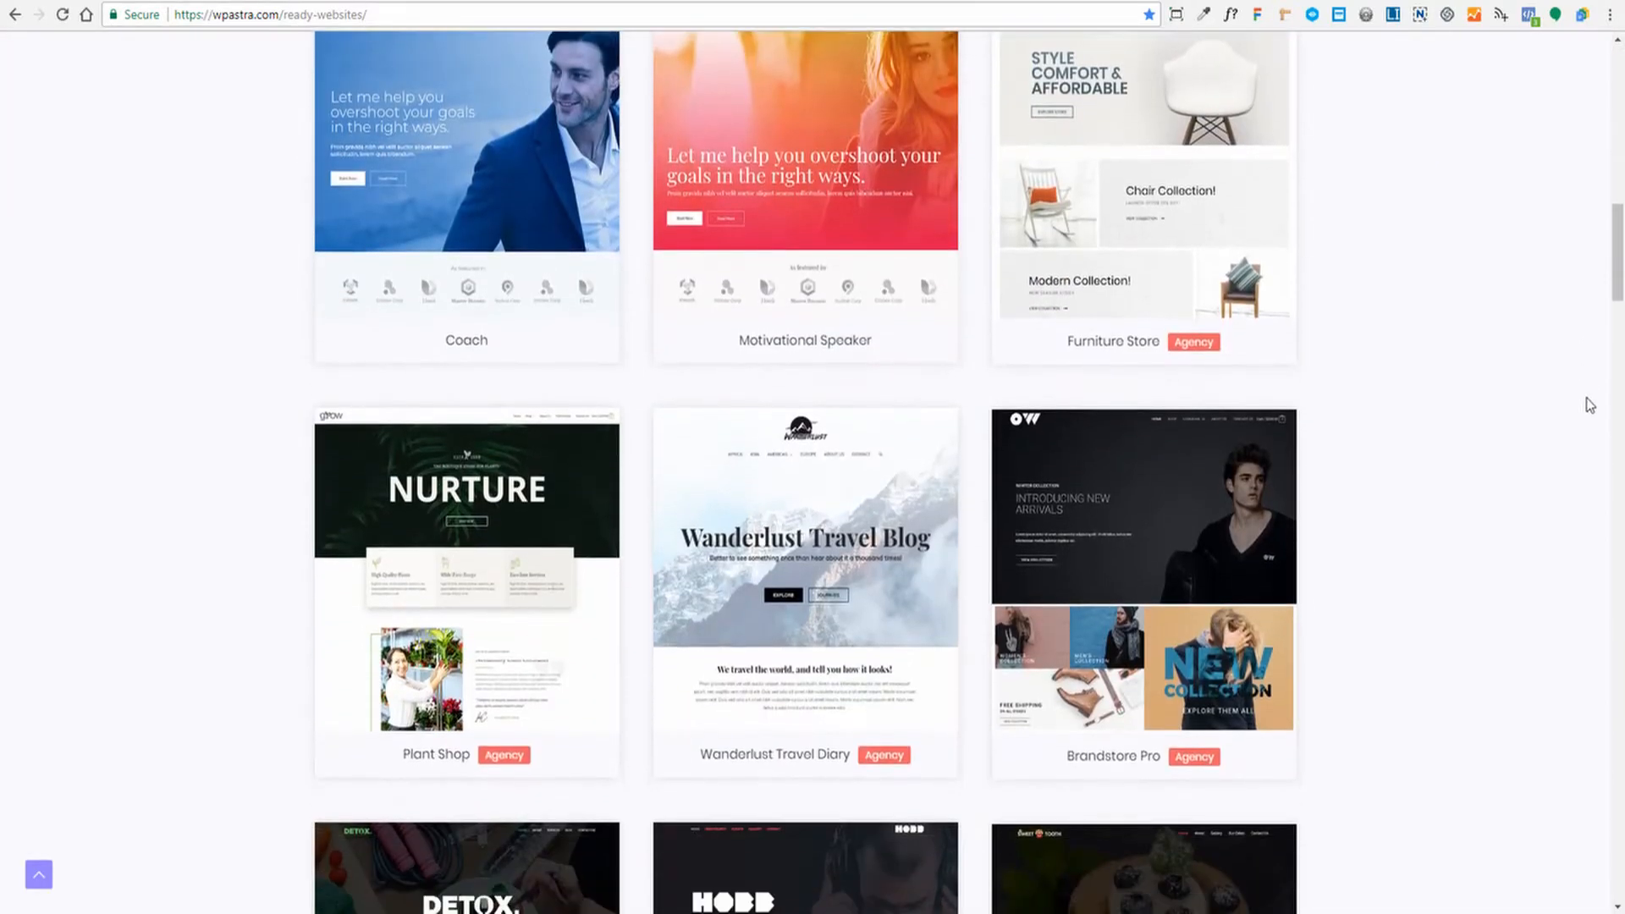
scroll(up, 3)
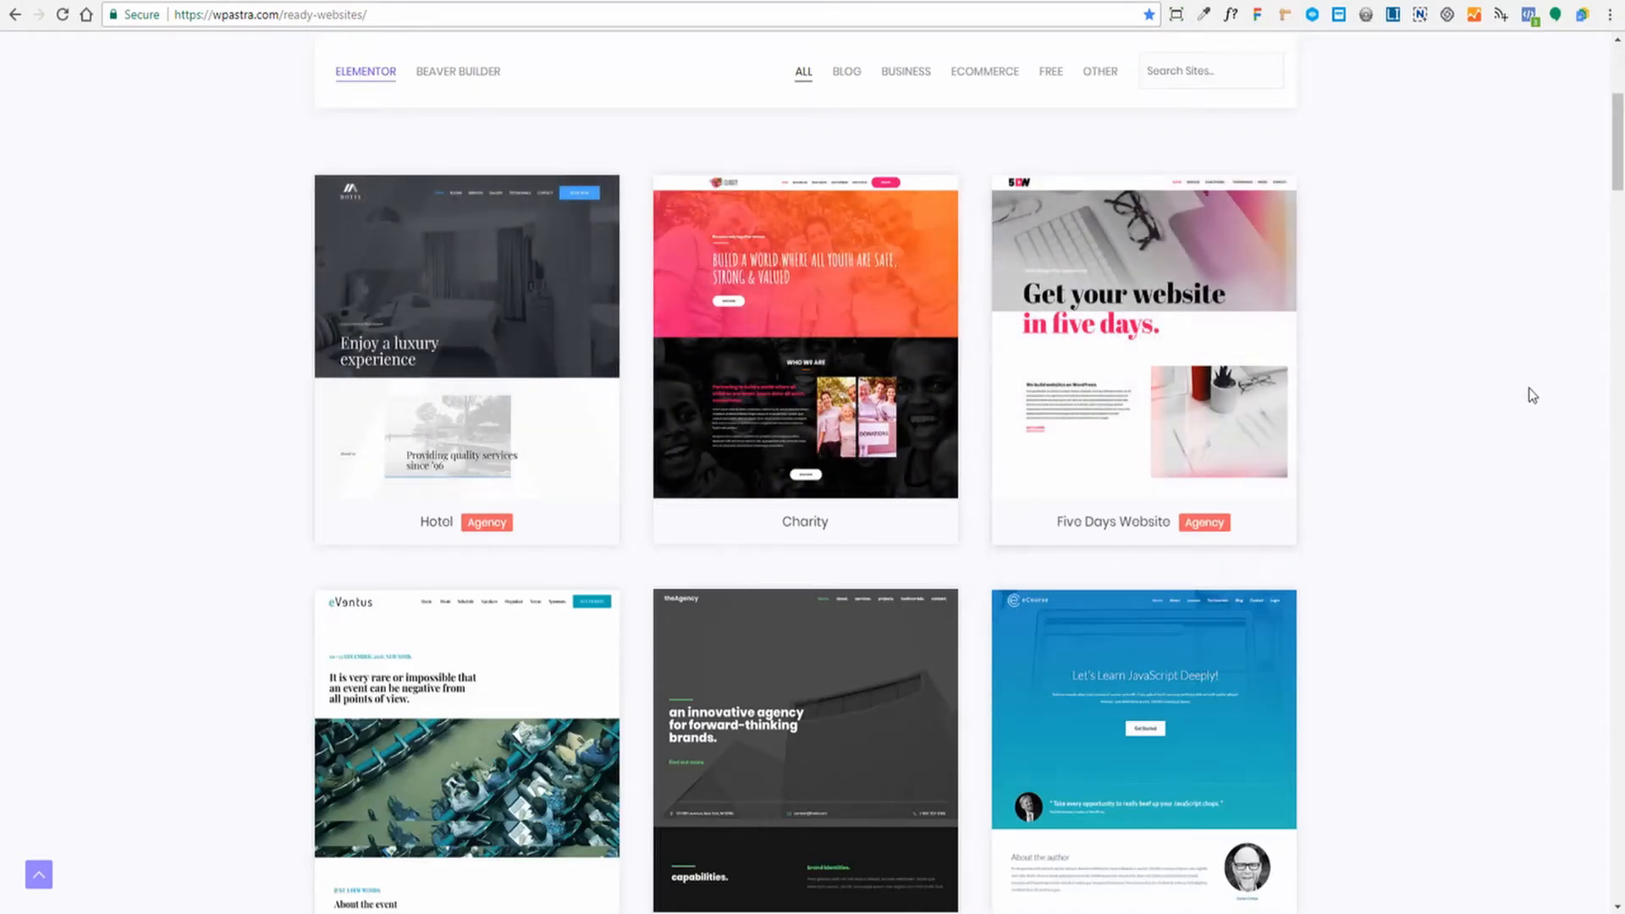
mouse_move(1514, 392)
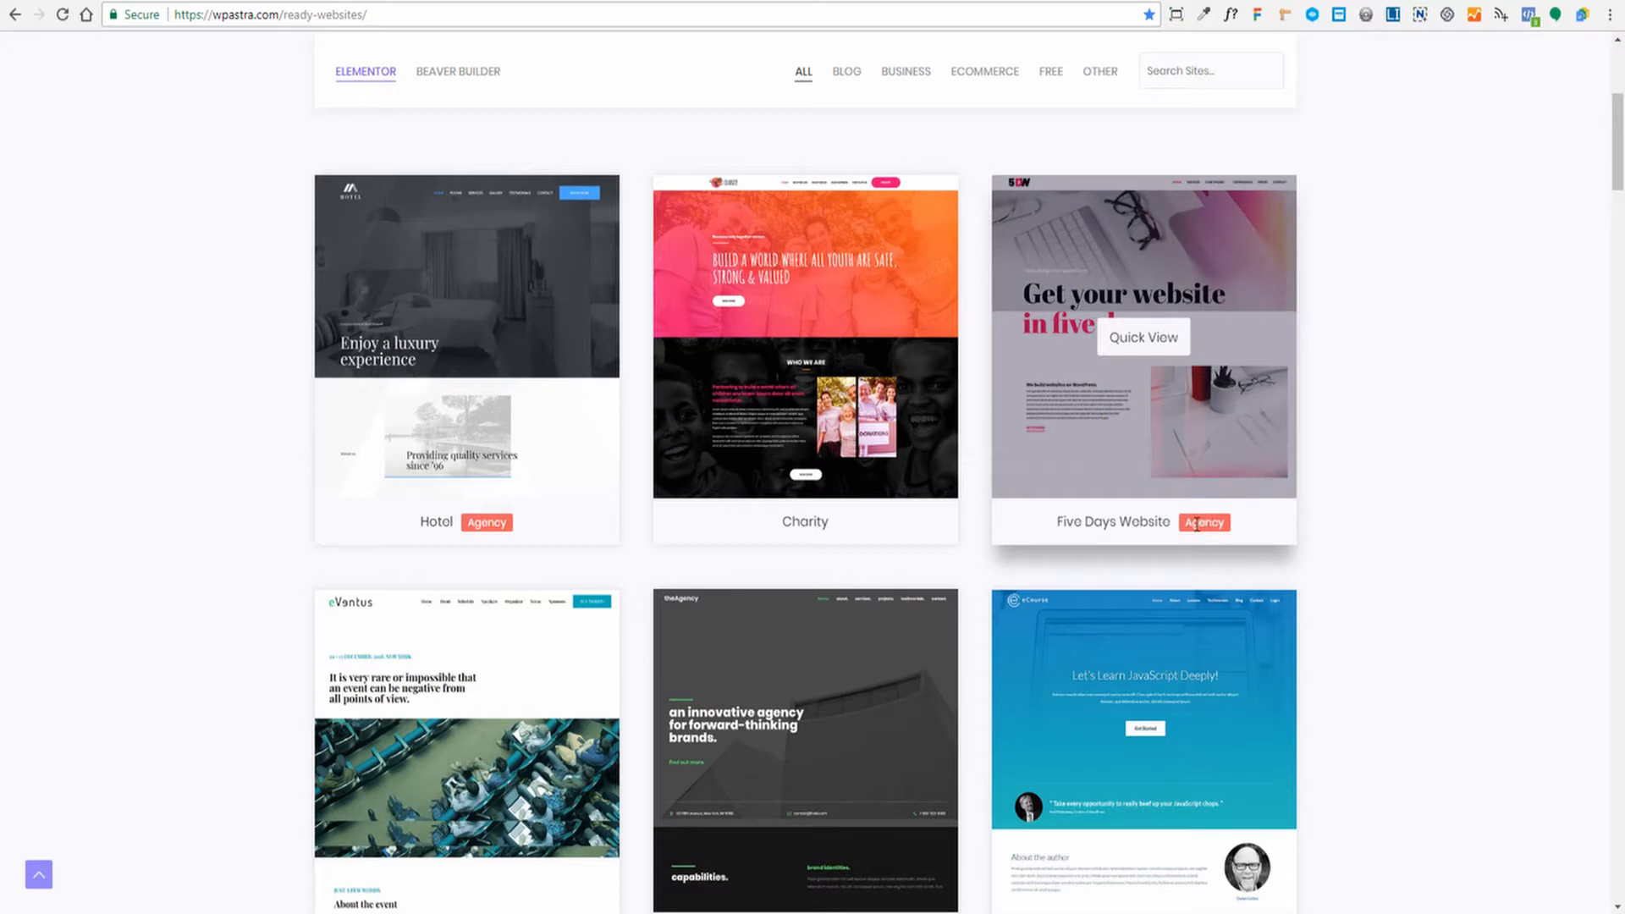
mouse_move(1386, 493)
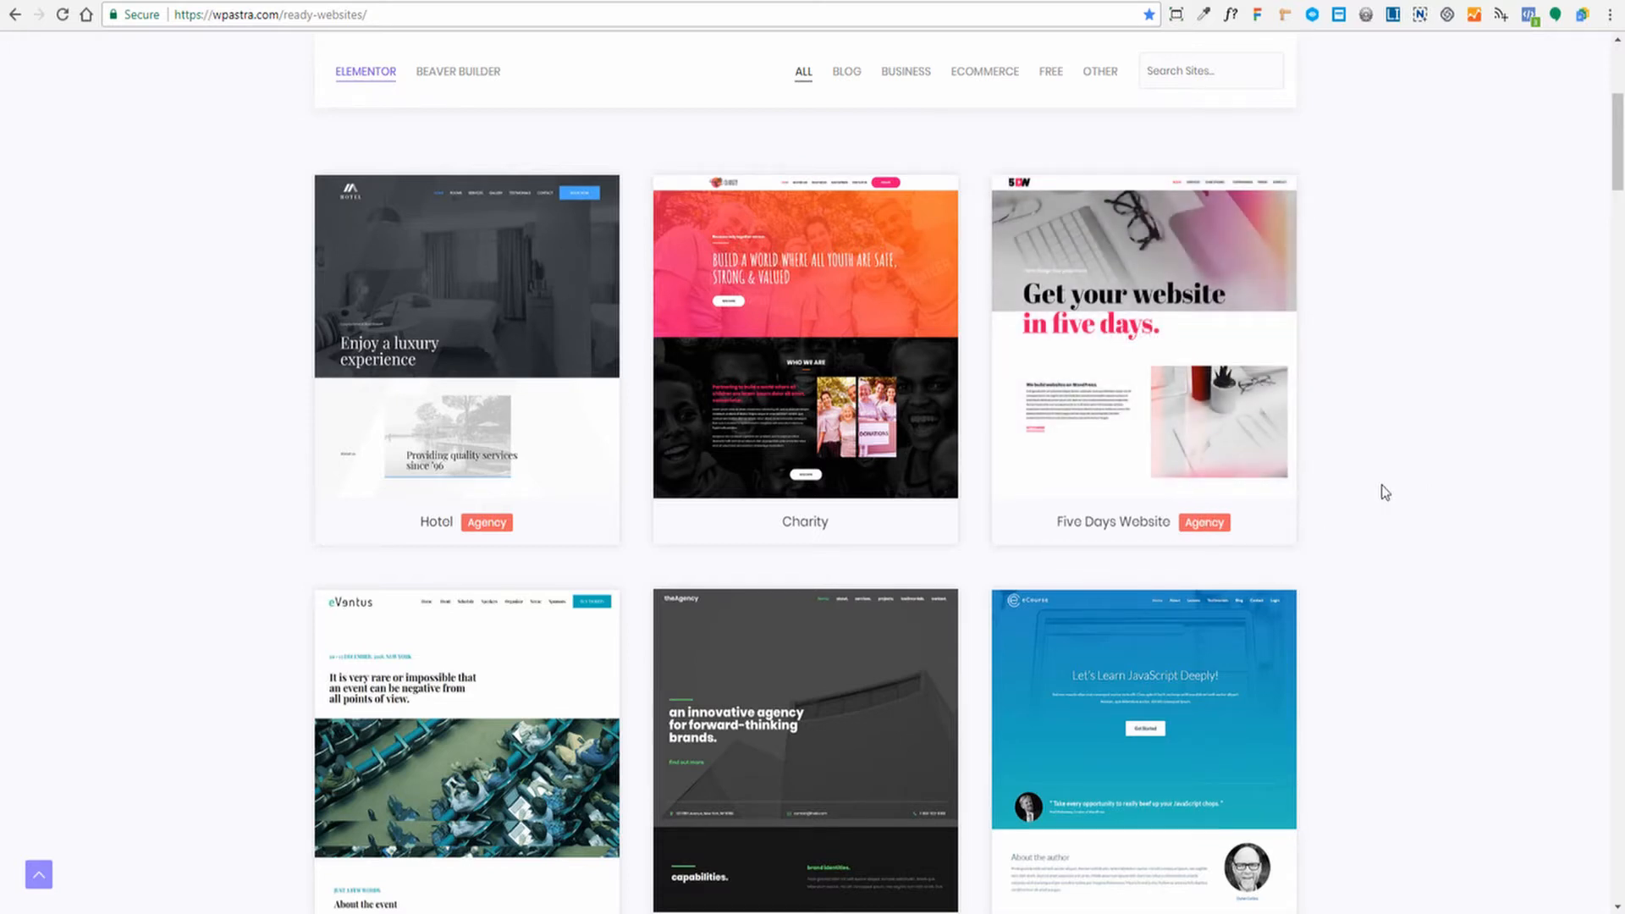
mouse_move(804, 363)
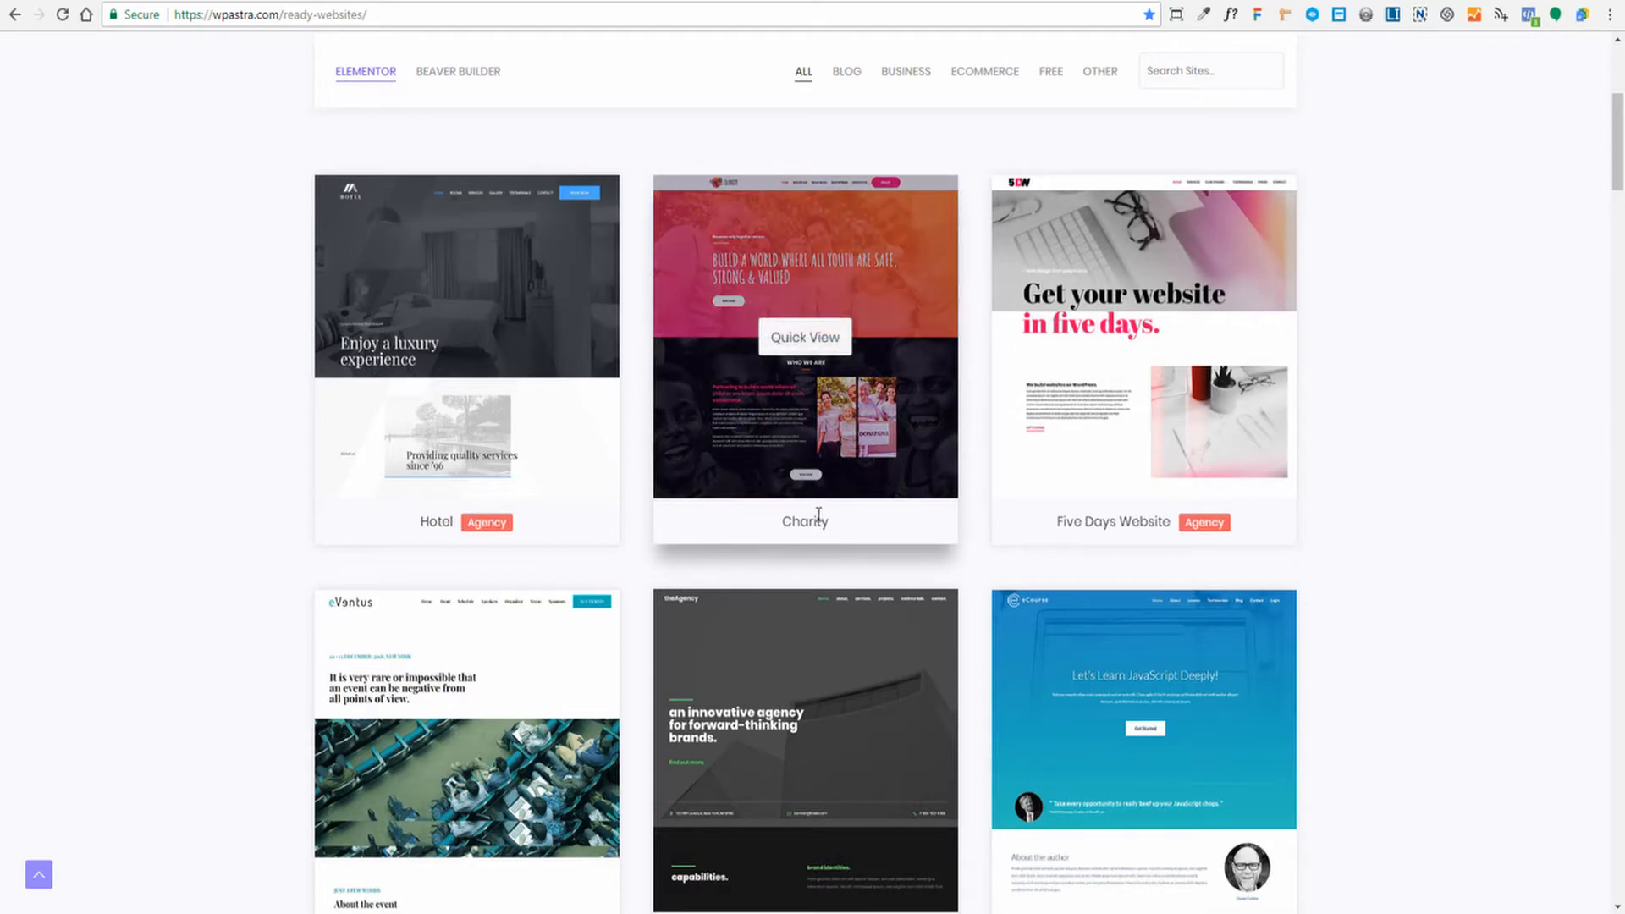
scroll(down, 3)
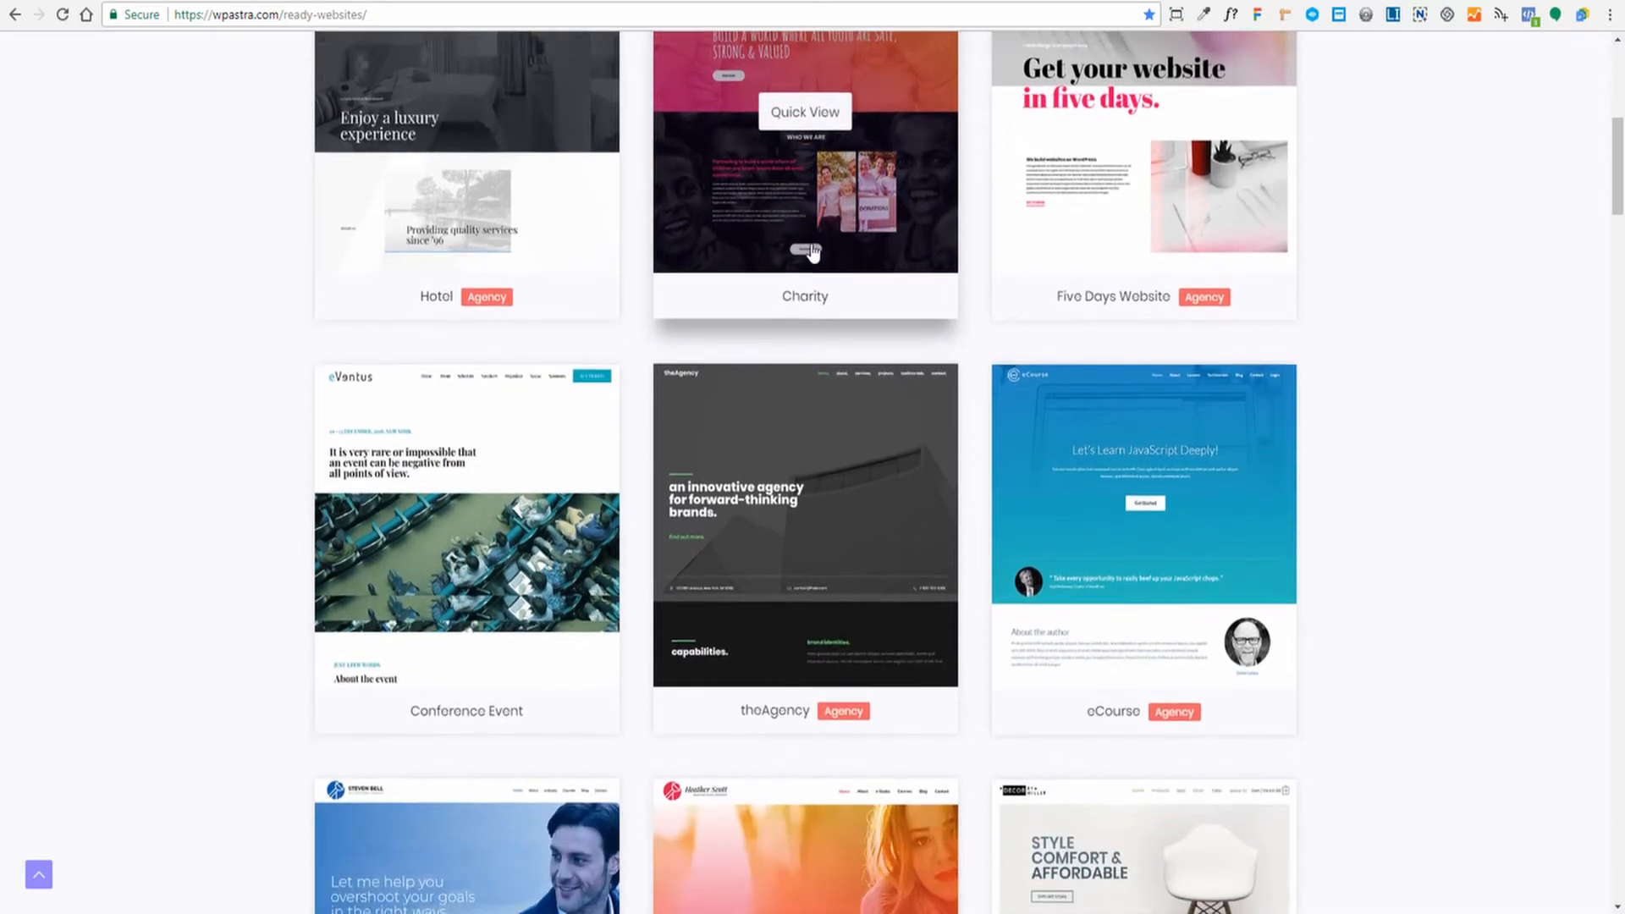
scroll(down, 3)
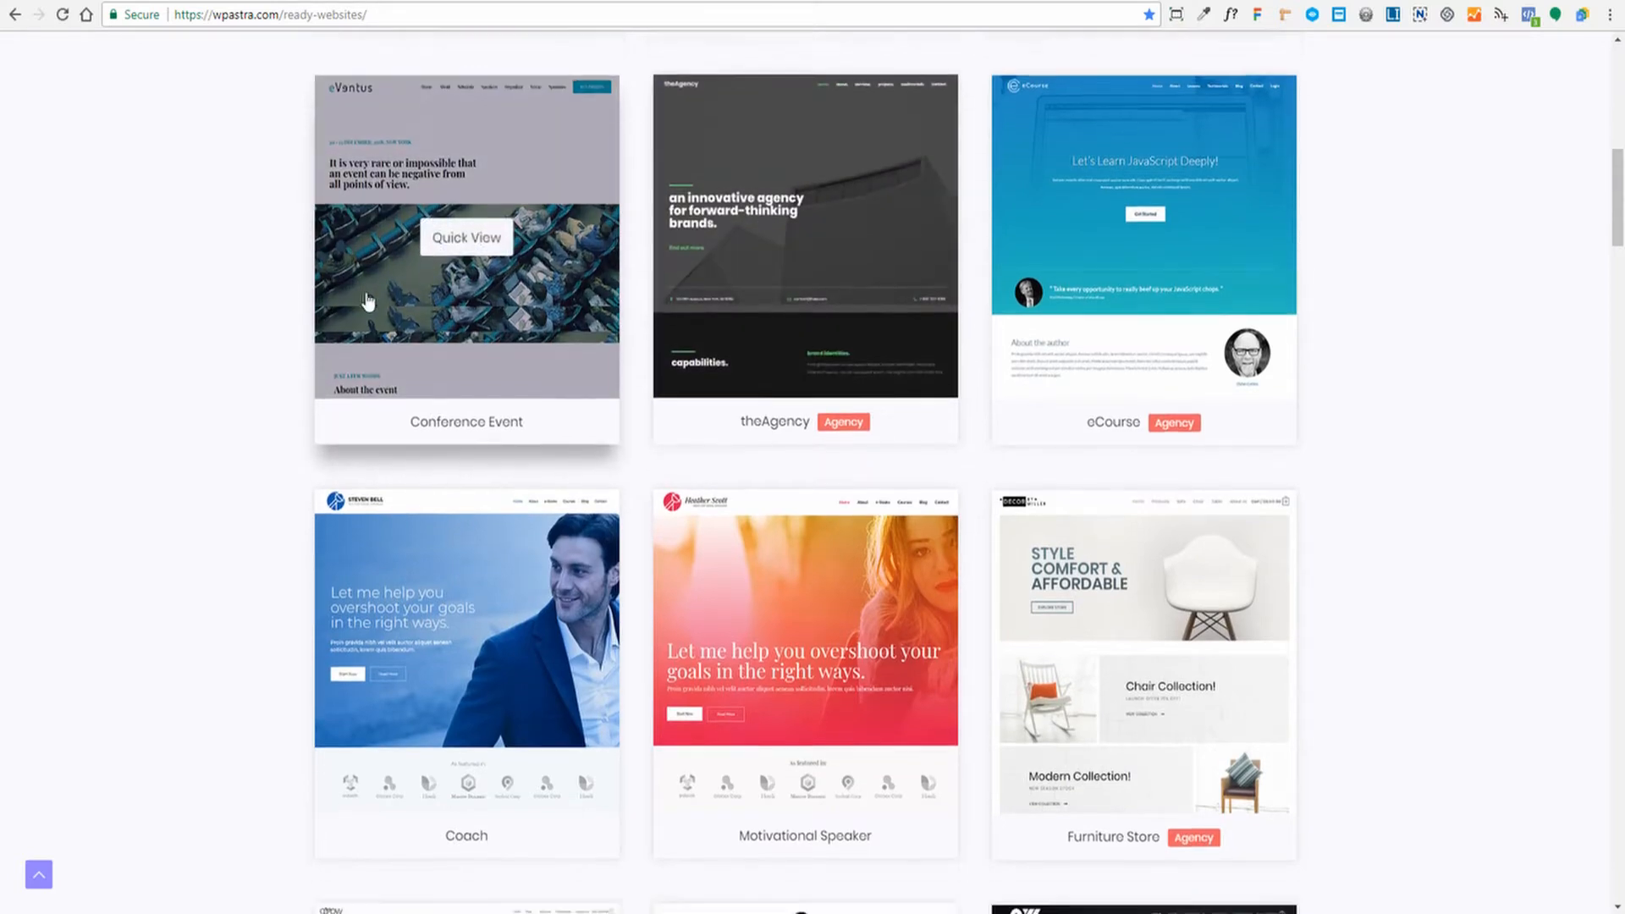
scroll(down, 3)
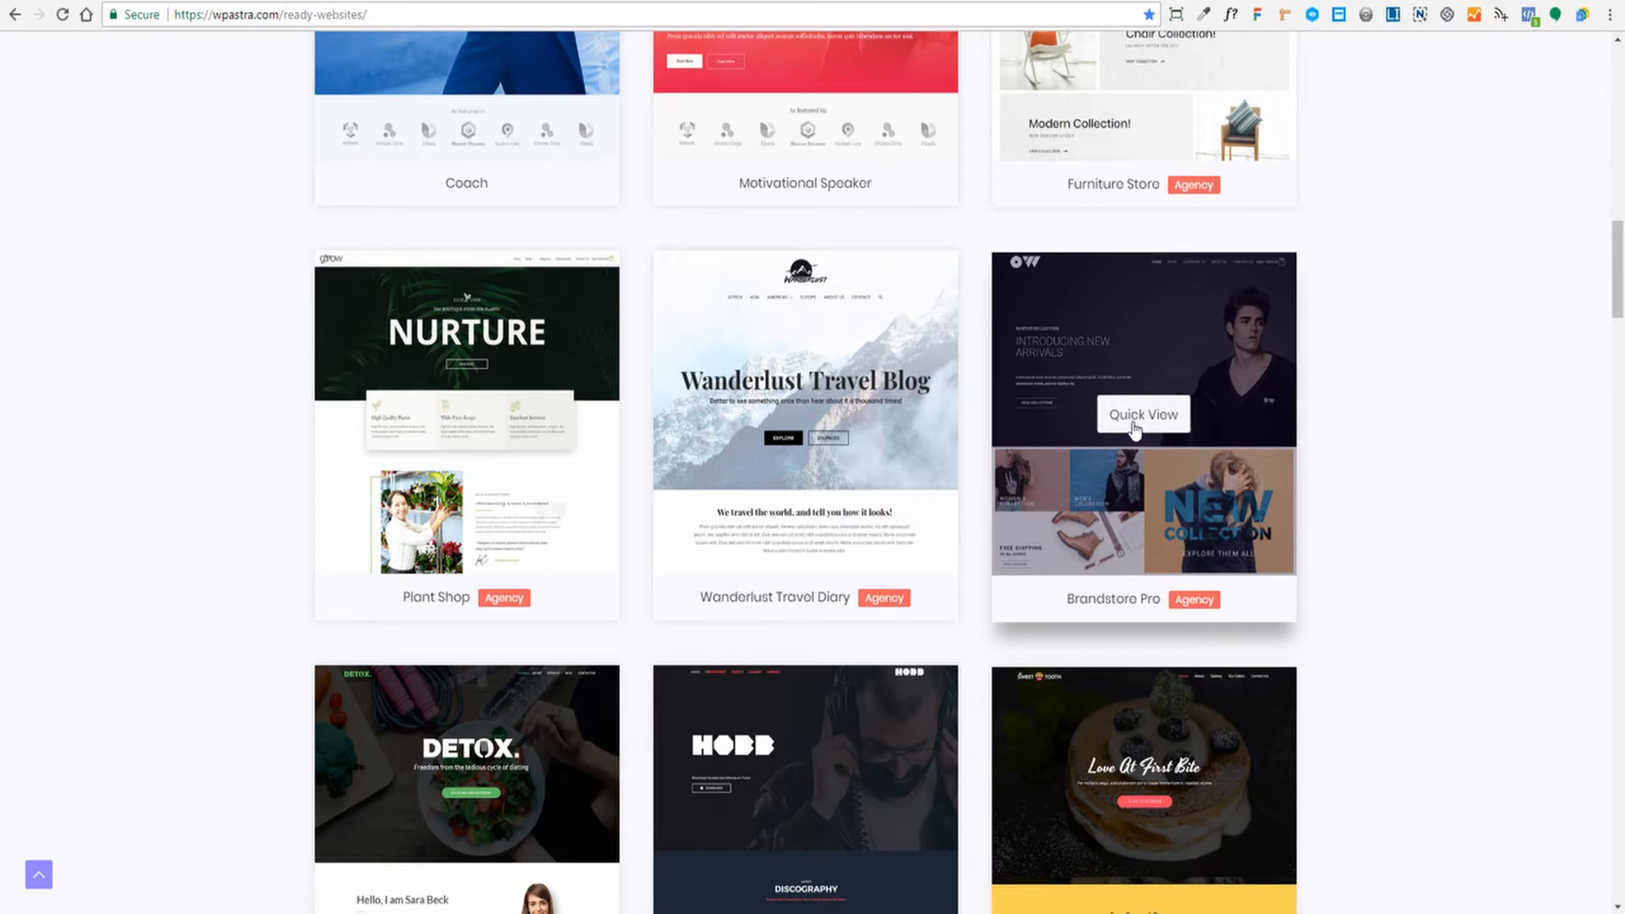
scroll(up, 3)
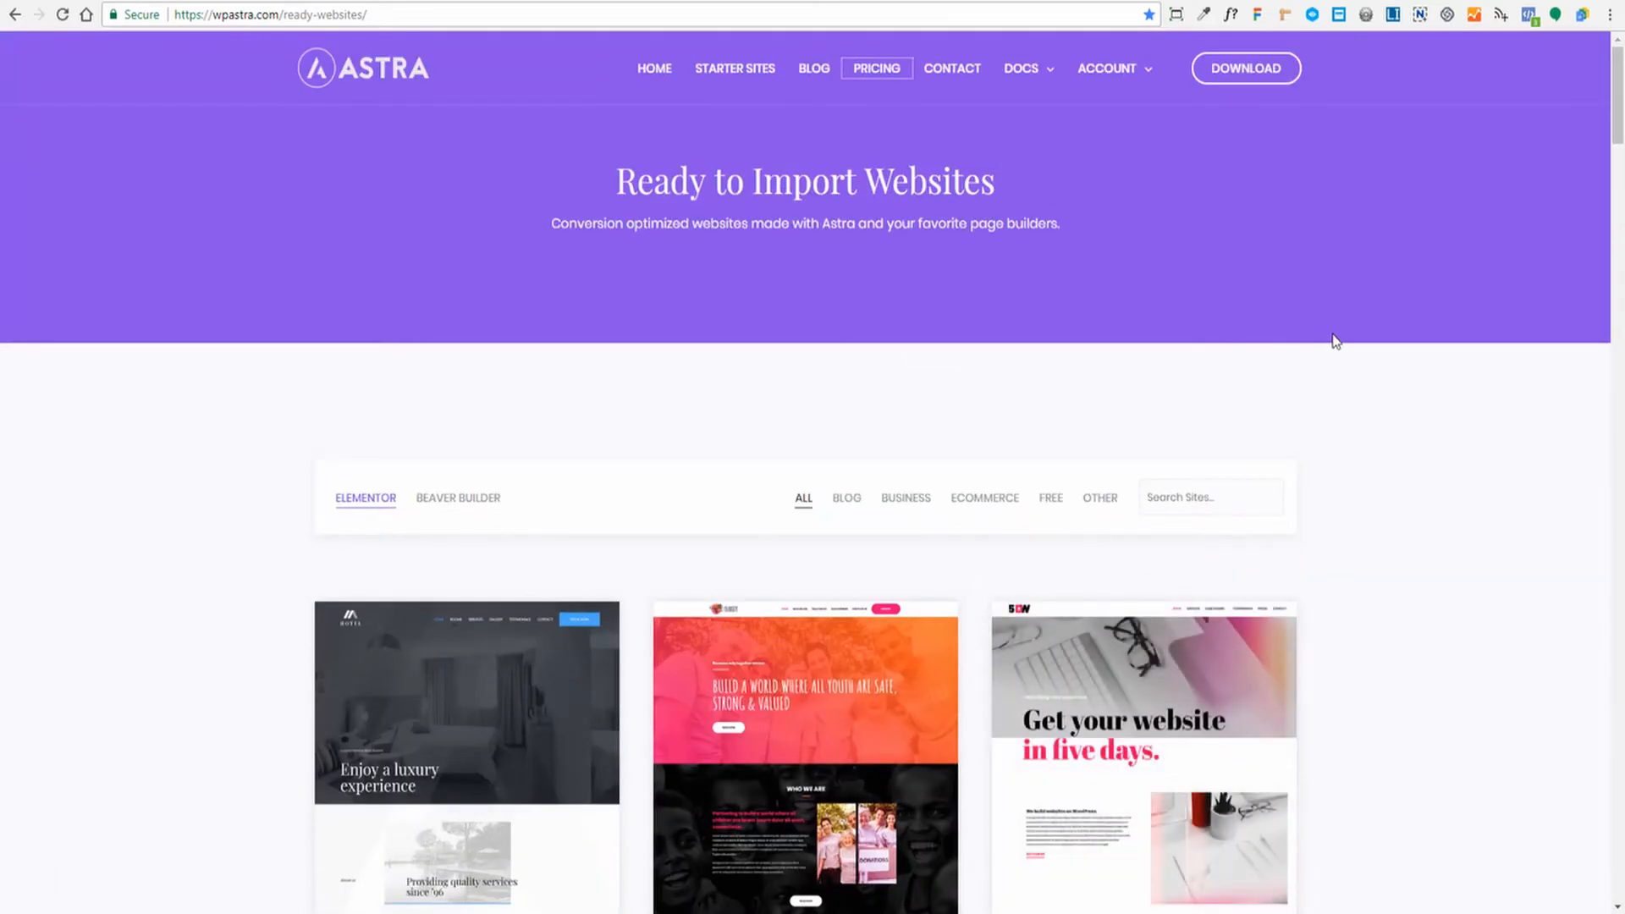
mouse_move(1264, 279)
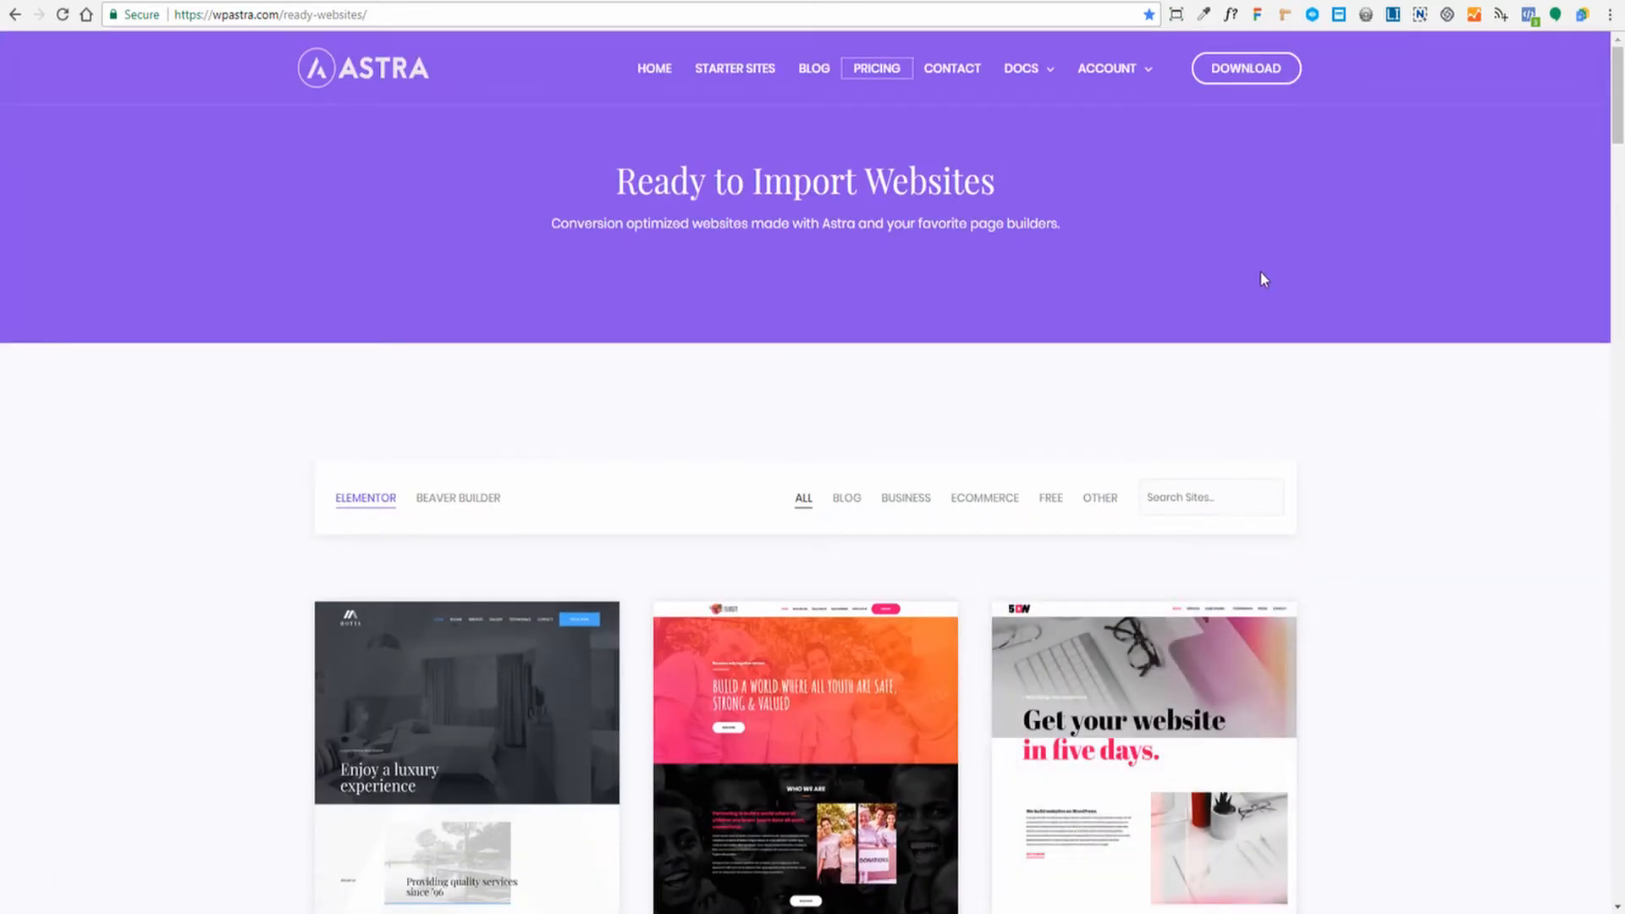
Step: Go to the Pricing page and scroll to the Astra Pro $59/yr plan's Top Features list
click(876, 69)
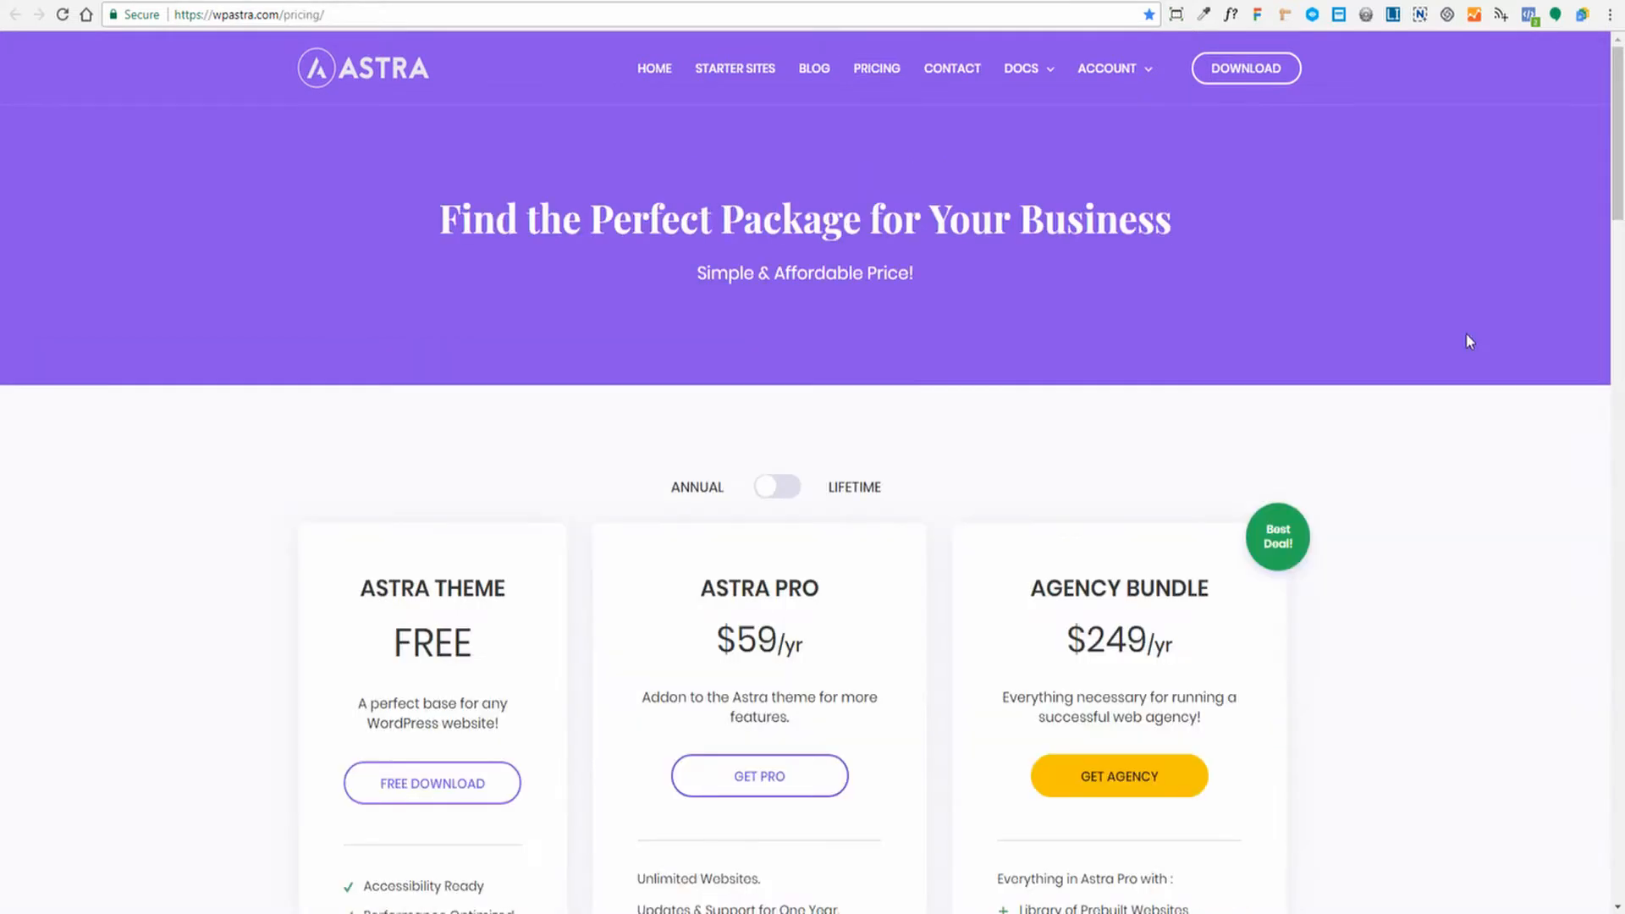
scroll(down, 3)
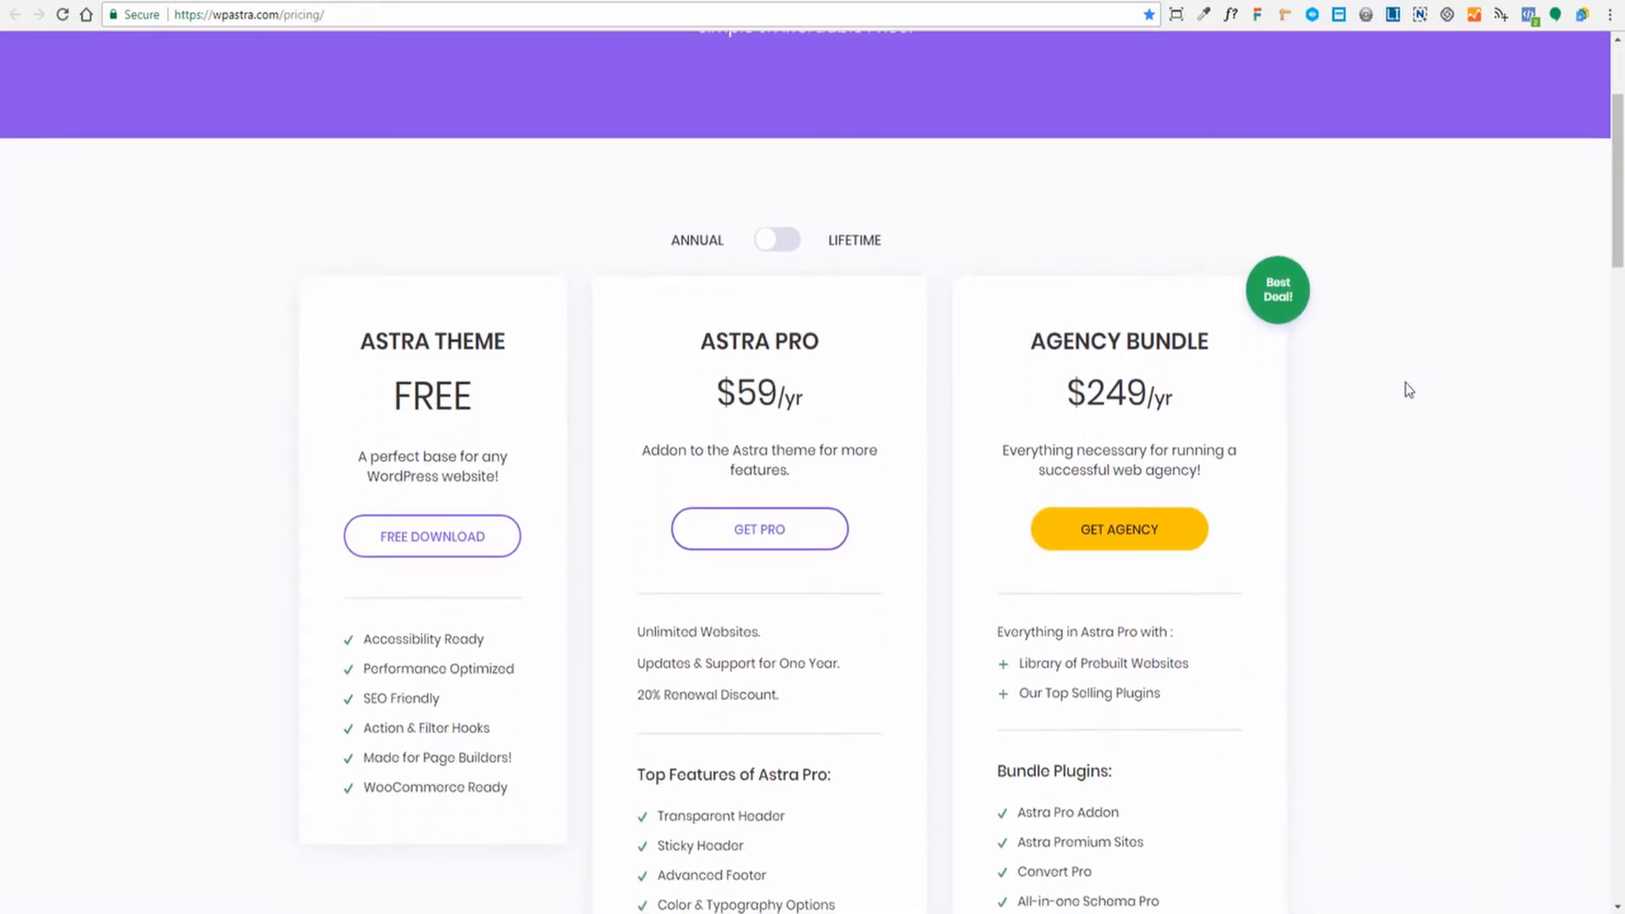
mouse_move(730, 246)
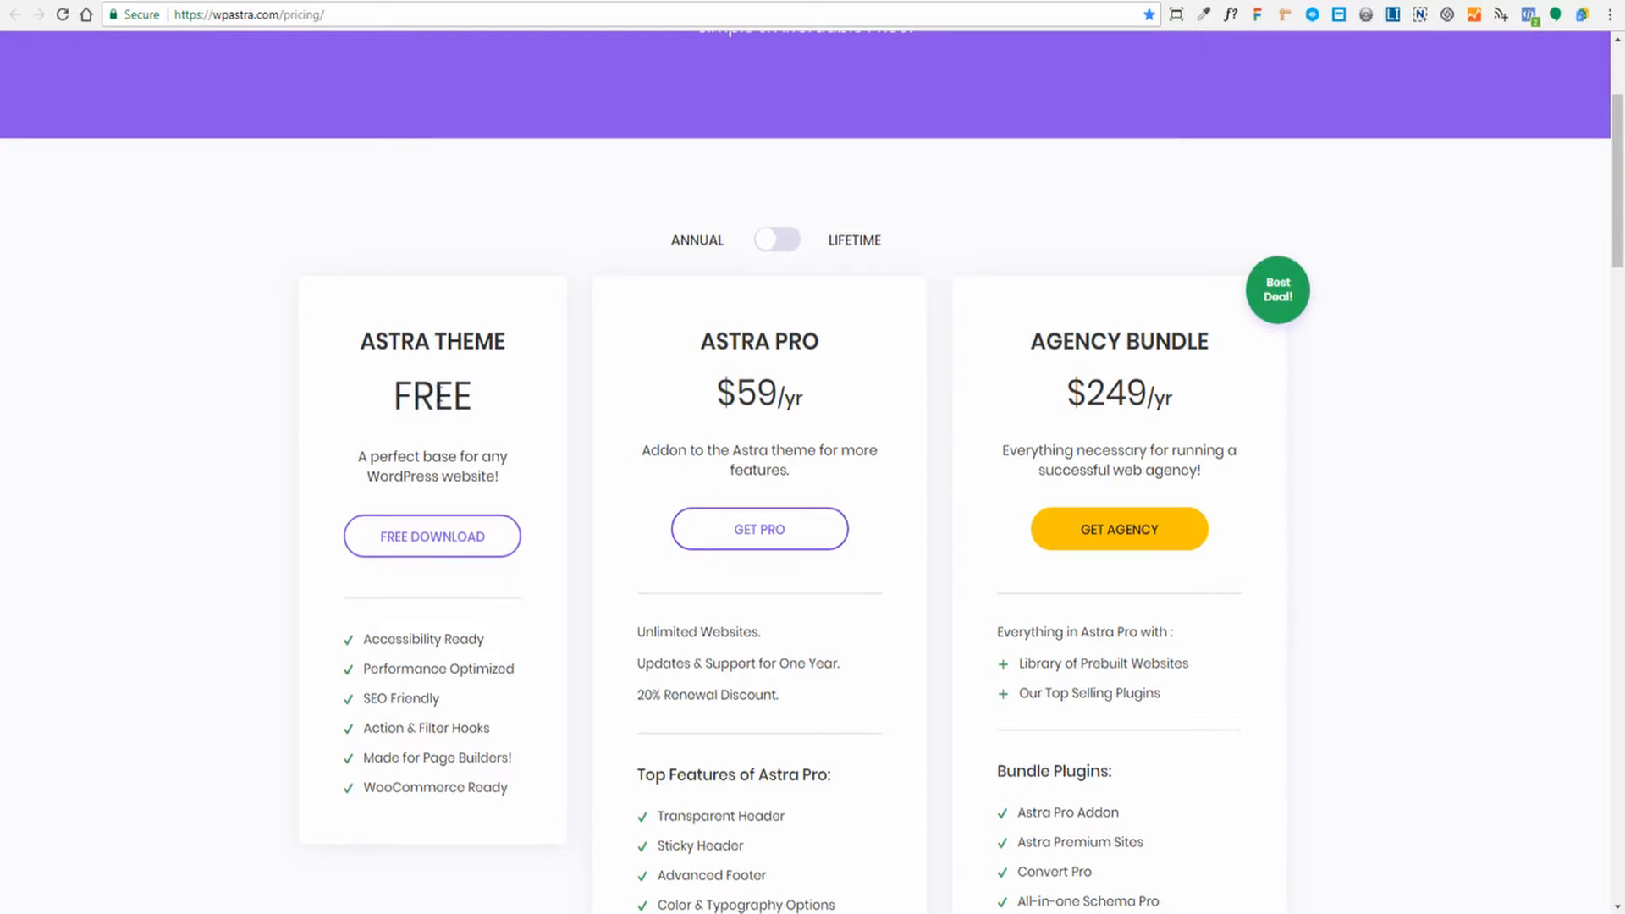
mouse_move(432, 534)
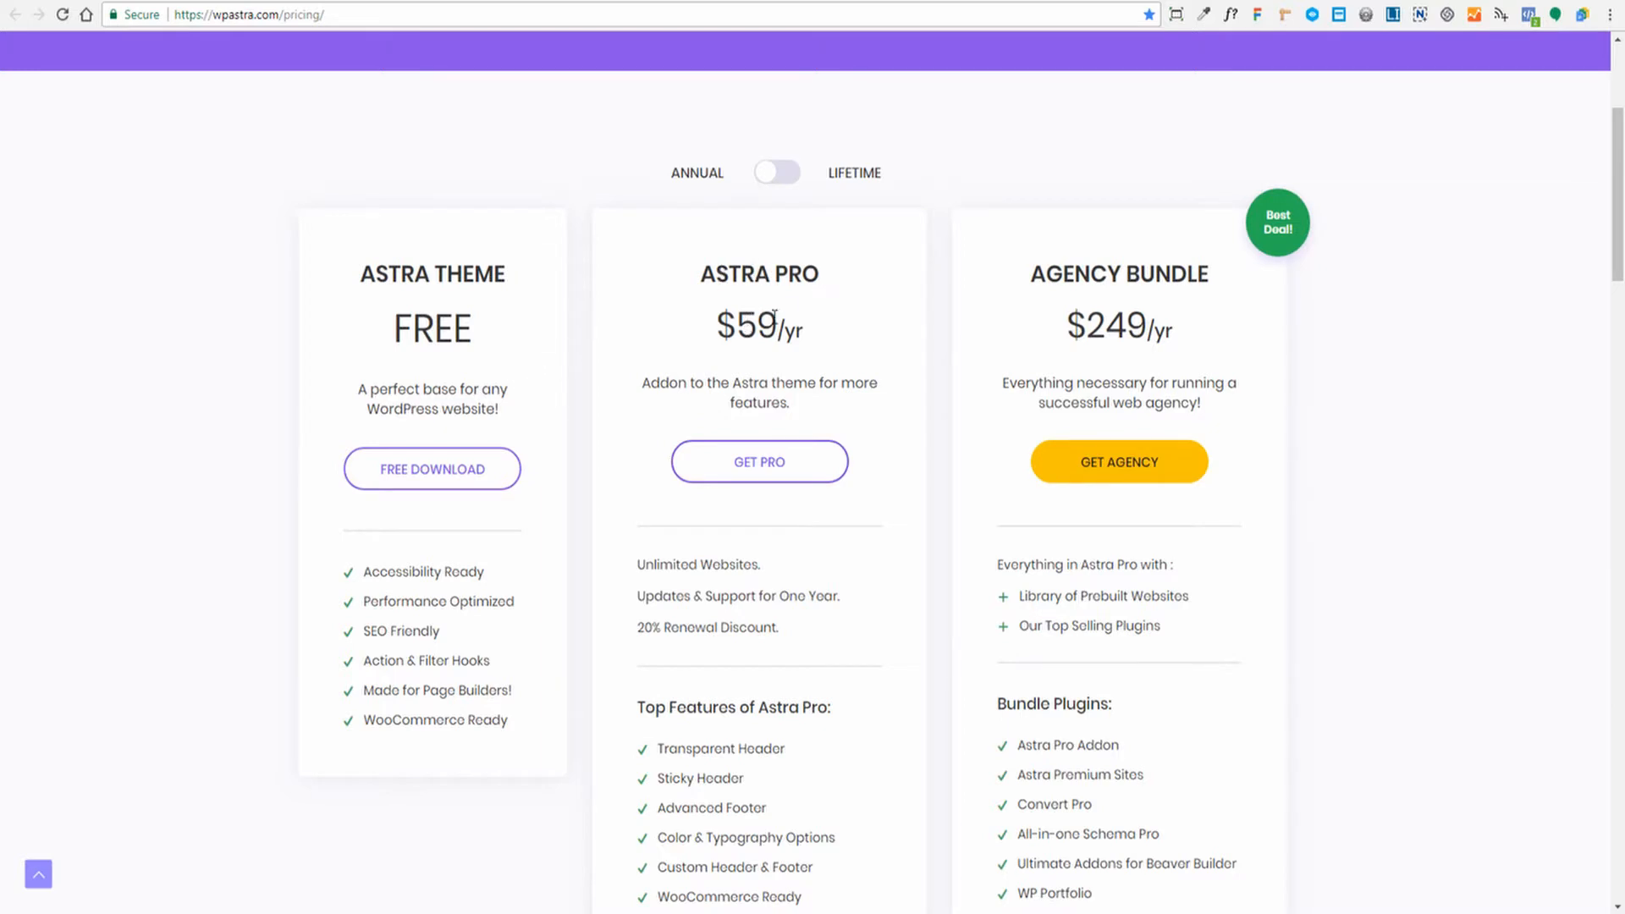
scroll(down, 3)
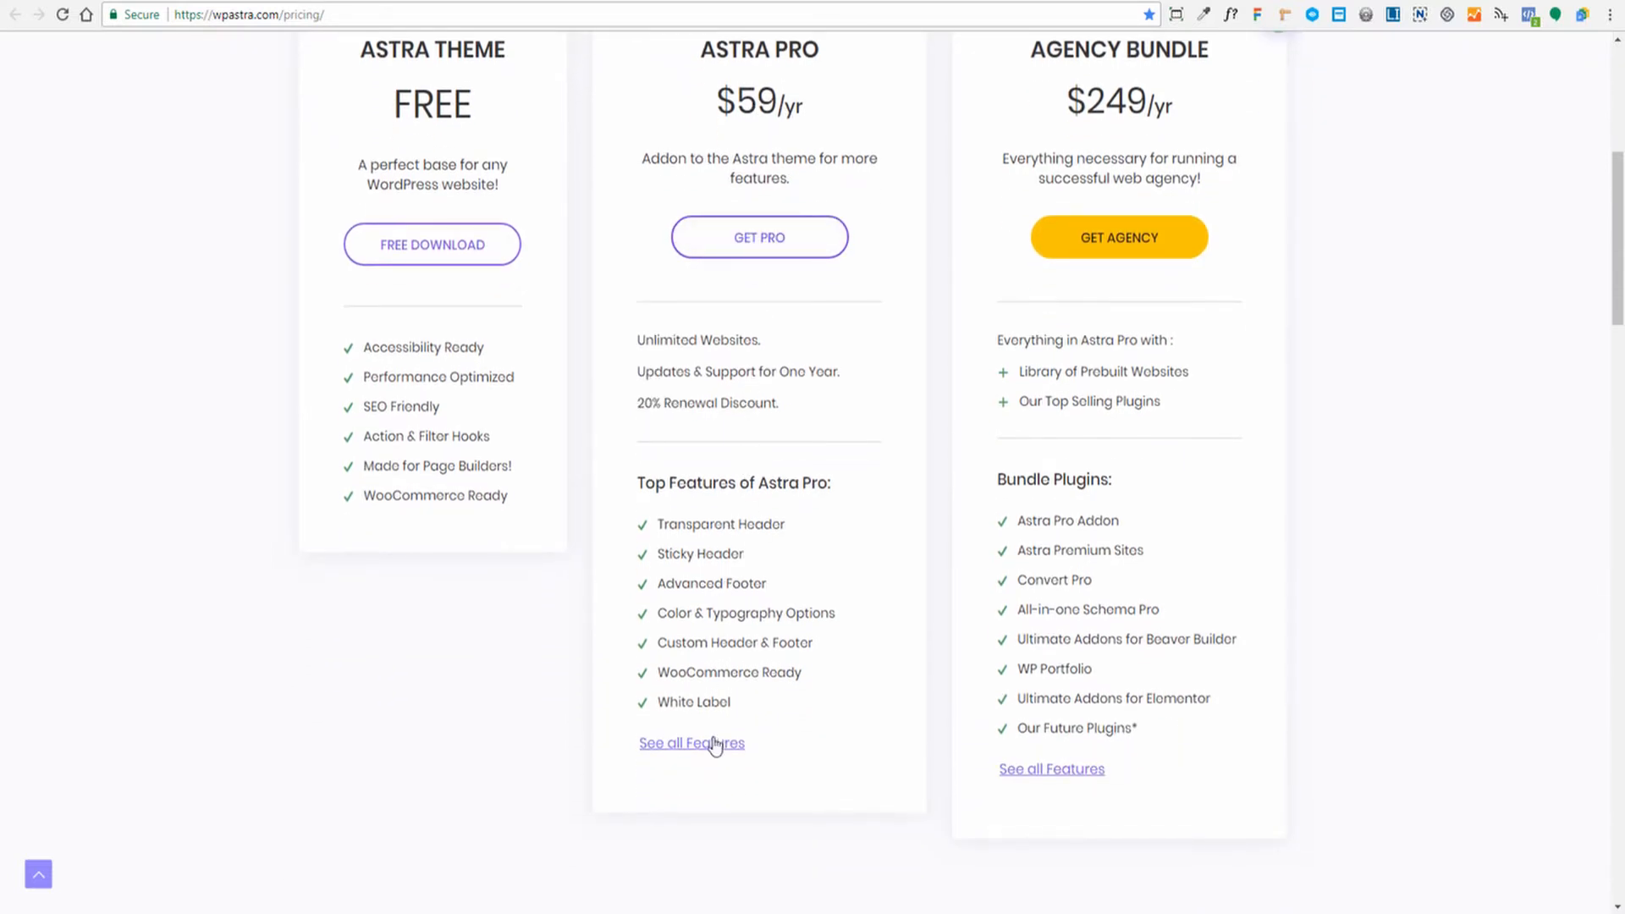
mouse_move(701, 562)
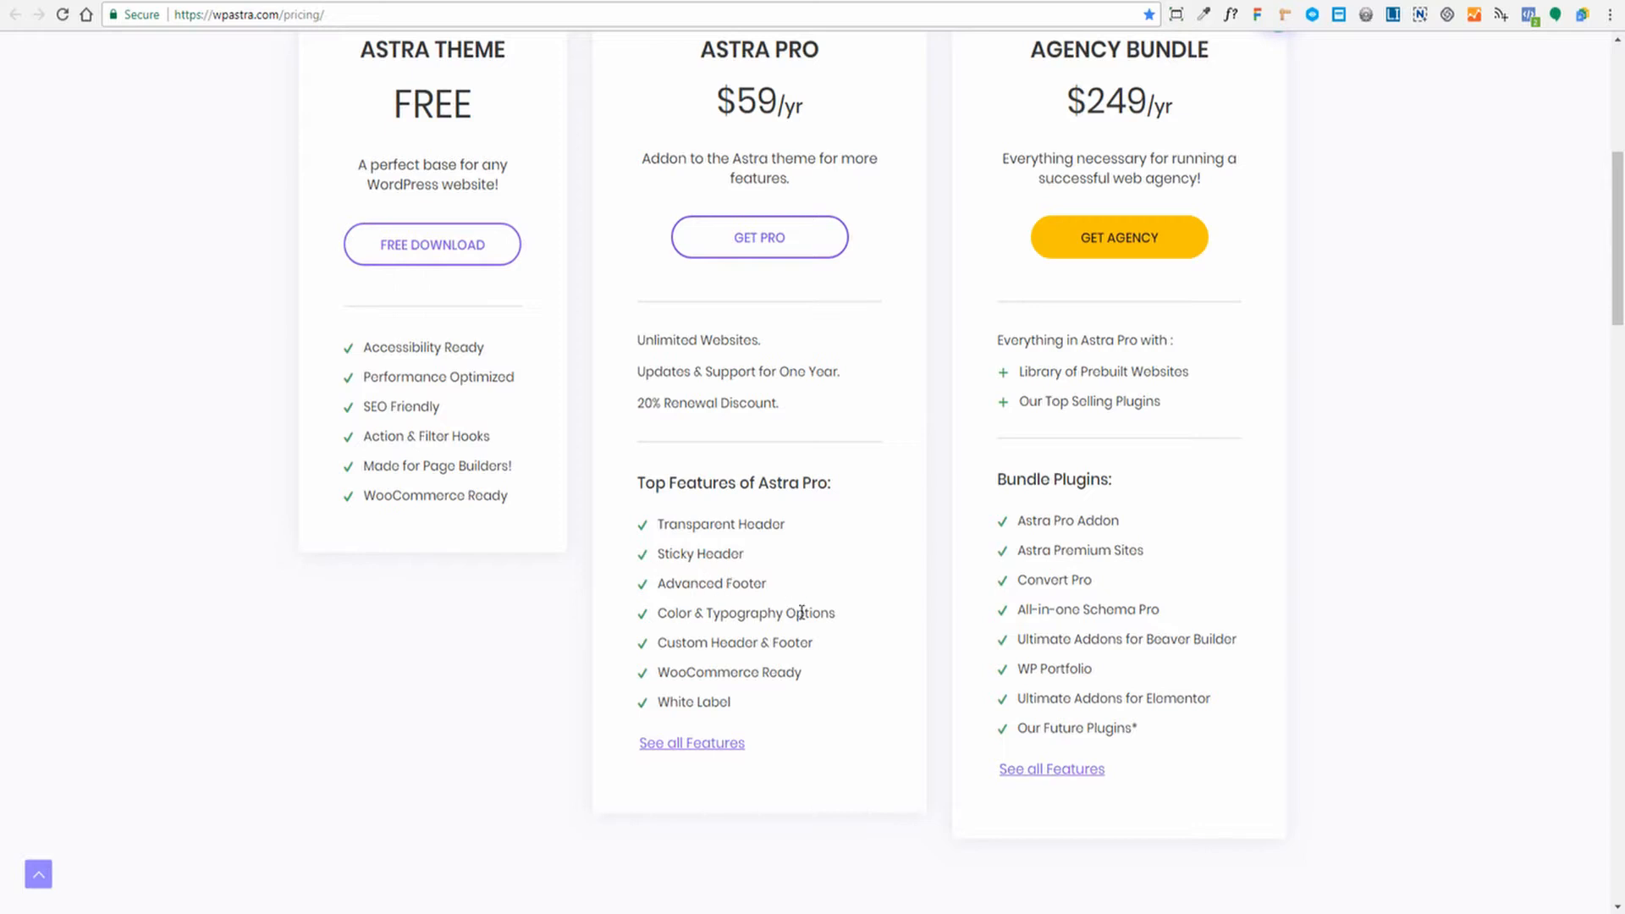
mouse_move(772, 648)
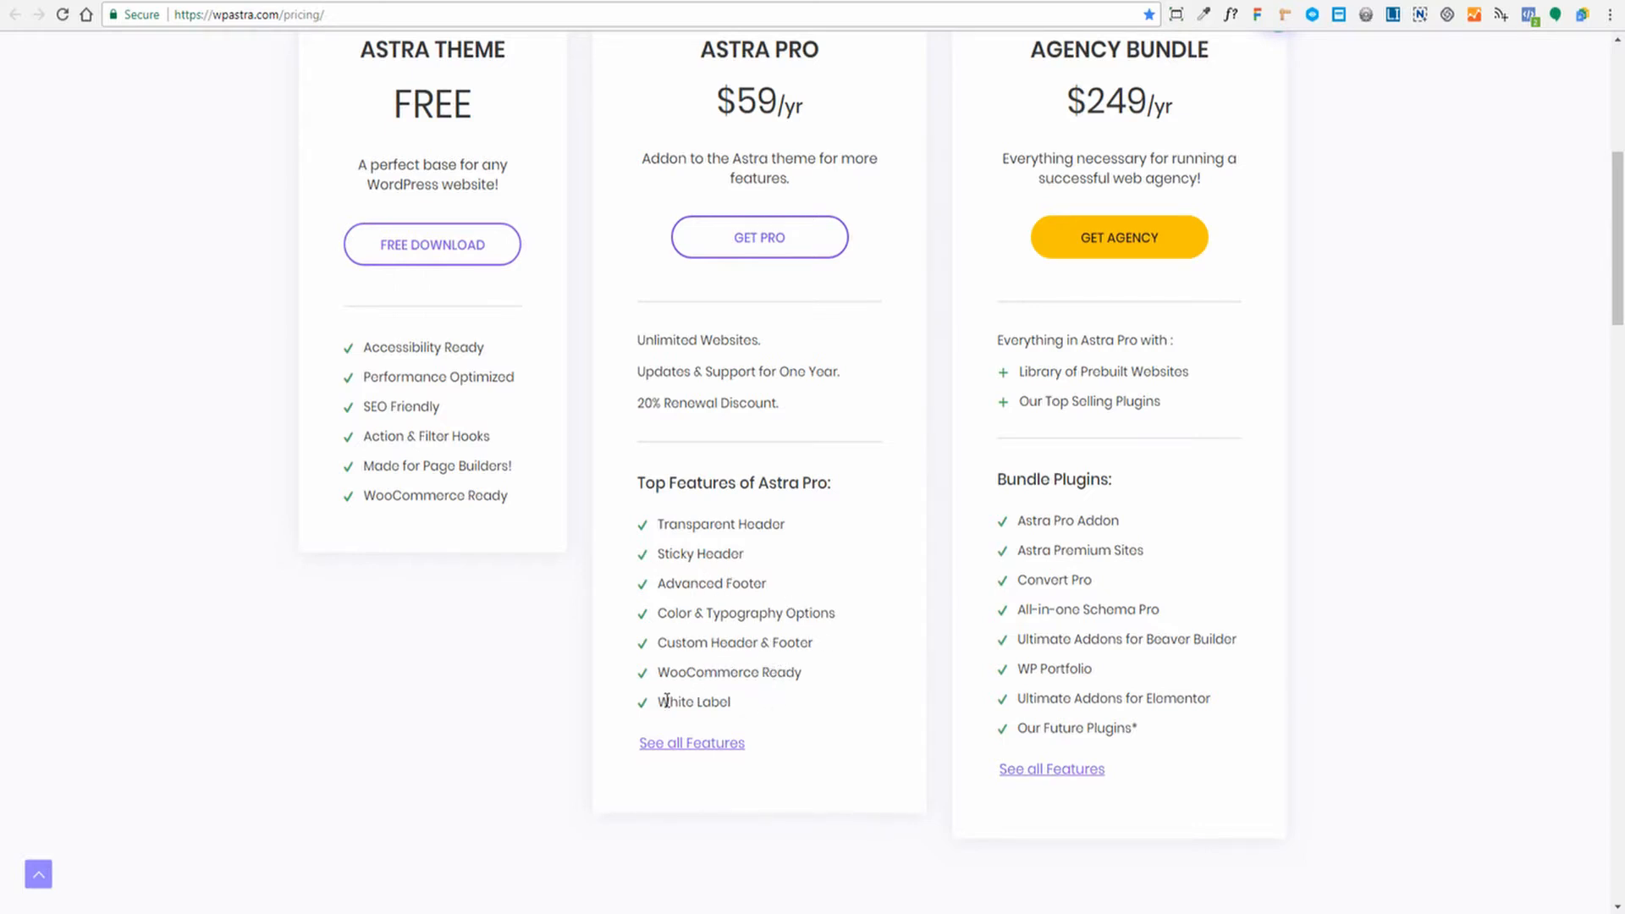
mouse_move(772, 691)
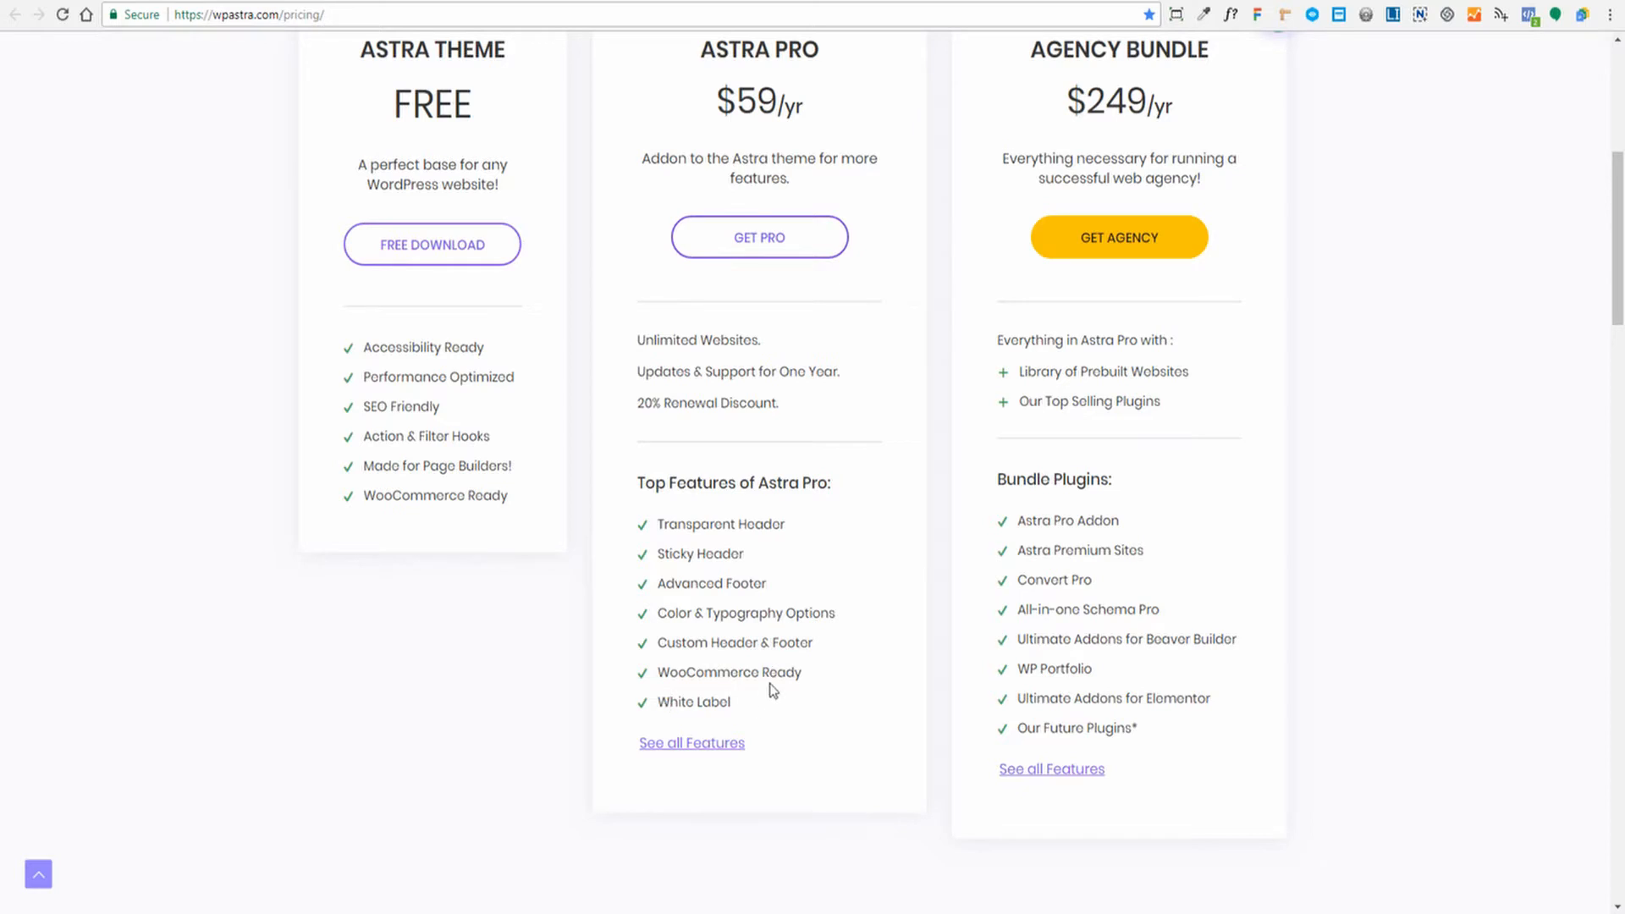
scroll(up, 3)
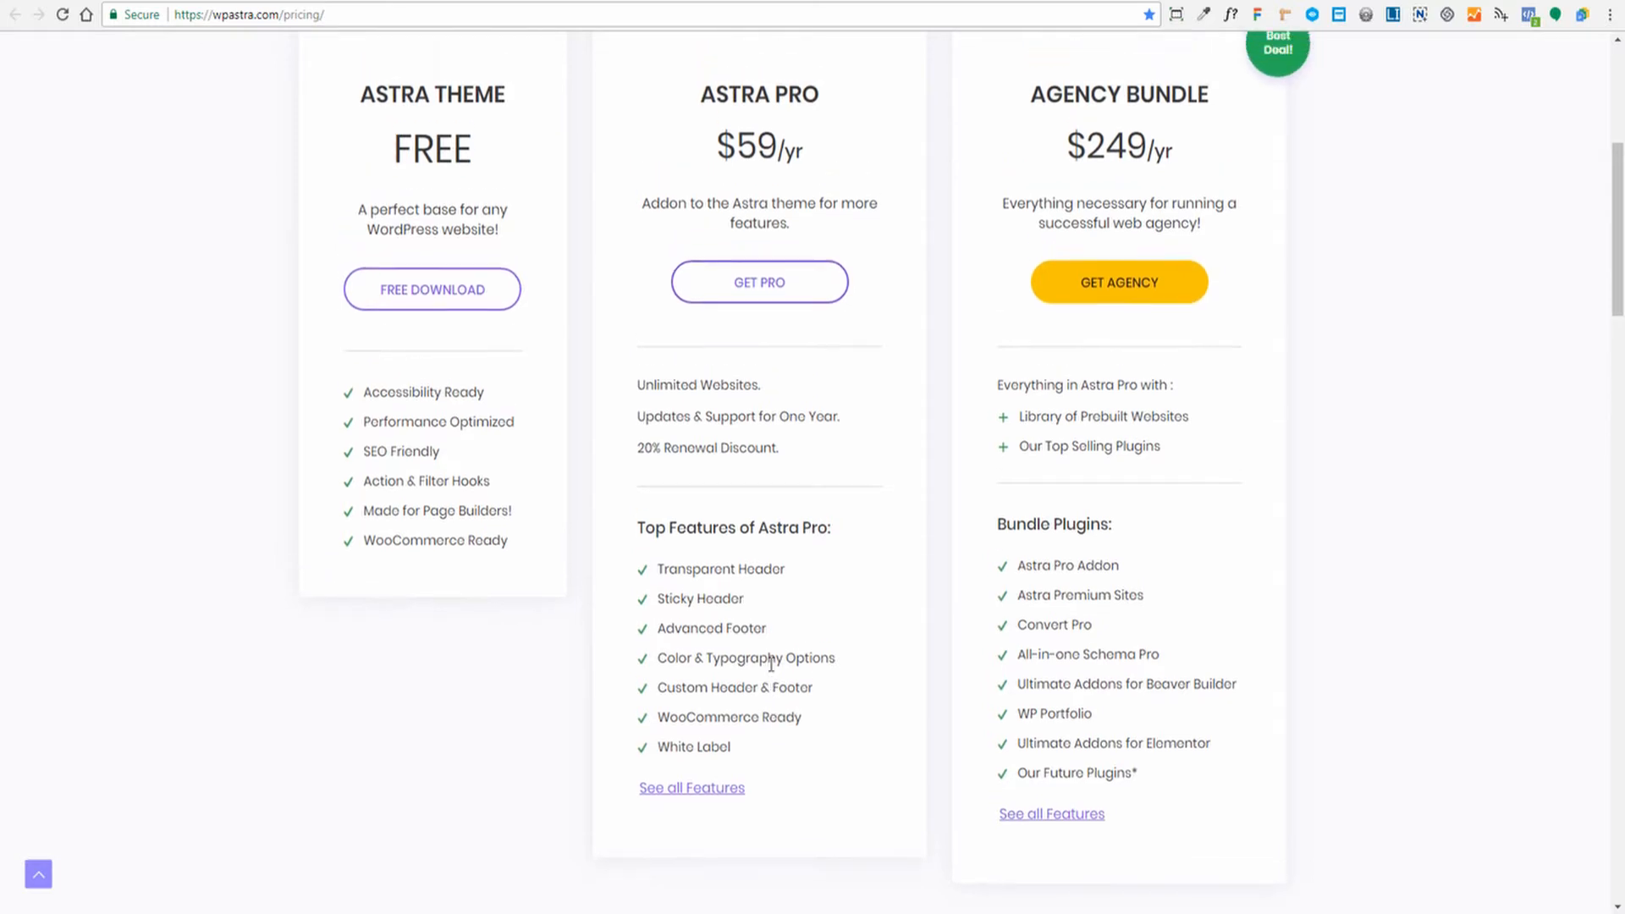
scroll(up, 3)
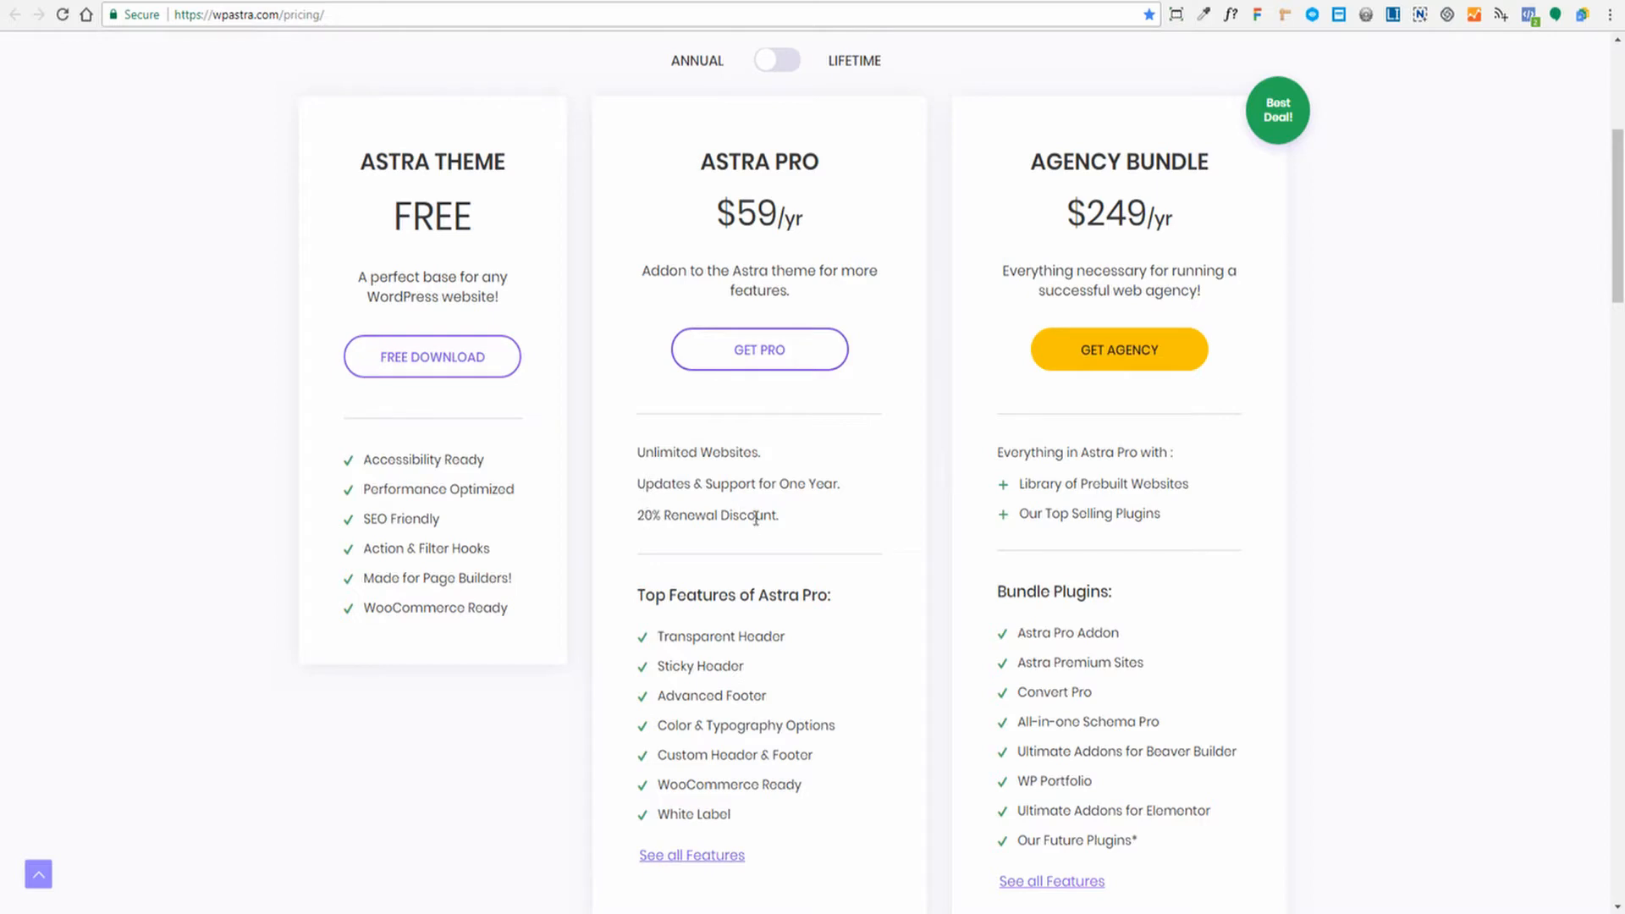
scroll(up, 3)
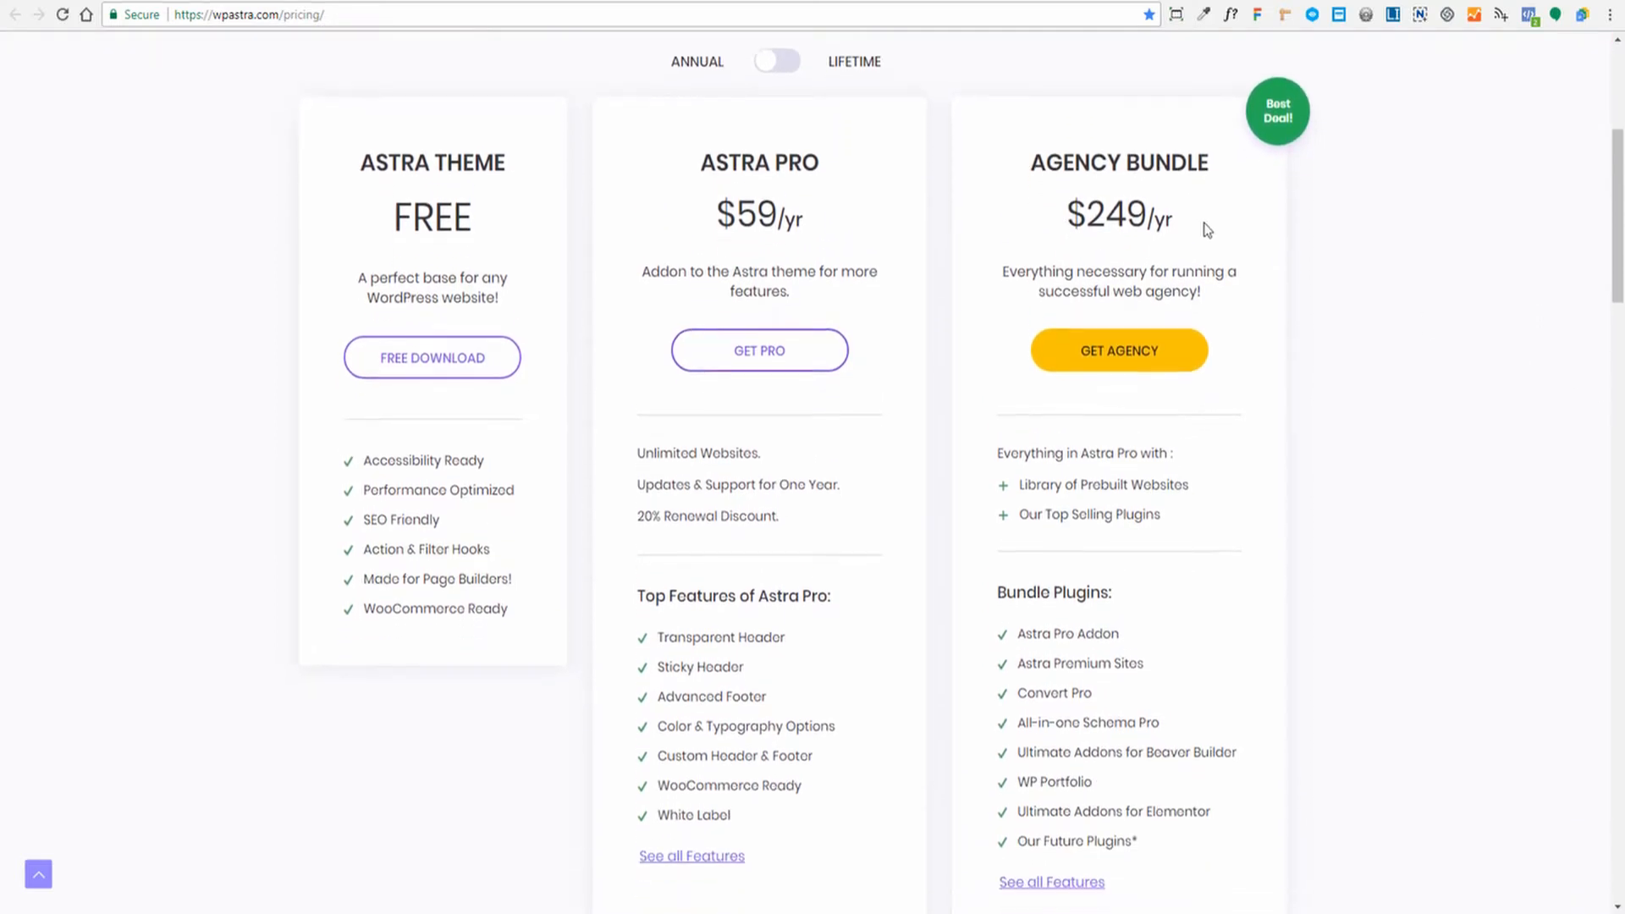
scroll(down, 3)
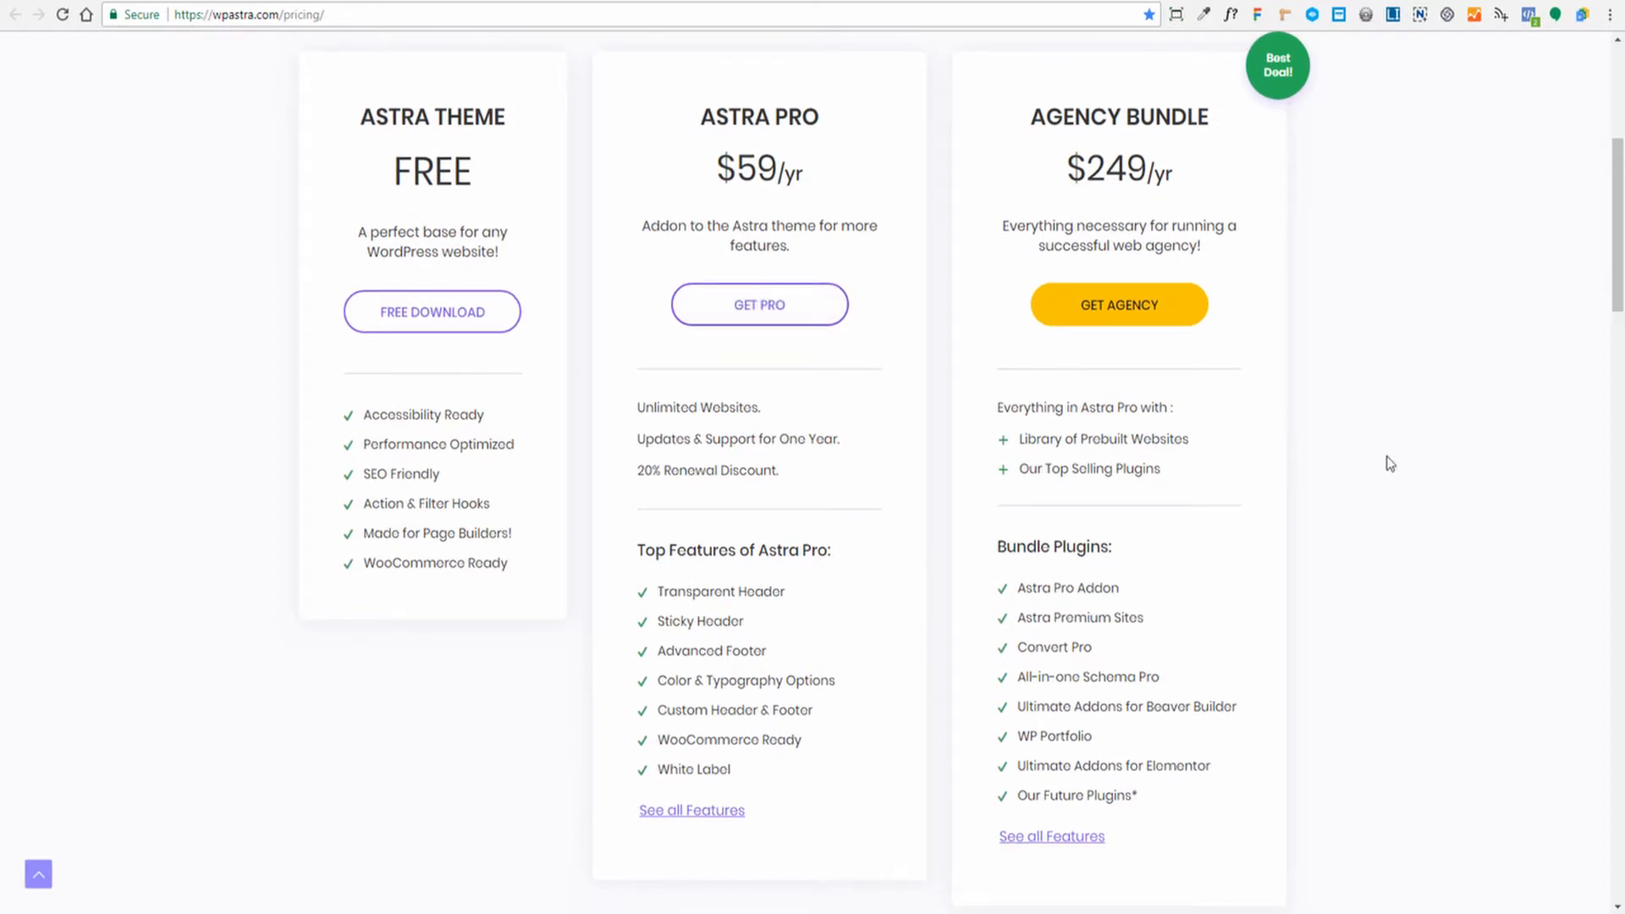
mouse_move(1099, 438)
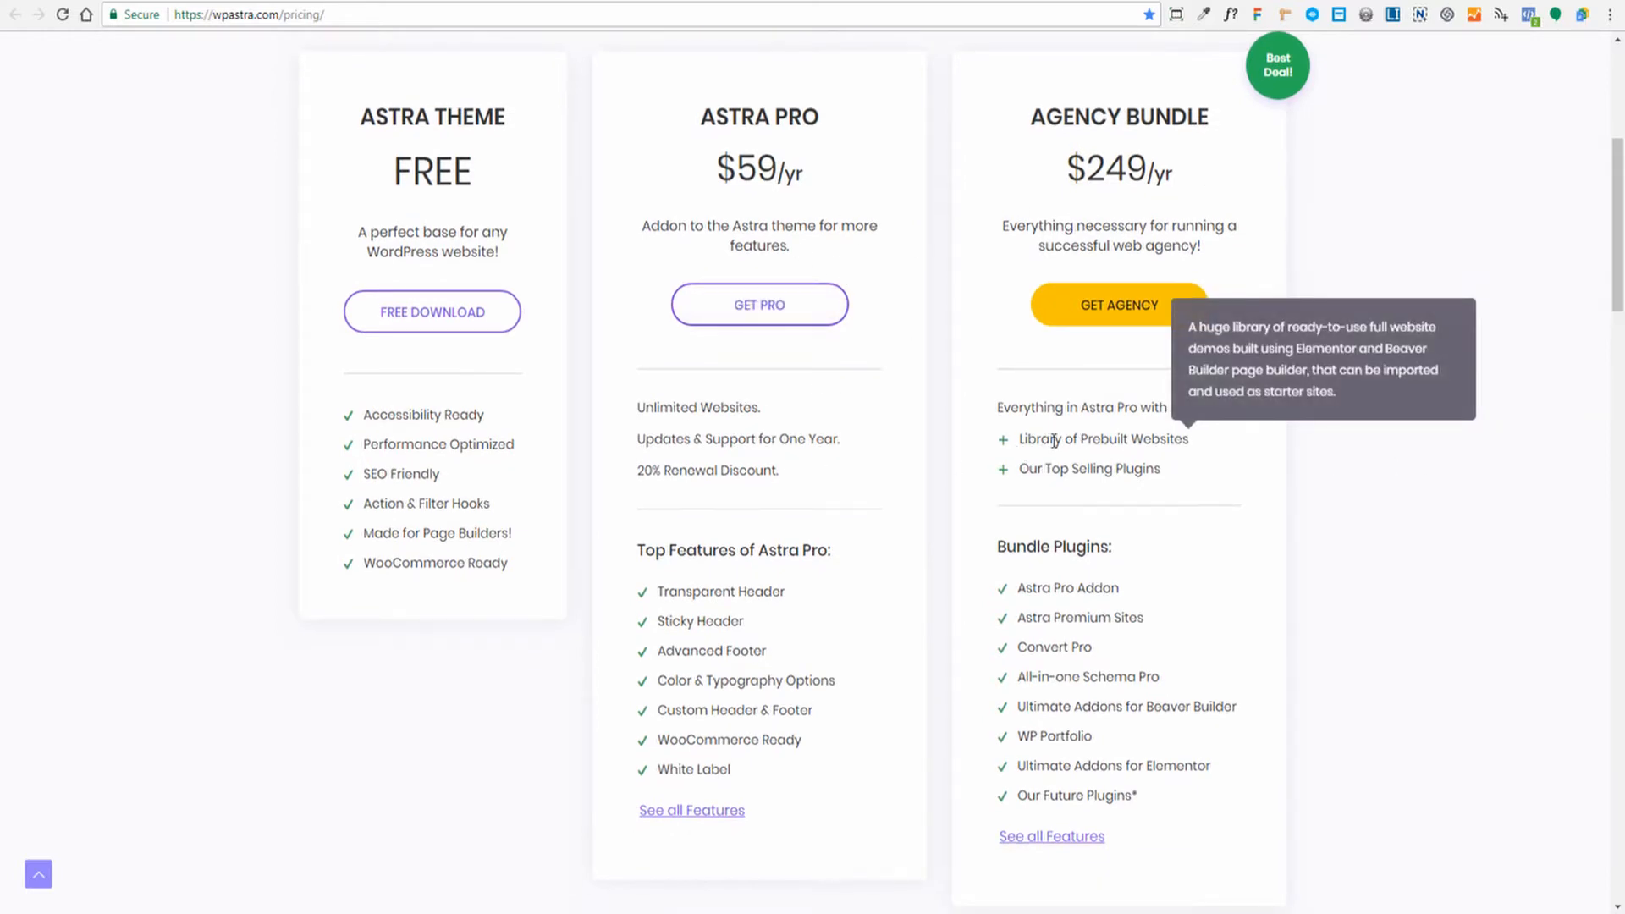
mouse_move(1199, 451)
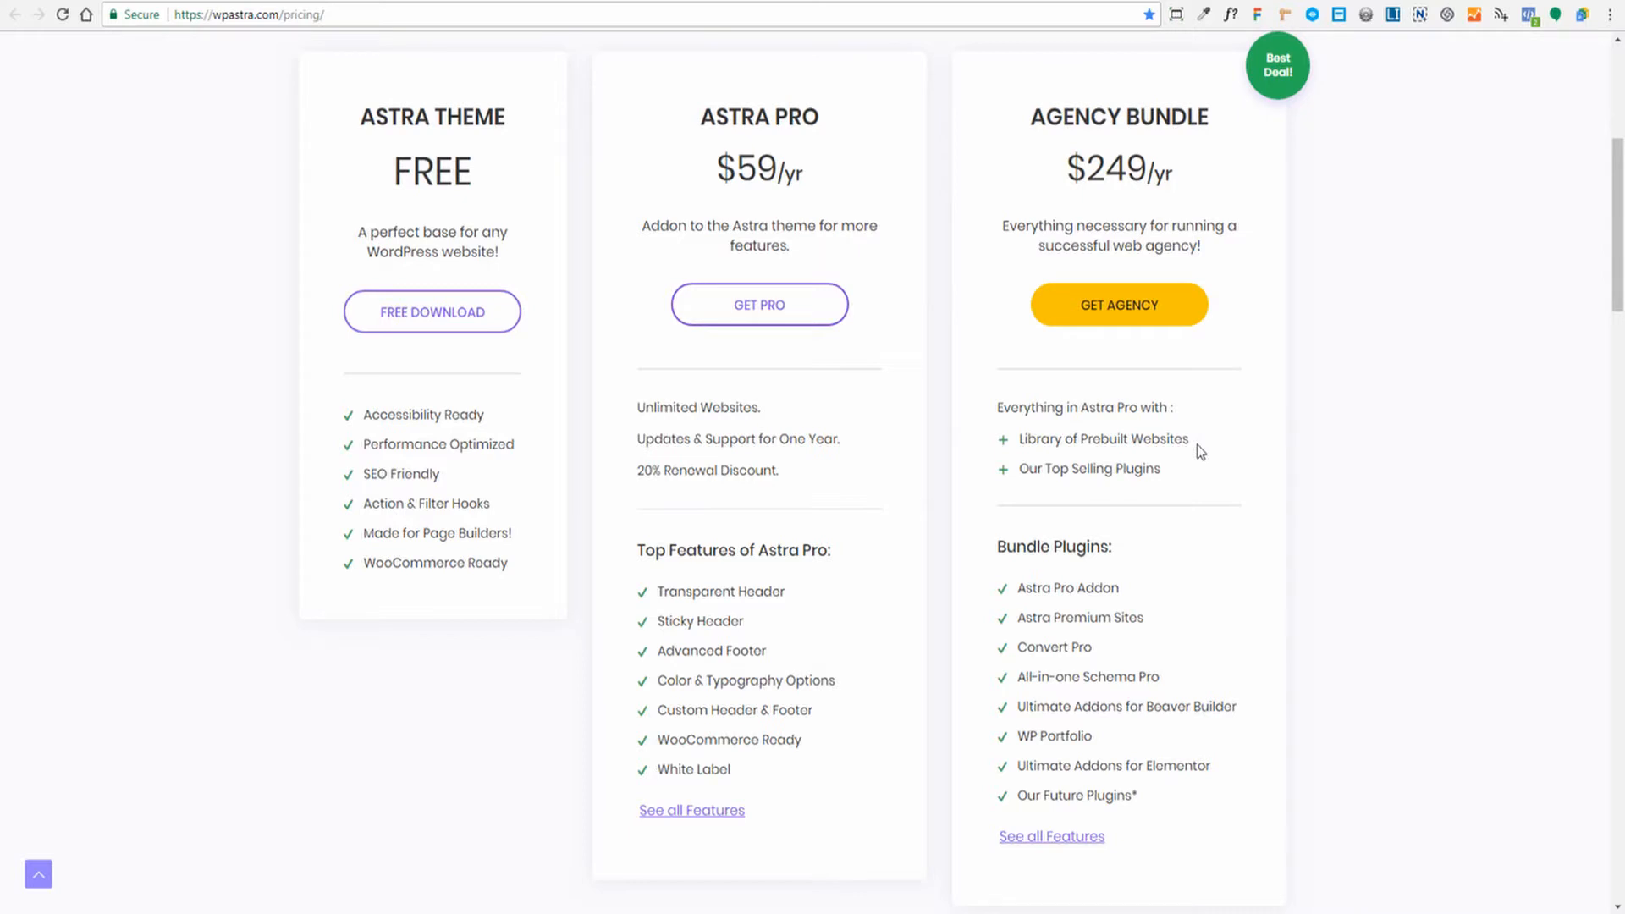
mouse_move(1017, 463)
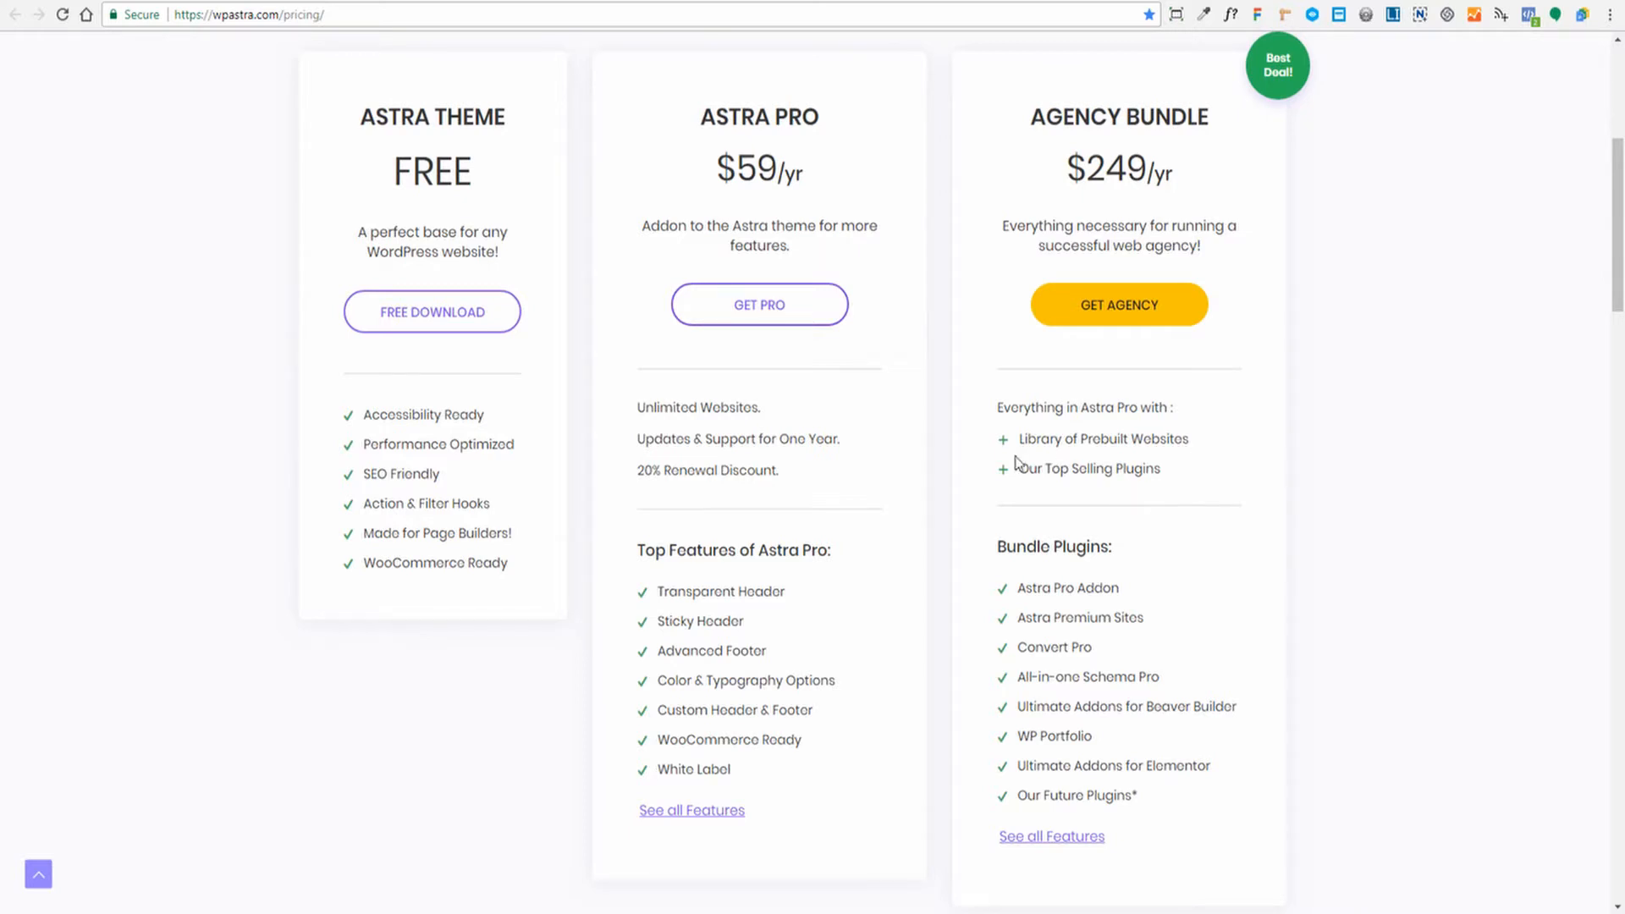
scroll(down, 3)
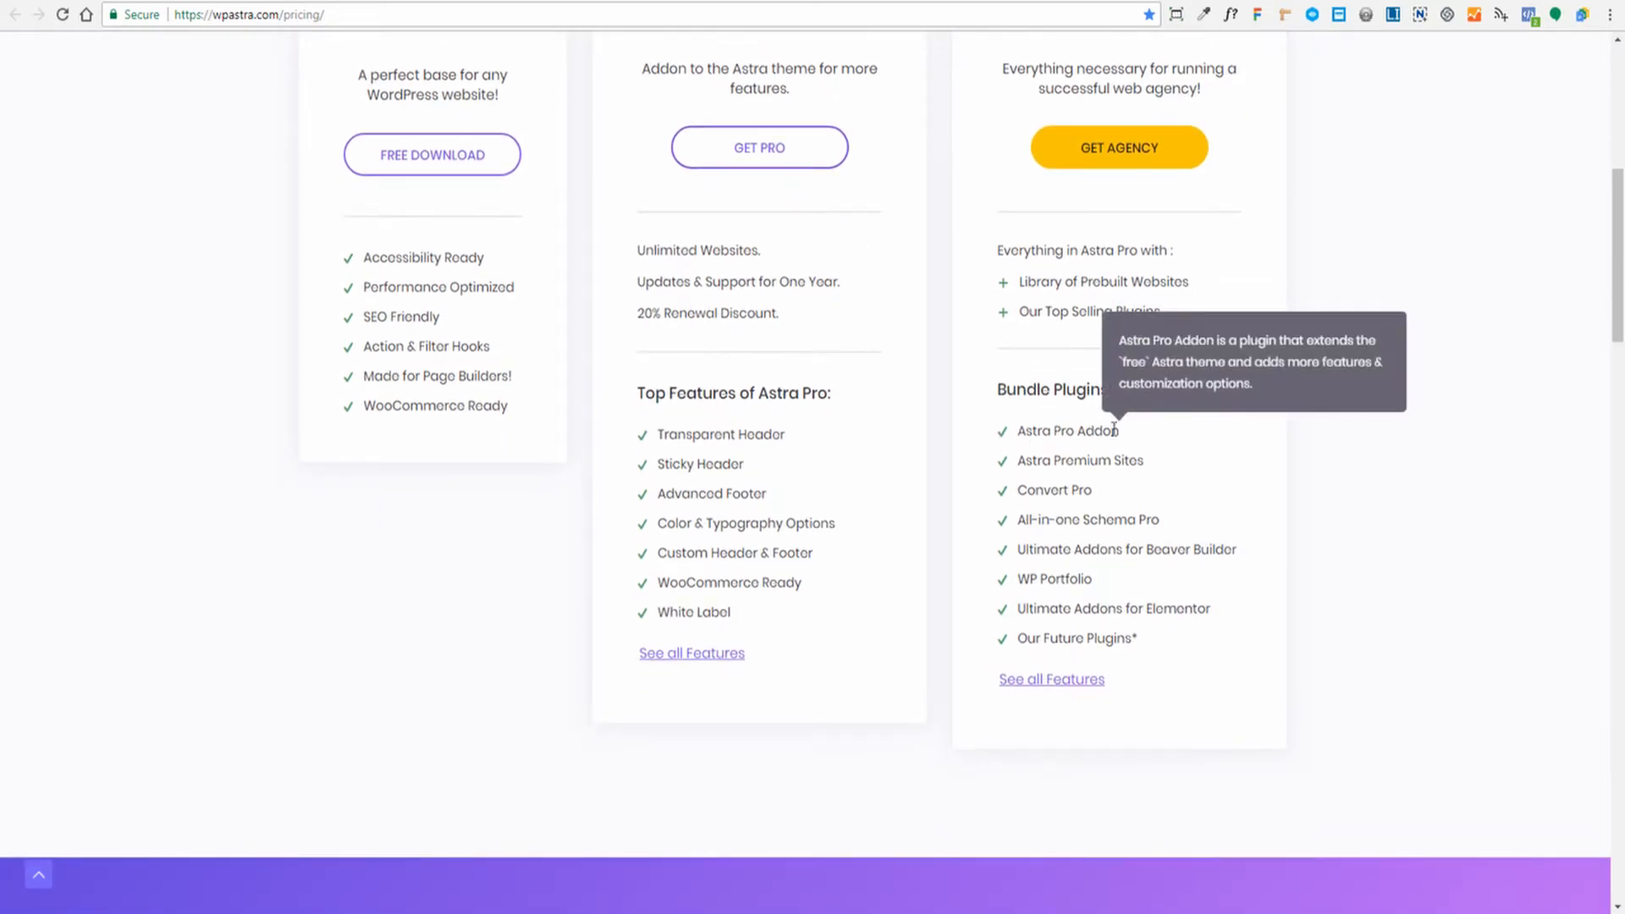
mouse_move(1155, 471)
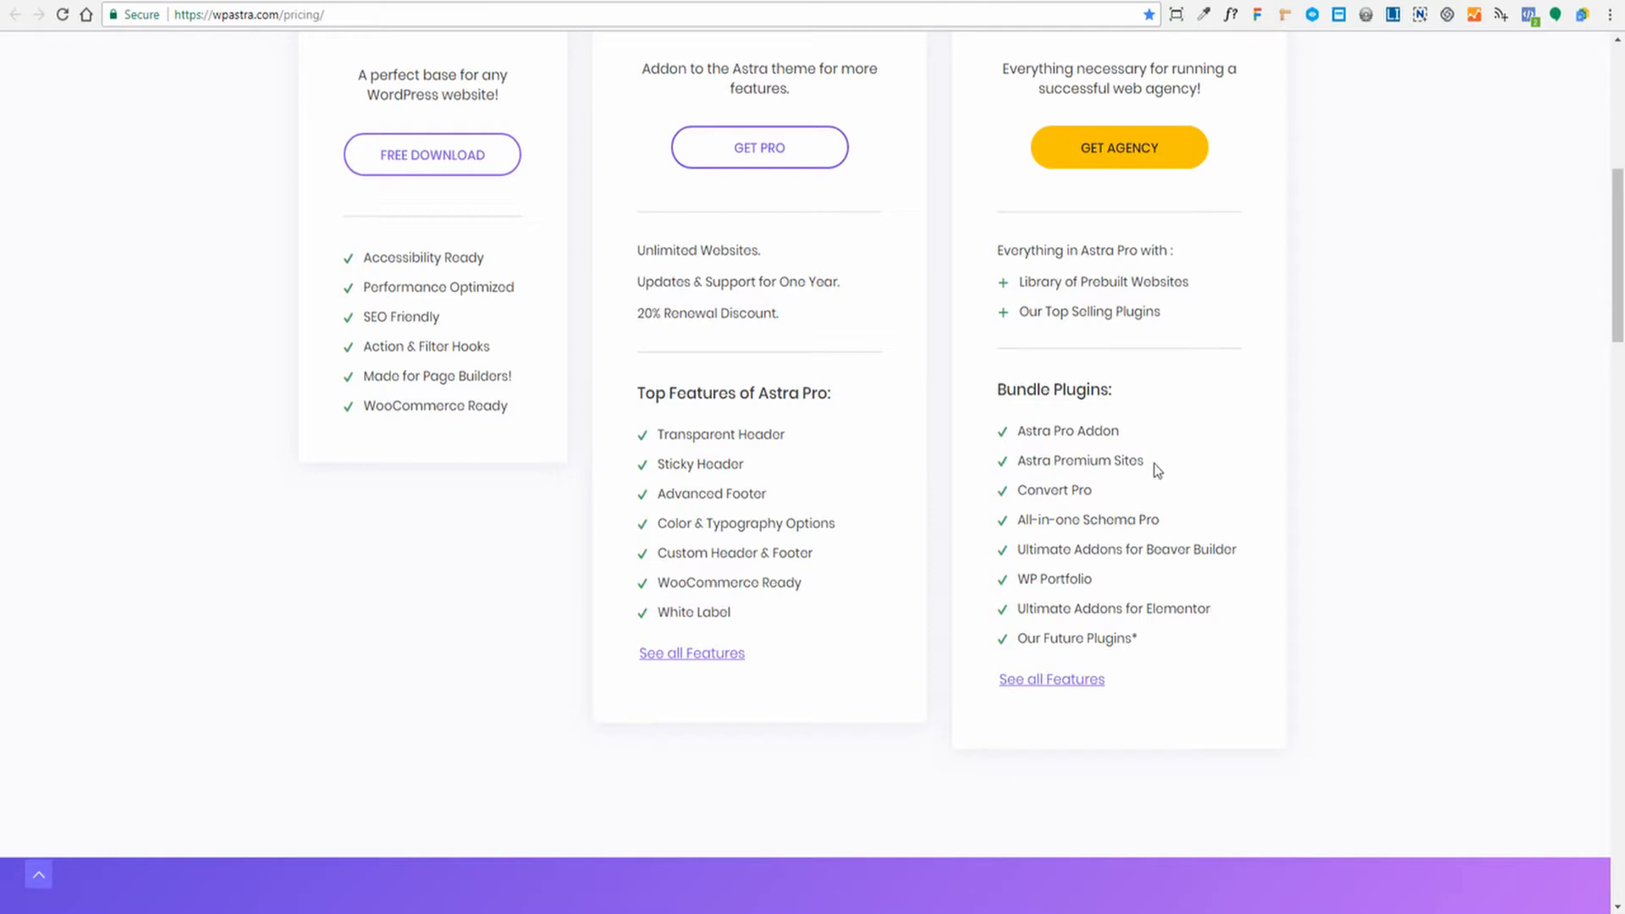
mouse_move(1181, 493)
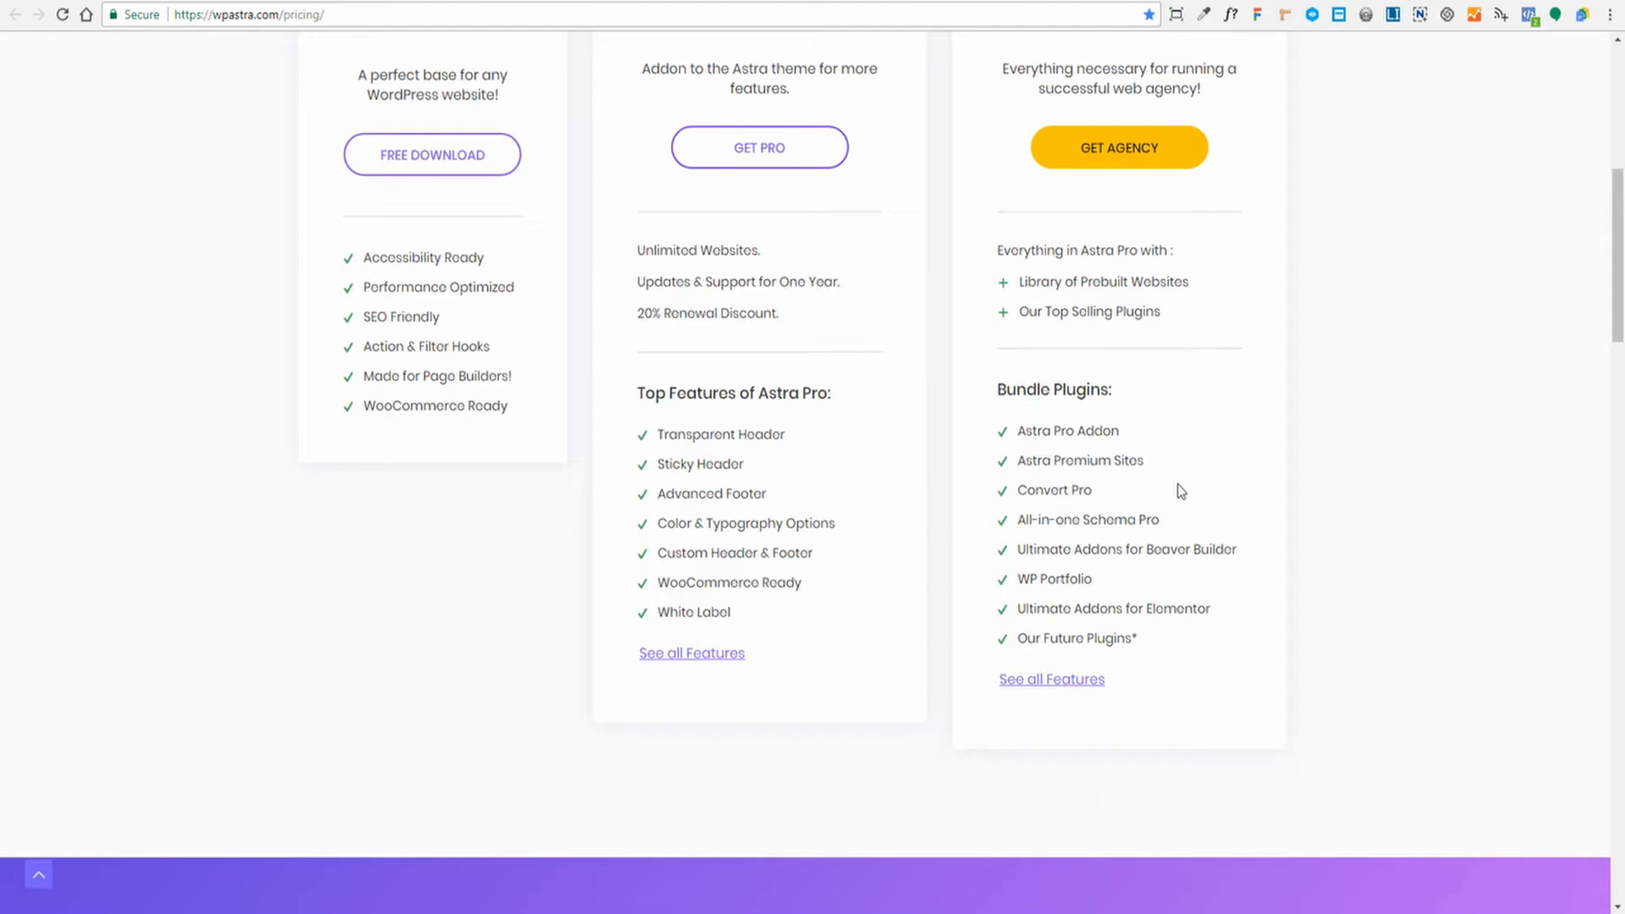
mouse_move(1193, 475)
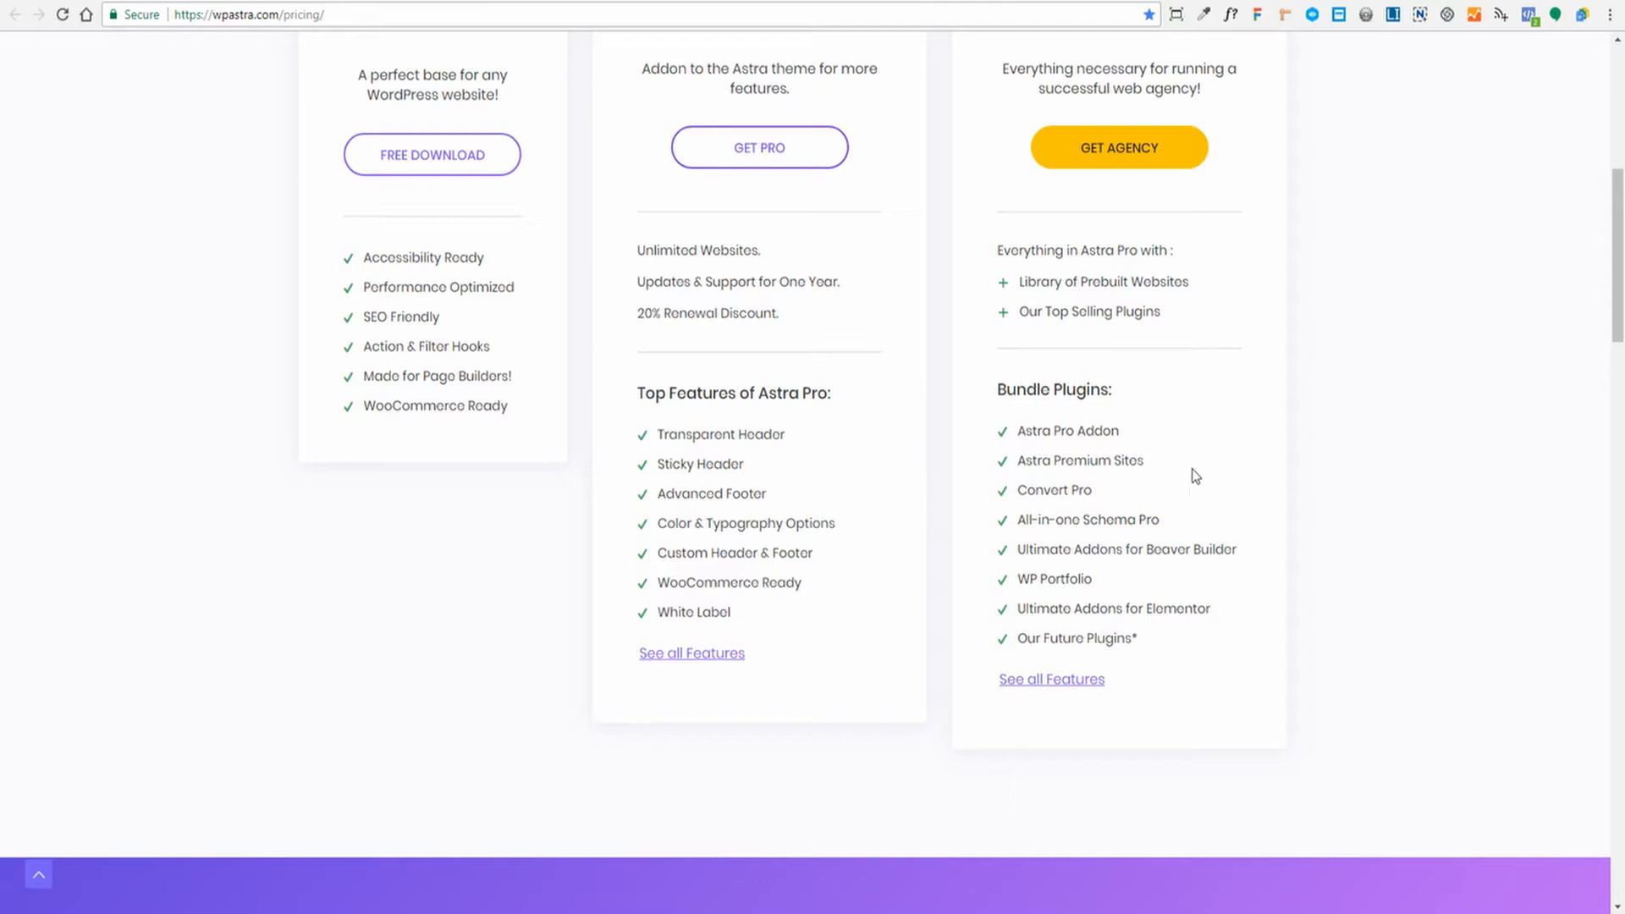
mouse_move(1371, 557)
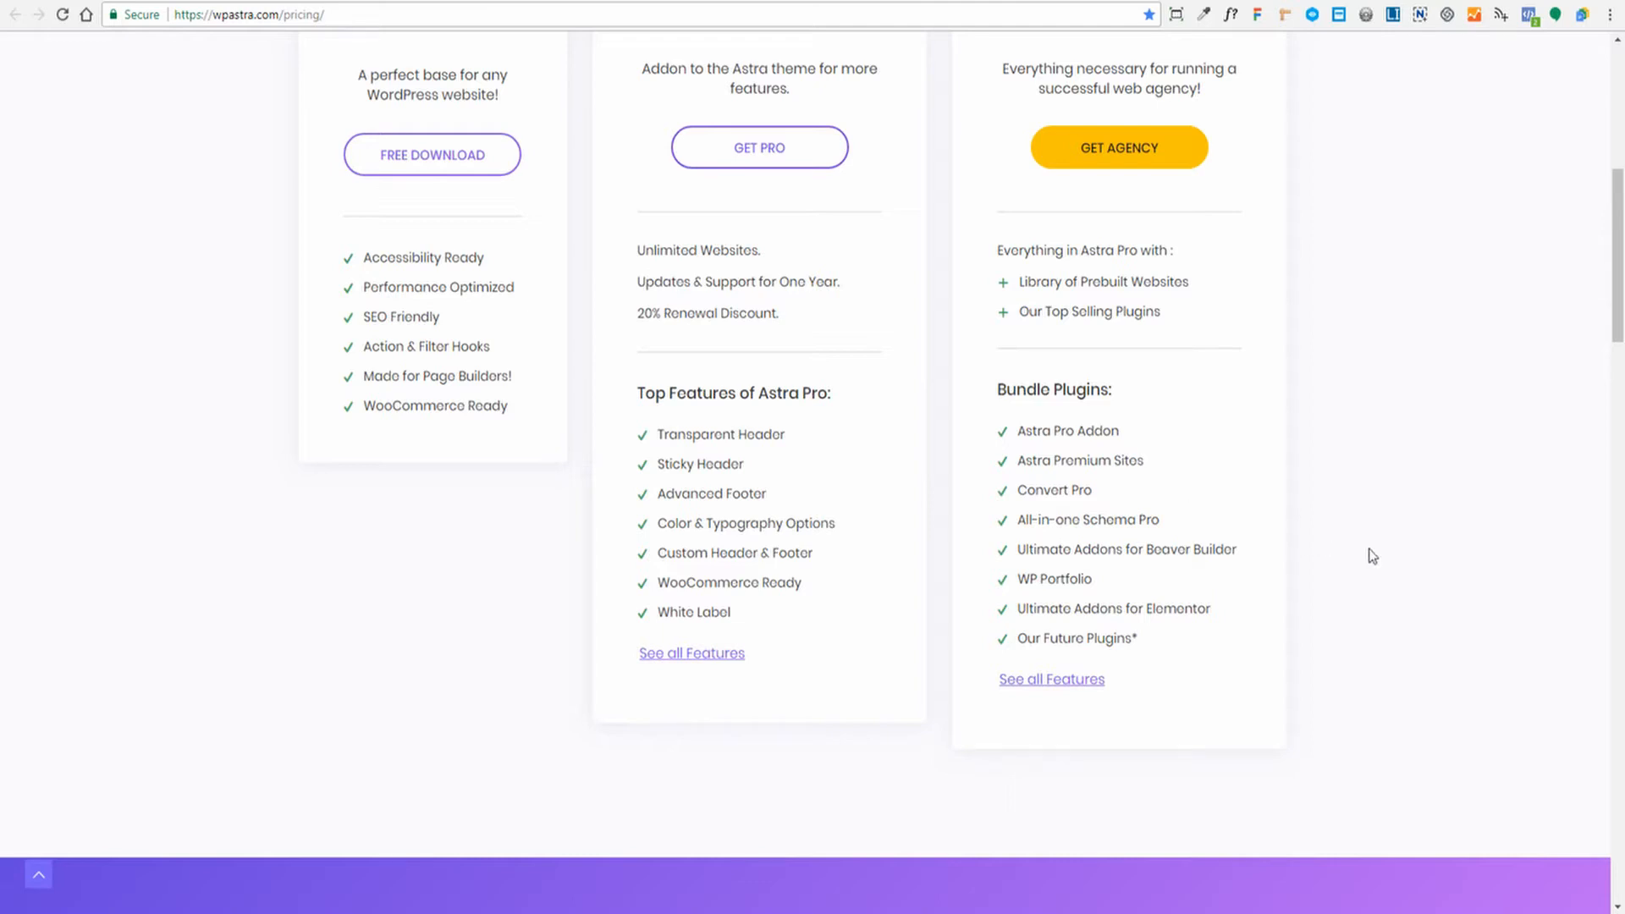
scroll(down, 3)
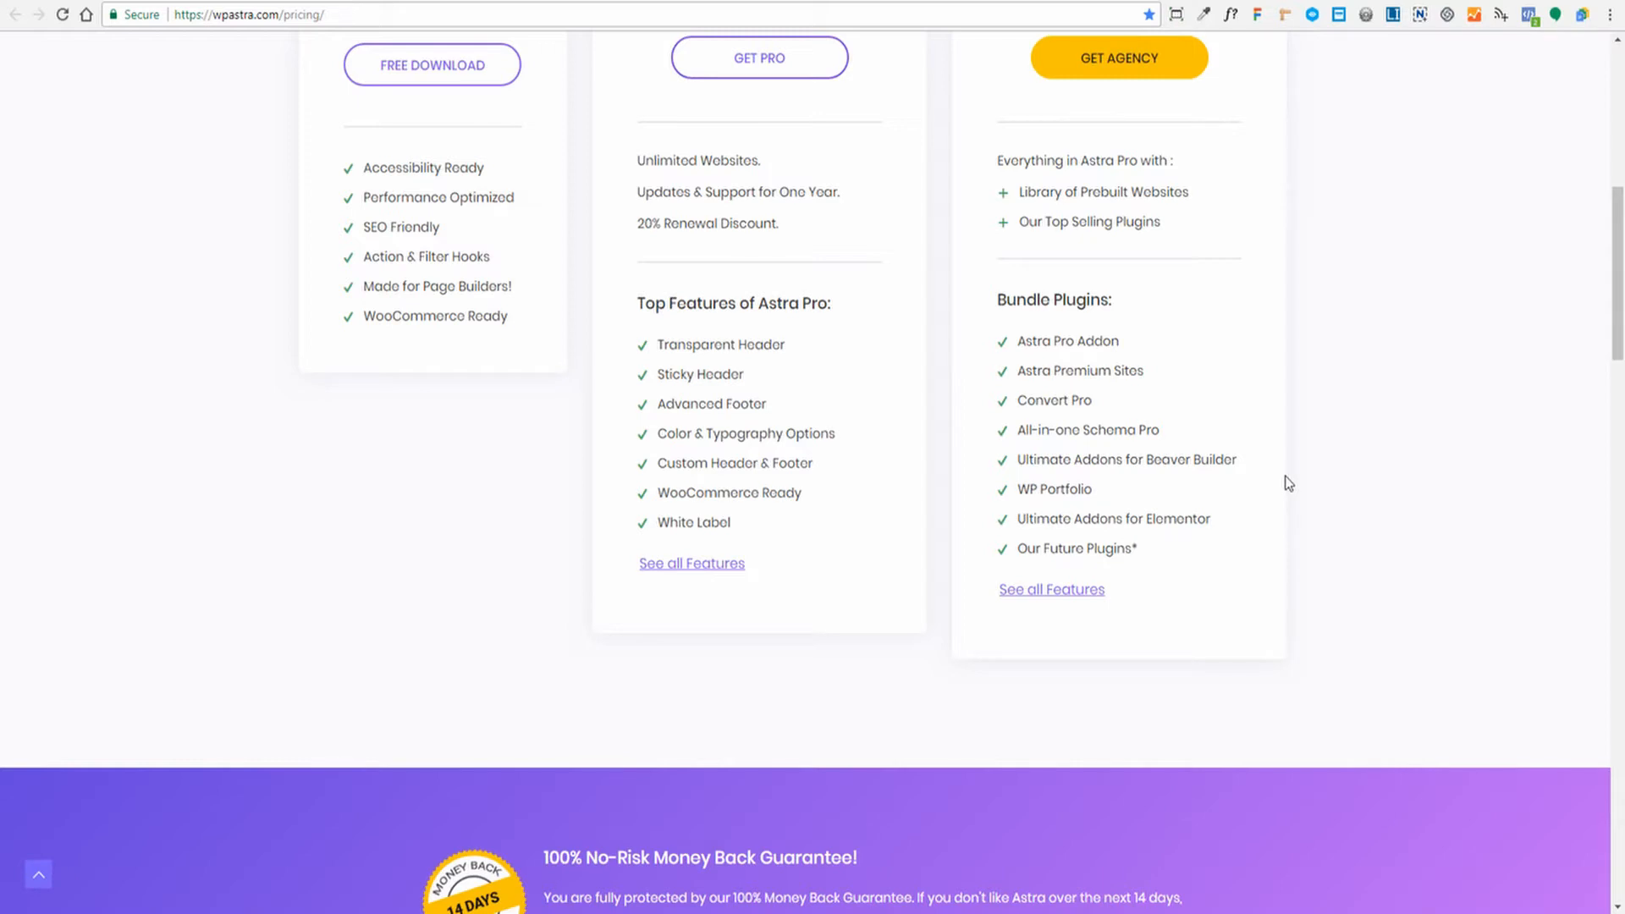
mouse_move(1054, 489)
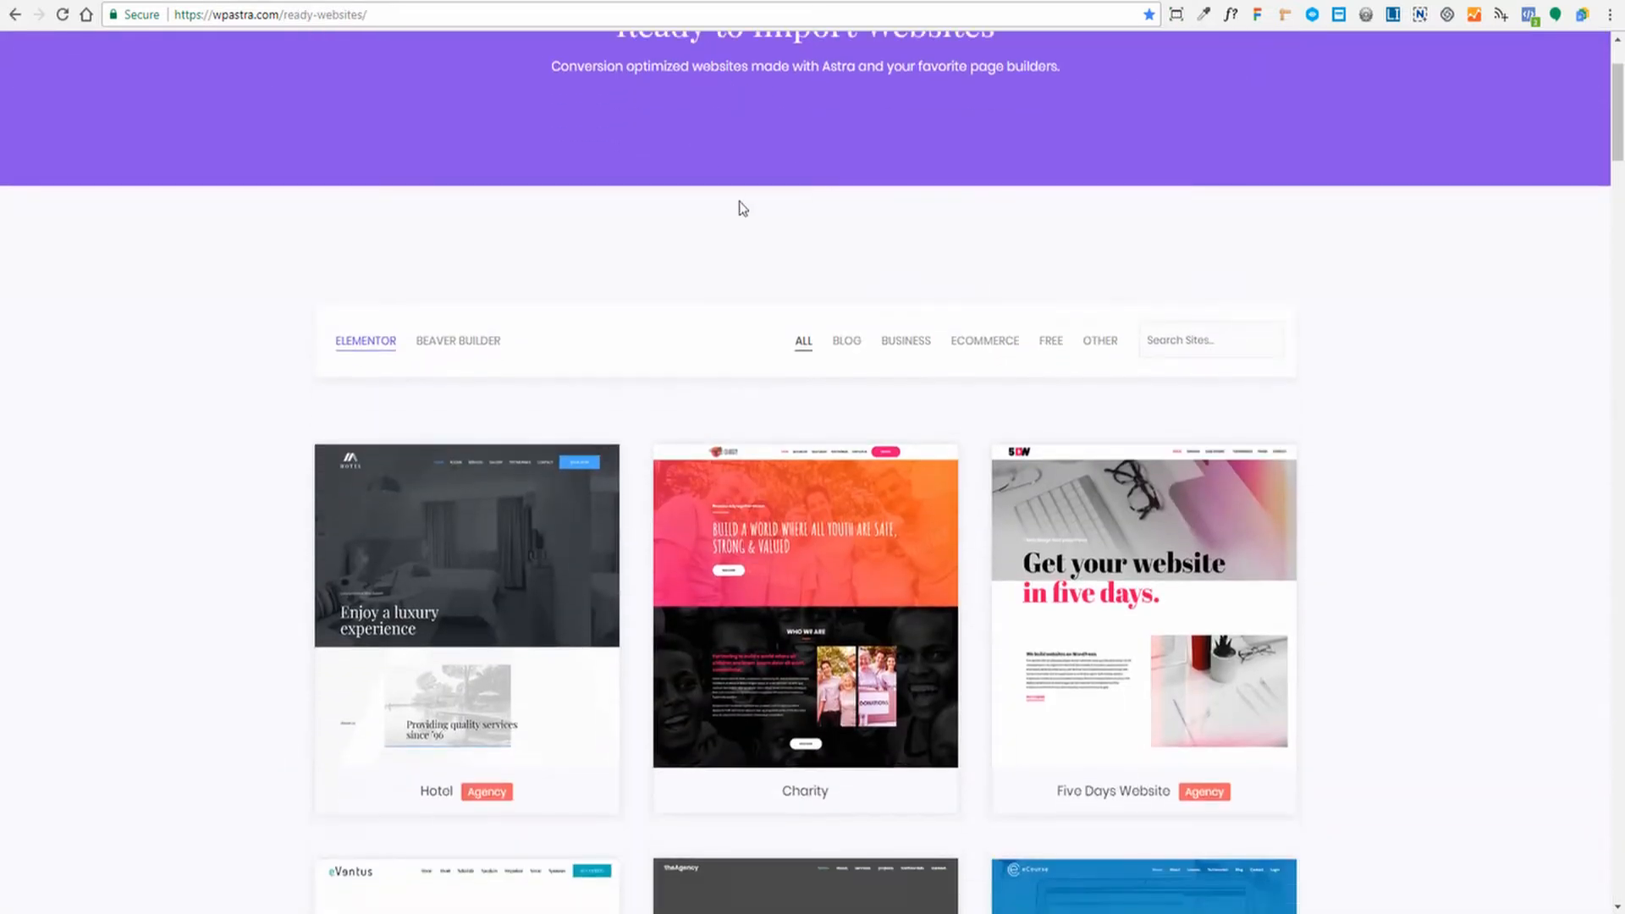
Step: Scroll through the Ready Websites grid to find the Five Days Website starter site
scroll(down, 3)
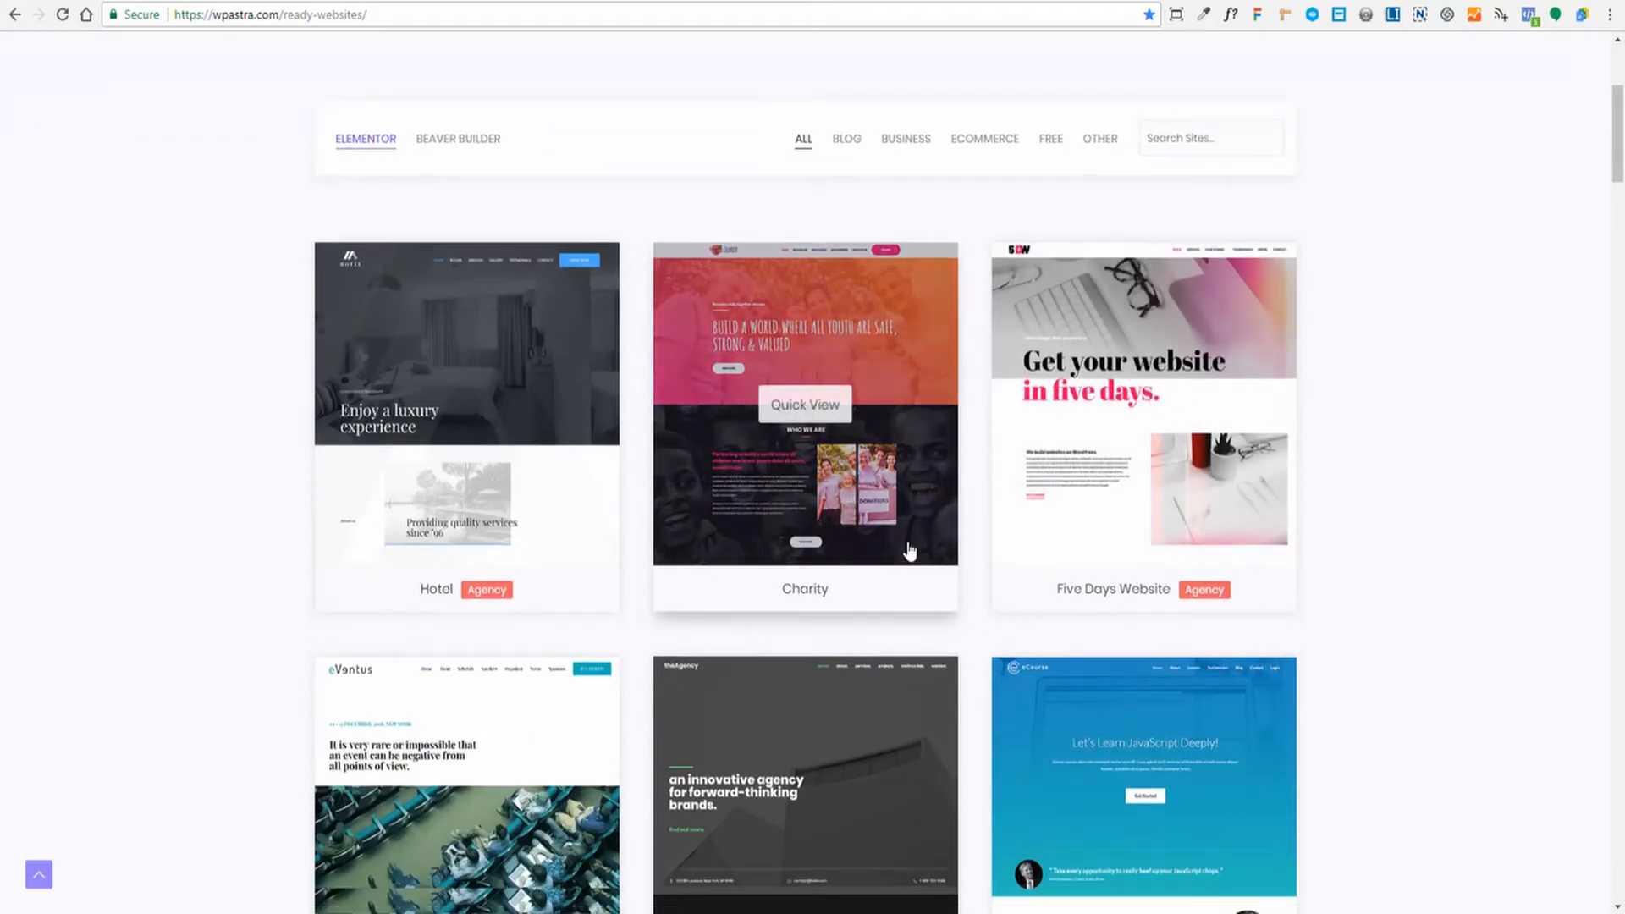
scroll(down, 3)
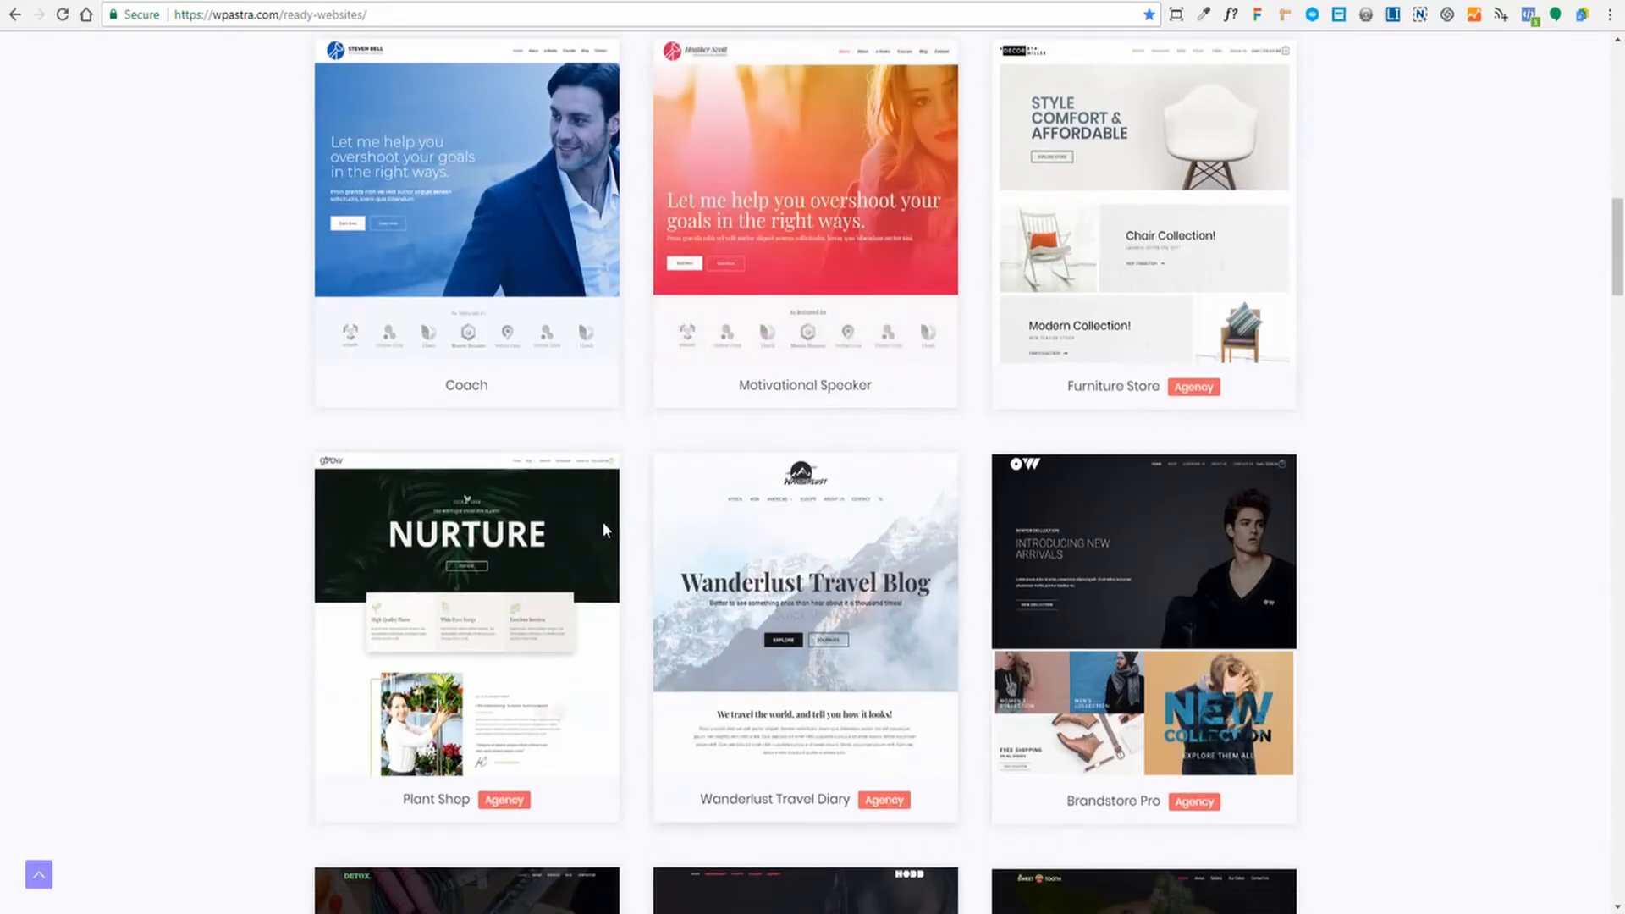
scroll(down, 3)
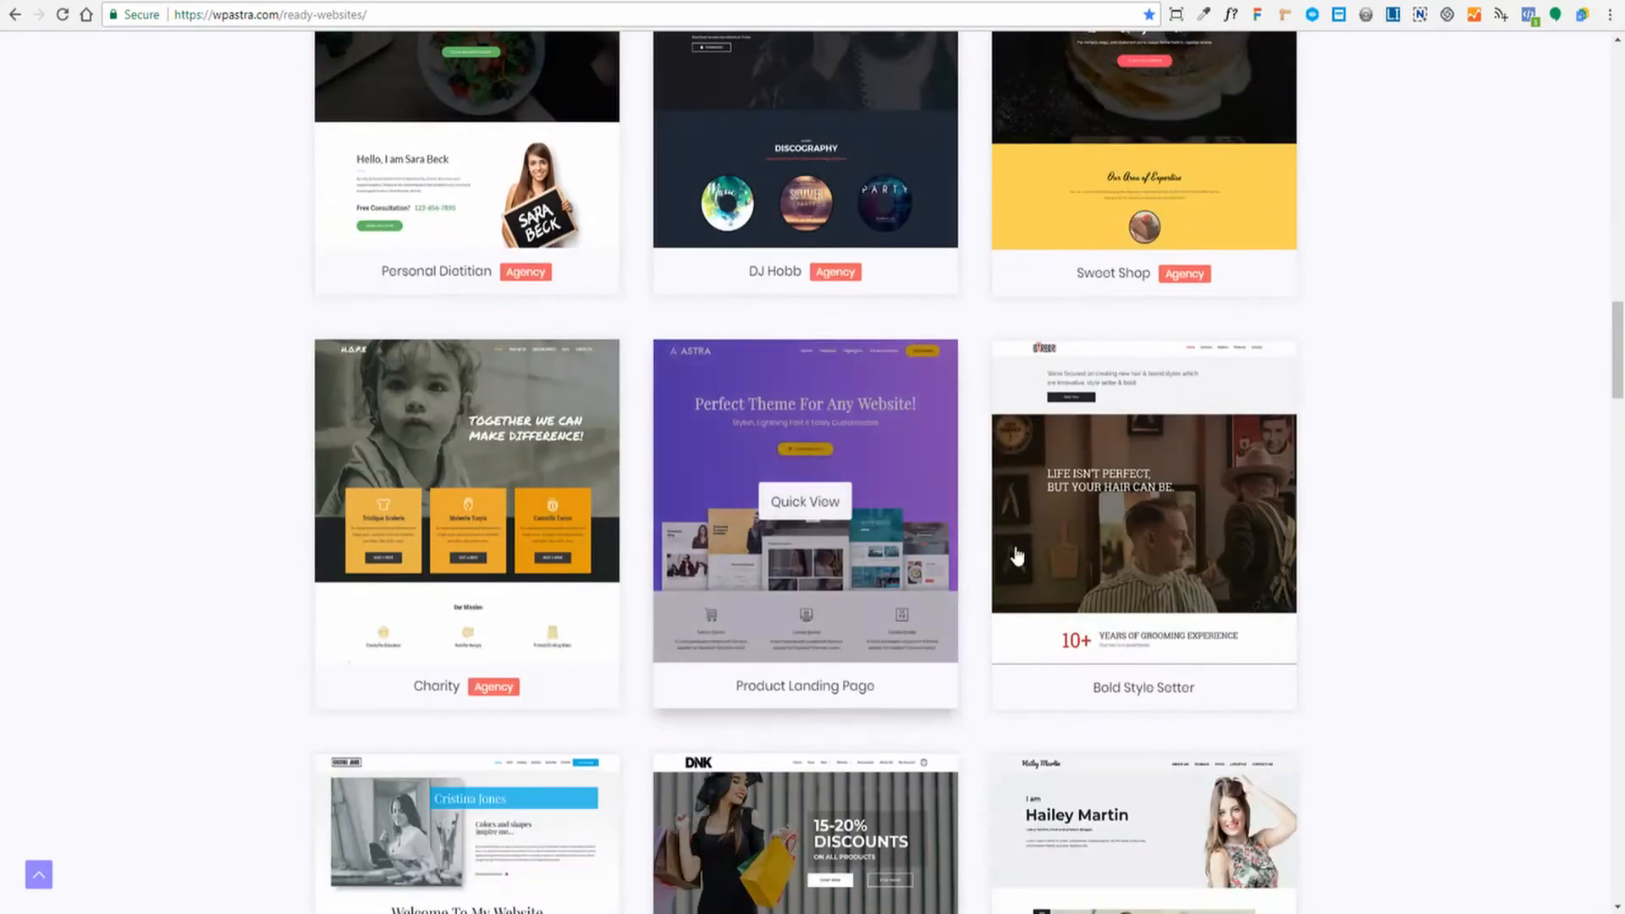
scroll(up, 3)
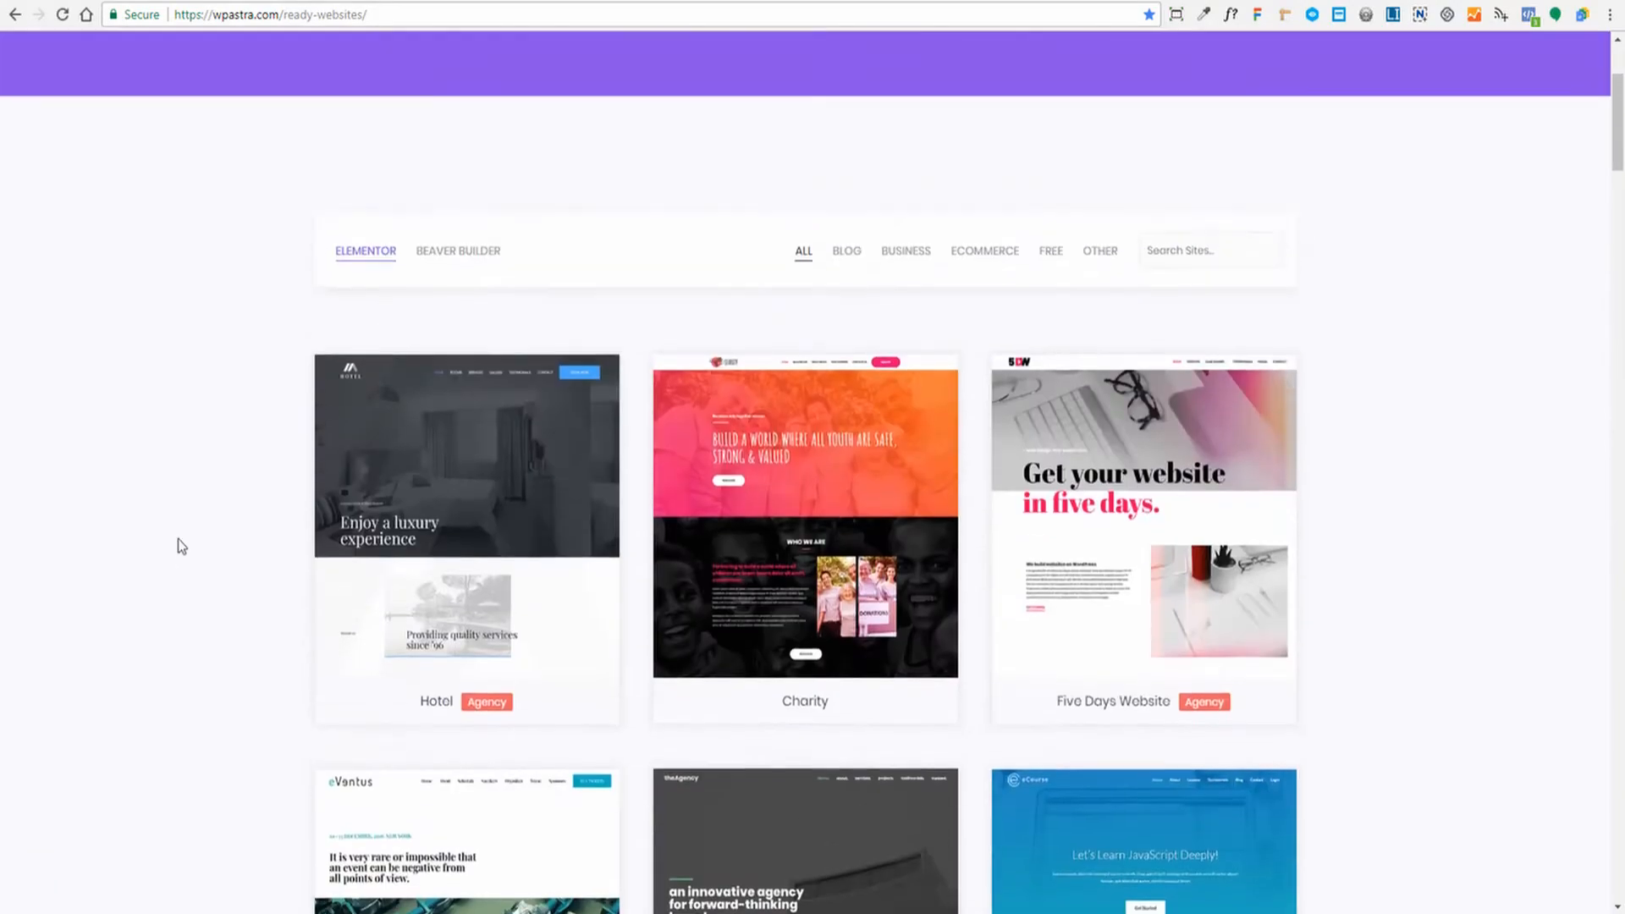
scroll(down, 3)
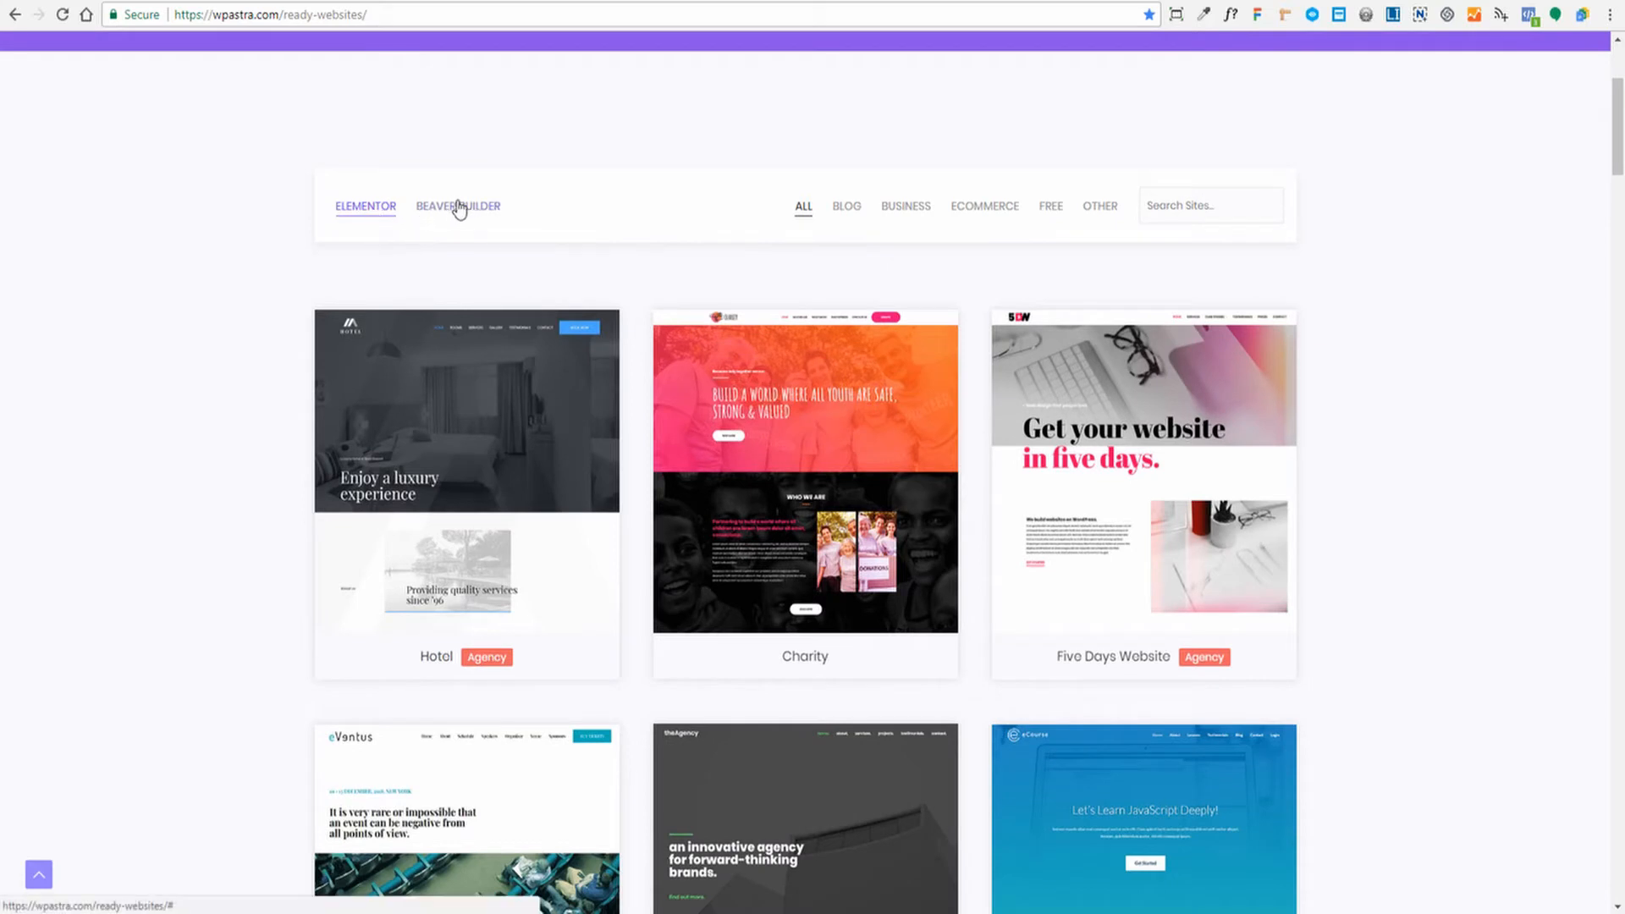
mouse_move(480, 214)
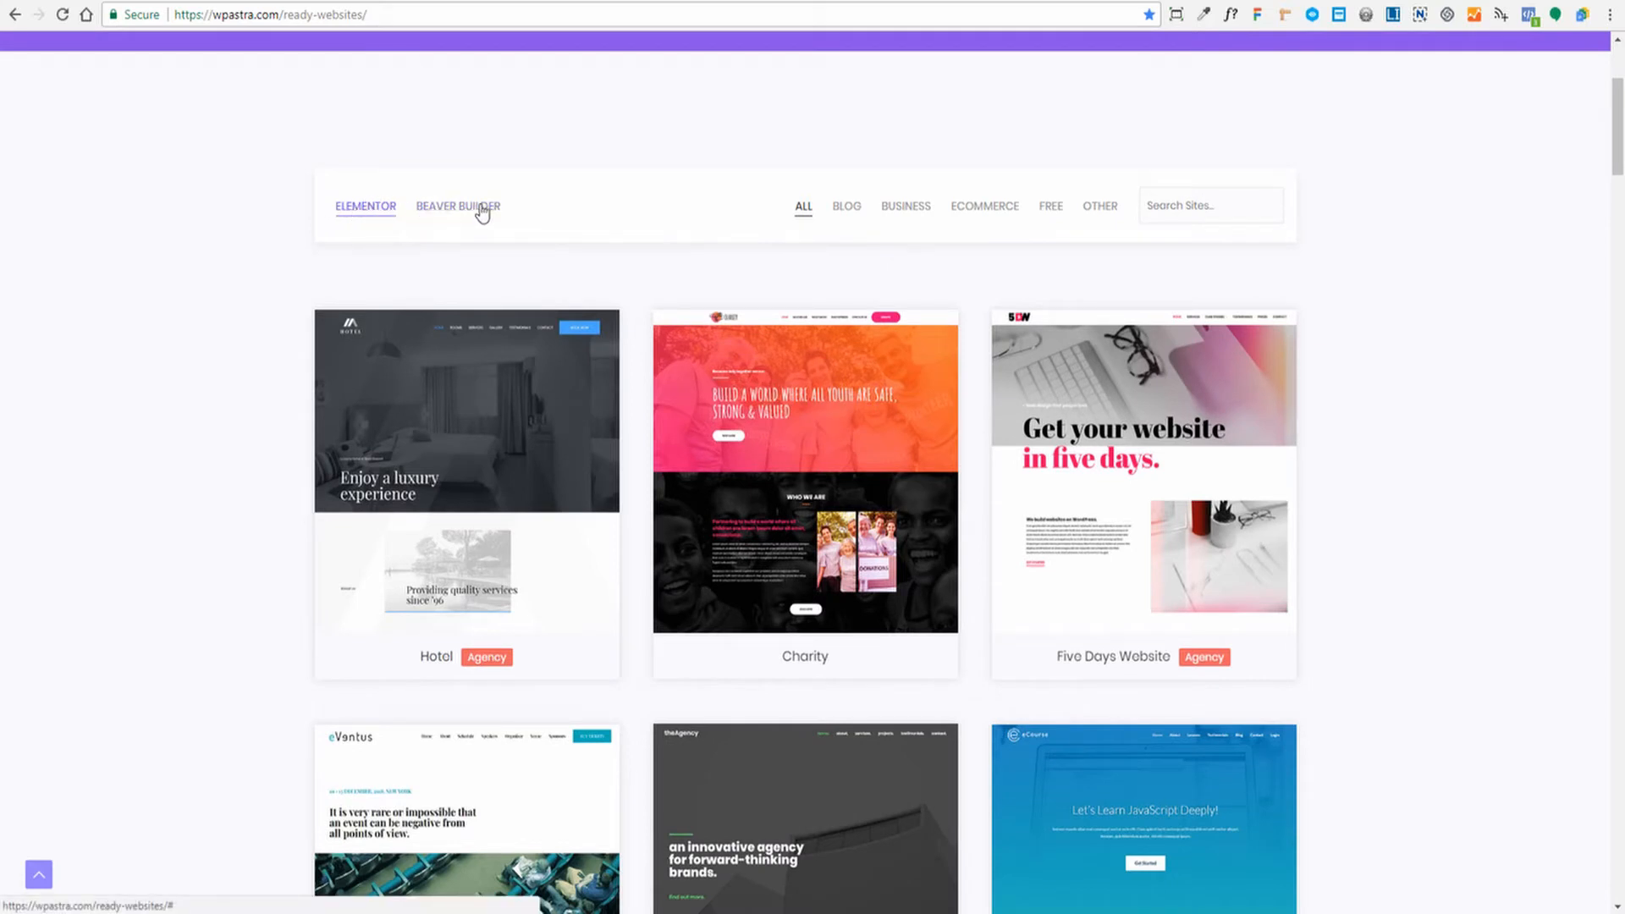
mouse_move(1439, 361)
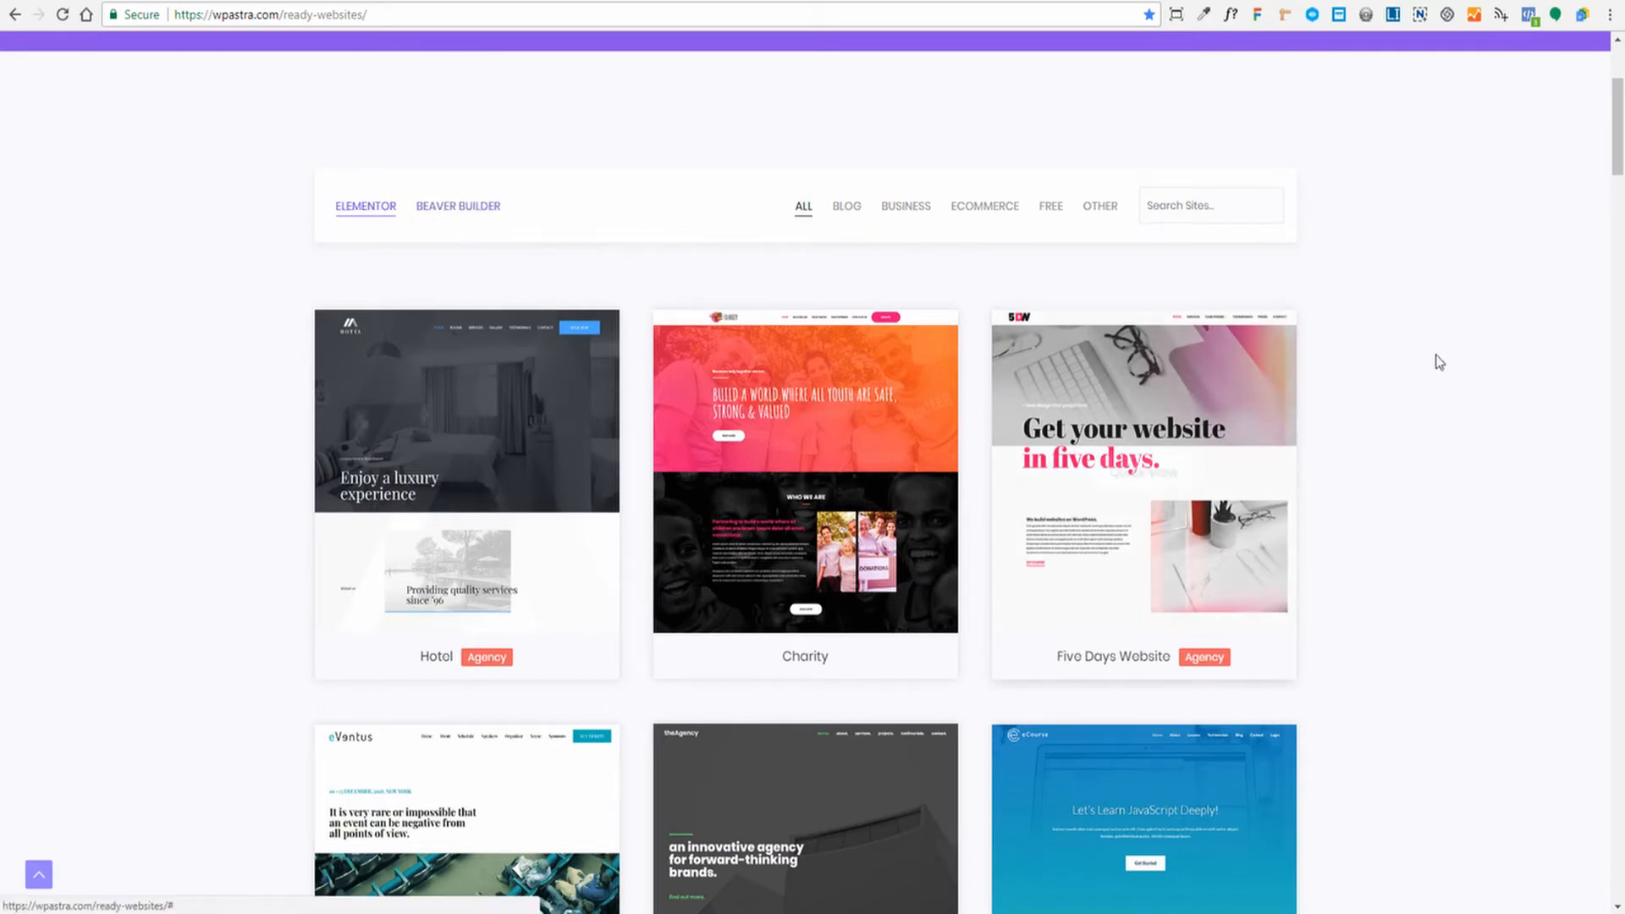
scroll(down, 3)
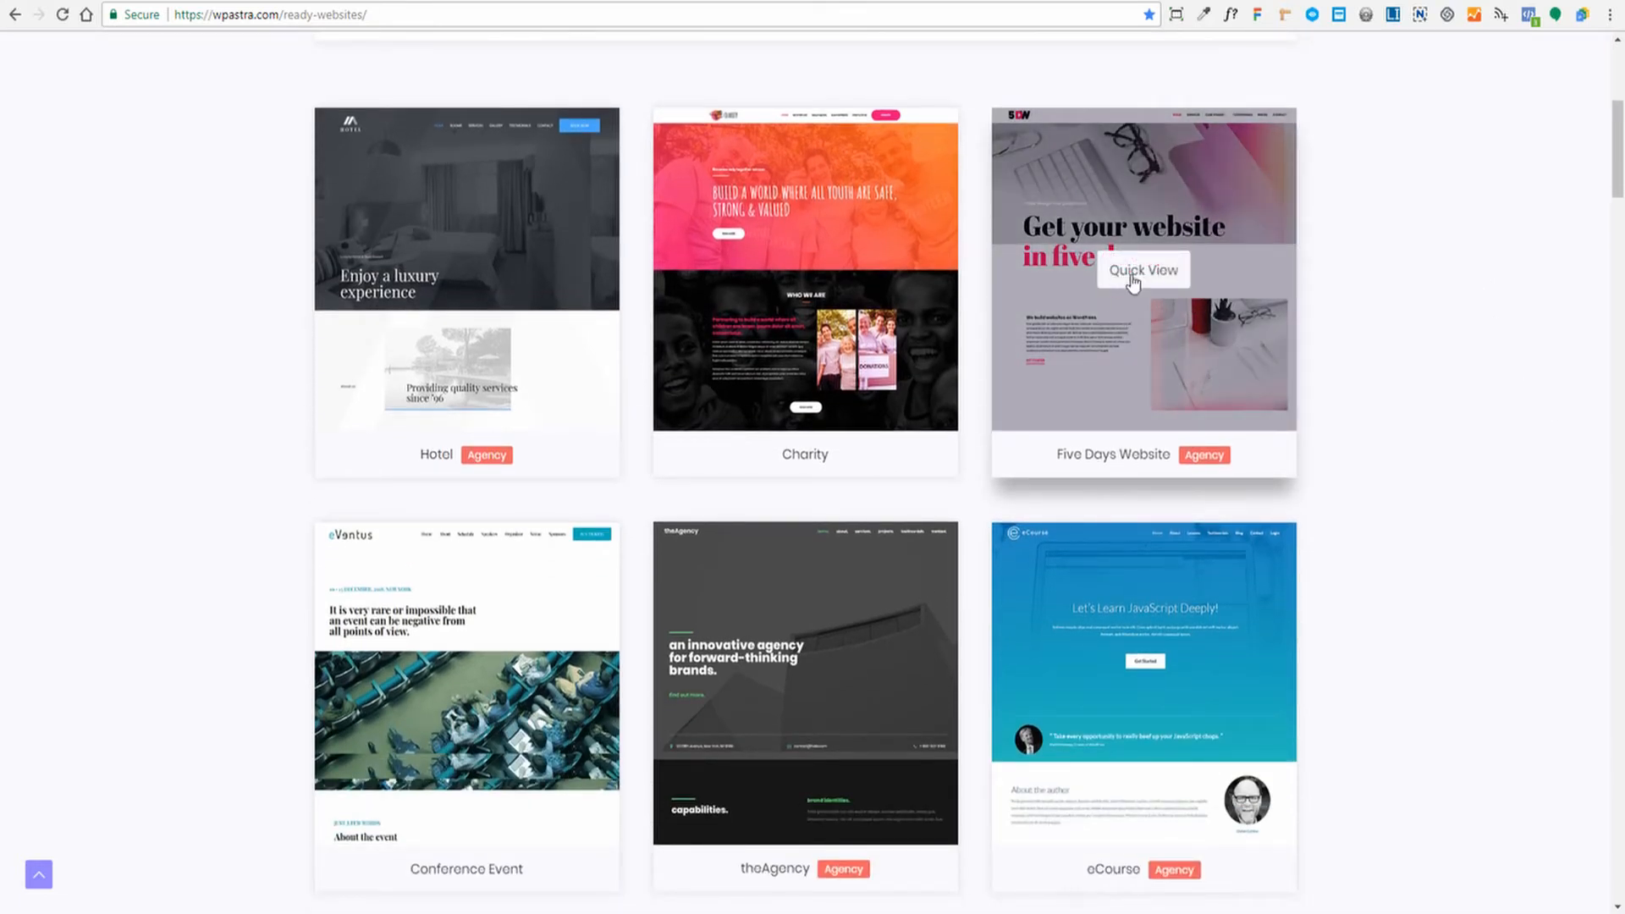
Step: Preview the Five Days Website starter site via Quick View, then leave the preview
click(1142, 270)
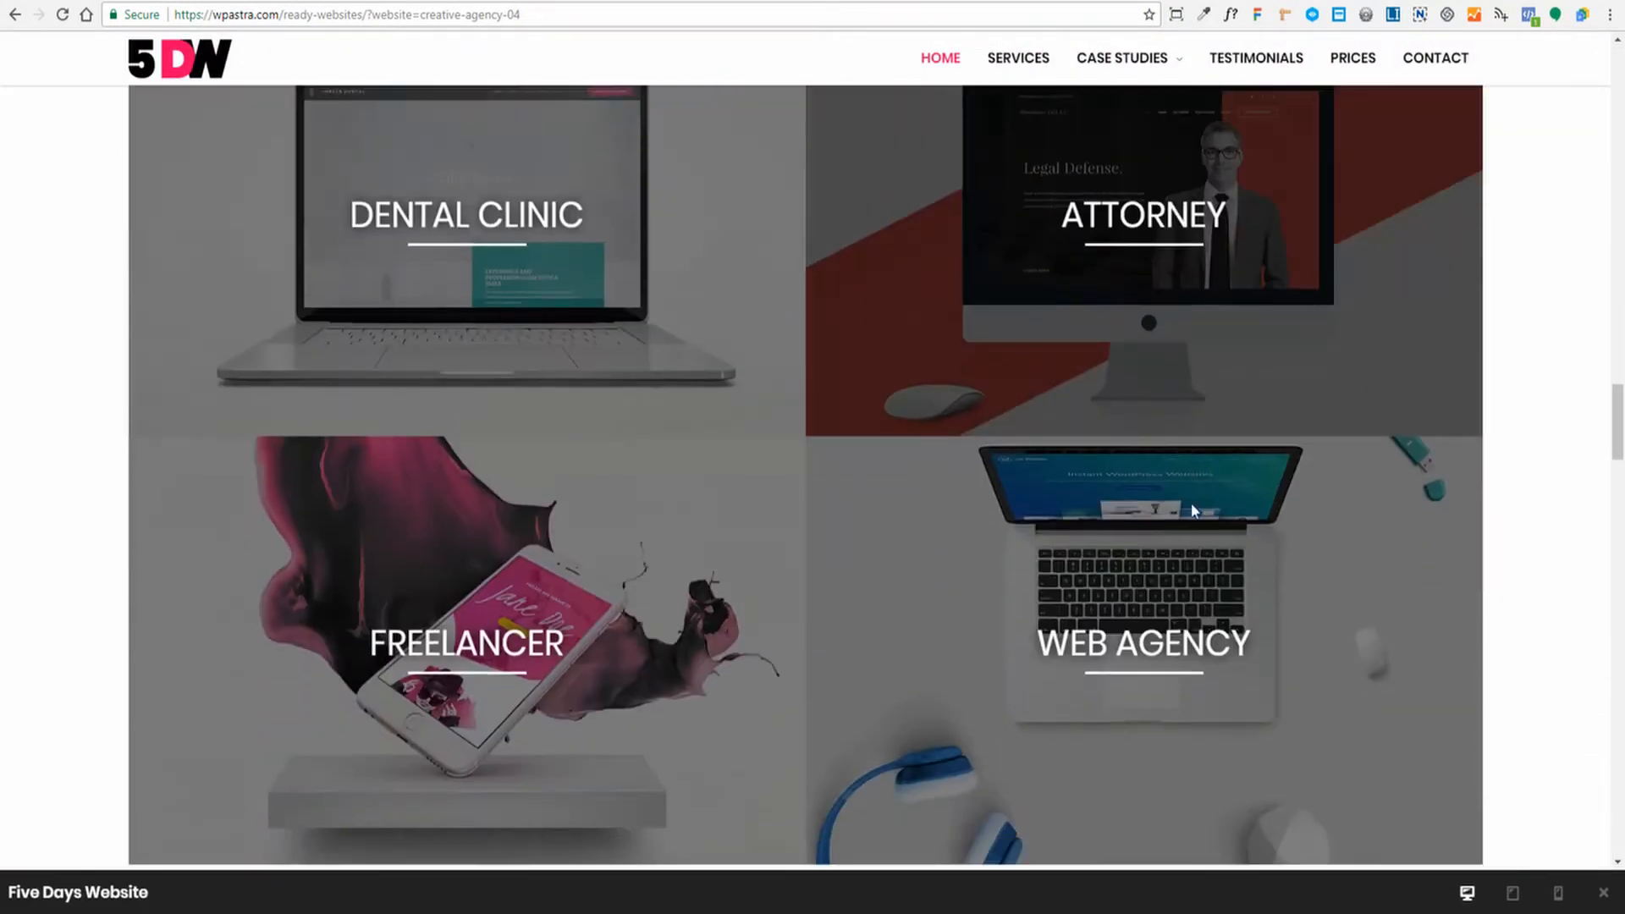
scroll(up, 3)
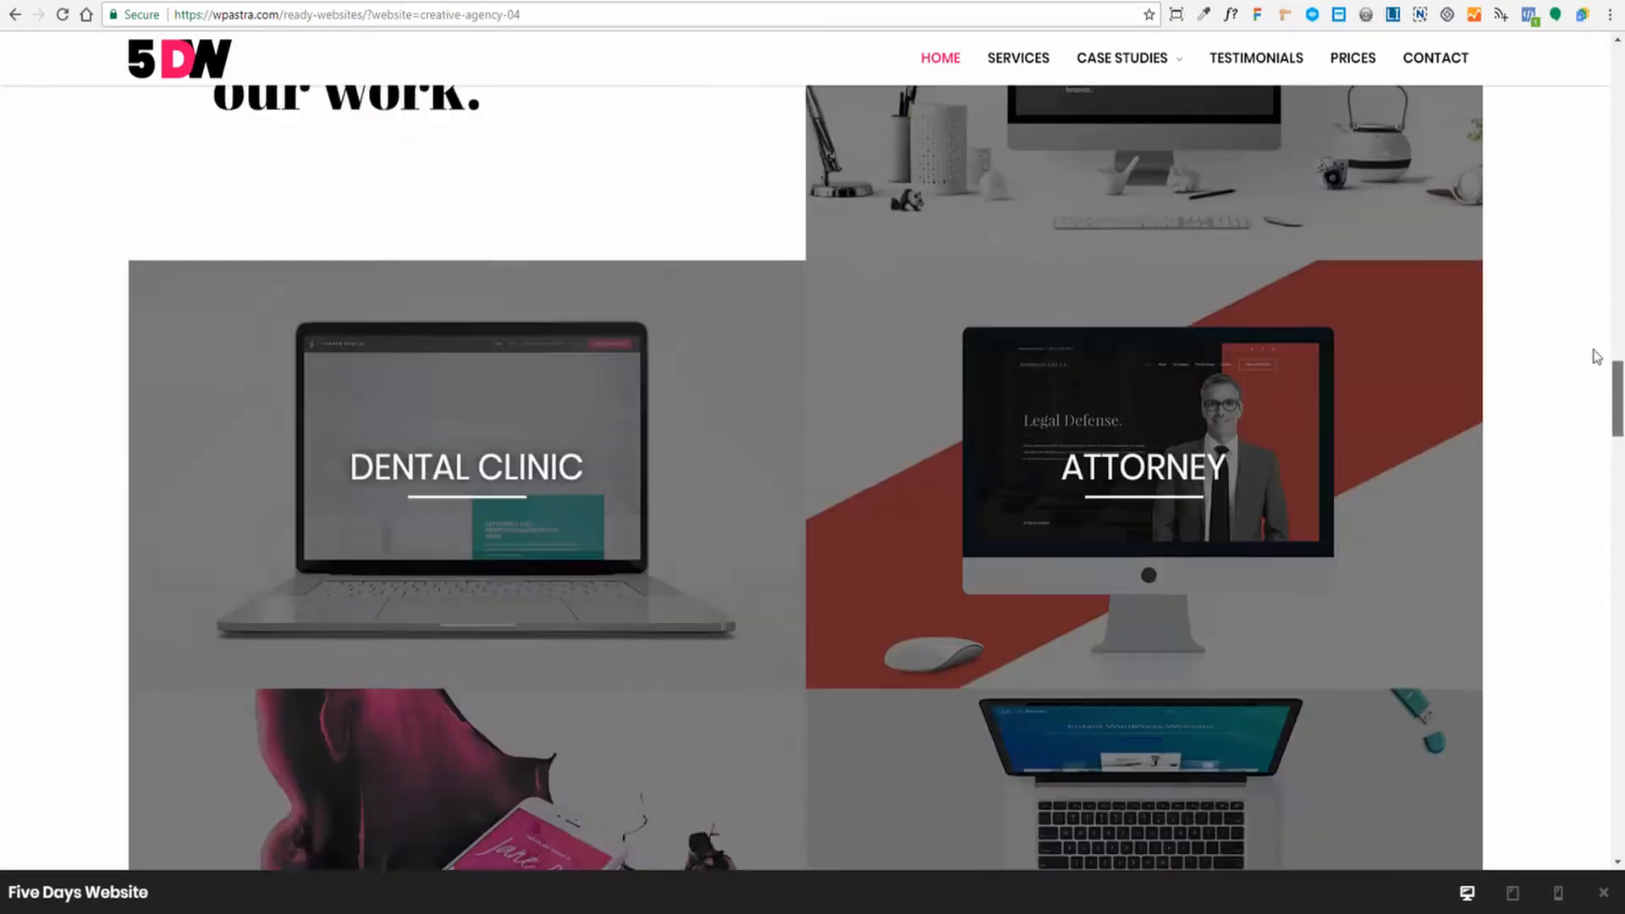
click(1352, 59)
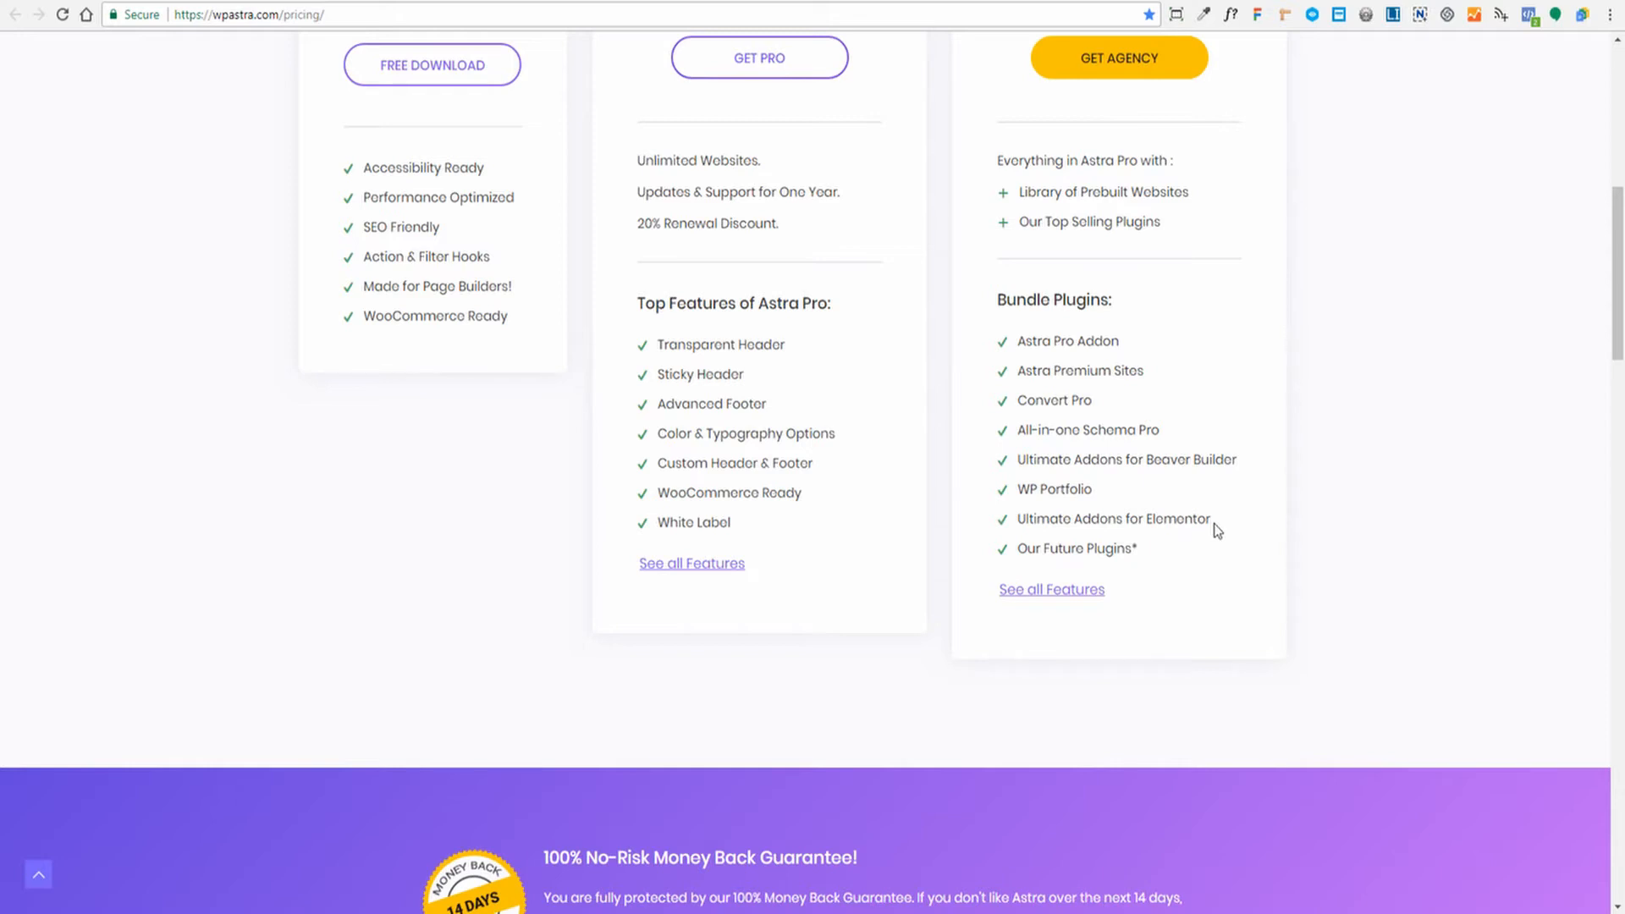
mouse_move(1181, 568)
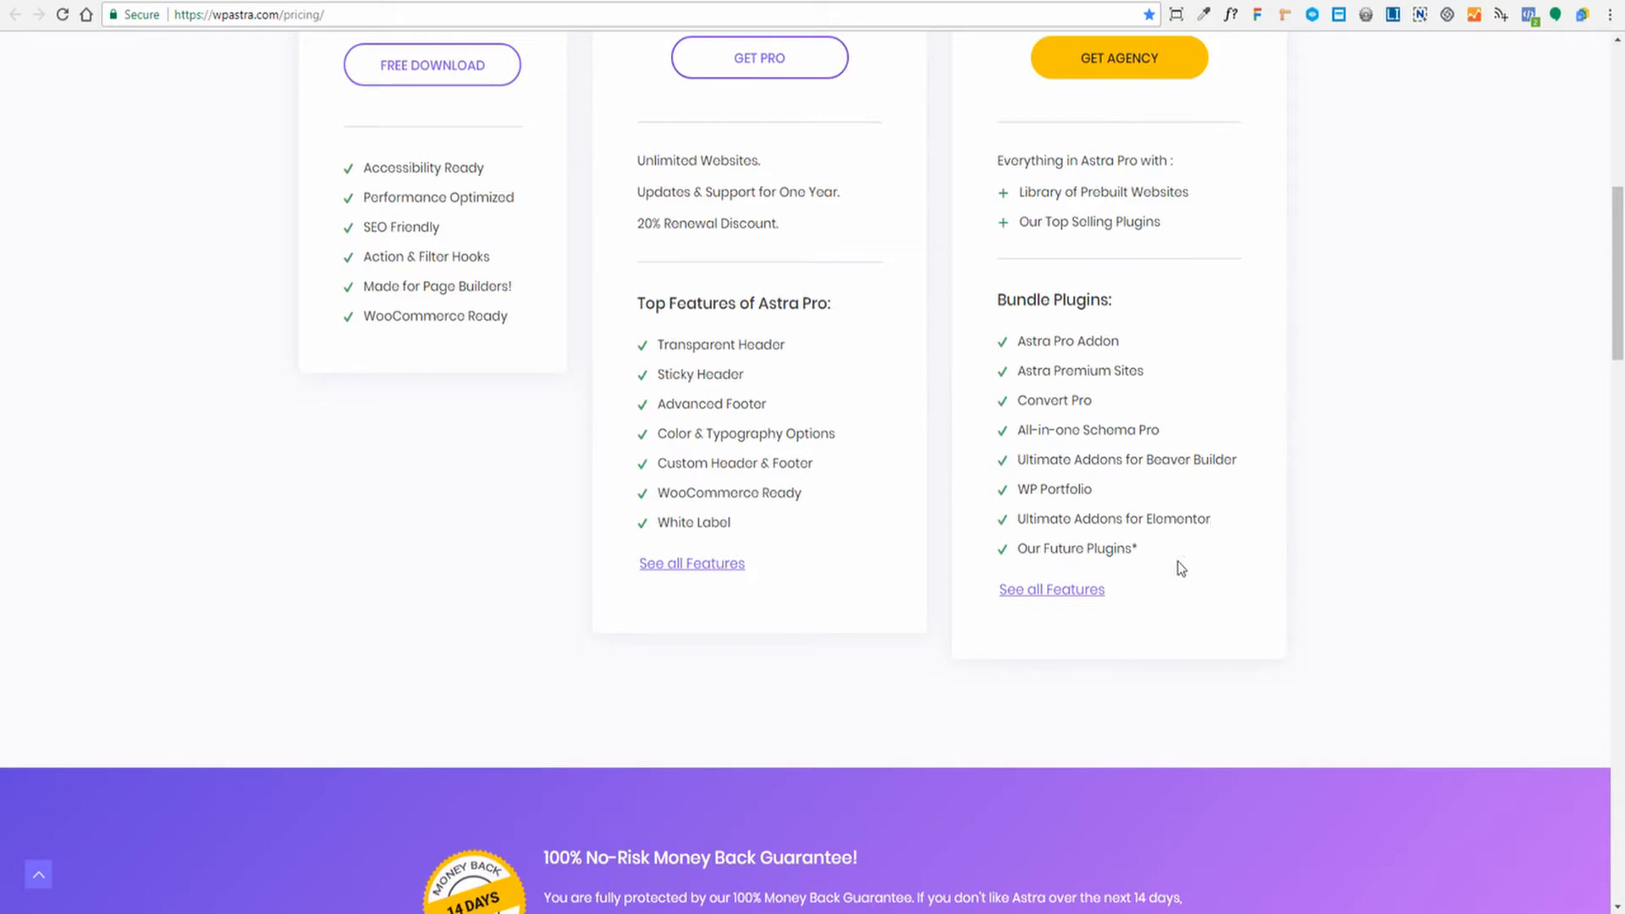
Step: Scroll the pricing page so the three plan cards and Annual/Lifetime toggle are visible
scroll(up, 3)
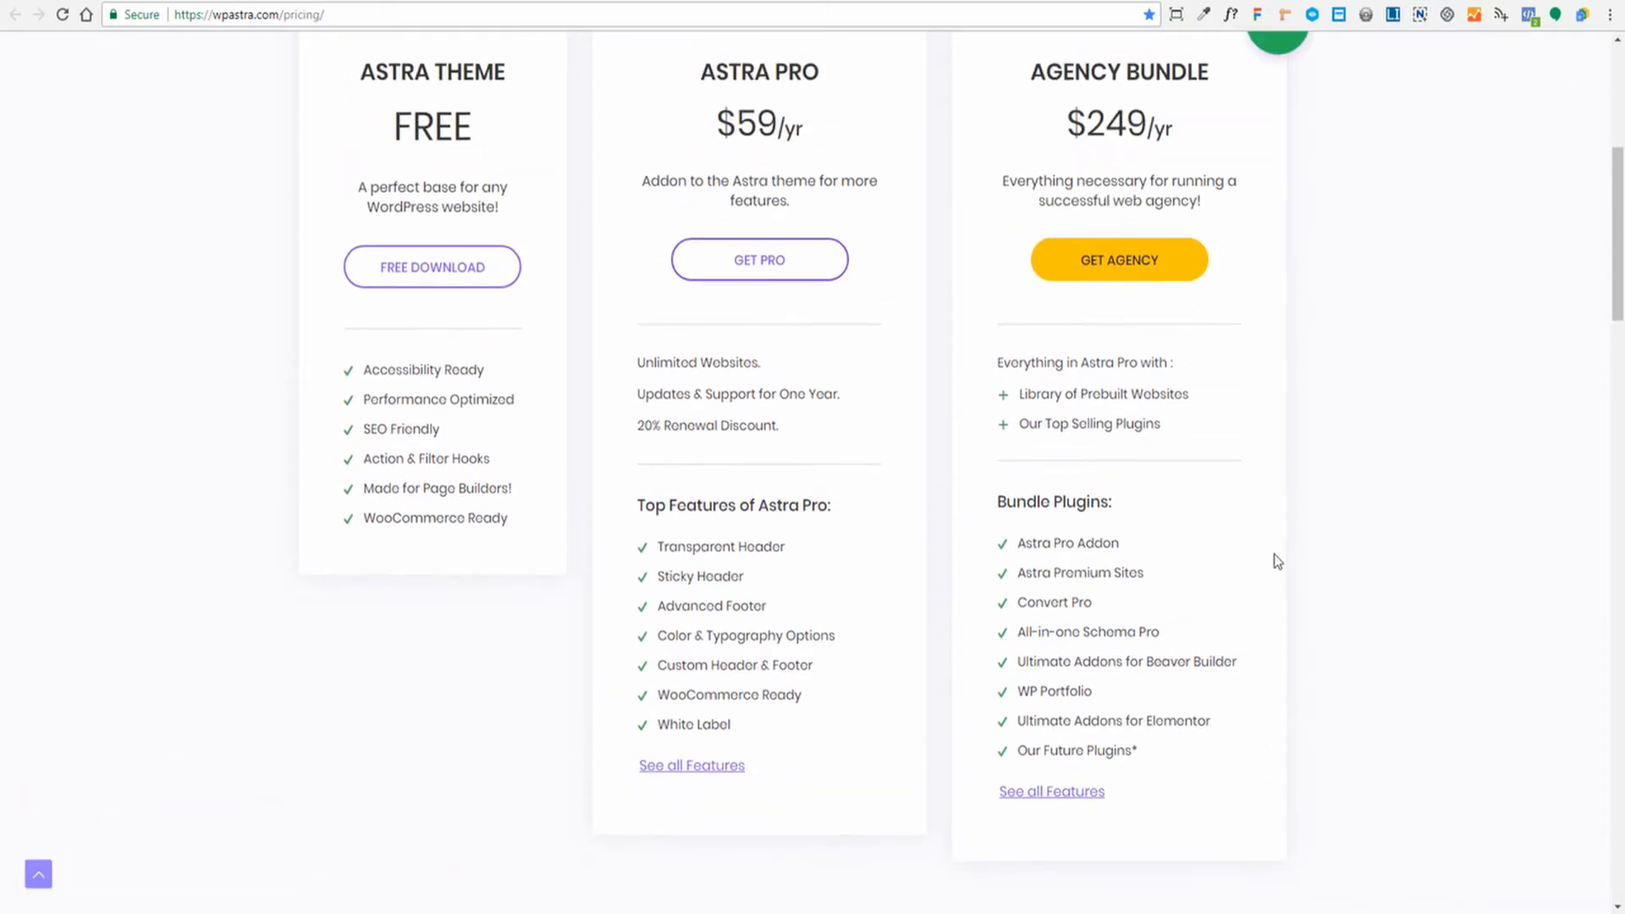
scroll(down, 3)
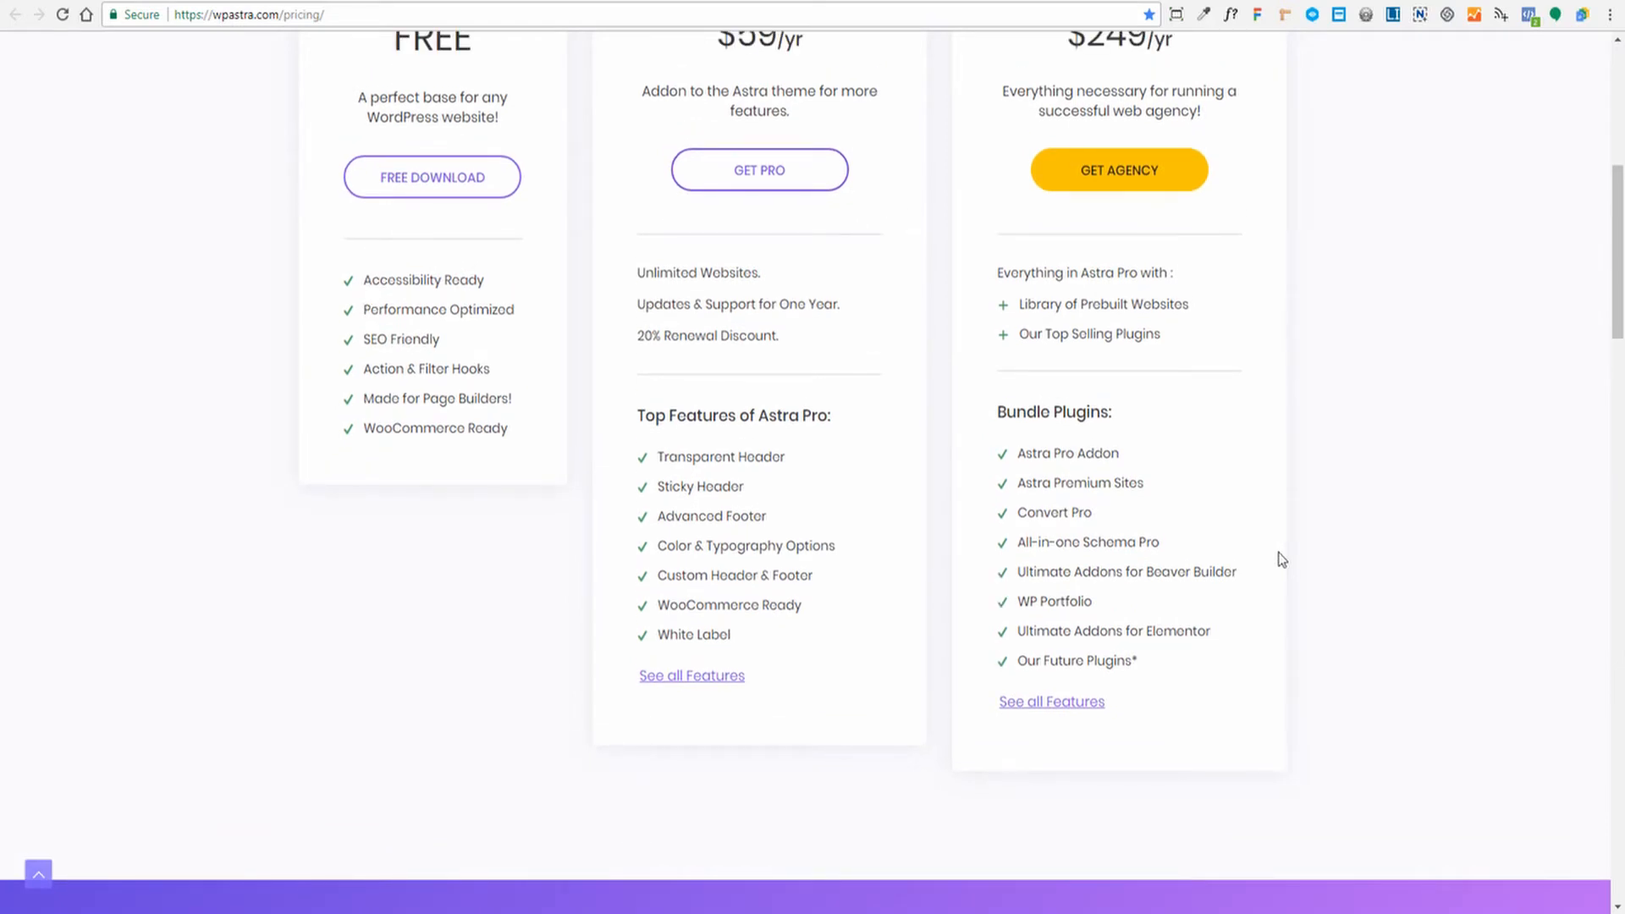
scroll(up, 3)
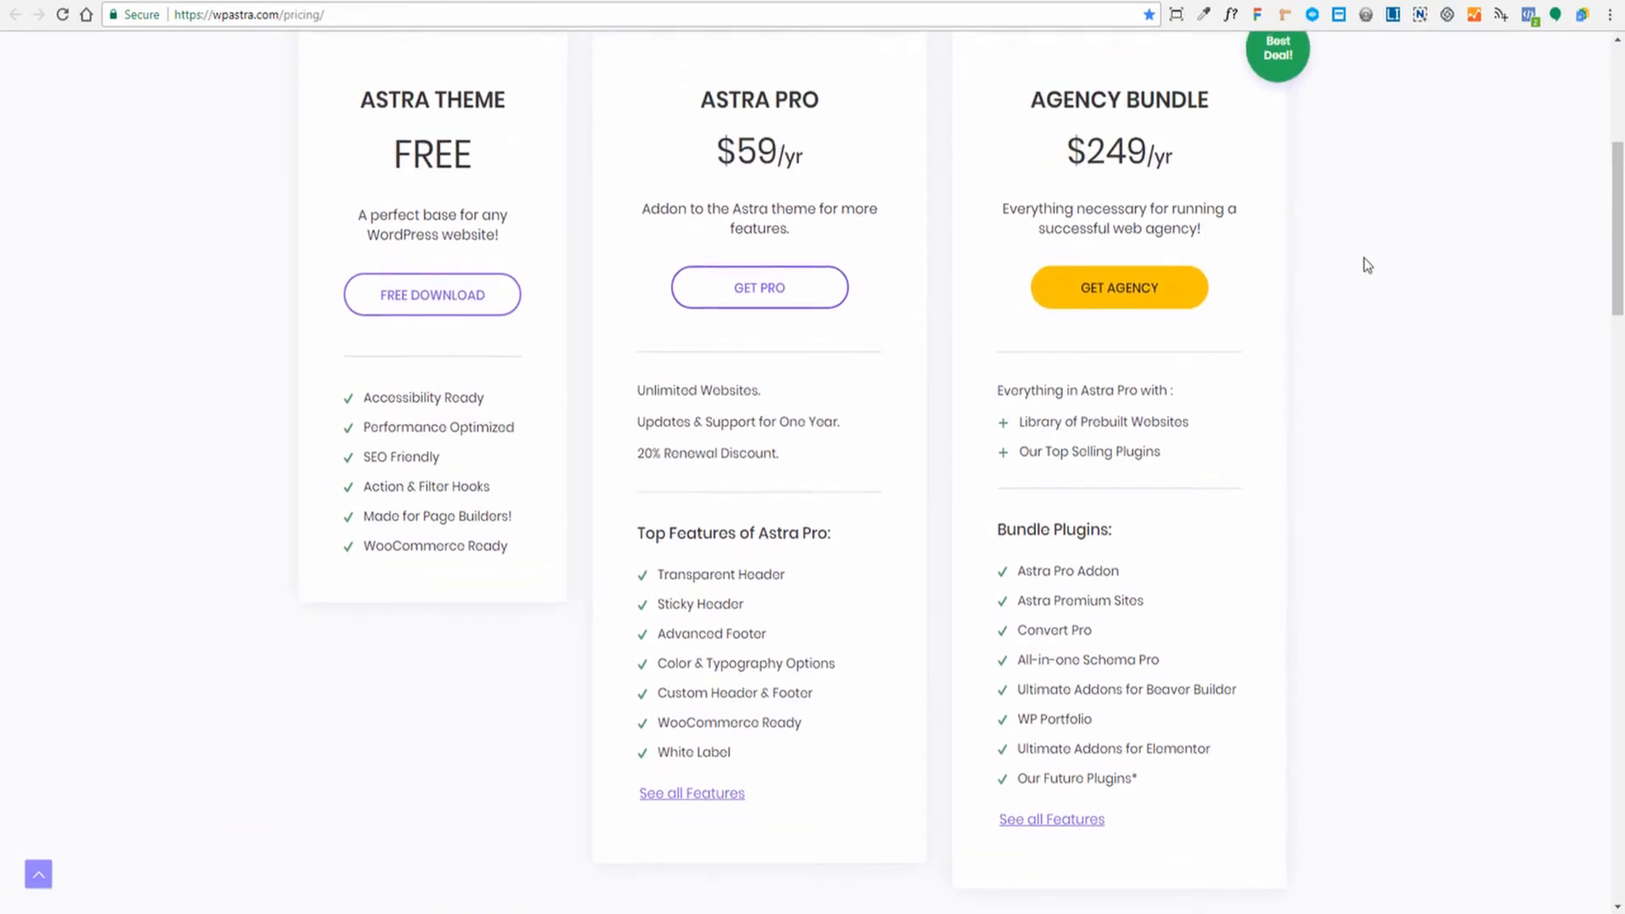
scroll(up, 3)
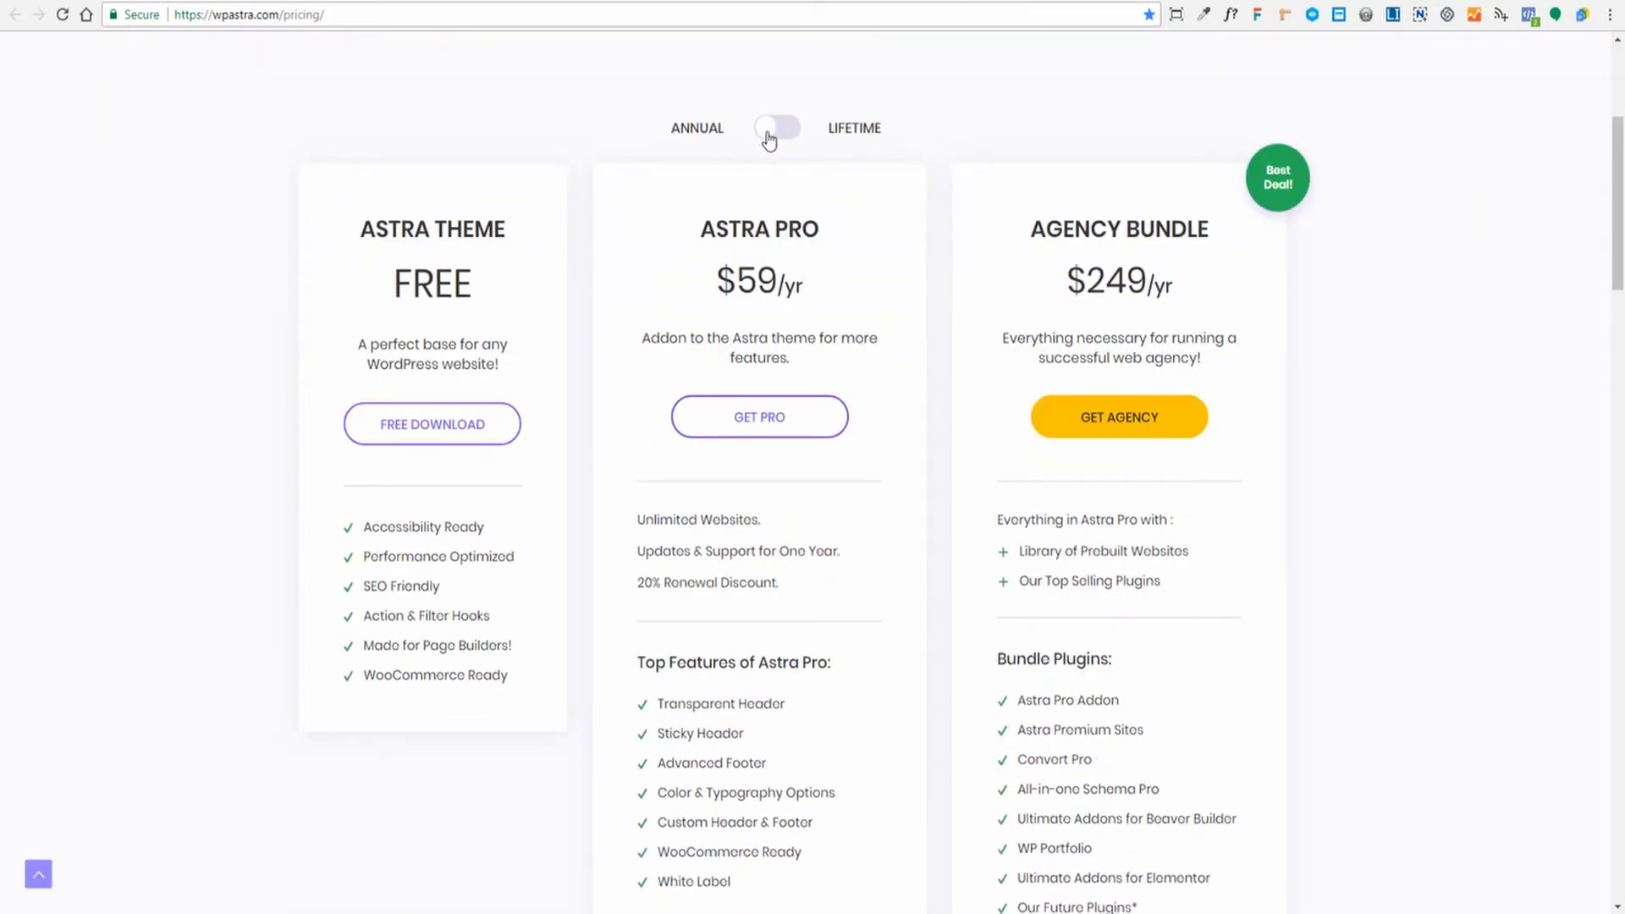
Step: Switch to Lifetime pricing showing Astra Pro at $249 and Agency Bundle at $699
click(776, 127)
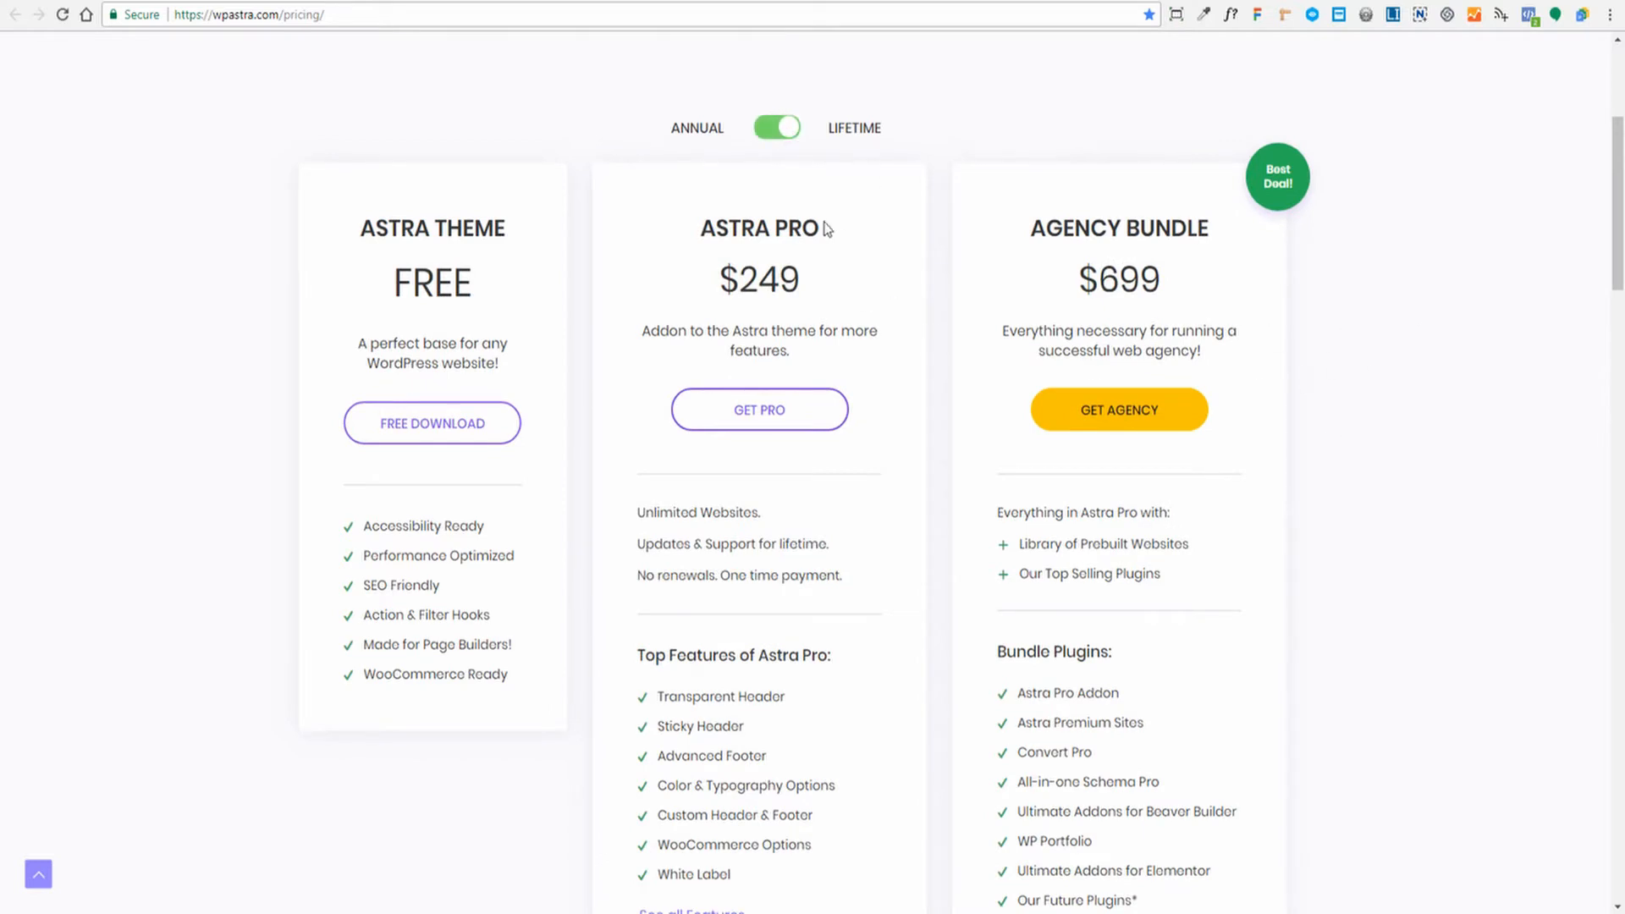
mouse_move(802, 195)
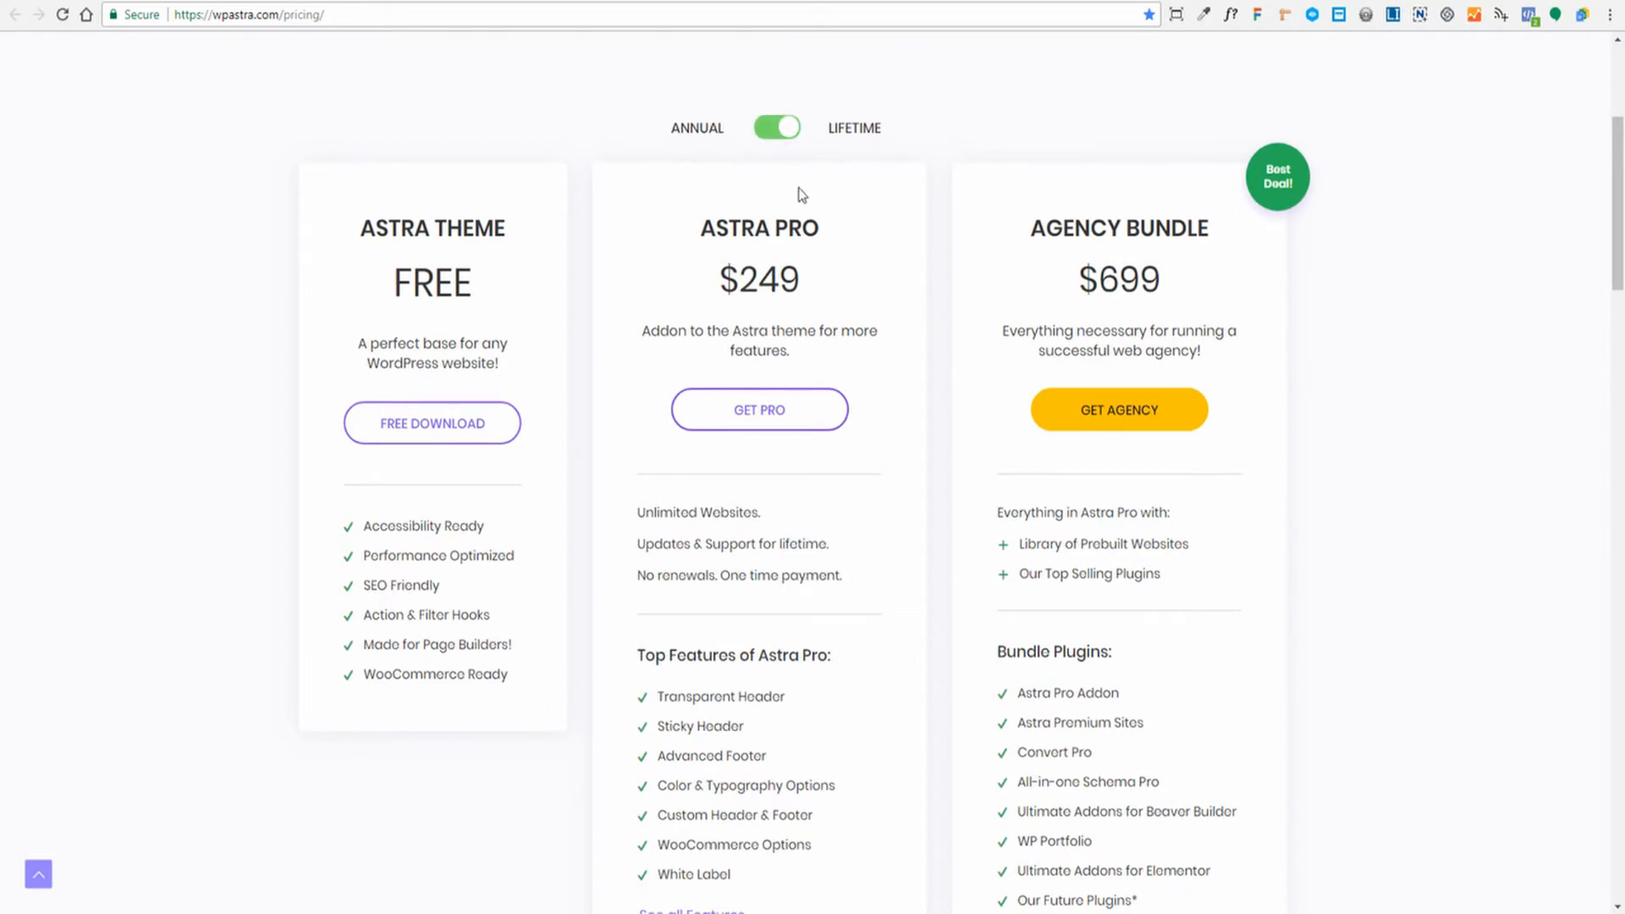
mouse_move(830, 247)
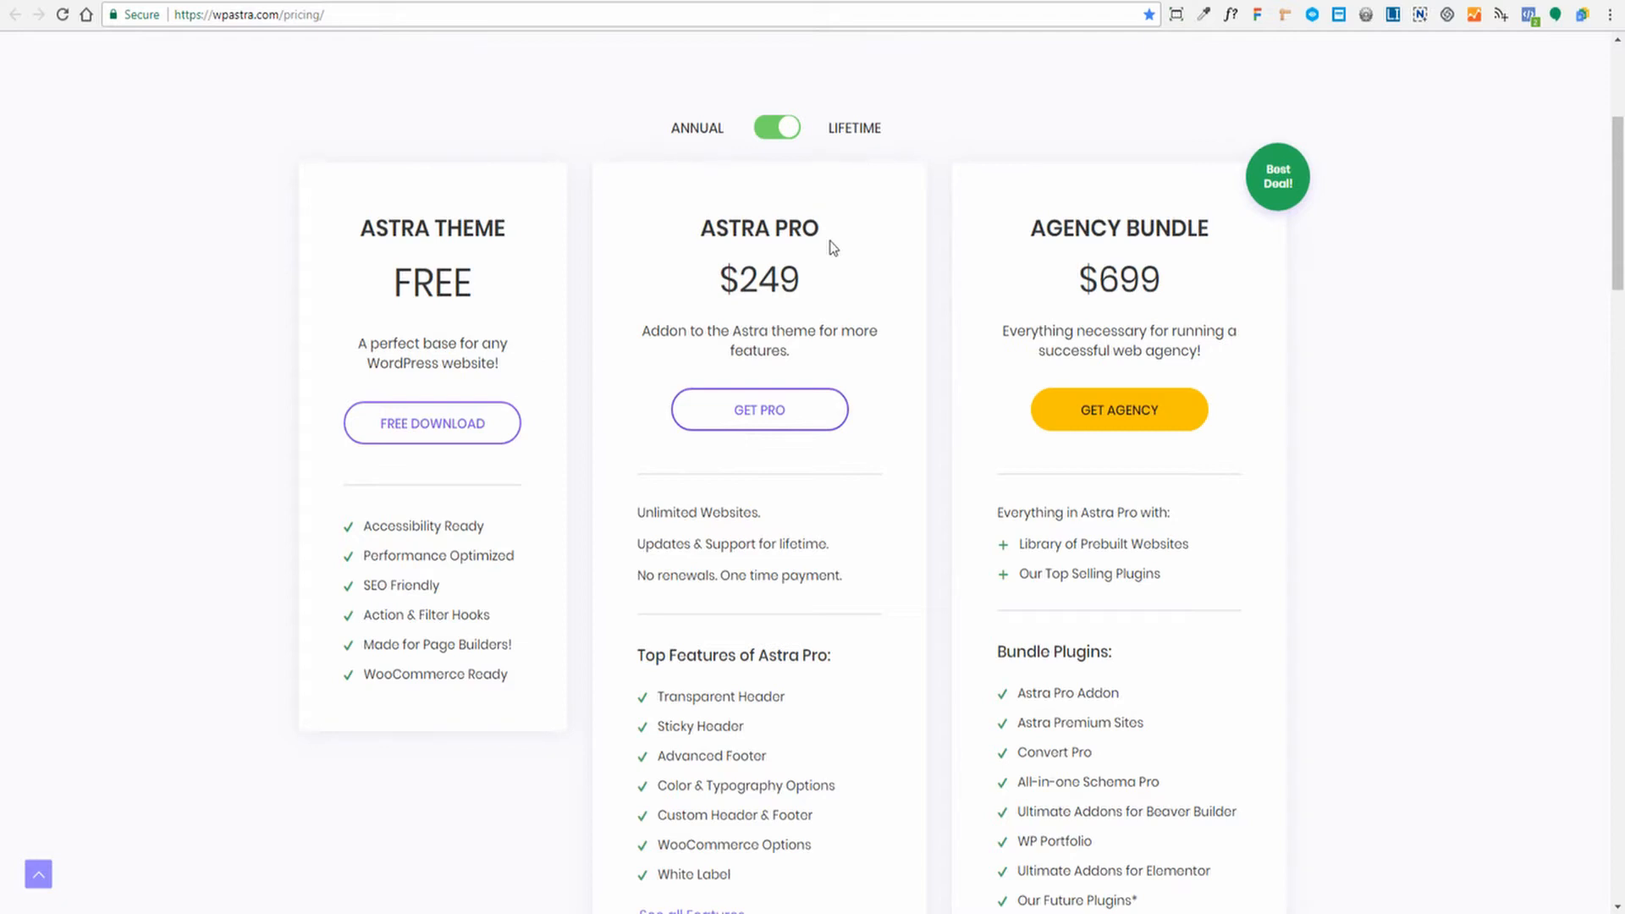
mouse_move(982, 365)
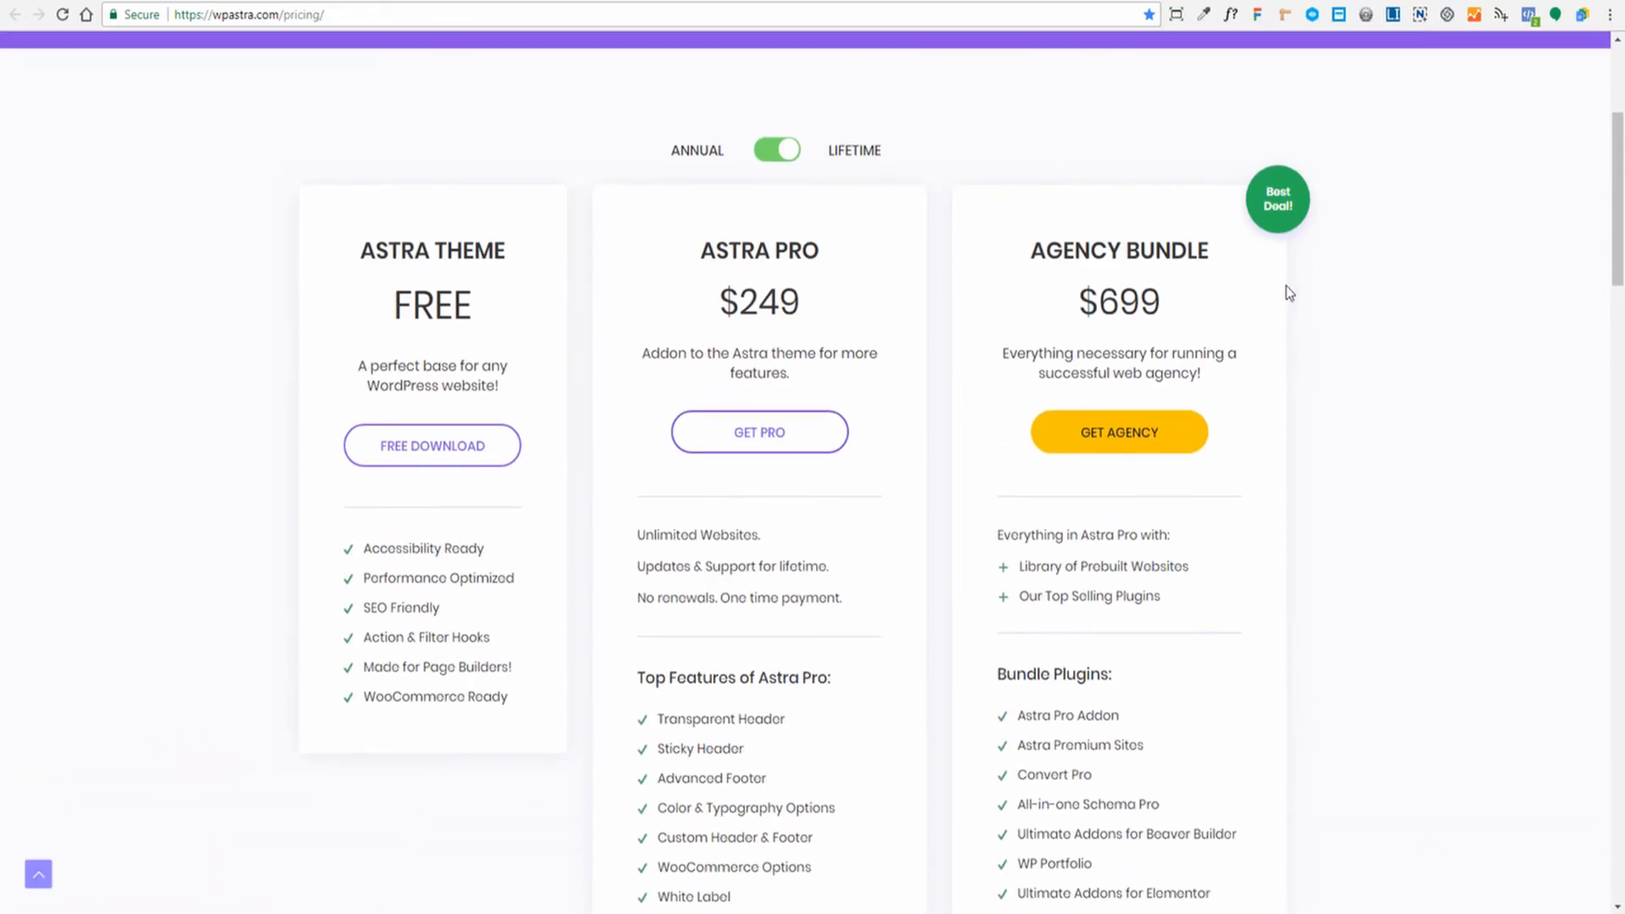
mouse_move(1241, 327)
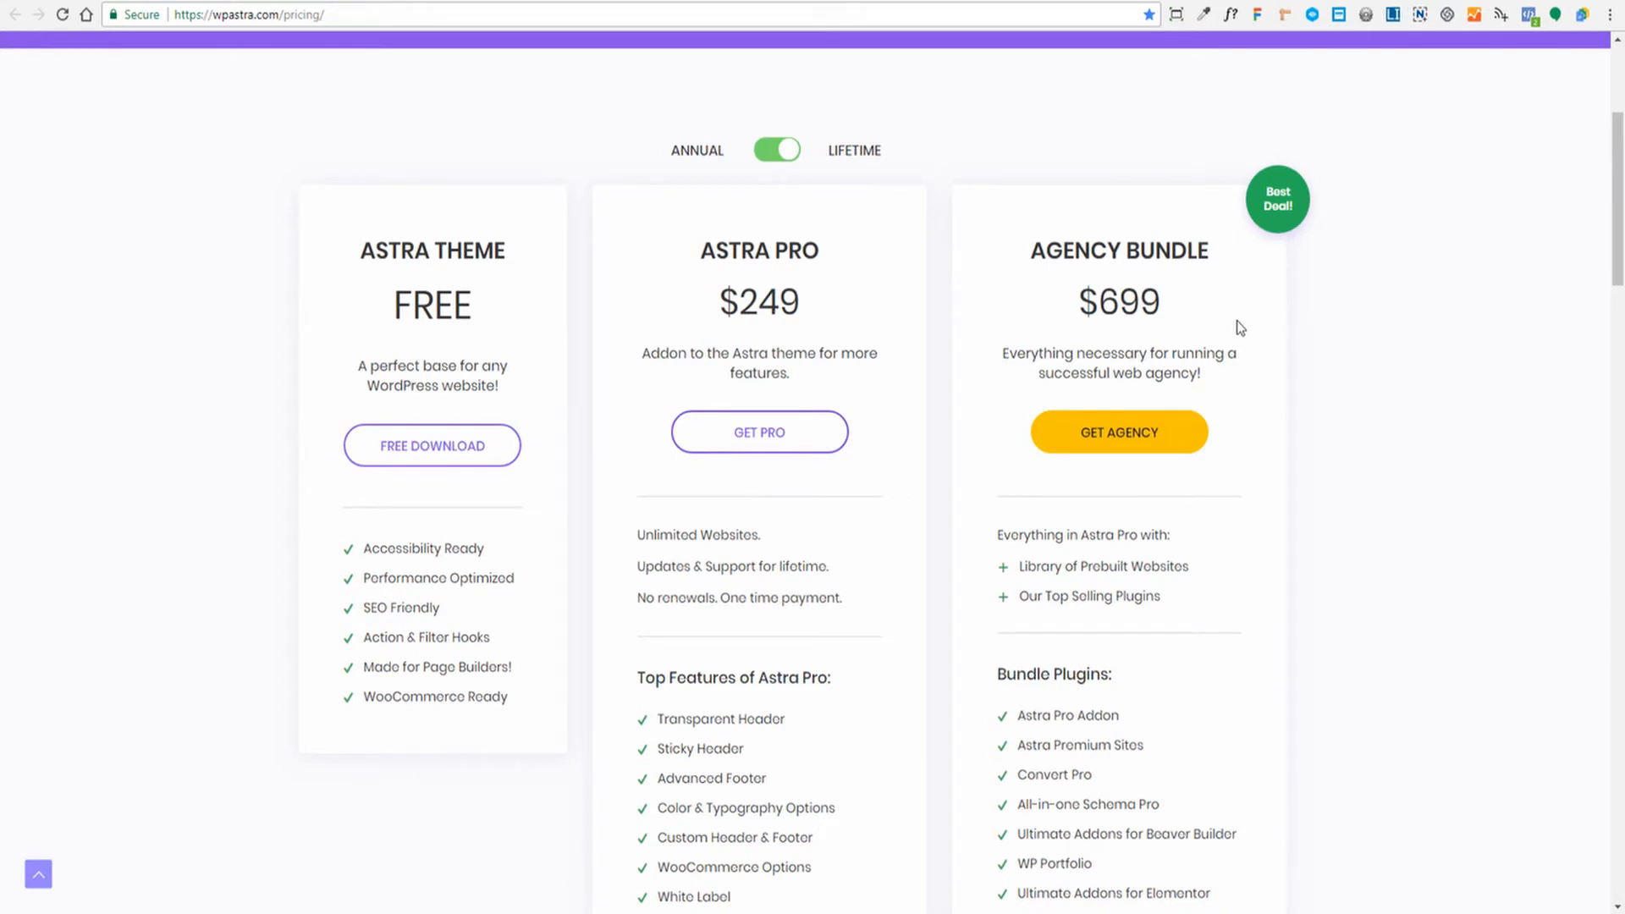
double_click(1117, 302)
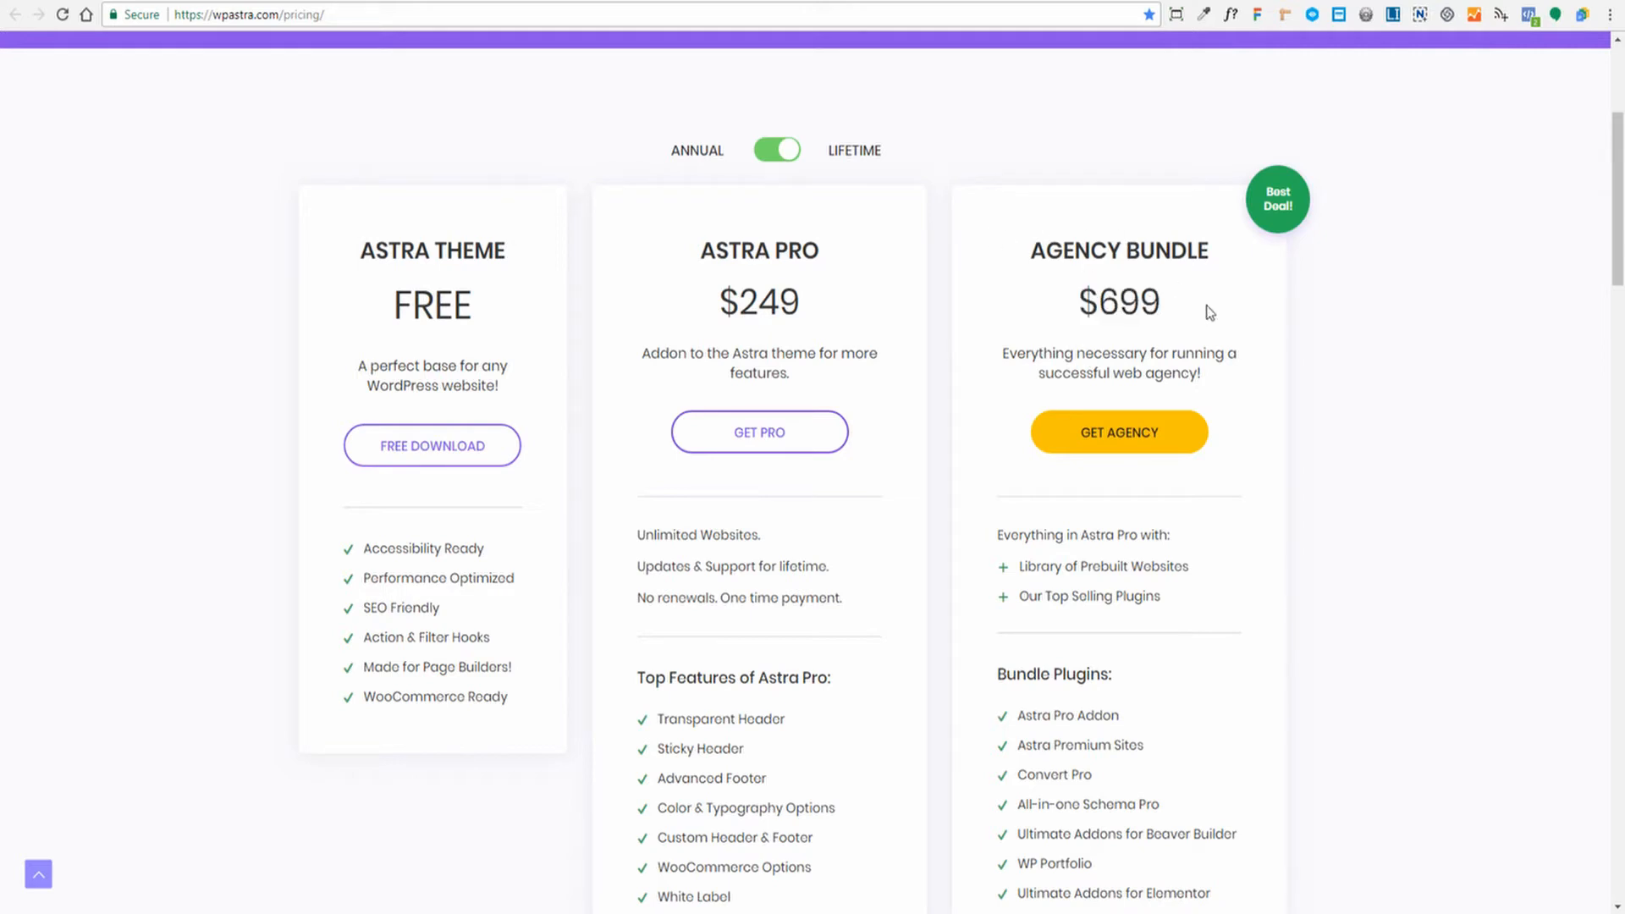
mouse_move(1297, 423)
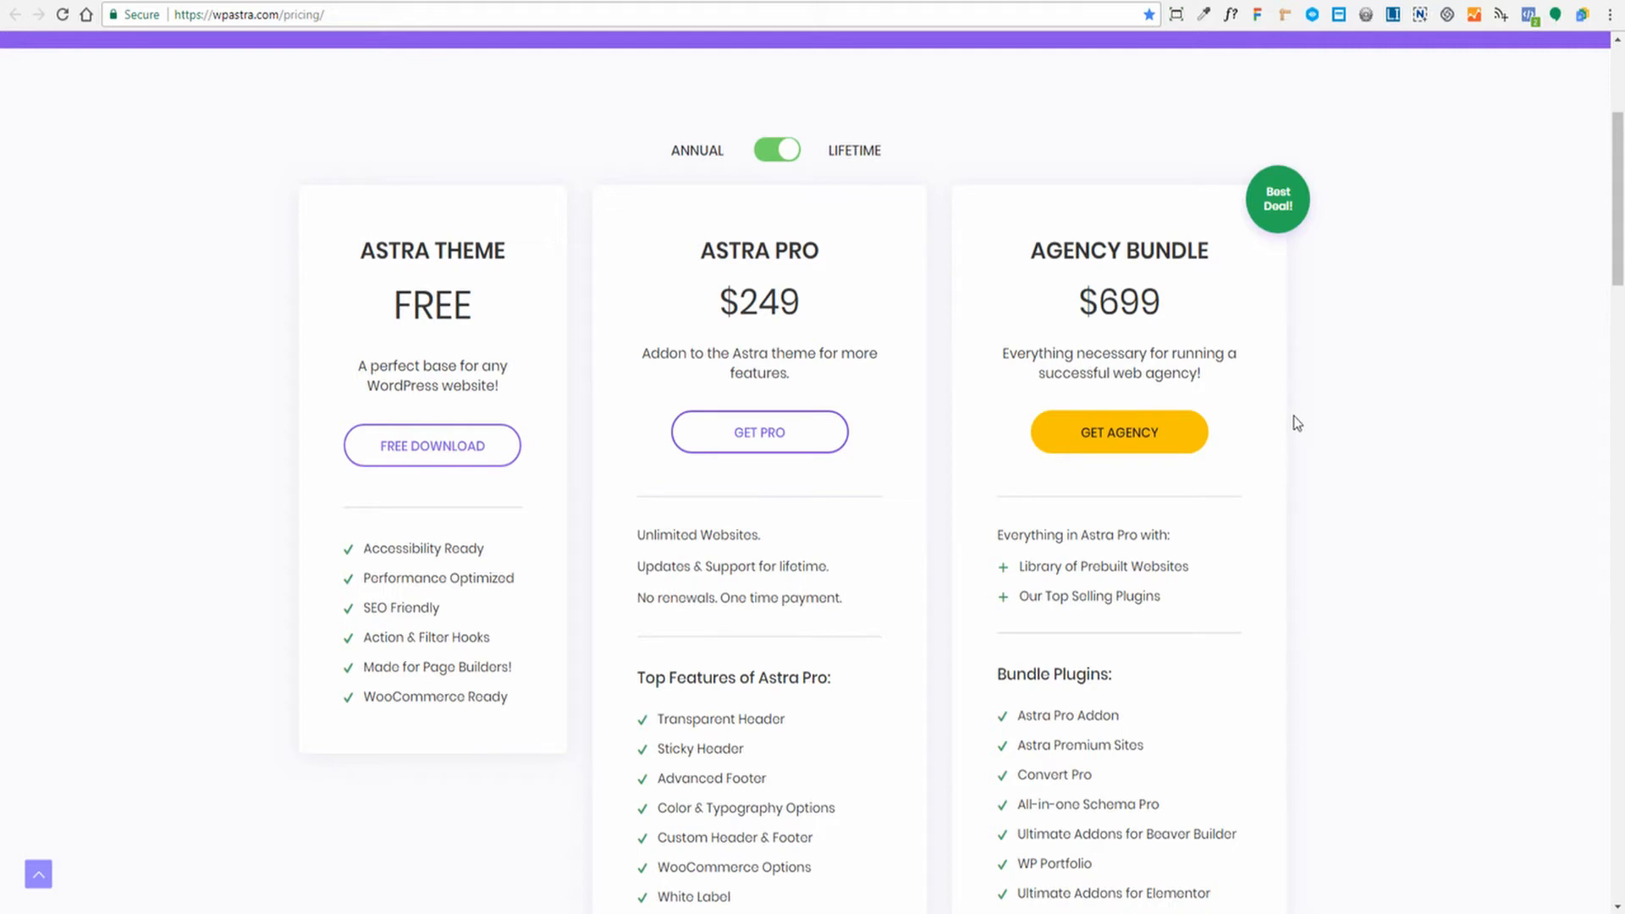
scroll(up, 3)
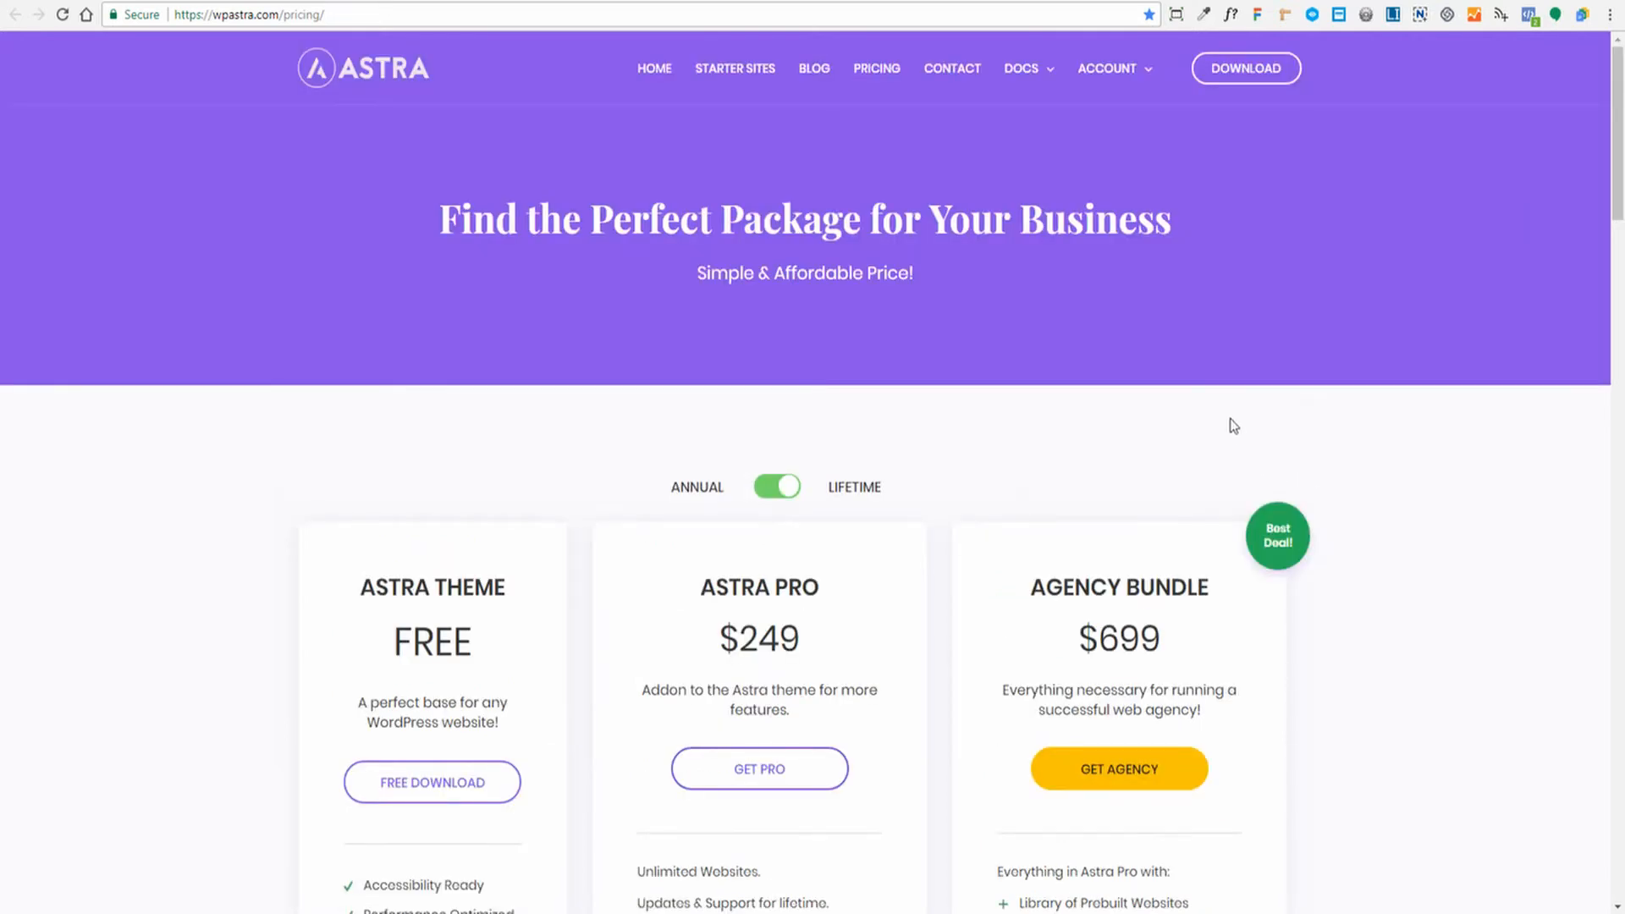
mouse_move(1155, 414)
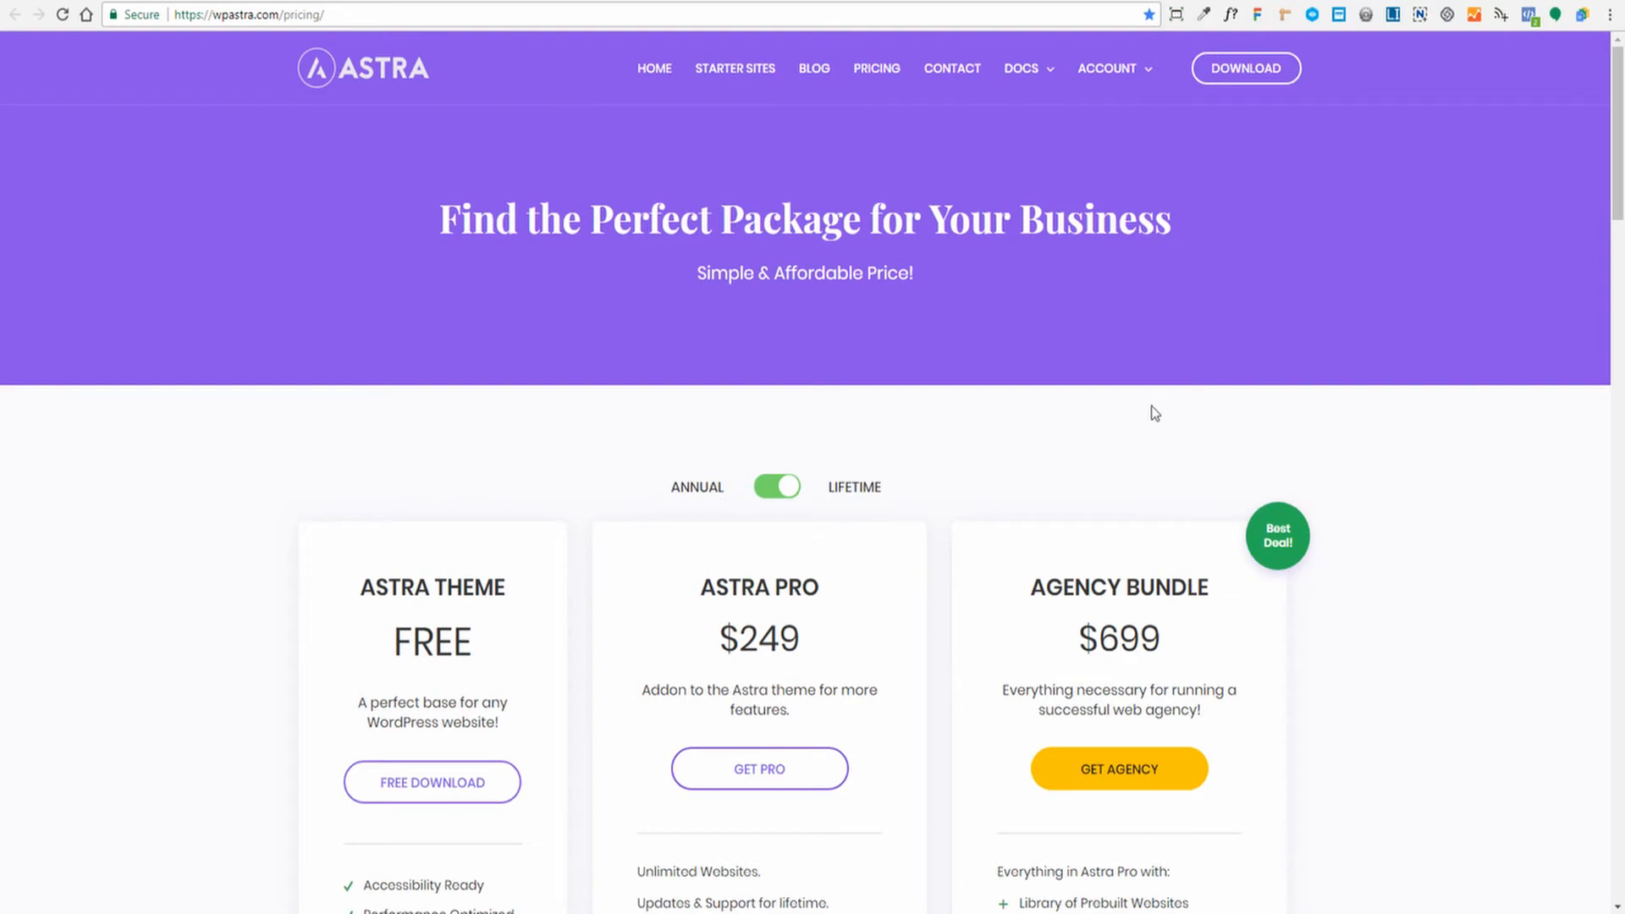
mouse_move(276, 276)
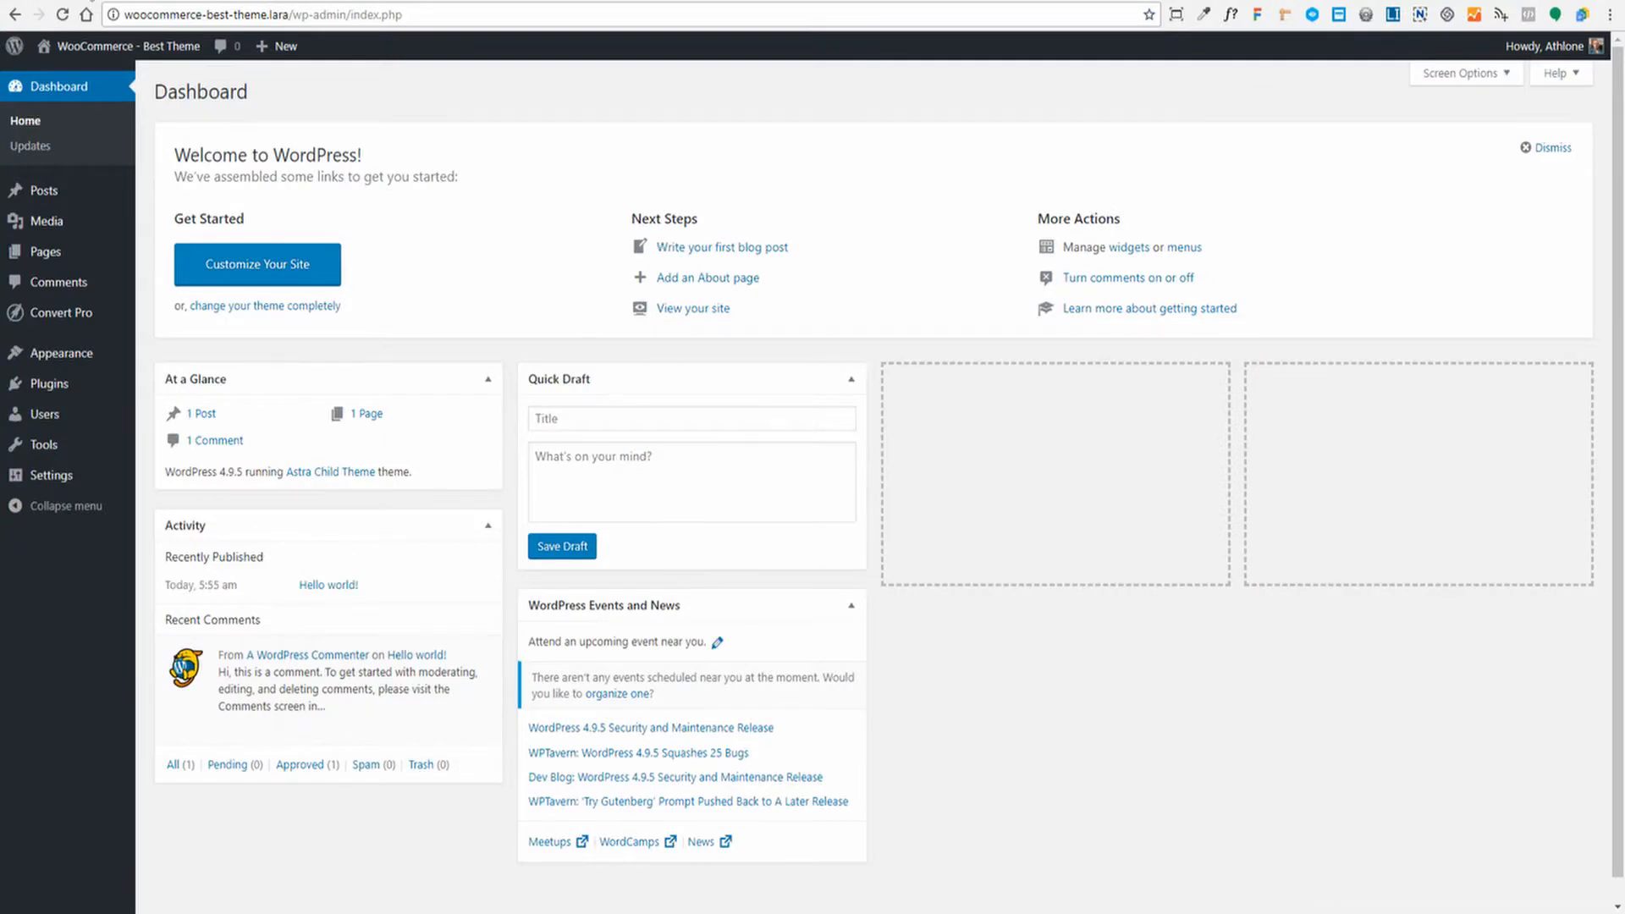
Step: Visit the live WordPress site's front page showing the Hello world! post
click(707, 308)
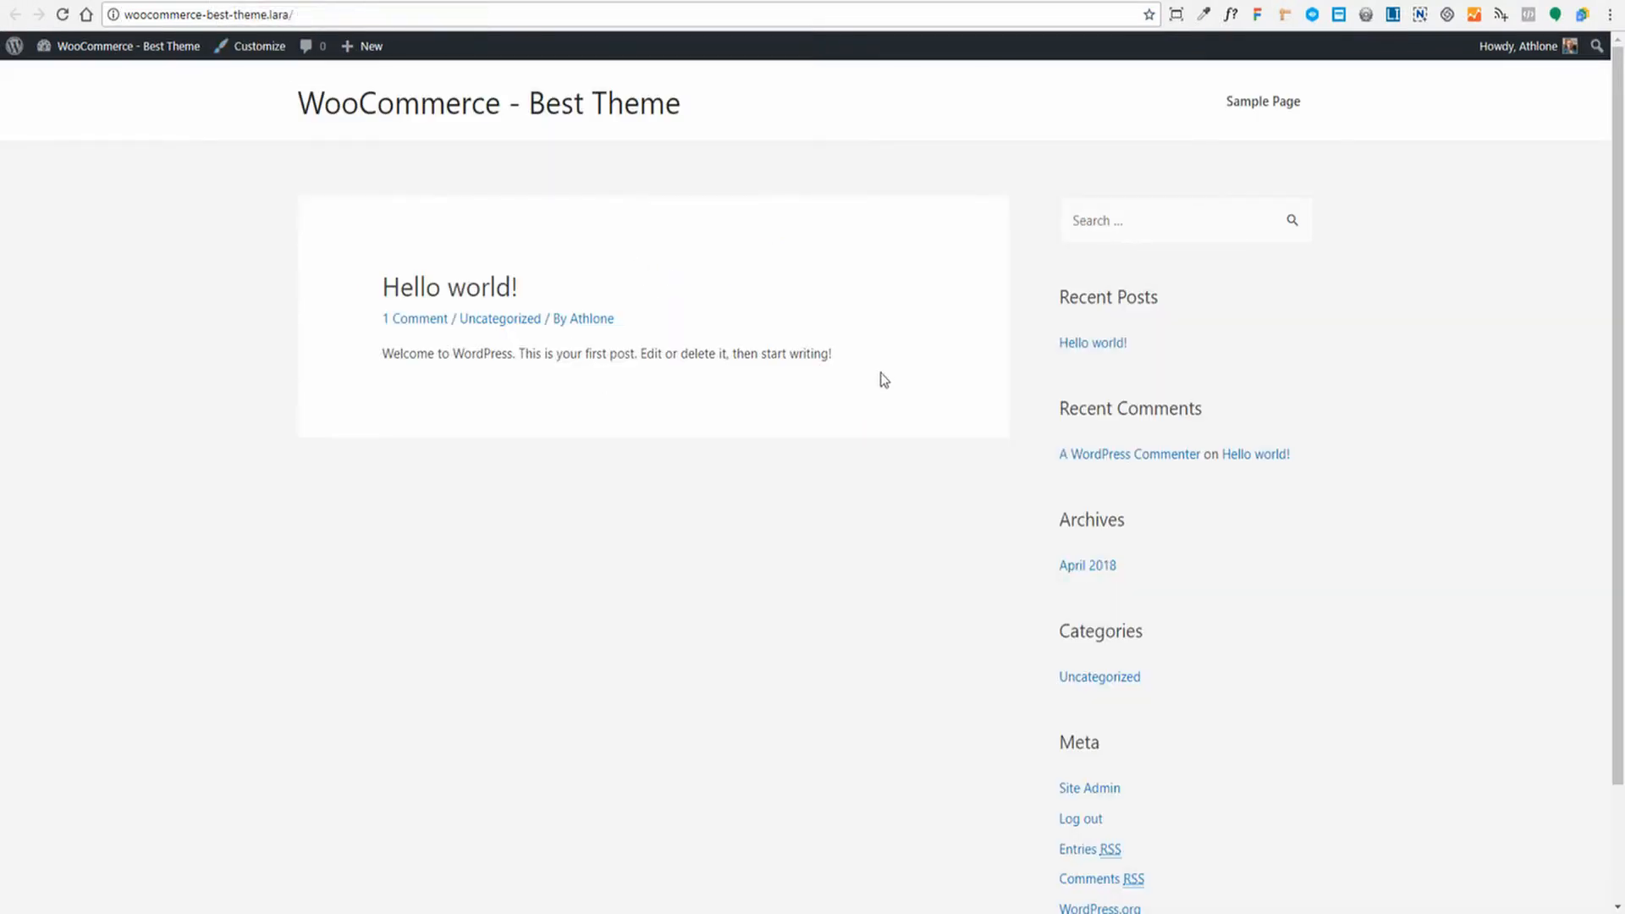
mouse_move(815, 542)
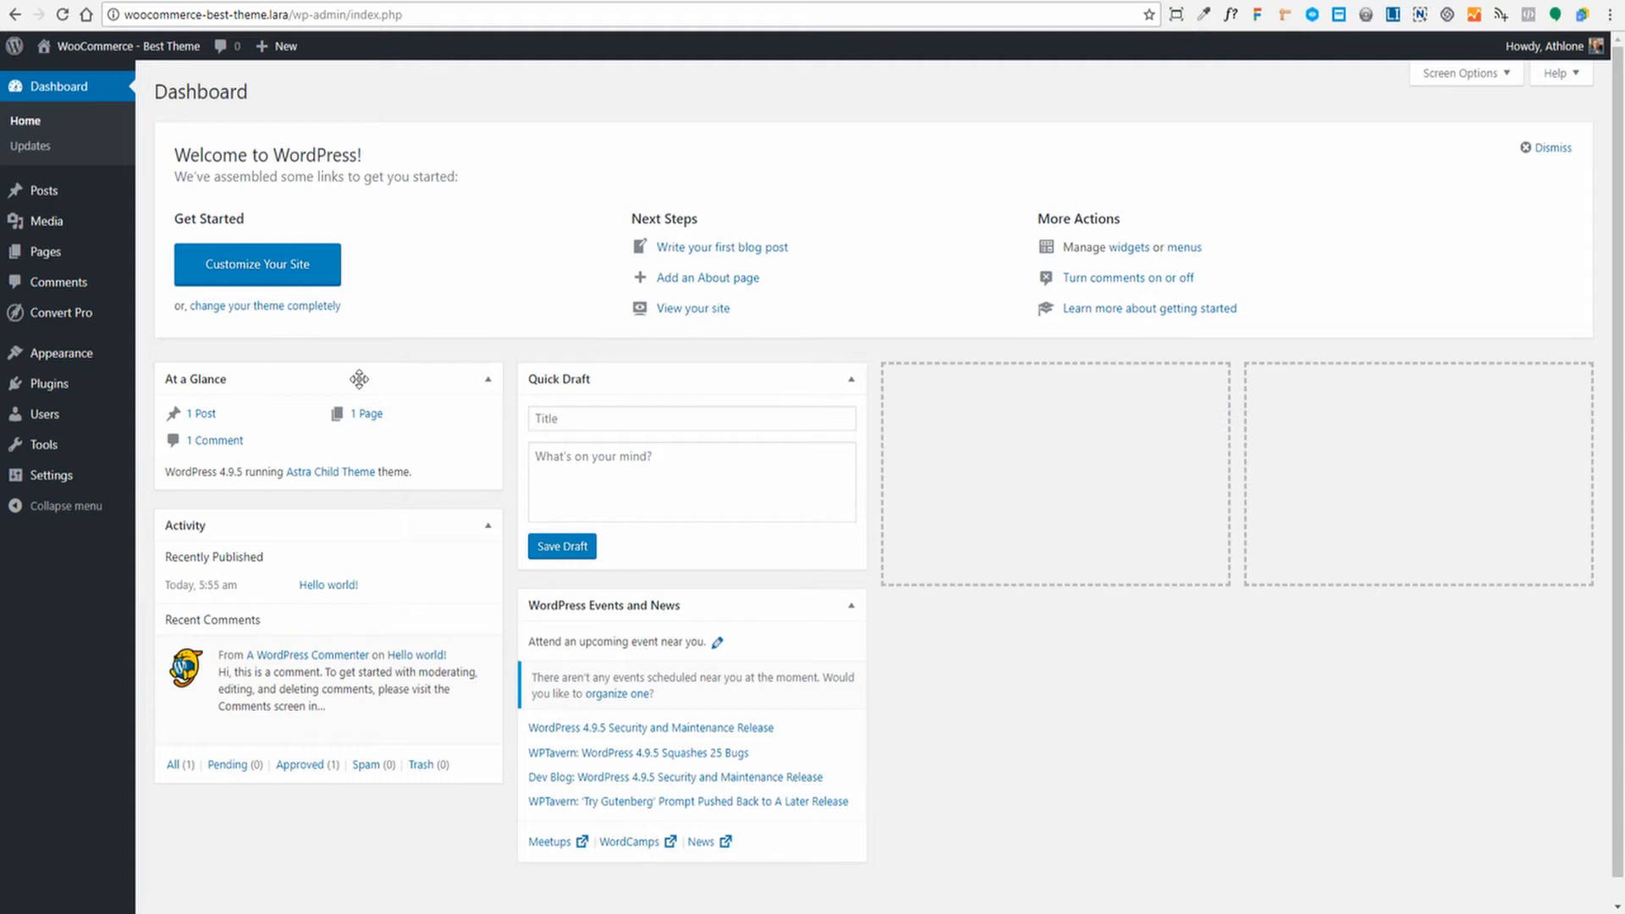
mouse_move(40, 114)
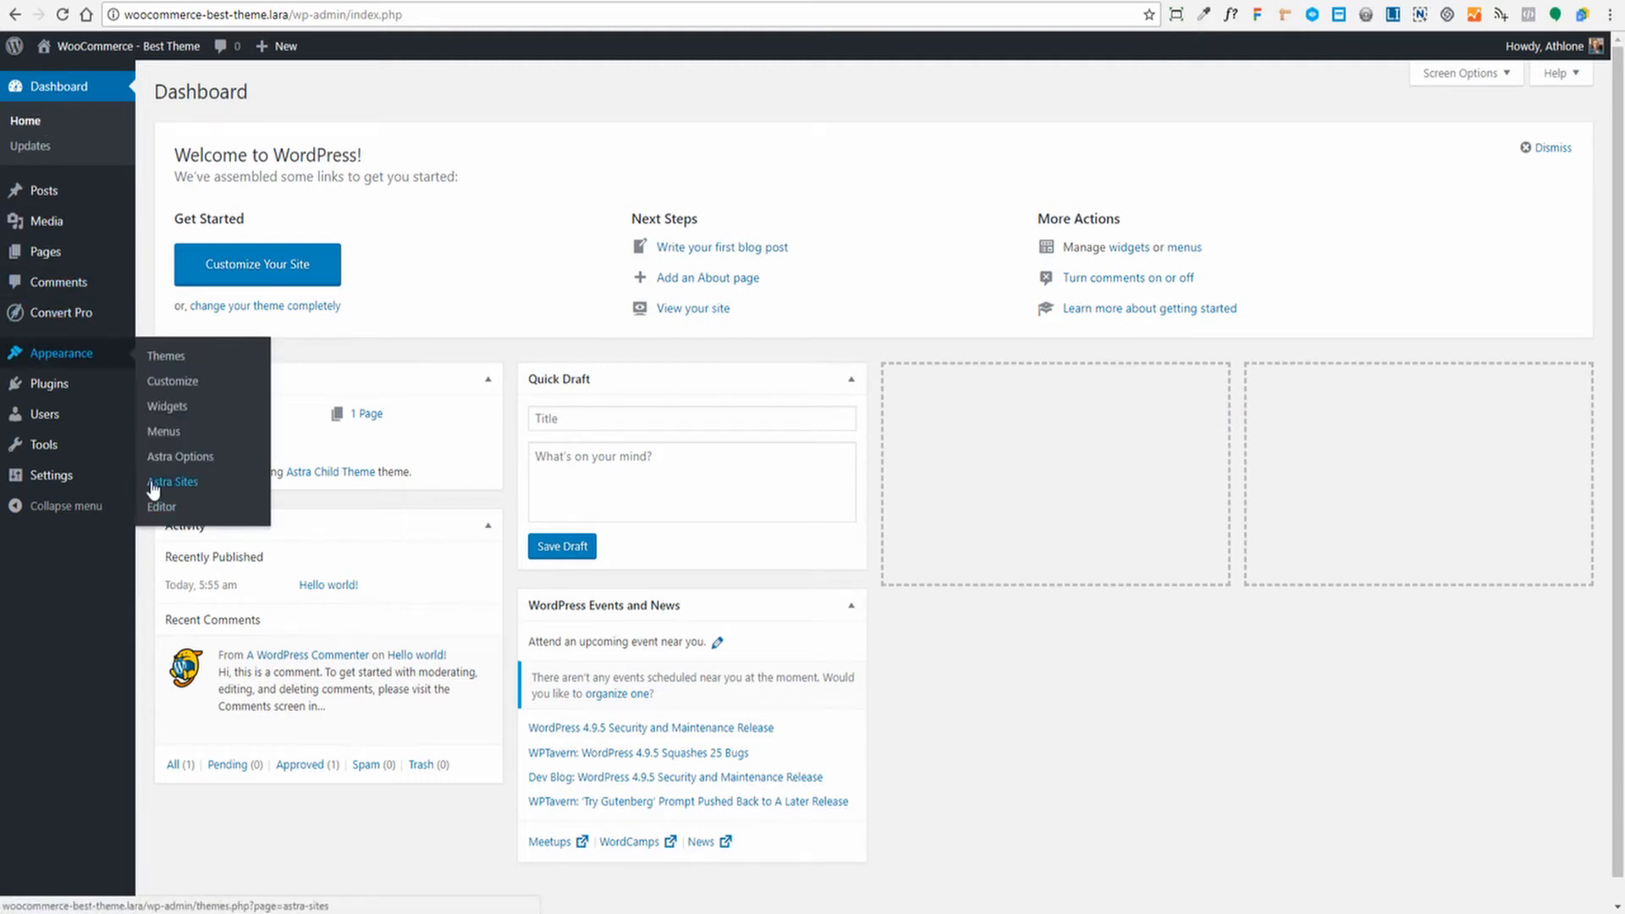
Step: Show the Astra Sites starter template library filtered to Beaver Builder sites
click(172, 481)
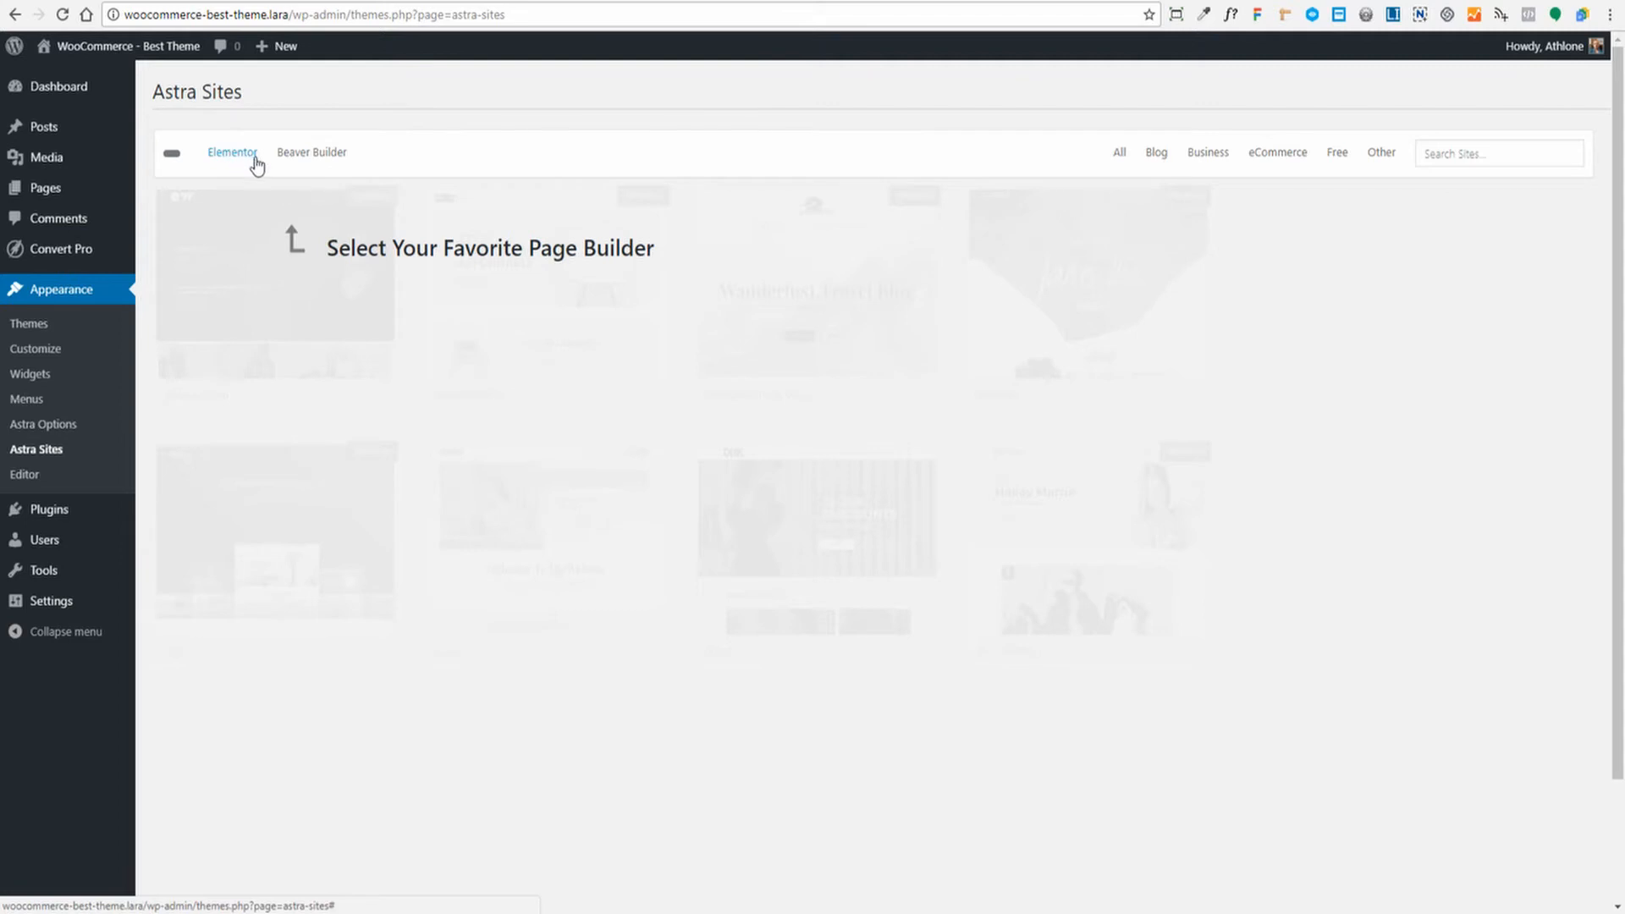
click(311, 153)
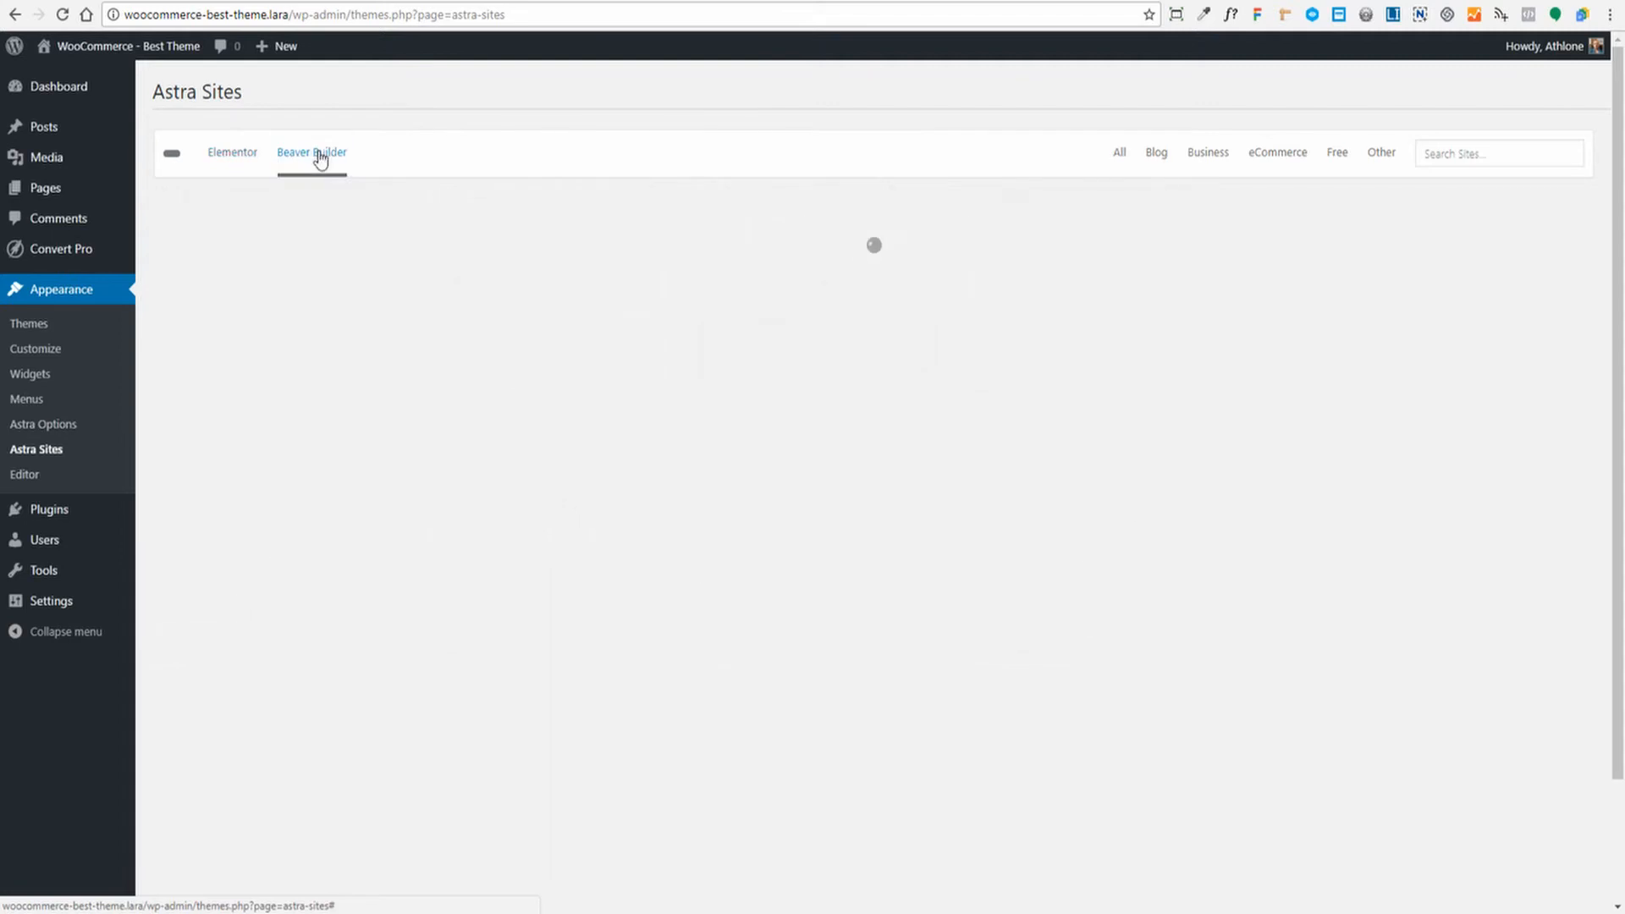
click(311, 153)
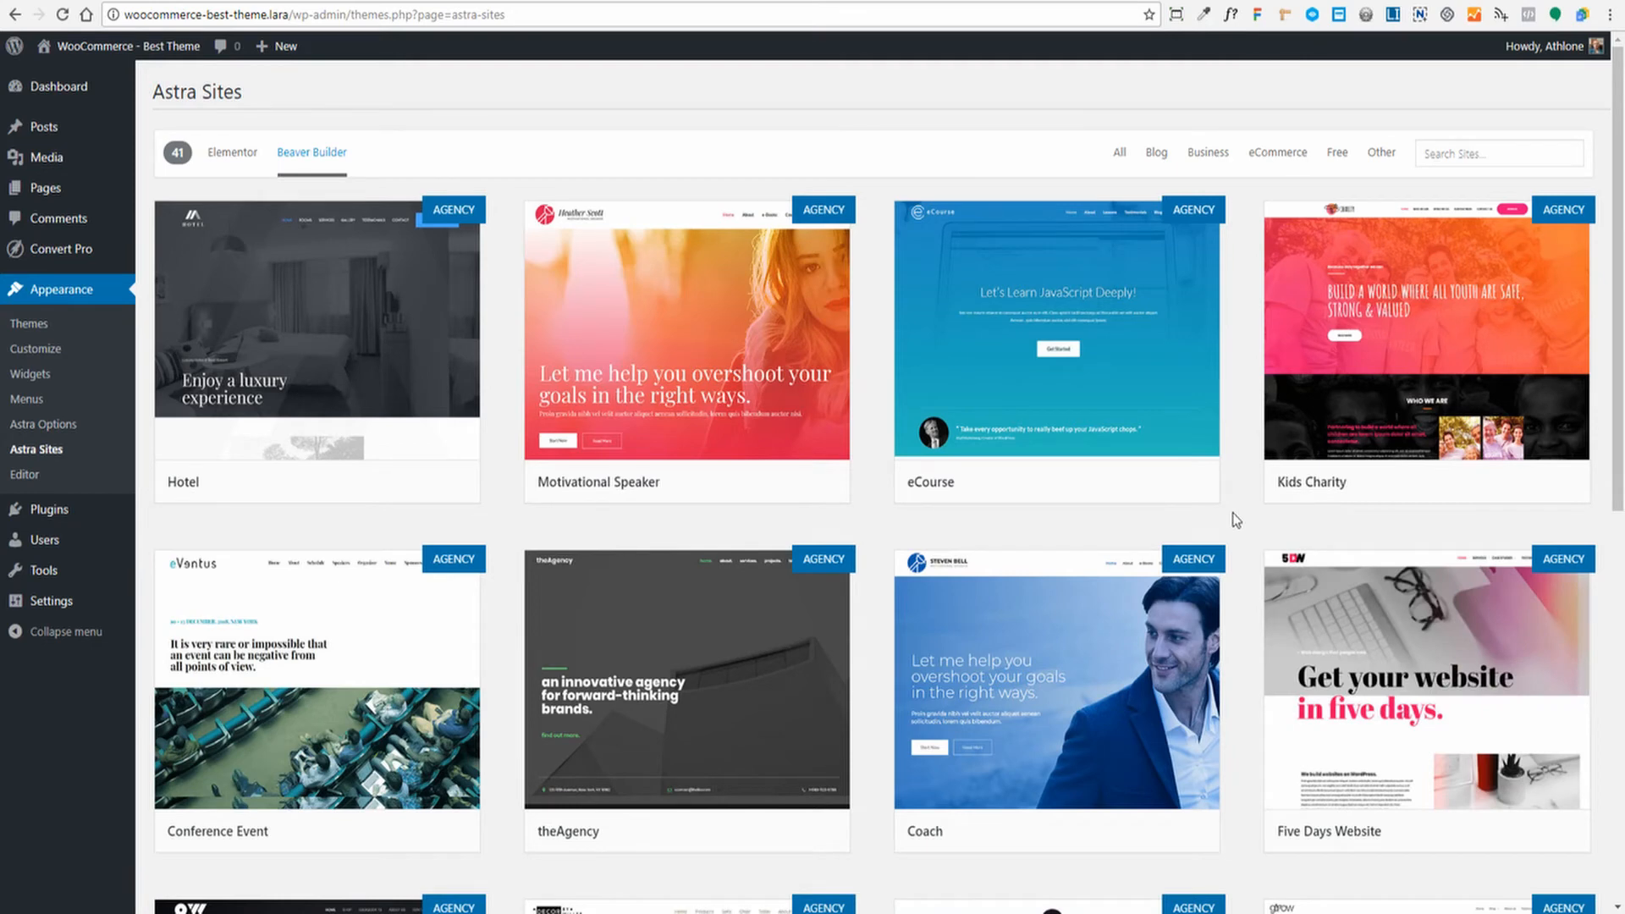
mouse_move(1253, 459)
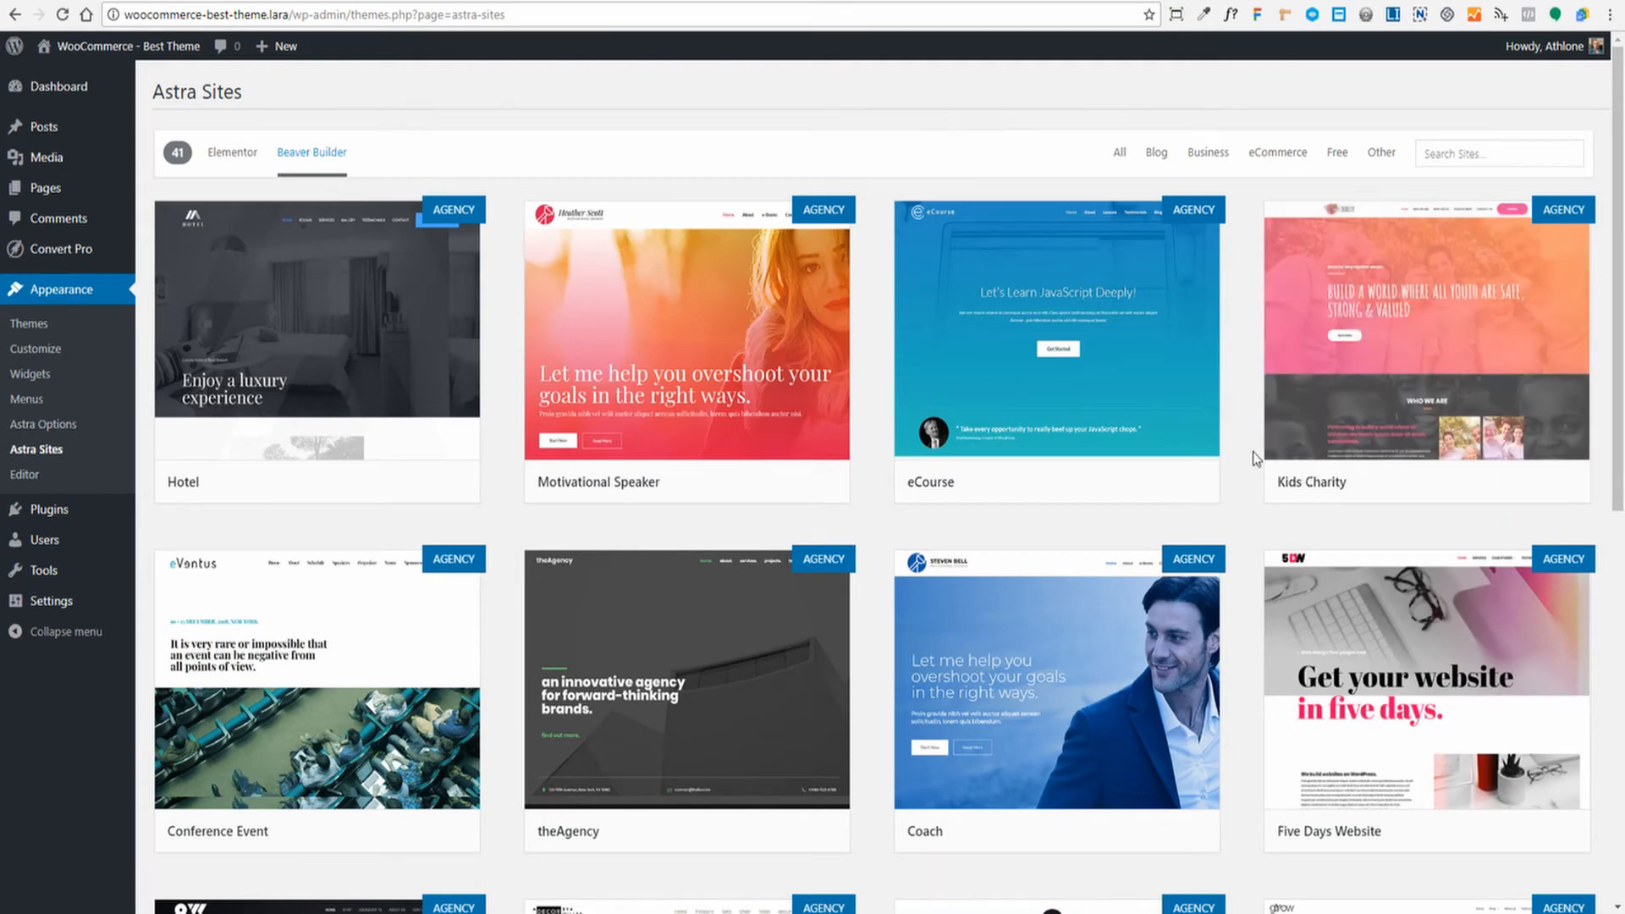
Step: Scroll through the Beaver Builder templates until Brandstore Pro comes into view
scroll(down, 3)
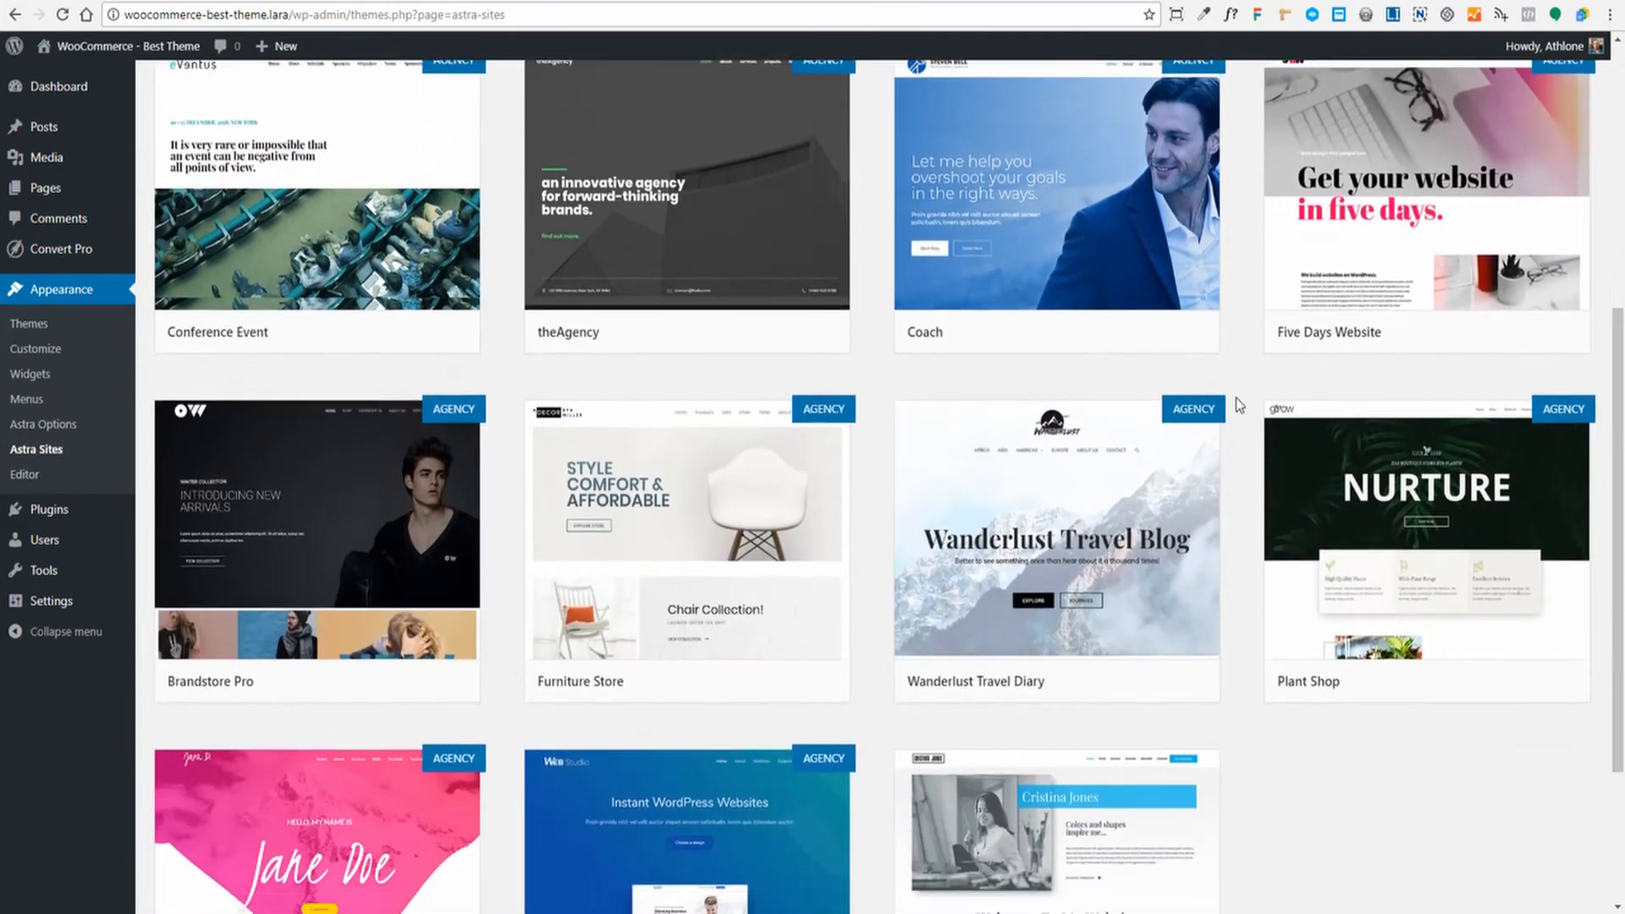
scroll(down, 3)
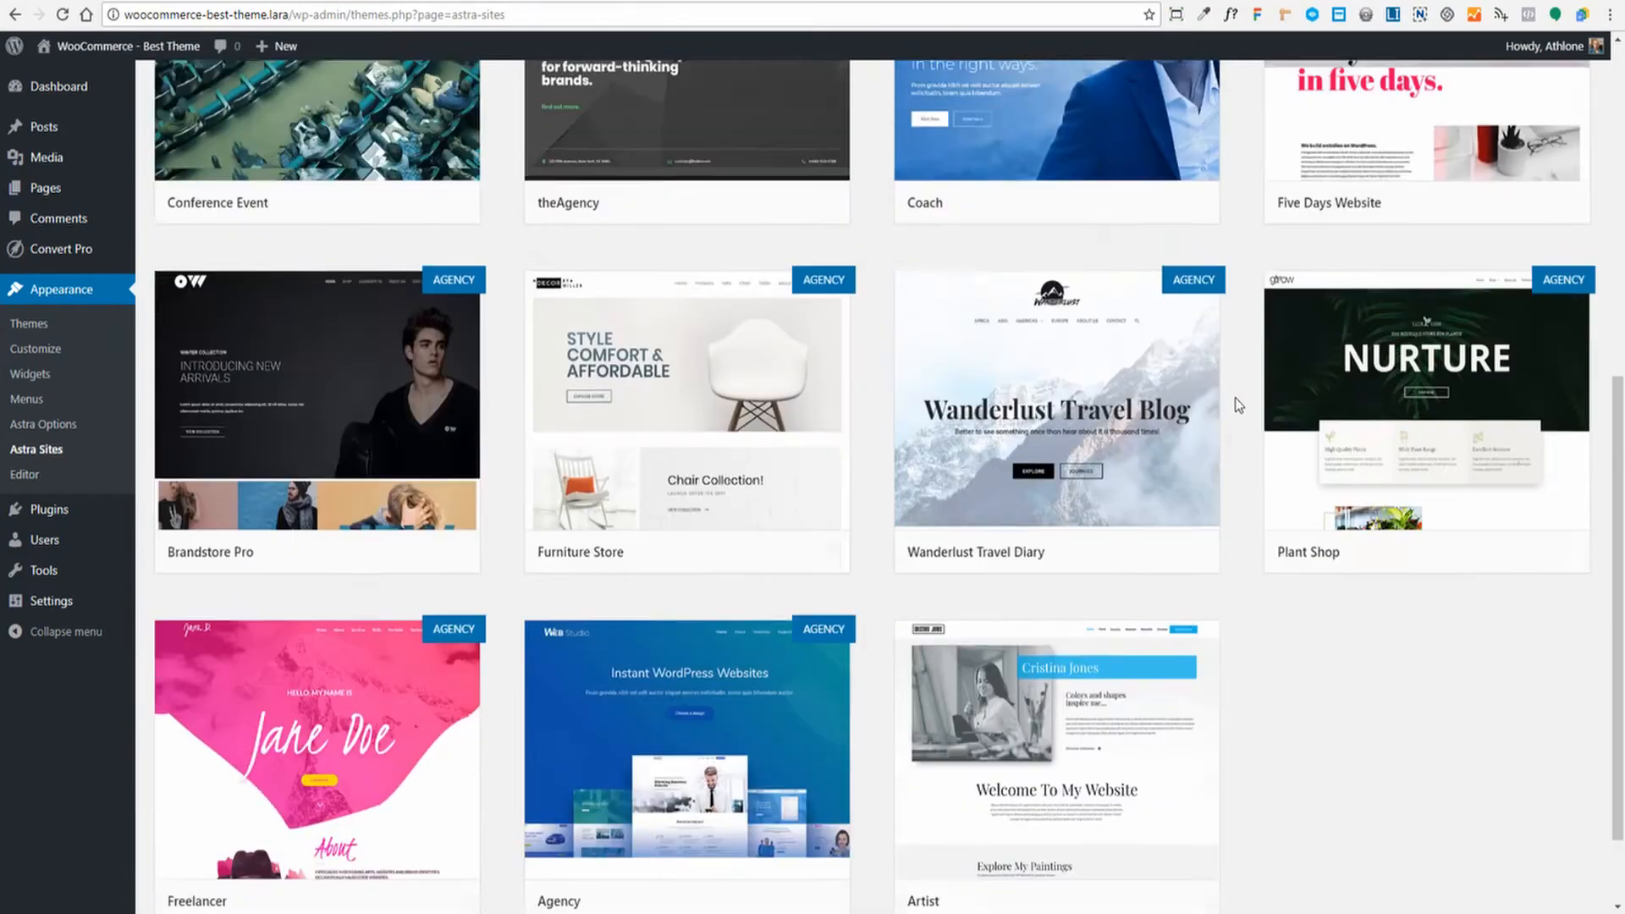
scroll(down, 3)
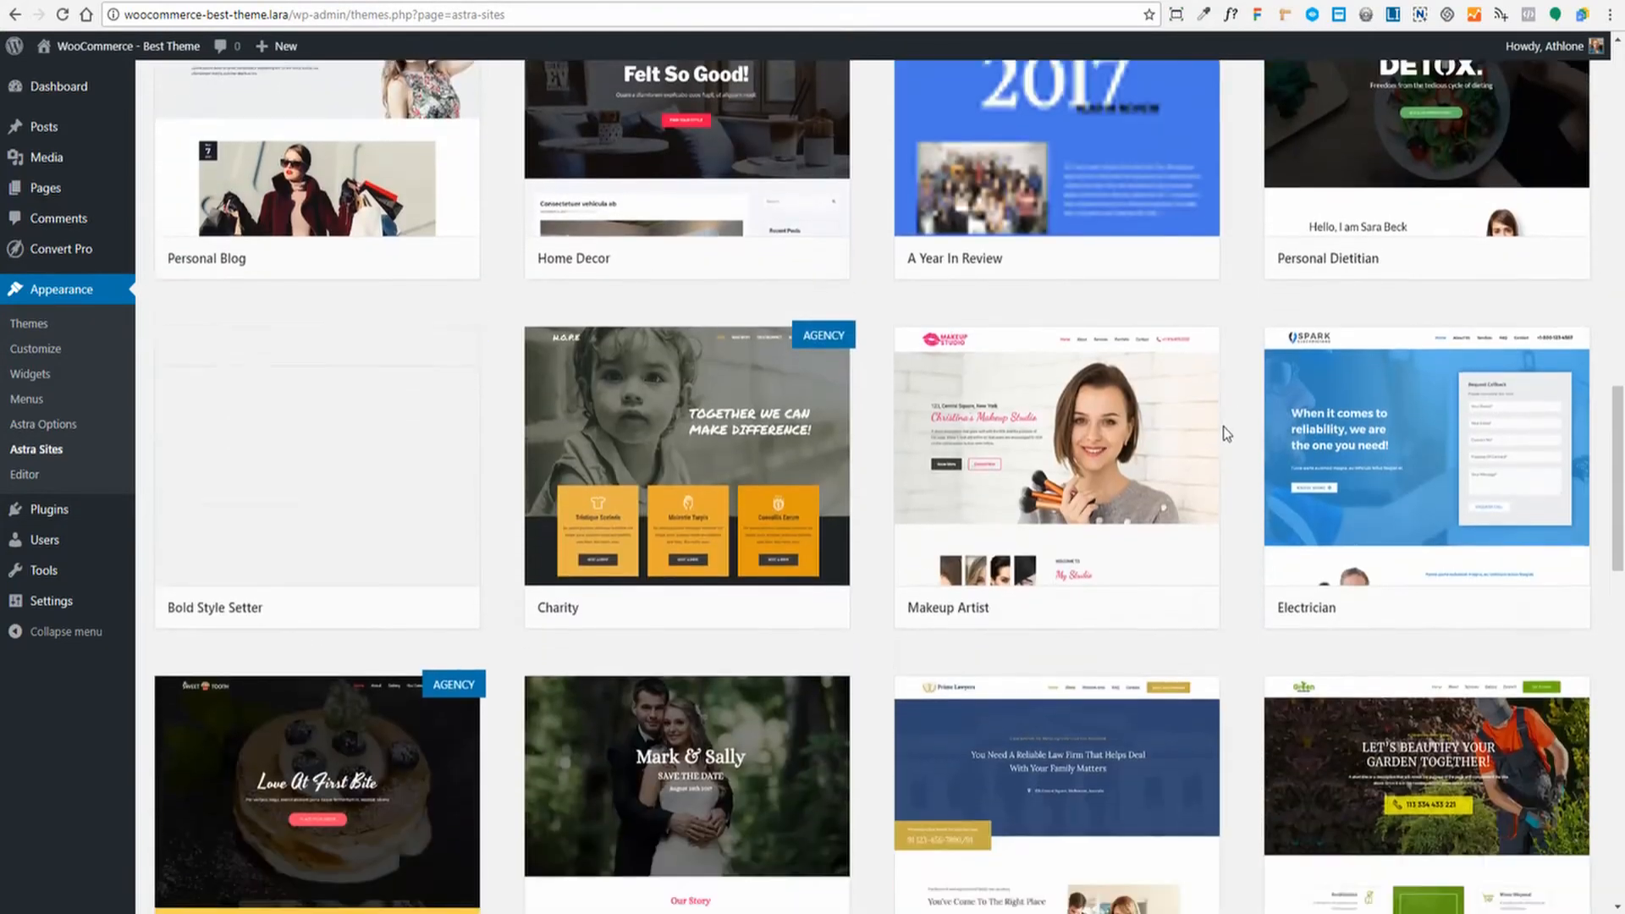
scroll(down, 3)
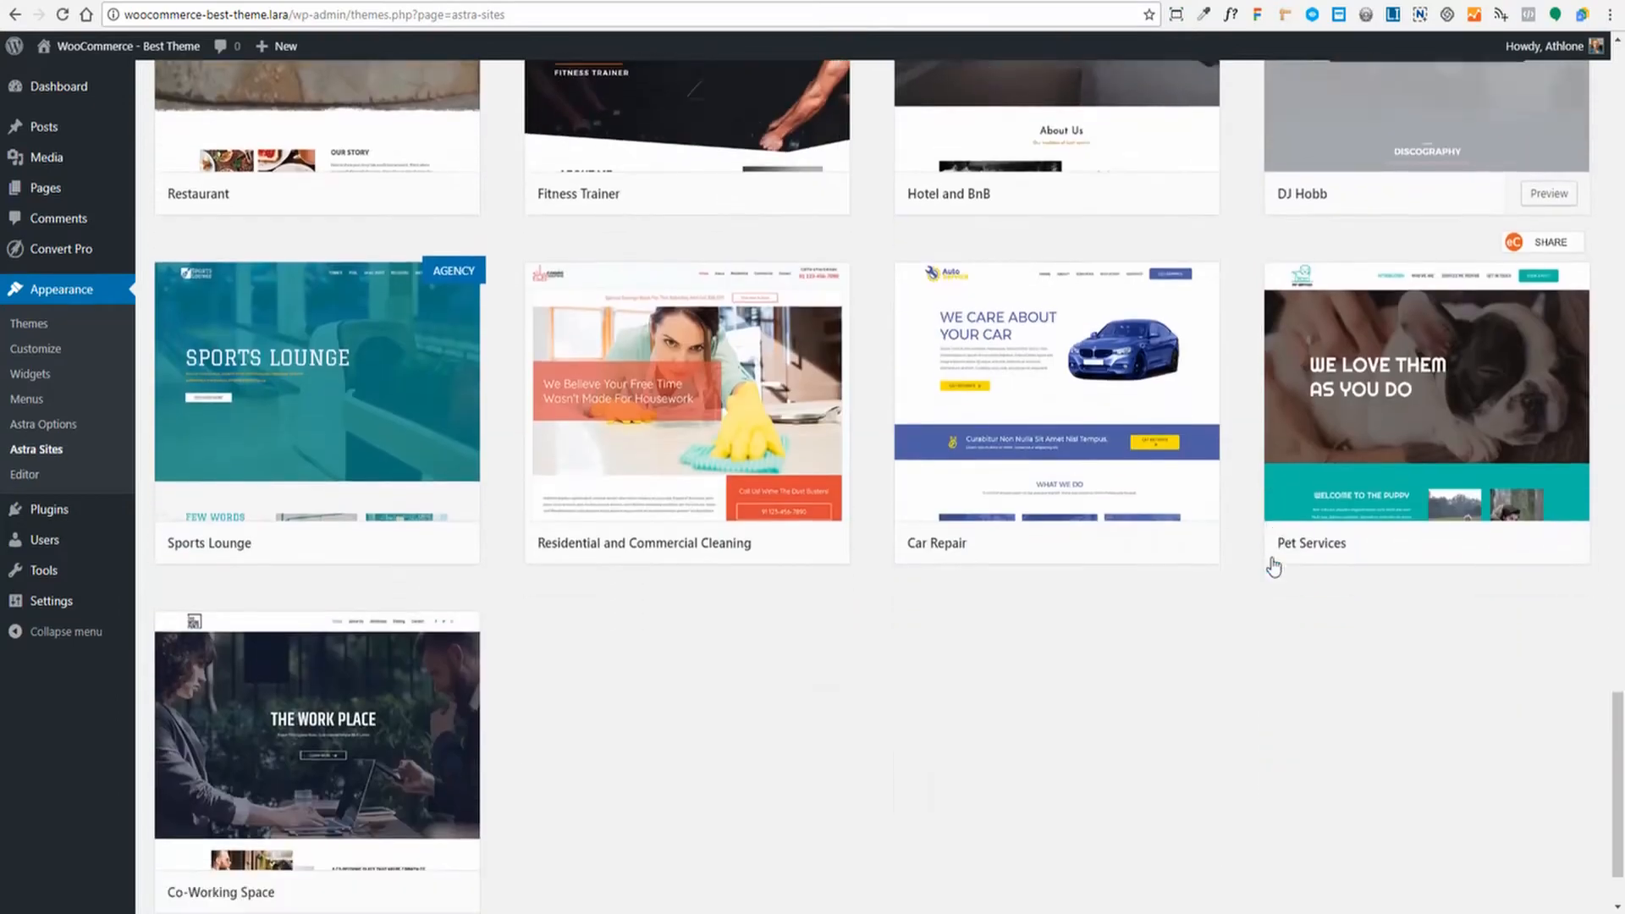
scroll(up, 3)
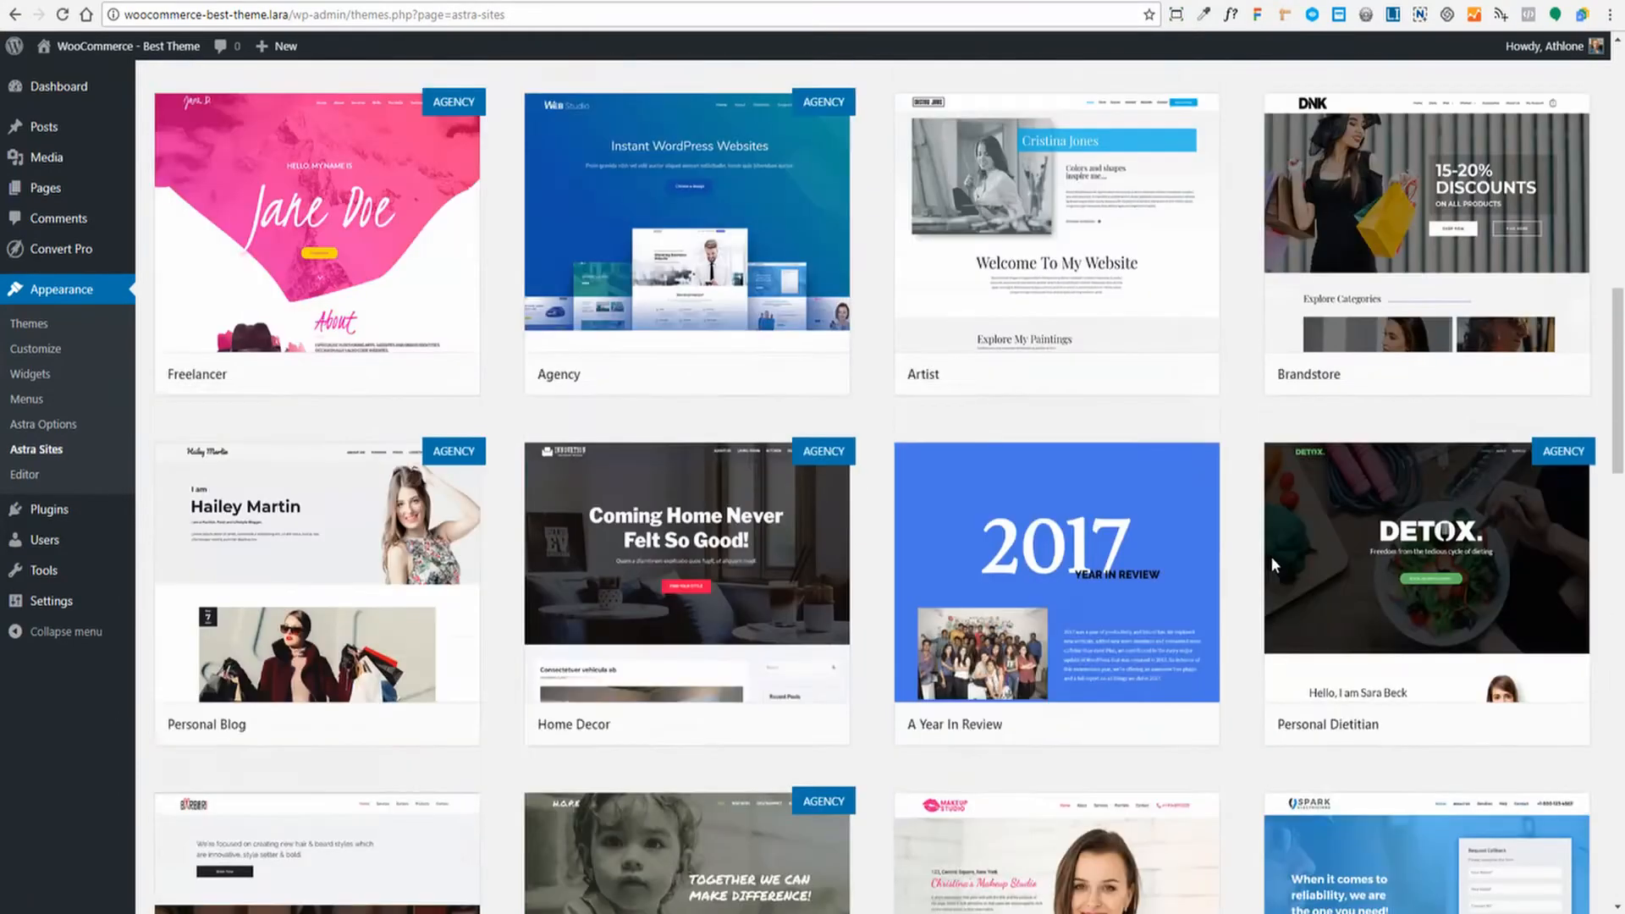
scroll(down, 3)
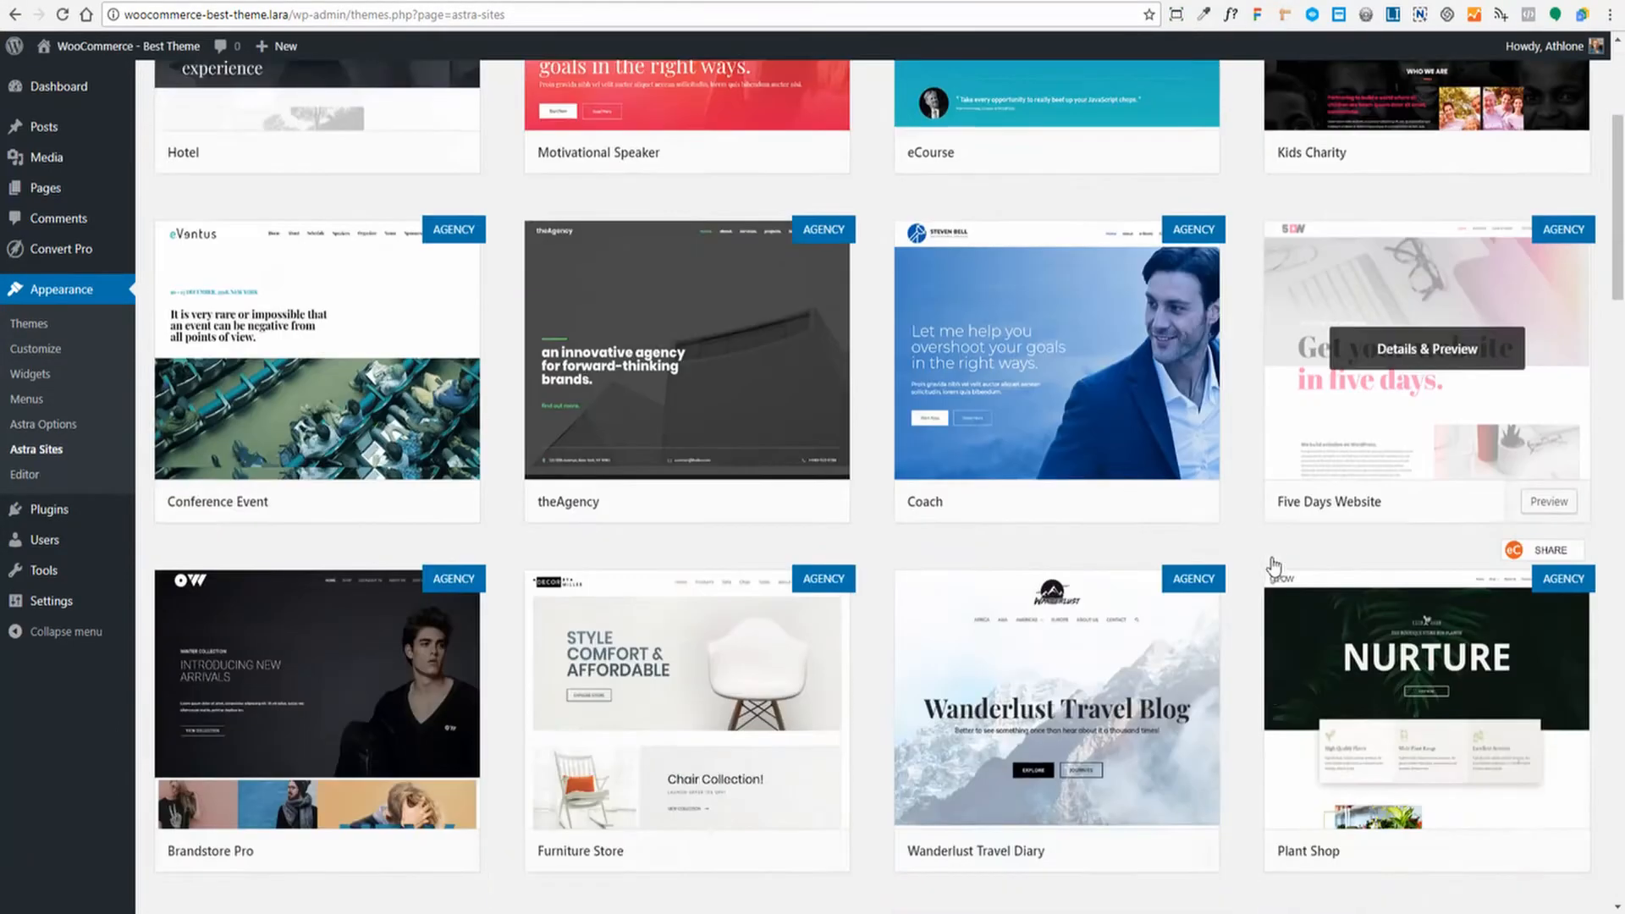
scroll(down, 3)
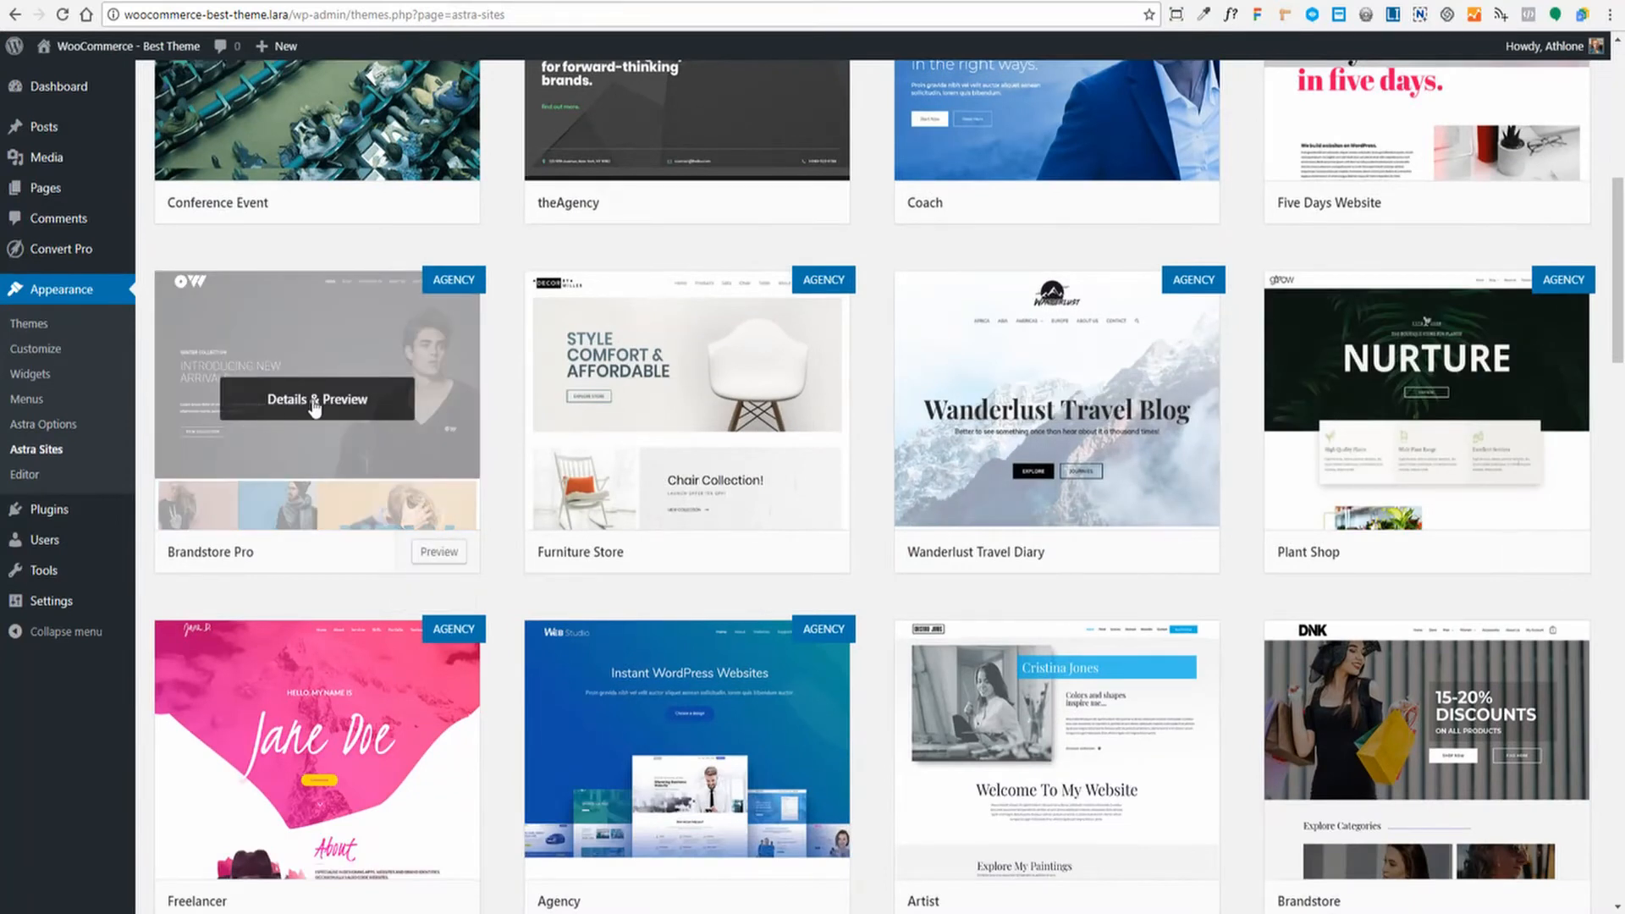
Step: Preview the Brandstore Pro template and install the plugins it requires
click(316, 399)
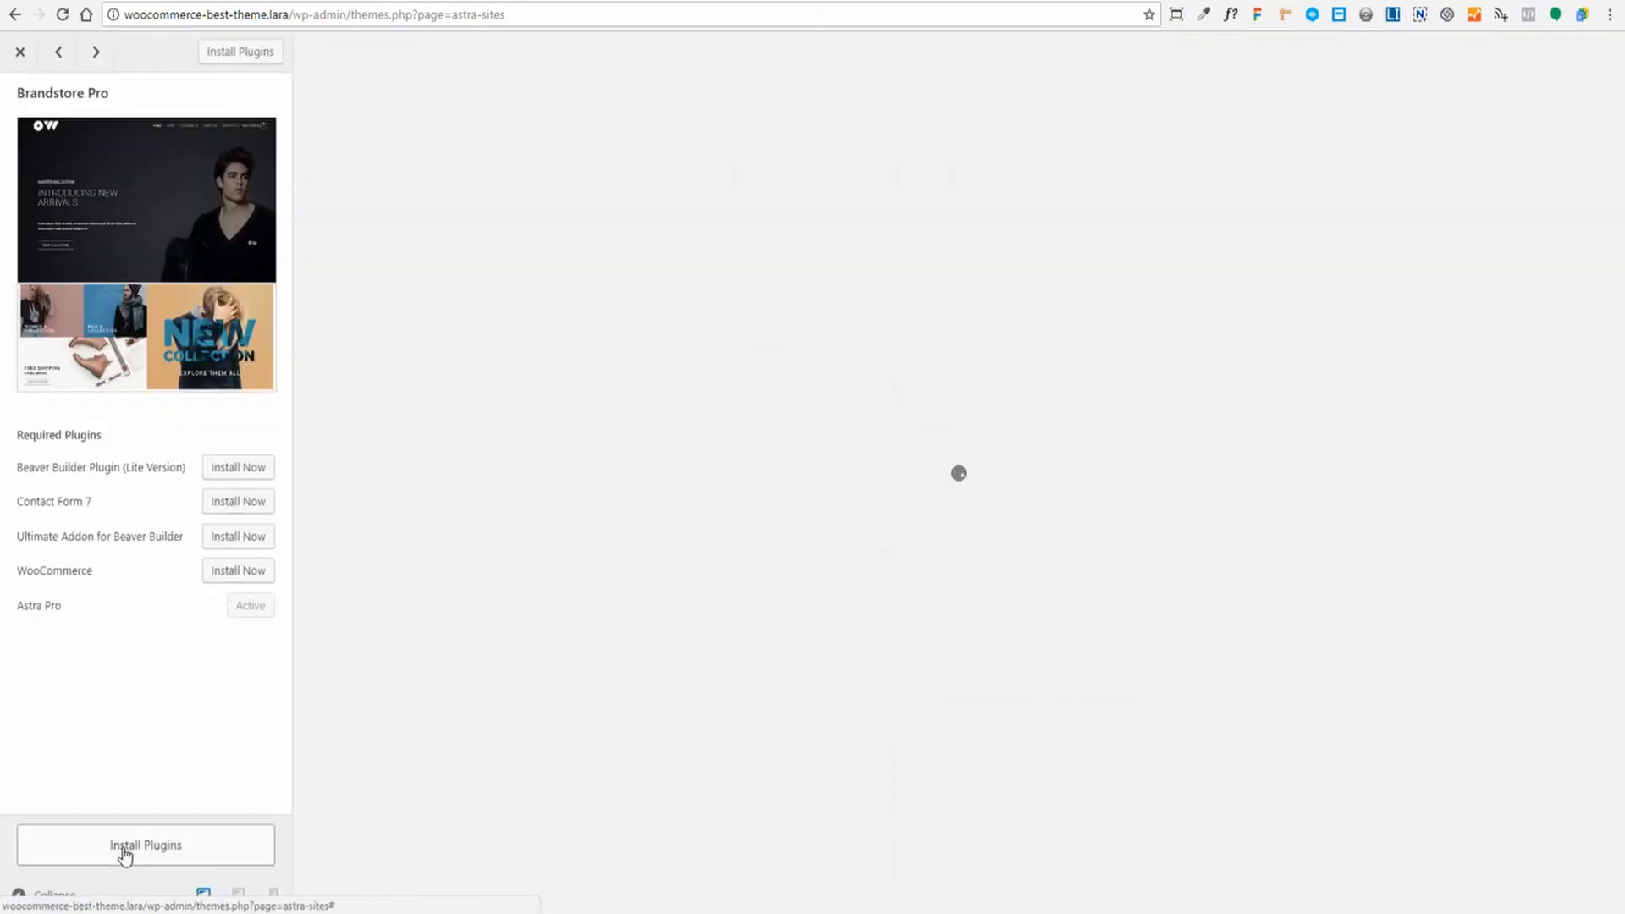
click(145, 844)
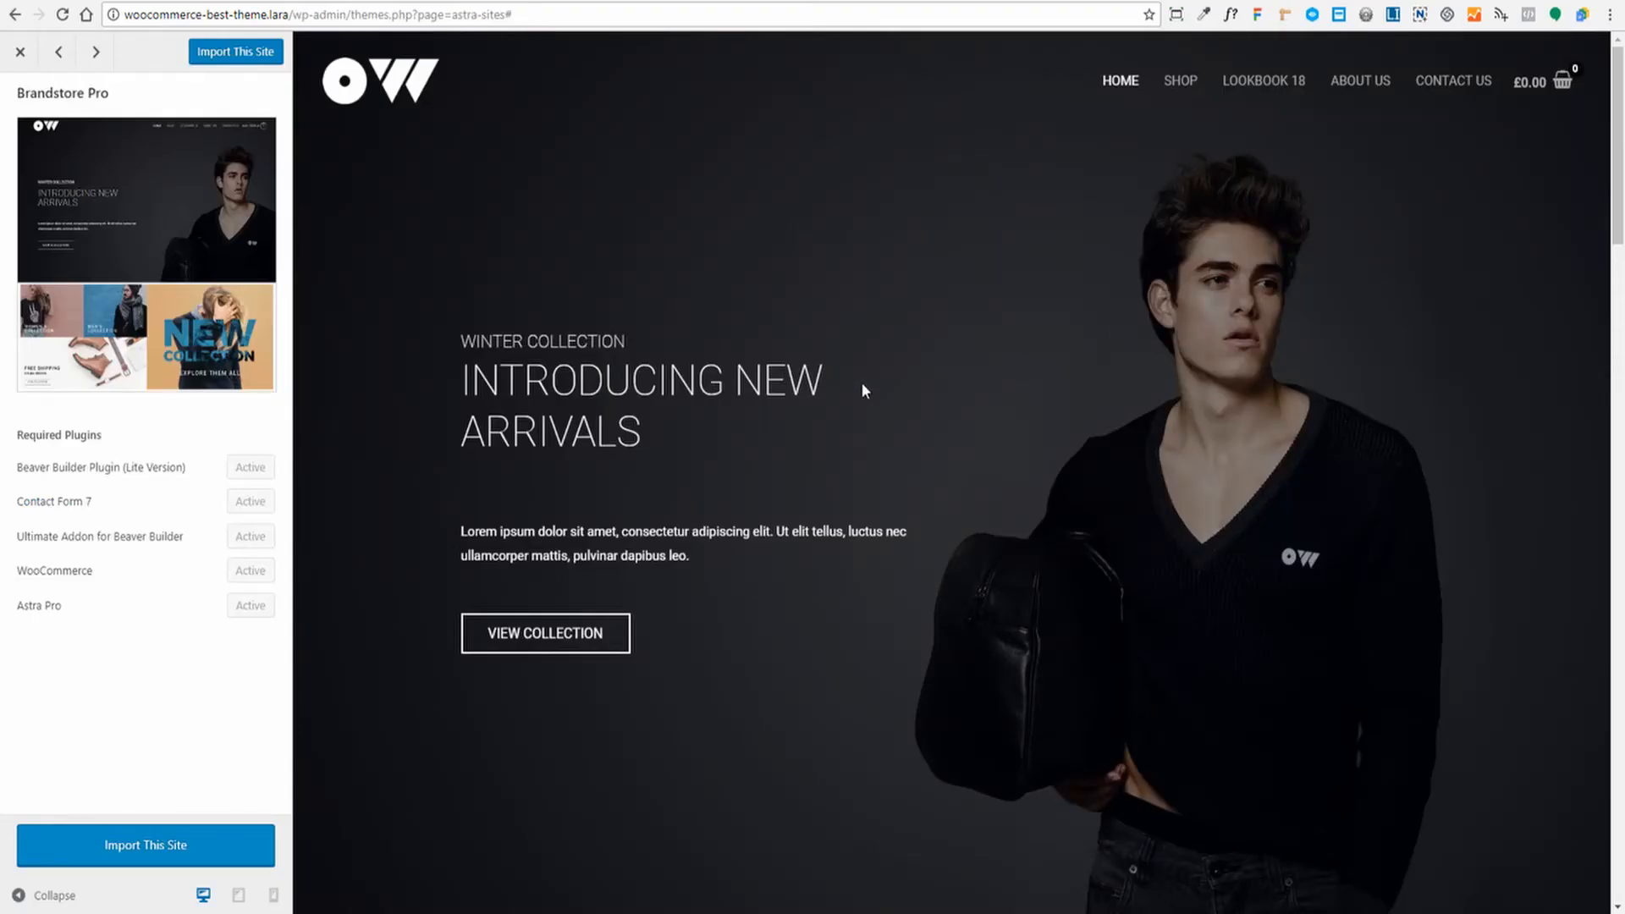
Step: Import the Brandstore Pro demo site, confirming the warning, and view the store live
click(145, 845)
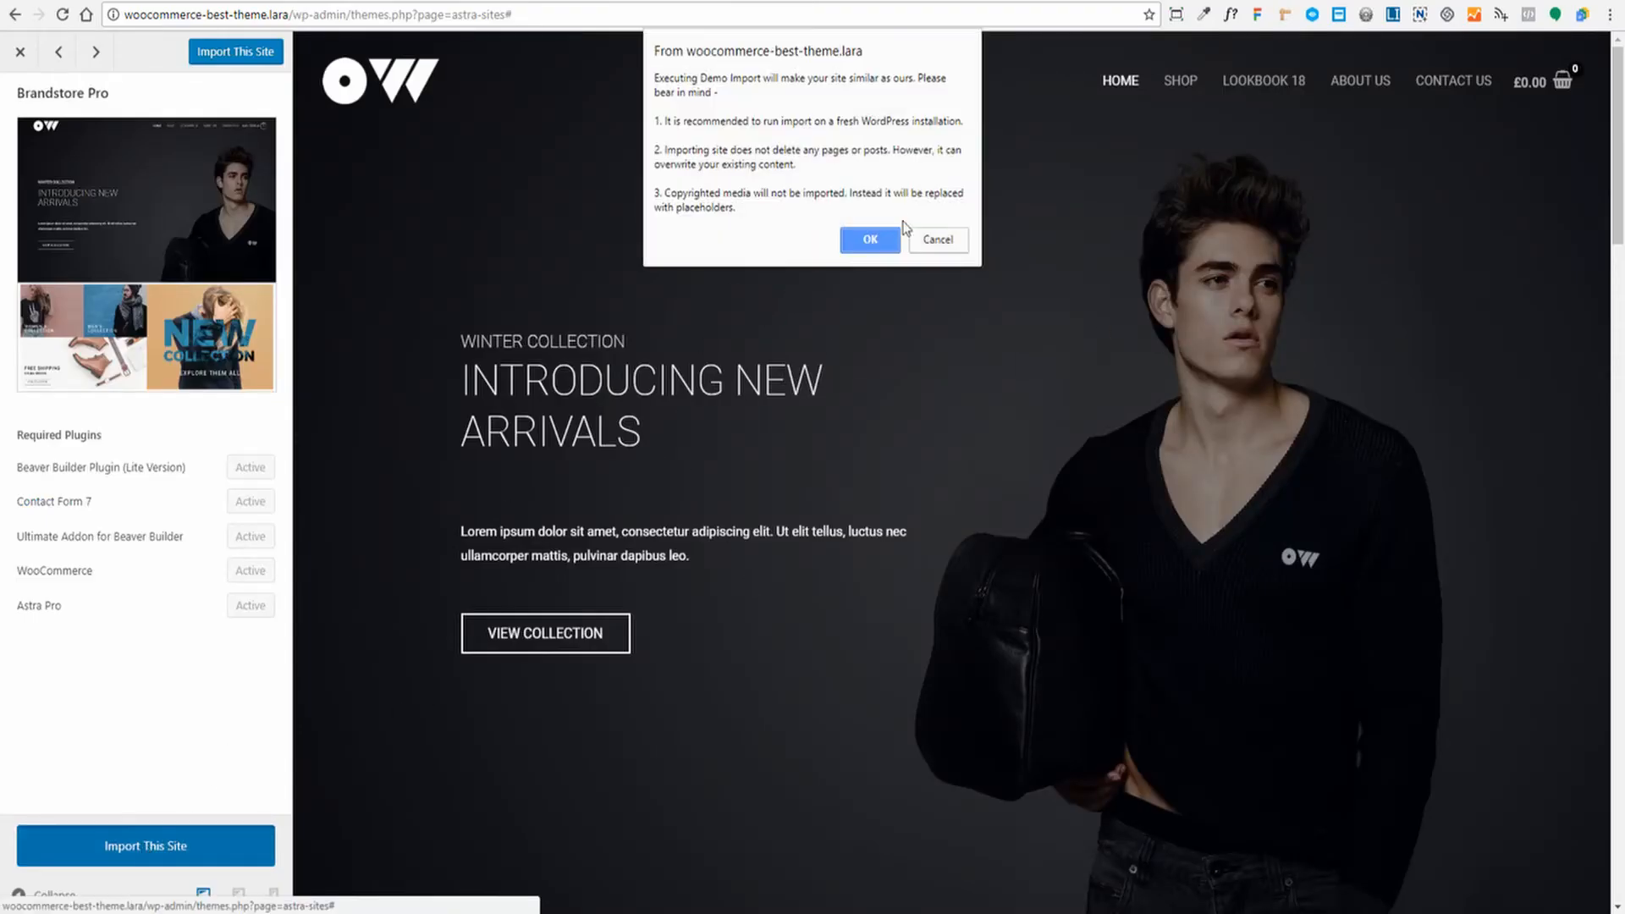
click(869, 240)
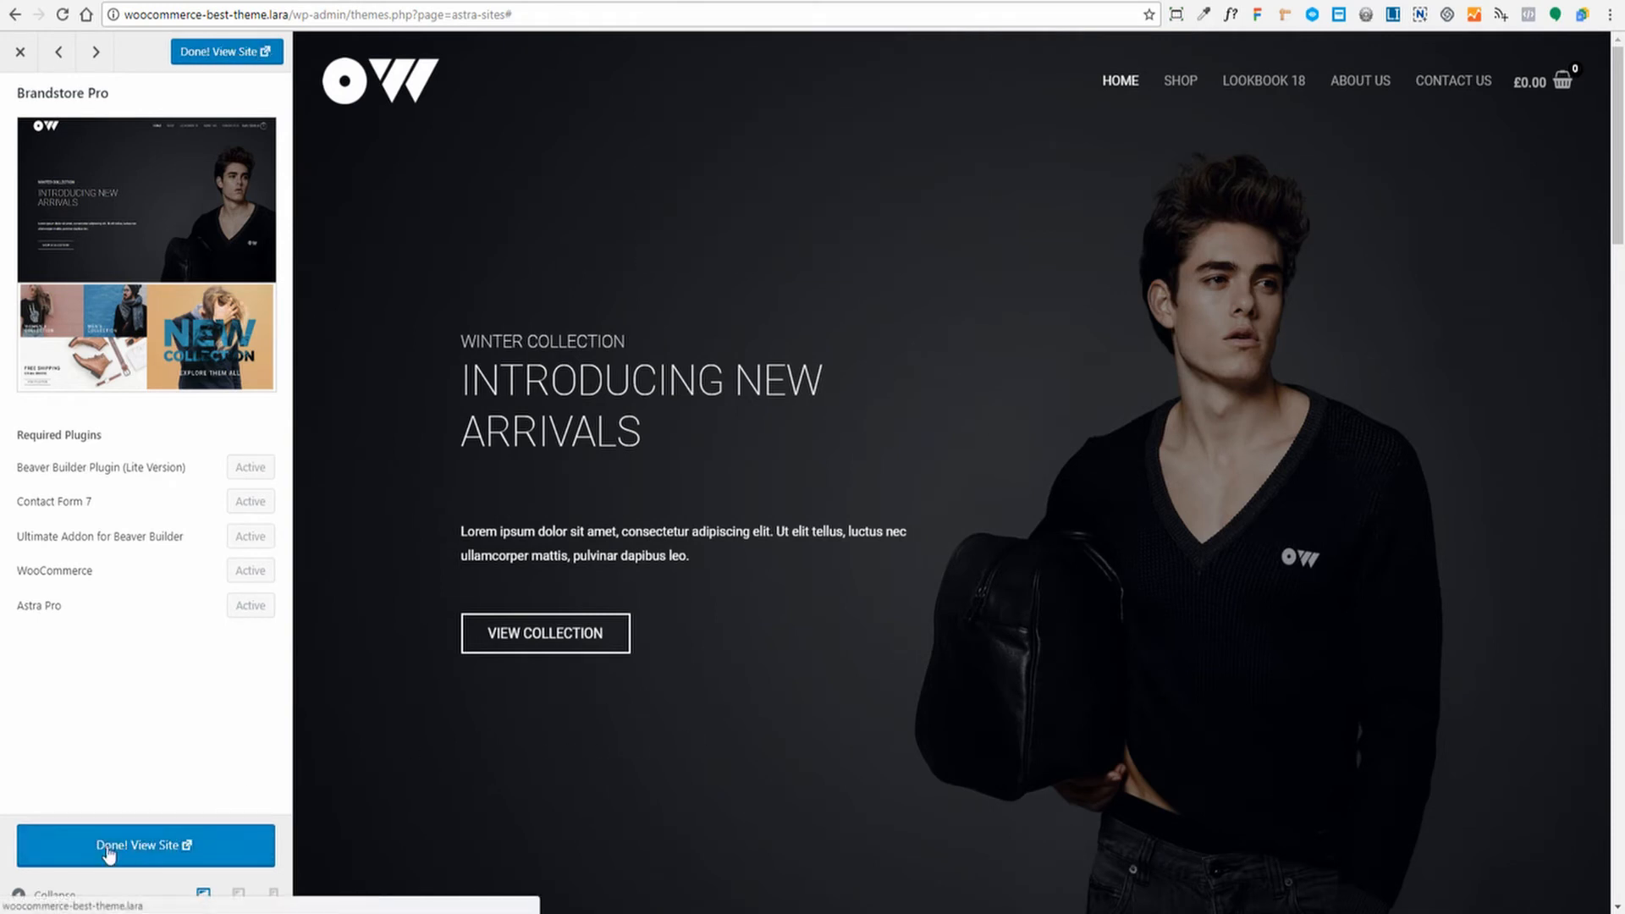
click(145, 845)
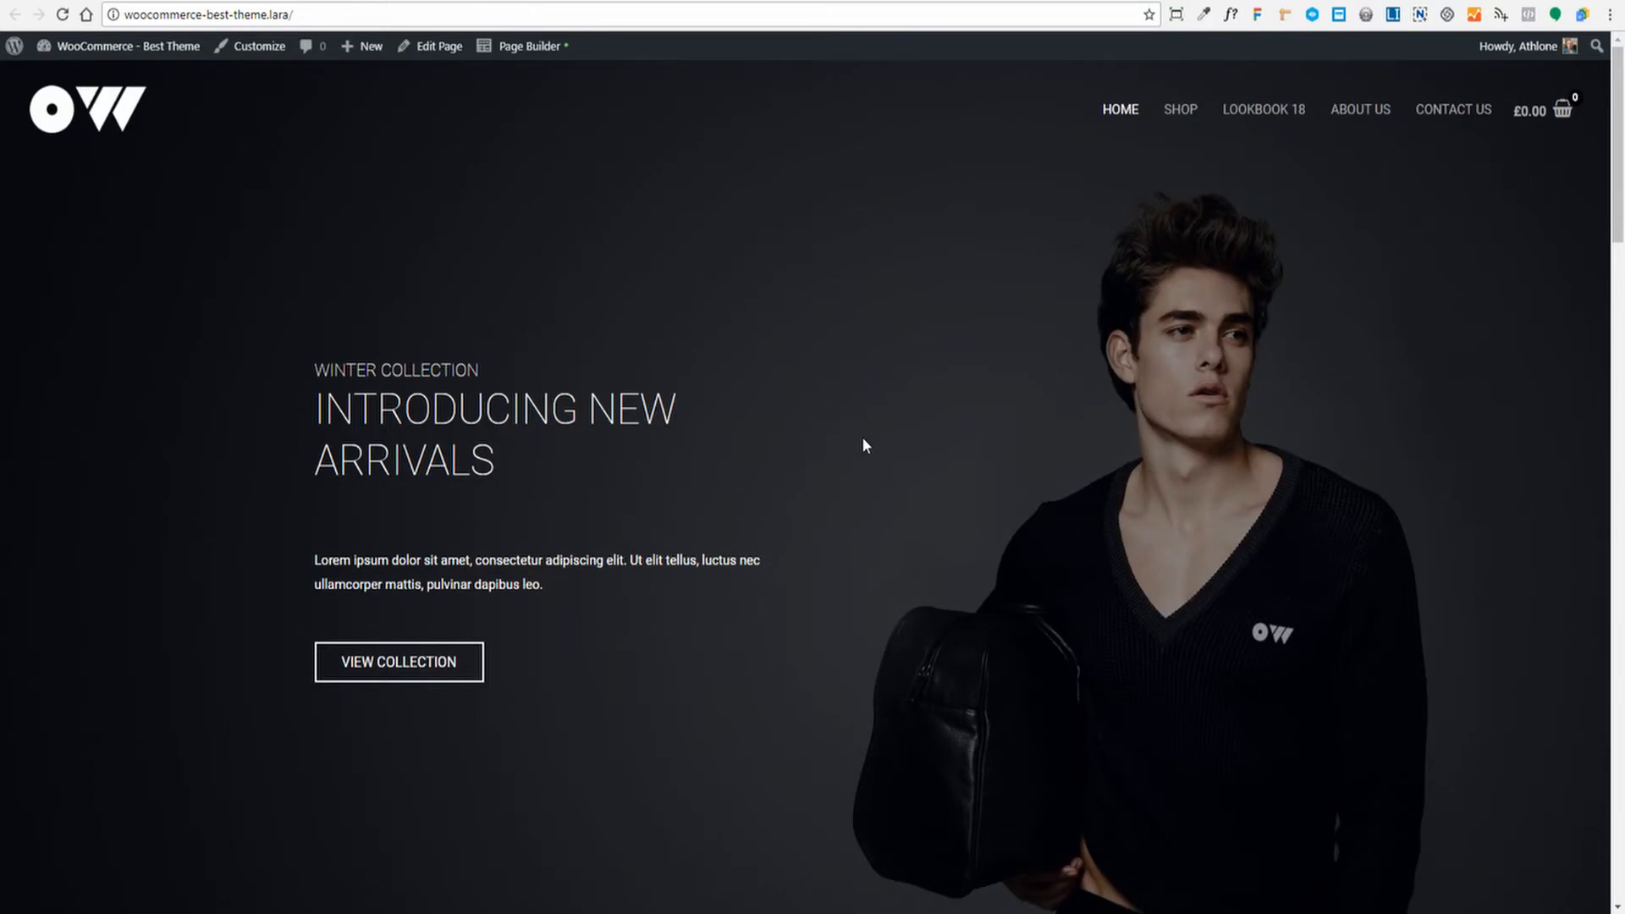
mouse_move(900, 324)
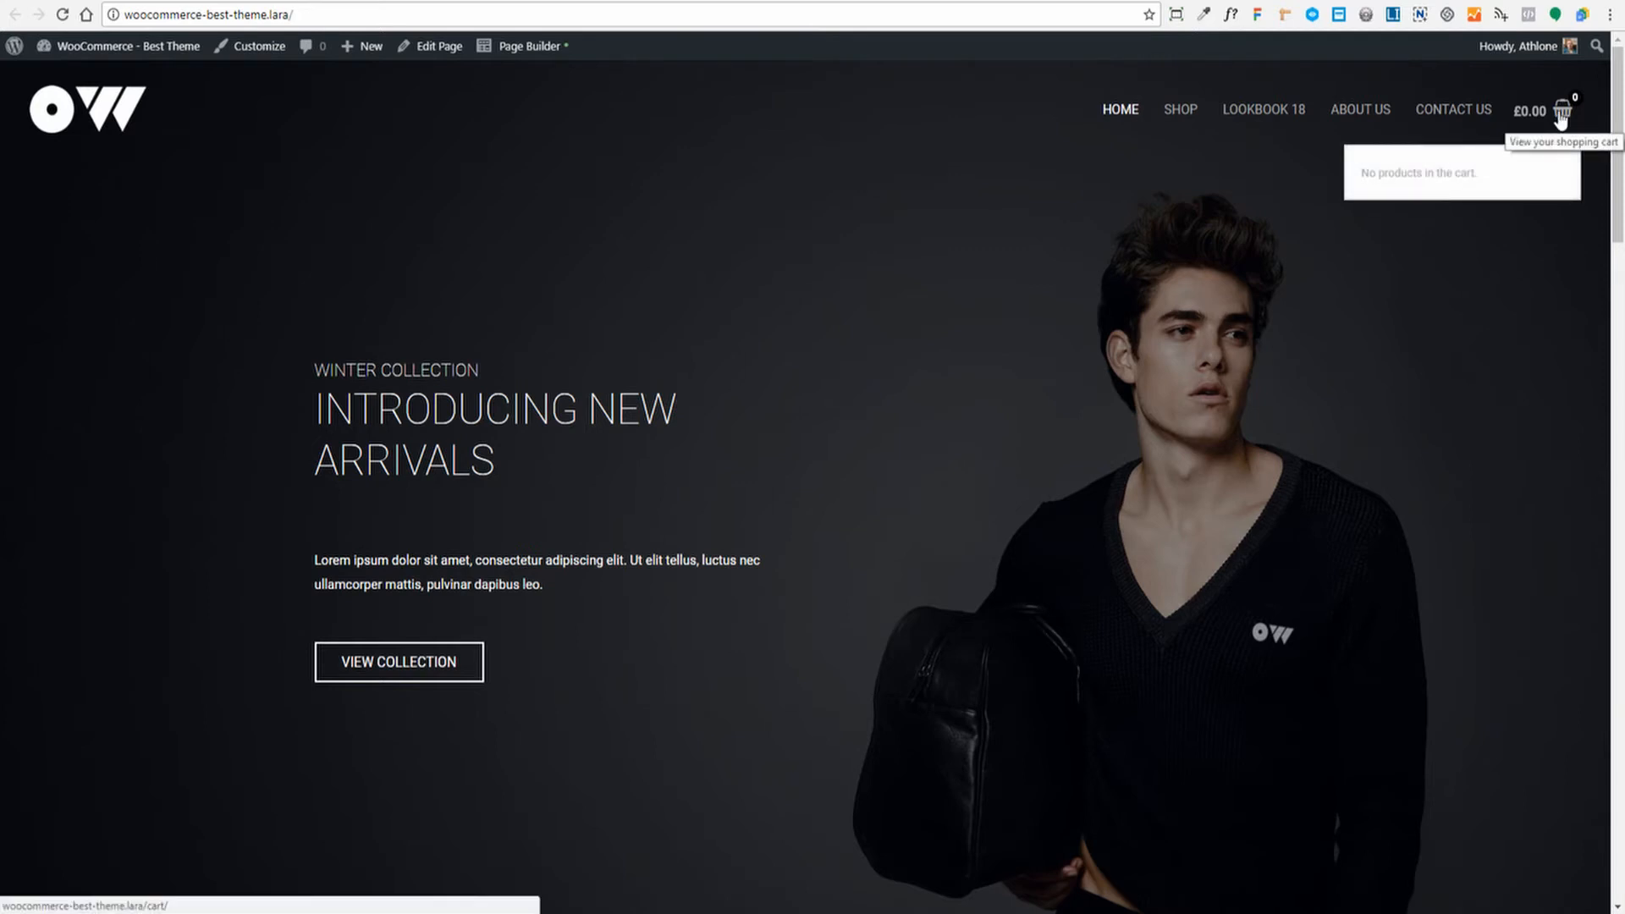
mouse_move(1552, 122)
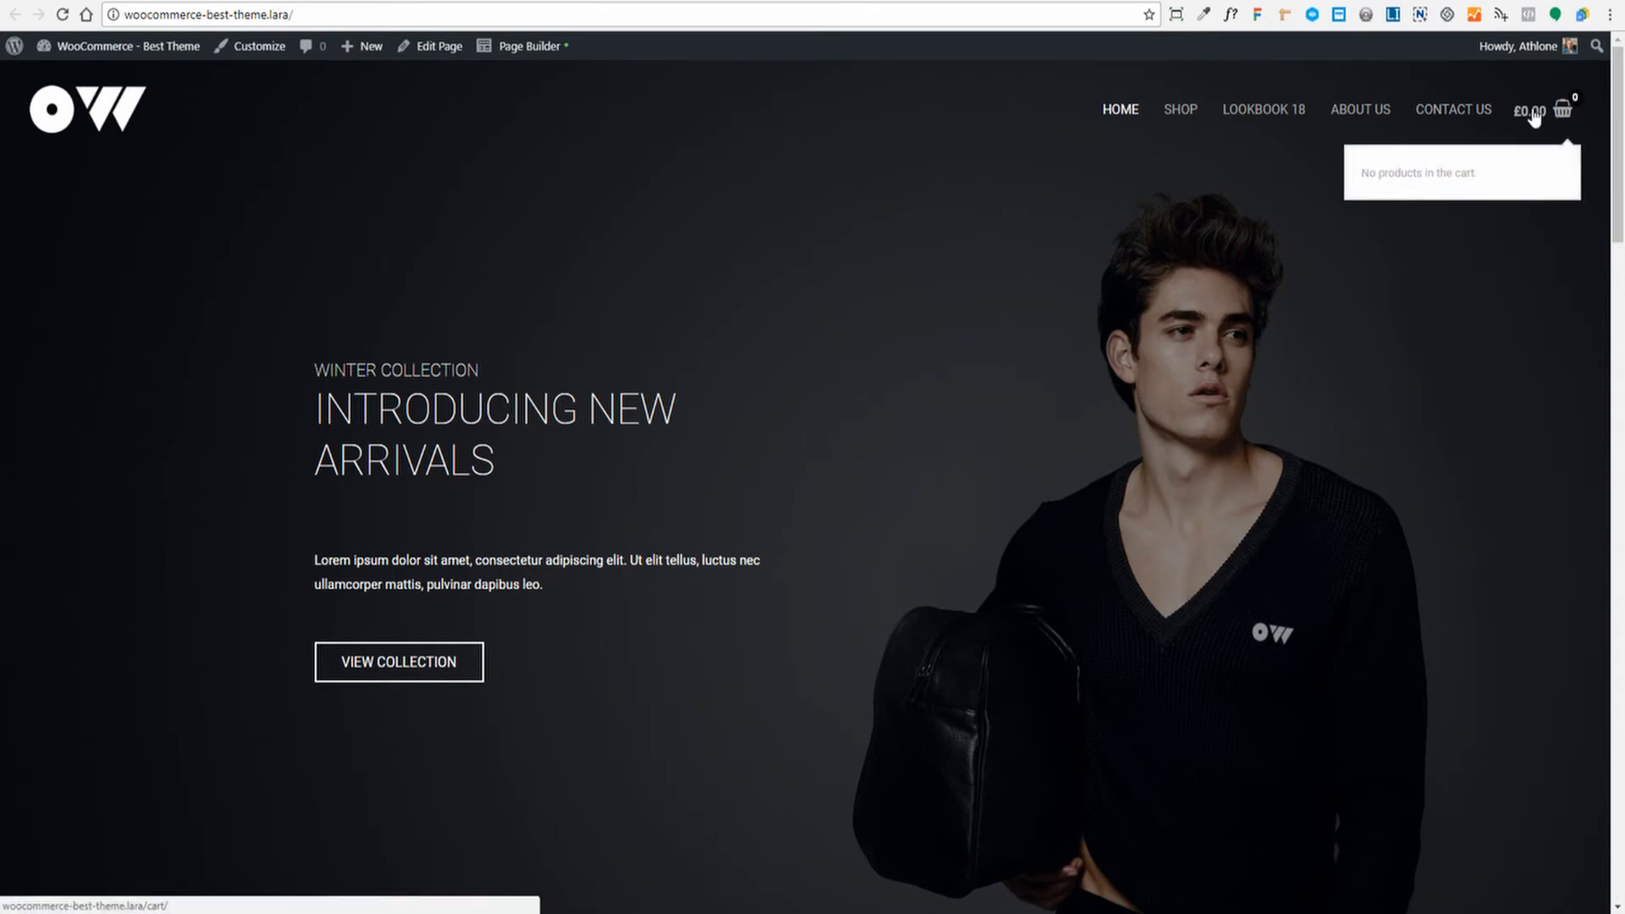
mouse_move(1562, 110)
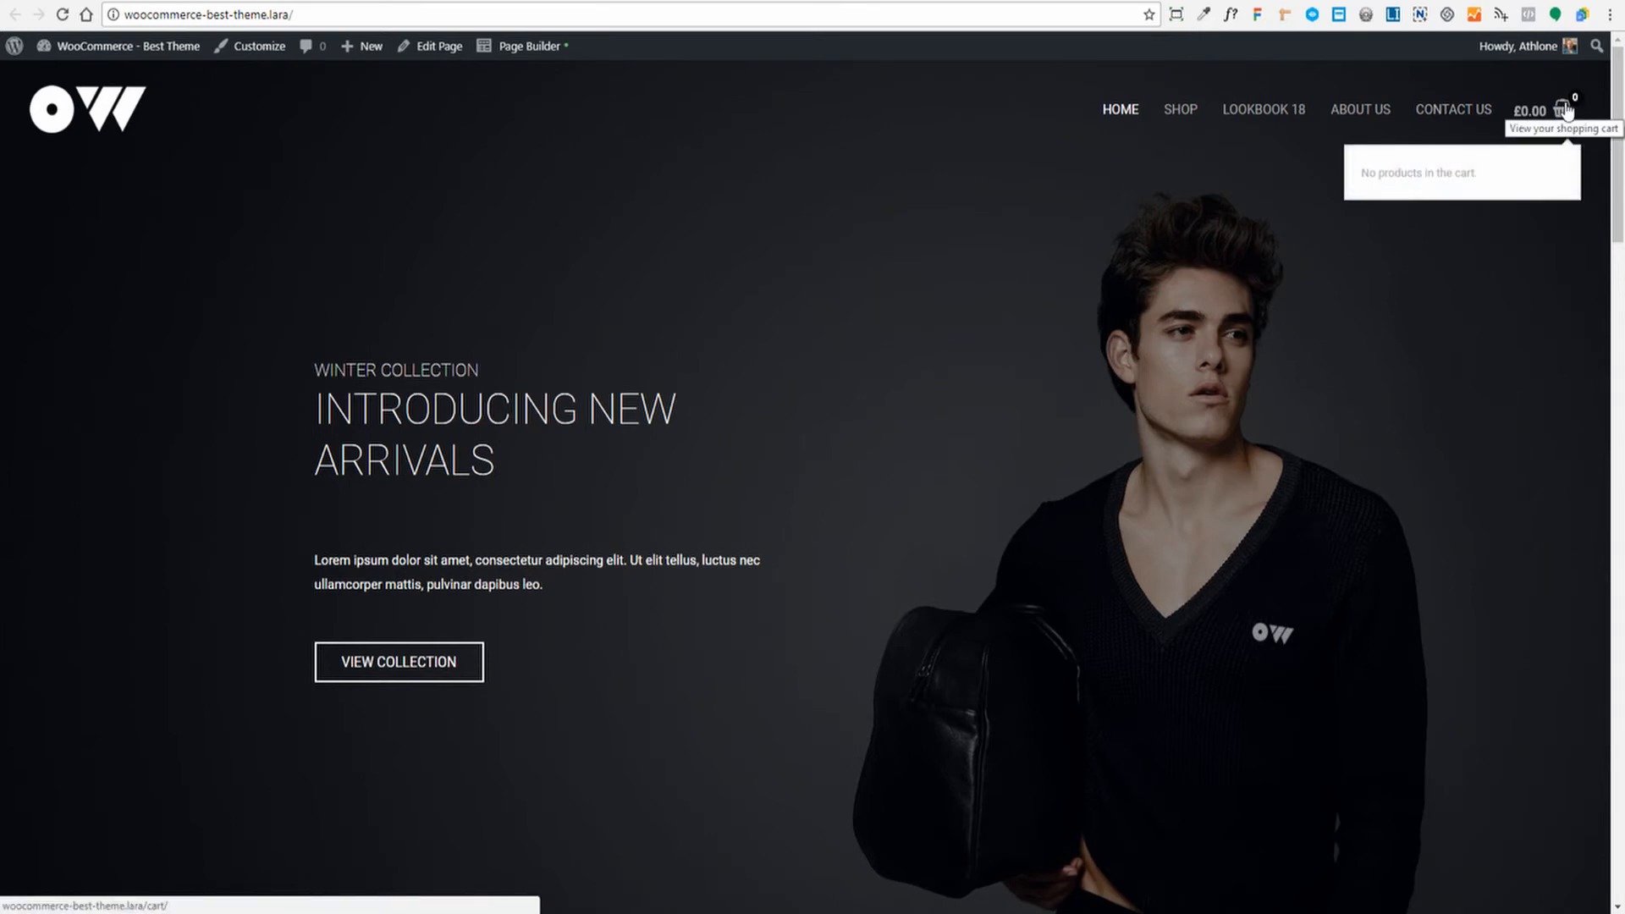
mouse_move(937, 278)
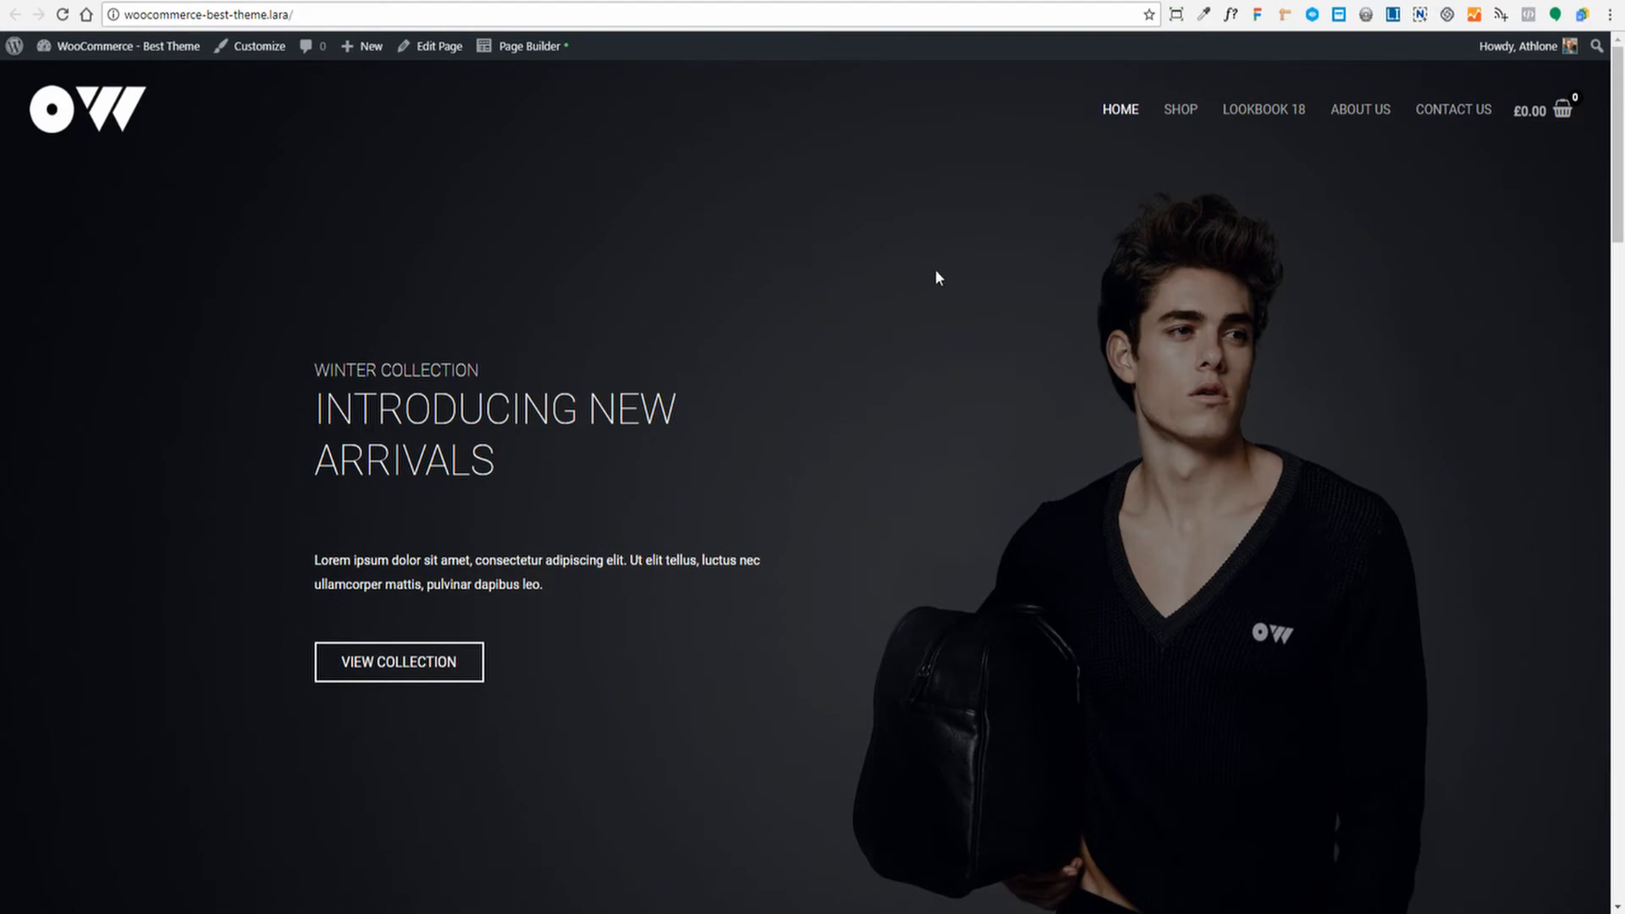
scroll(down, 3)
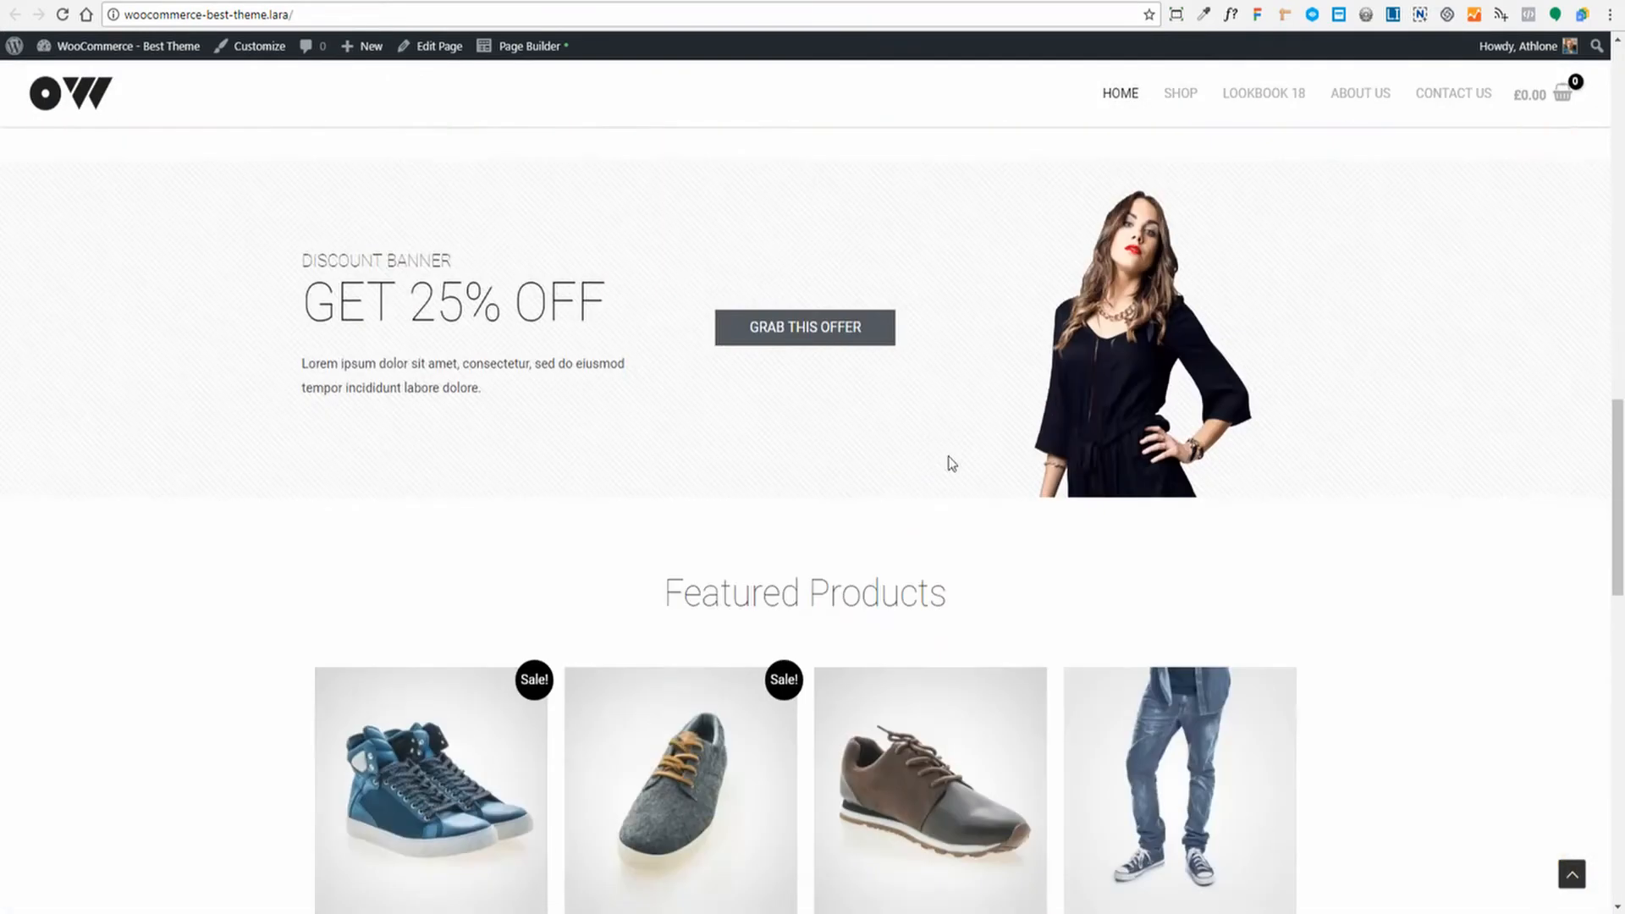
scroll(down, 3)
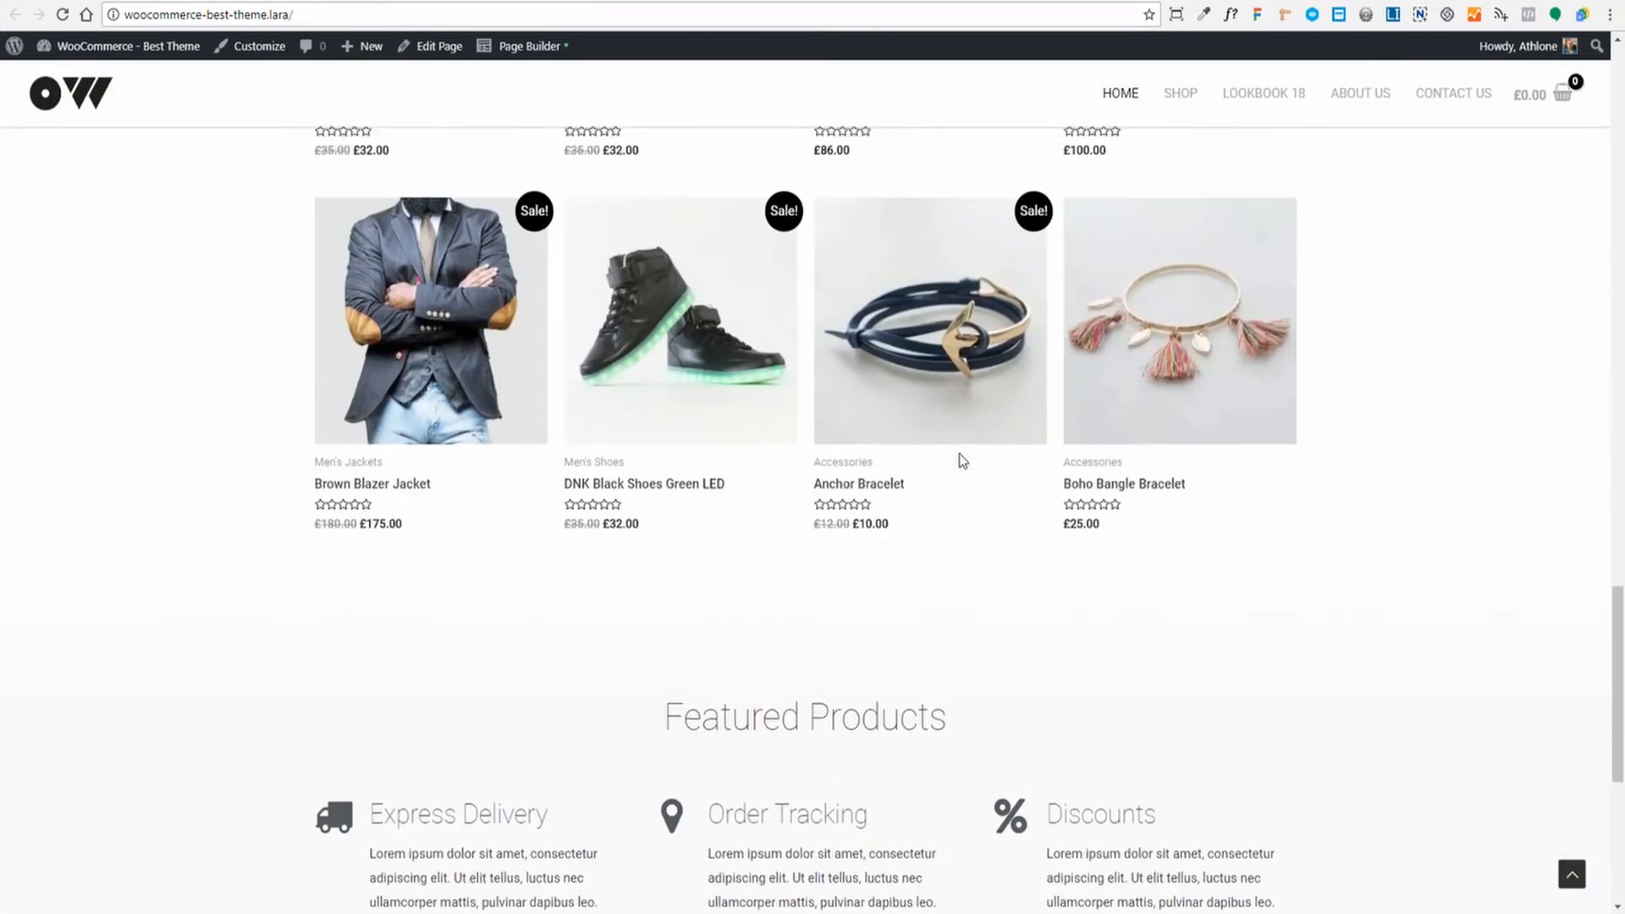
scroll(up, 3)
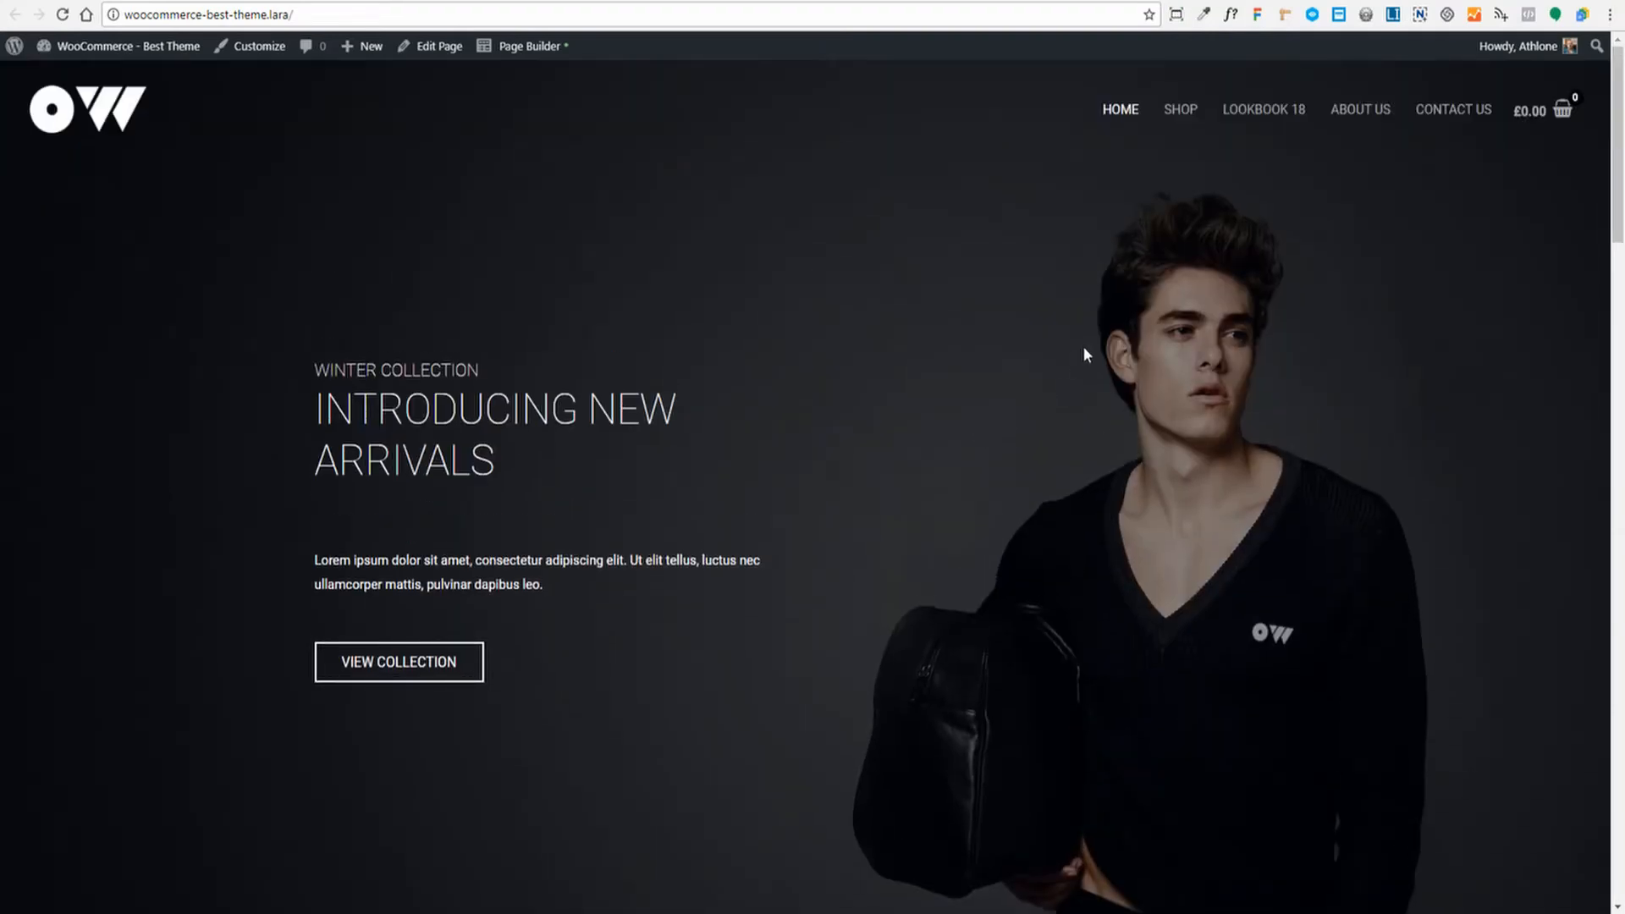
Step: Go to the Shop page from the header menu and look over its product grid
click(1180, 109)
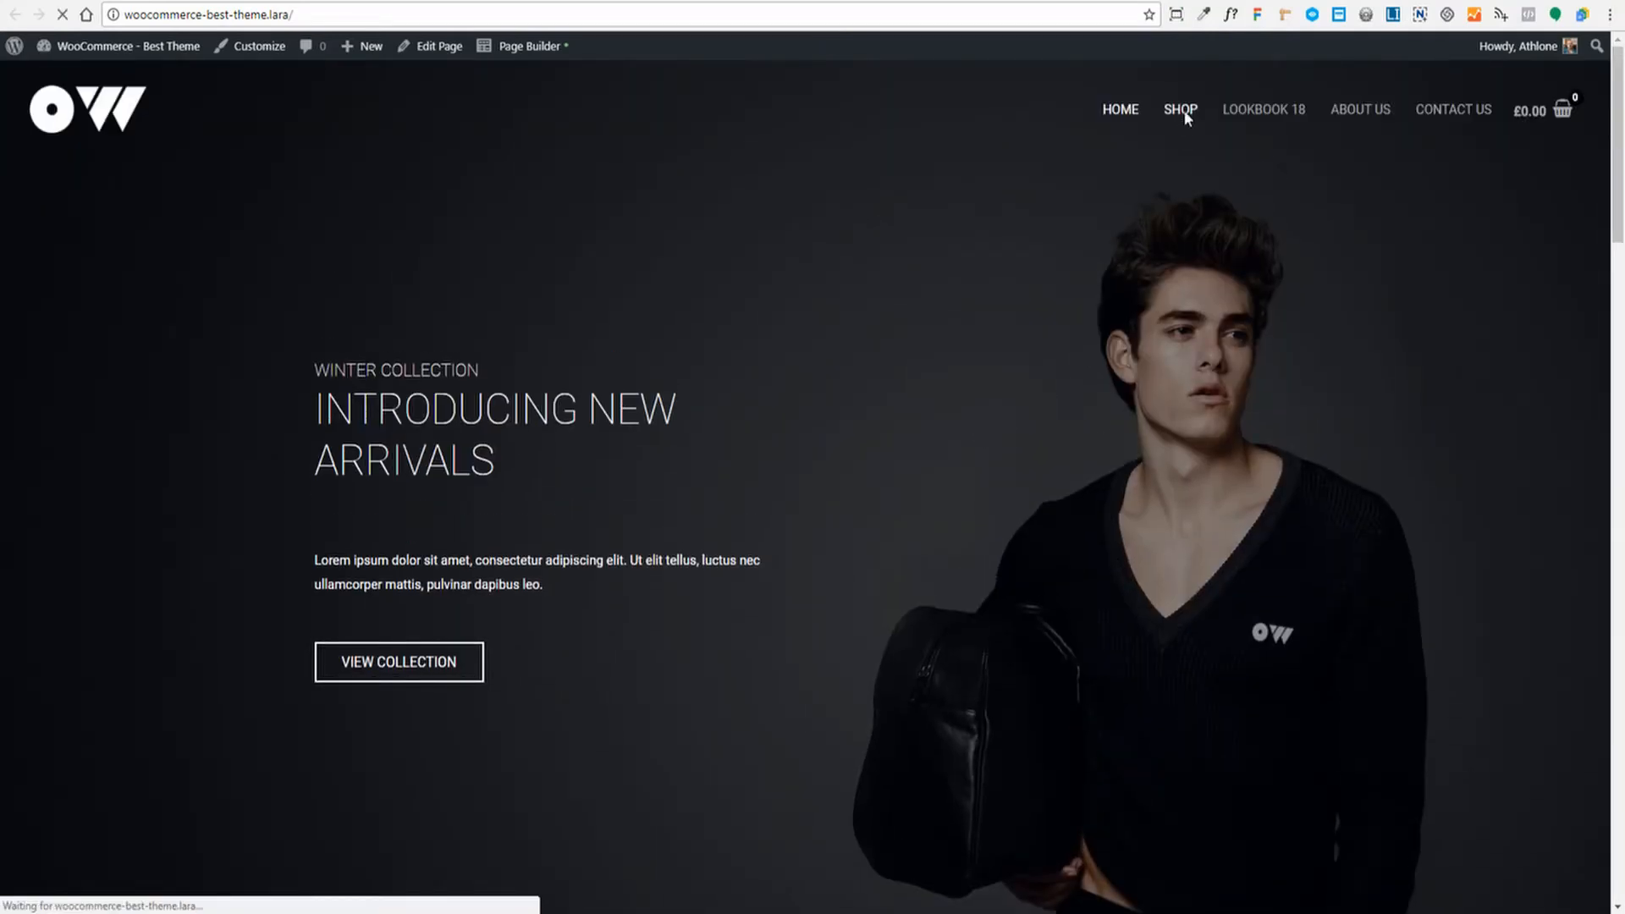
click(1180, 110)
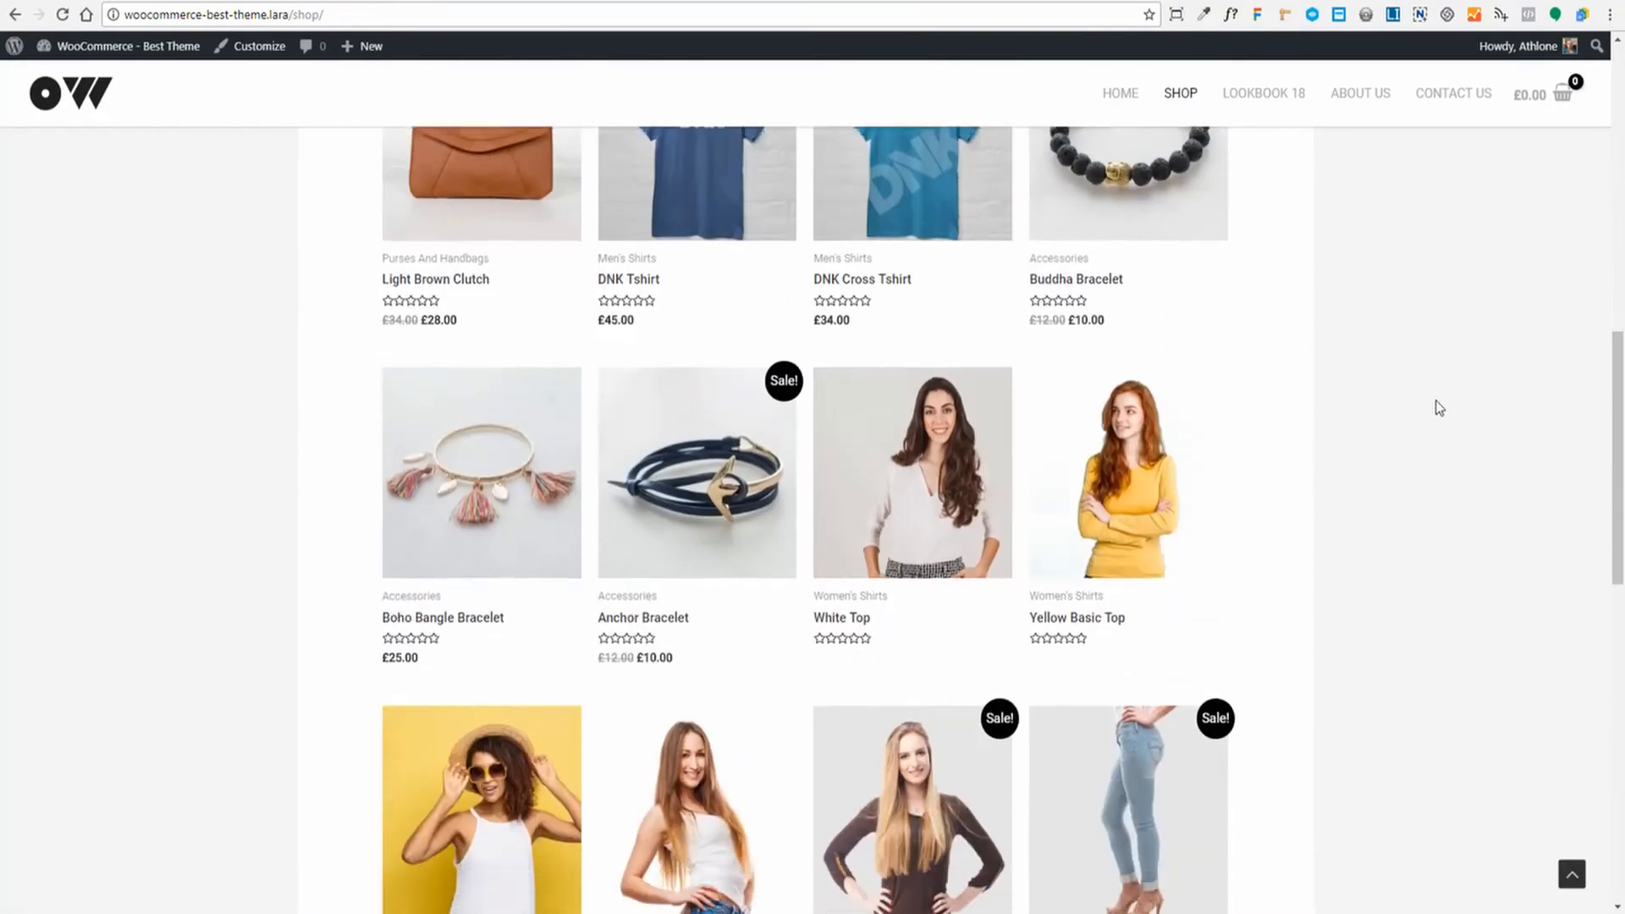
scroll(down, 3)
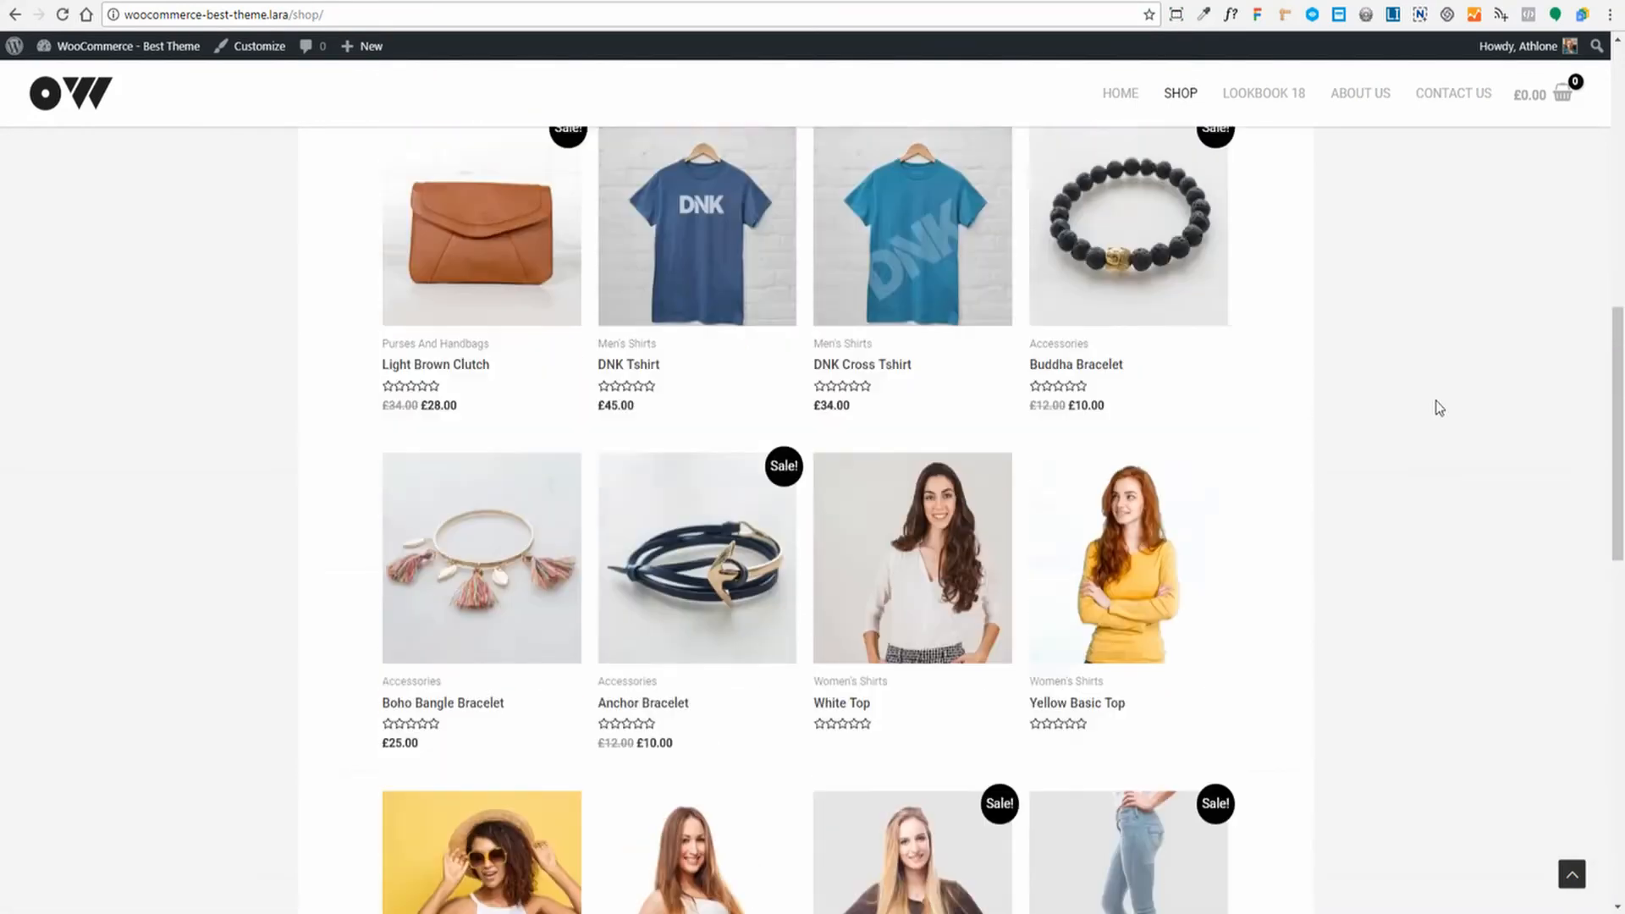
scroll(up, 3)
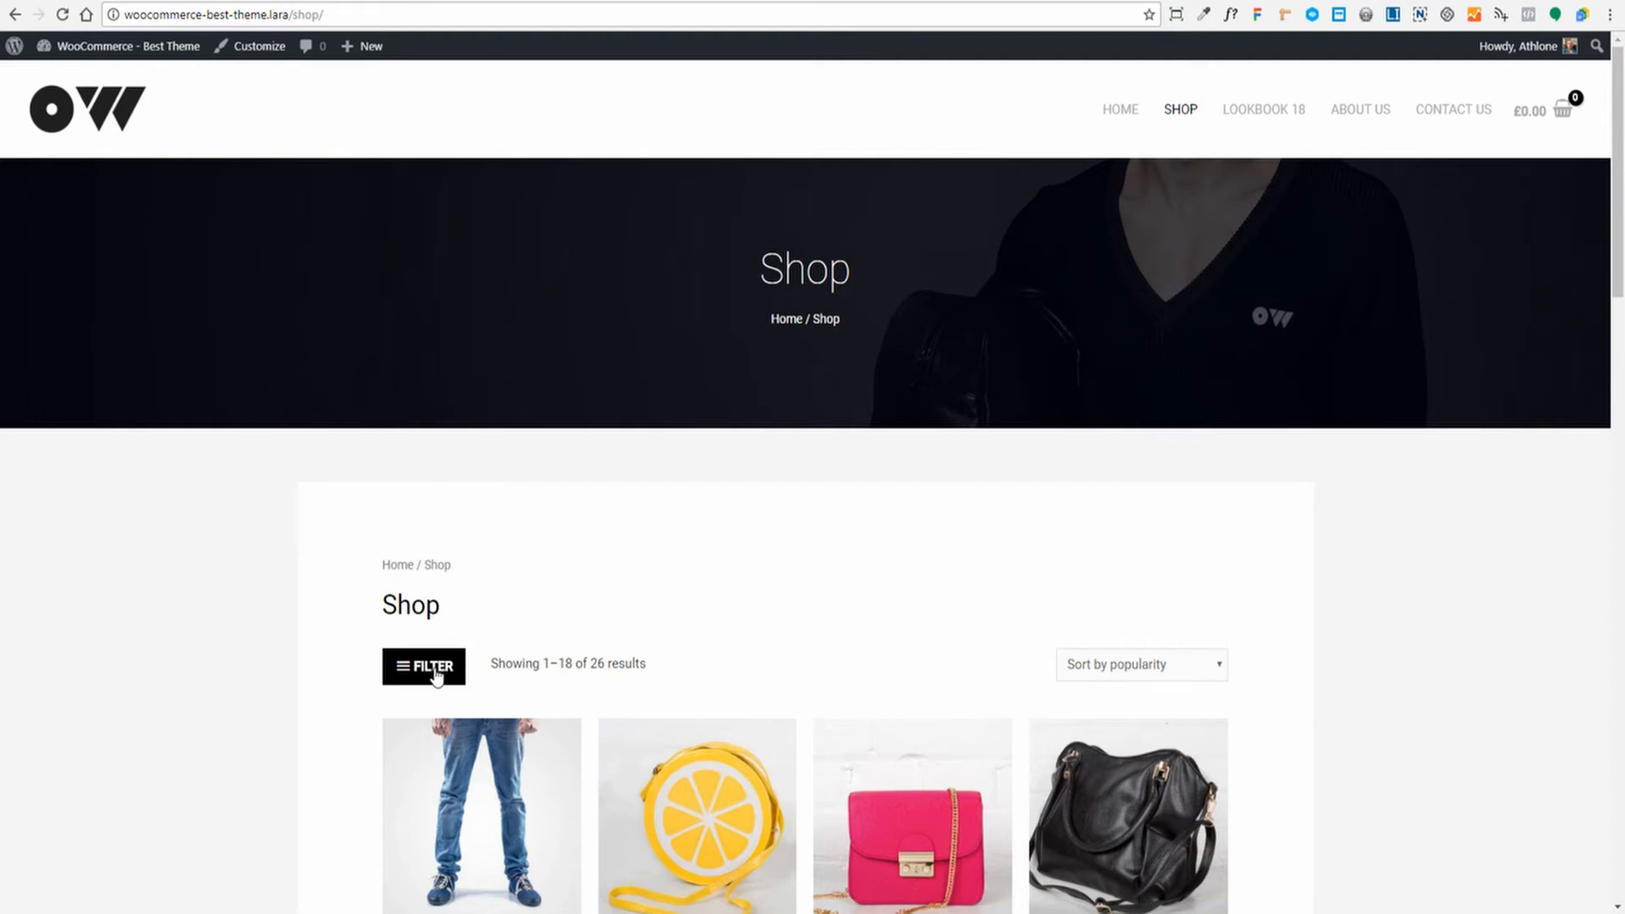
click(423, 664)
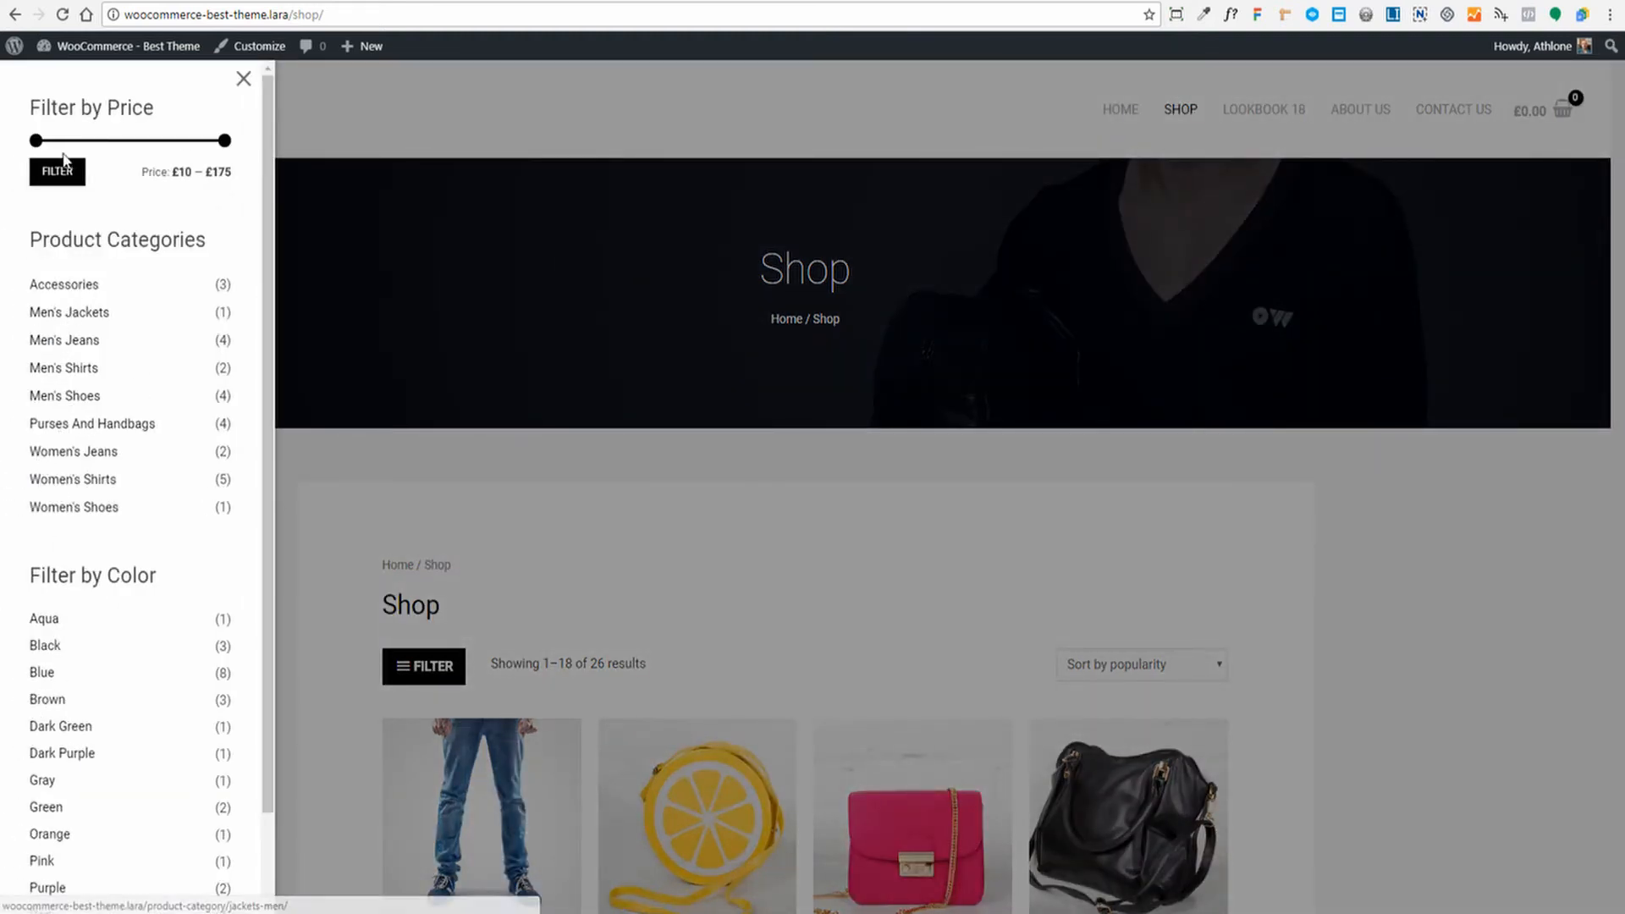
scroll(down, 3)
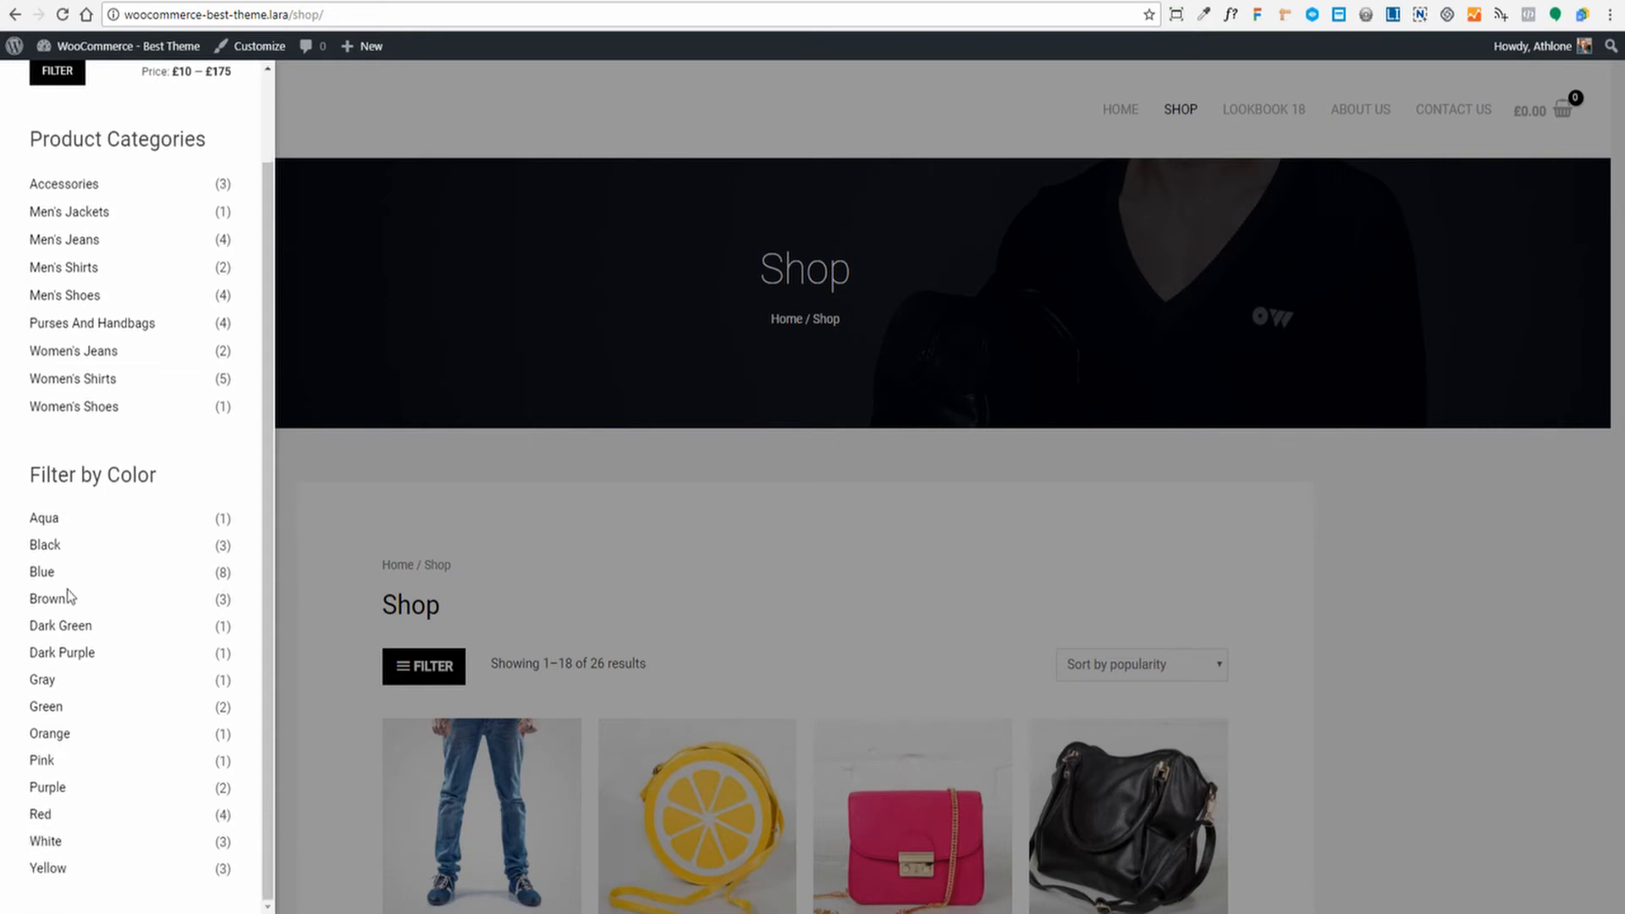
scroll(up, 3)
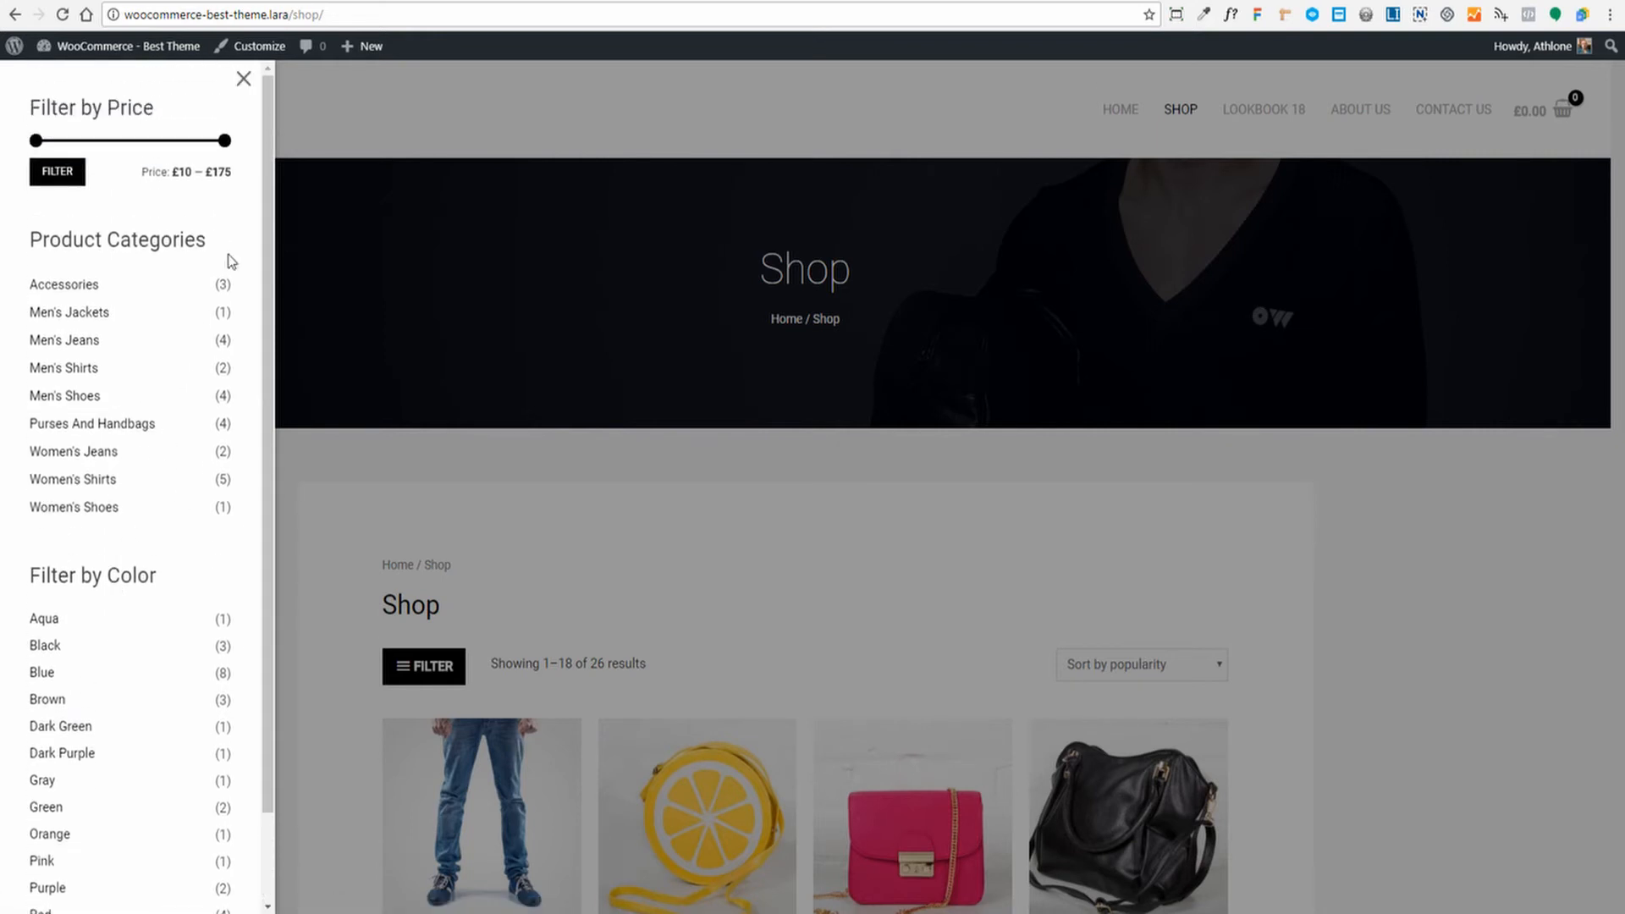
mouse_move(121, 578)
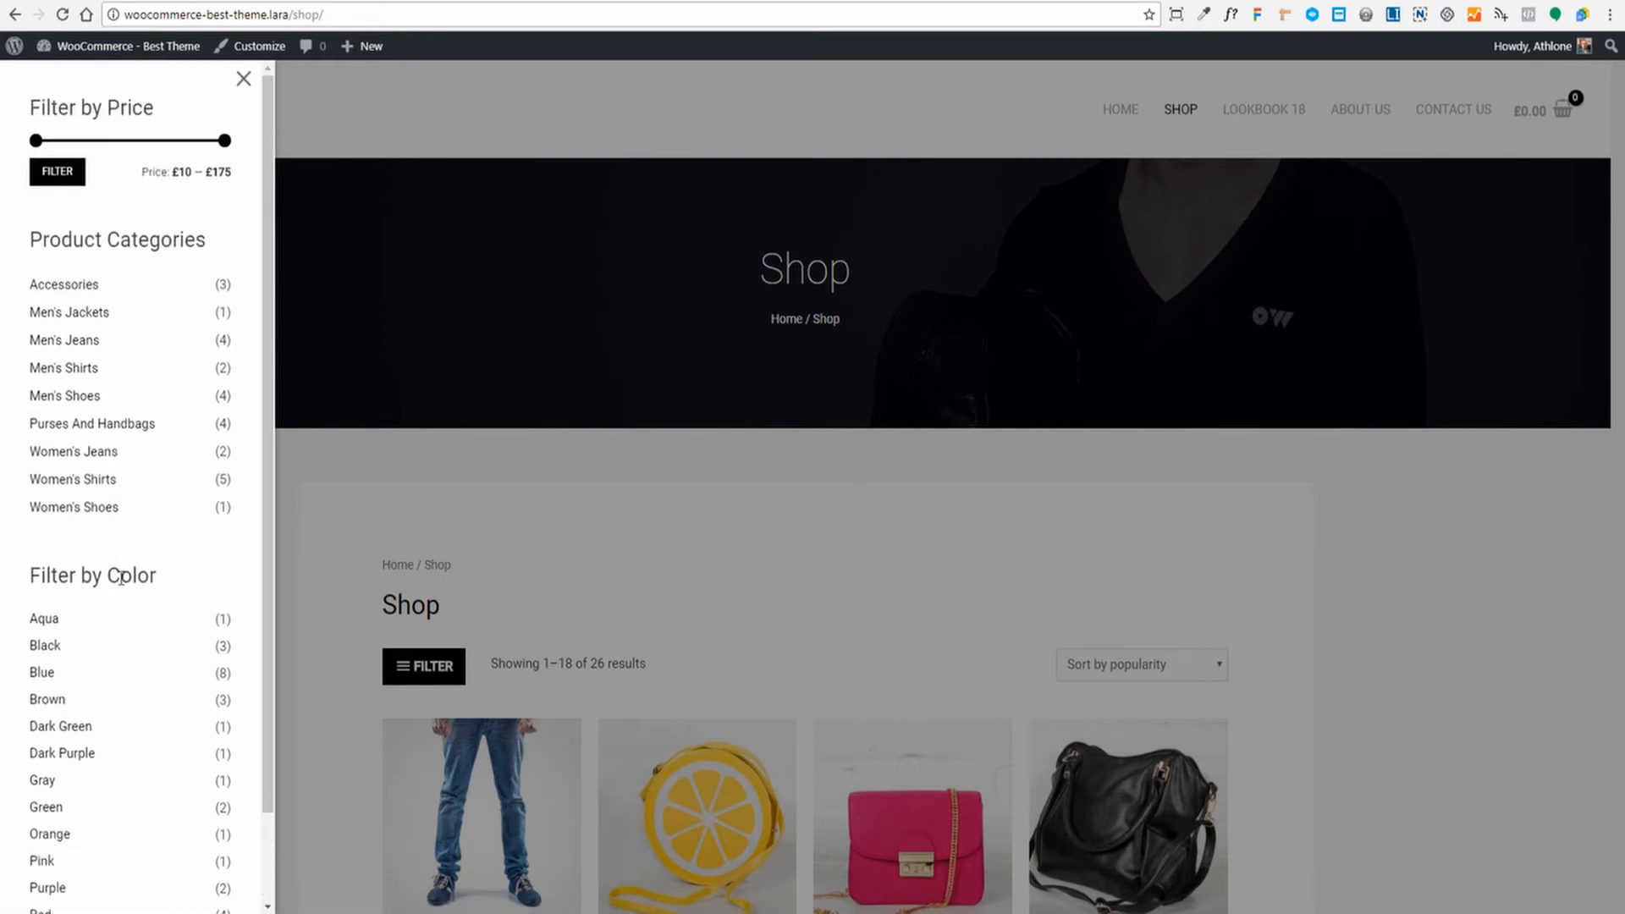
click(244, 78)
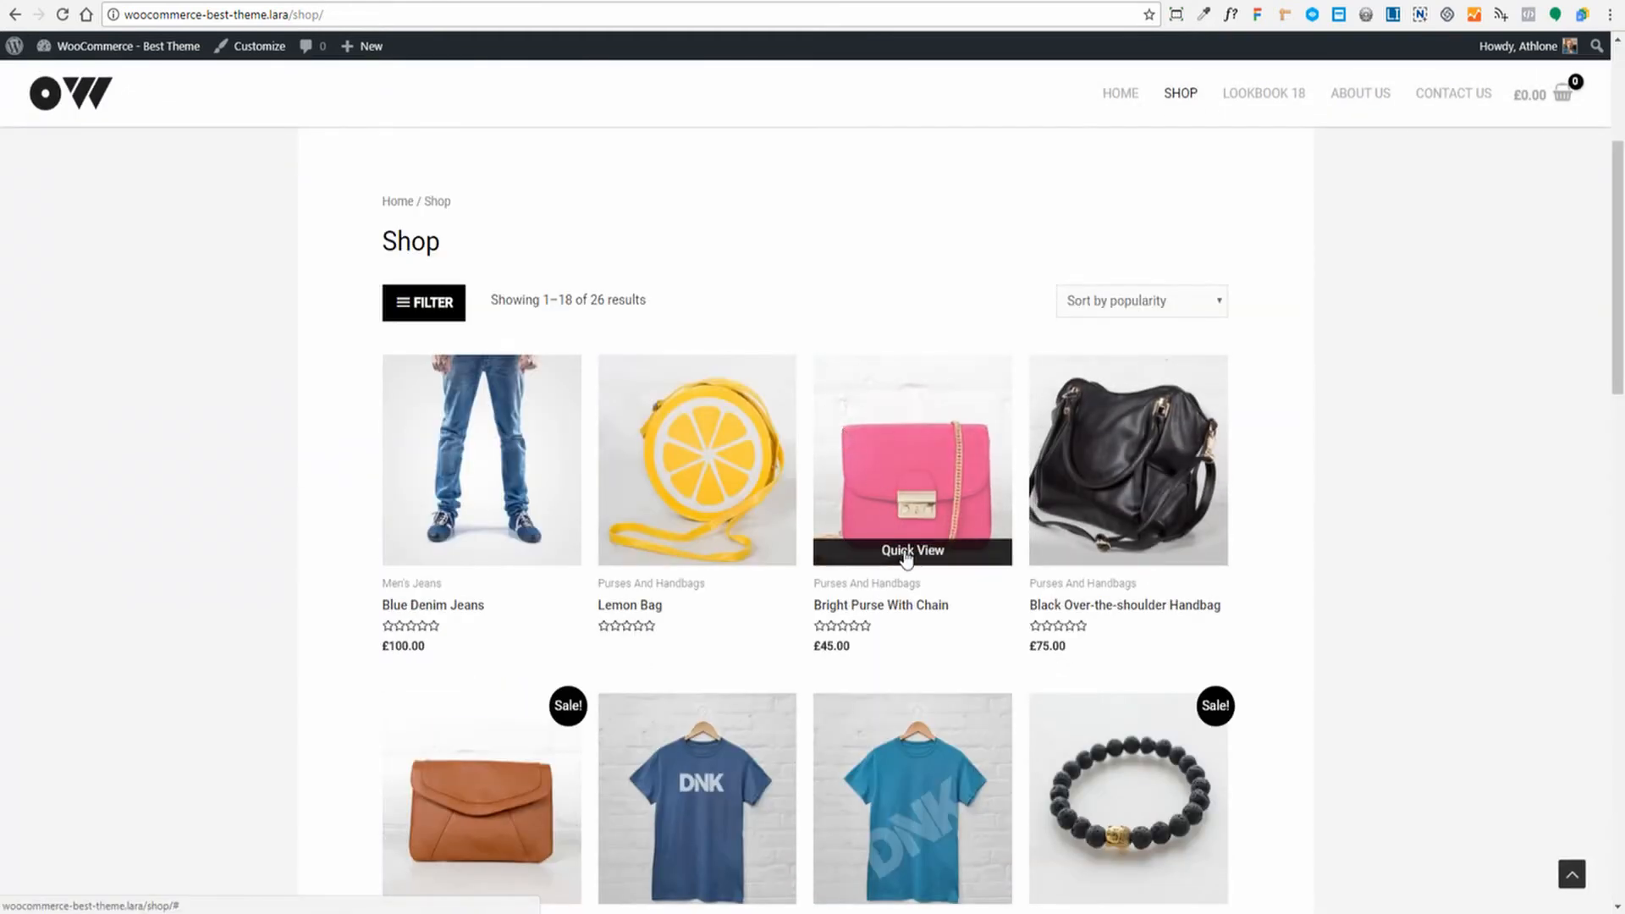
Step: Add the Bright Purse With Chain to the cart from its Quick View, then close the popup
click(911, 550)
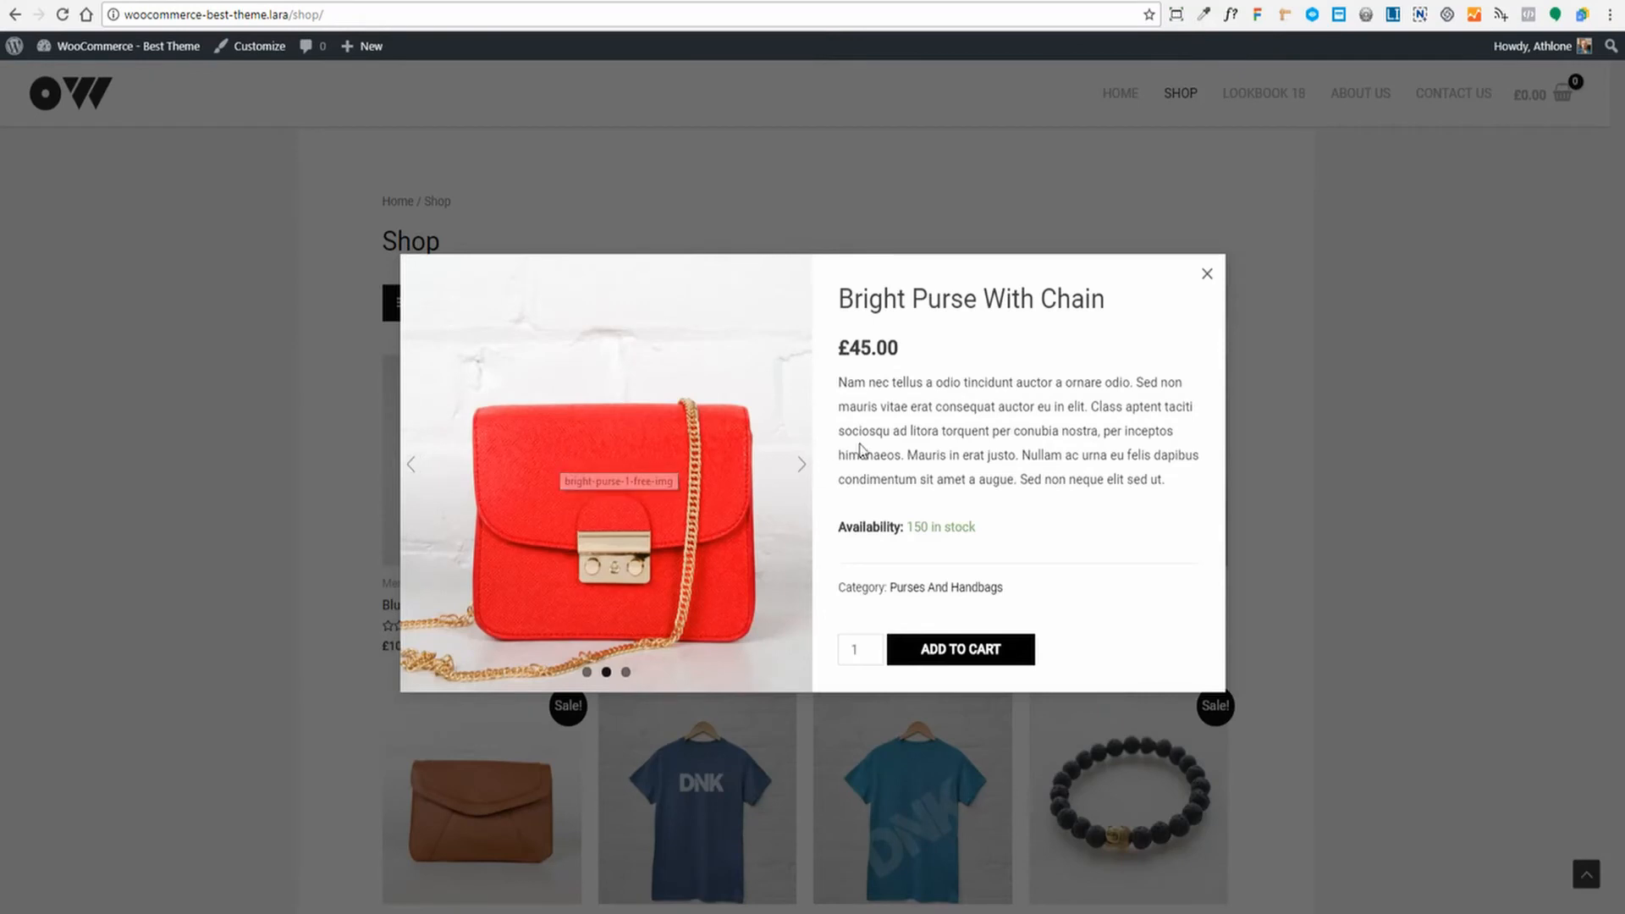
click(959, 650)
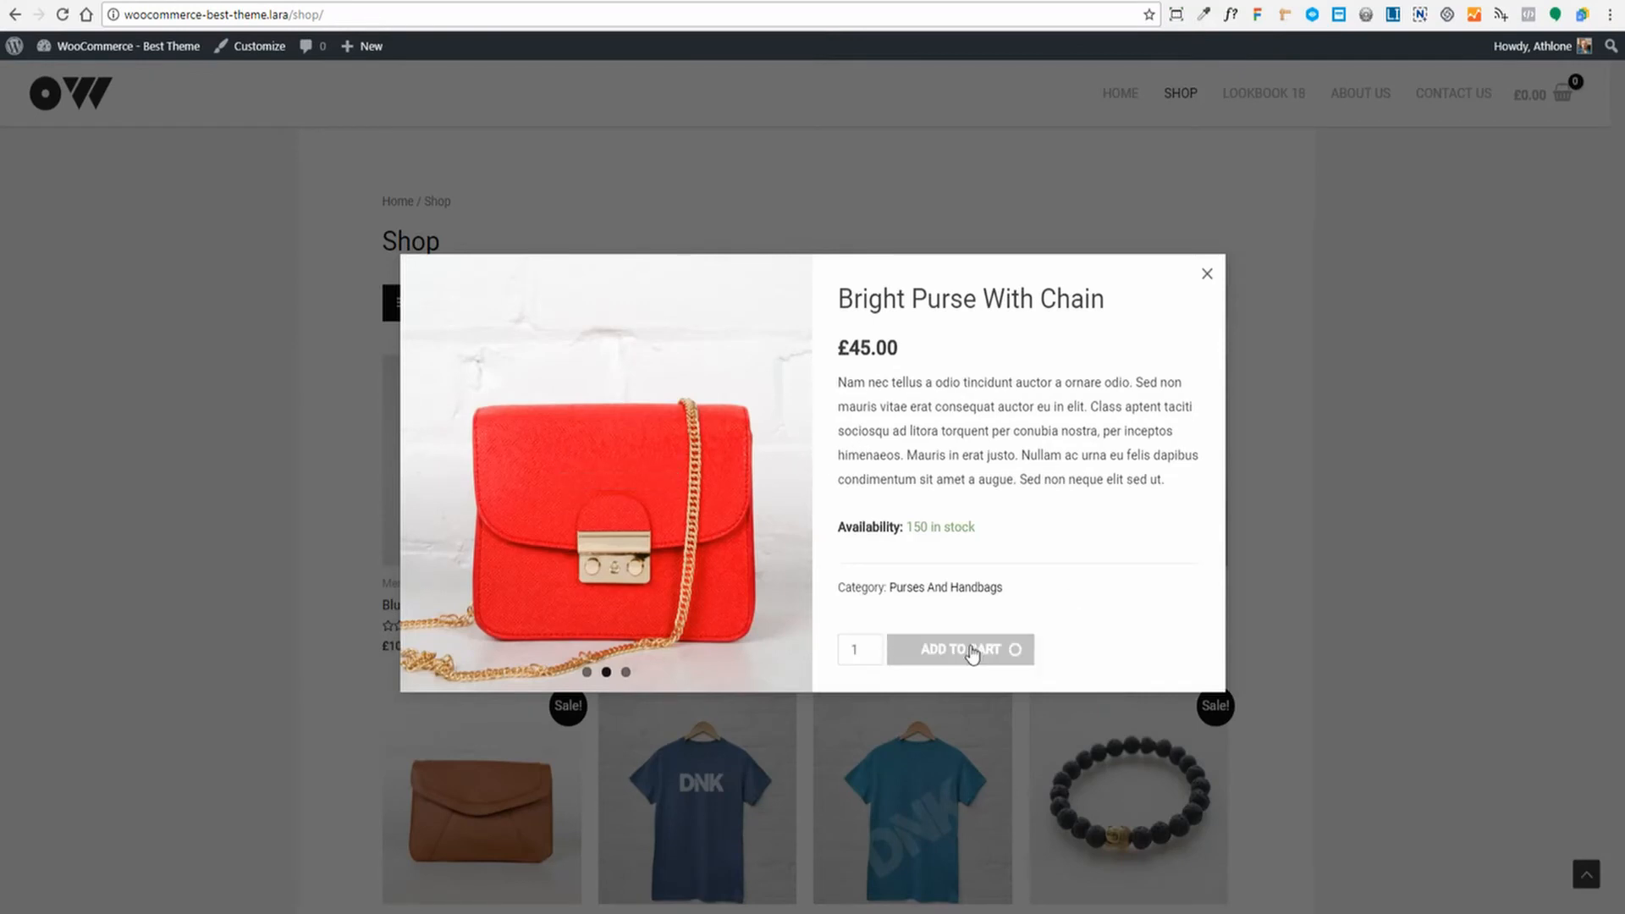
click(960, 649)
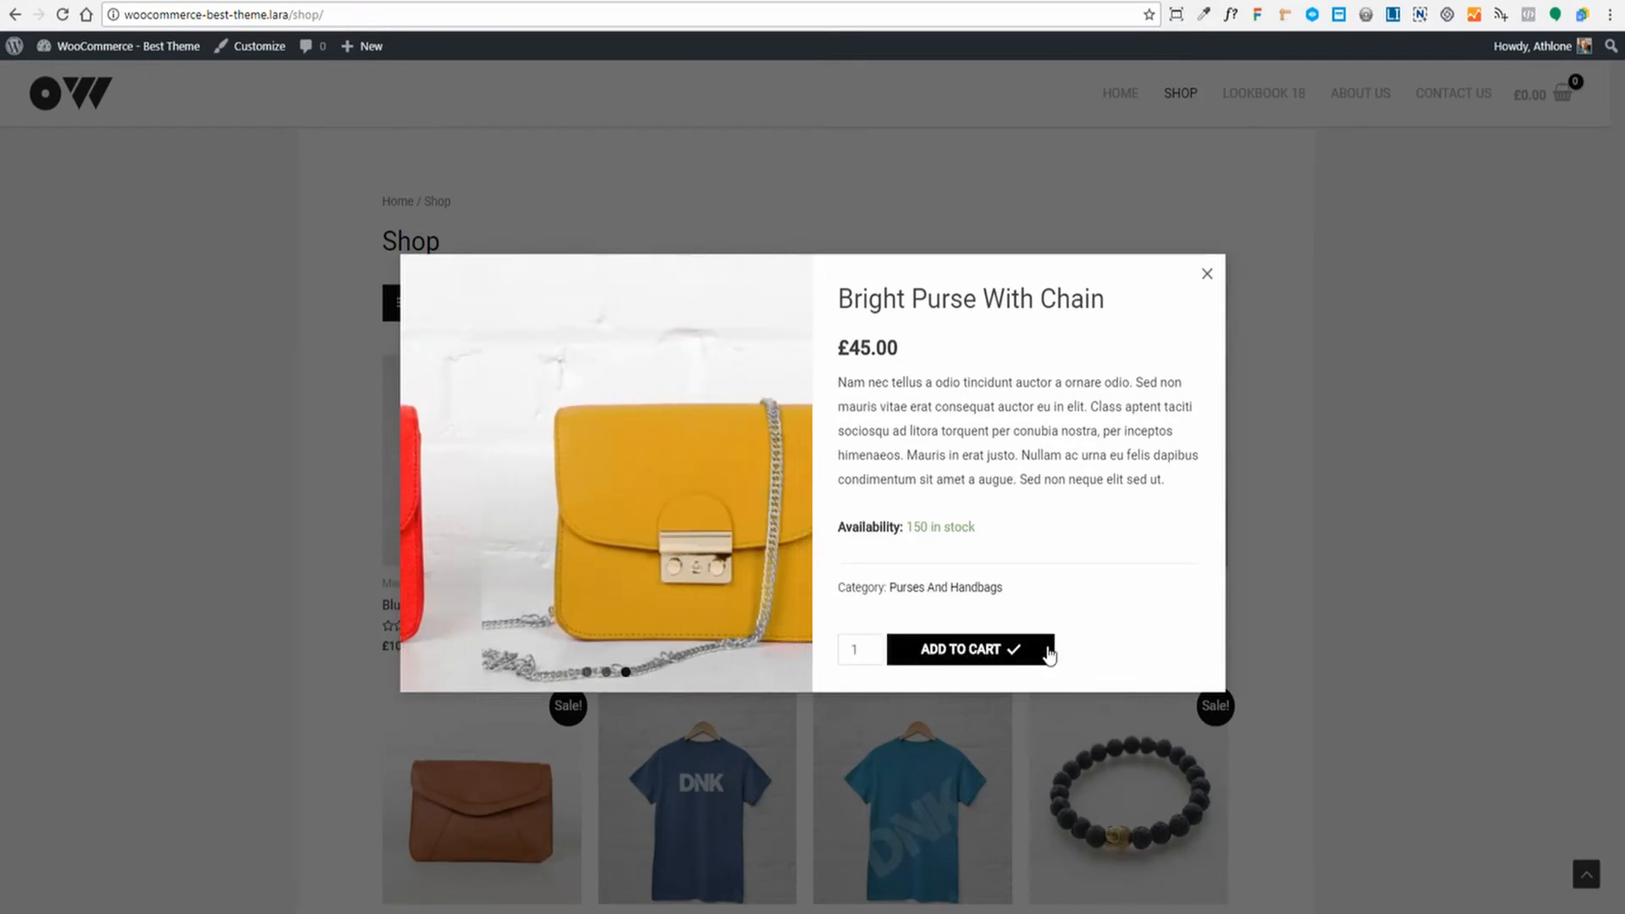
click(970, 650)
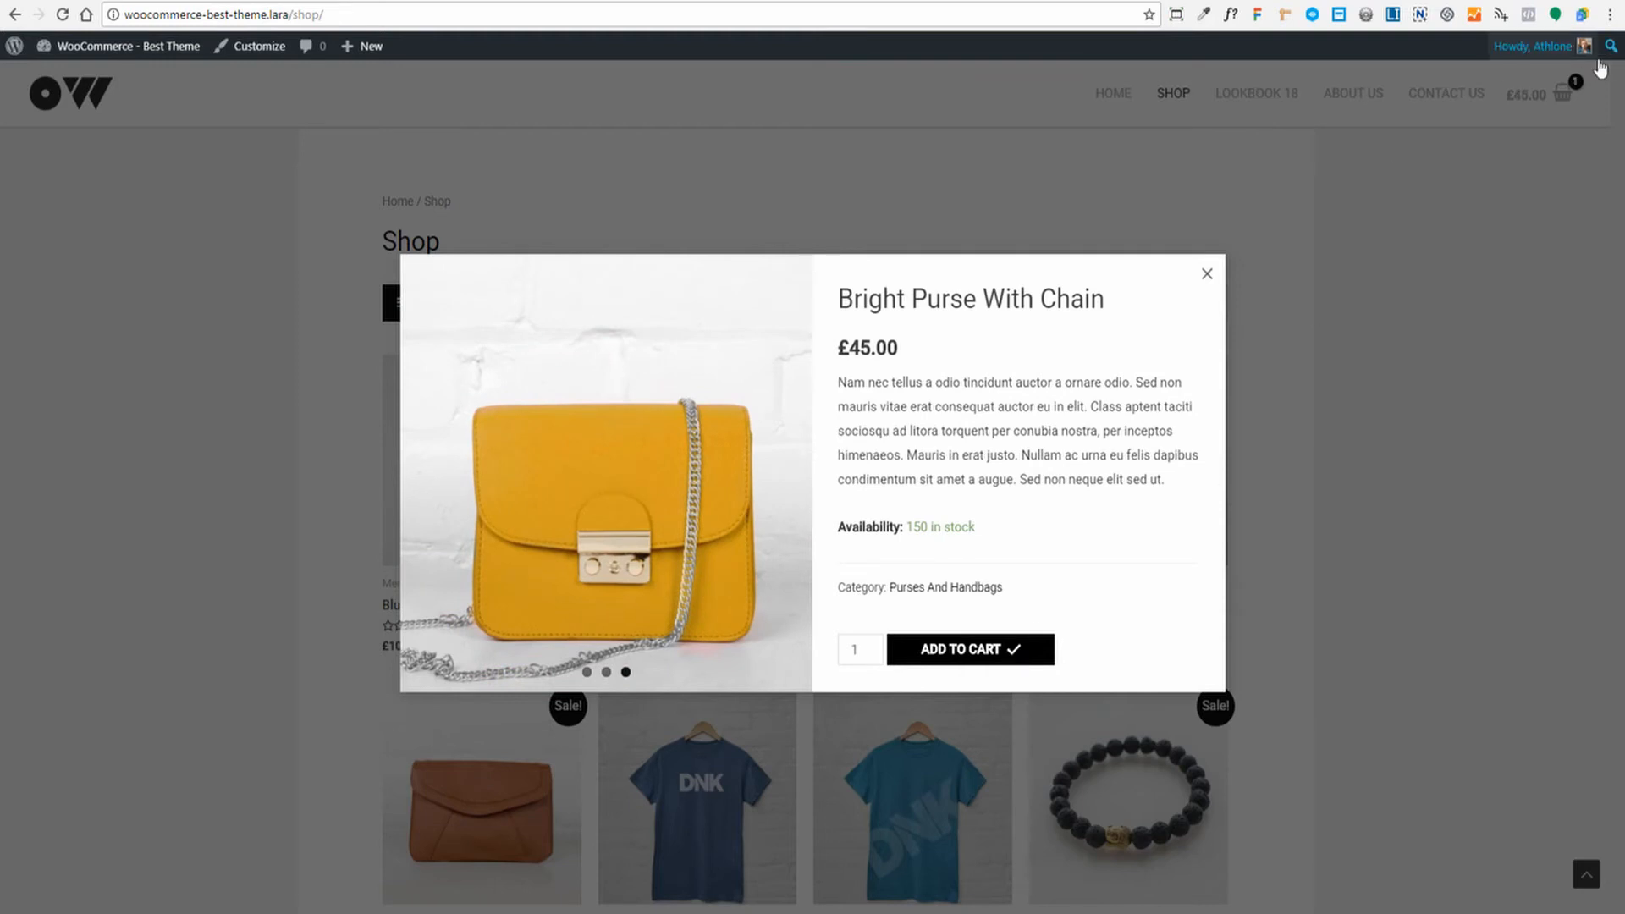
mouse_move(1546, 101)
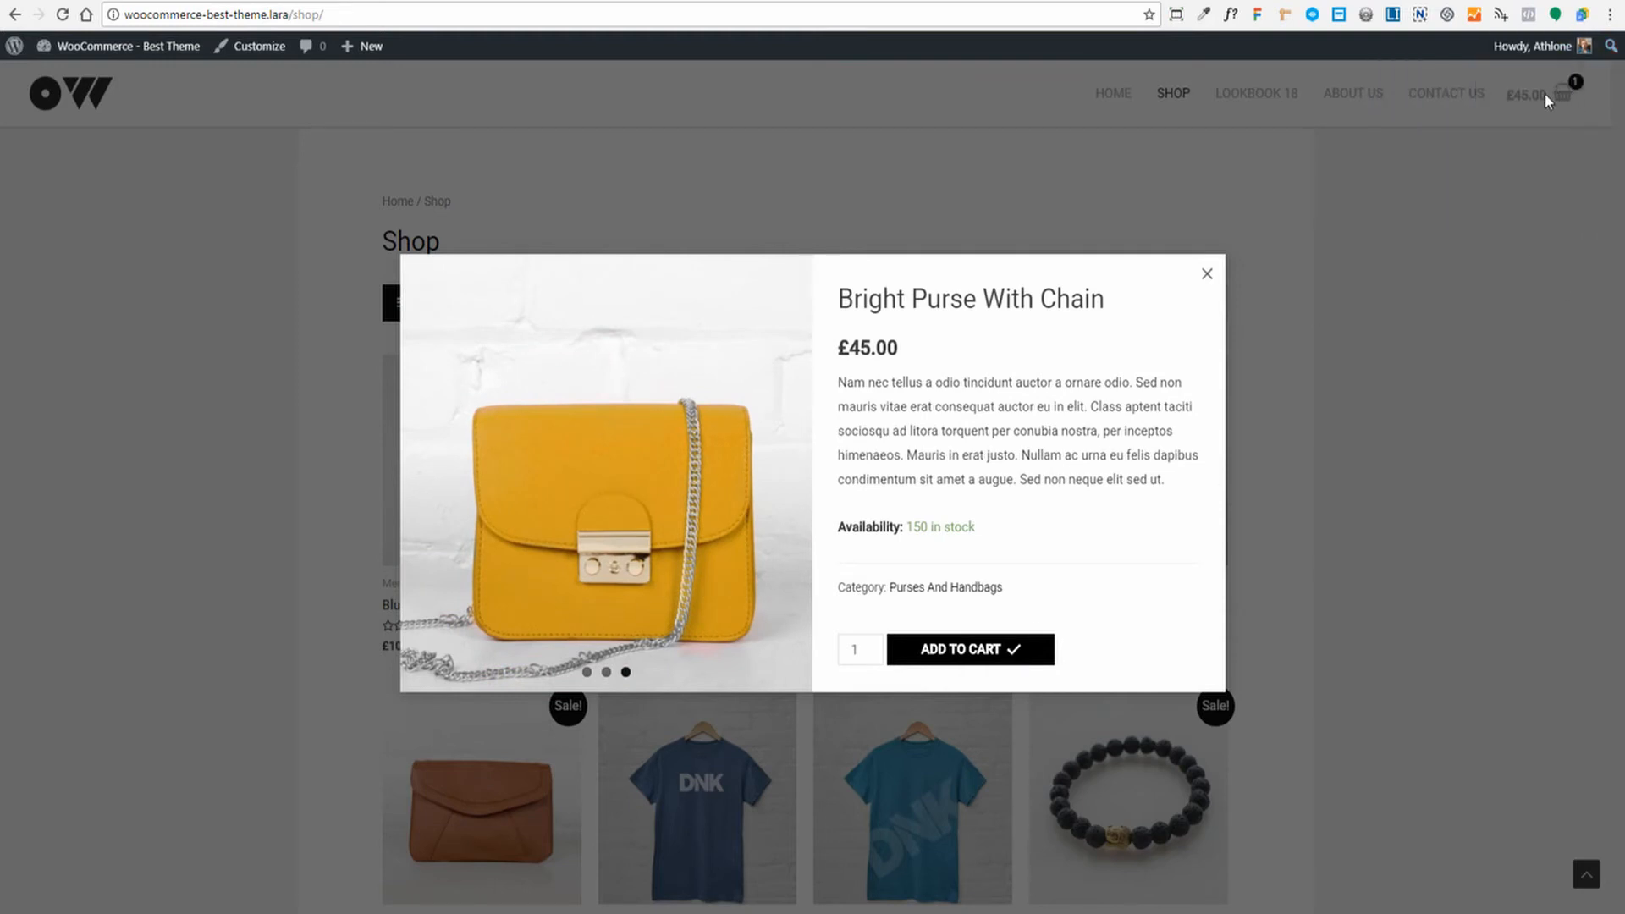
mouse_move(1570, 96)
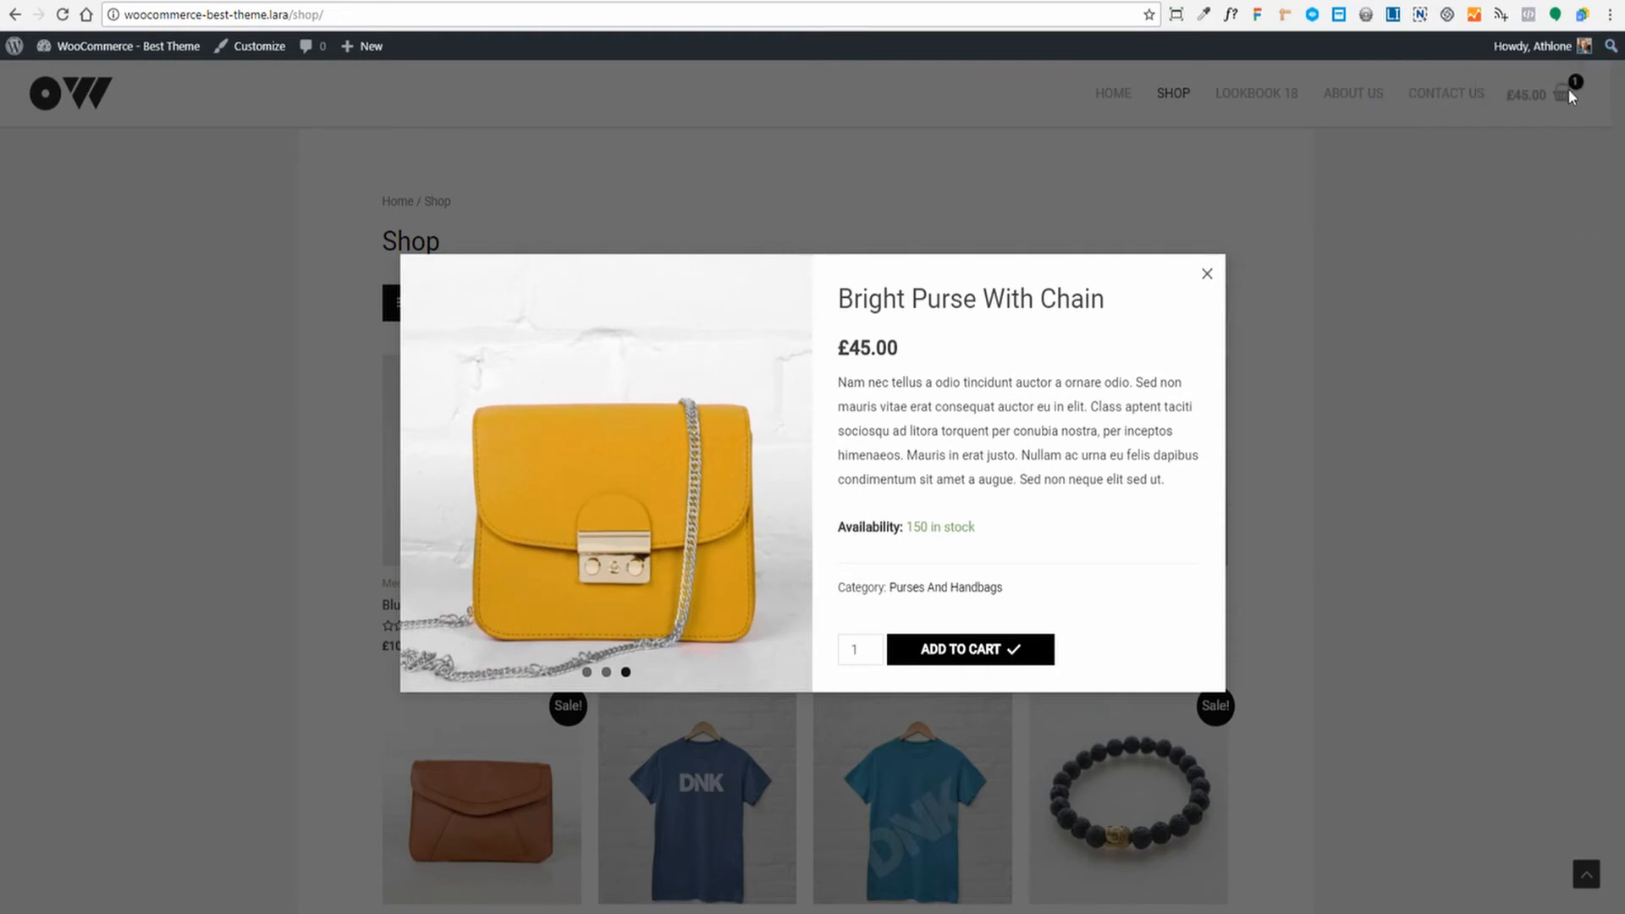
click(1207, 273)
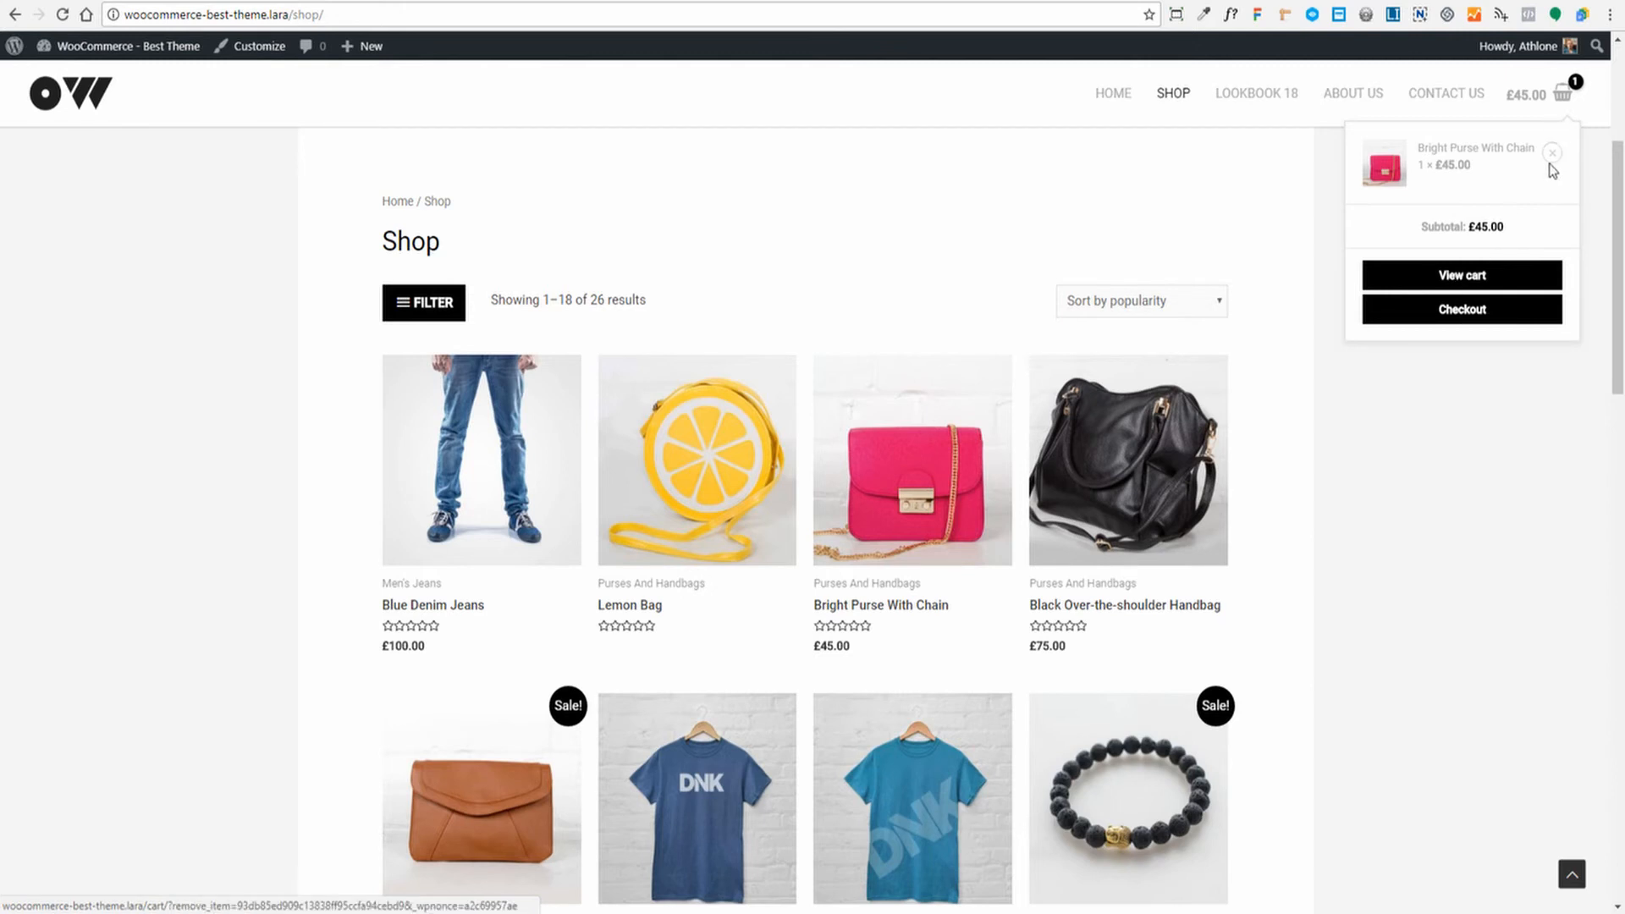
mouse_move(1463, 290)
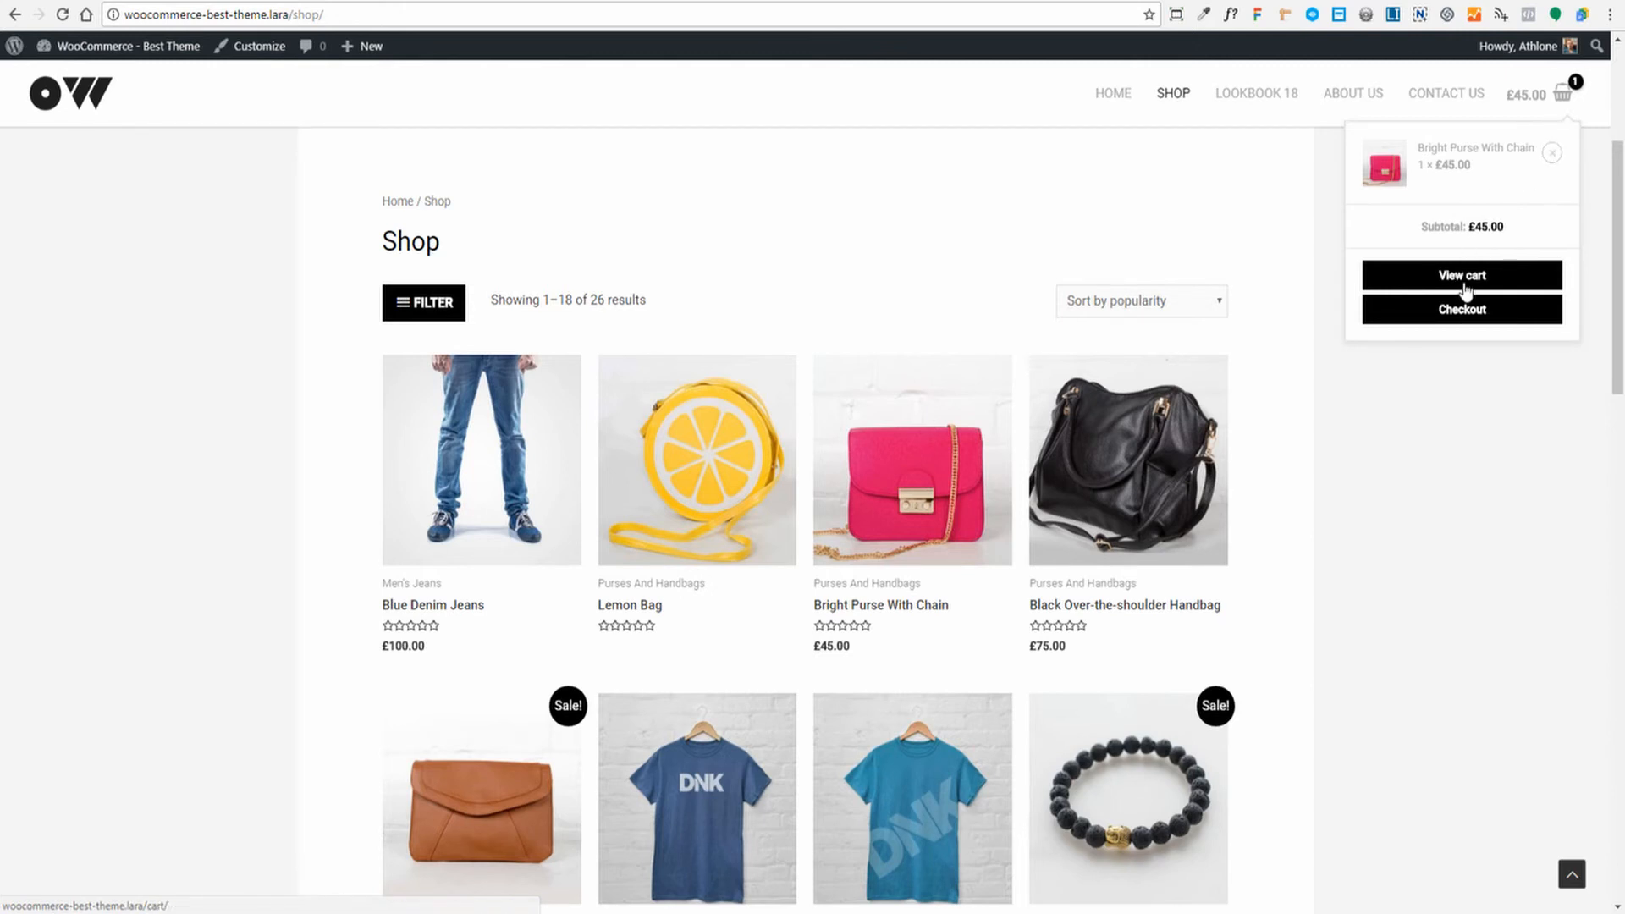
mouse_move(1455, 316)
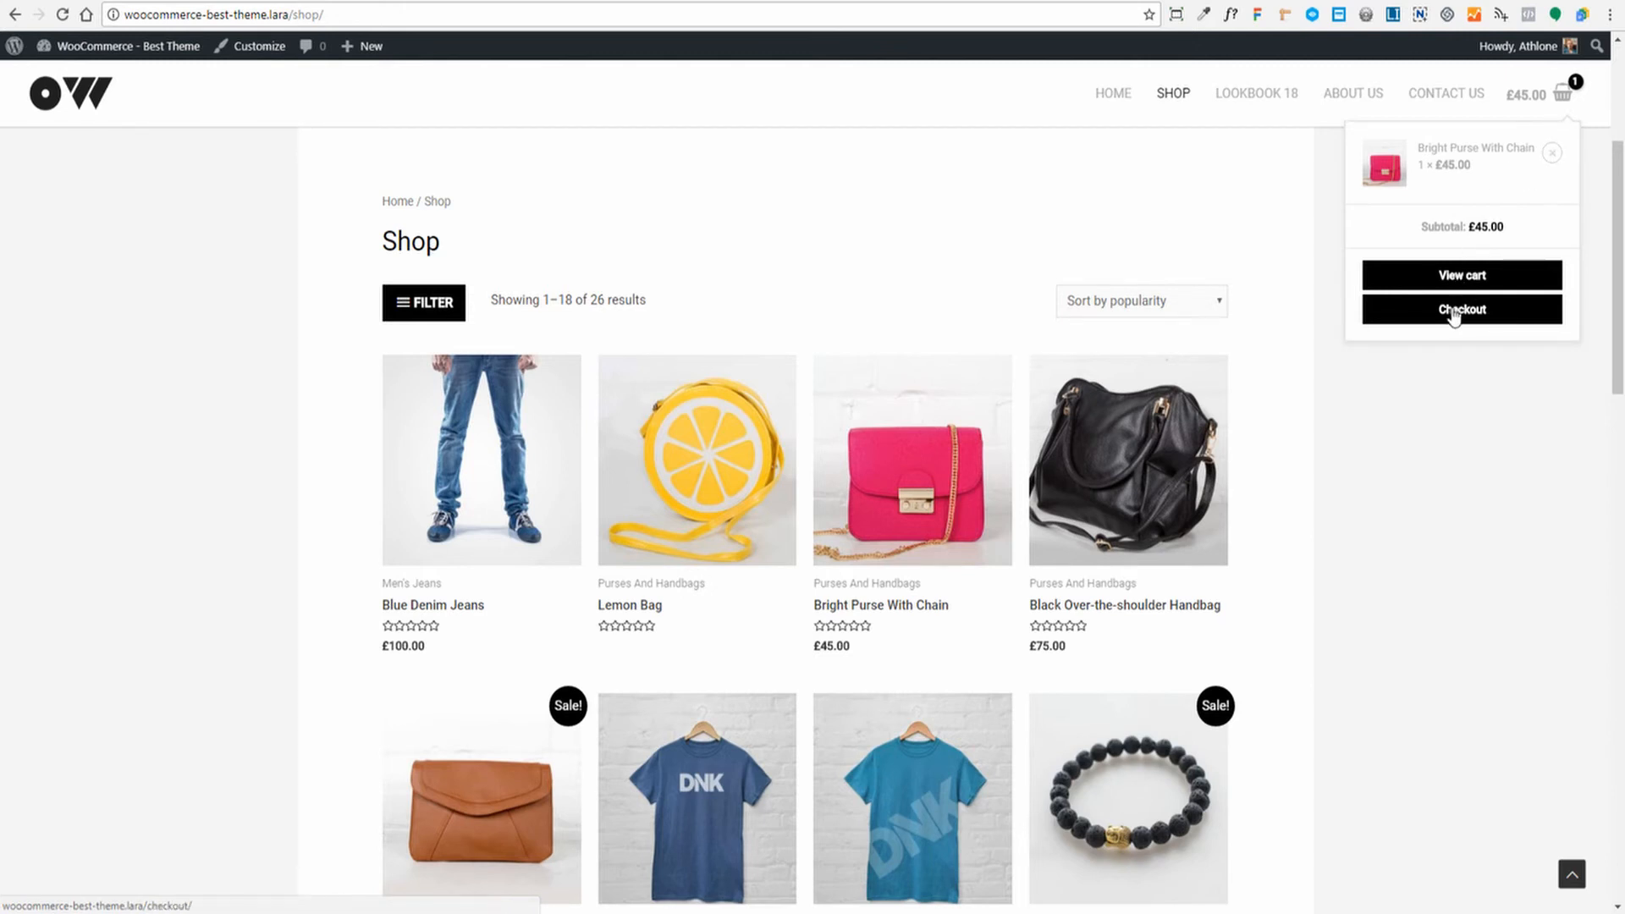
Step: Show the mini-cart with the Bright Purse With Chain and head to the full cart page
click(1460, 308)
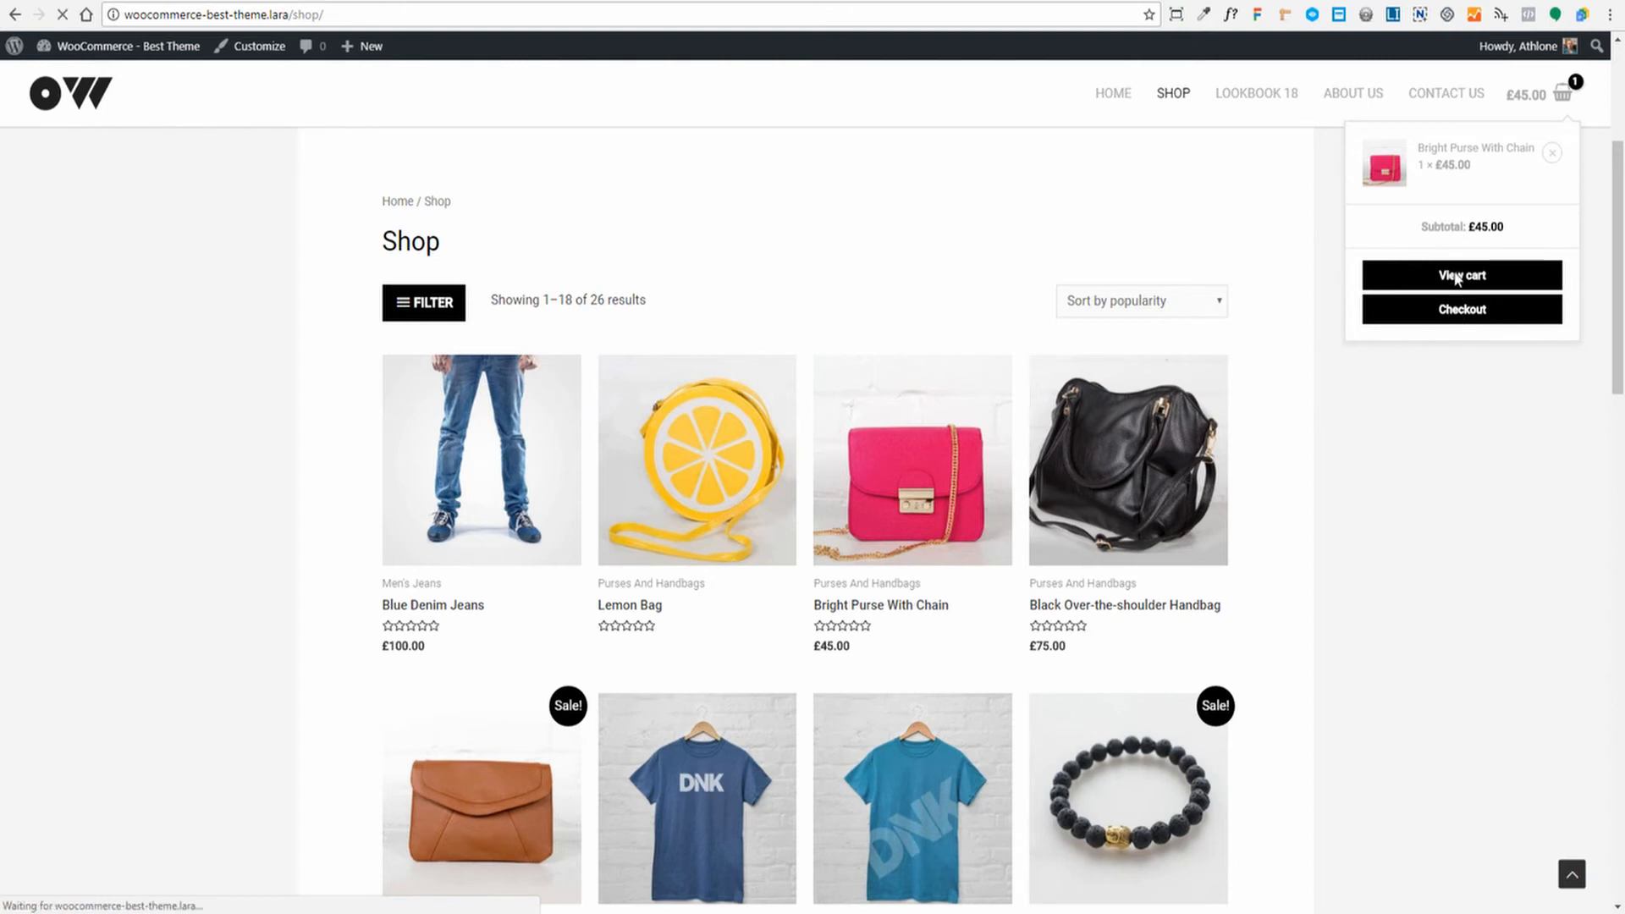
click(1461, 276)
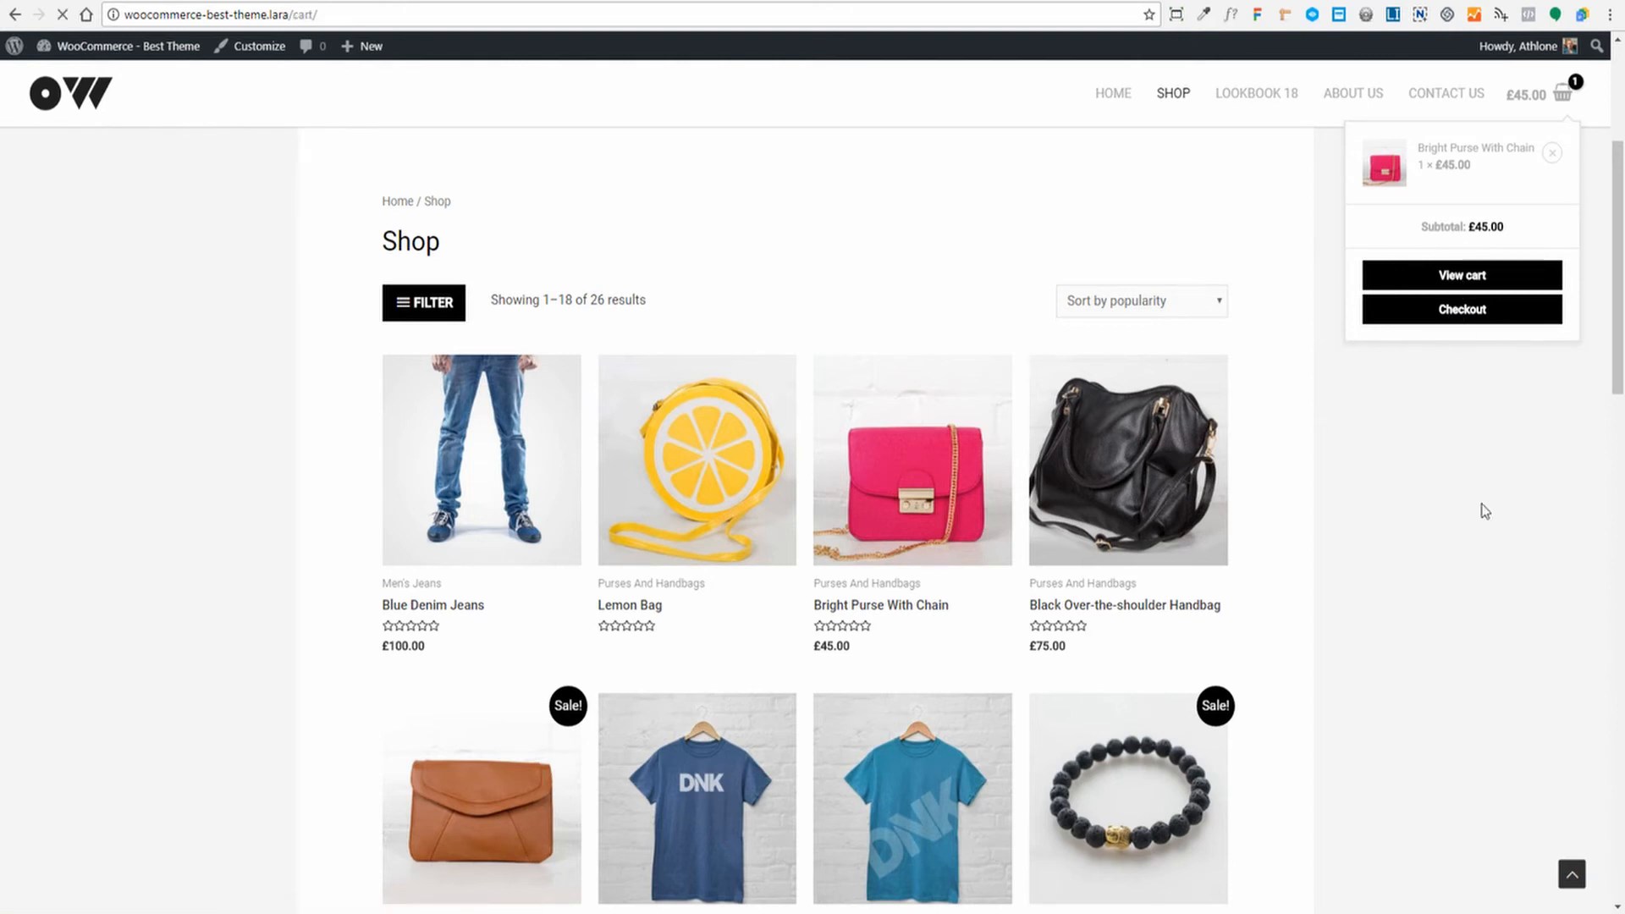
Step: Review the cart page holding the £45.00 Bright Purse With Chain
click(1460, 274)
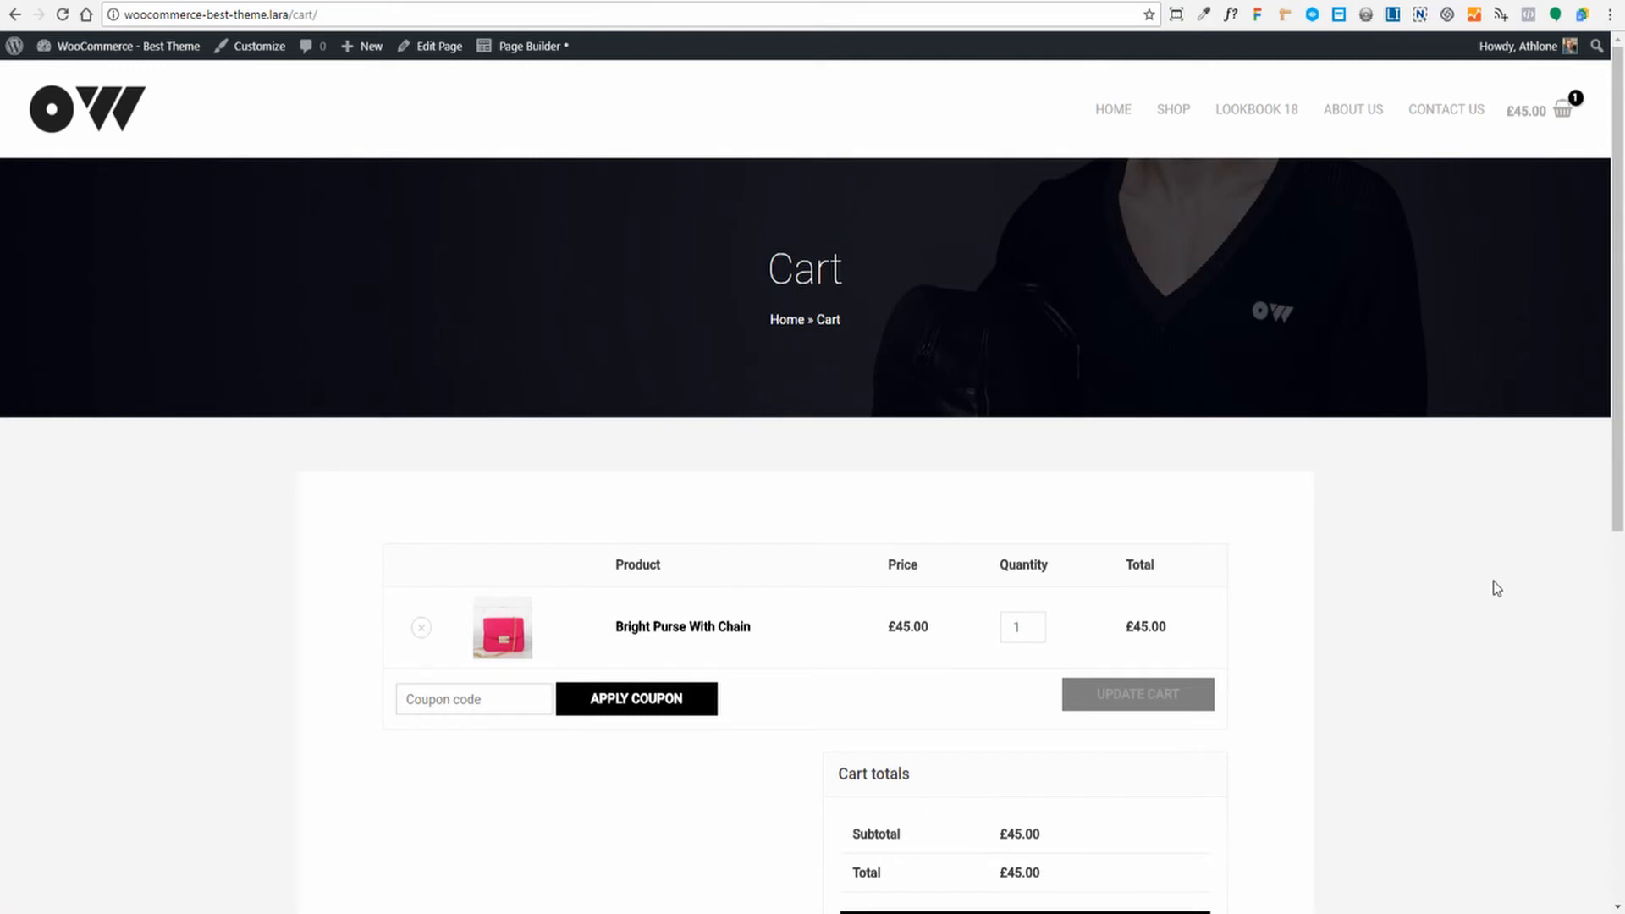
scroll(down, 3)
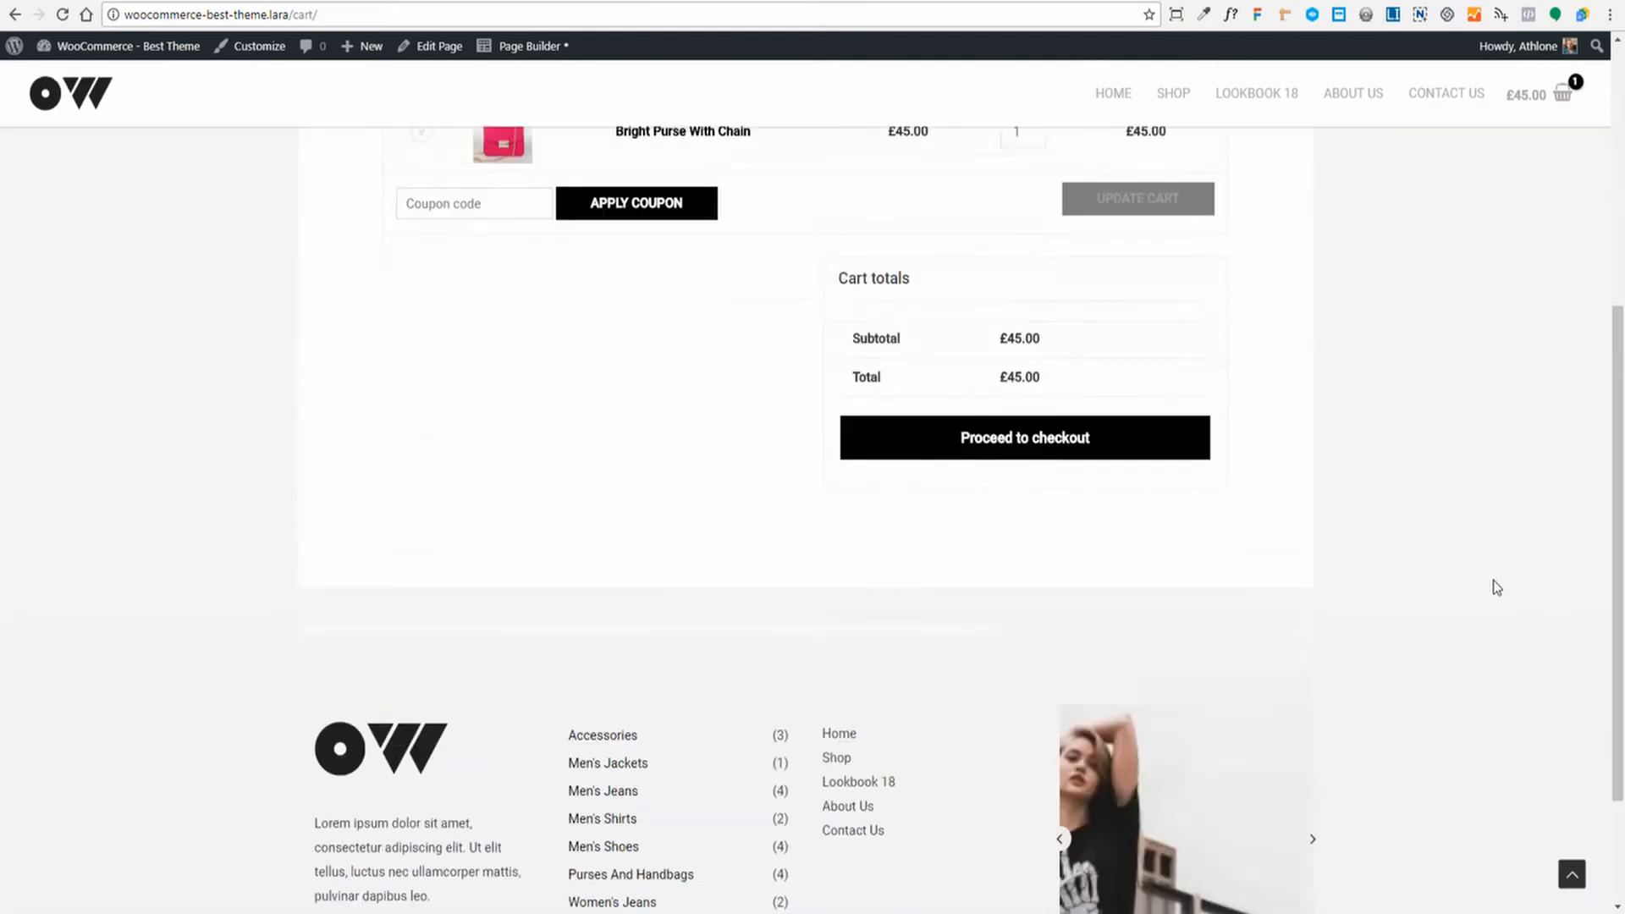
scroll(up, 3)
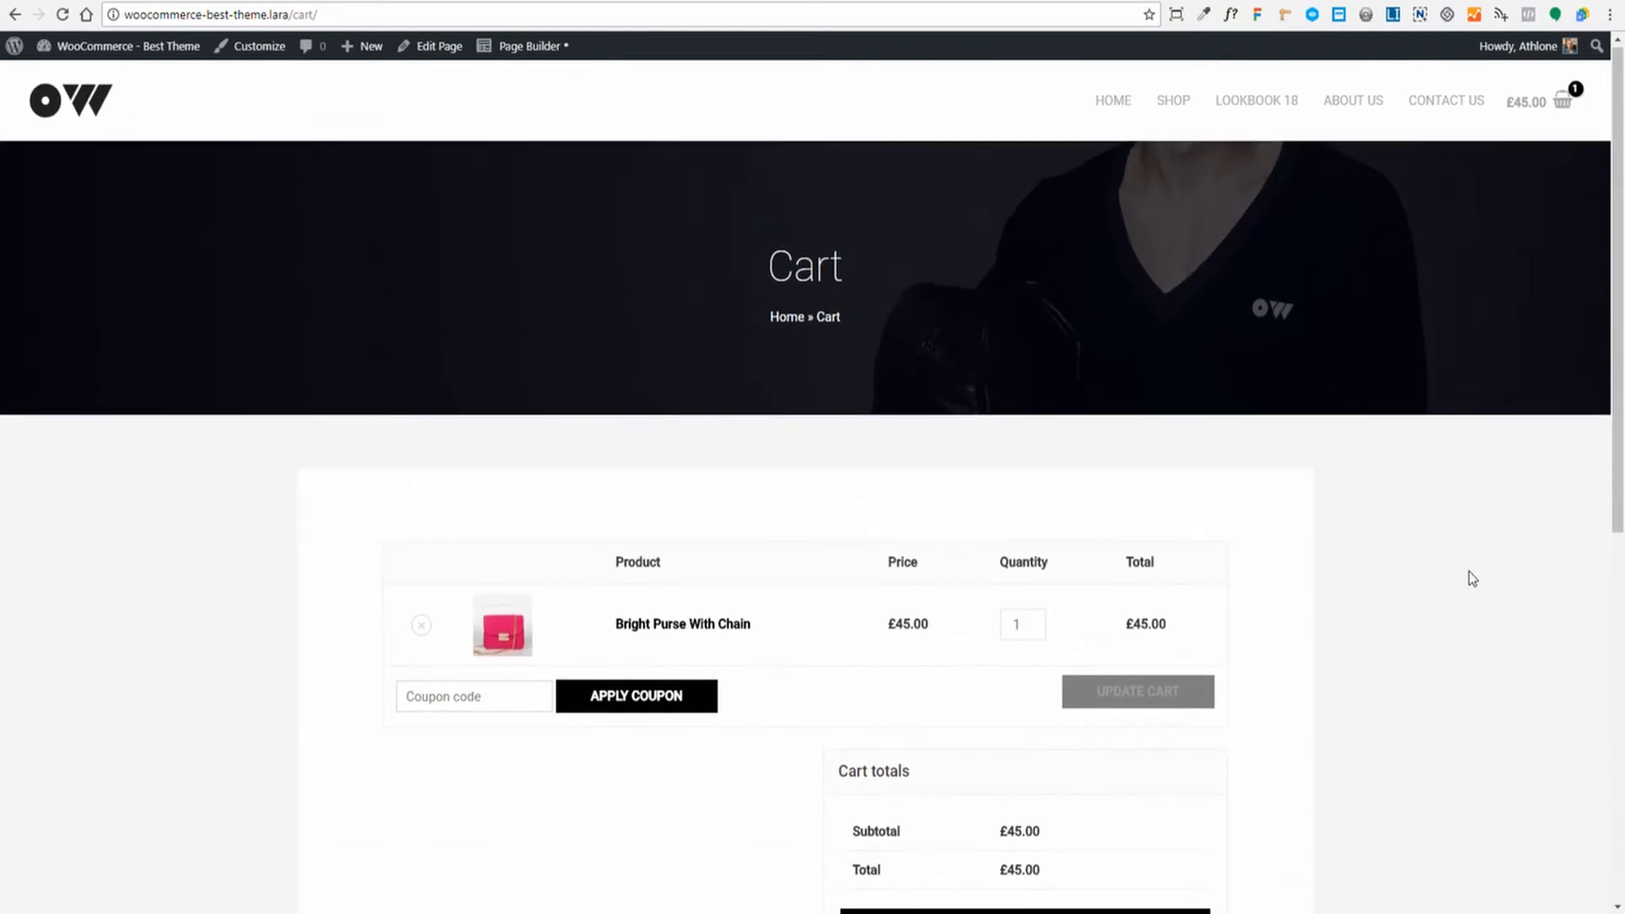
scroll(down, 3)
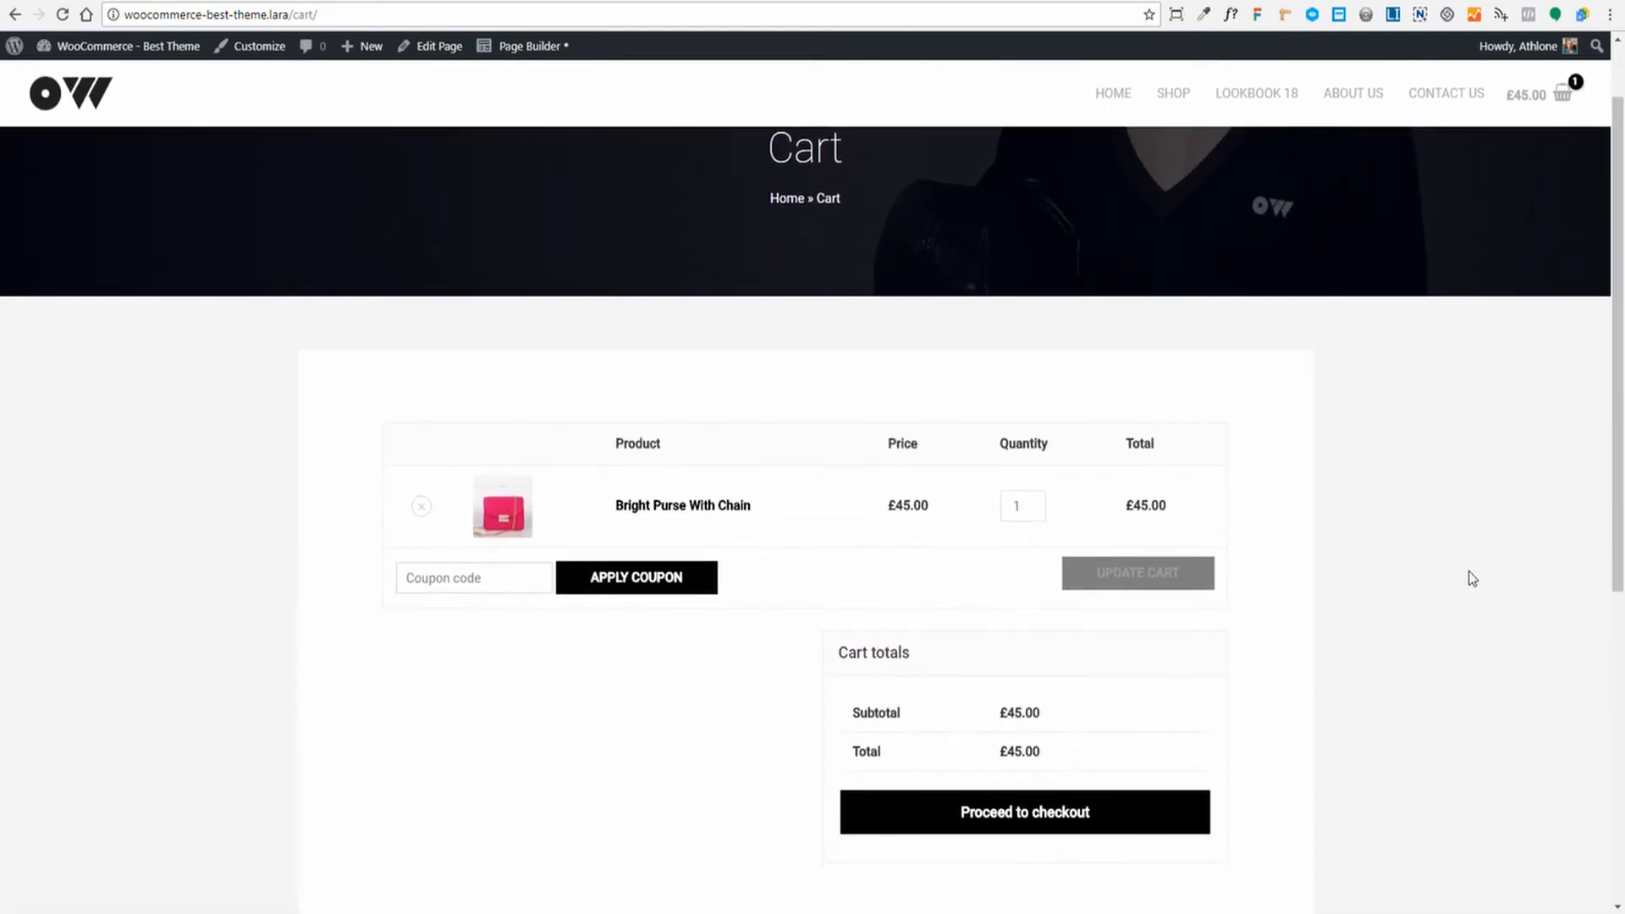
scroll(down, 3)
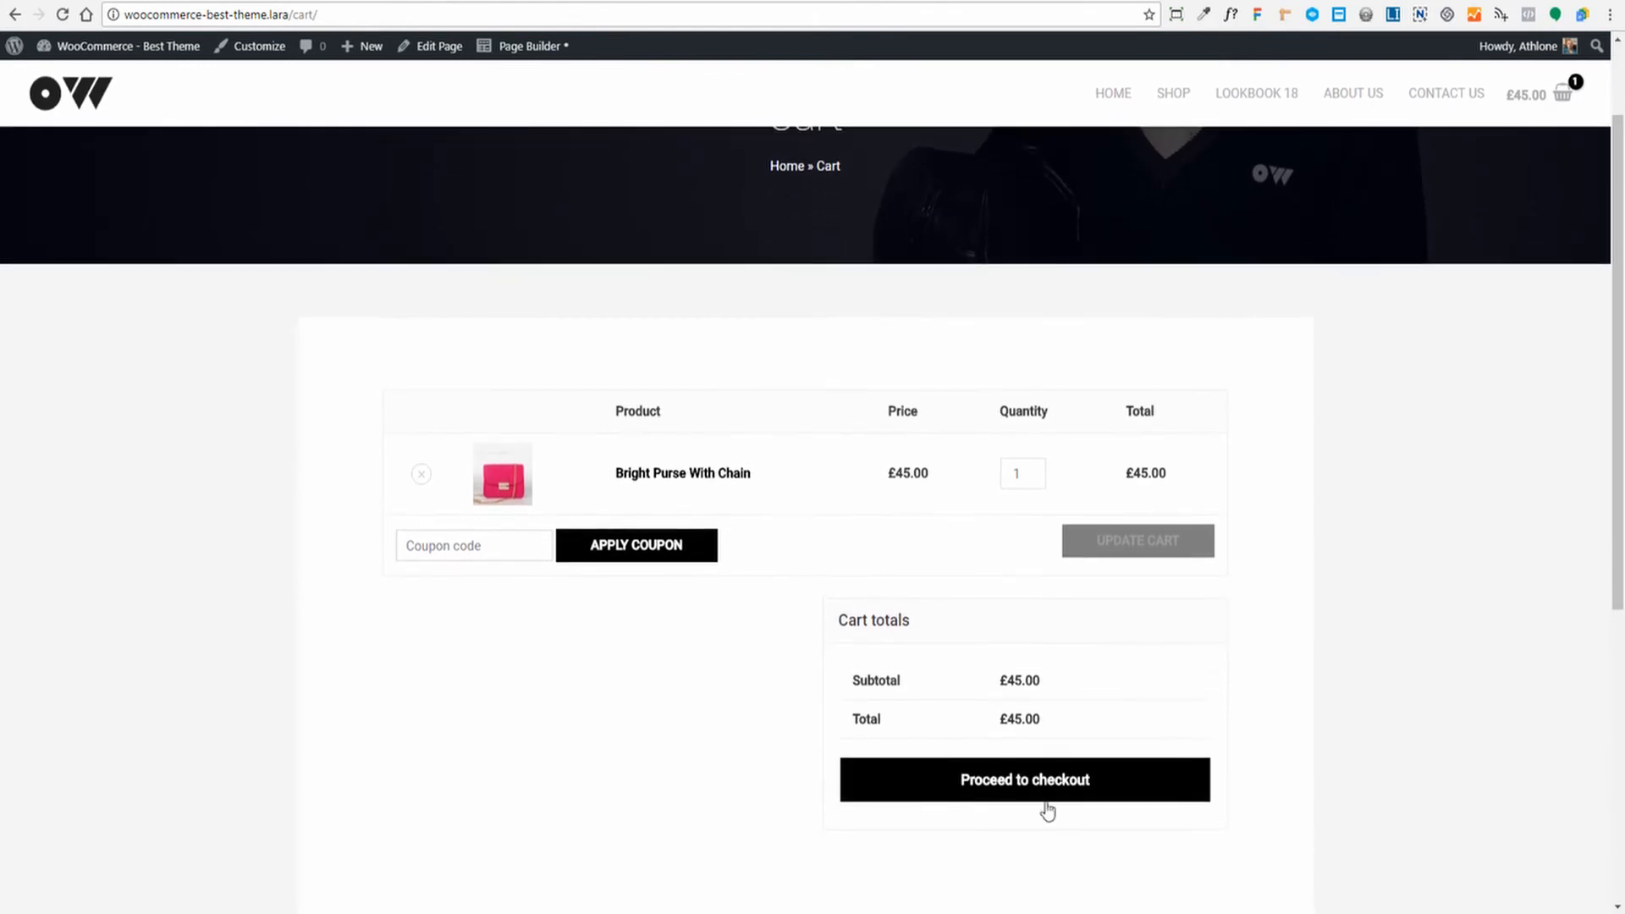
Step: Proceed to checkout and look over the billing form for the £45.00 order
click(1025, 780)
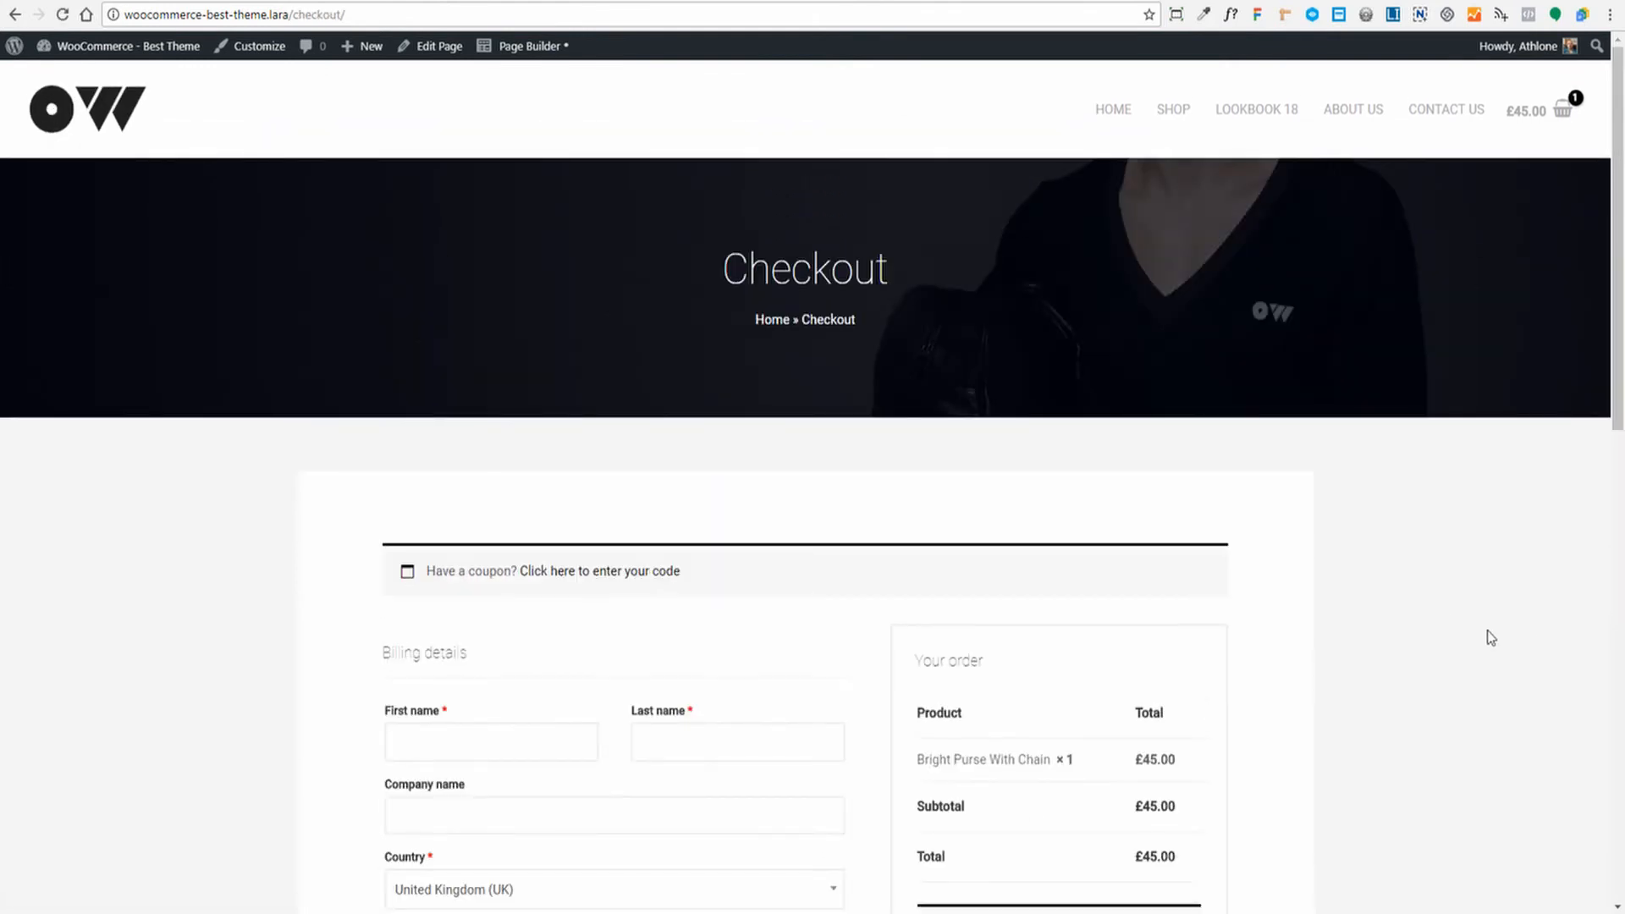
scroll(down, 3)
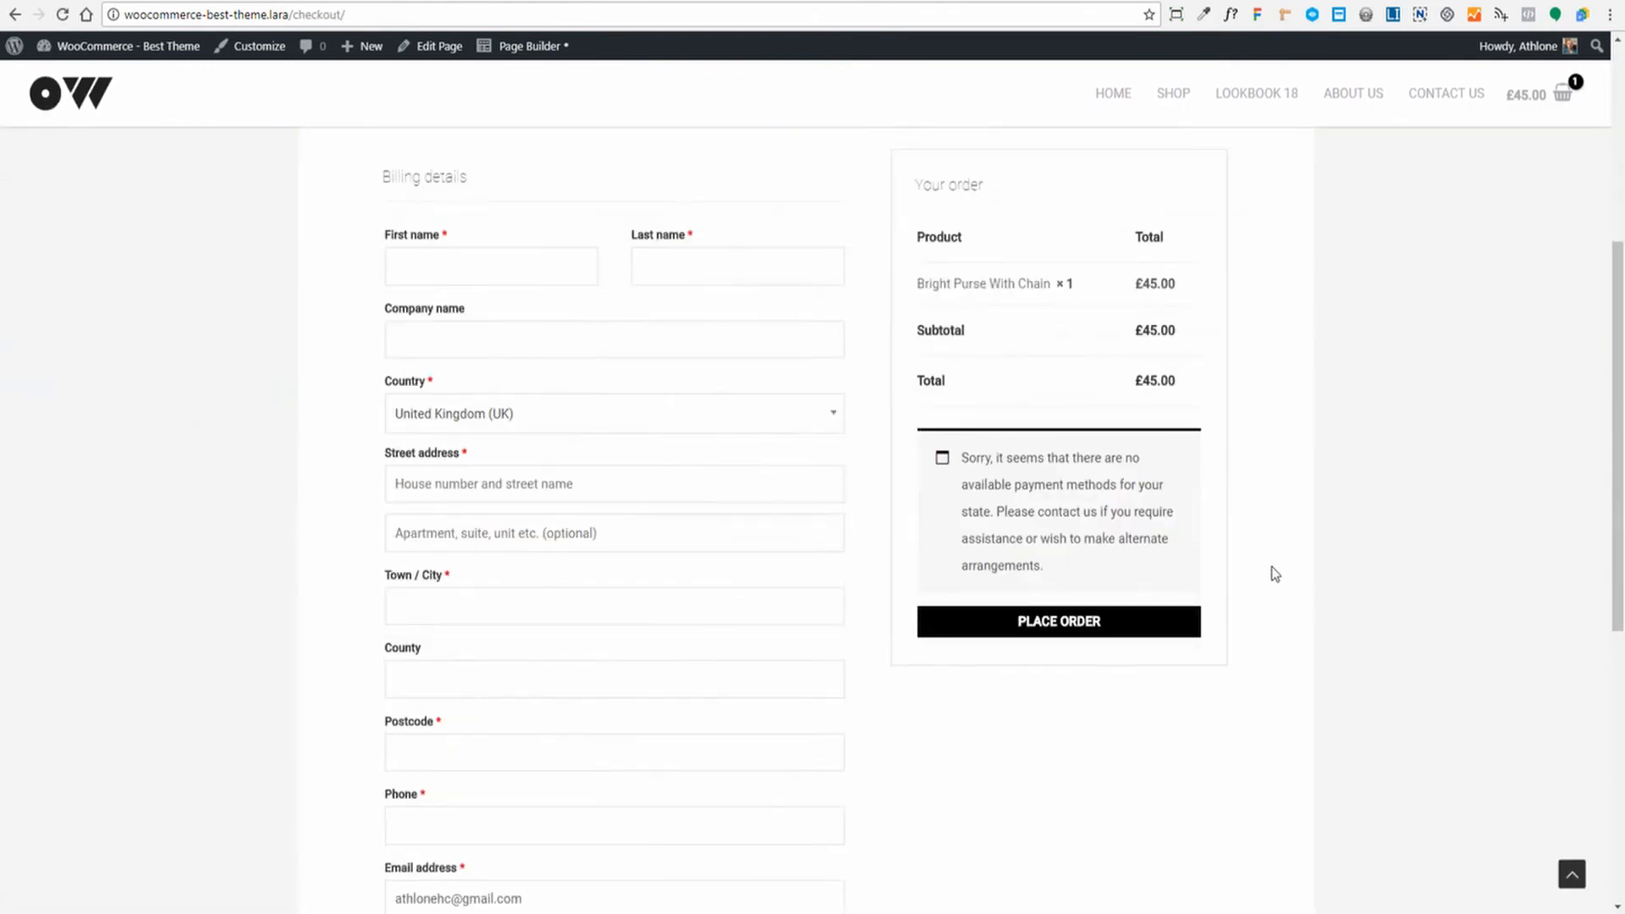
scroll(up, 3)
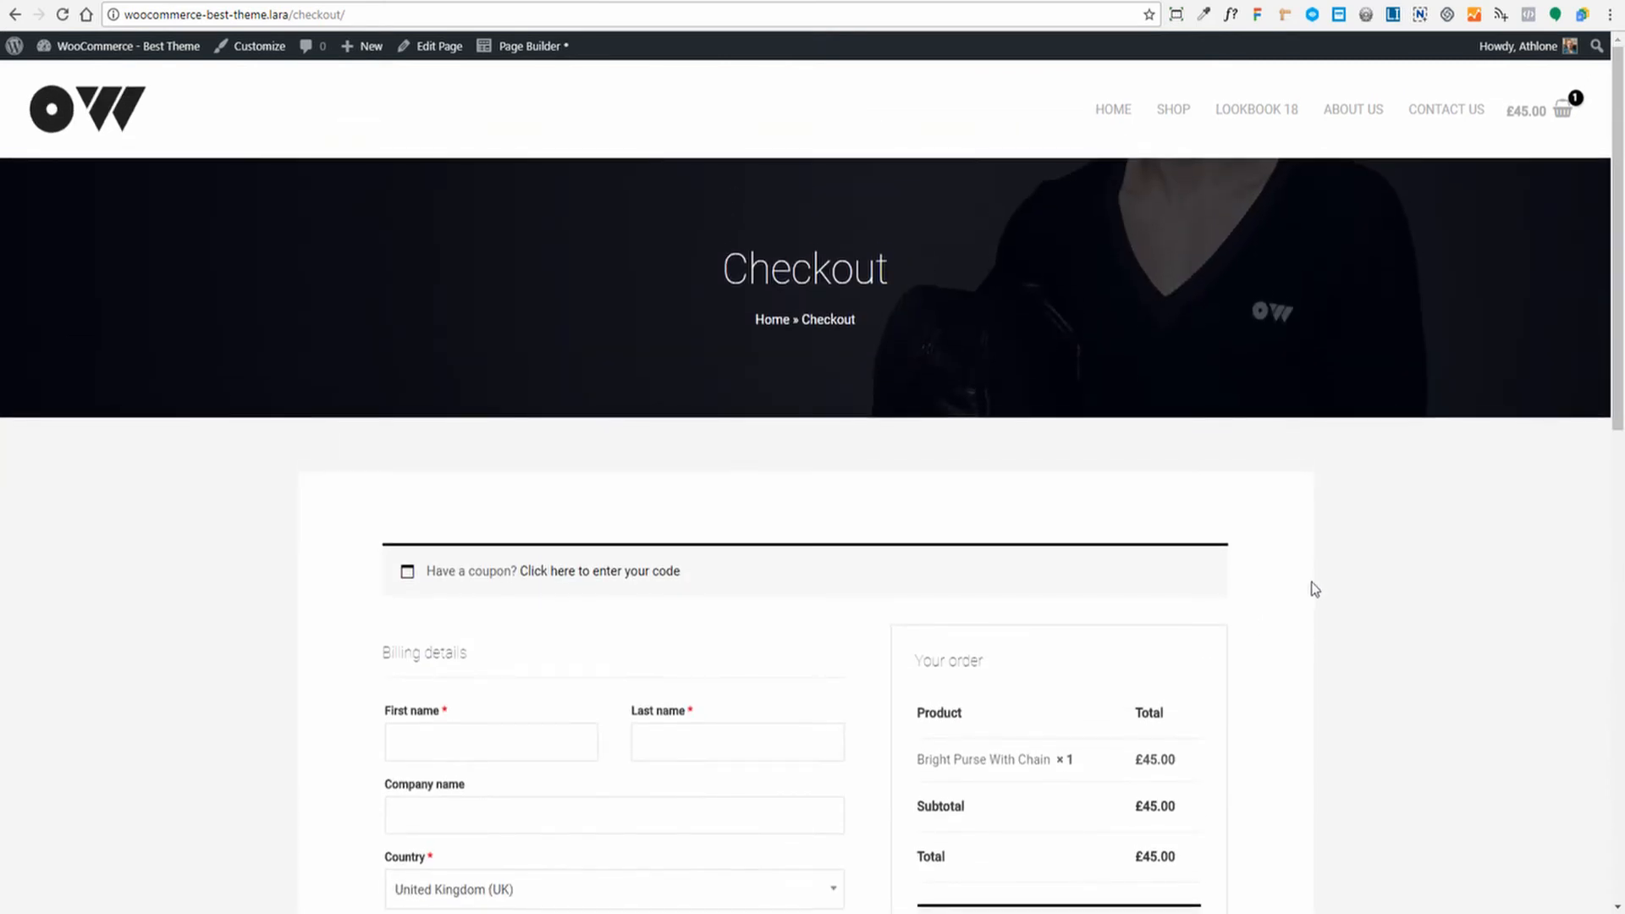
Step: Return to the store home page via the HOME menu link
click(1113, 109)
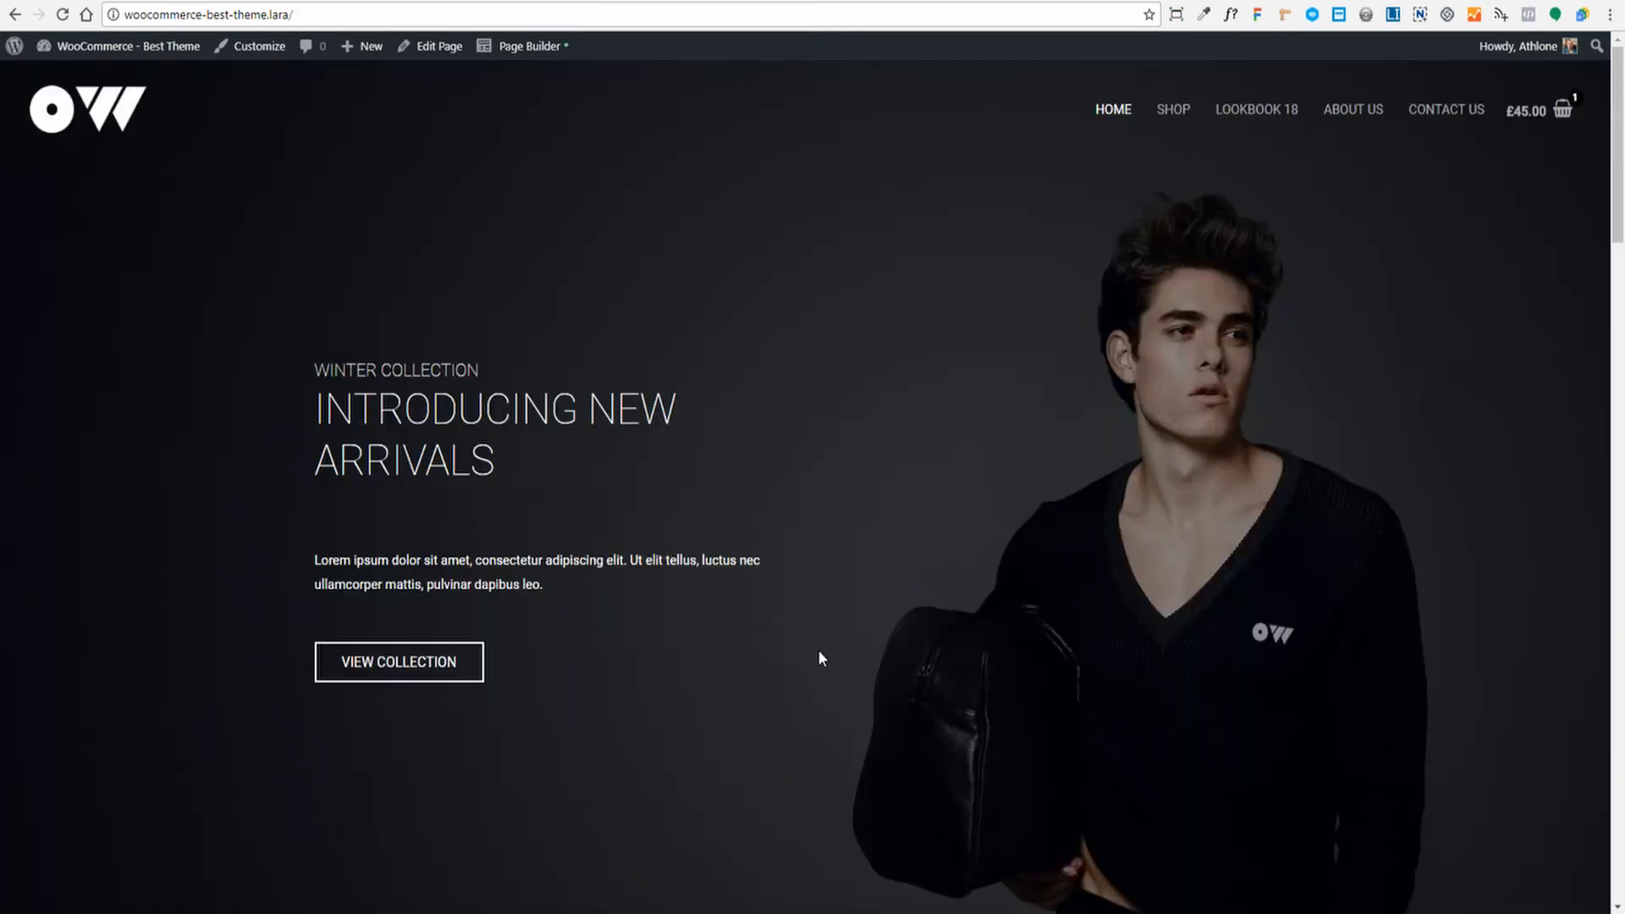
mouse_move(280, 126)
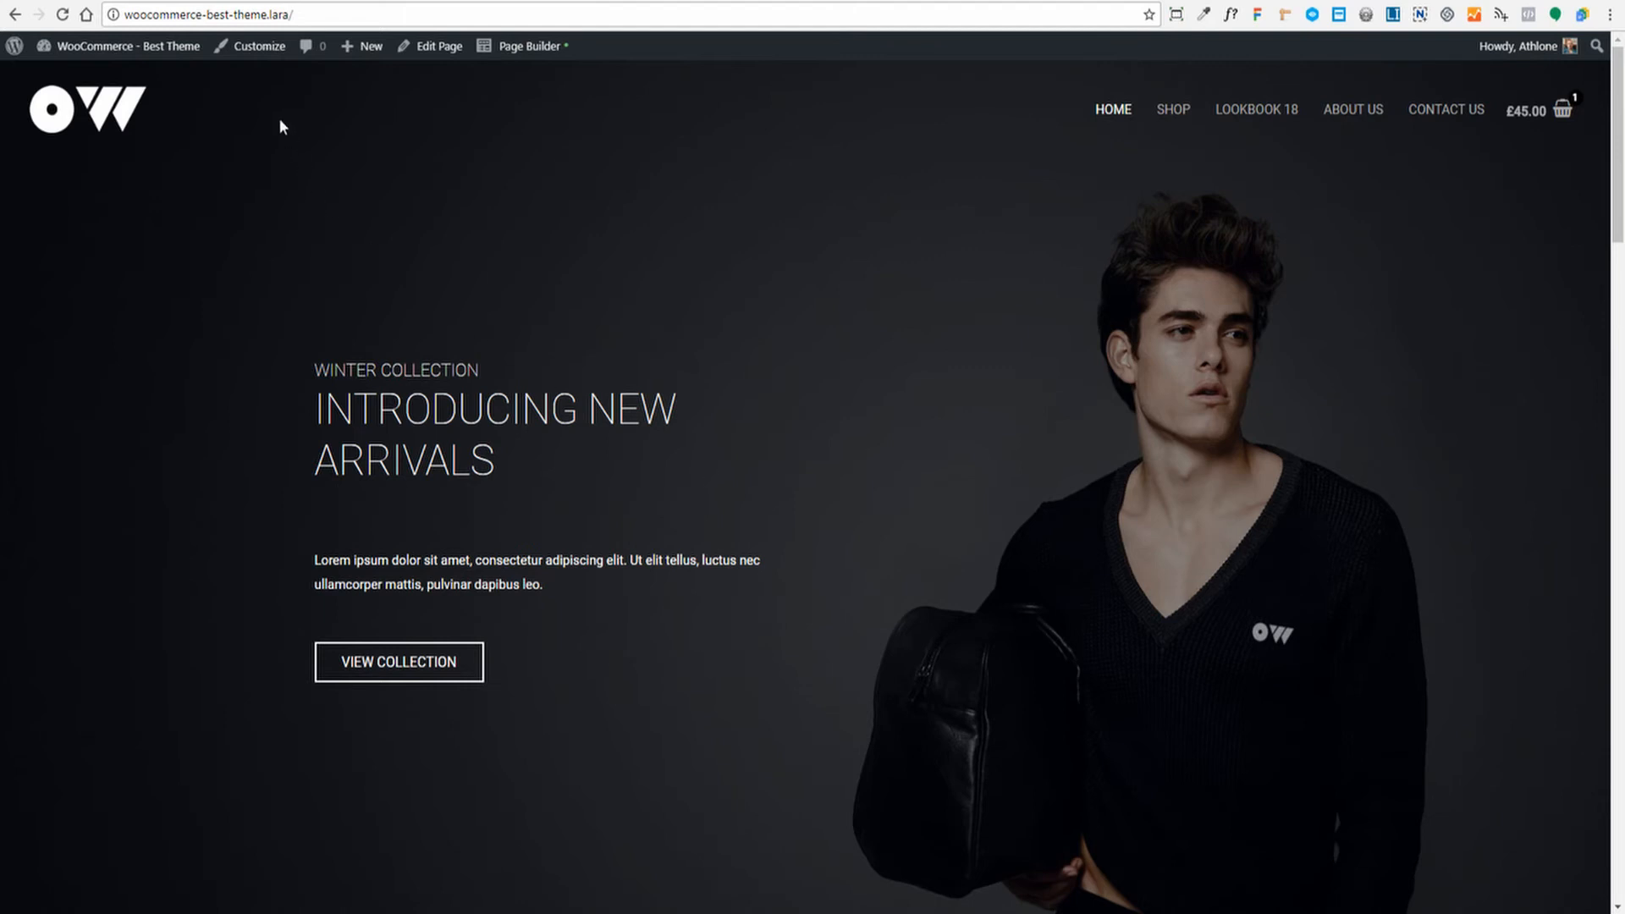
right_click(258, 46)
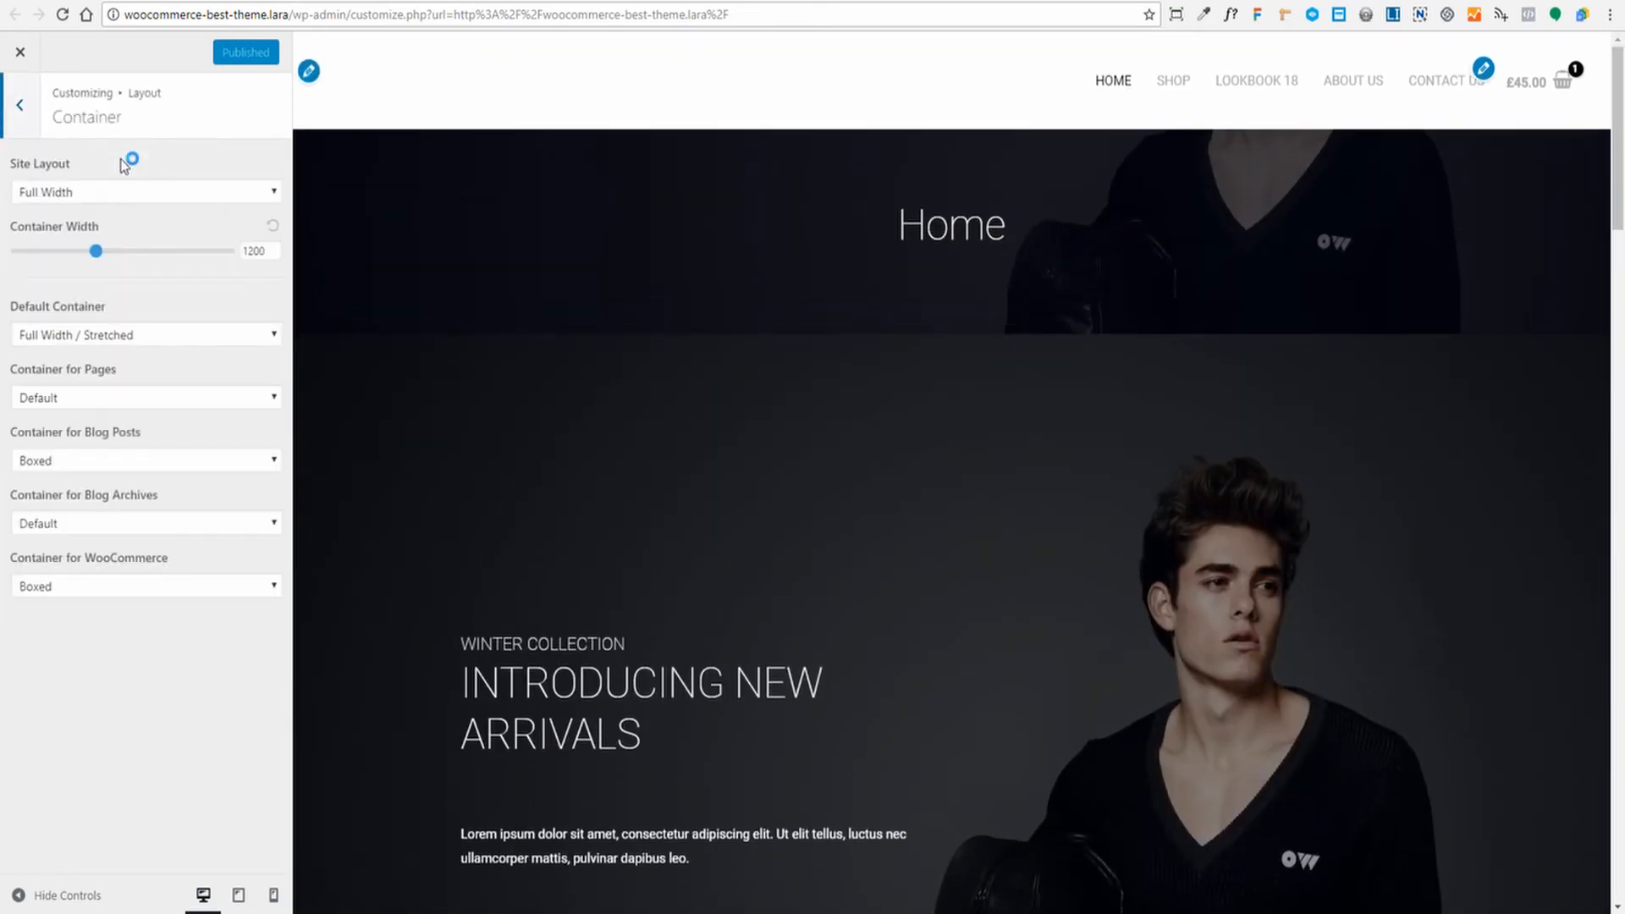
Step: Leave the Container settings and look into the Below Header layout options
click(20, 105)
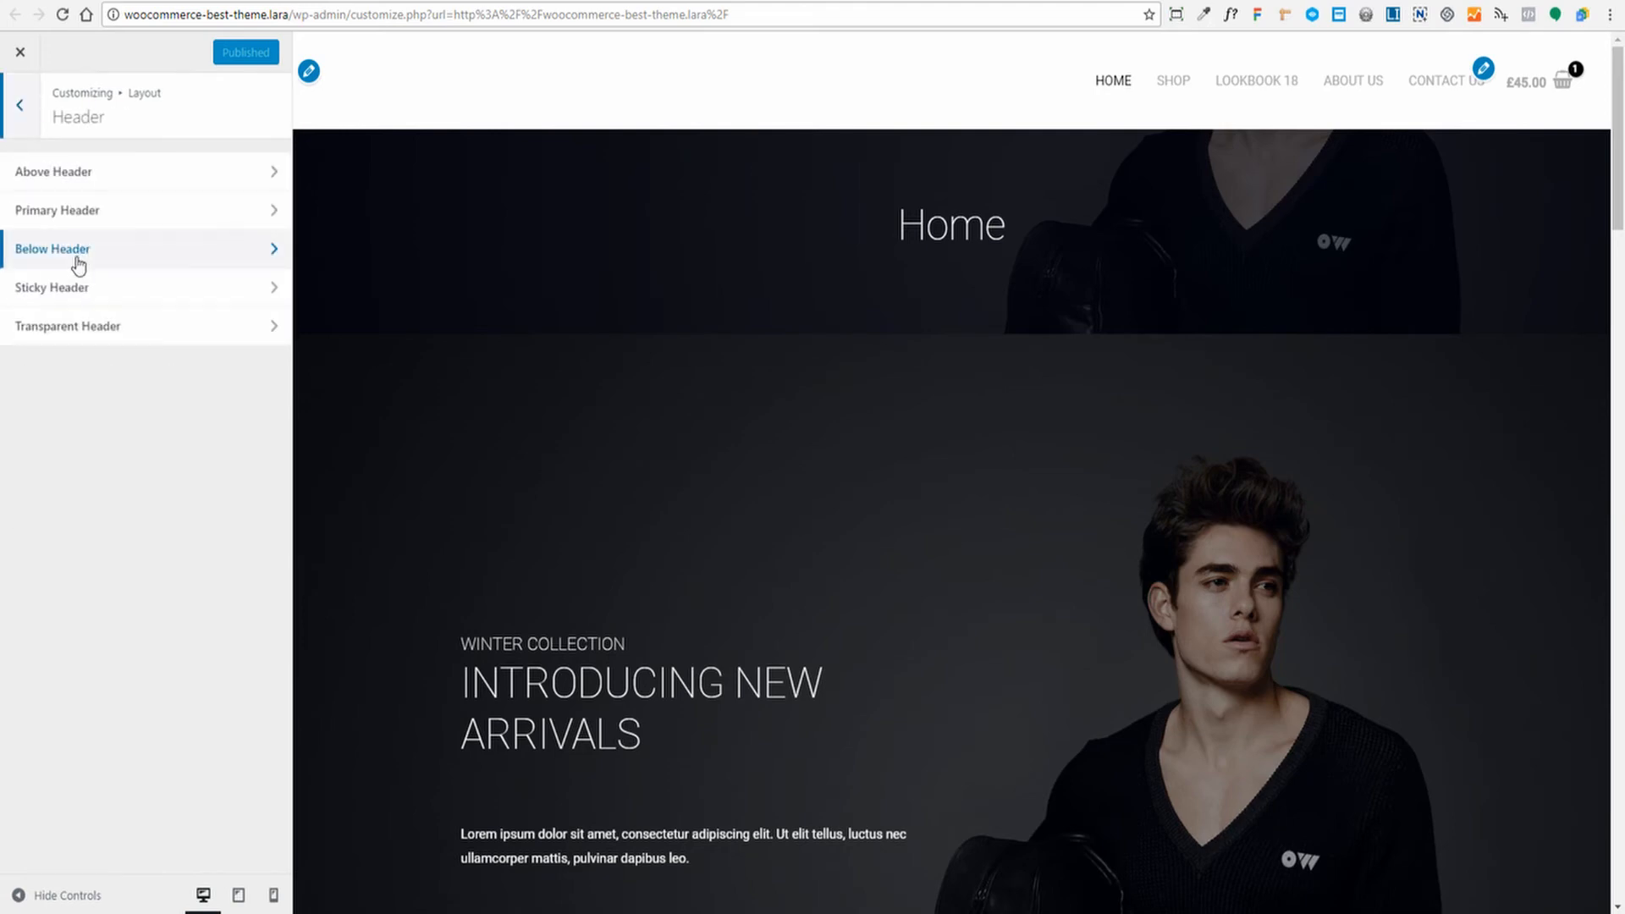
scroll(down, 3)
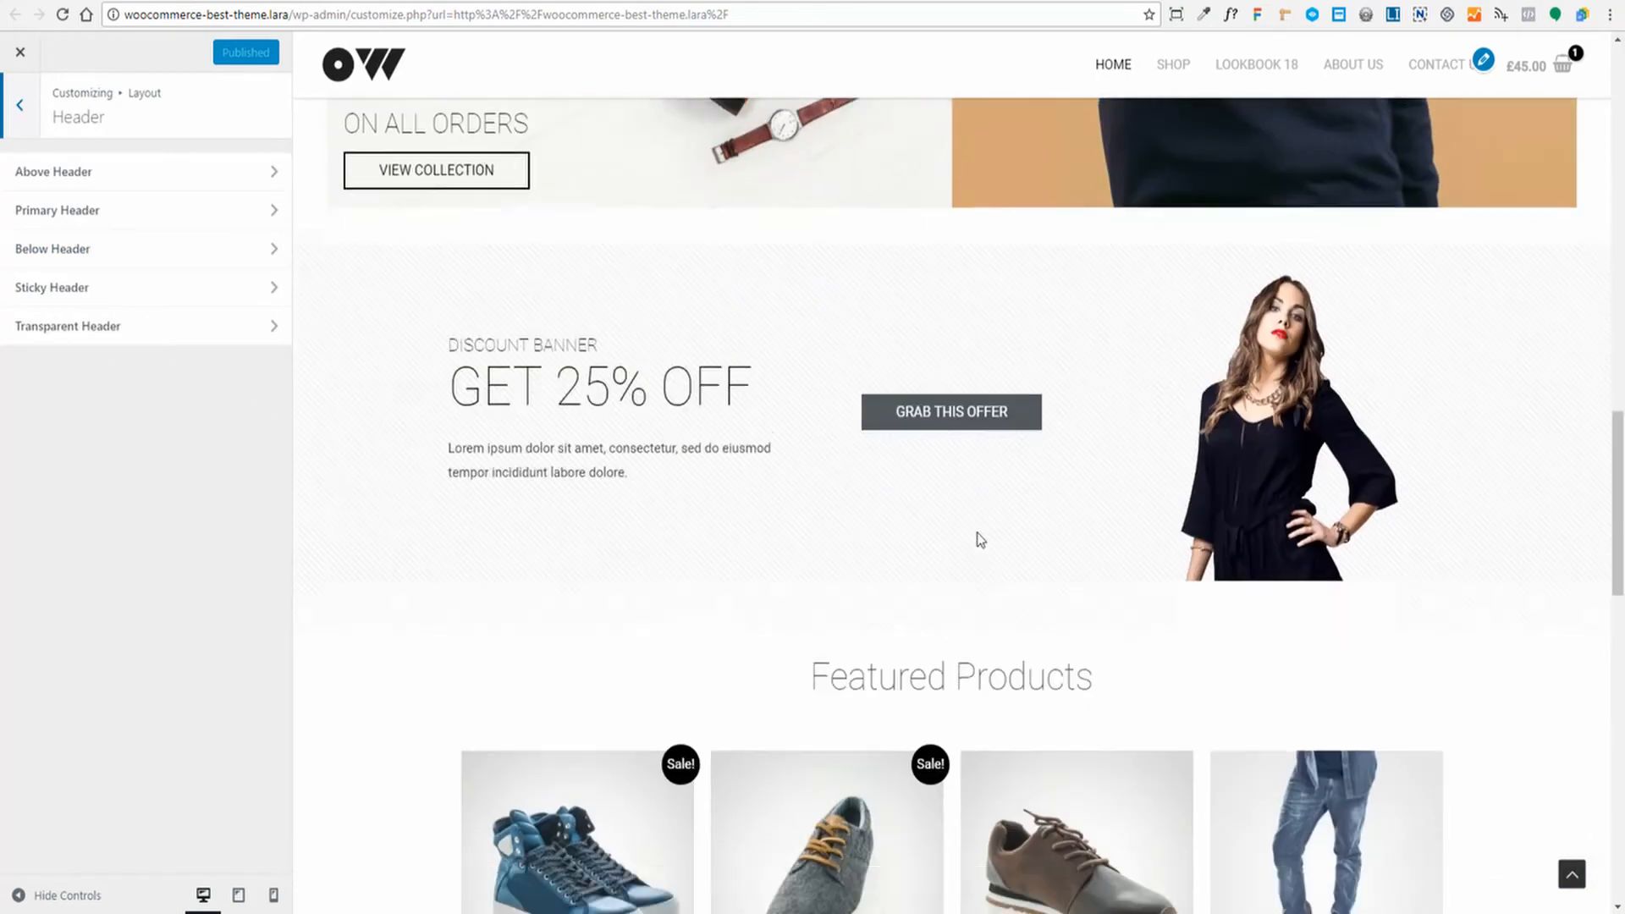
scroll(down, 3)
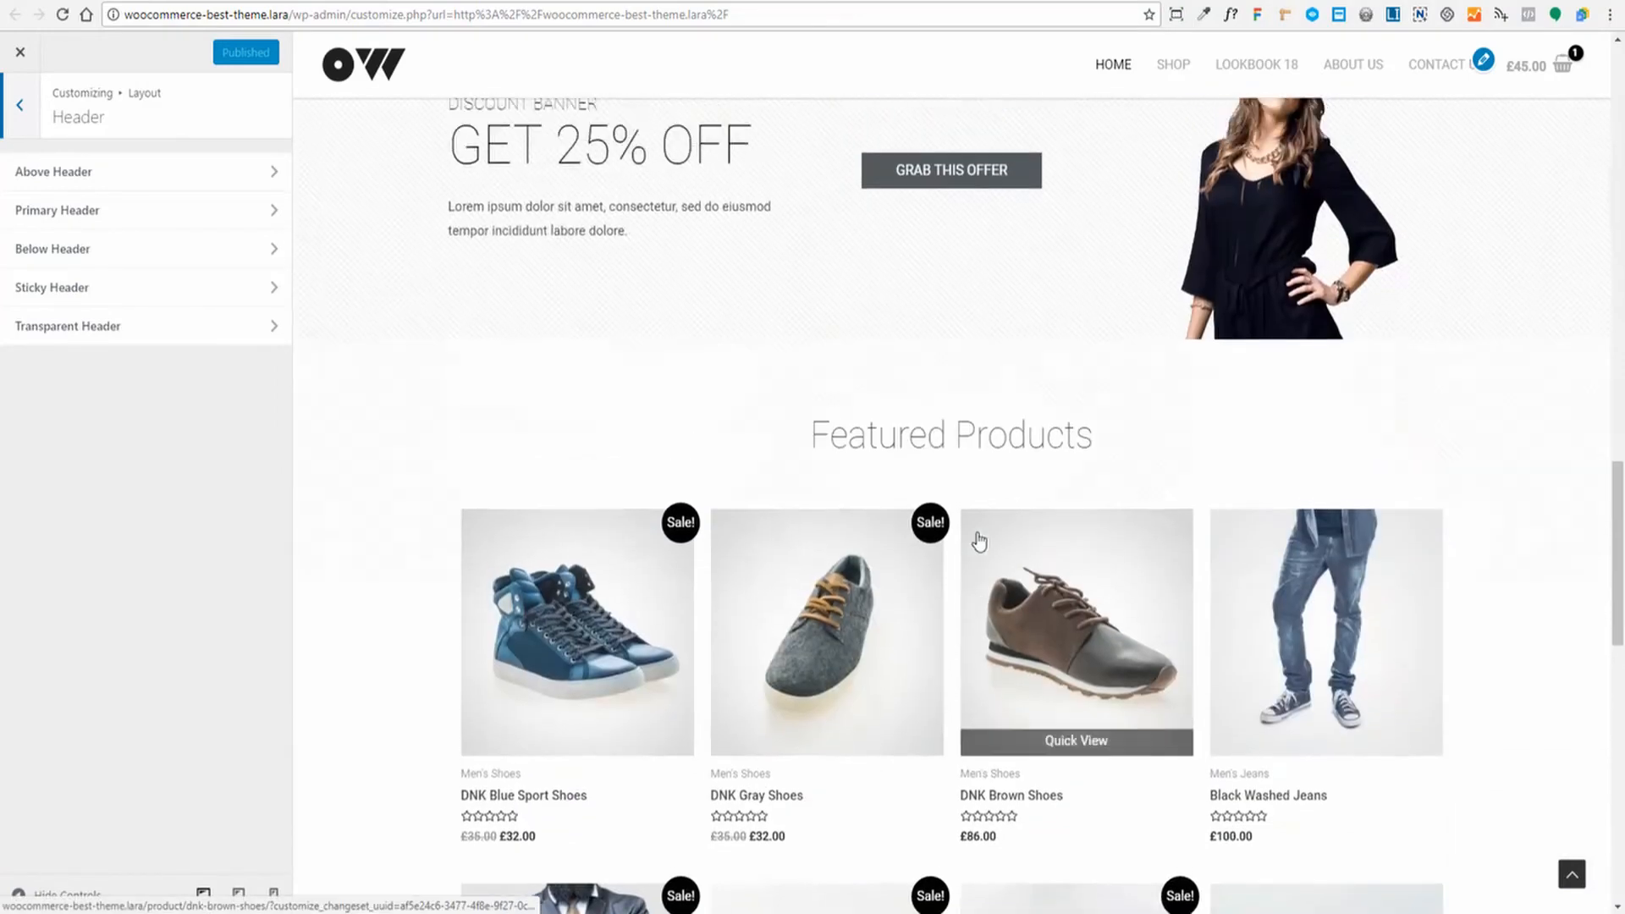
click(52, 249)
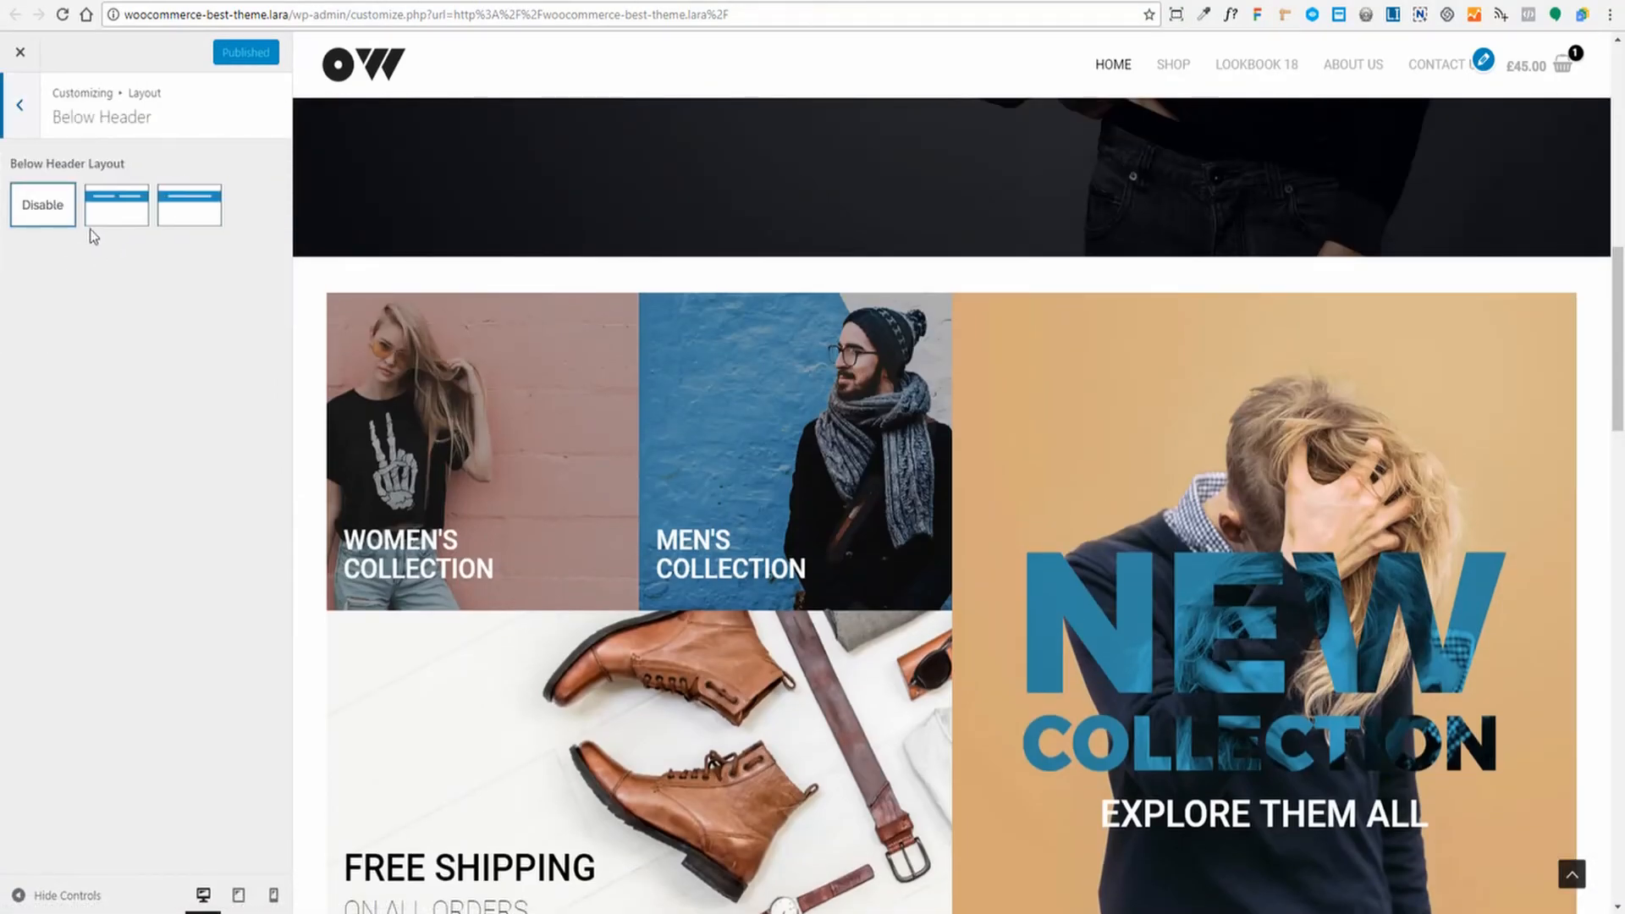
Step: Back out to Astra's WooCommerce General settings for sale notification and cart icon
click(18, 103)
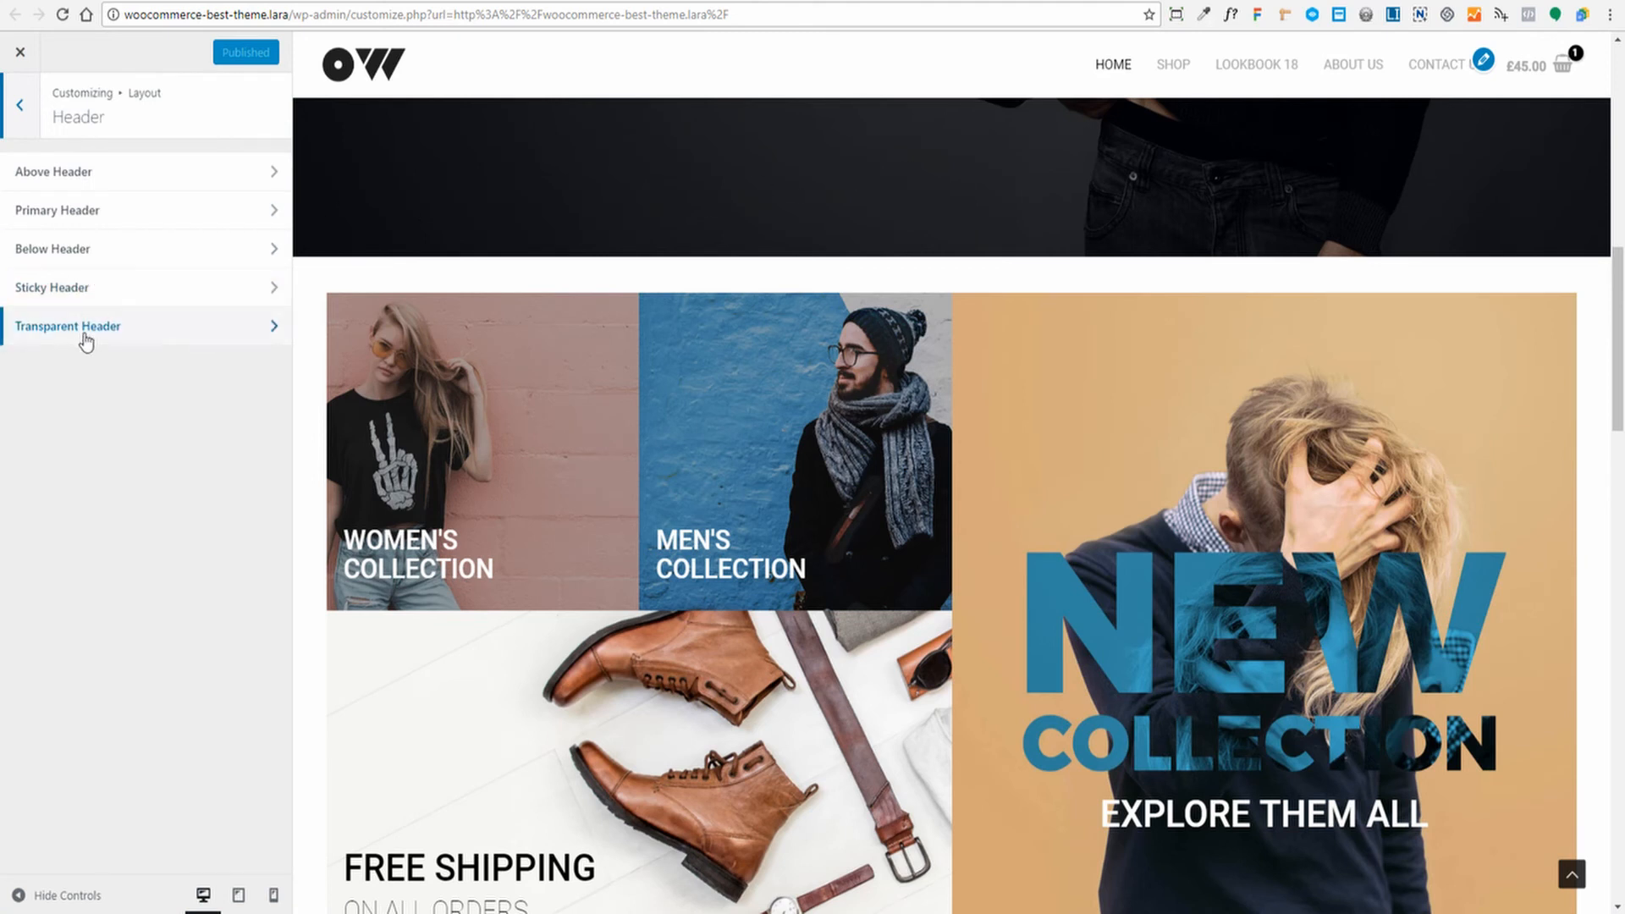
click(19, 104)
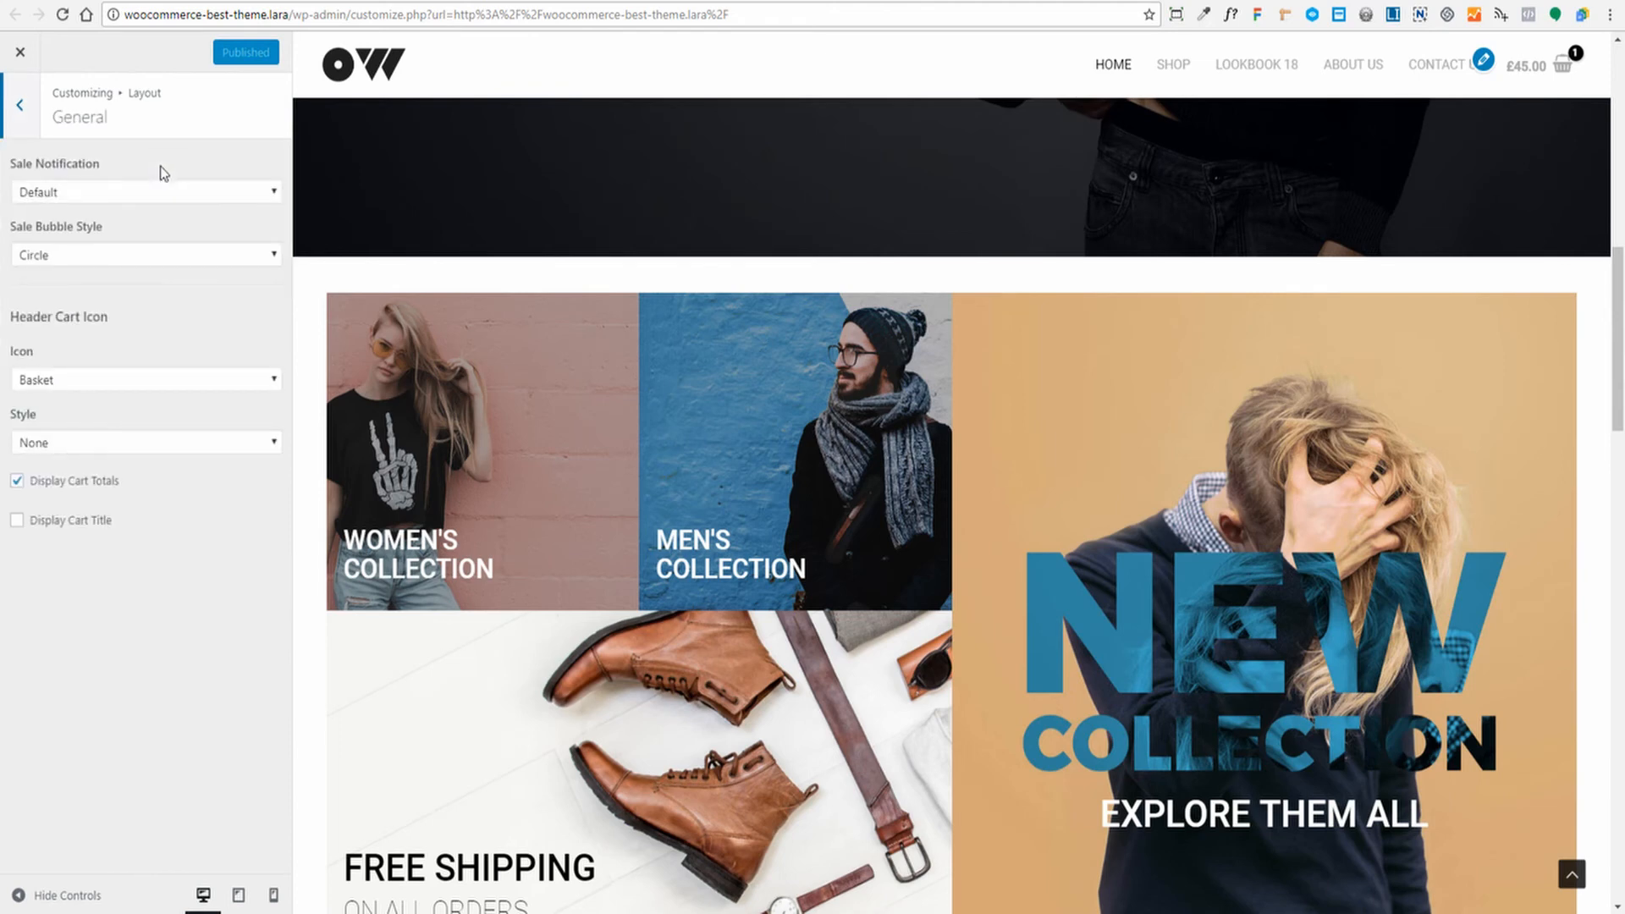
scroll(down, 3)
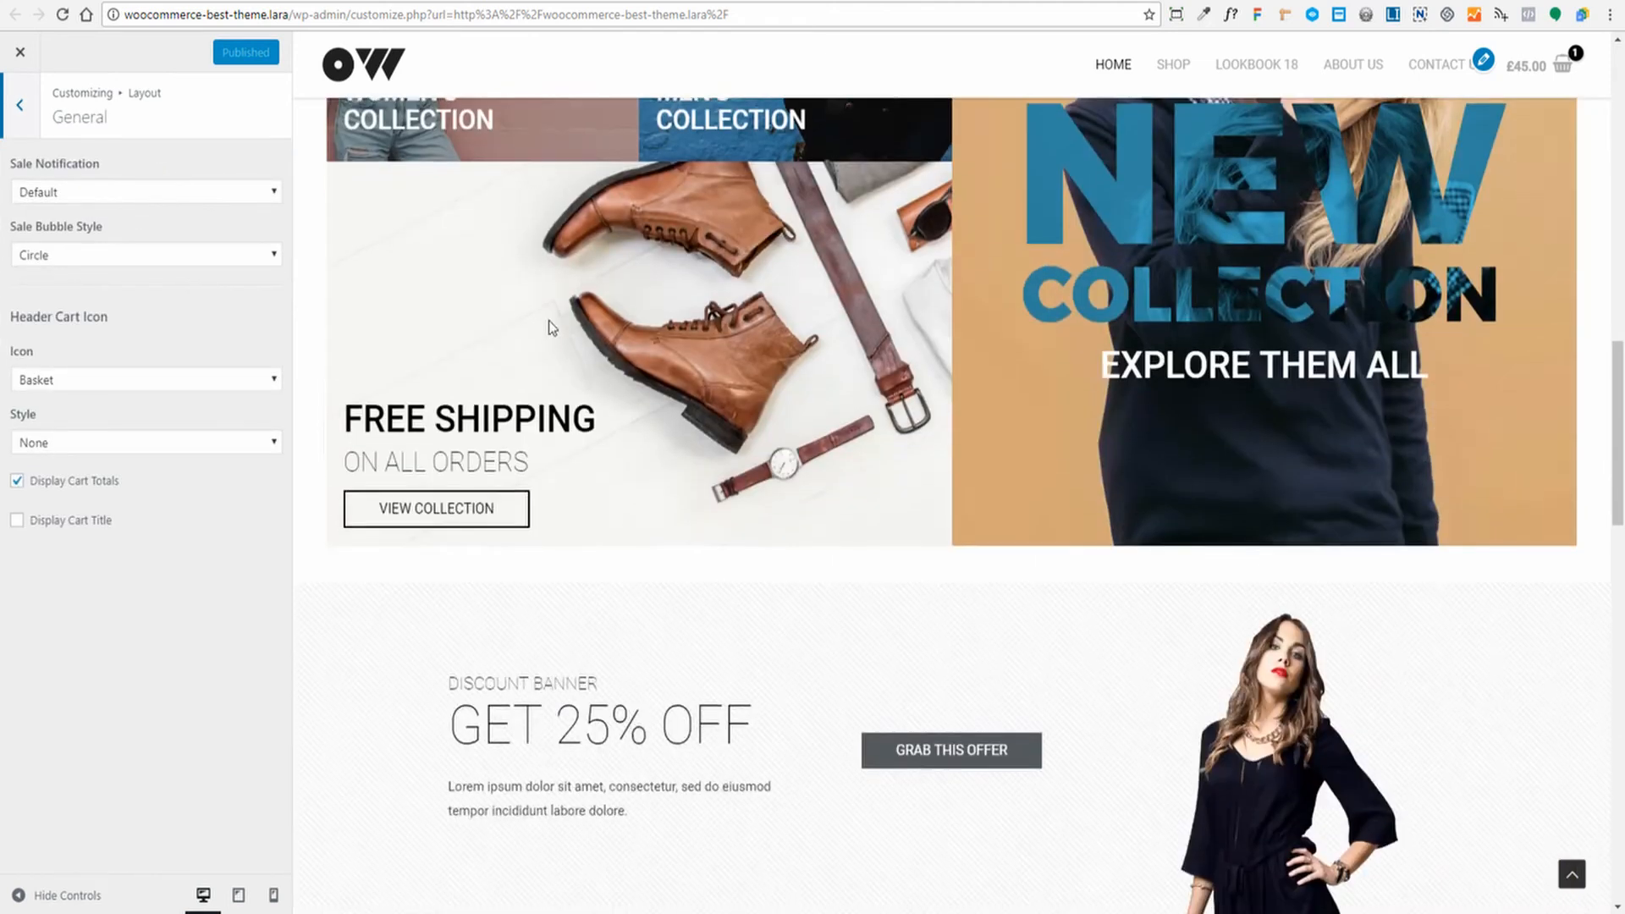
scroll(down, 3)
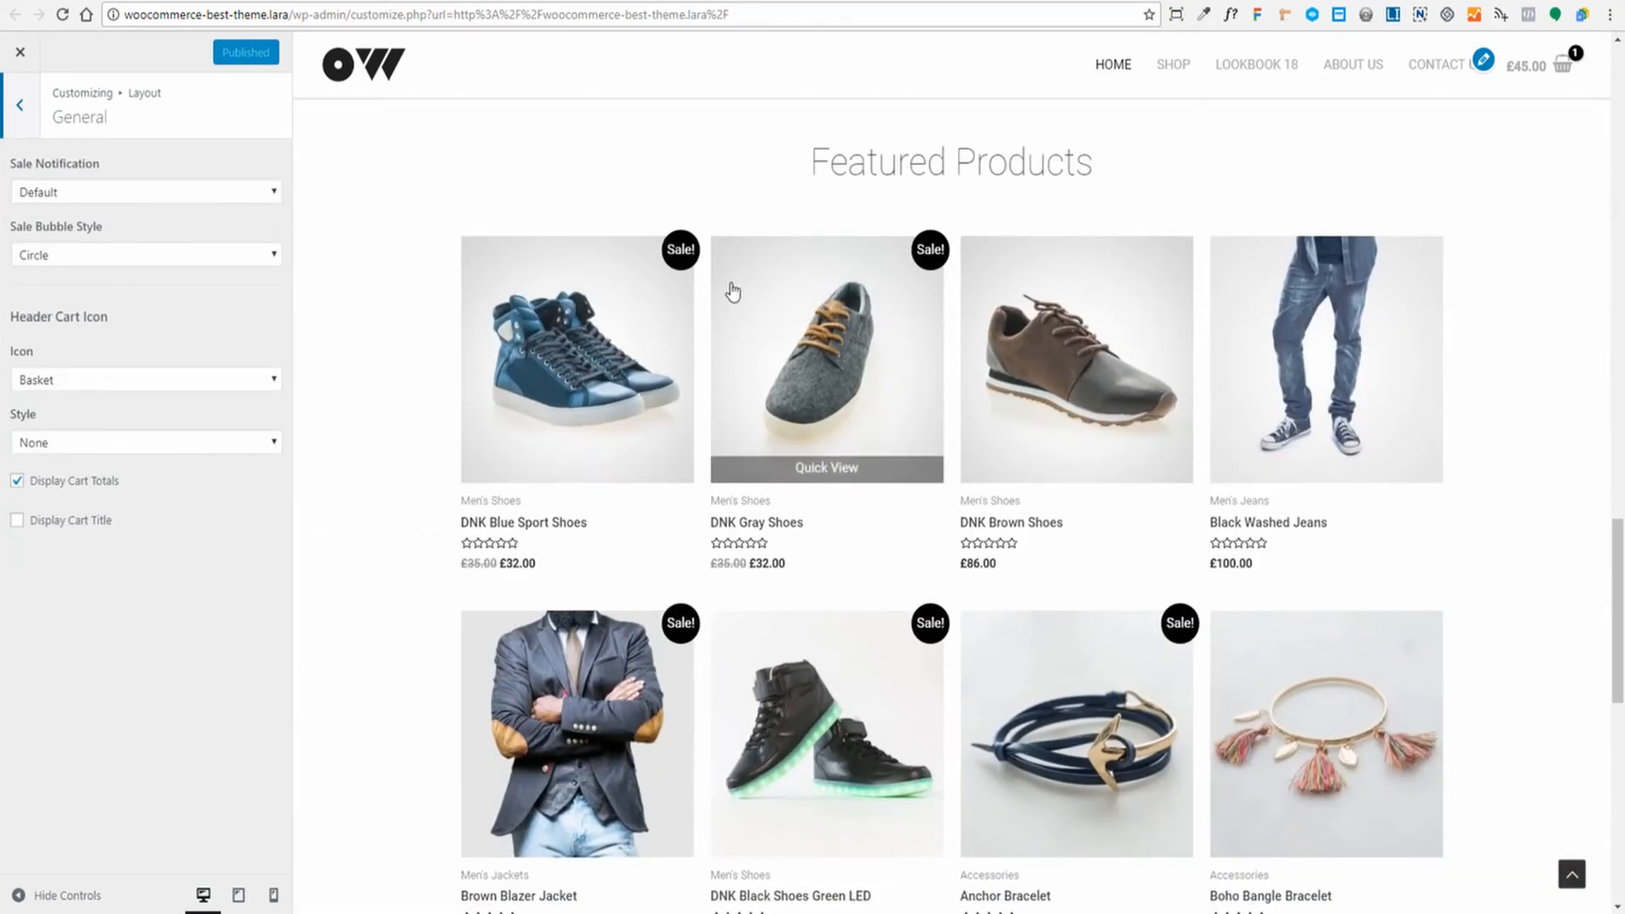
mouse_move(1490, 154)
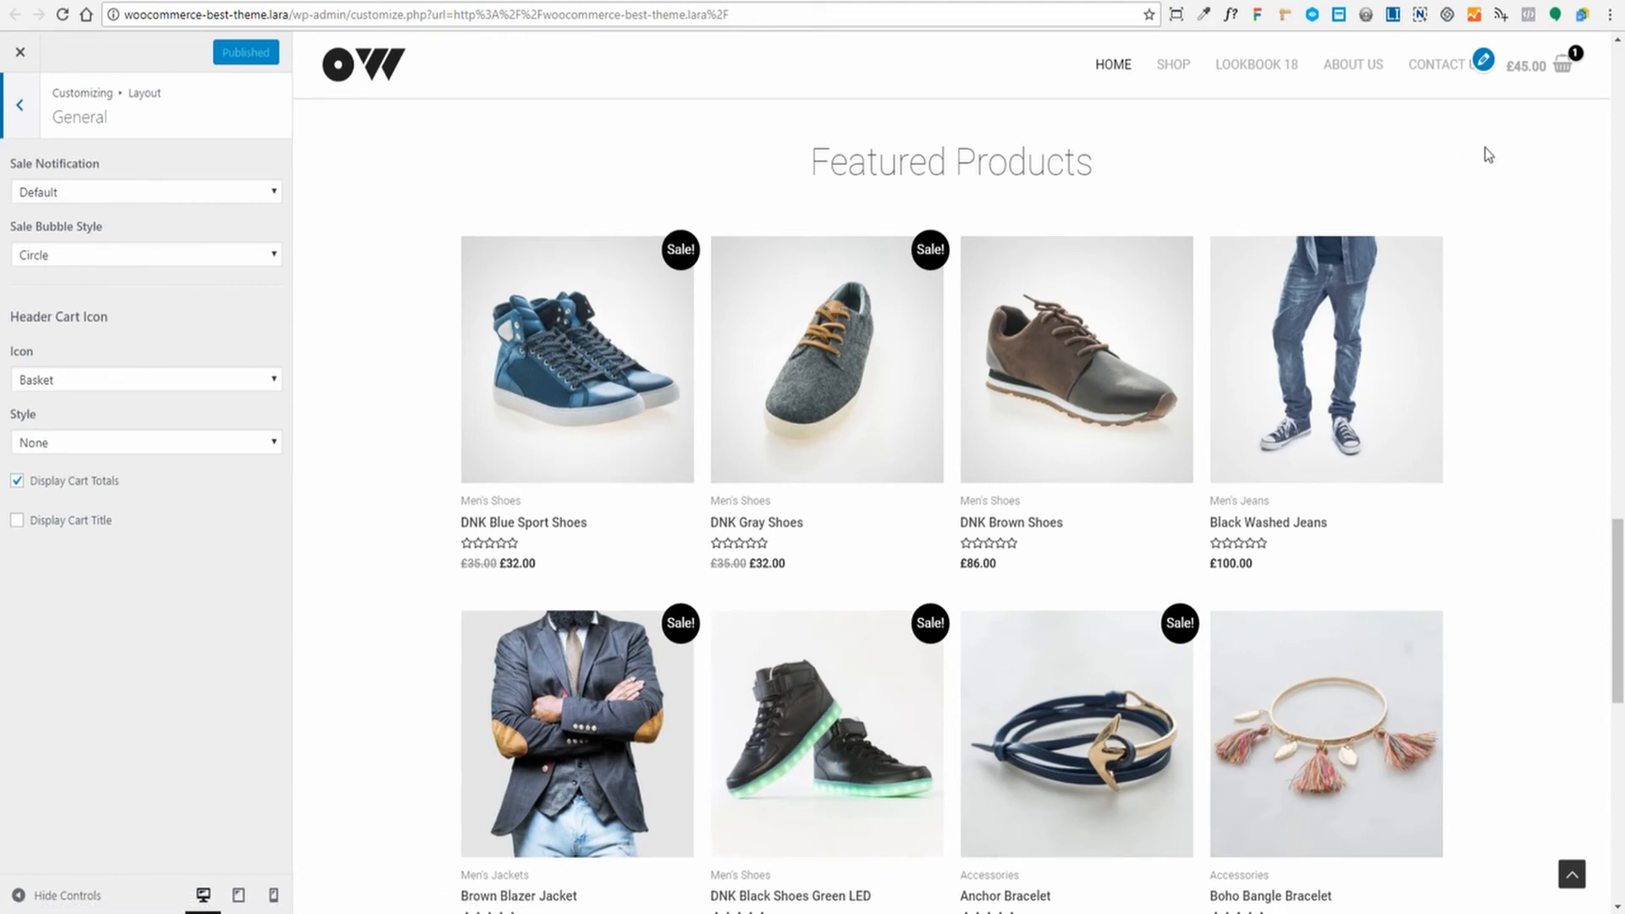
Step: Go to the WooCommerce Shop layout settings with the Shop Product Structure and Add To Cart item
click(13, 105)
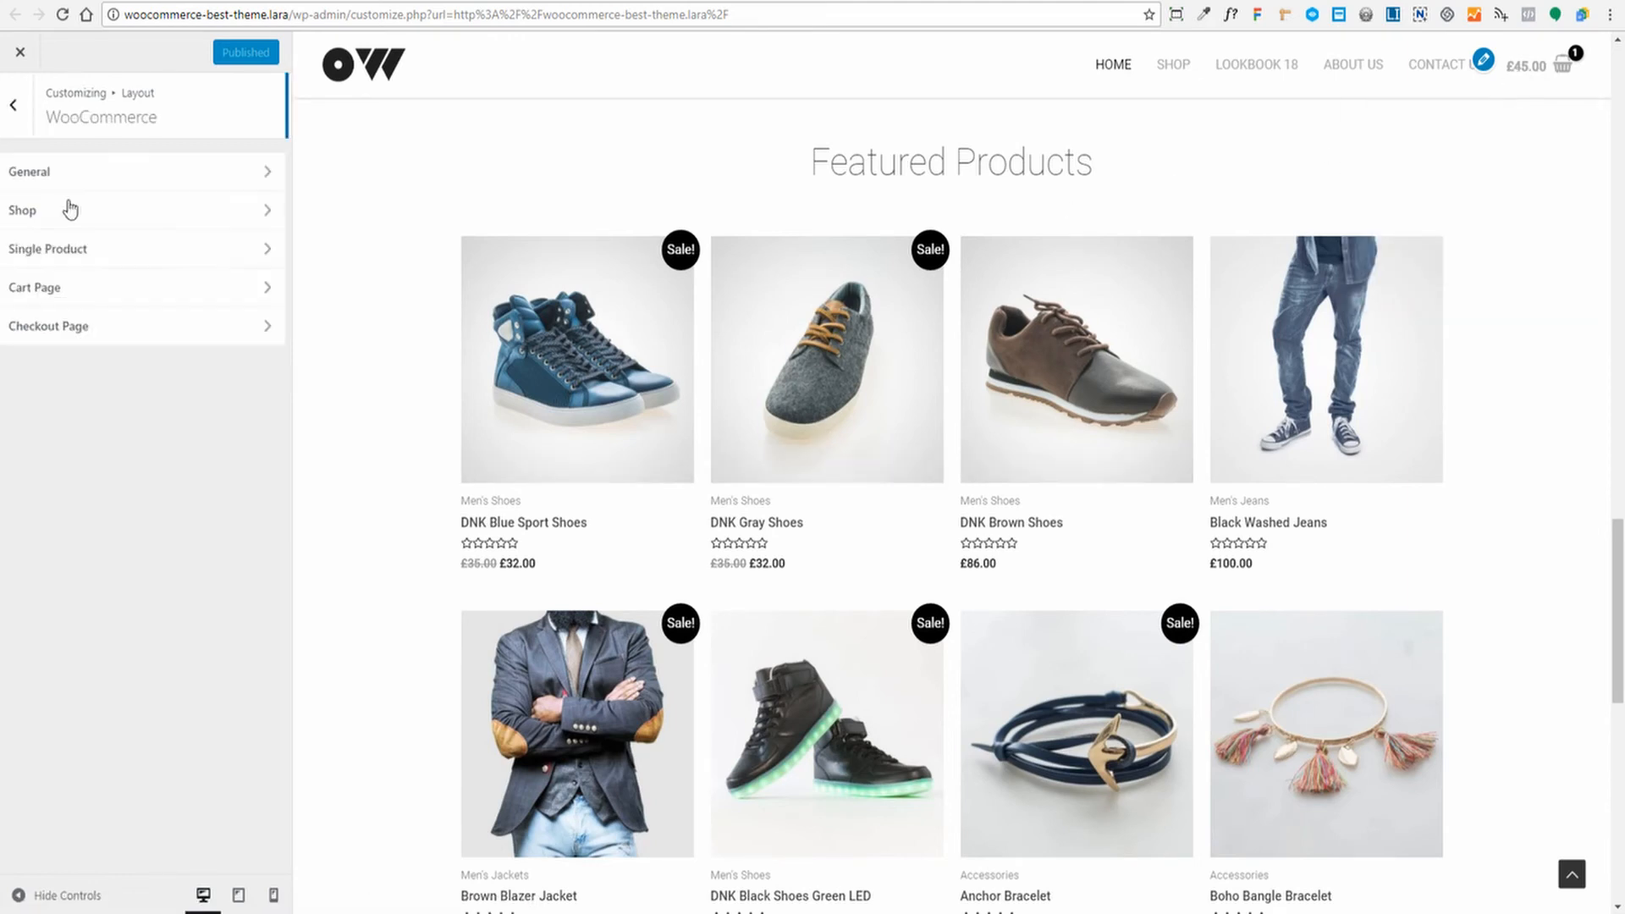
click(22, 210)
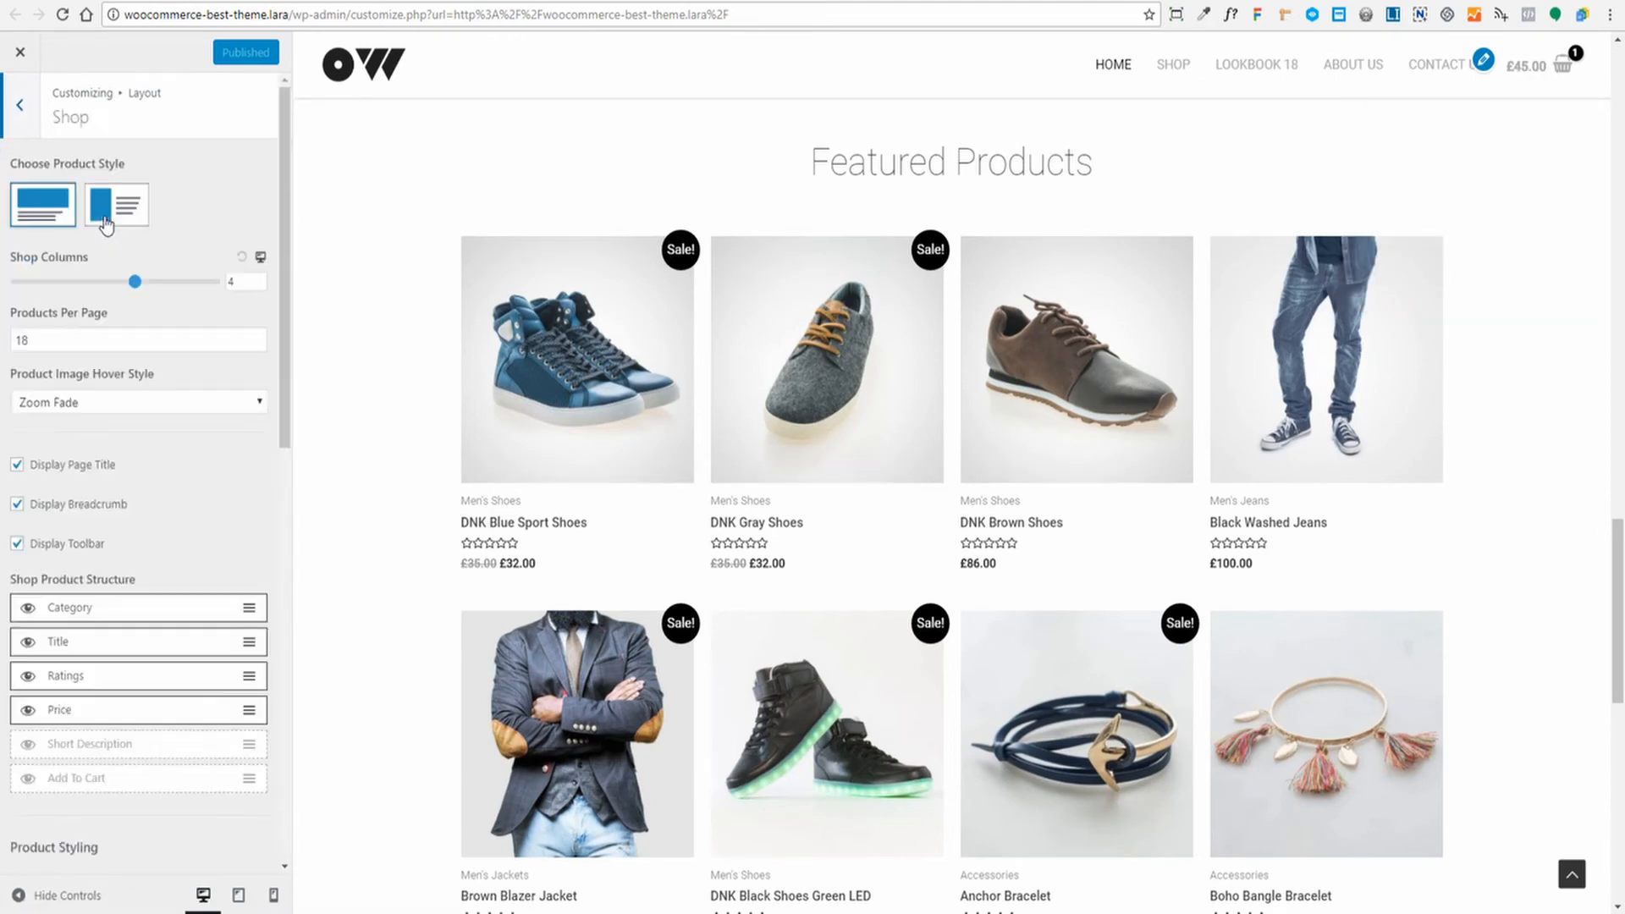
scroll(down, 3)
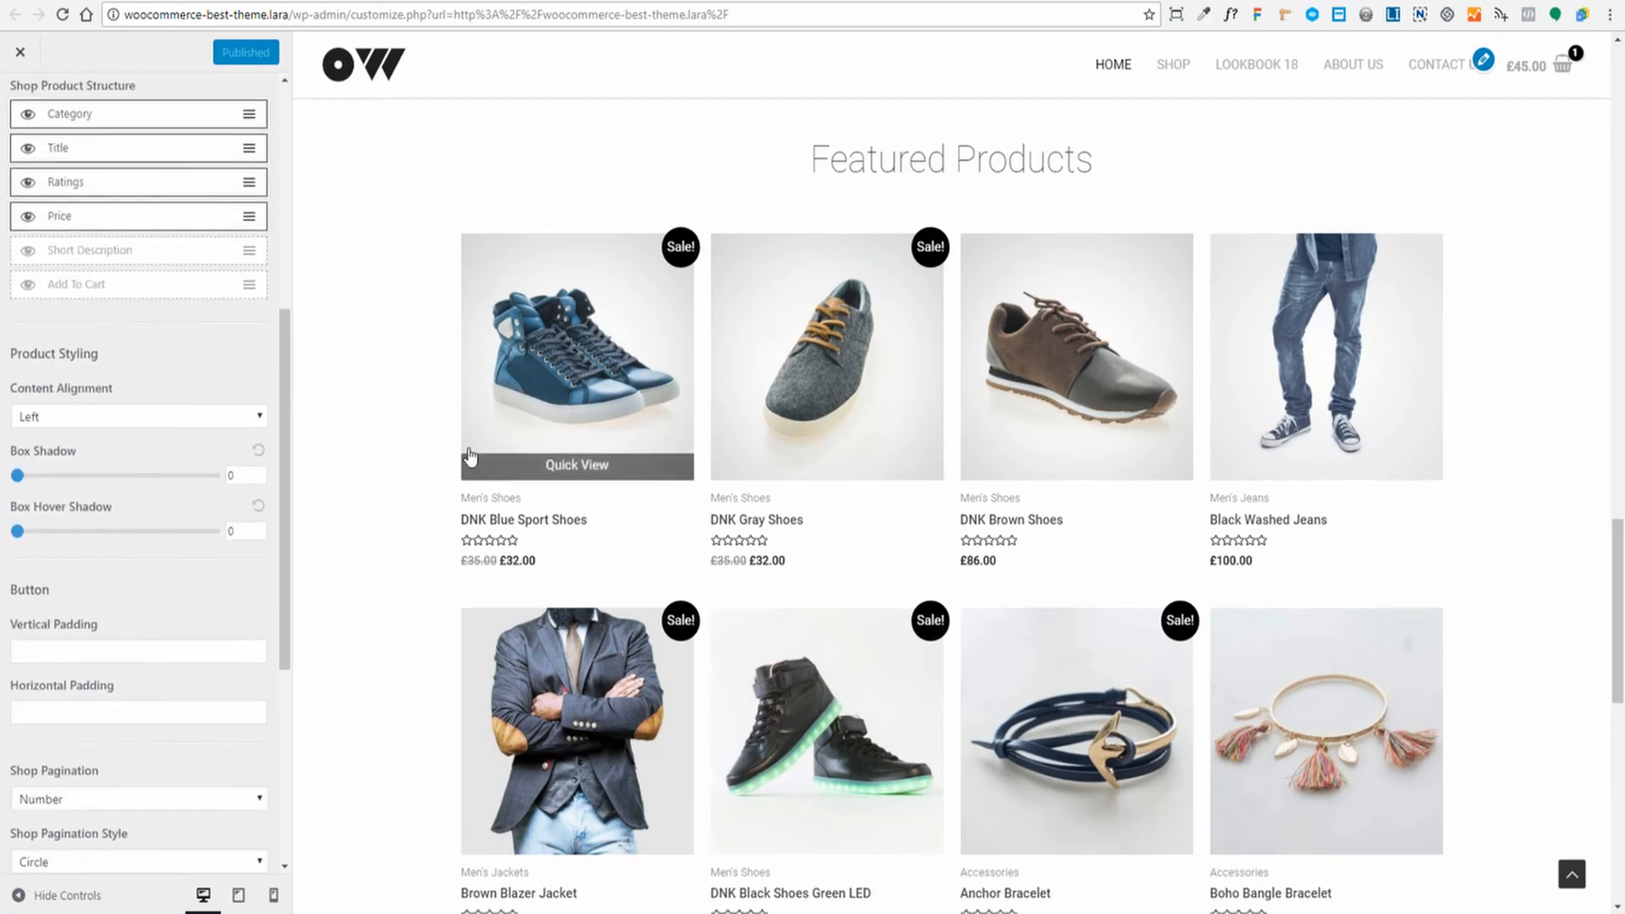
scroll(down, 3)
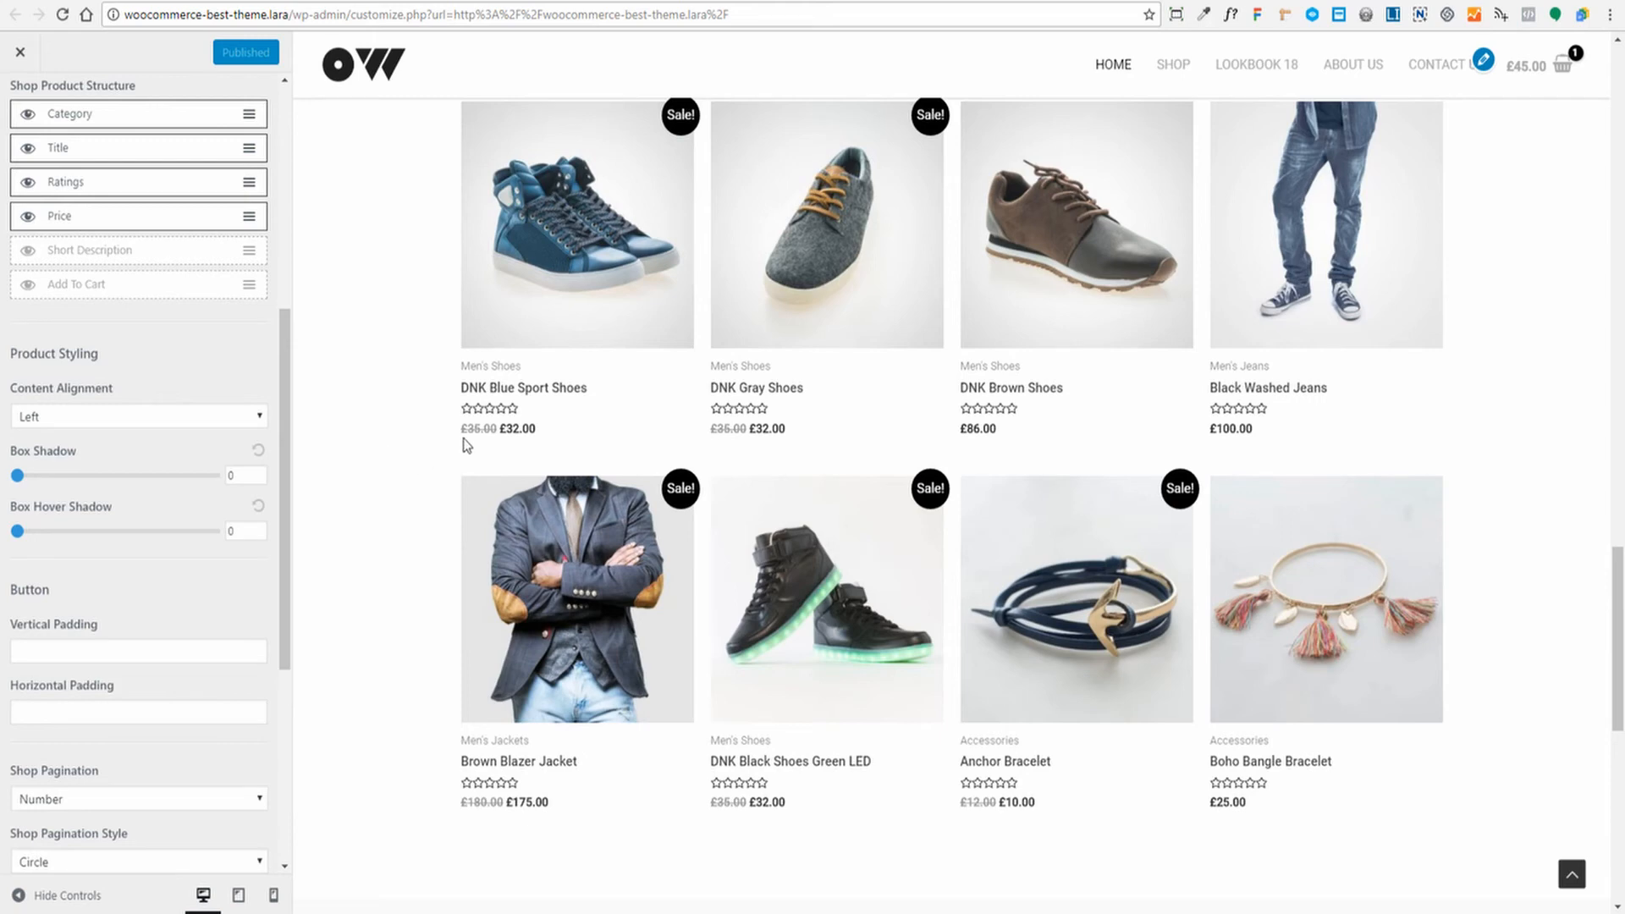
mouse_move(28, 291)
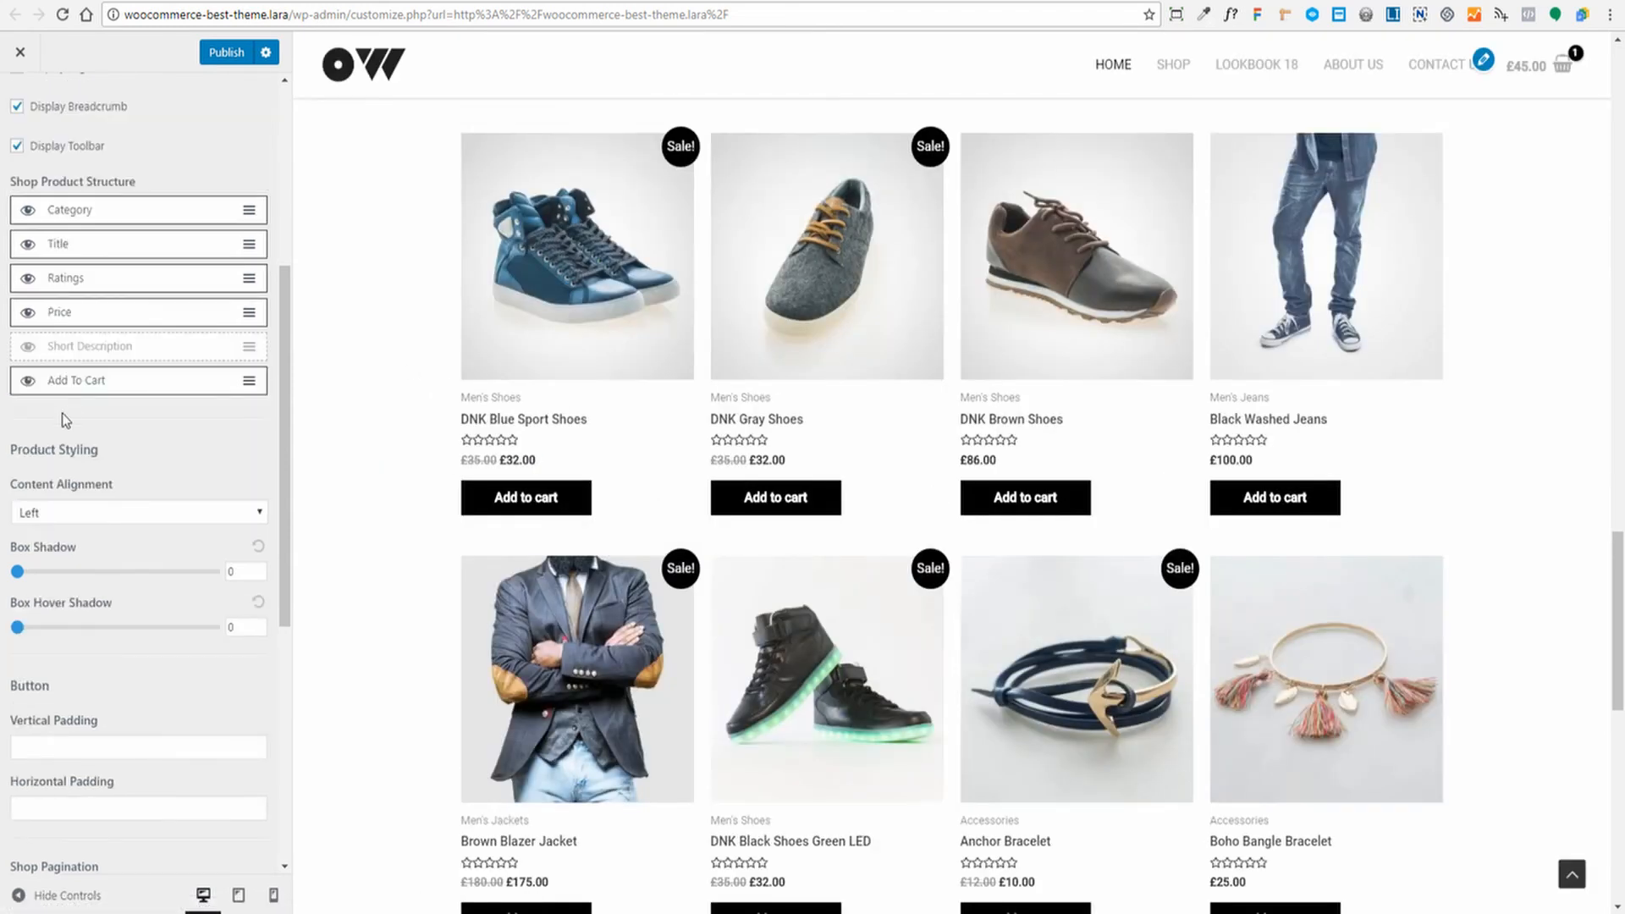
mouse_move(144, 425)
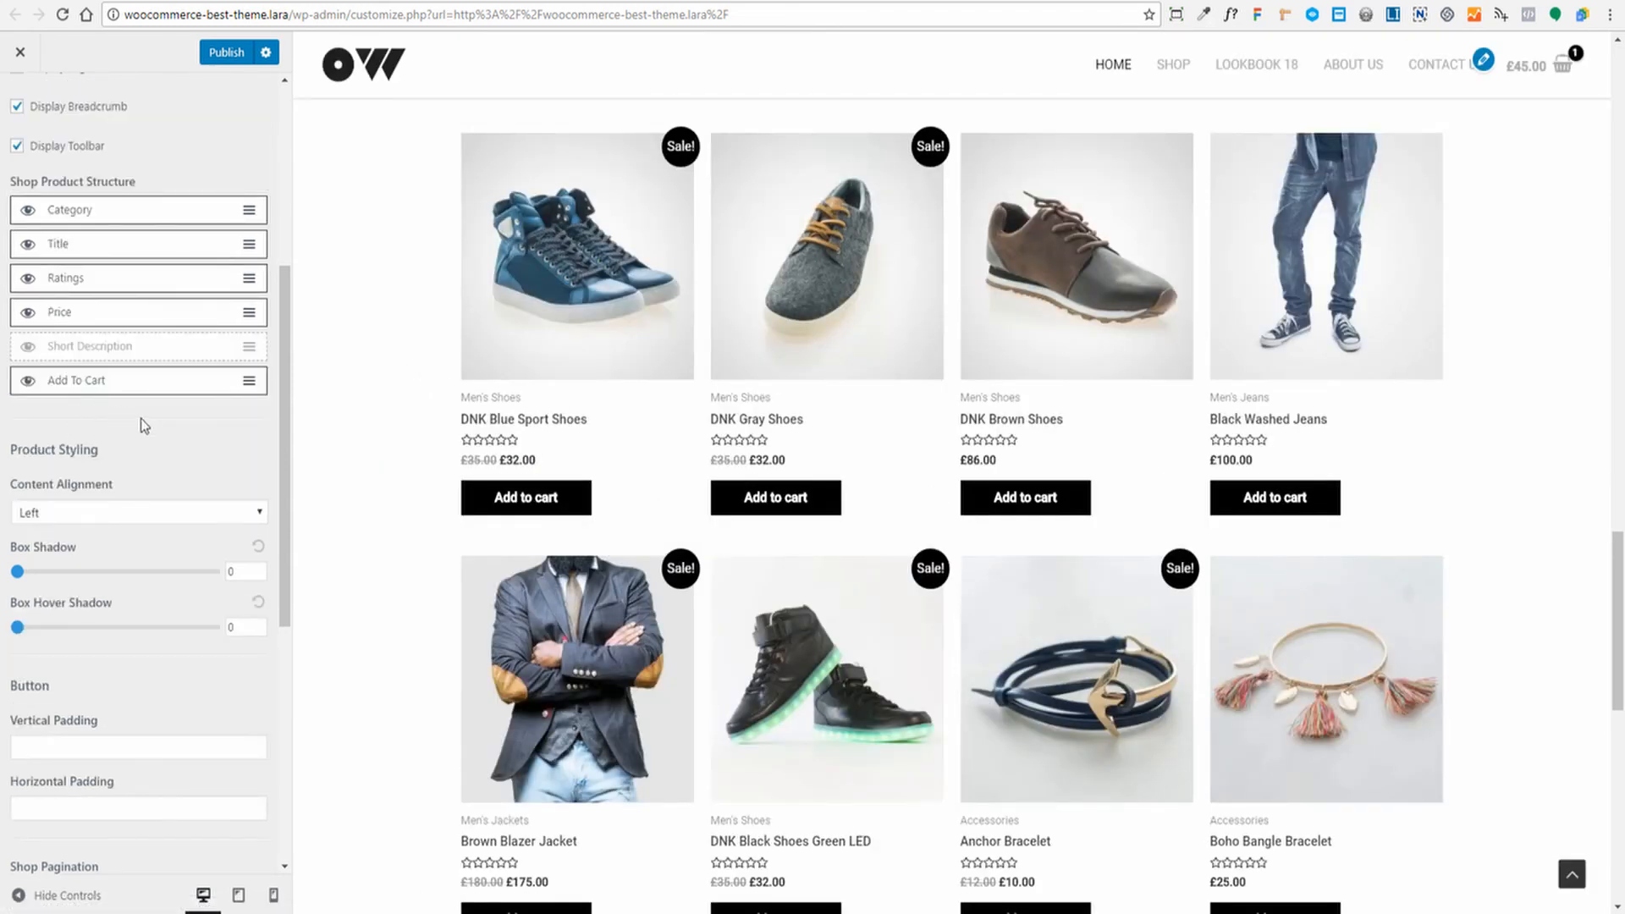
mouse_move(1294, 558)
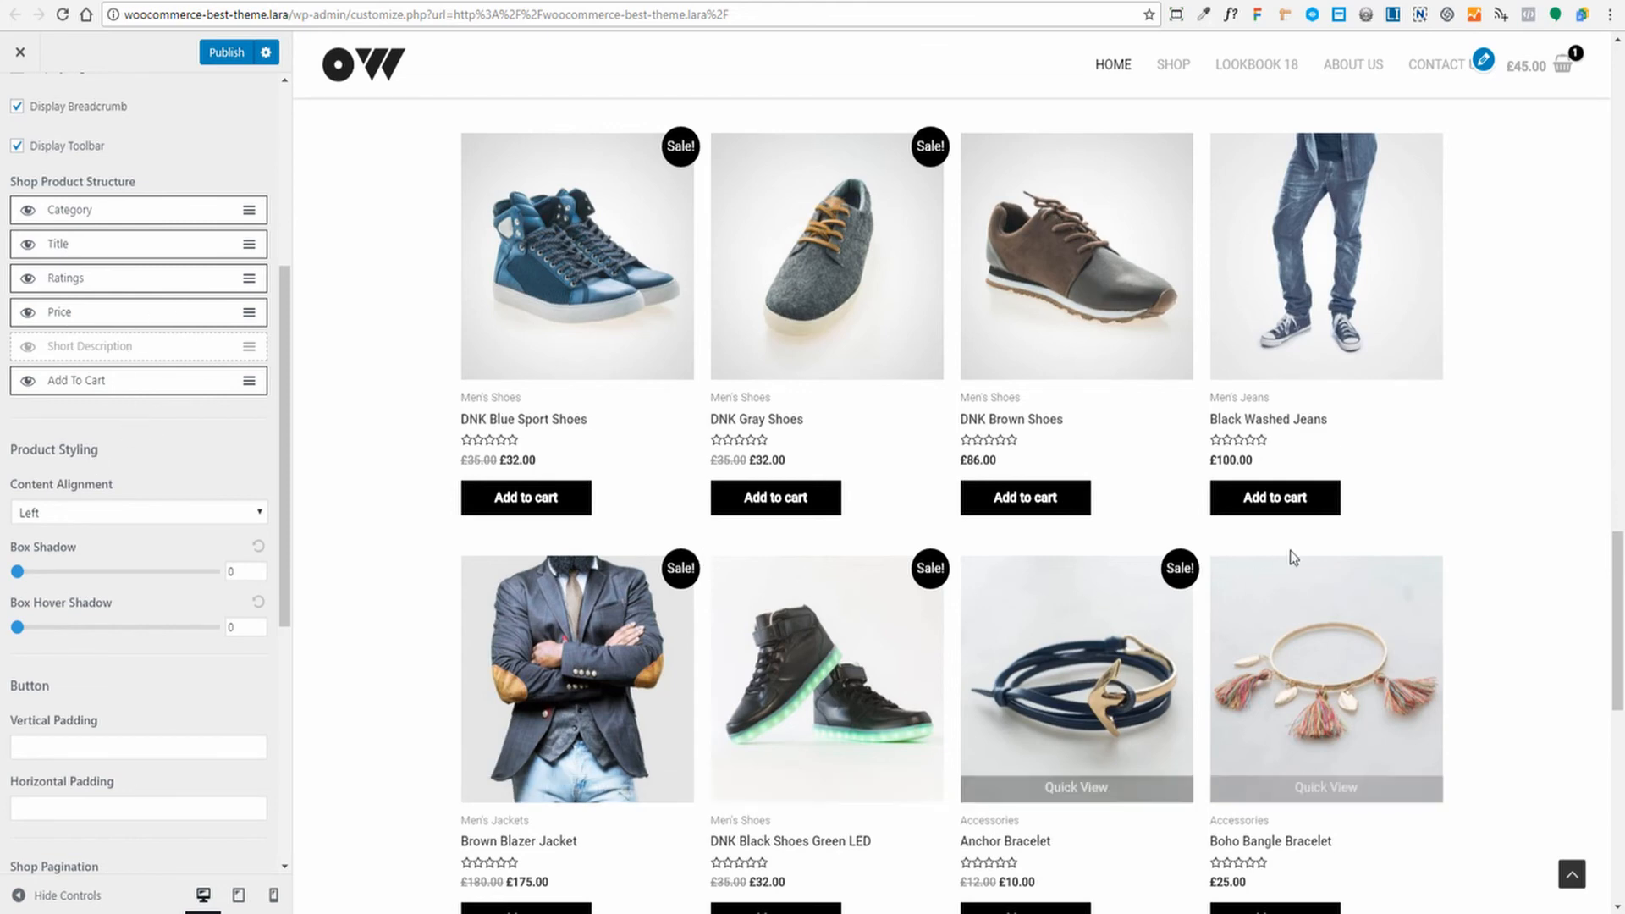
Step: Under Product Styling, give product boxes shadow 3 and hover shadow 5, checking the preview
scroll(down, 3)
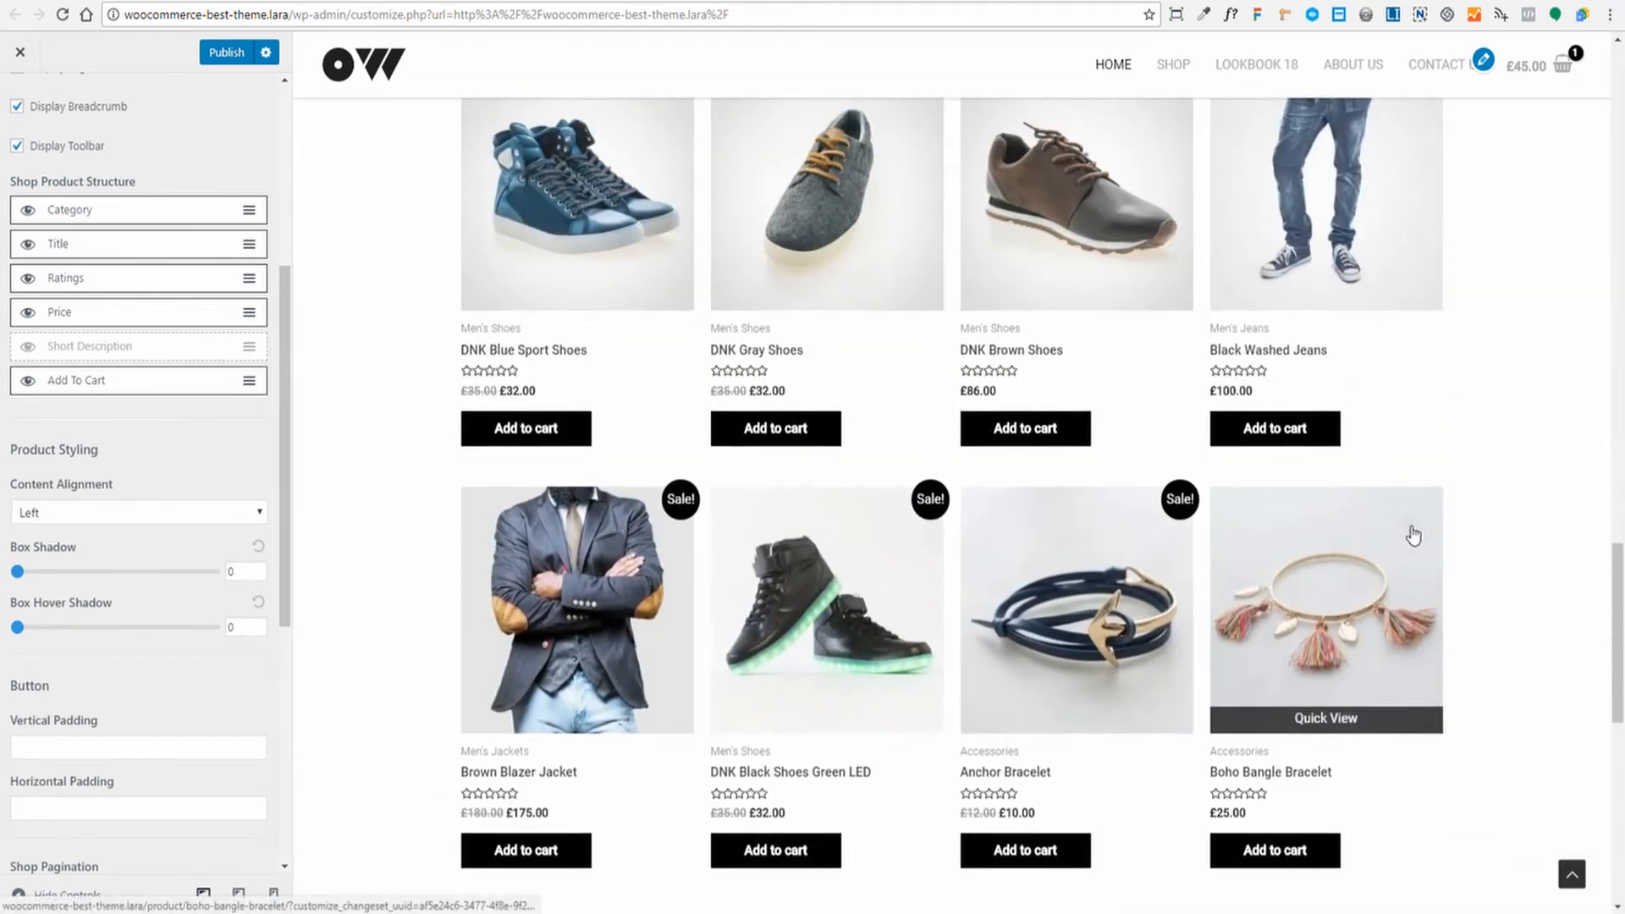
scroll(up, 3)
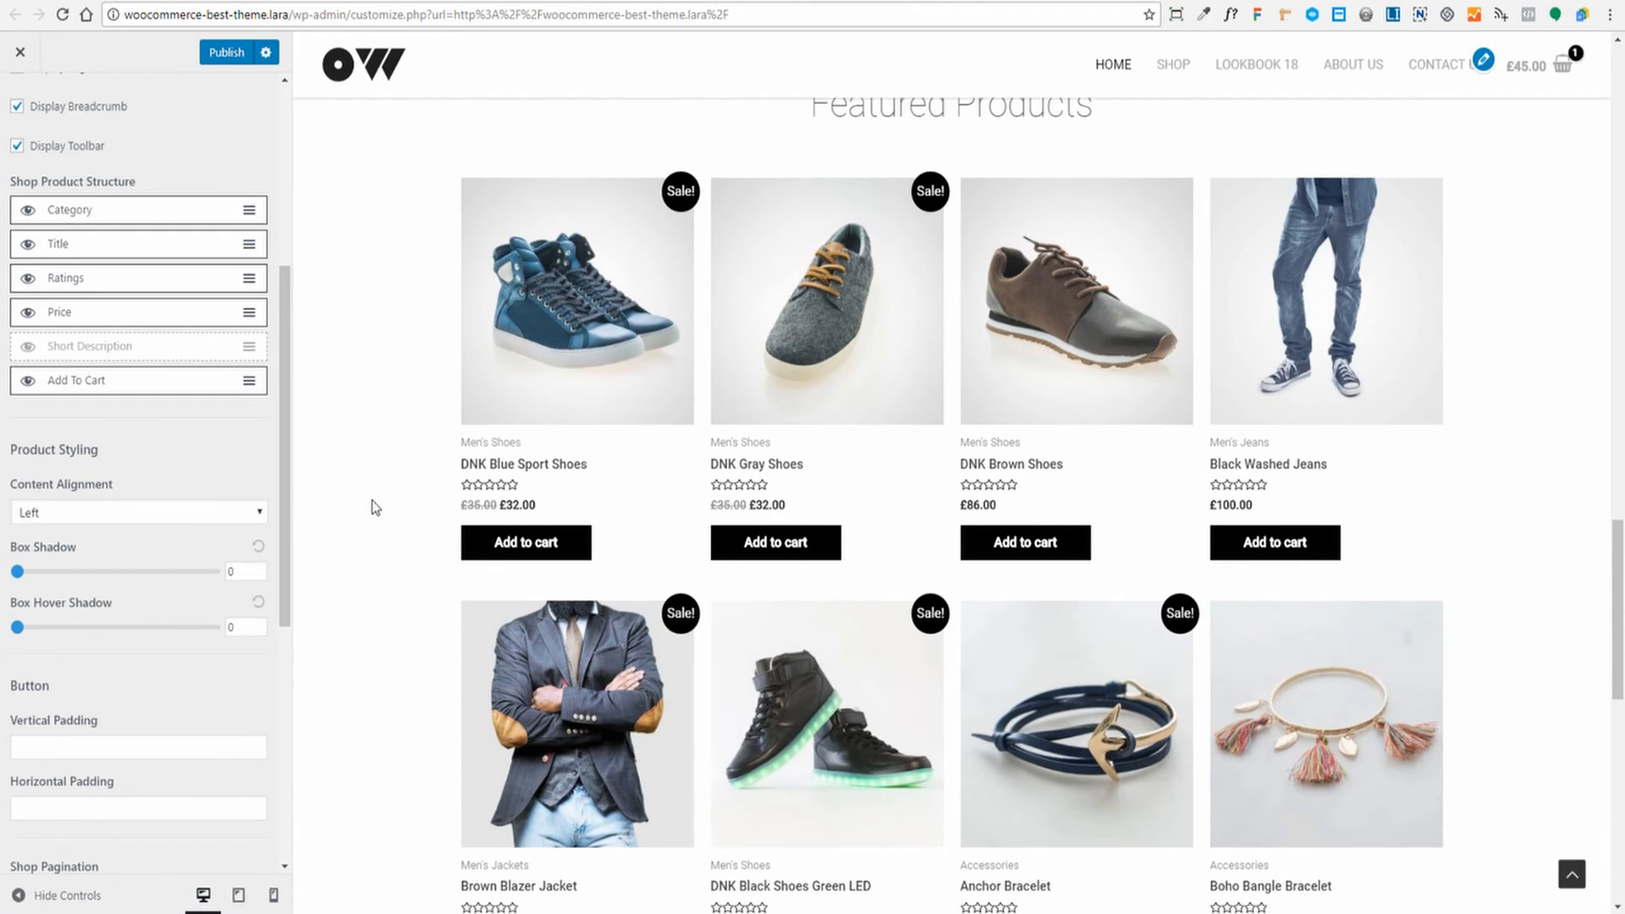
scroll(down, 3)
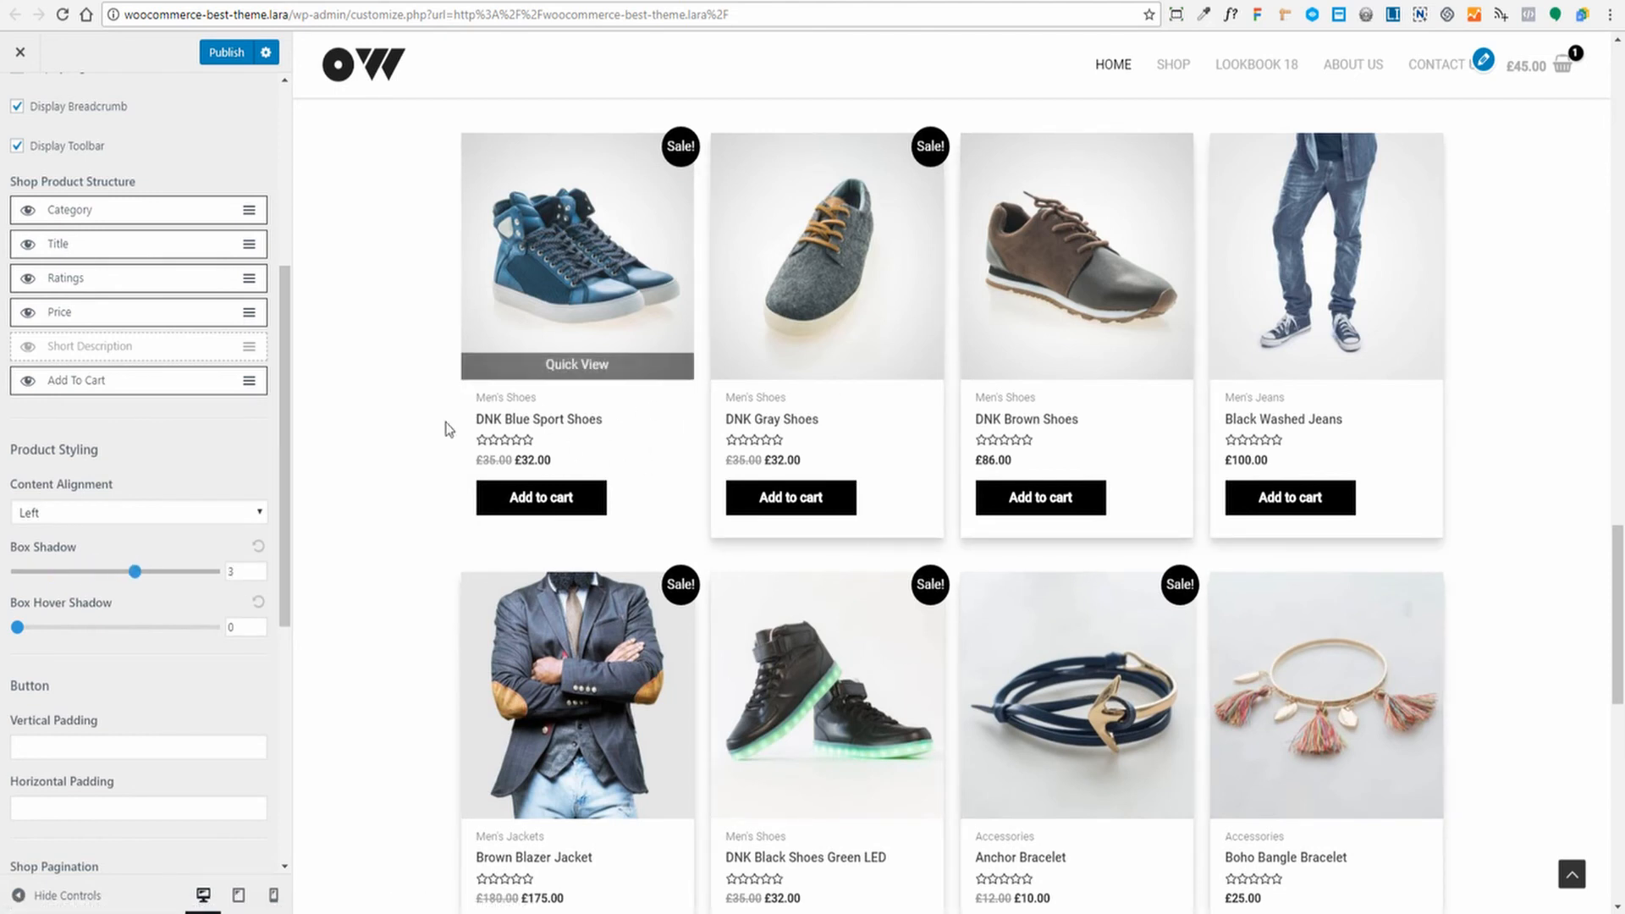
mouse_move(73, 641)
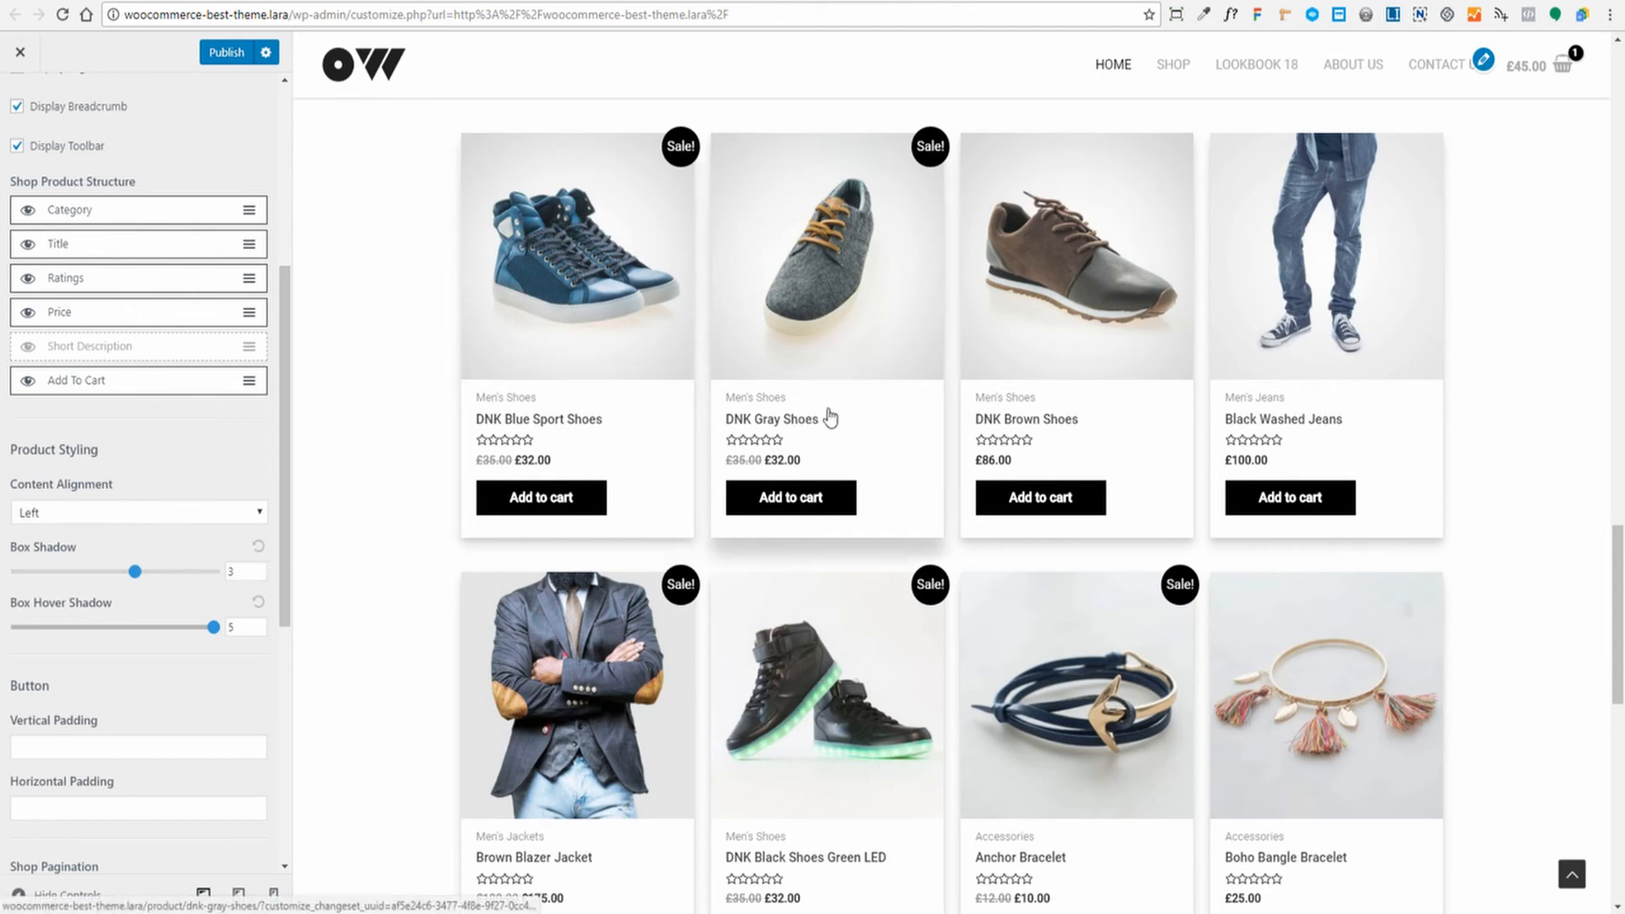
scroll(up, 3)
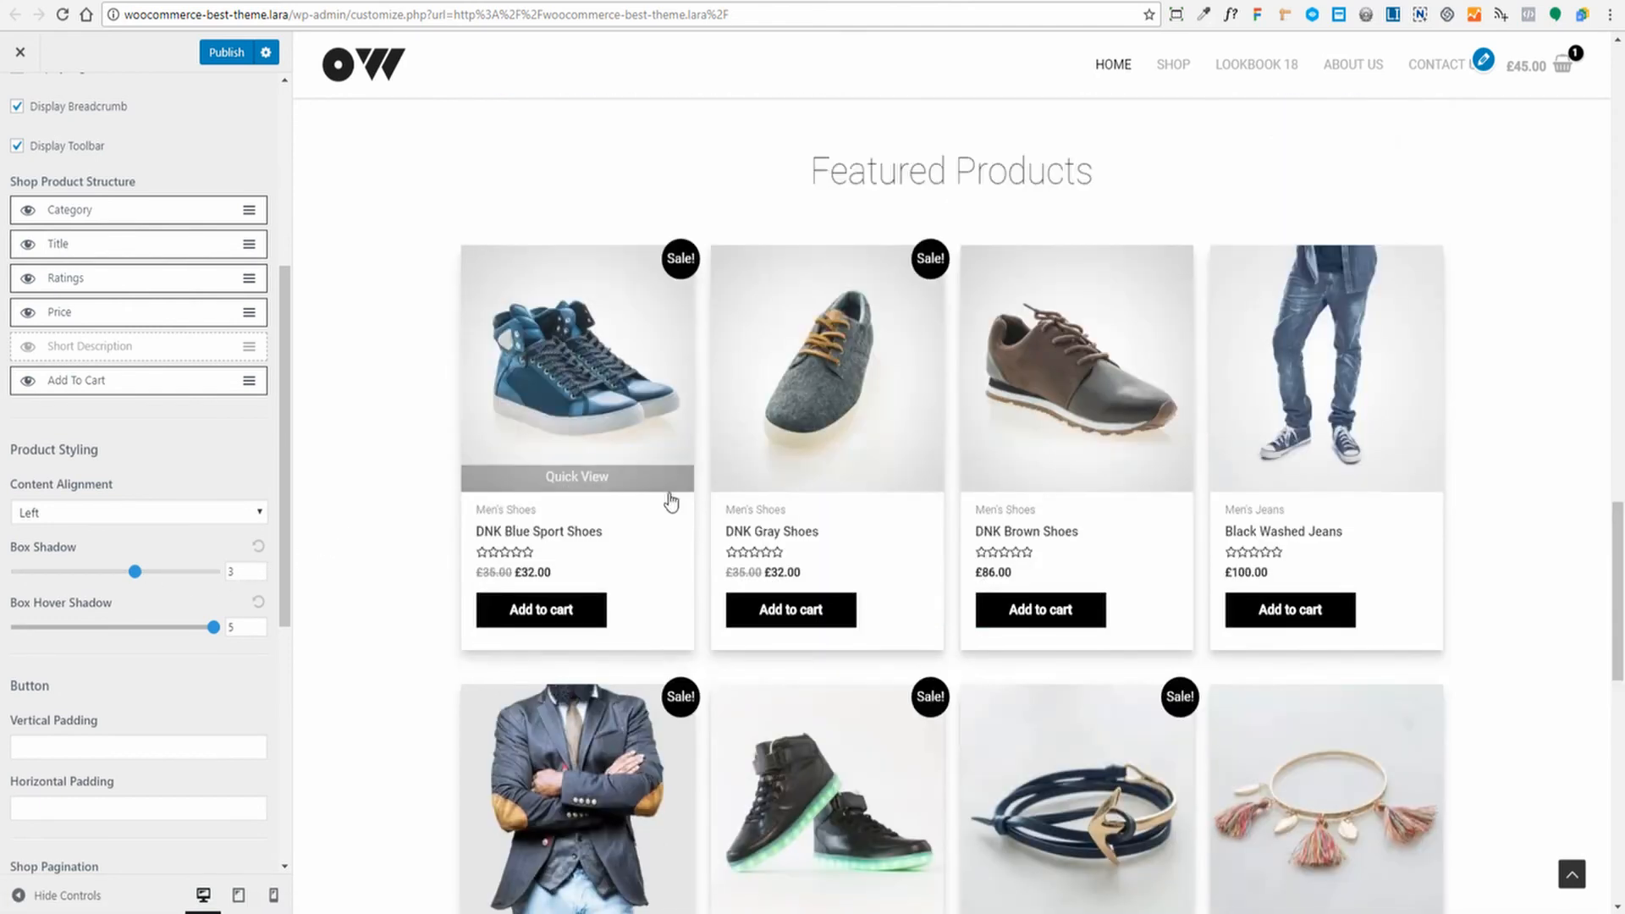
scroll(down, 3)
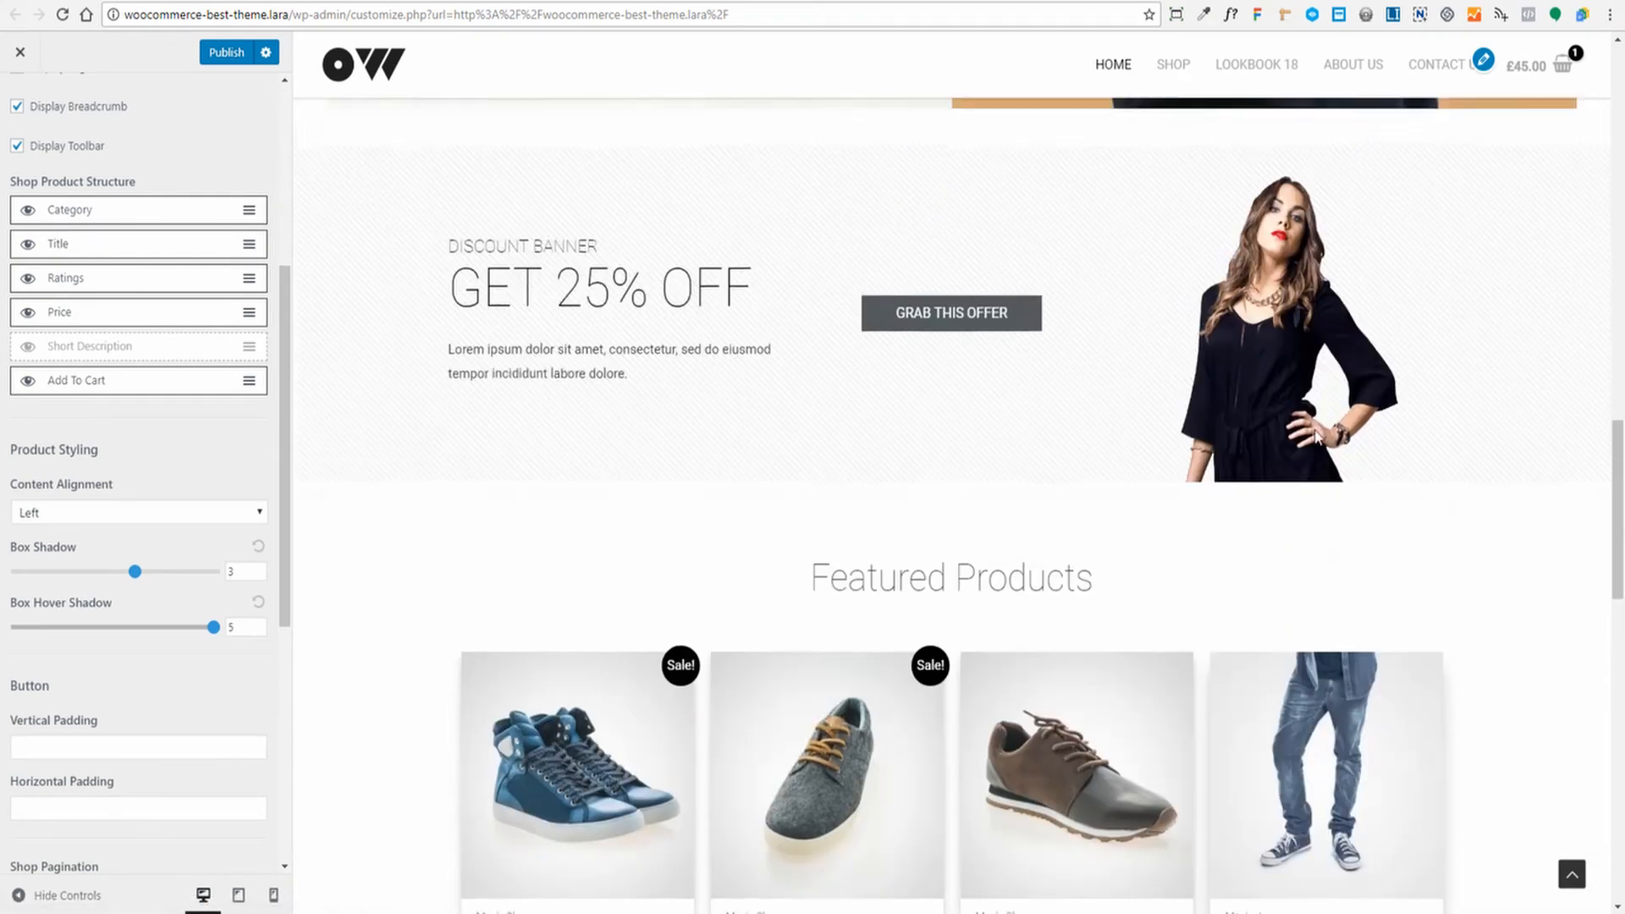
Step: Close the Customizer and return to the live store front page showing the Winter Collection banner
click(19, 52)
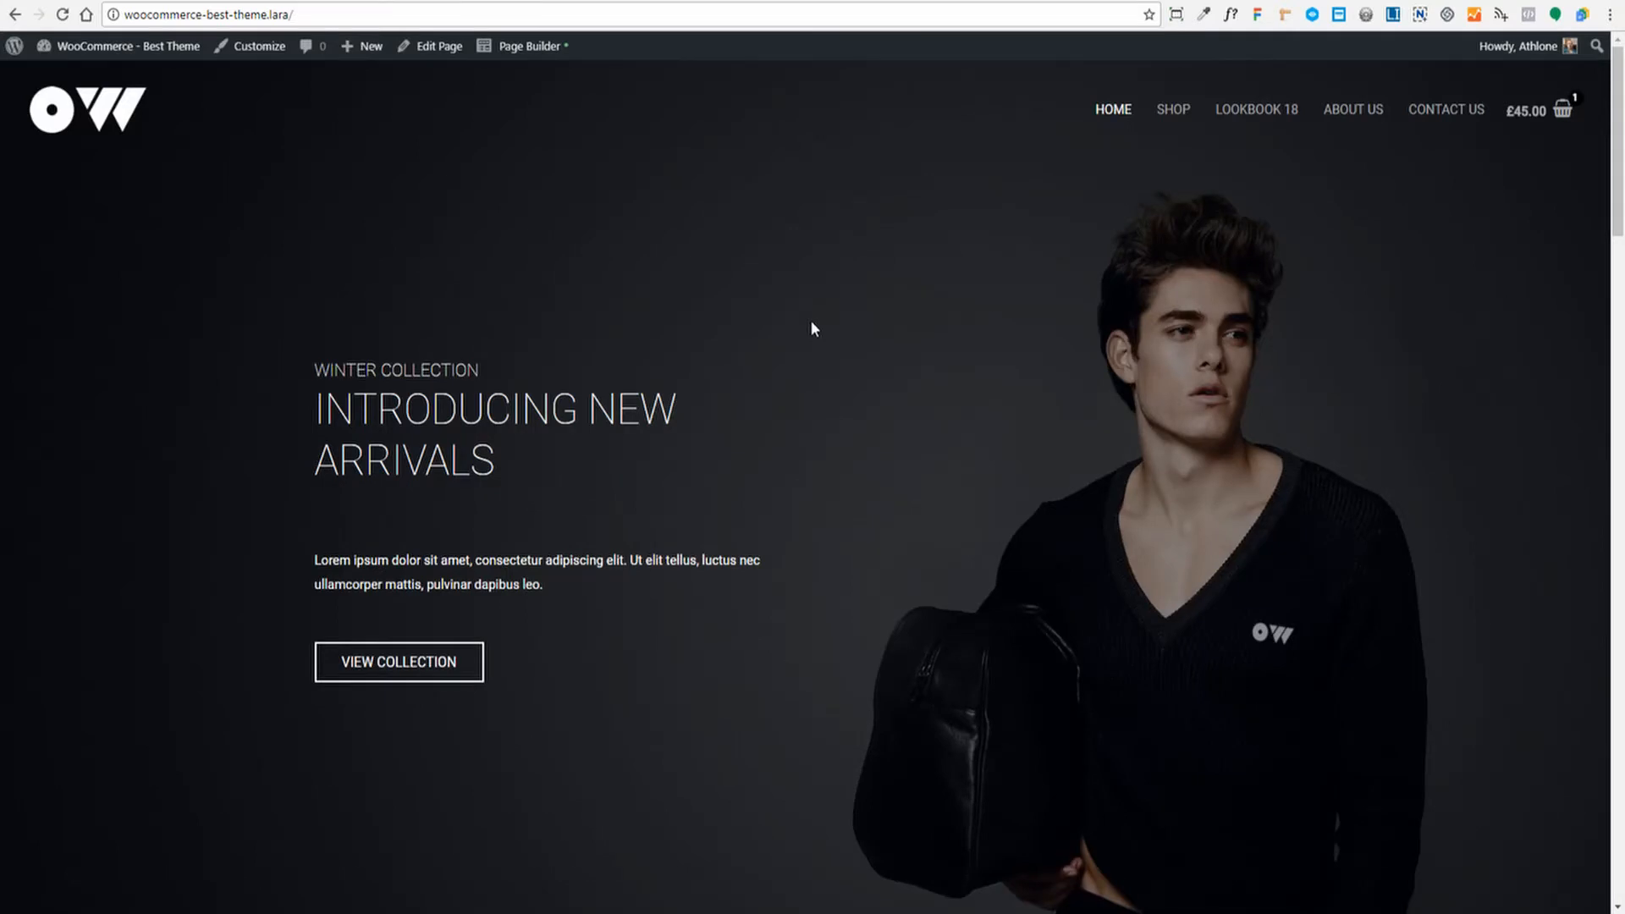
mouse_move(829, 350)
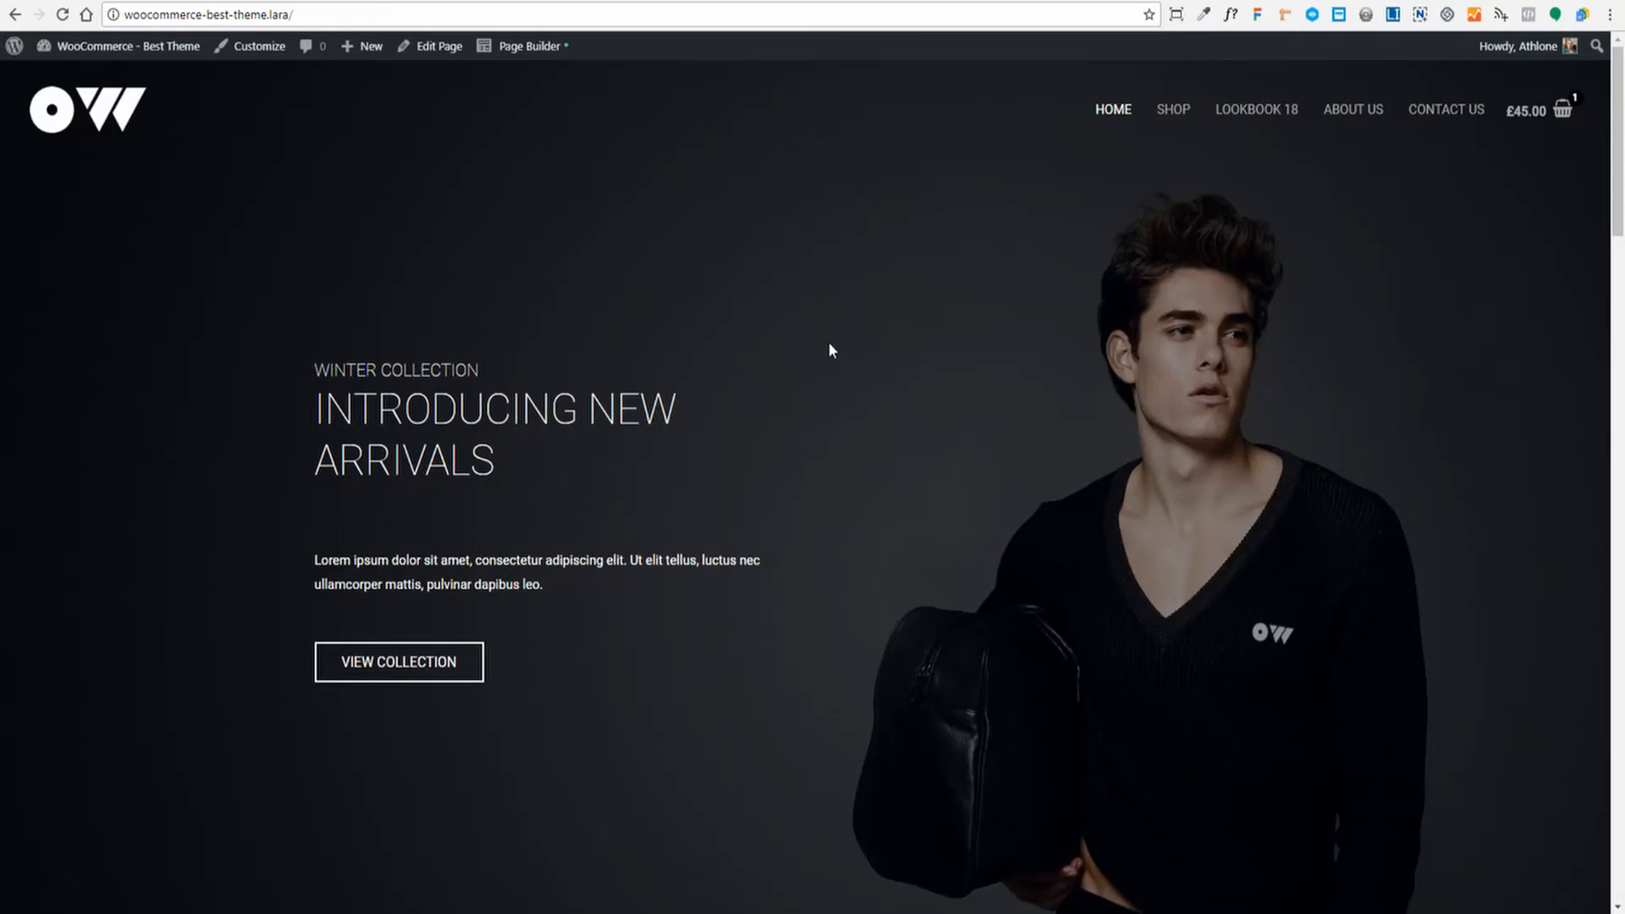
mouse_move(863, 344)
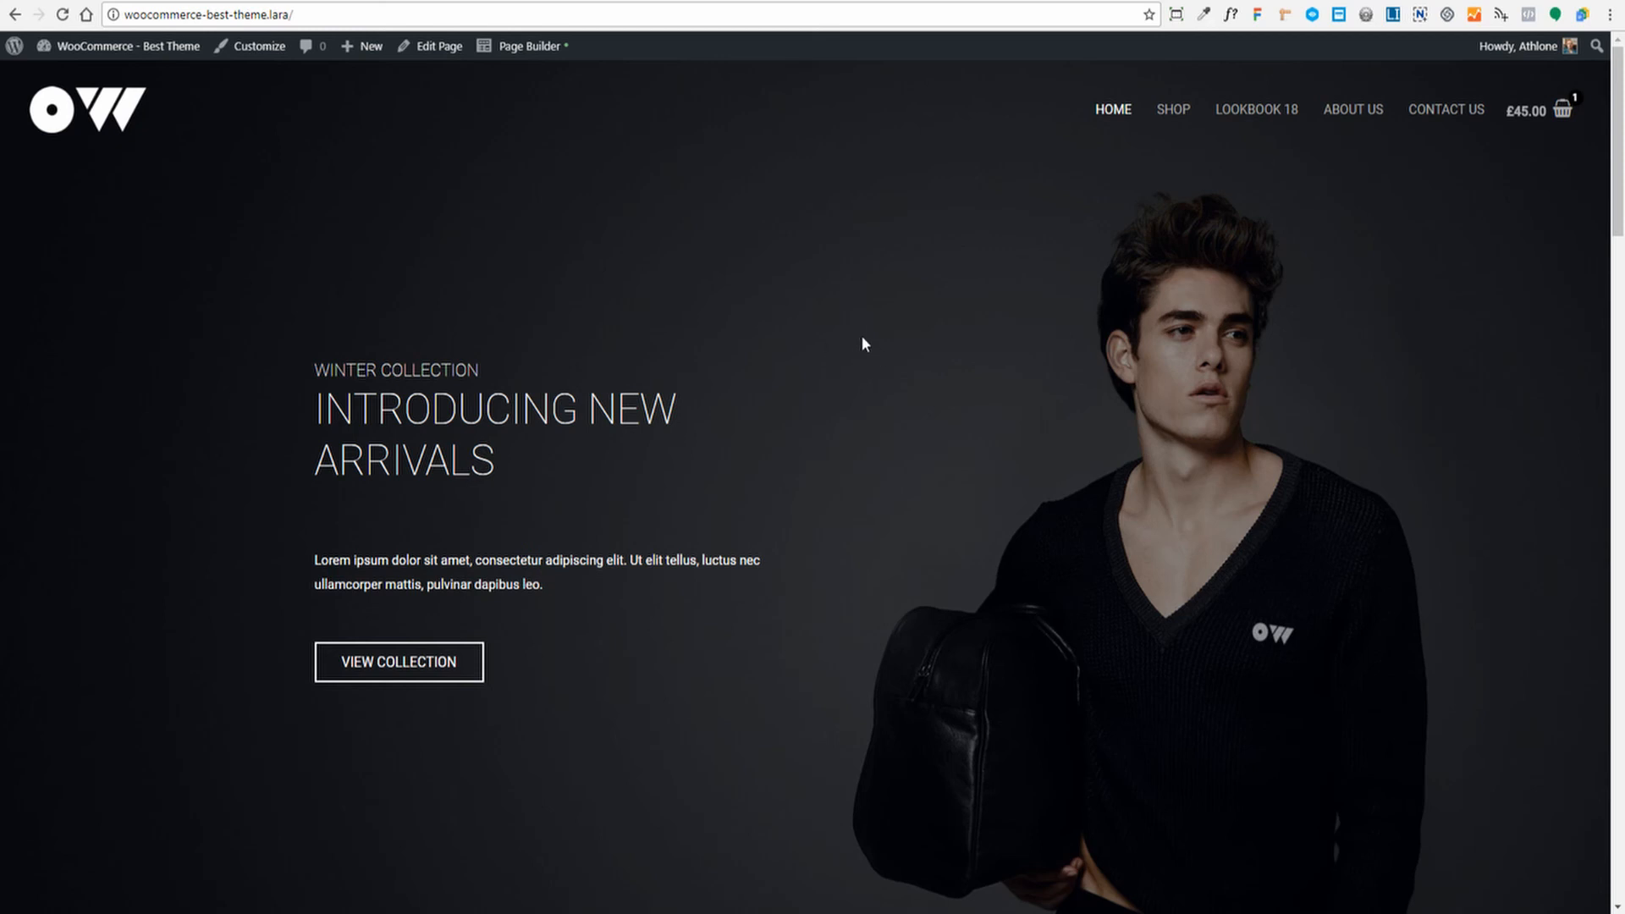
mouse_move(856, 265)
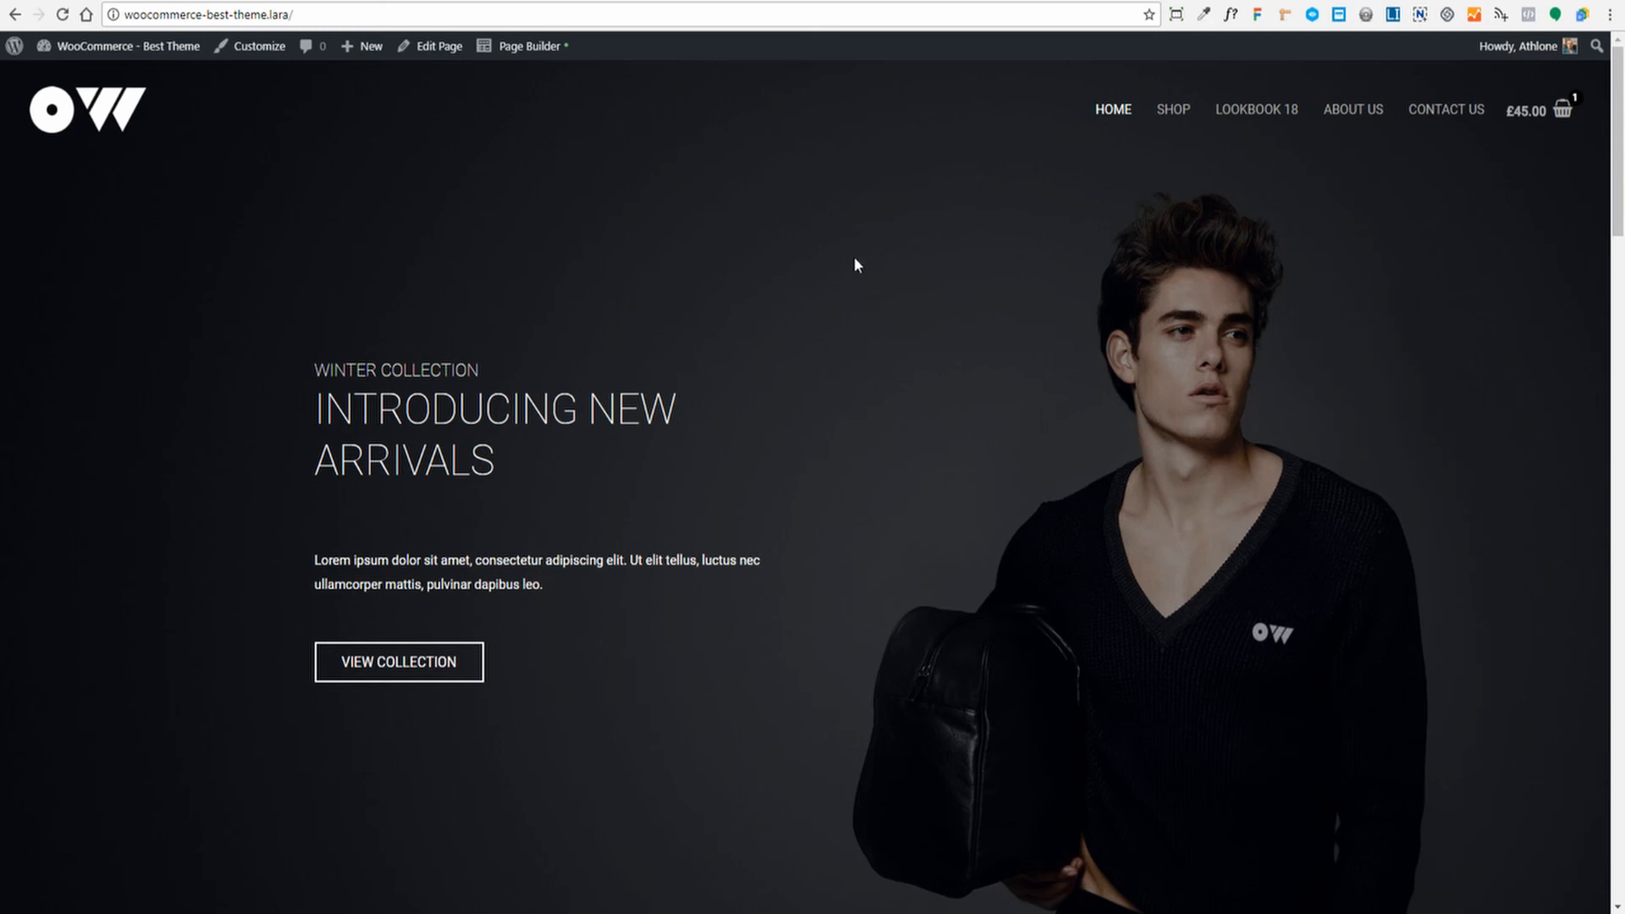
mouse_move(836, 222)
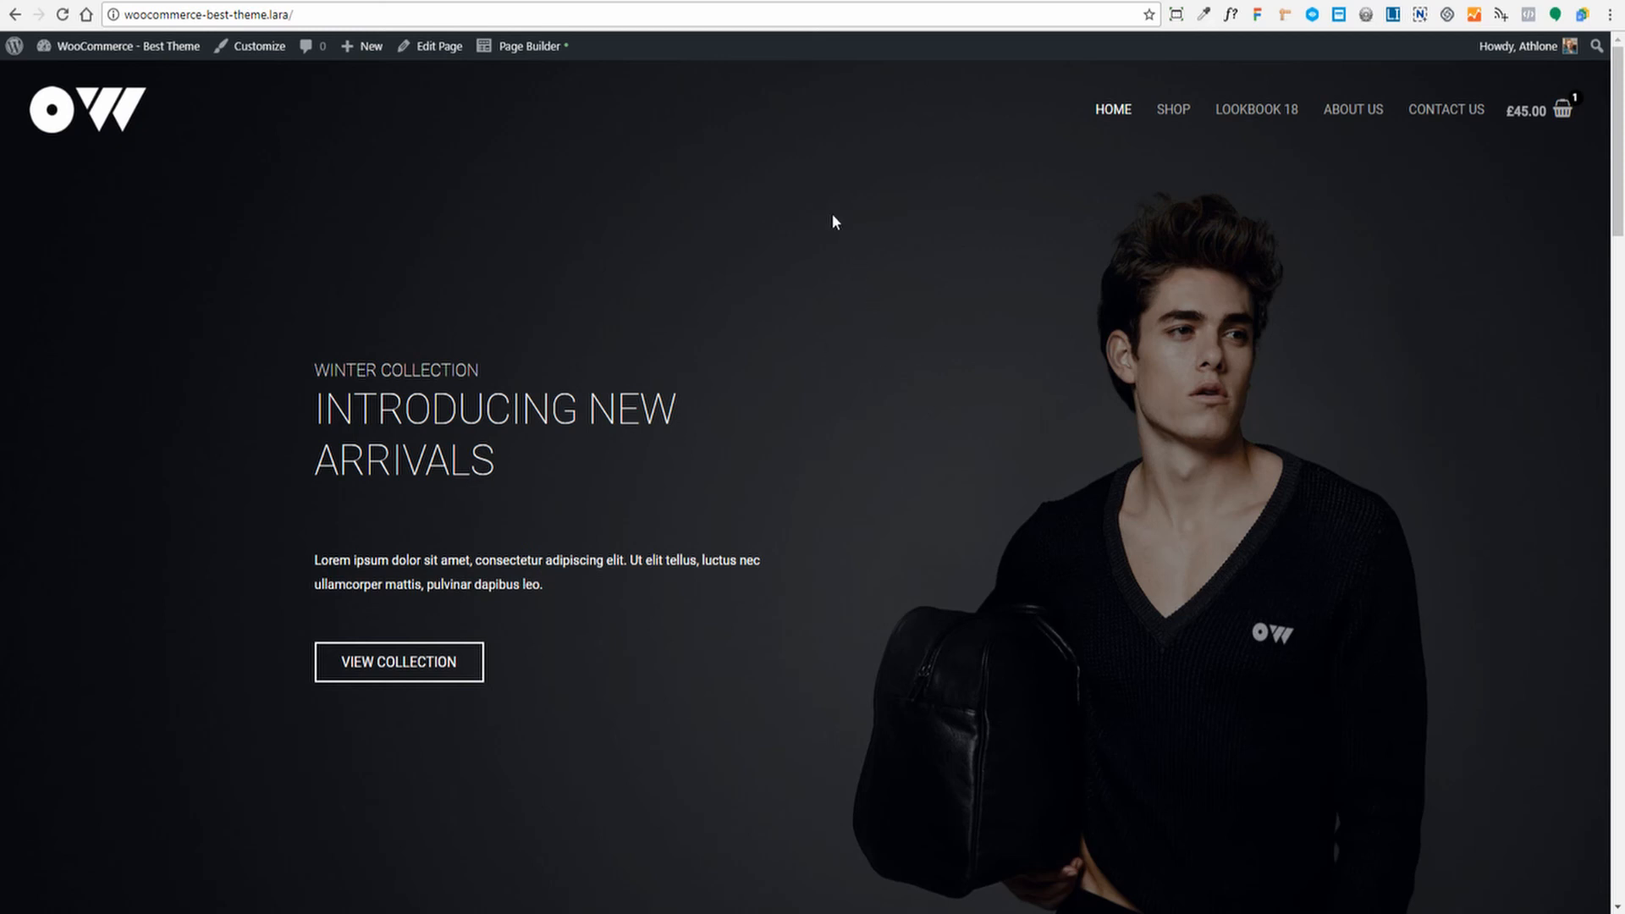
mouse_move(894, 174)
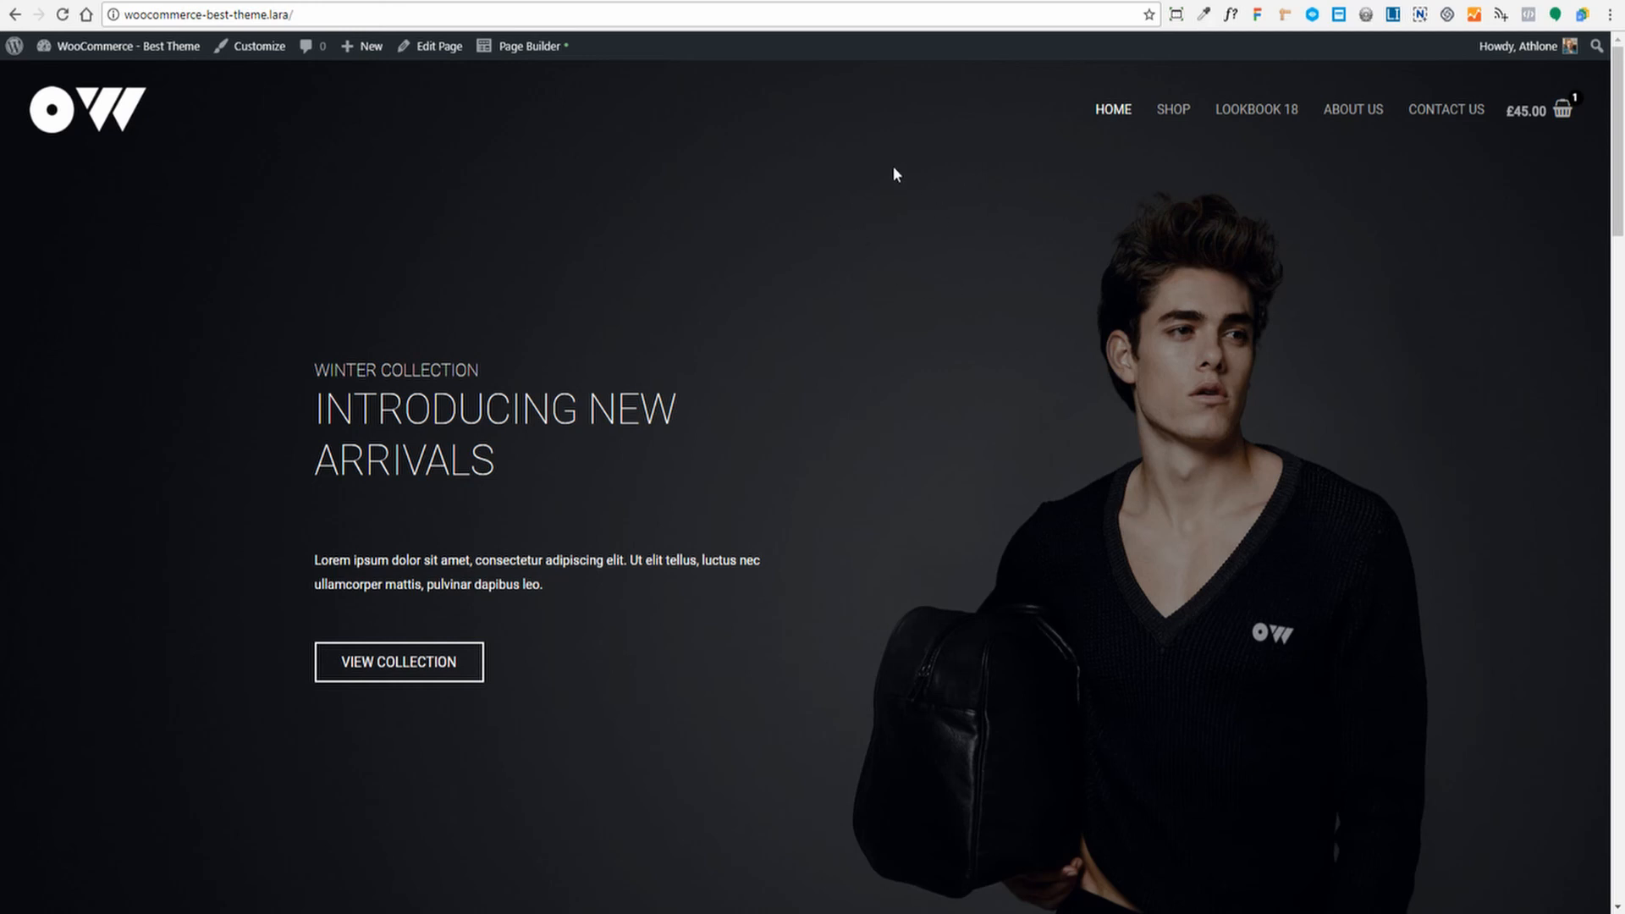
mouse_move(809, 214)
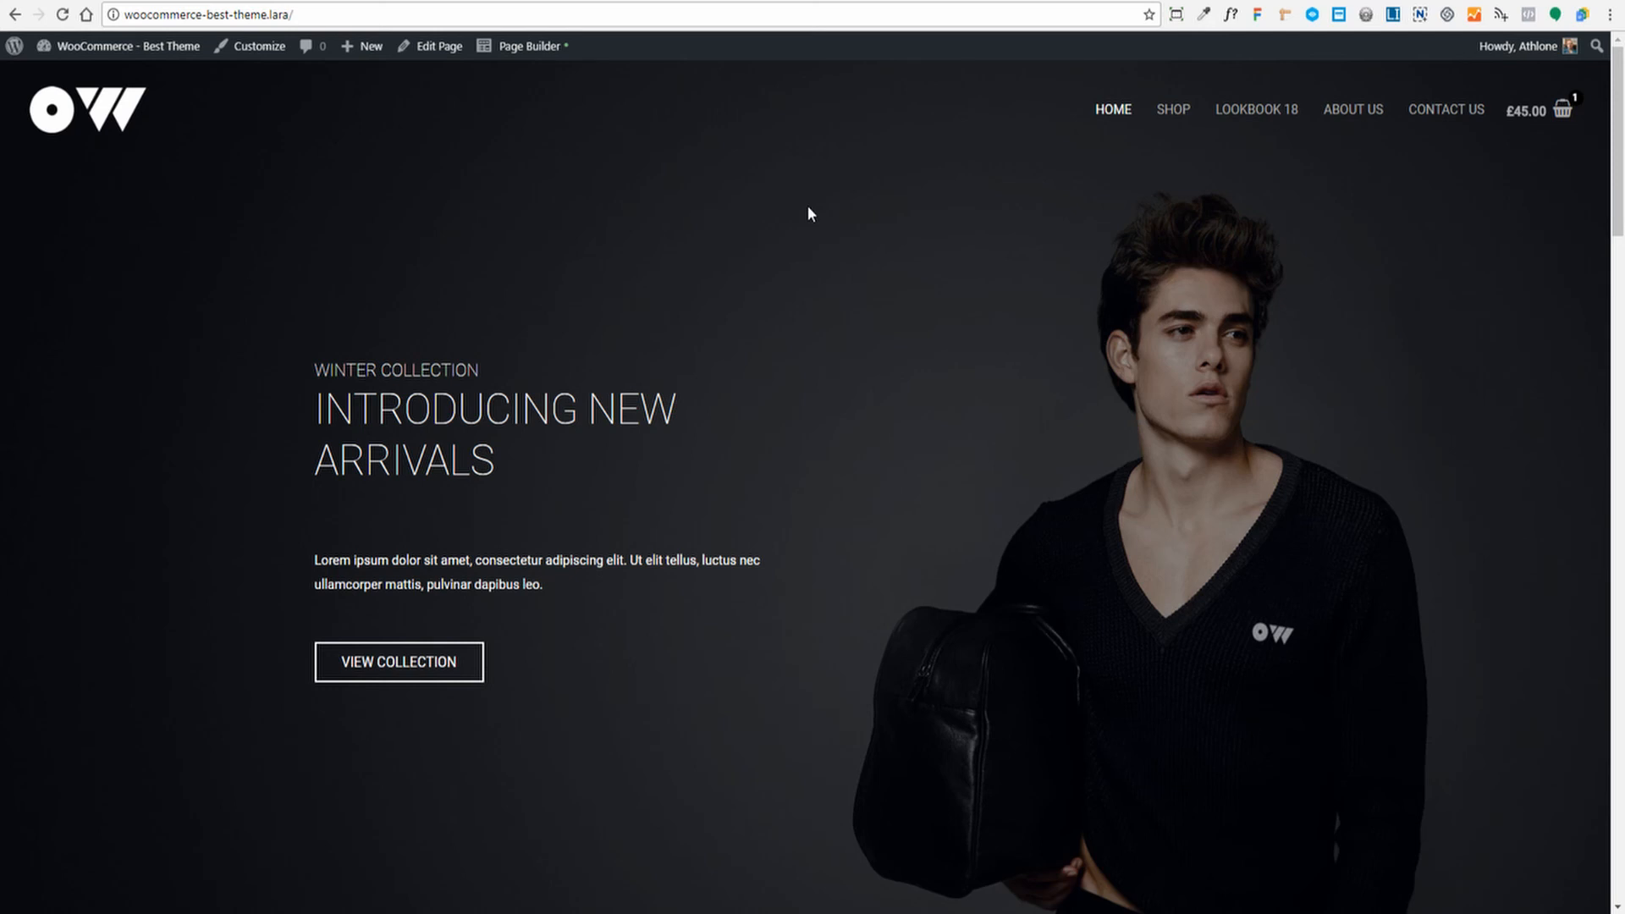
mouse_move(946, 111)
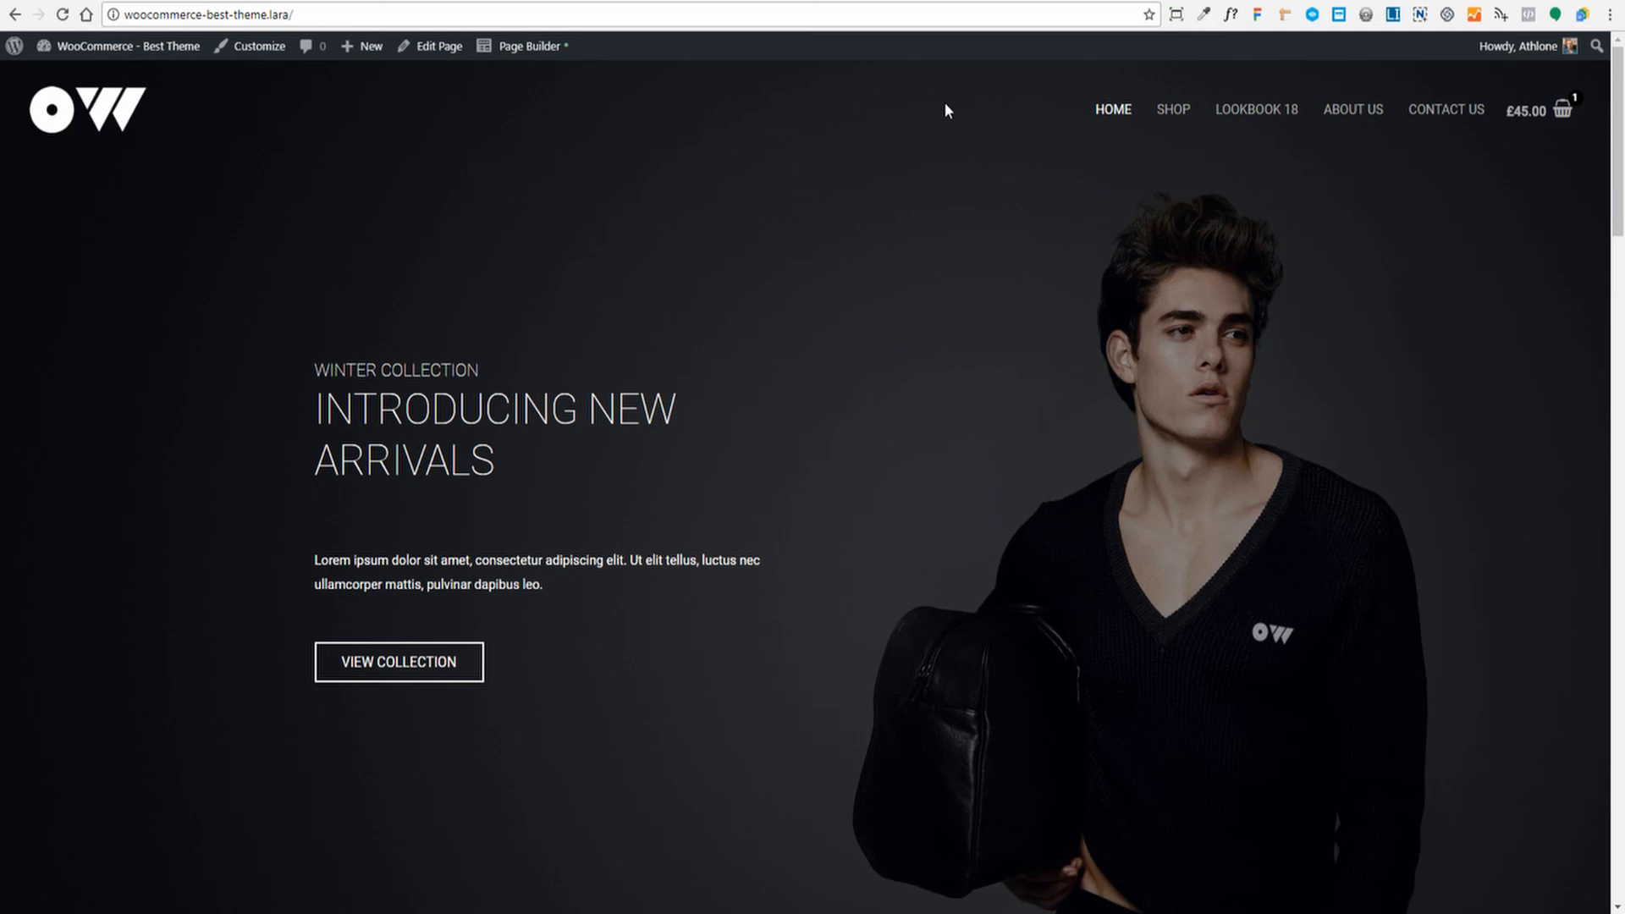
mouse_move(570, 176)
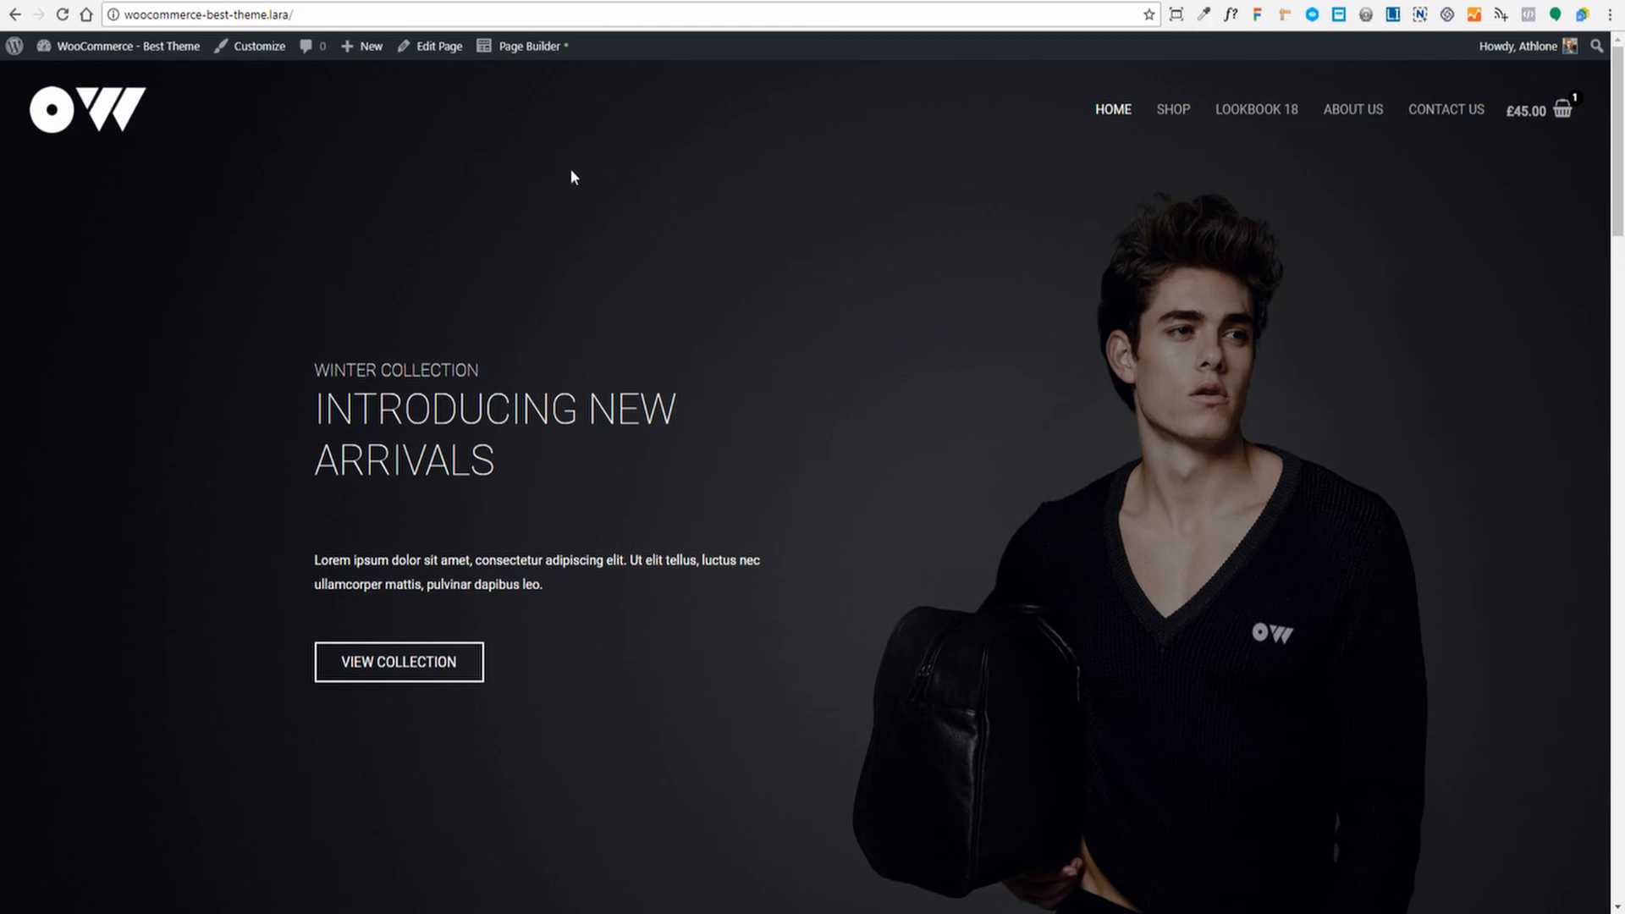
mouse_move(782, 98)
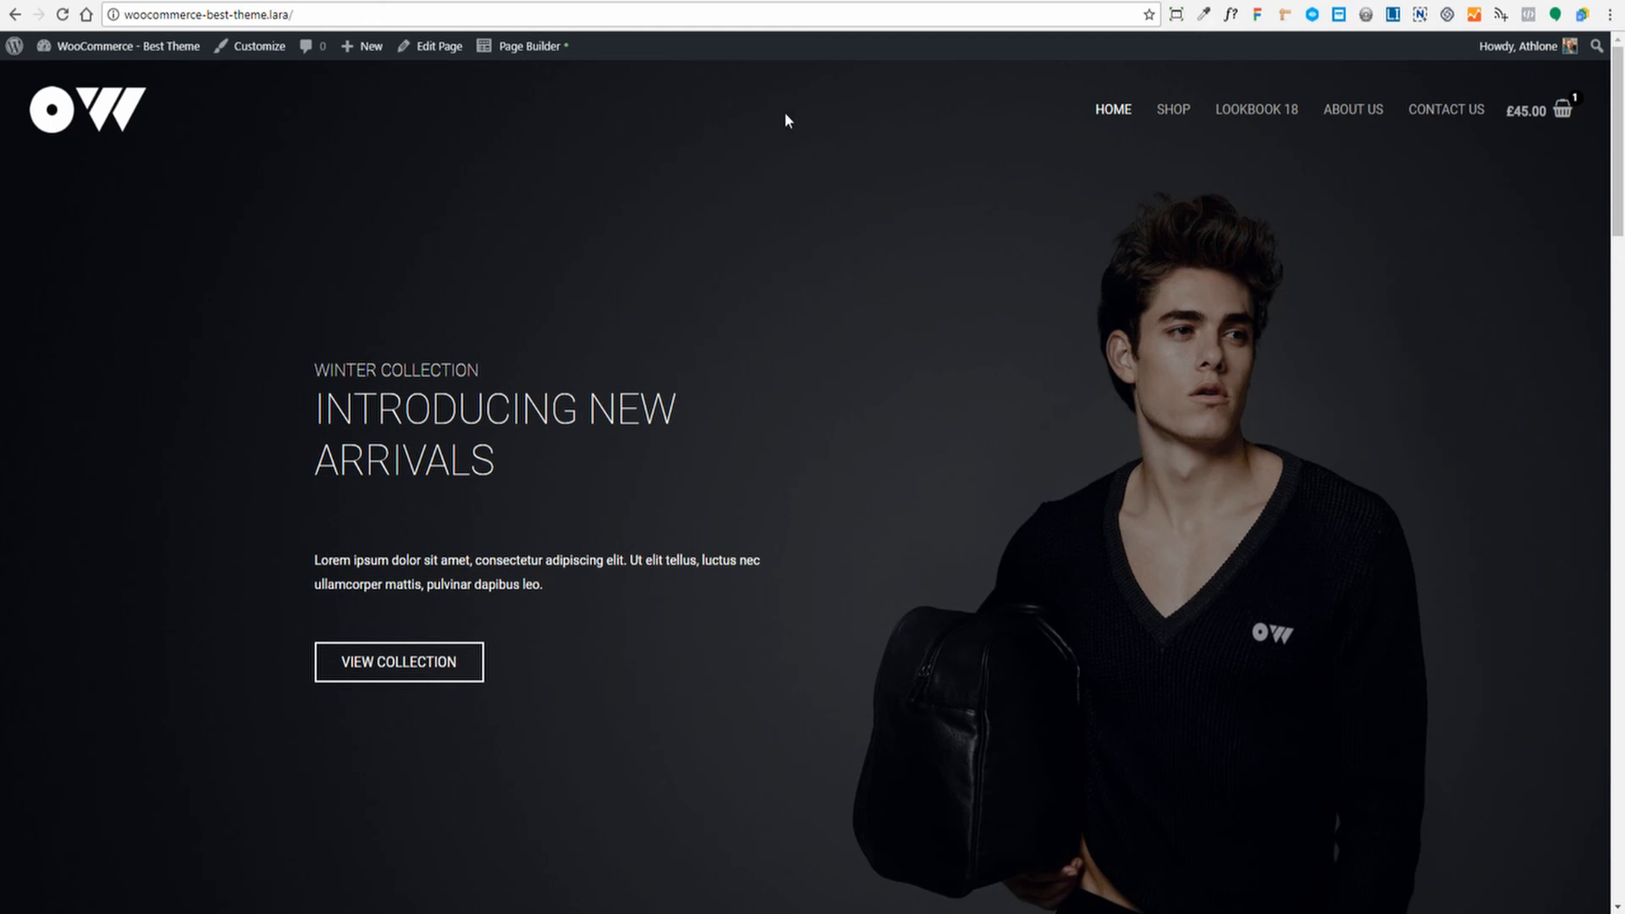
scroll(down, 3)
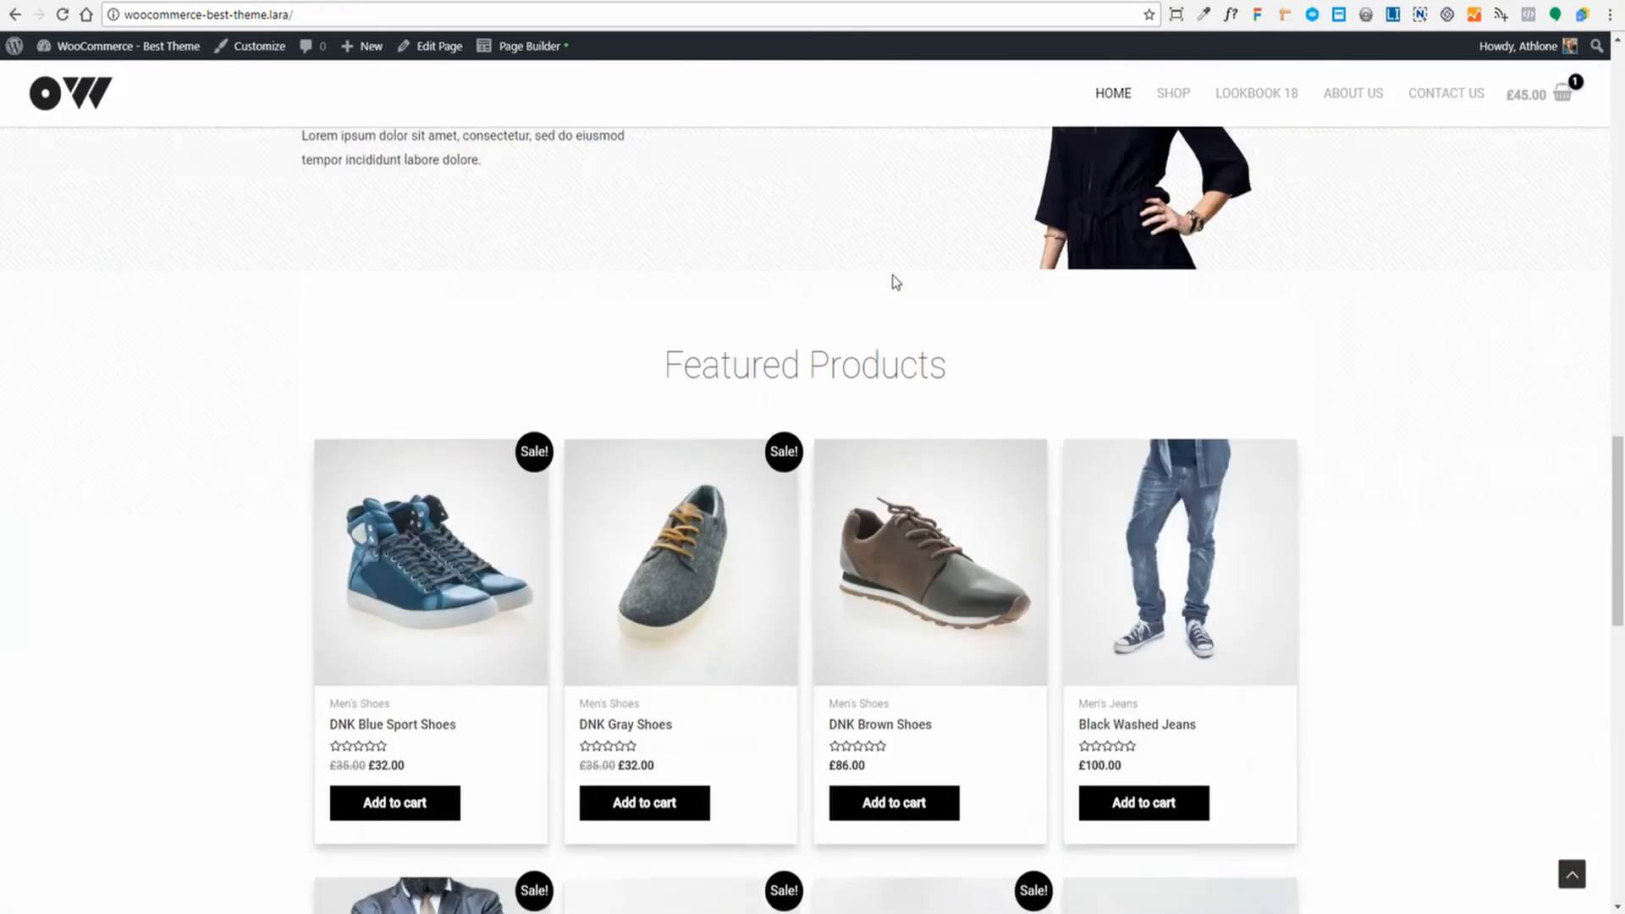
scroll(down, 3)
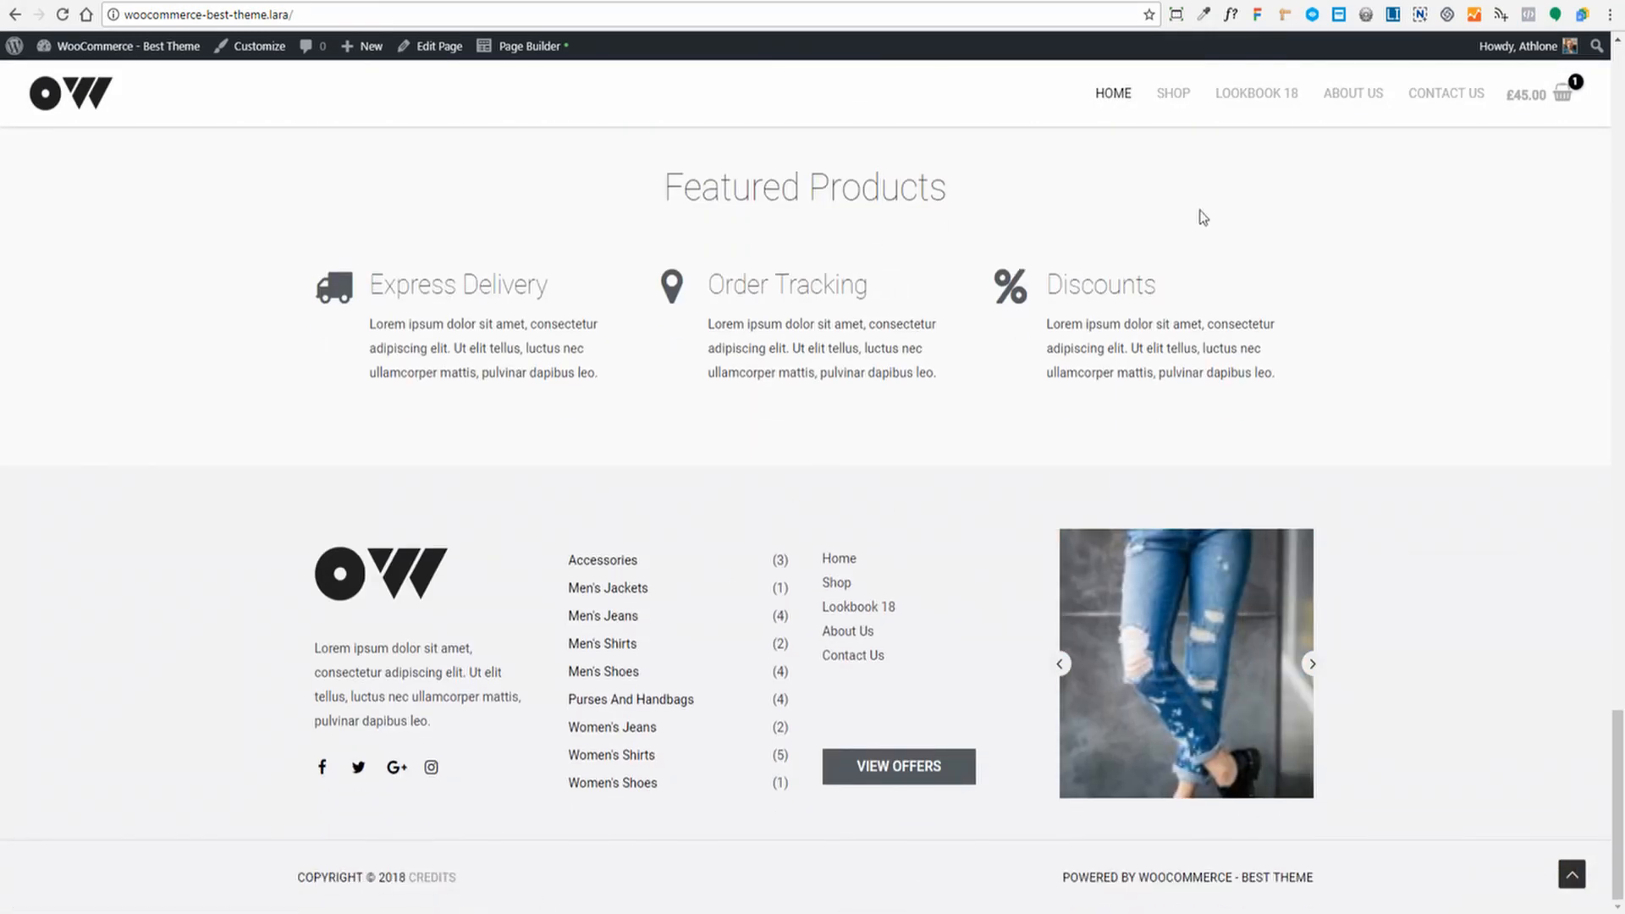
click(1173, 93)
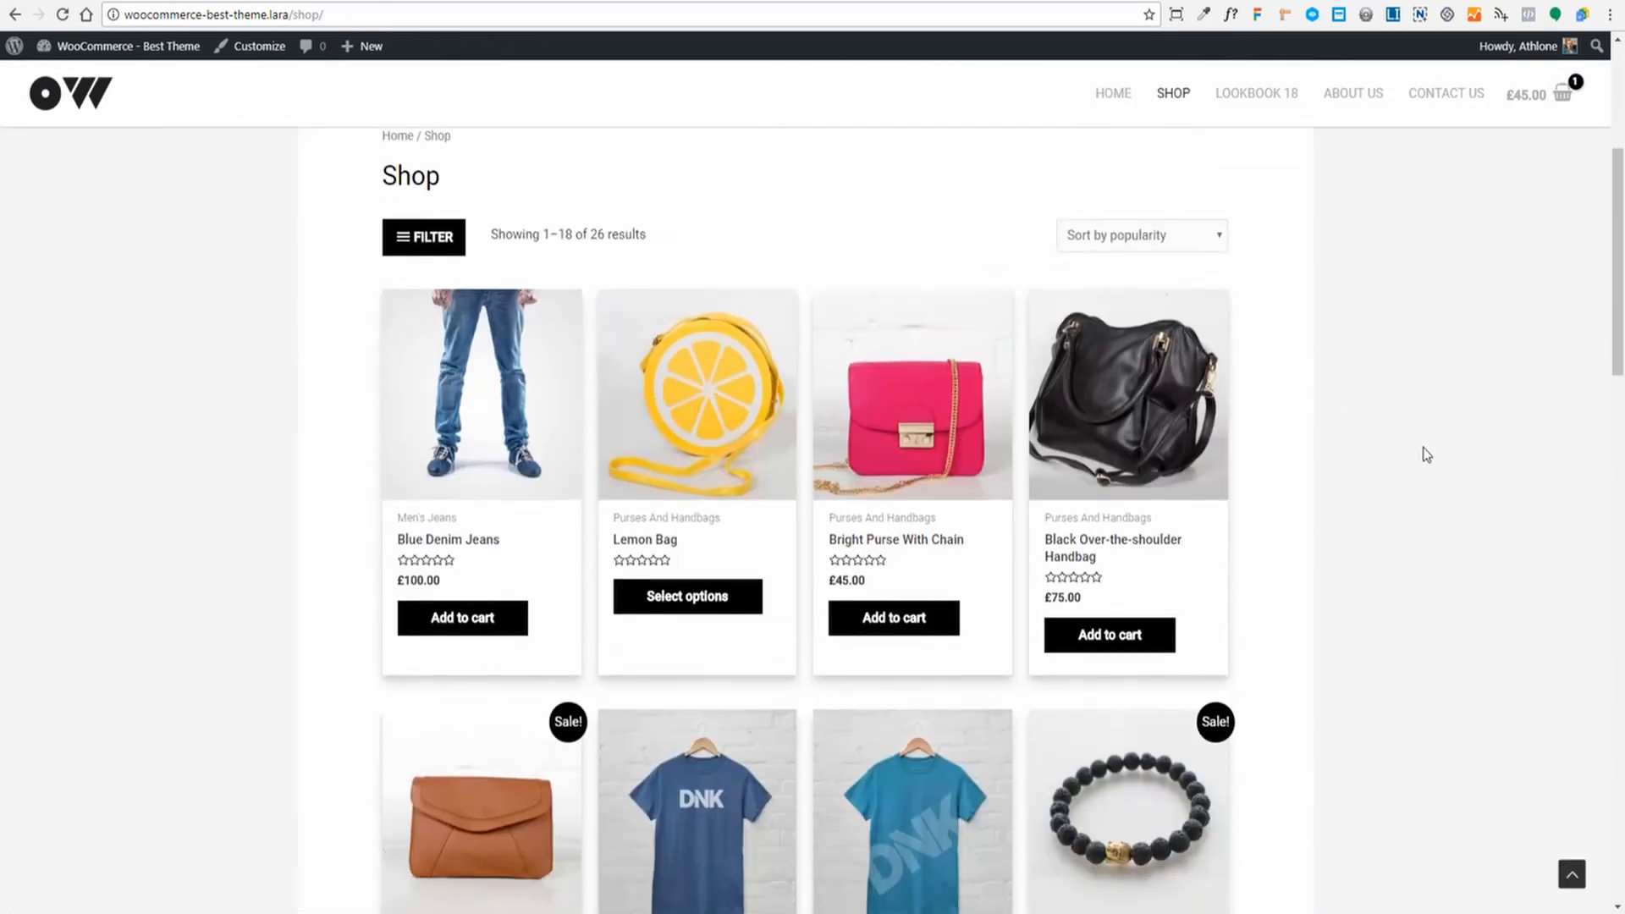
scroll(down, 3)
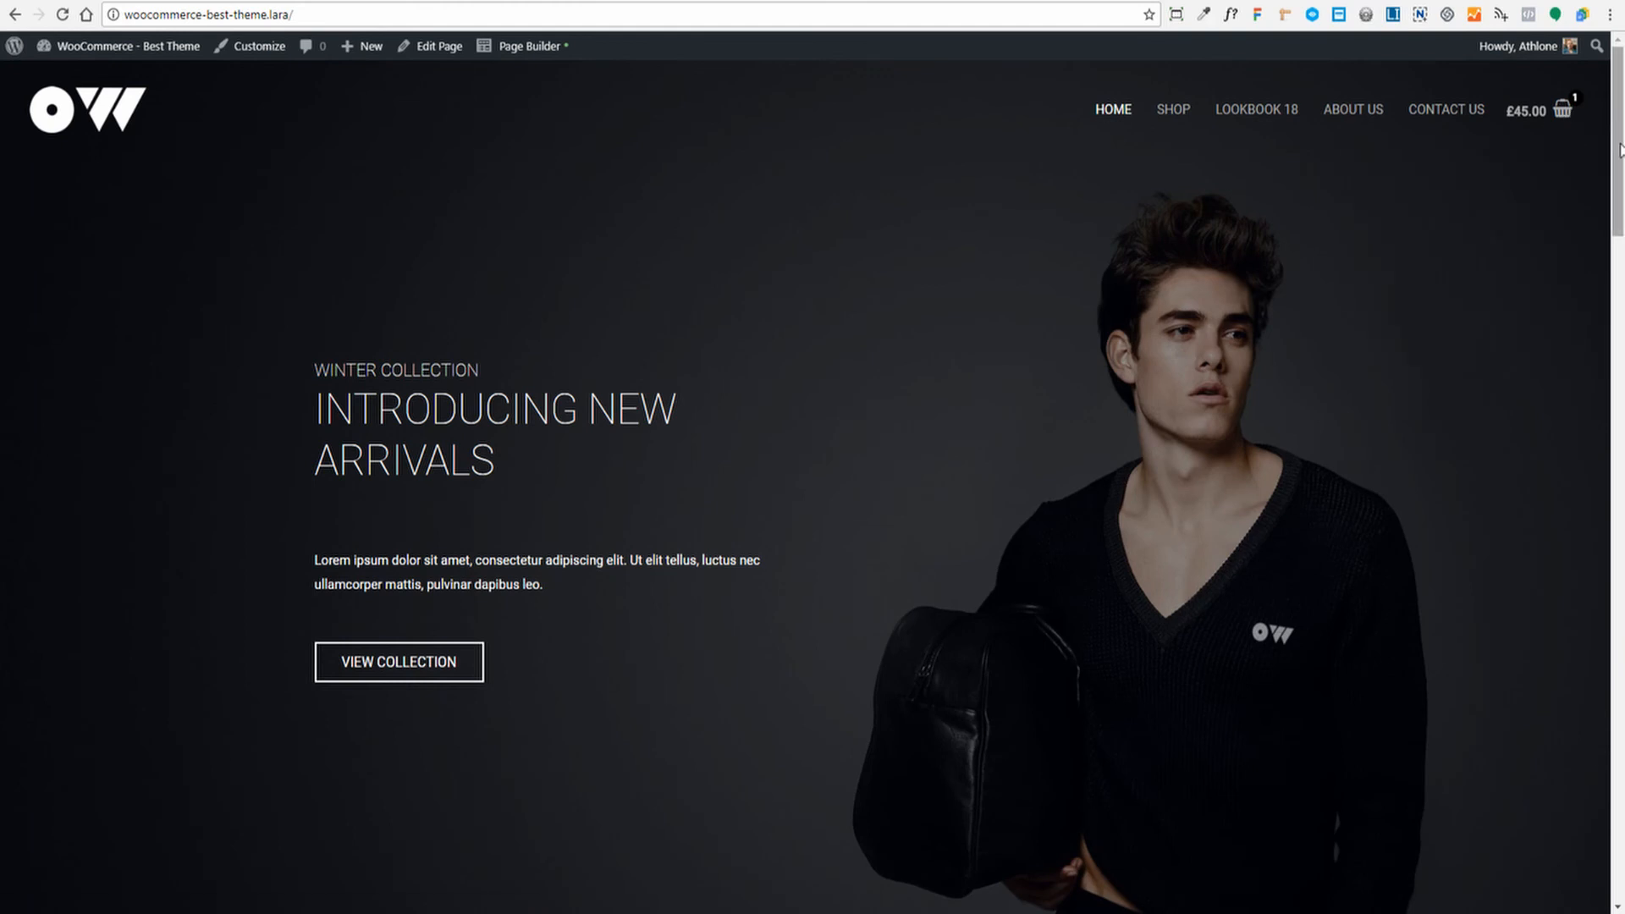
scroll(down, 3)
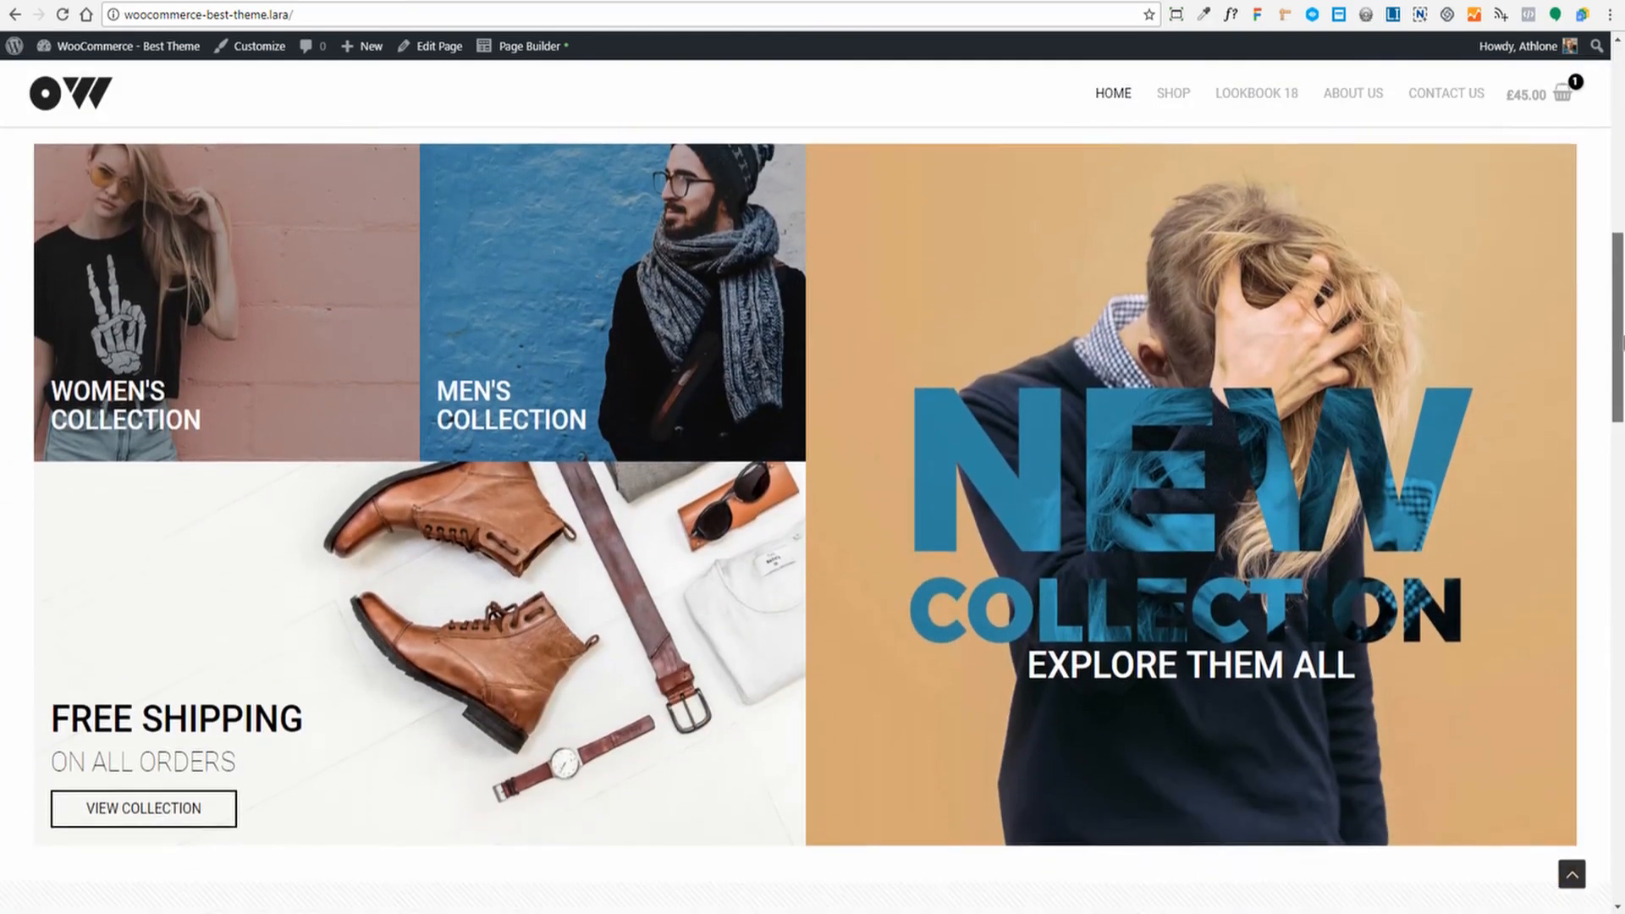
scroll(down, 3)
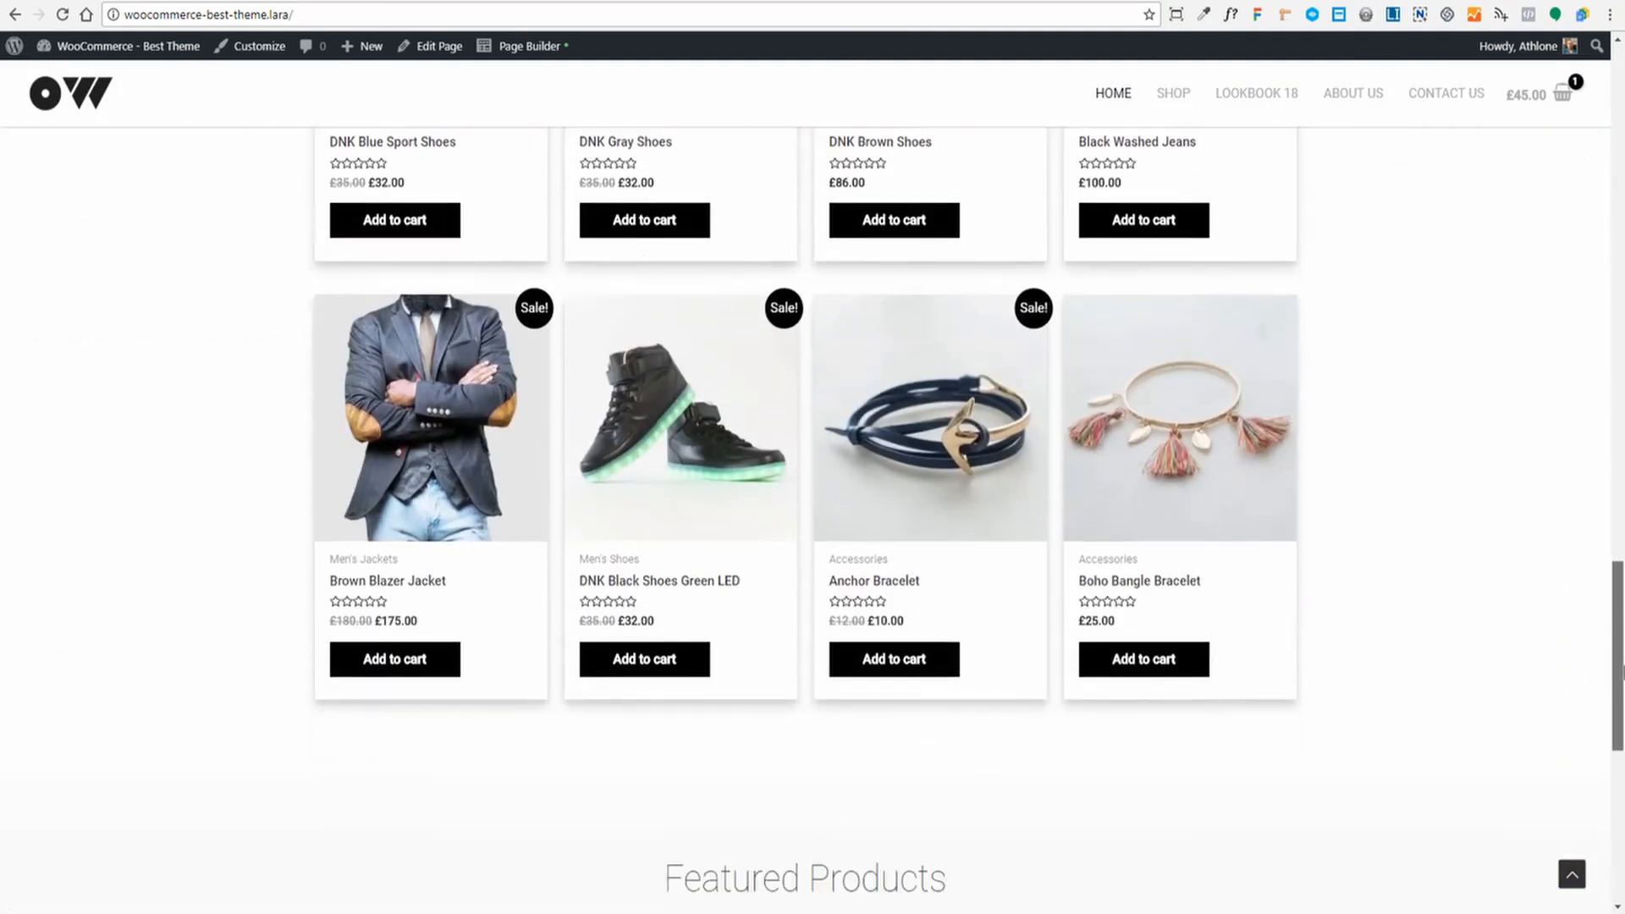
scroll(up, 3)
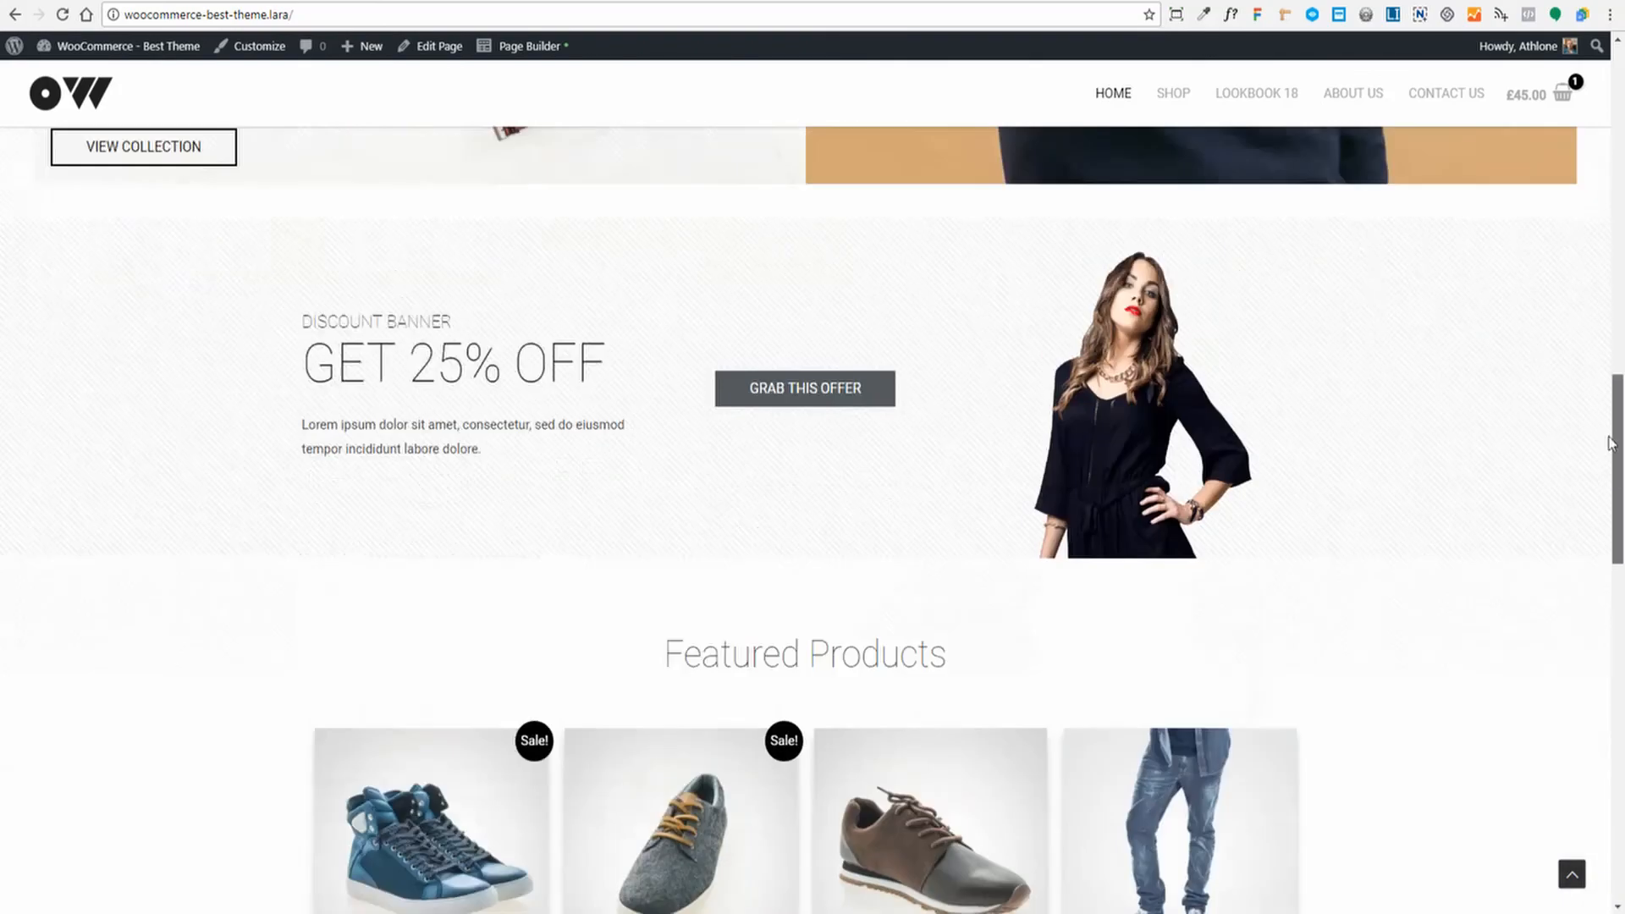
scroll(up, 3)
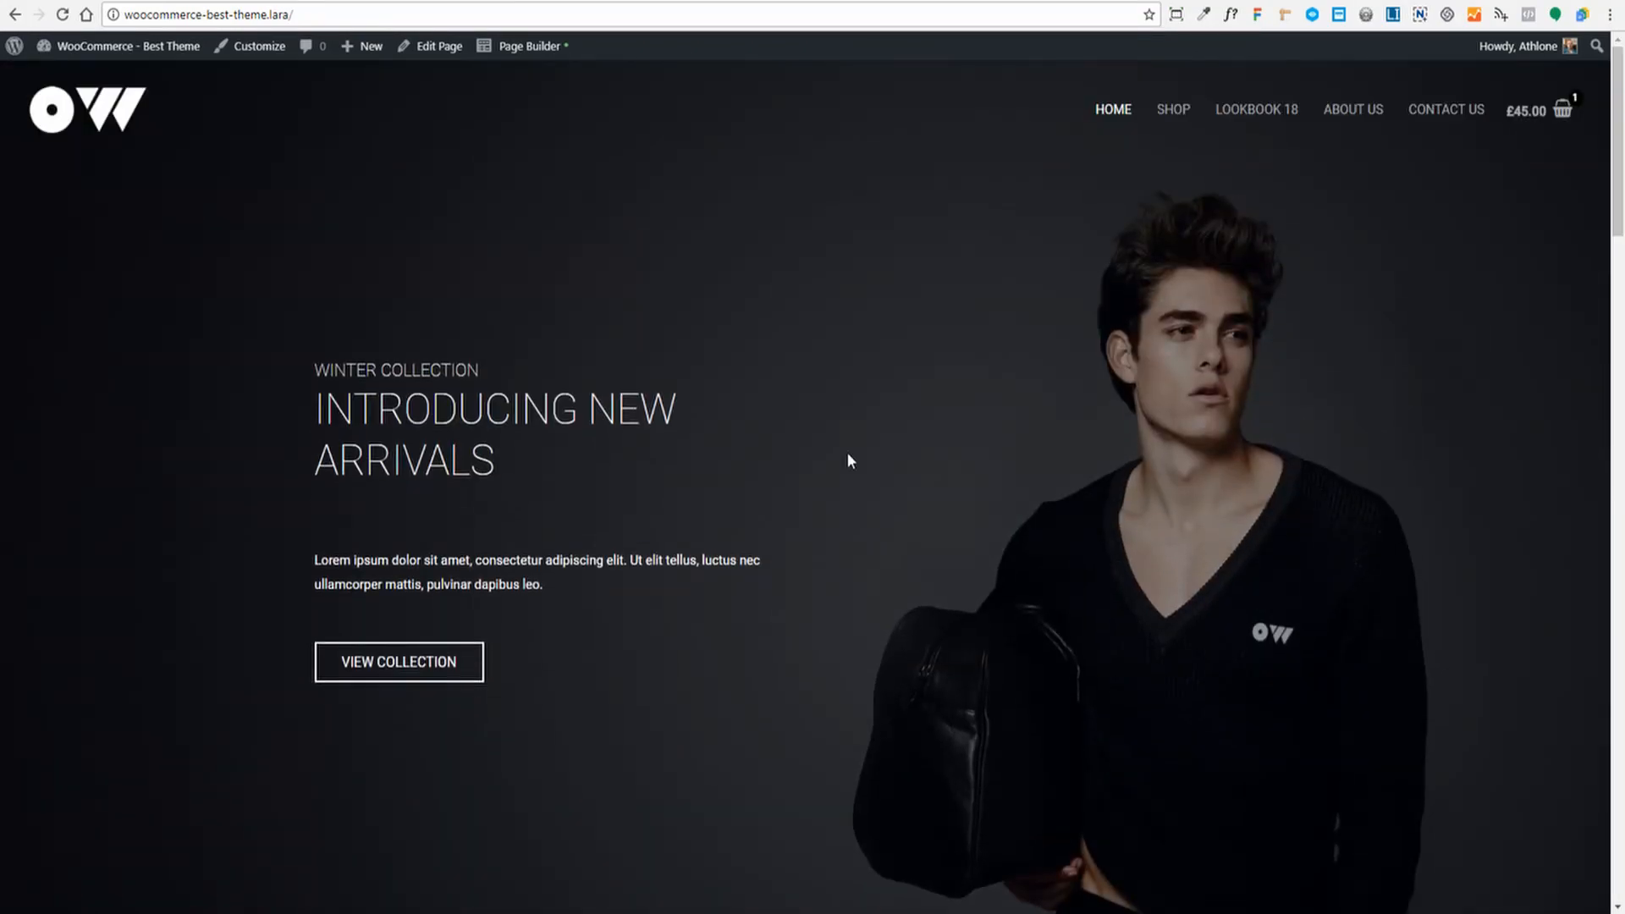